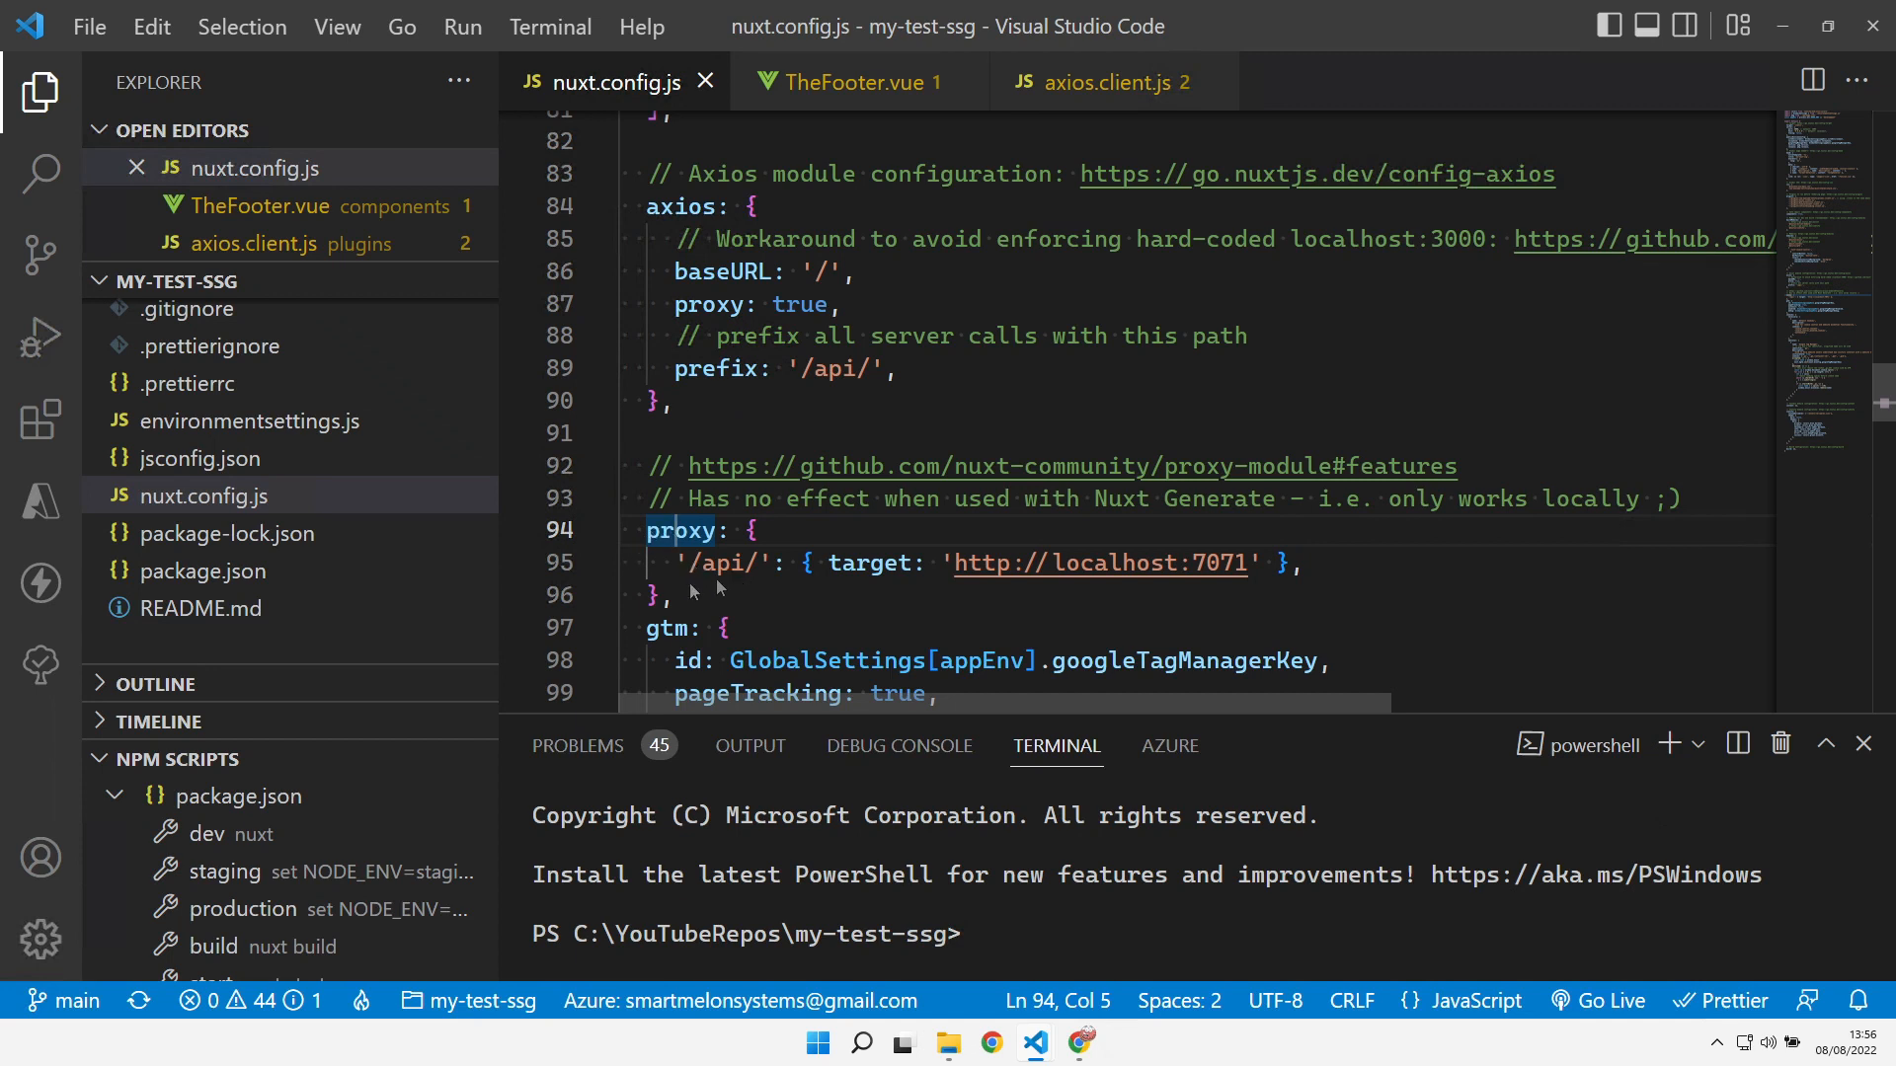
pyautogui.moveTo(919, 588)
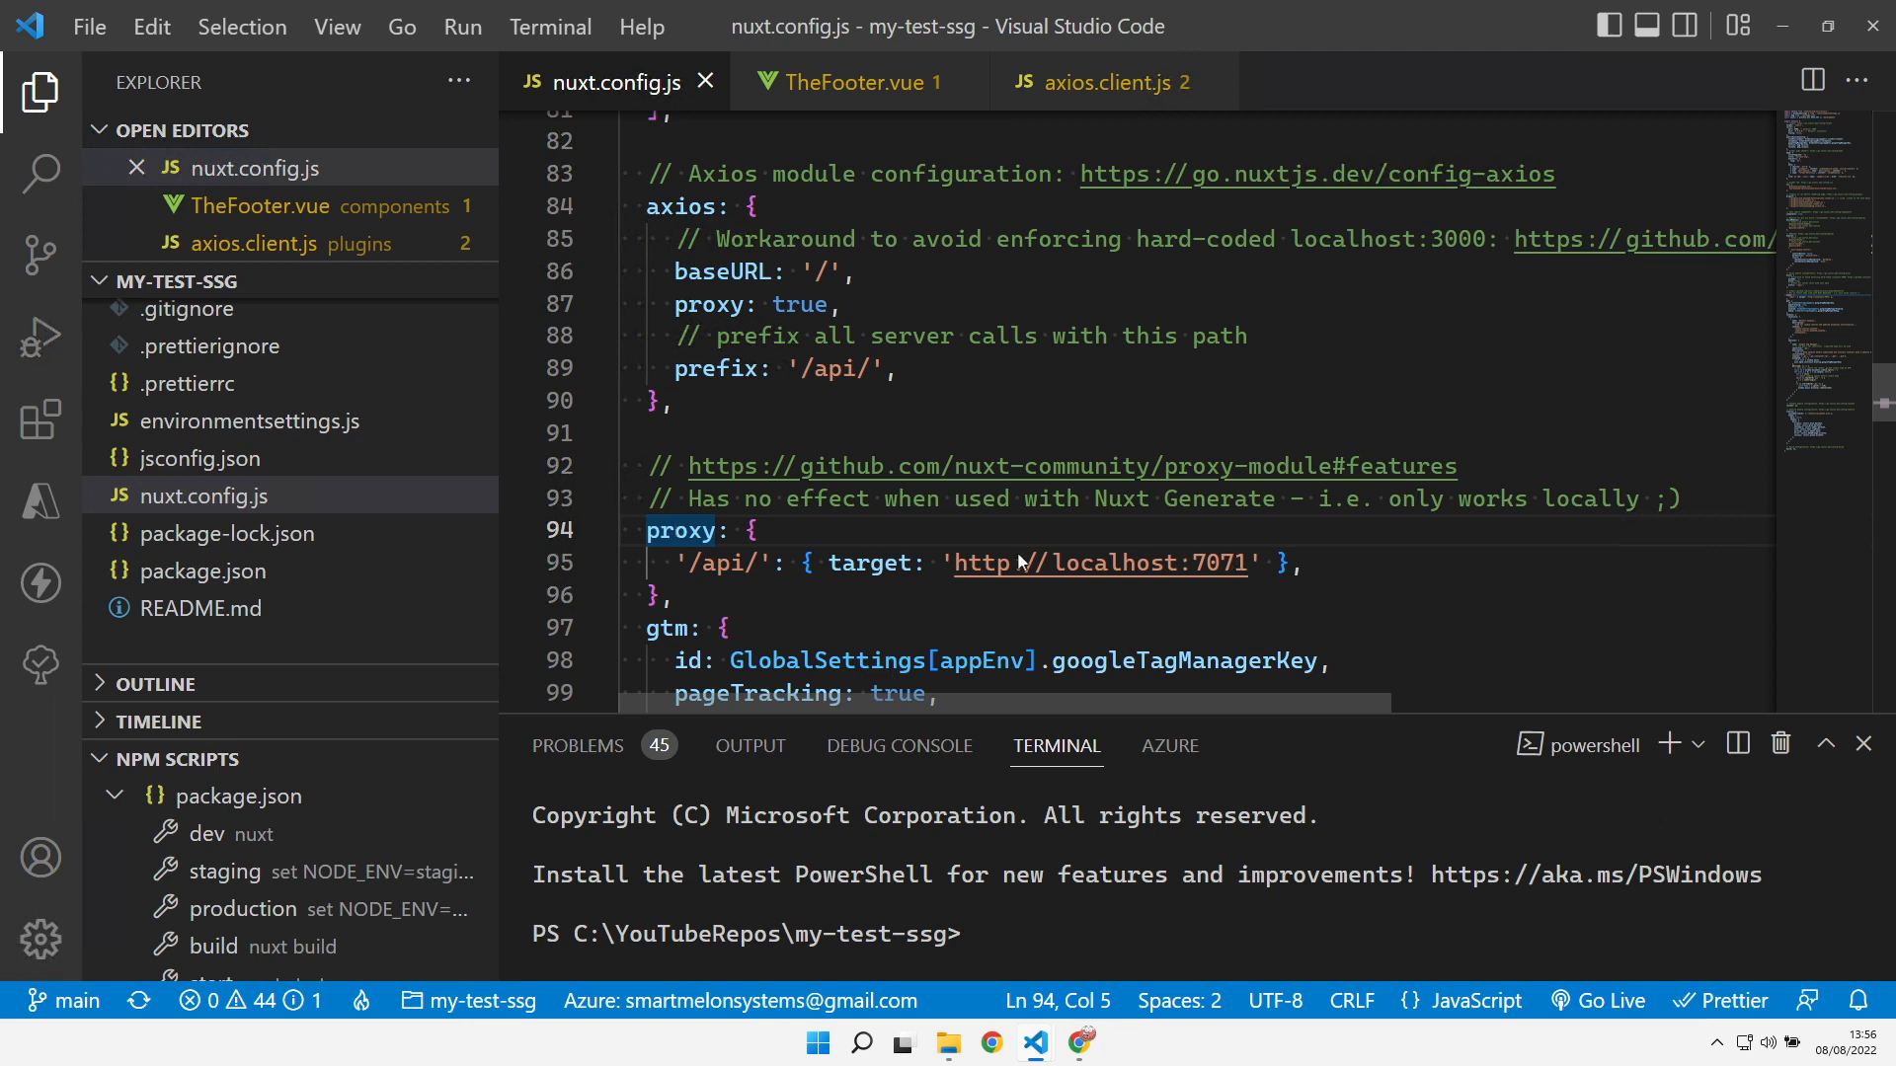
# Review TheFooter.vue's Version fetch and the axios.client.js authentication plugin
pyautogui.click(853, 81)
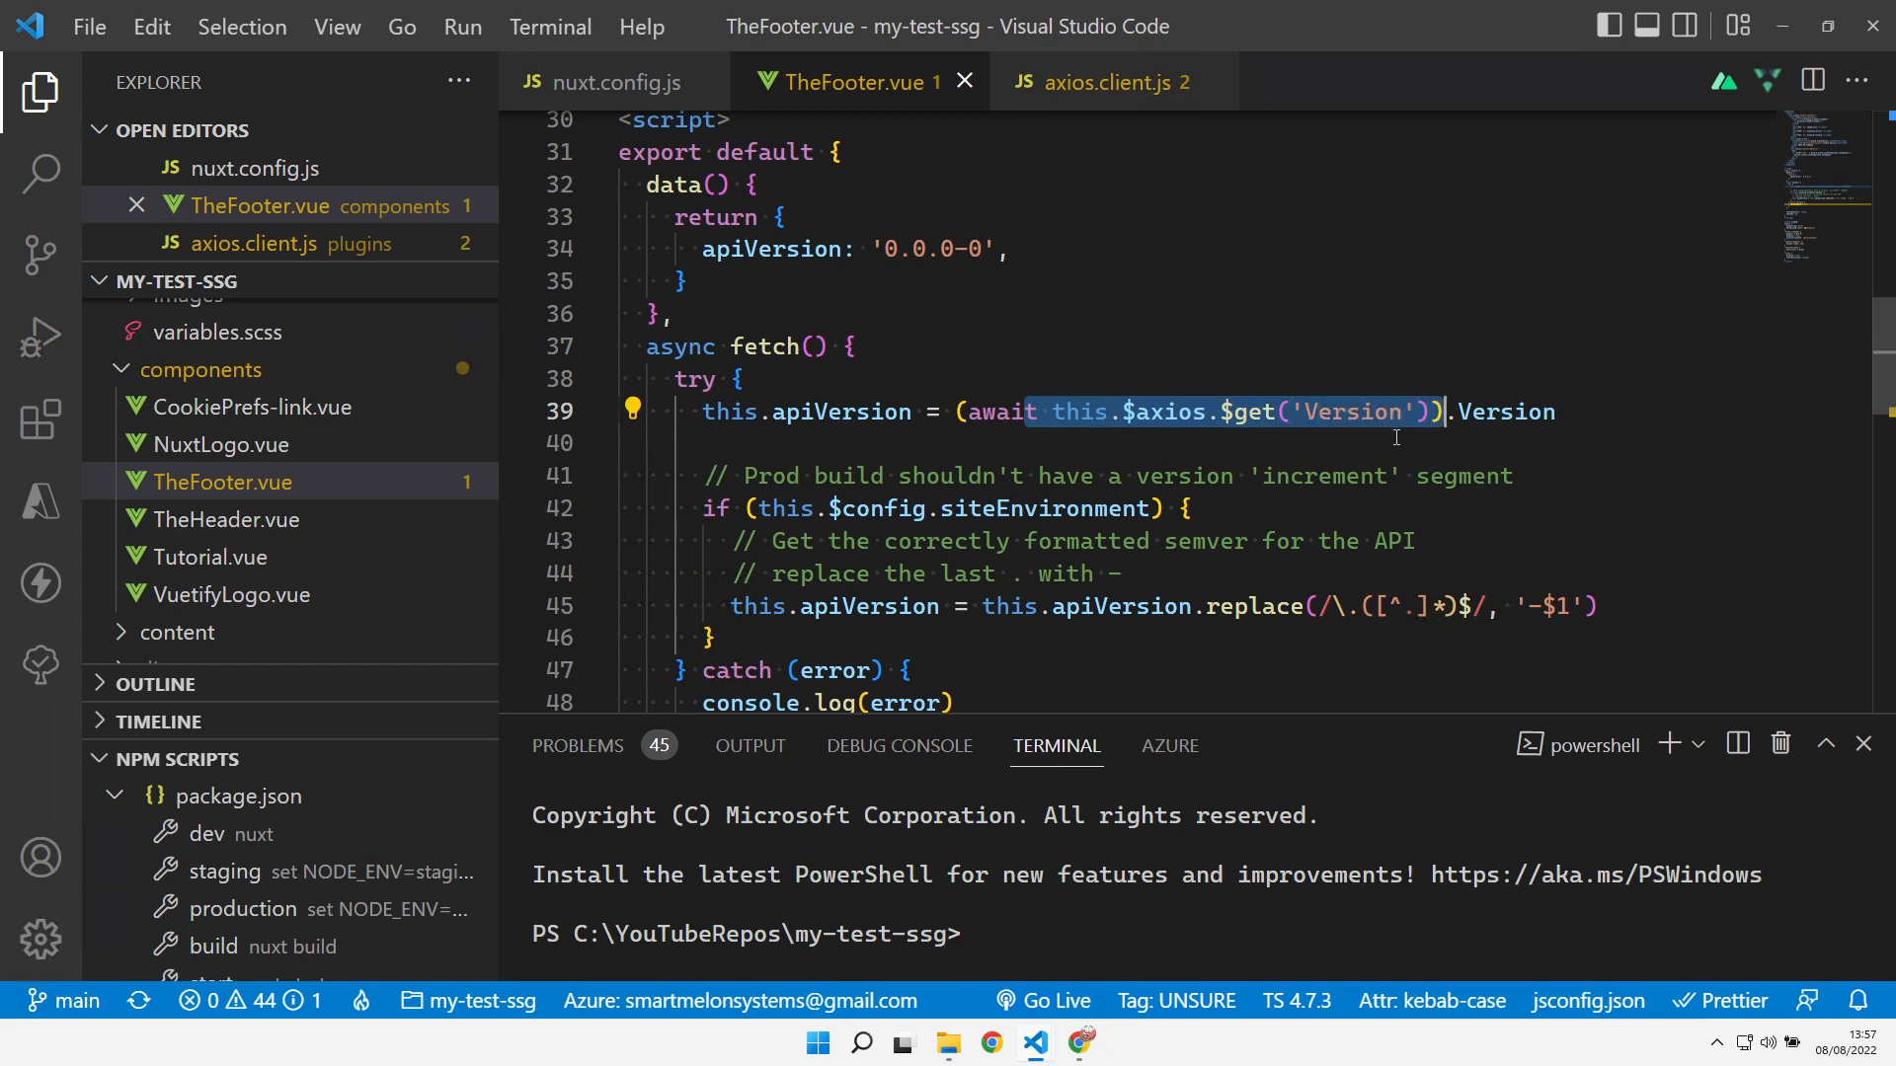
pyautogui.click(1102, 81)
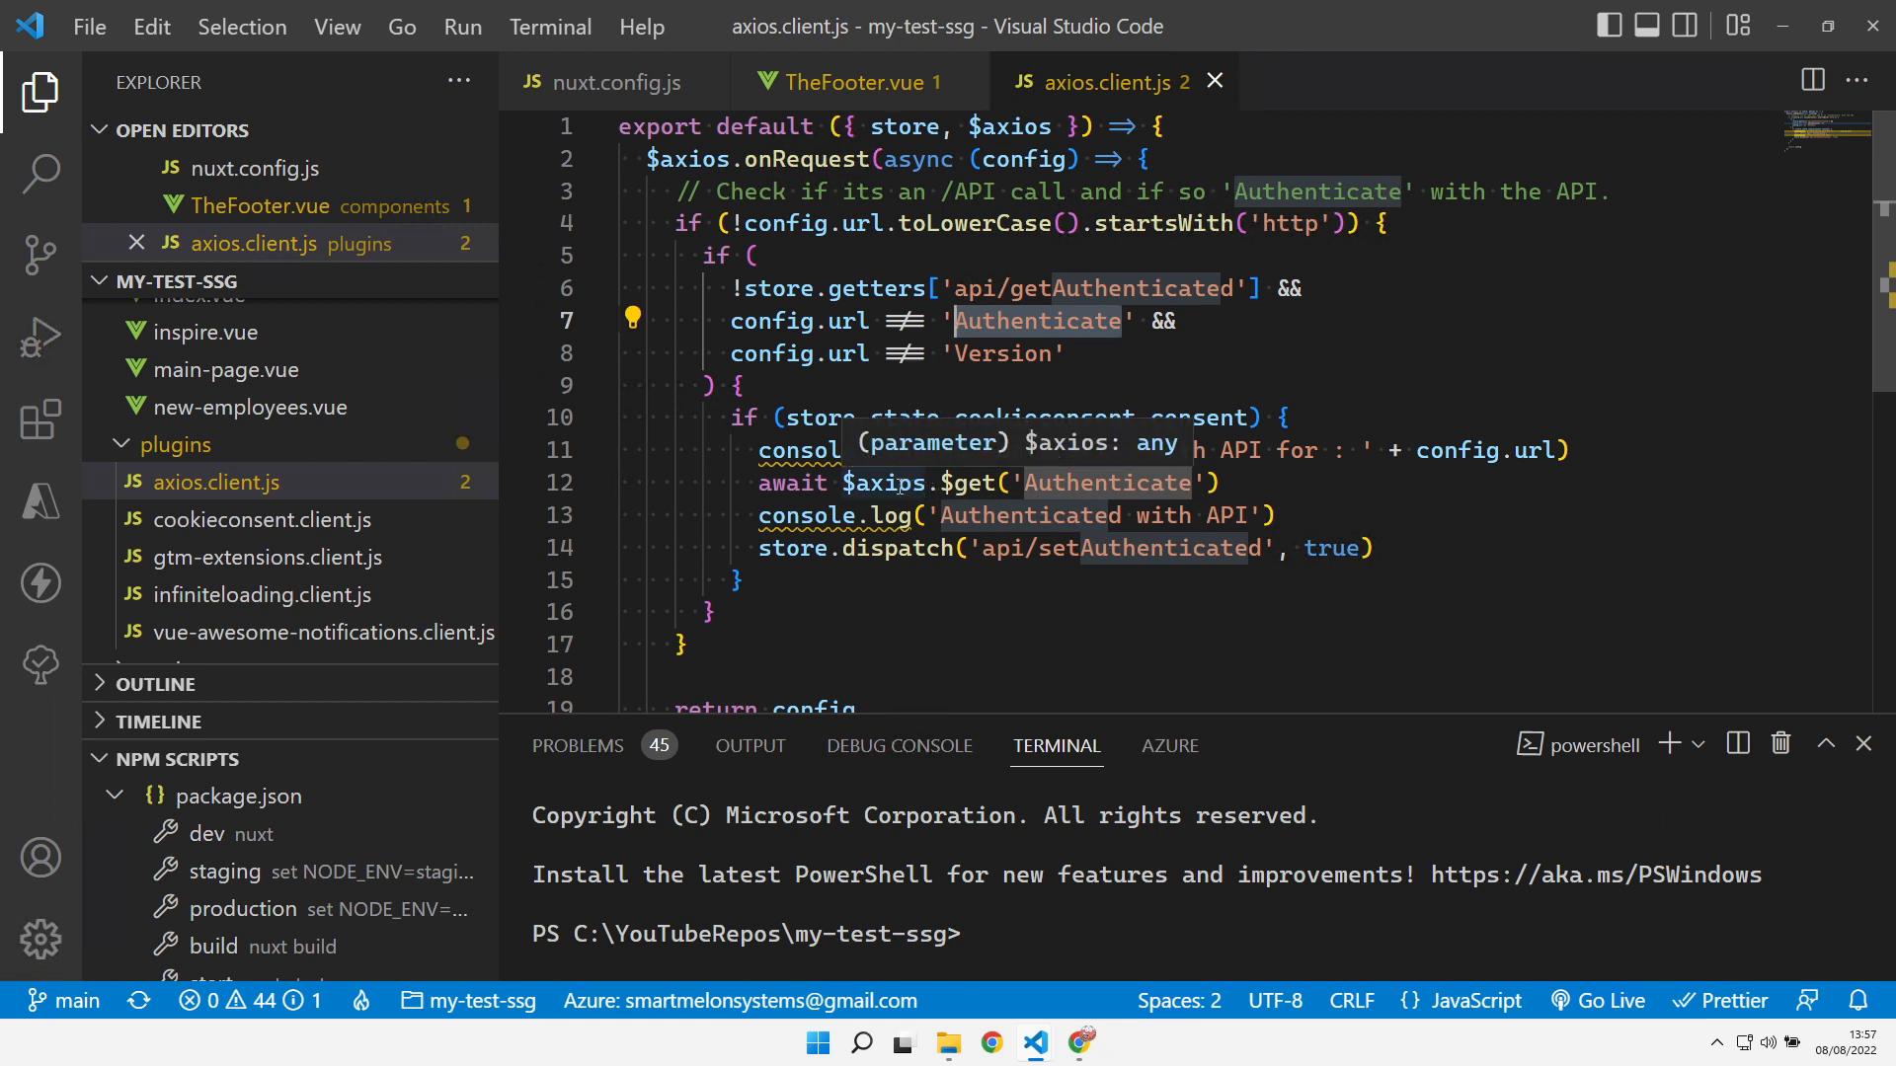
pyautogui.moveTo(1055, 456)
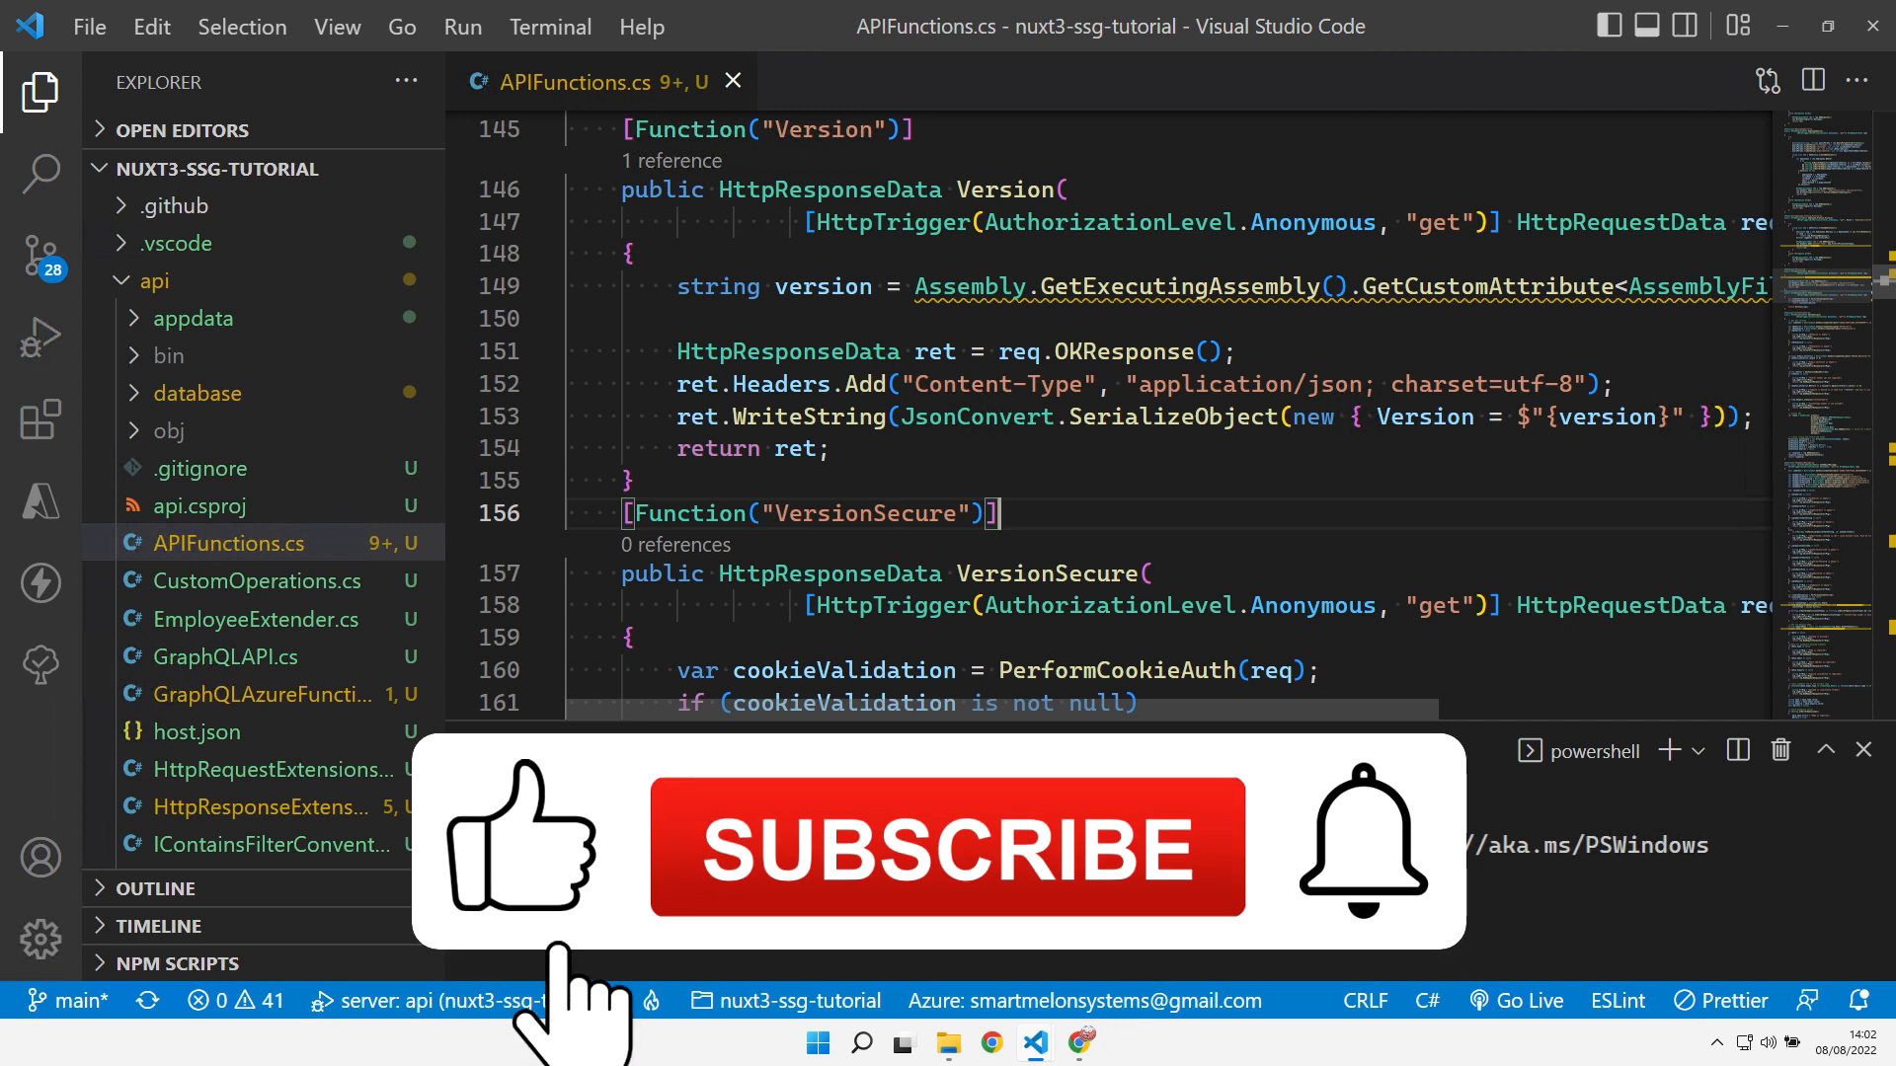
# Inspect VersionSecure and PerformCookieAuth, then launch the Functions host under the debugger
pyautogui.click(946, 847)
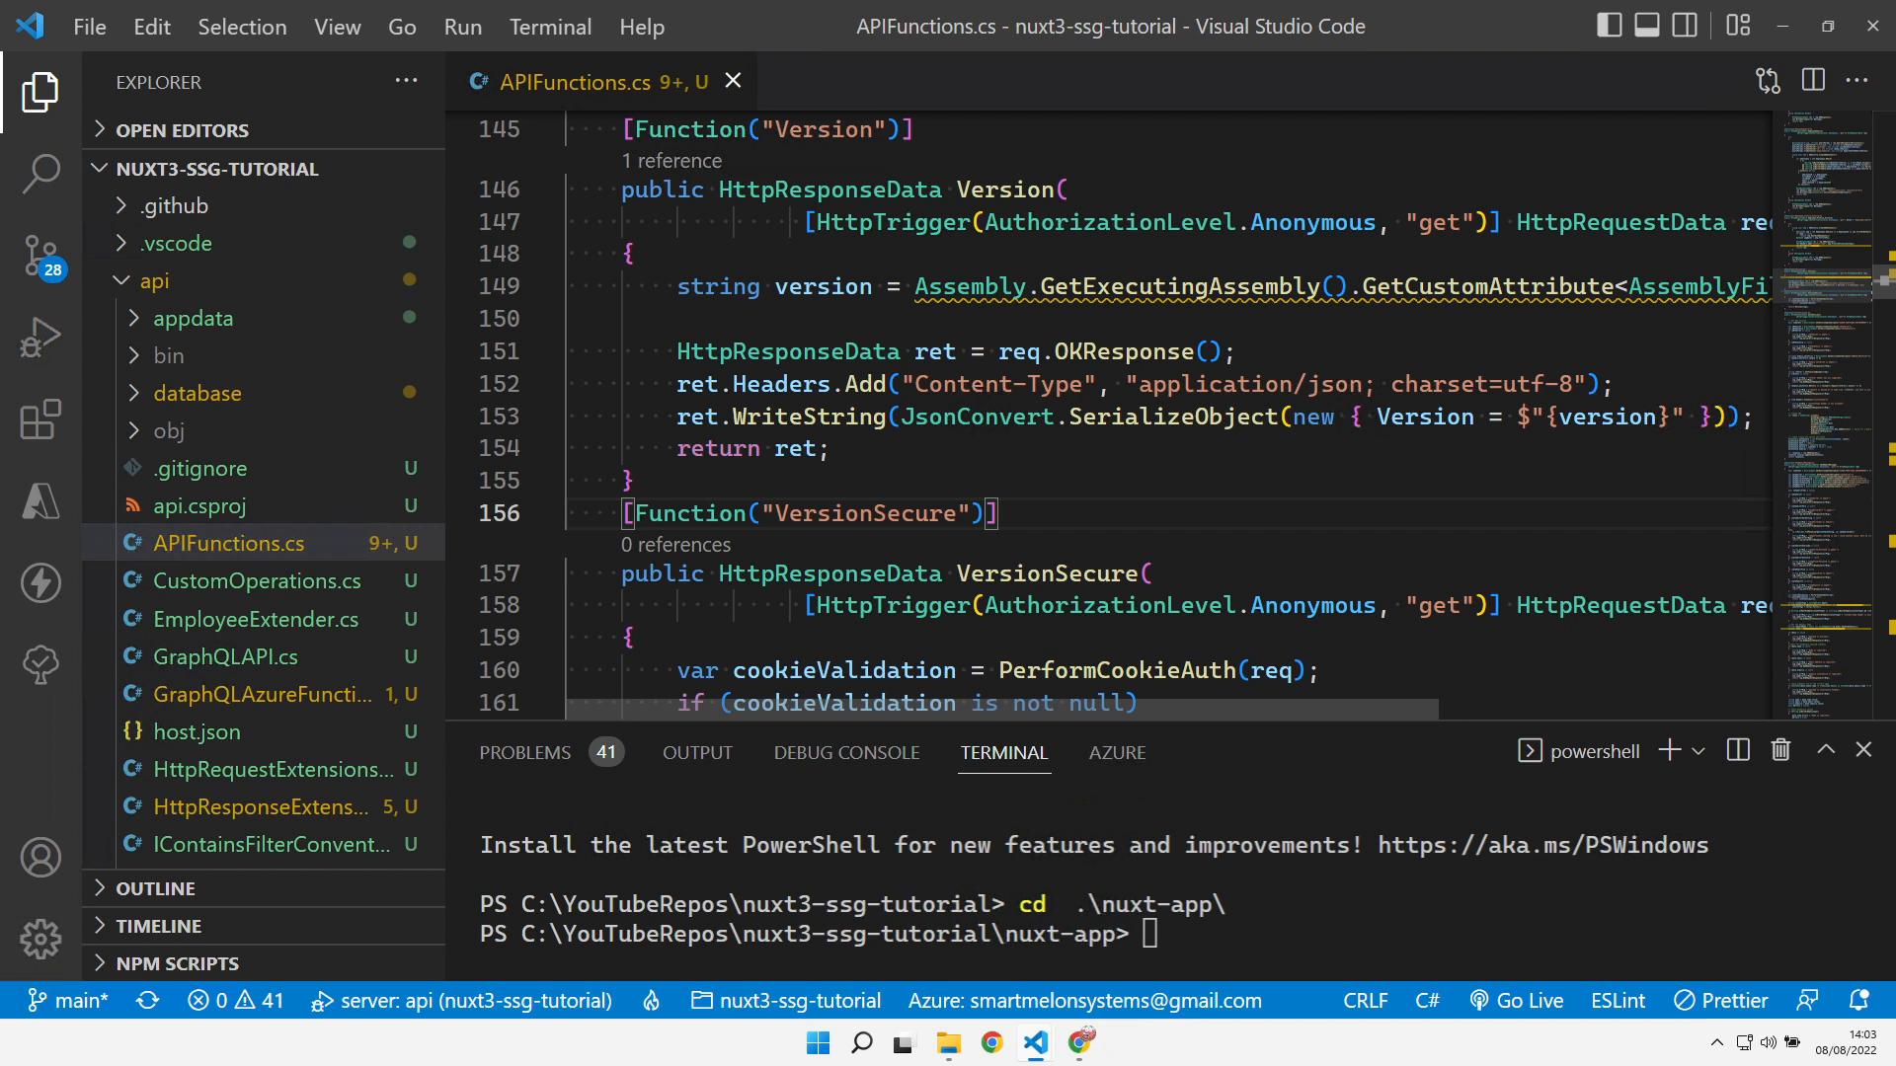
pyautogui.moveTo(721, 243)
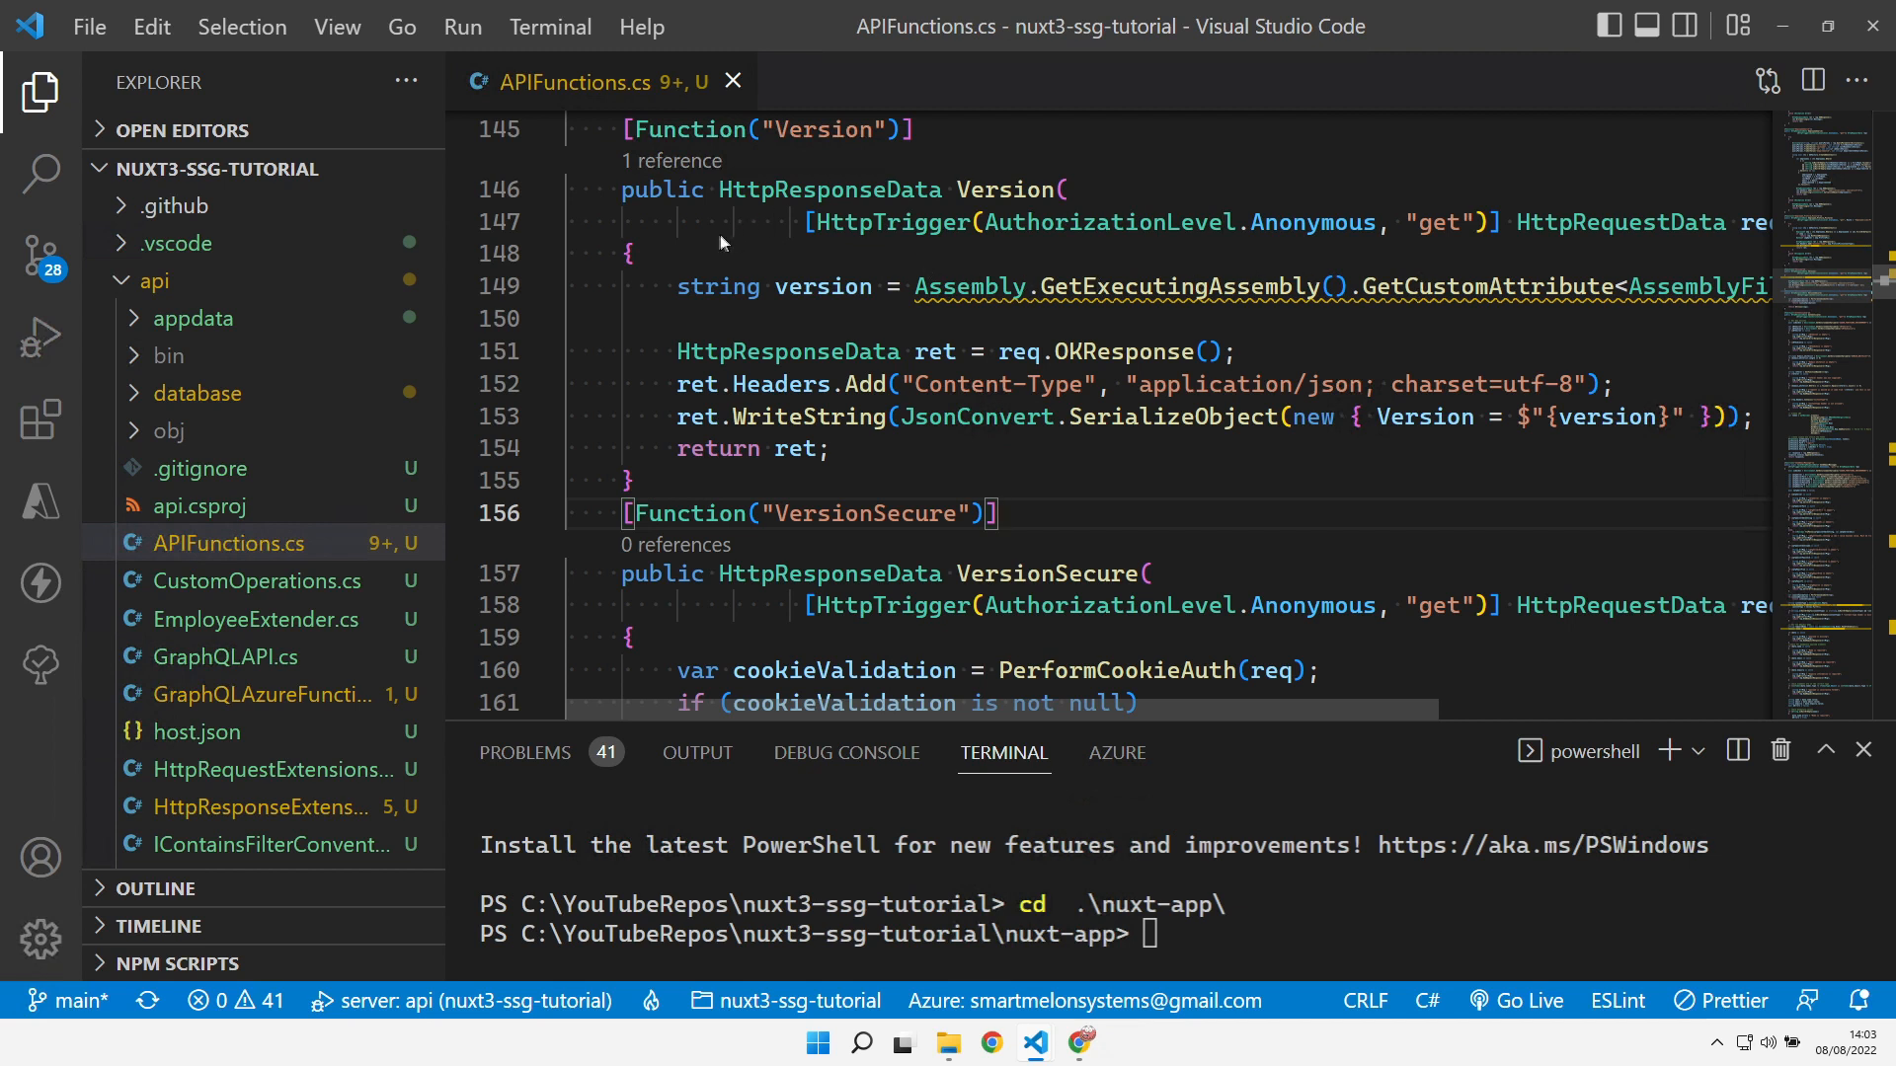
pyautogui.moveTo(569, 126)
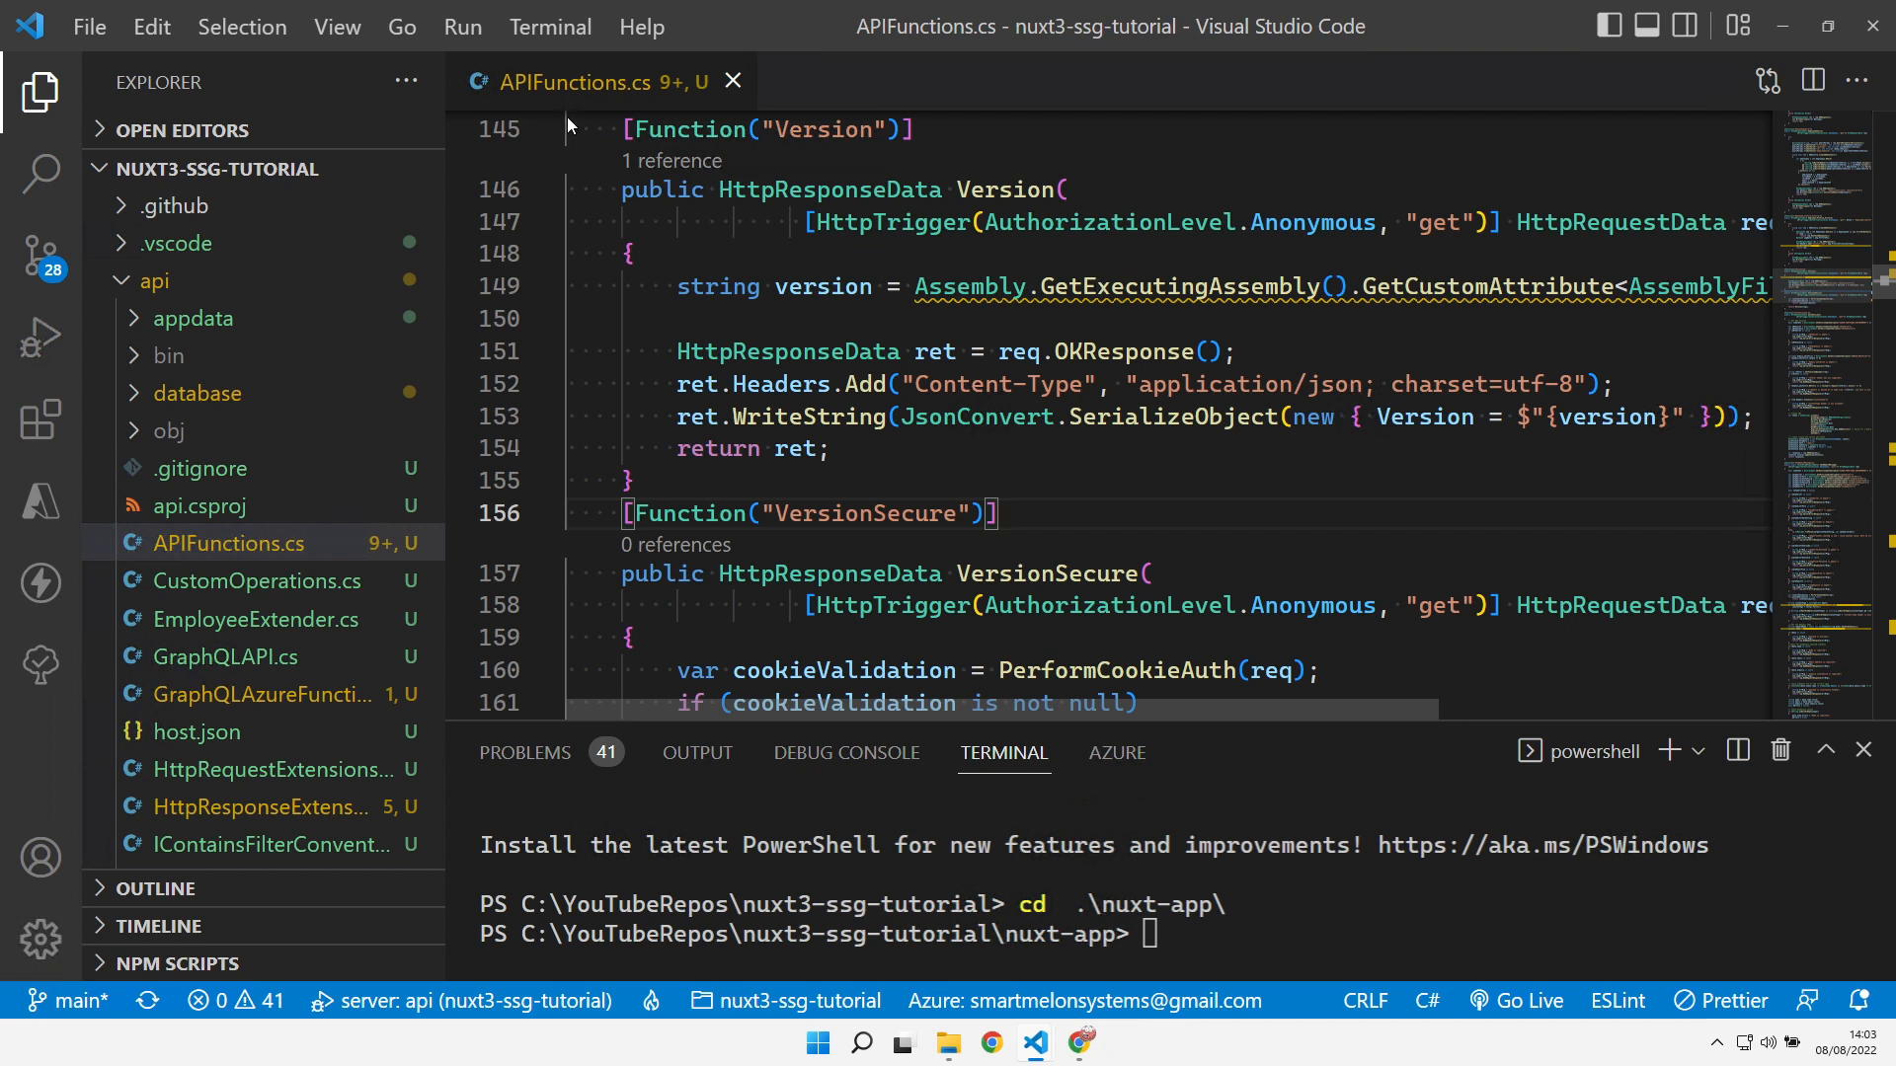
pyautogui.moveTo(154, 342)
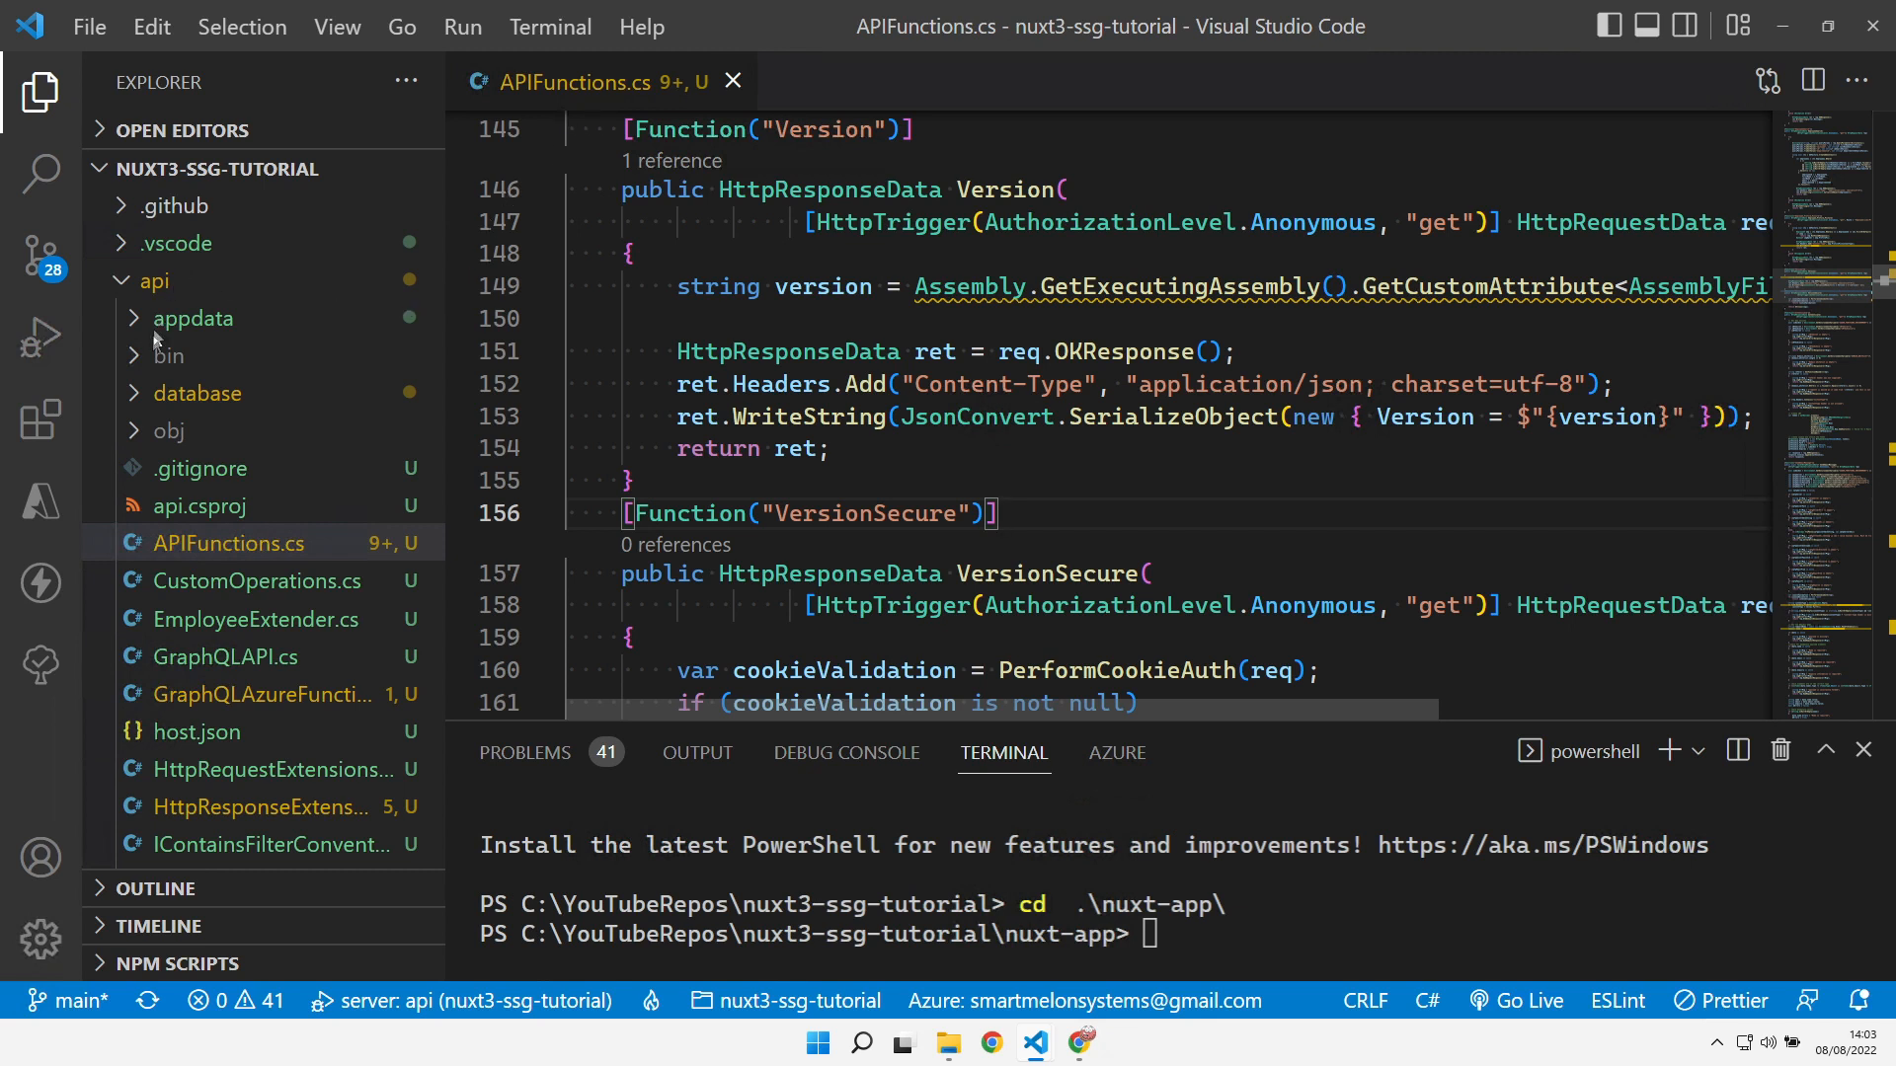
pyautogui.moveTo(154, 338)
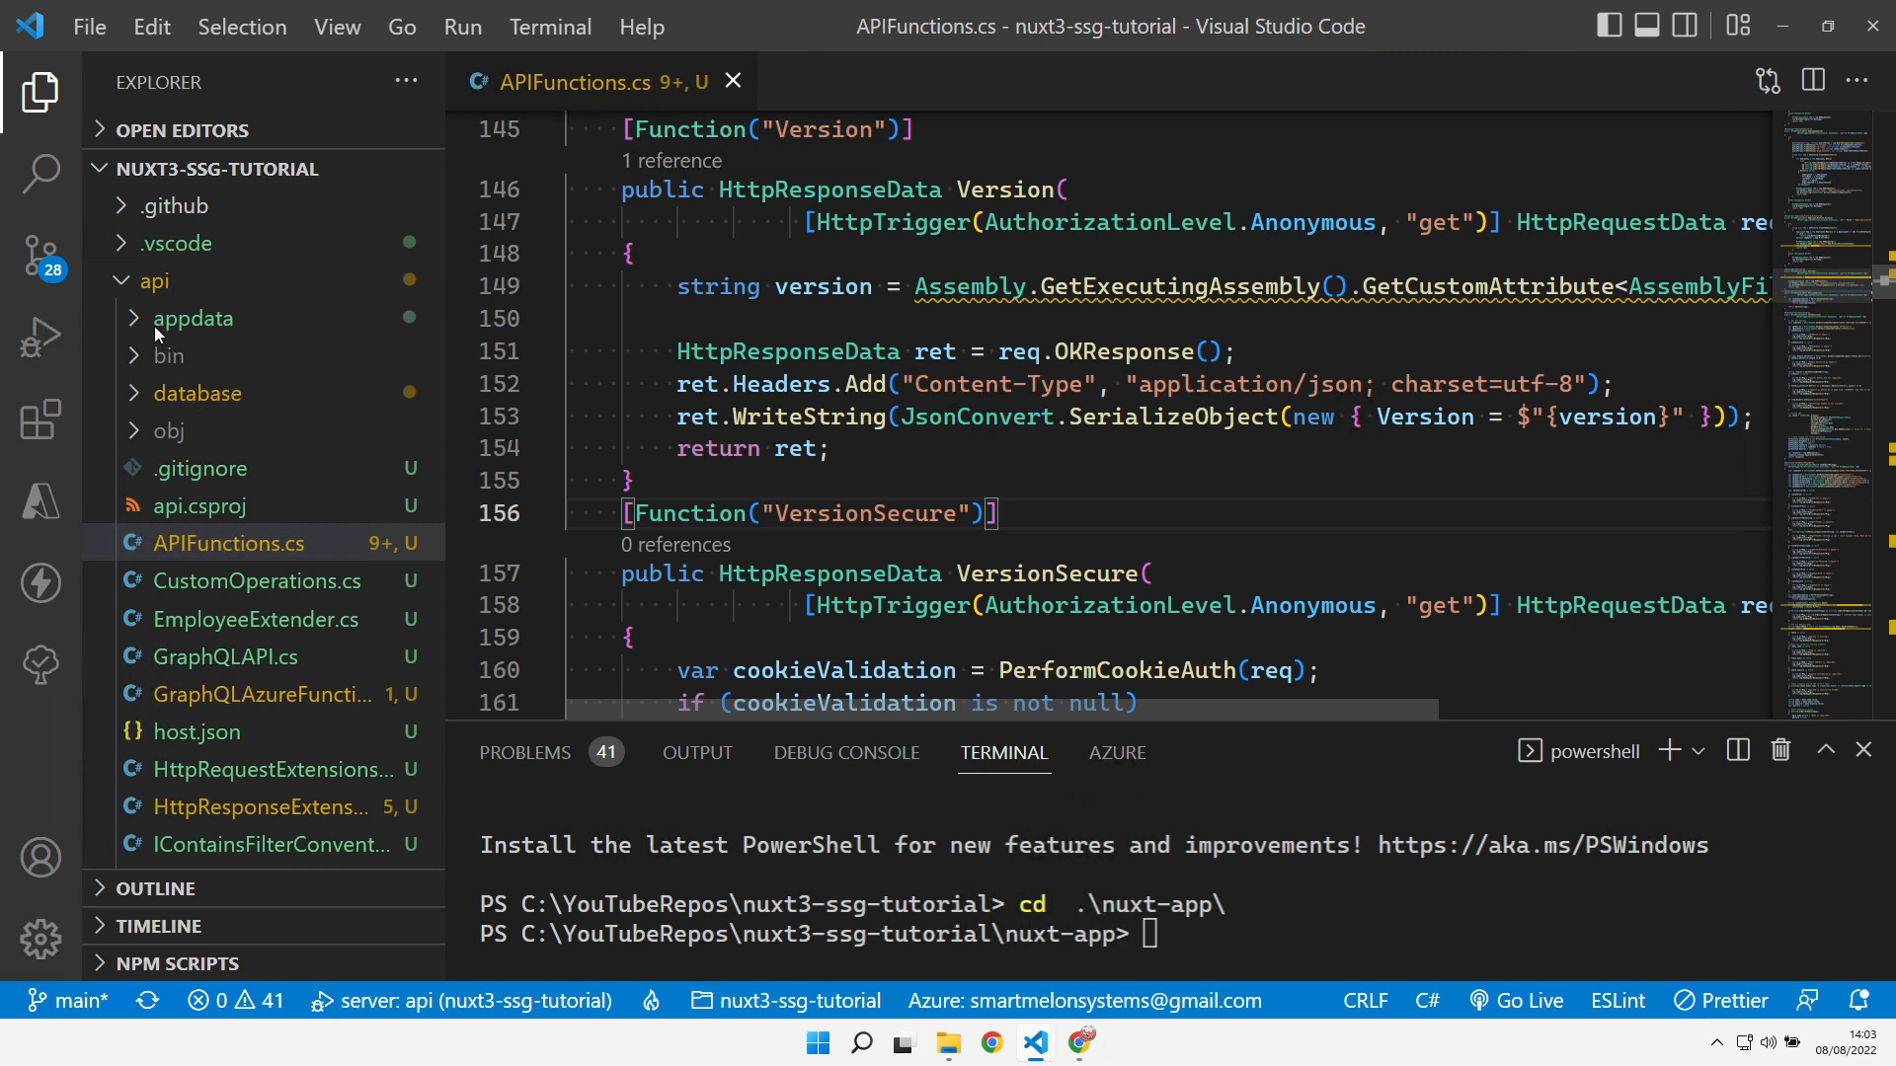
pyautogui.moveTo(160, 330)
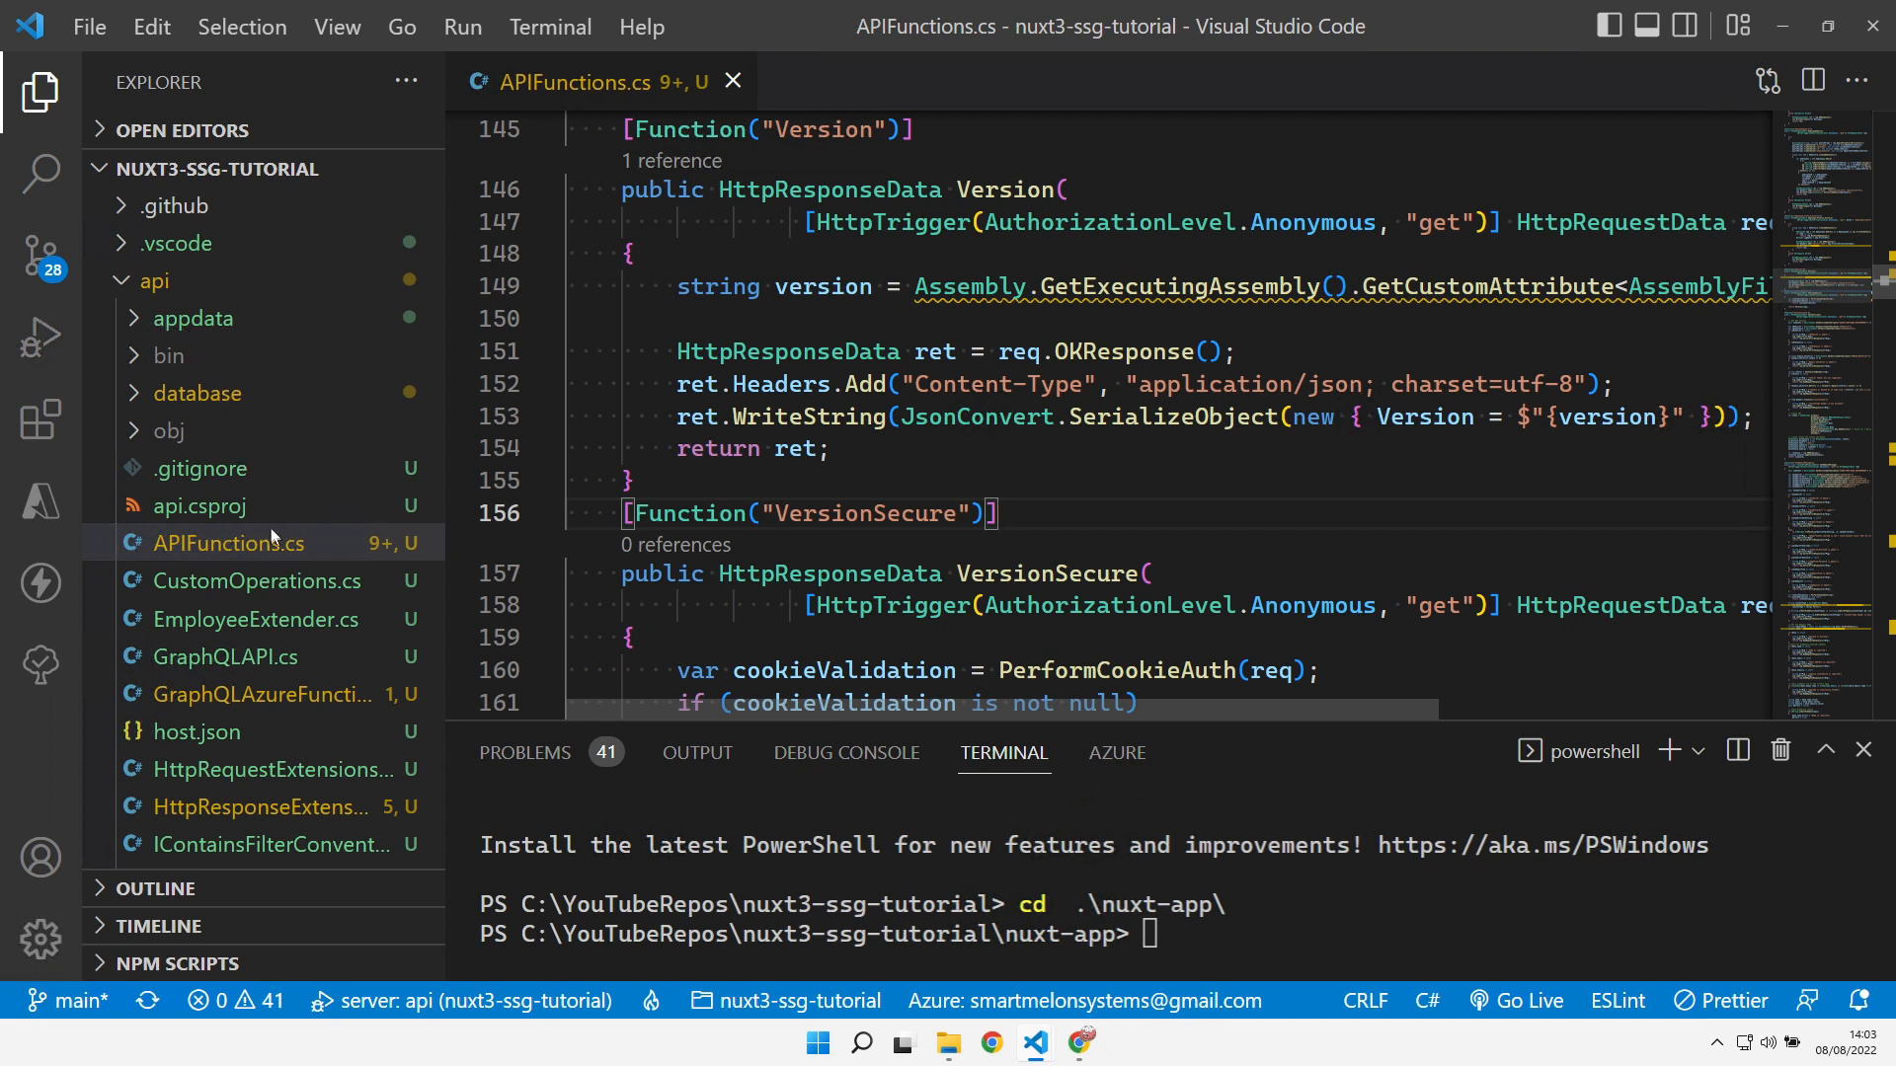
pyautogui.moveTo(322, 559)
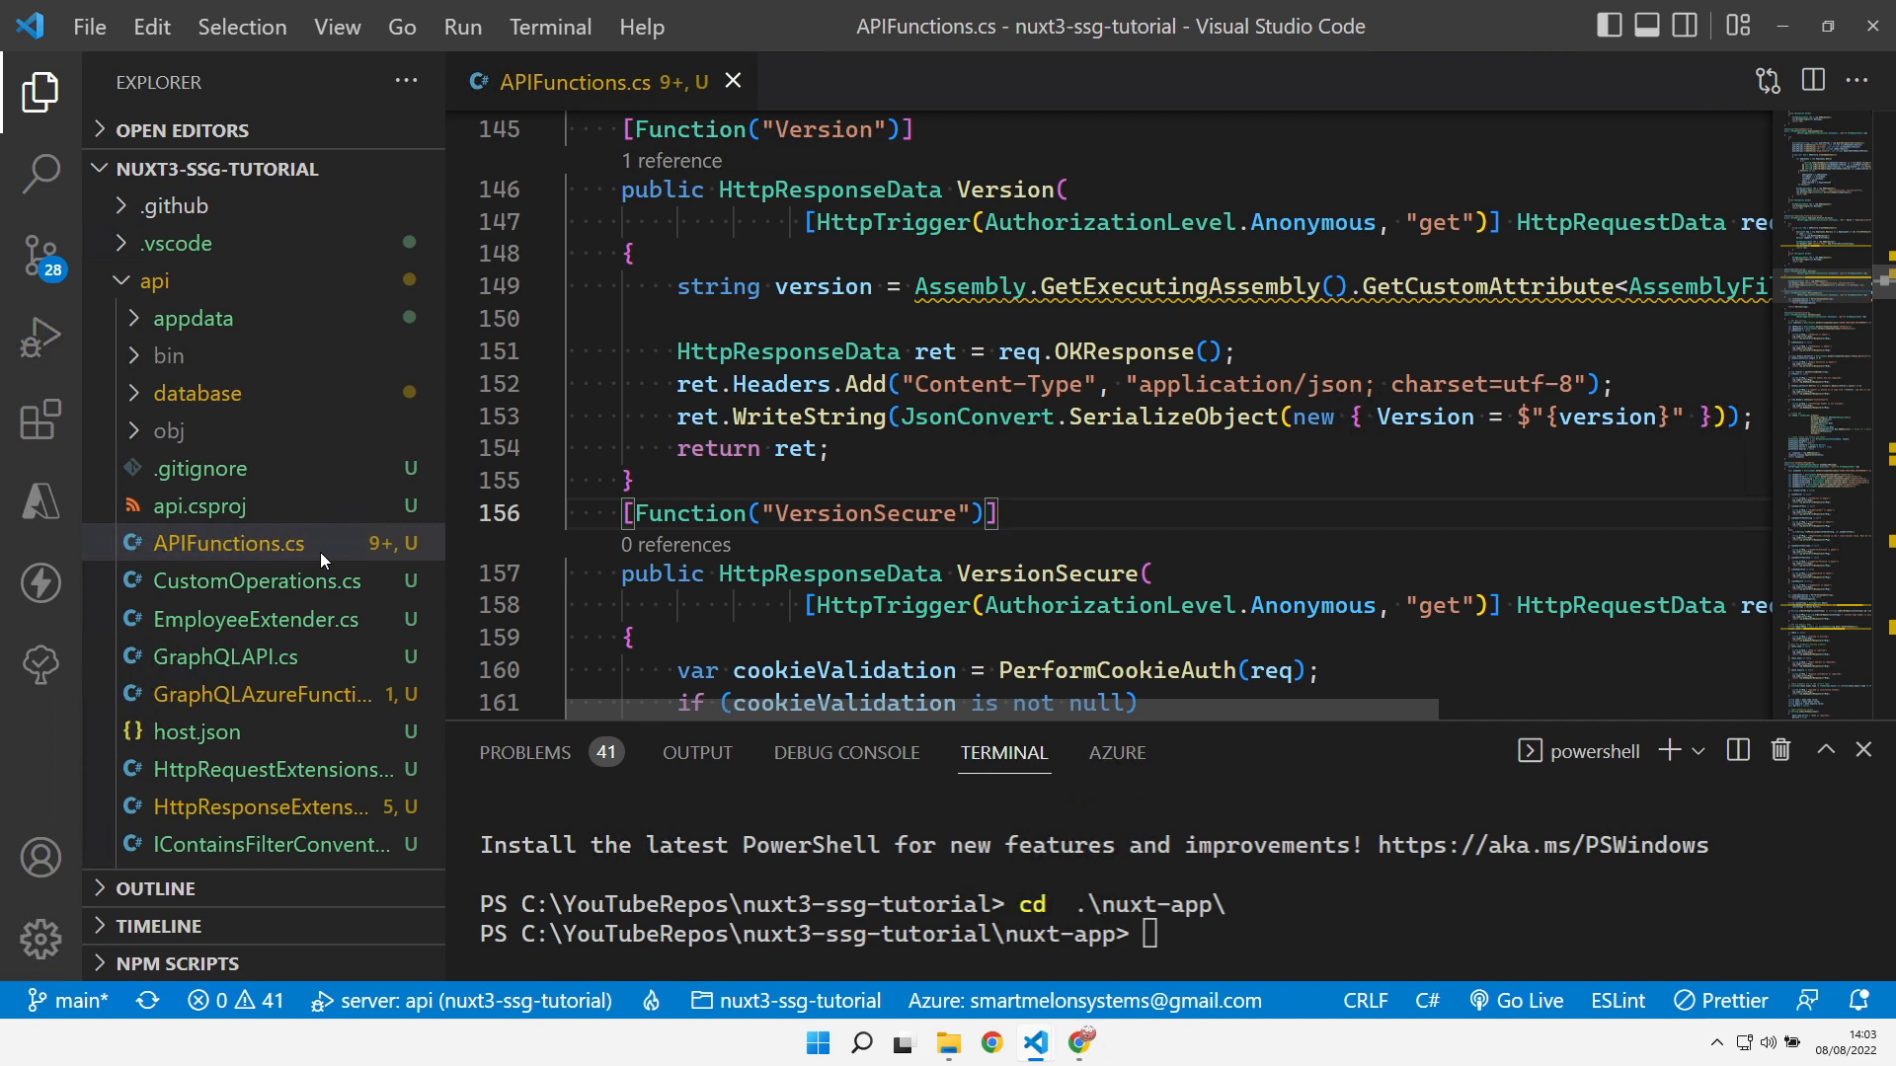
pyautogui.moveTo(584, 326)
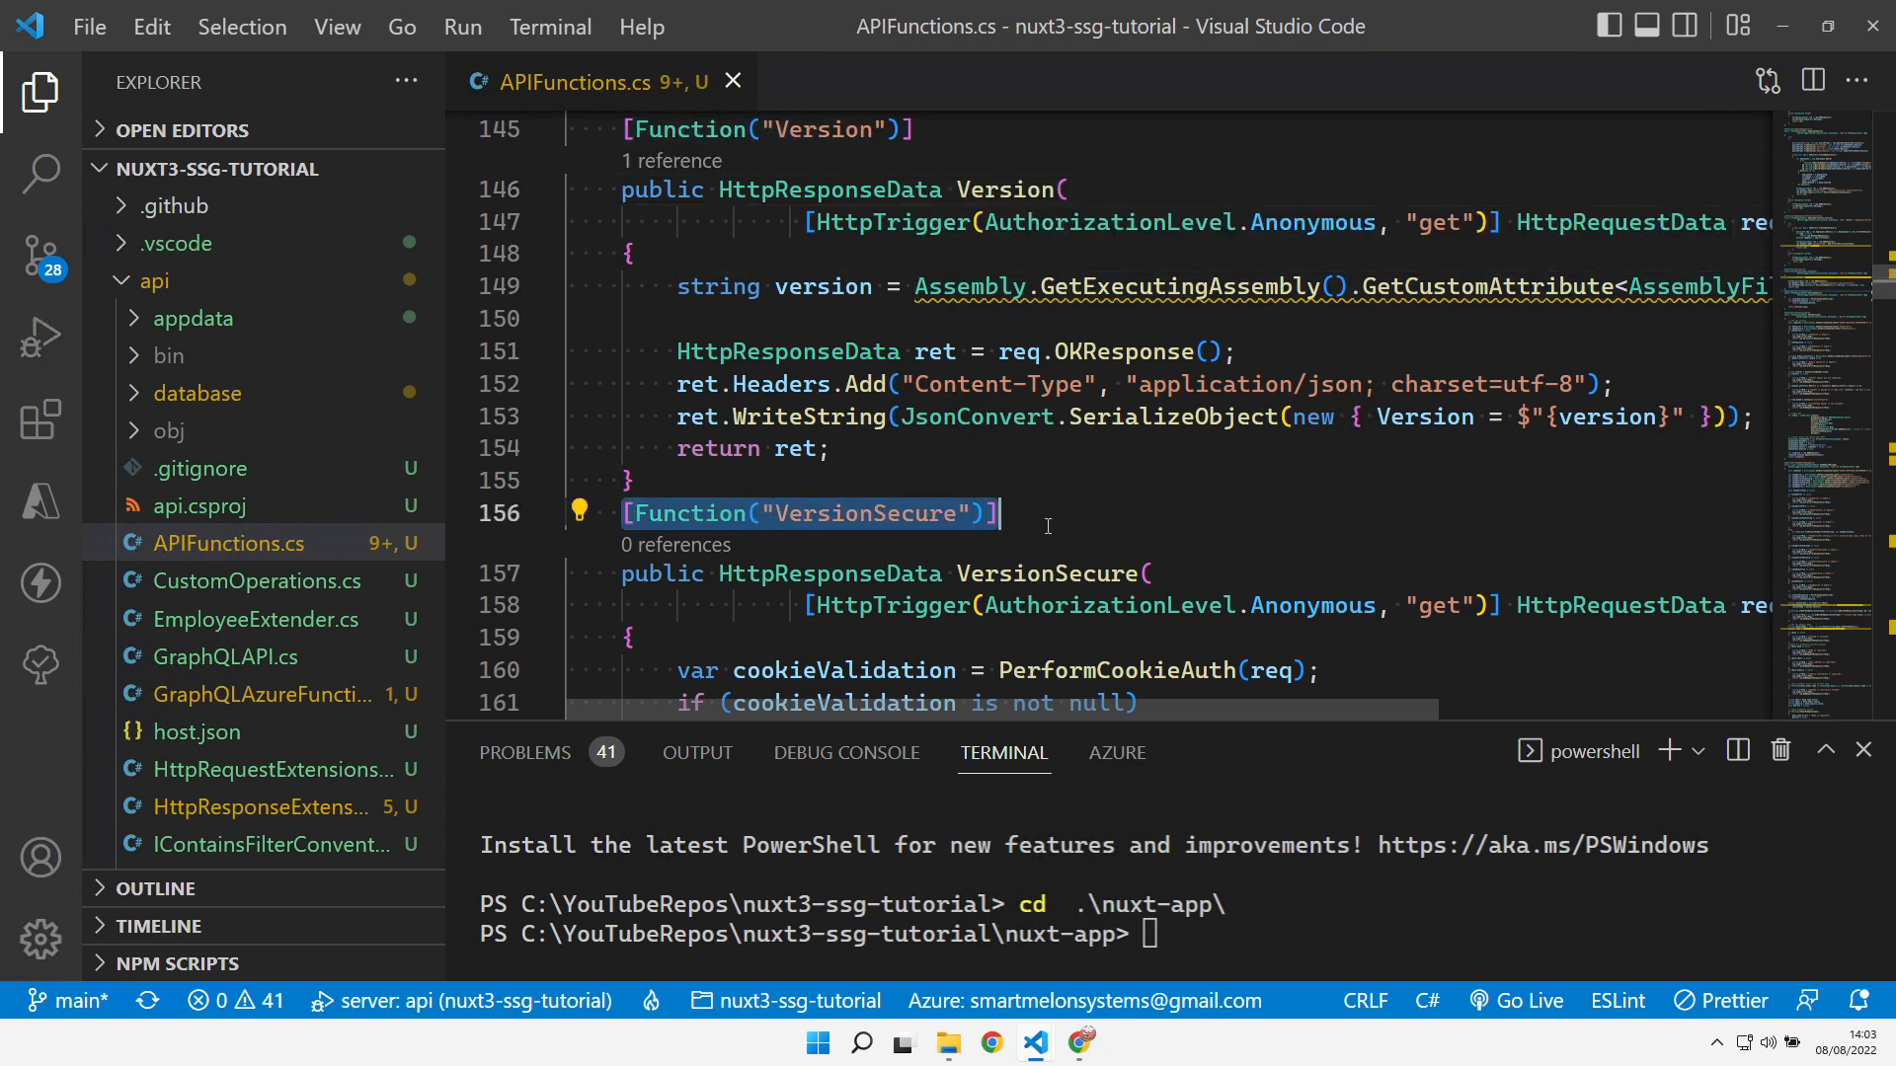
pyautogui.scroll(-3)
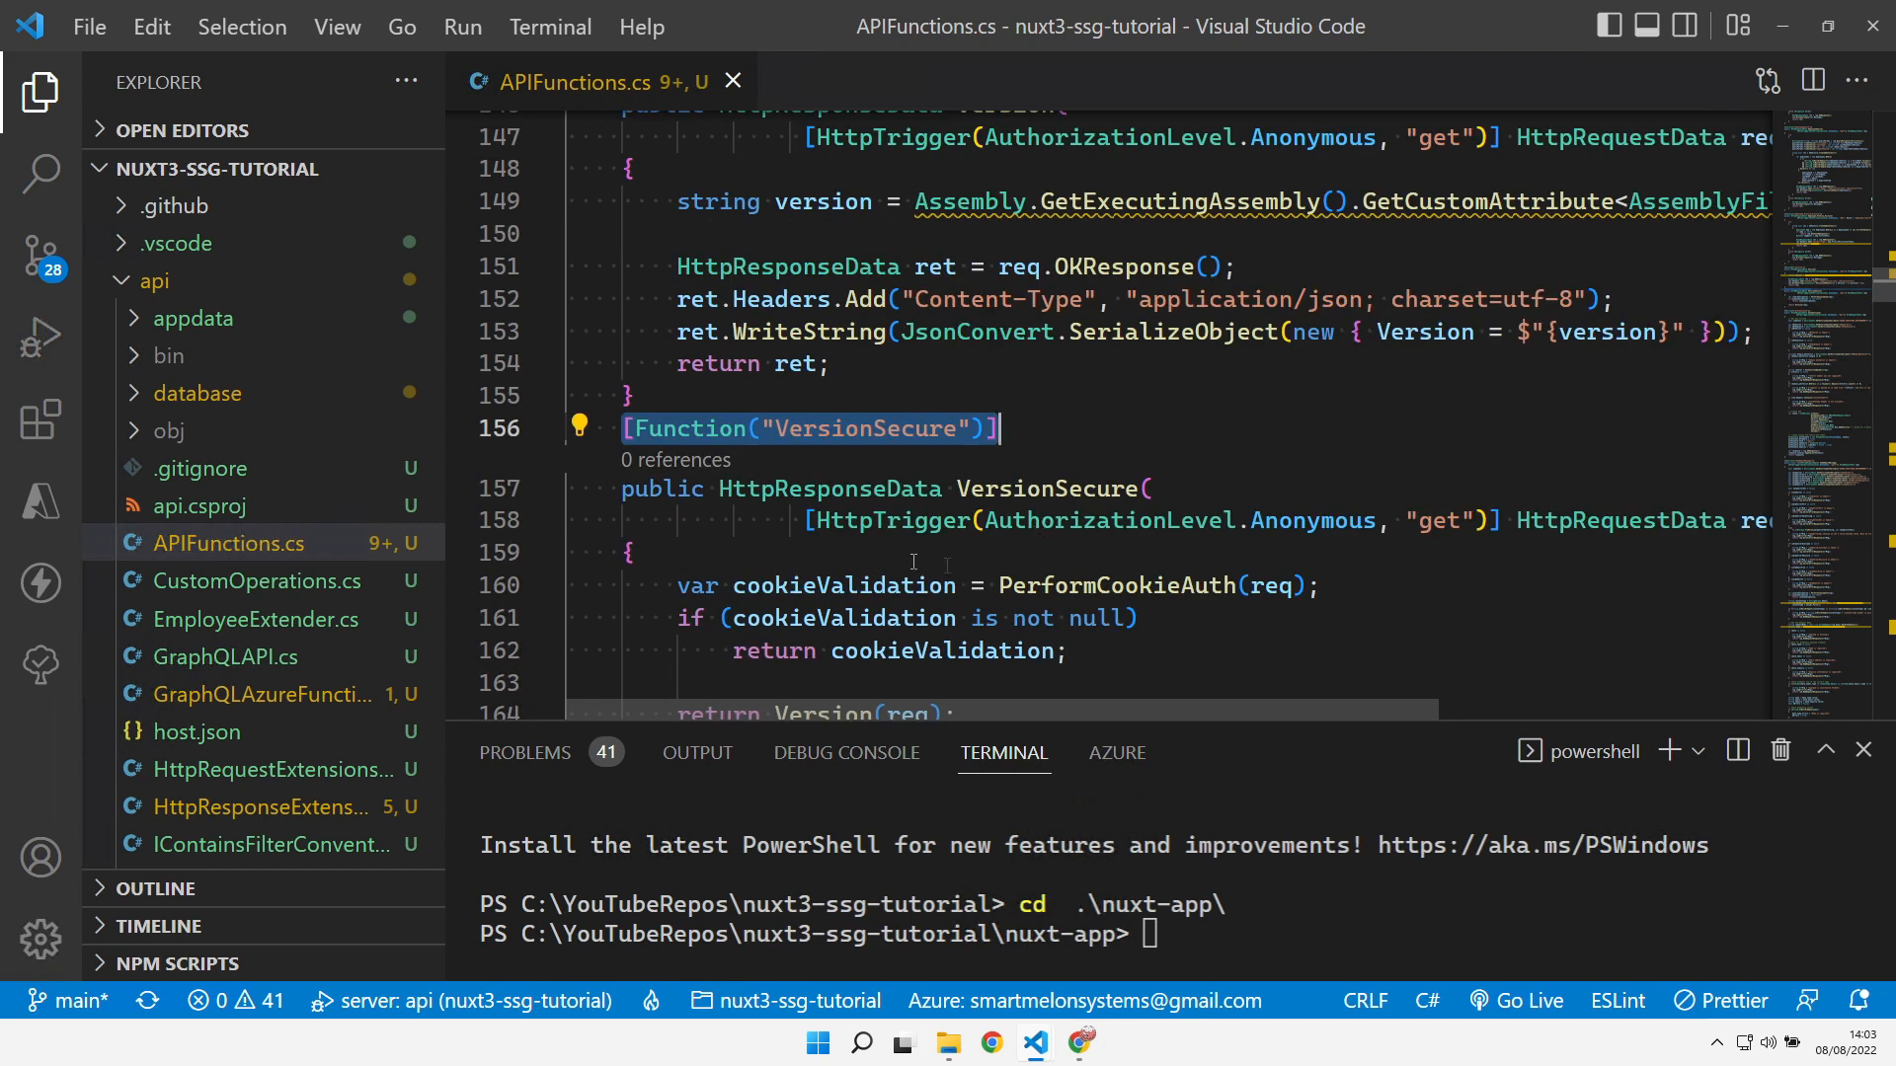
pyautogui.moveTo(1116, 585)
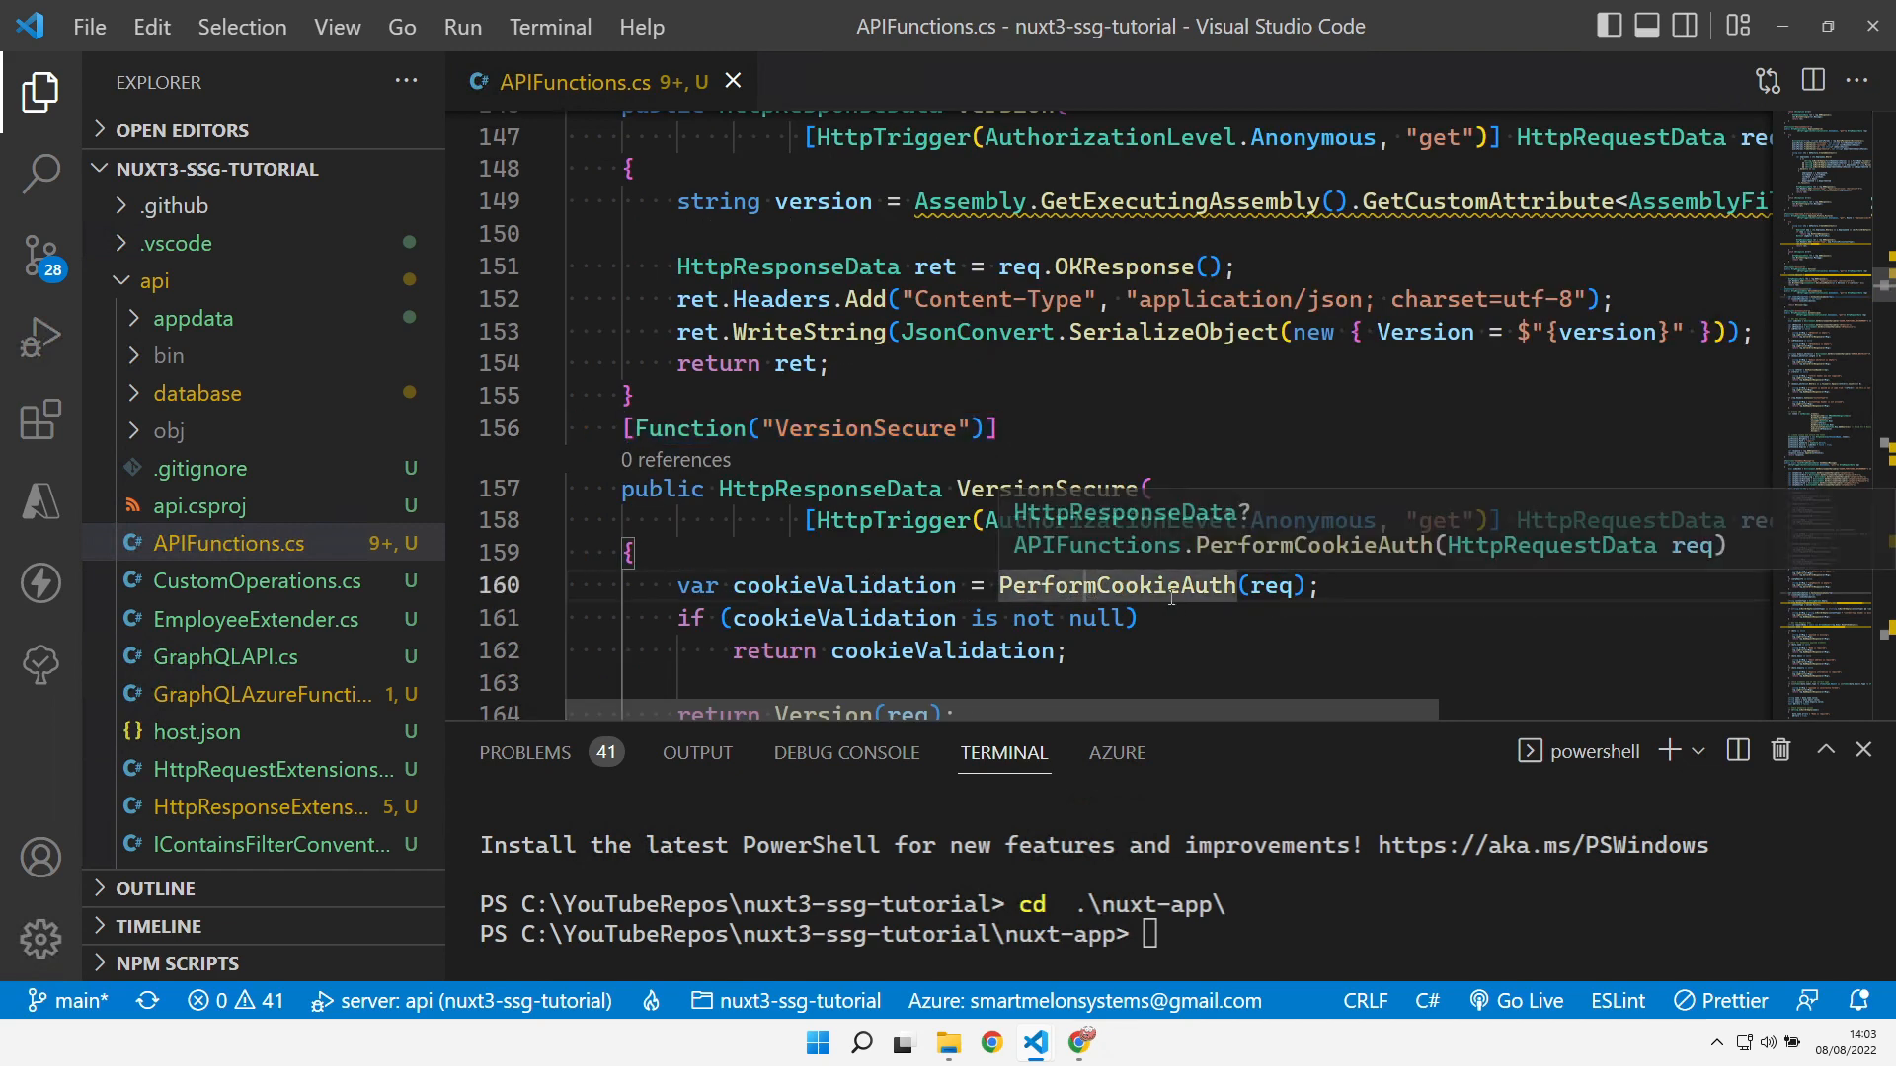
pyautogui.moveTo(1264, 622)
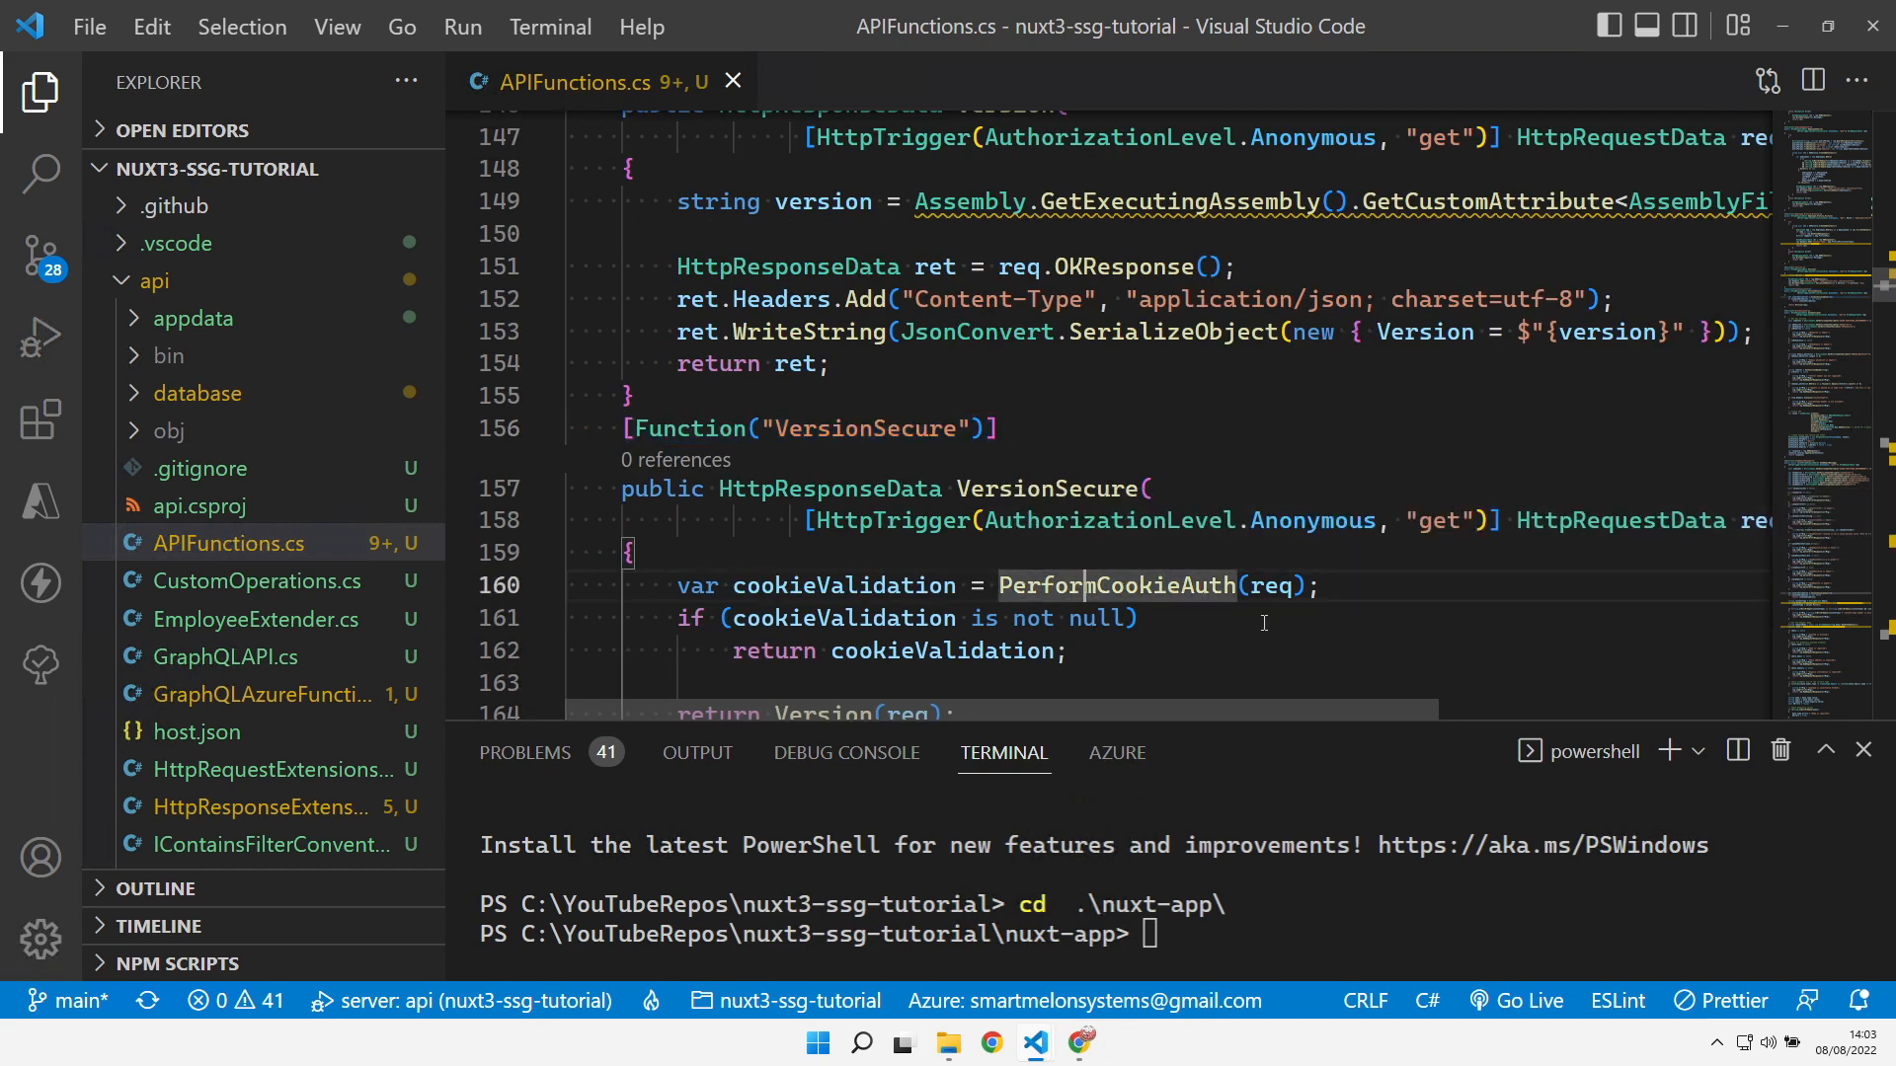
pyautogui.scroll(-3)
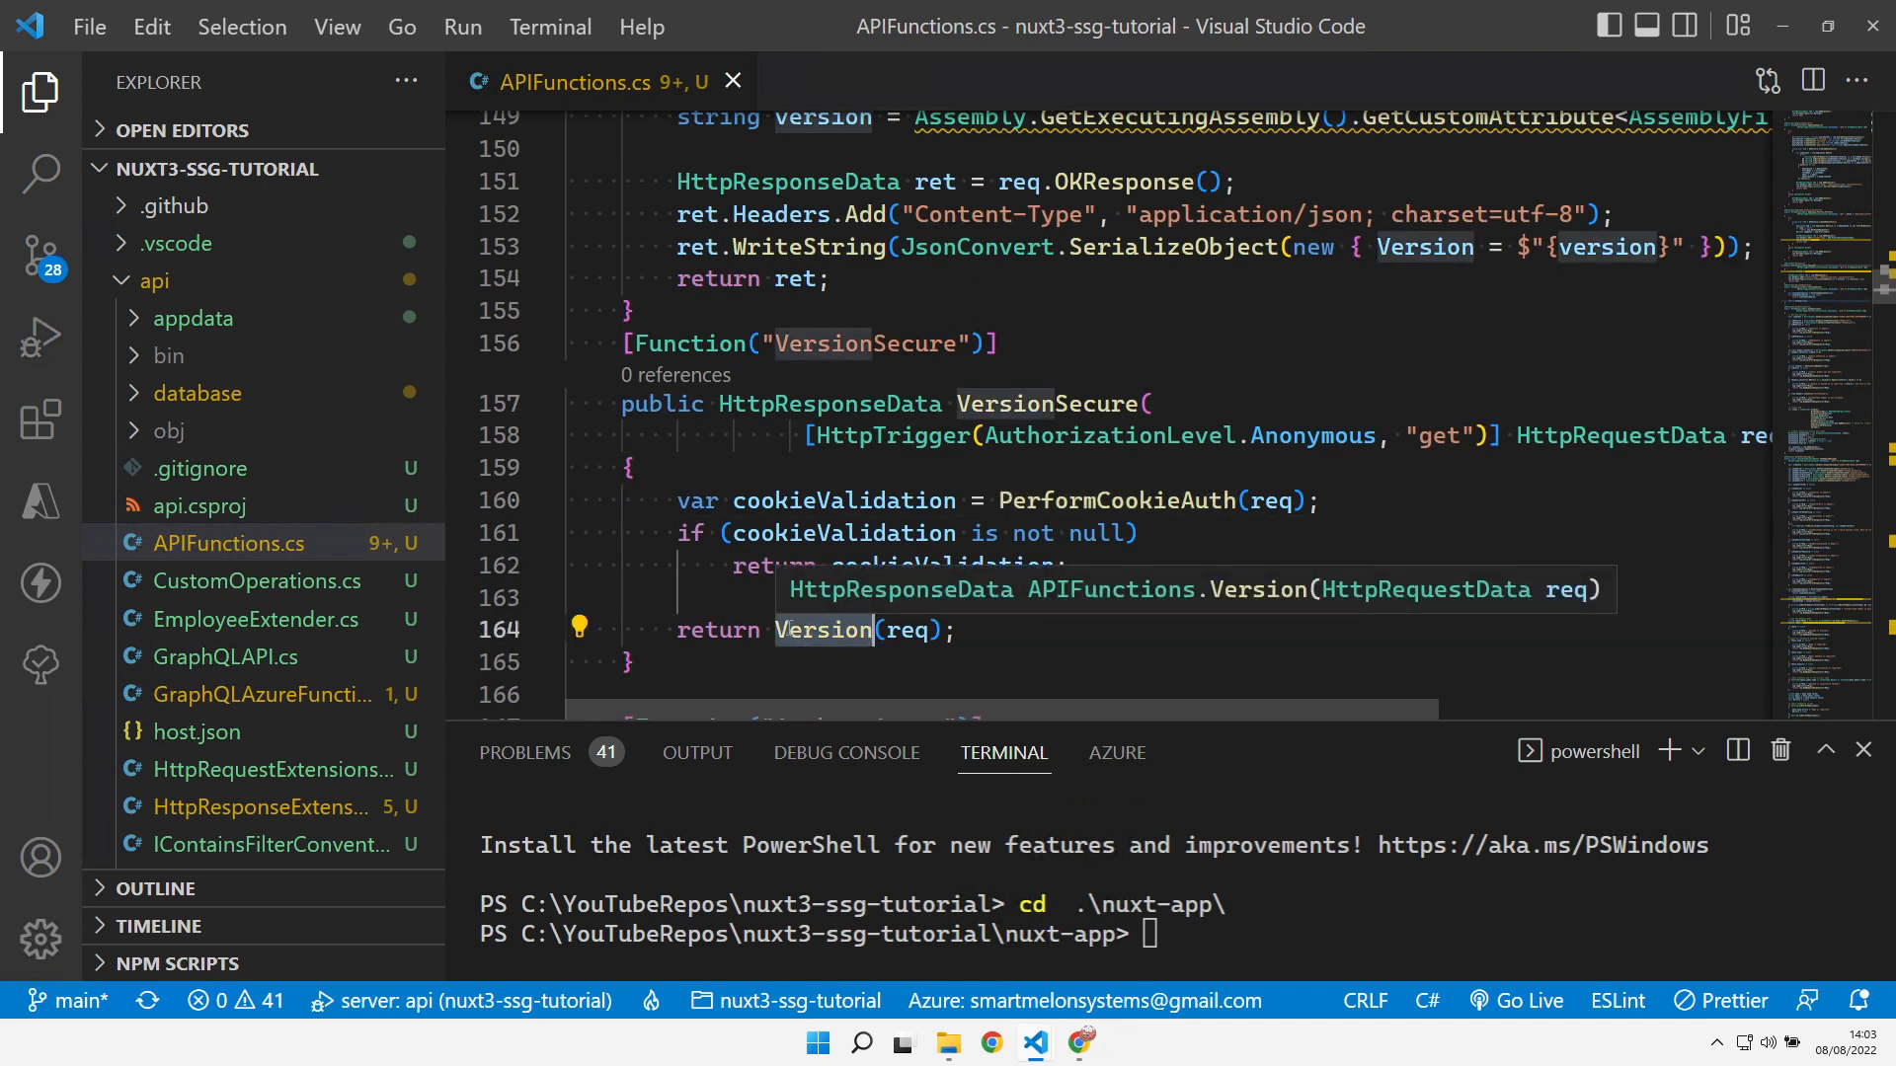
pyautogui.moveTo(717, 553)
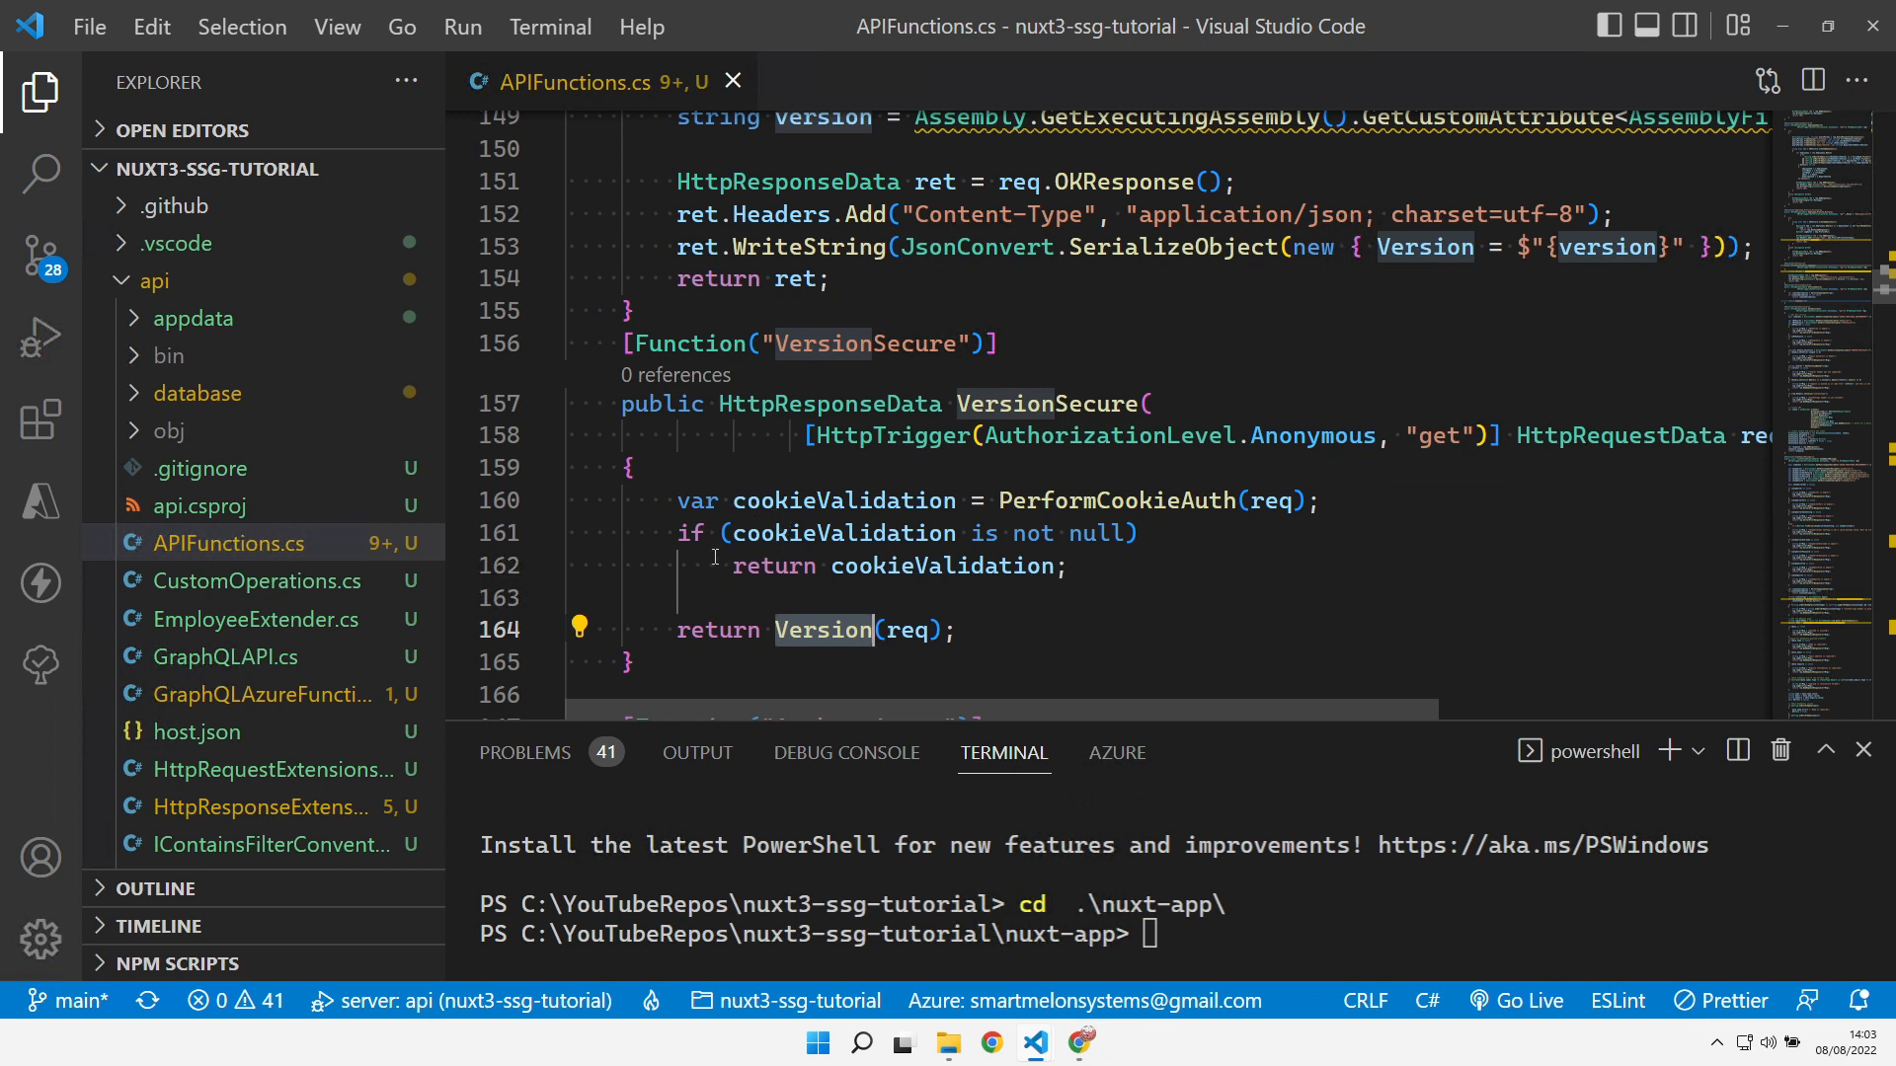
pyautogui.click(39, 336)
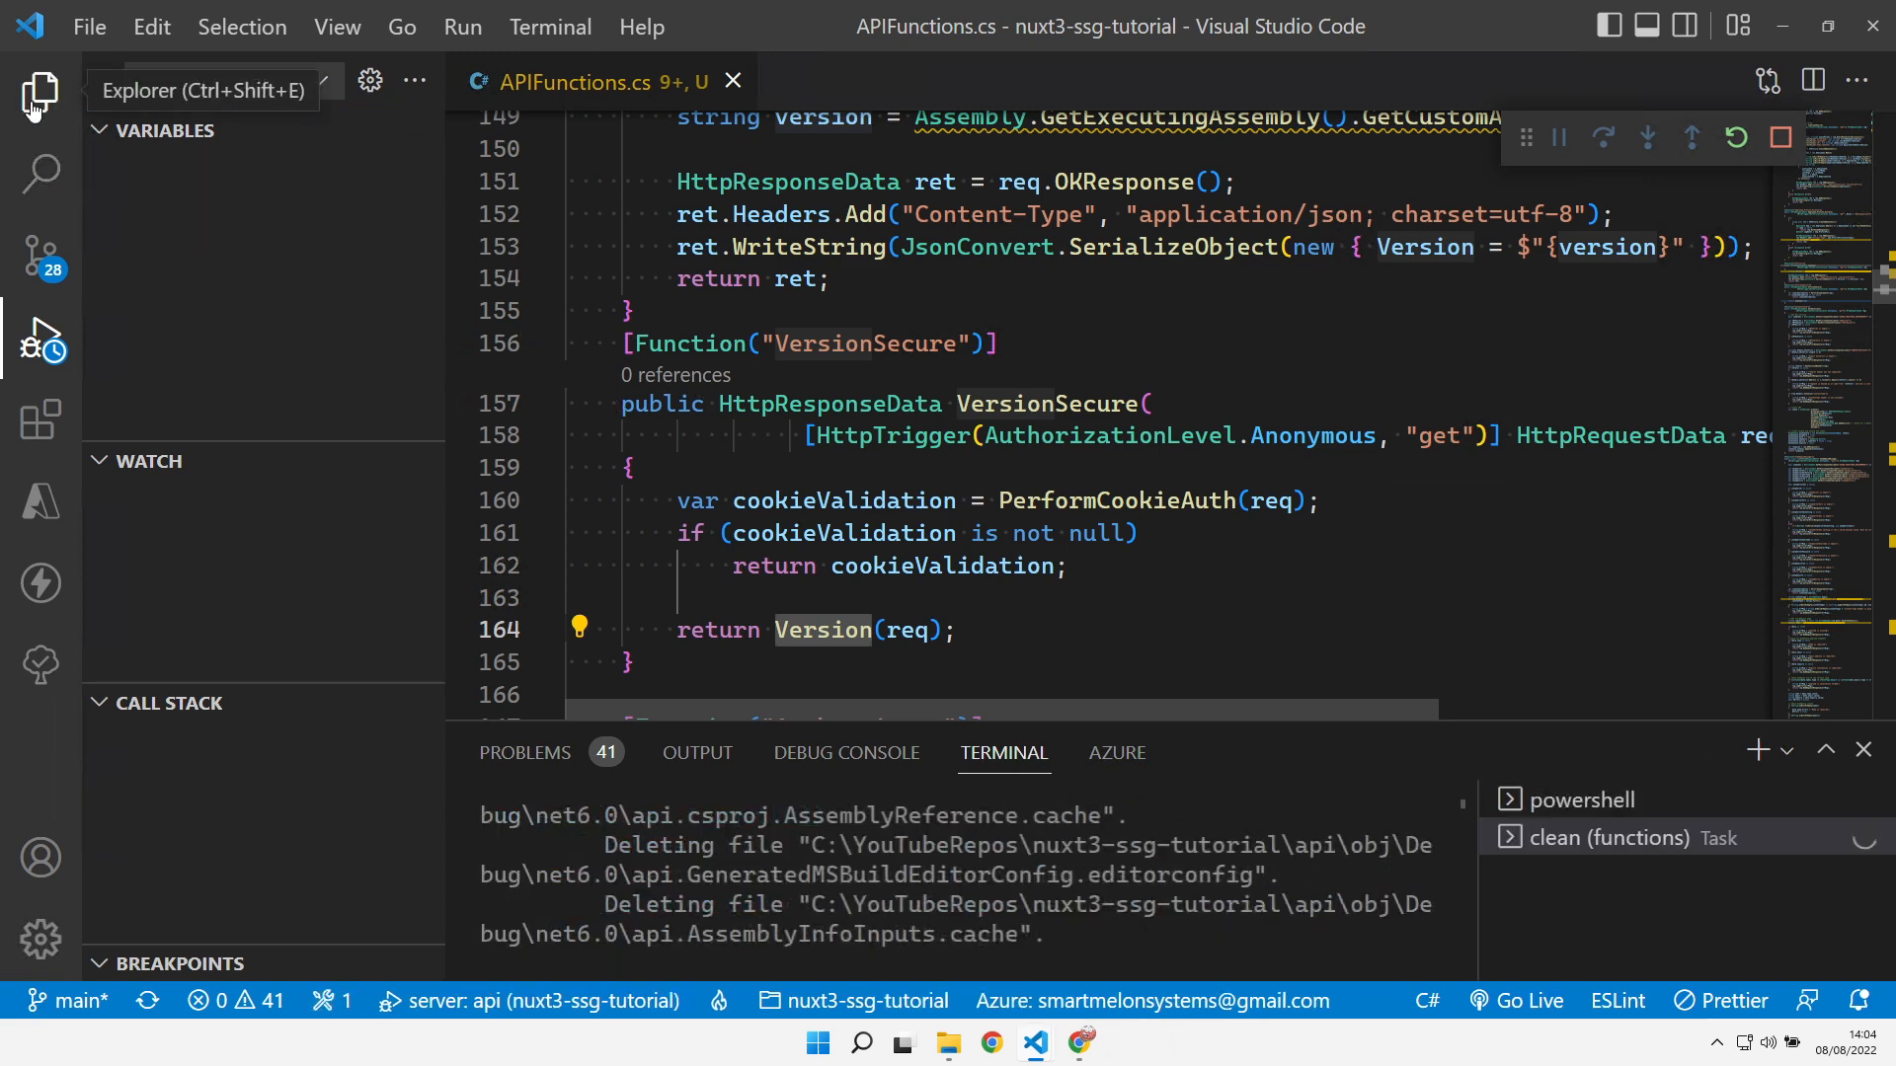
pyautogui.click(39, 93)
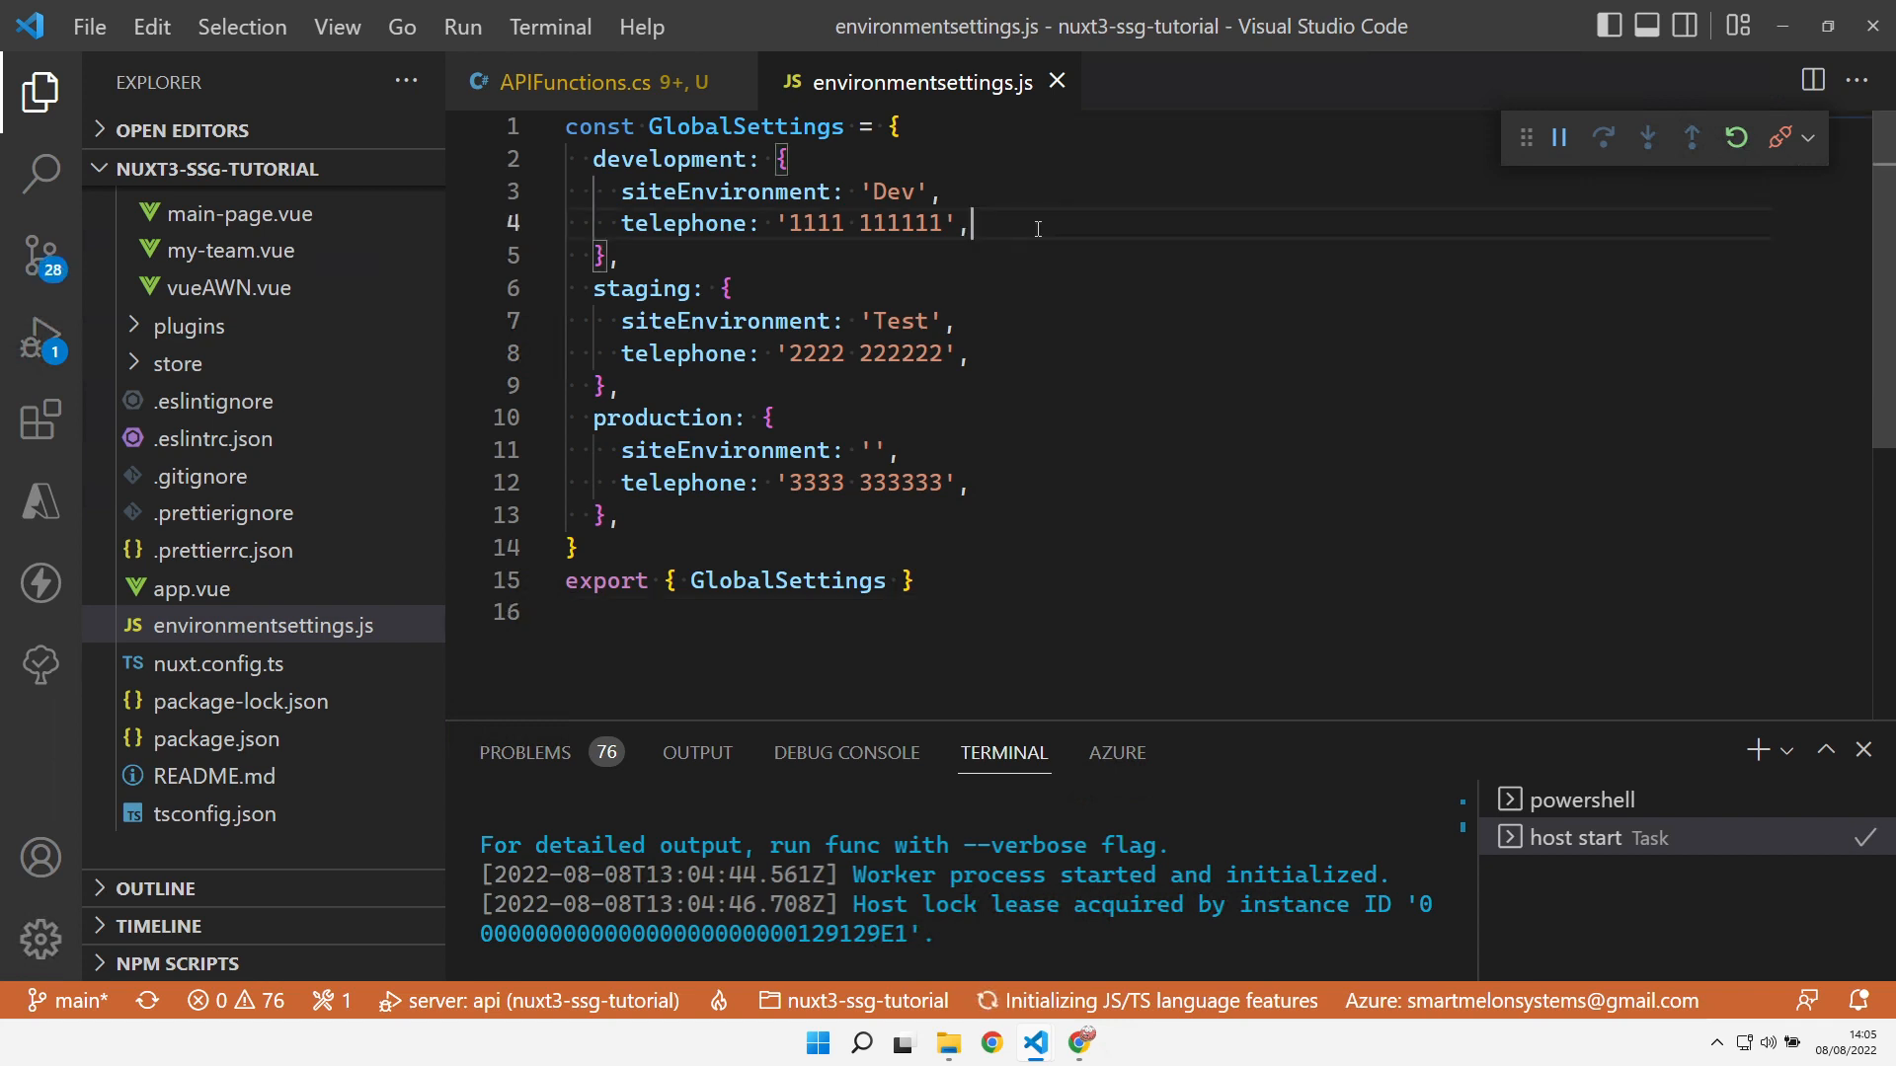
pyautogui.write("apiBaseURL: 'http://localhost:7071',")
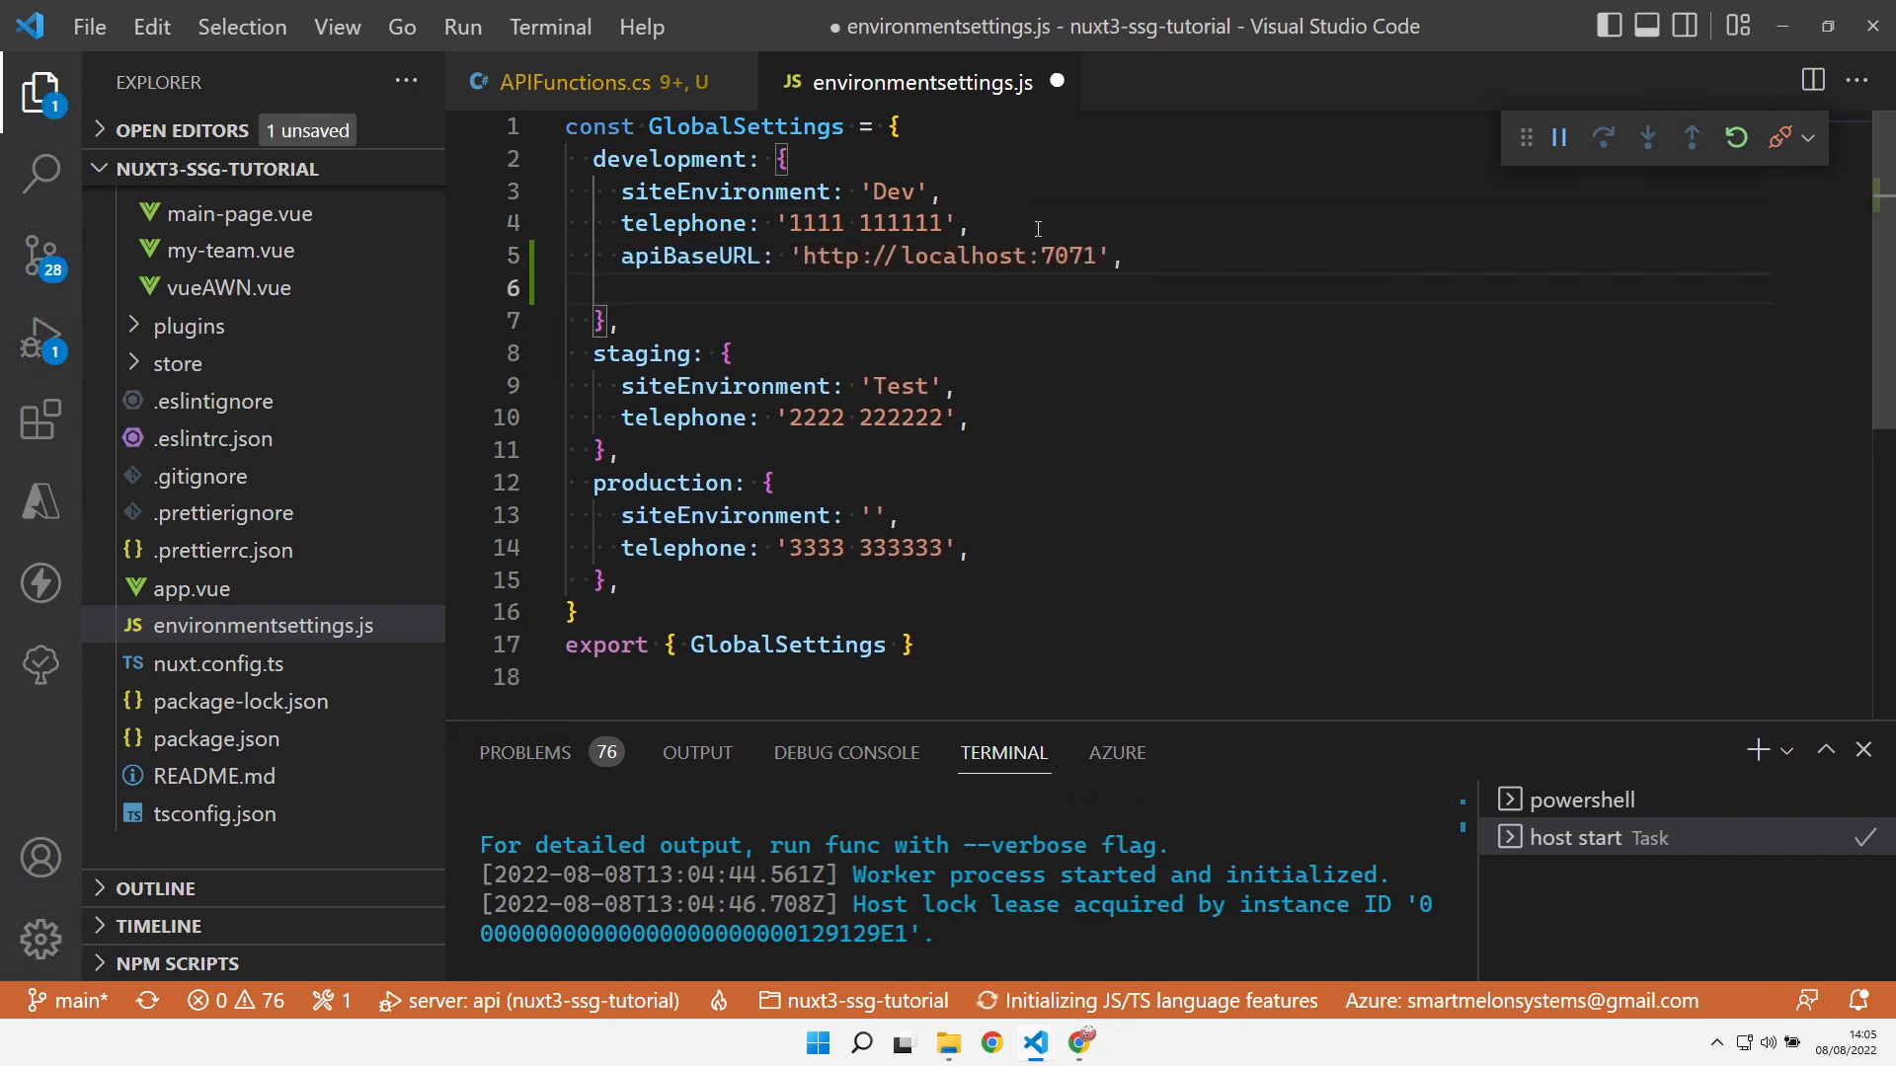
pyautogui.press('Backspace')
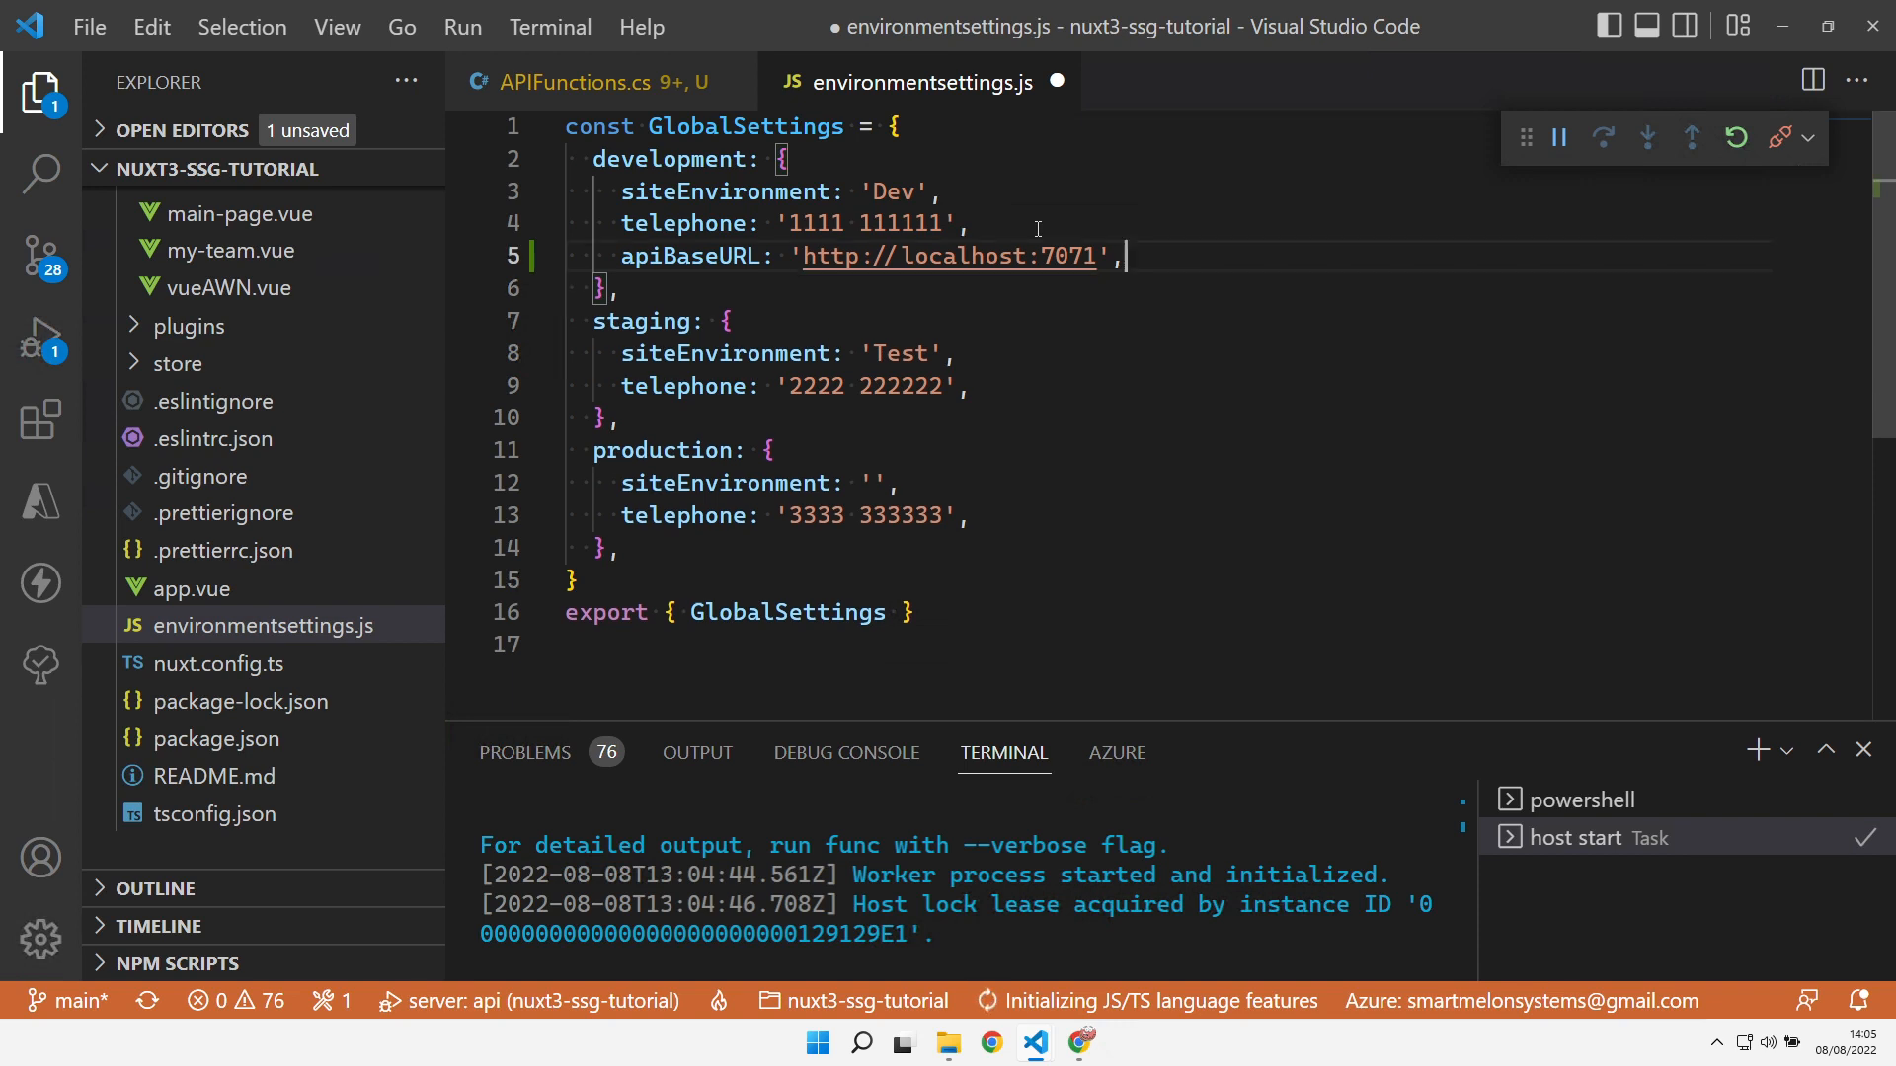
pyautogui.write("apiBaseURL: 'http://localhost:7071',")
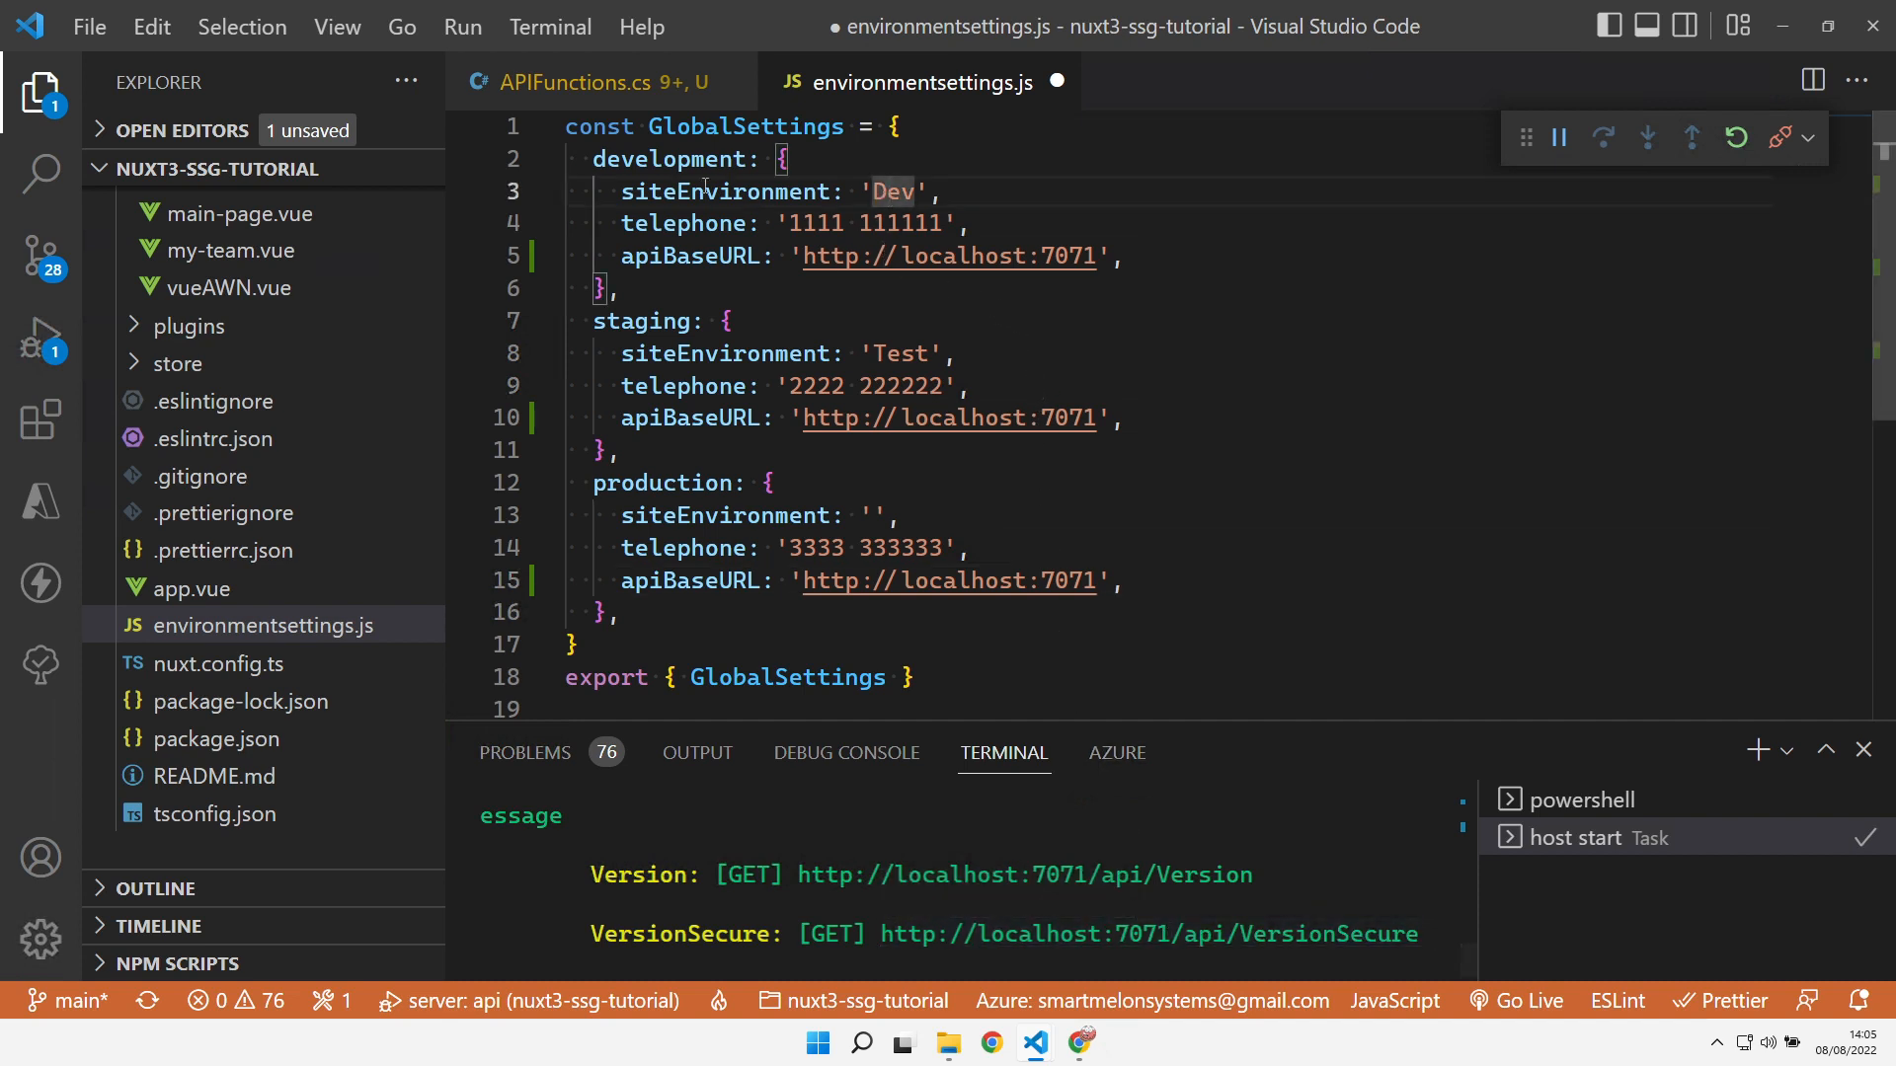
# Leave production's apiBaseURL empty, save, and return to APIFunctions.cs
pyautogui.doubleClick(669, 158)
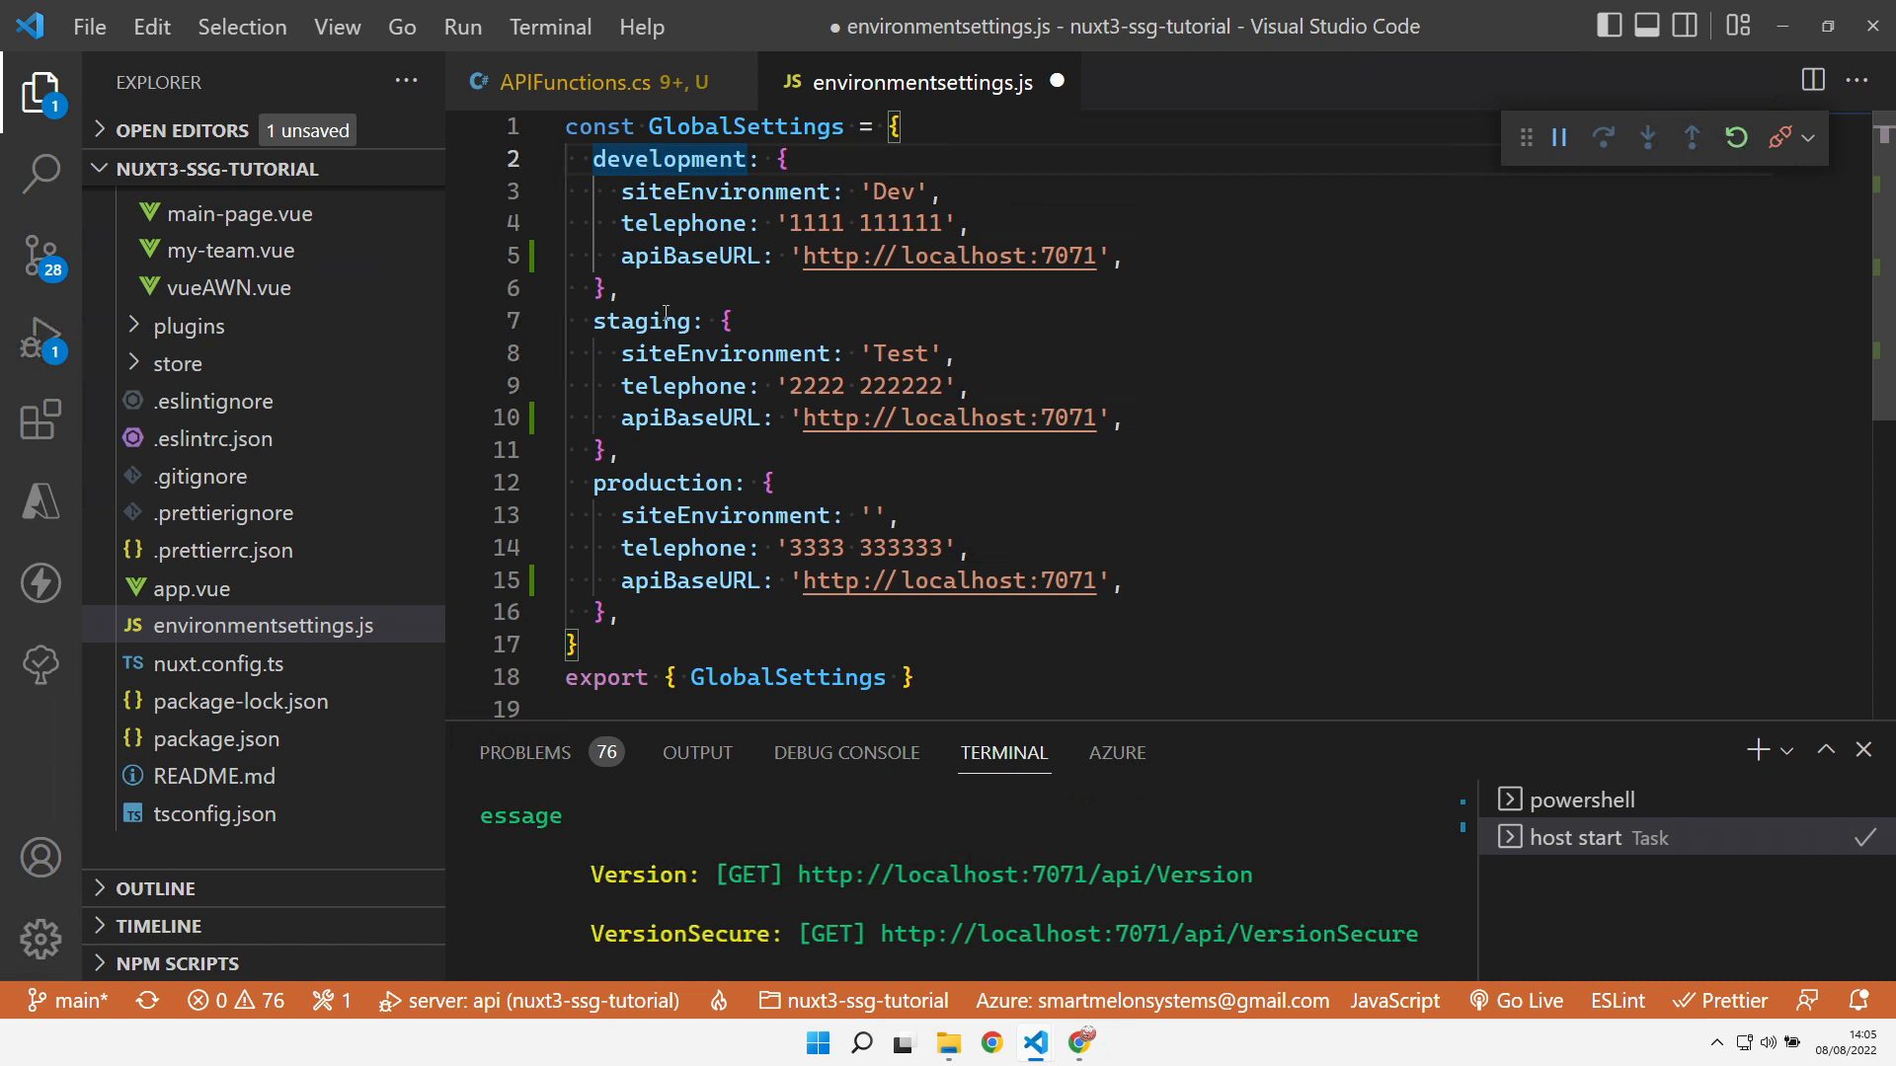
pyautogui.doubleClick(640, 320)
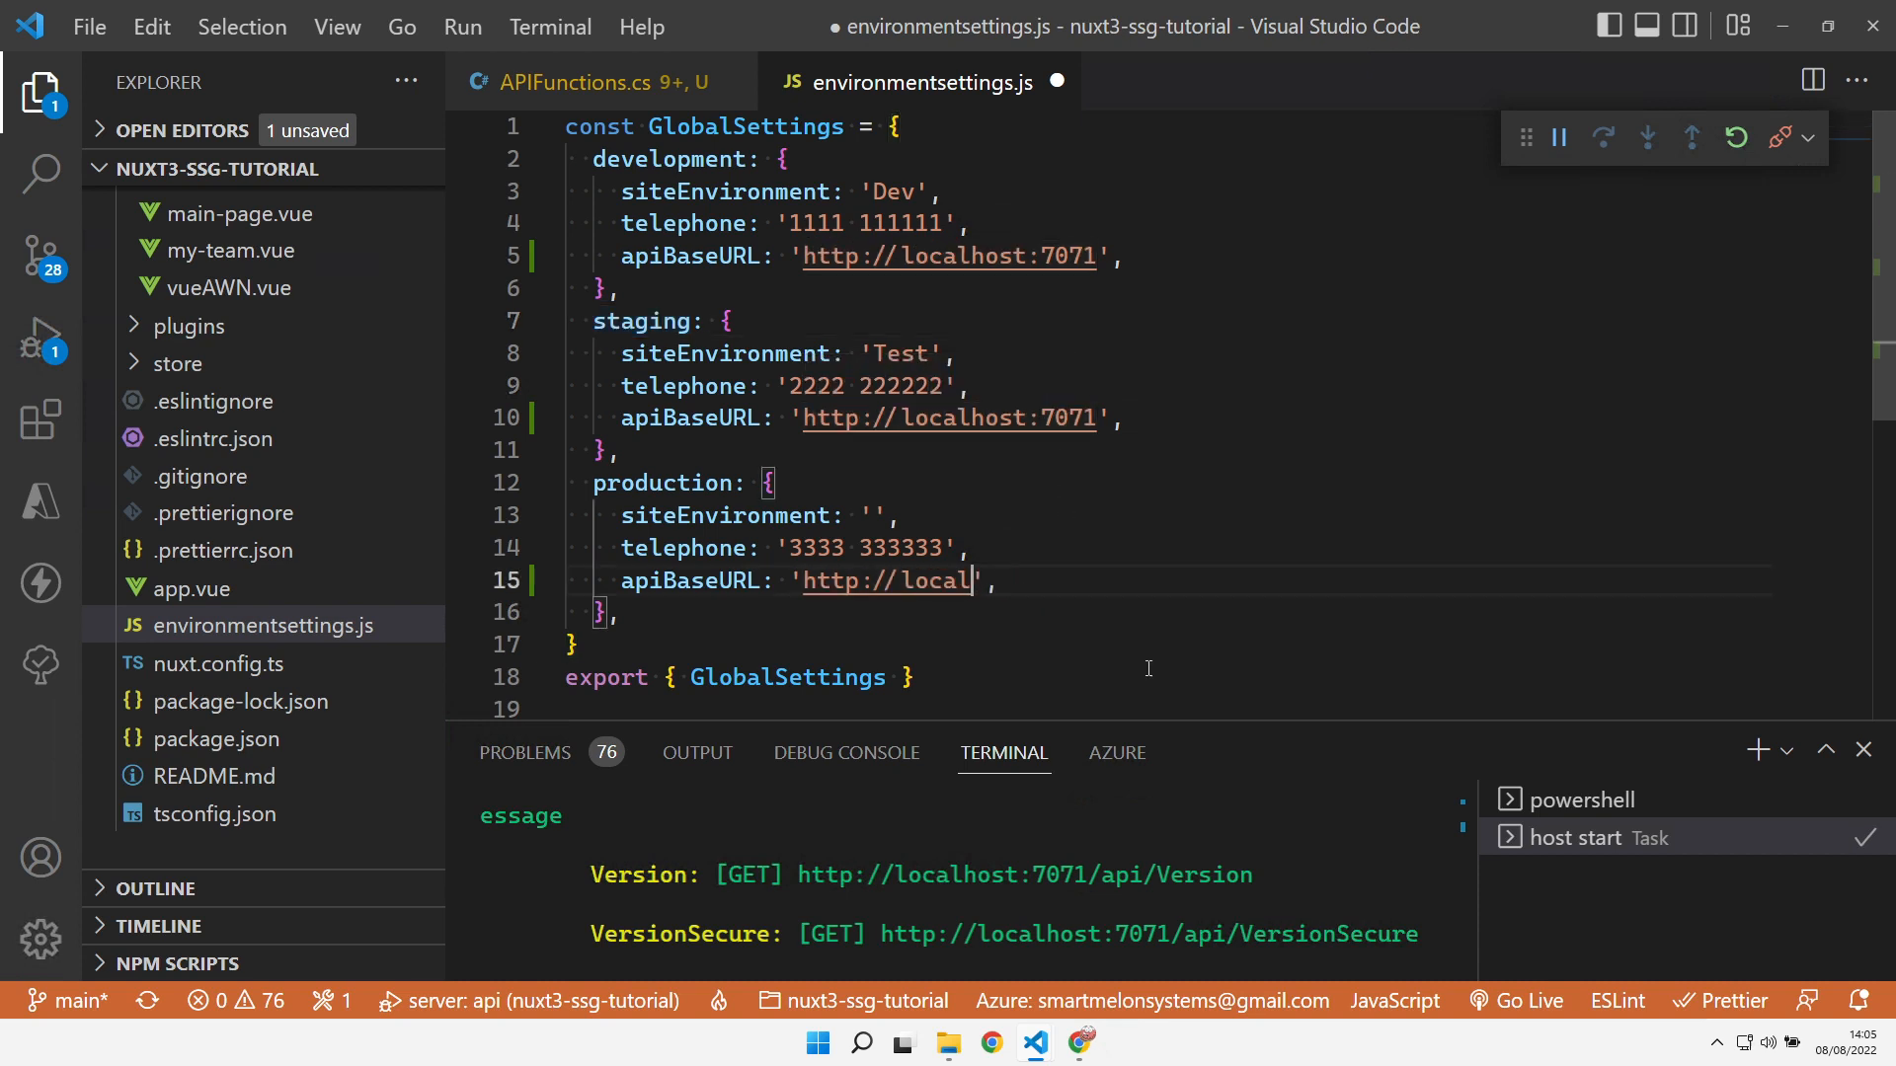
pyautogui.press('Backspace')
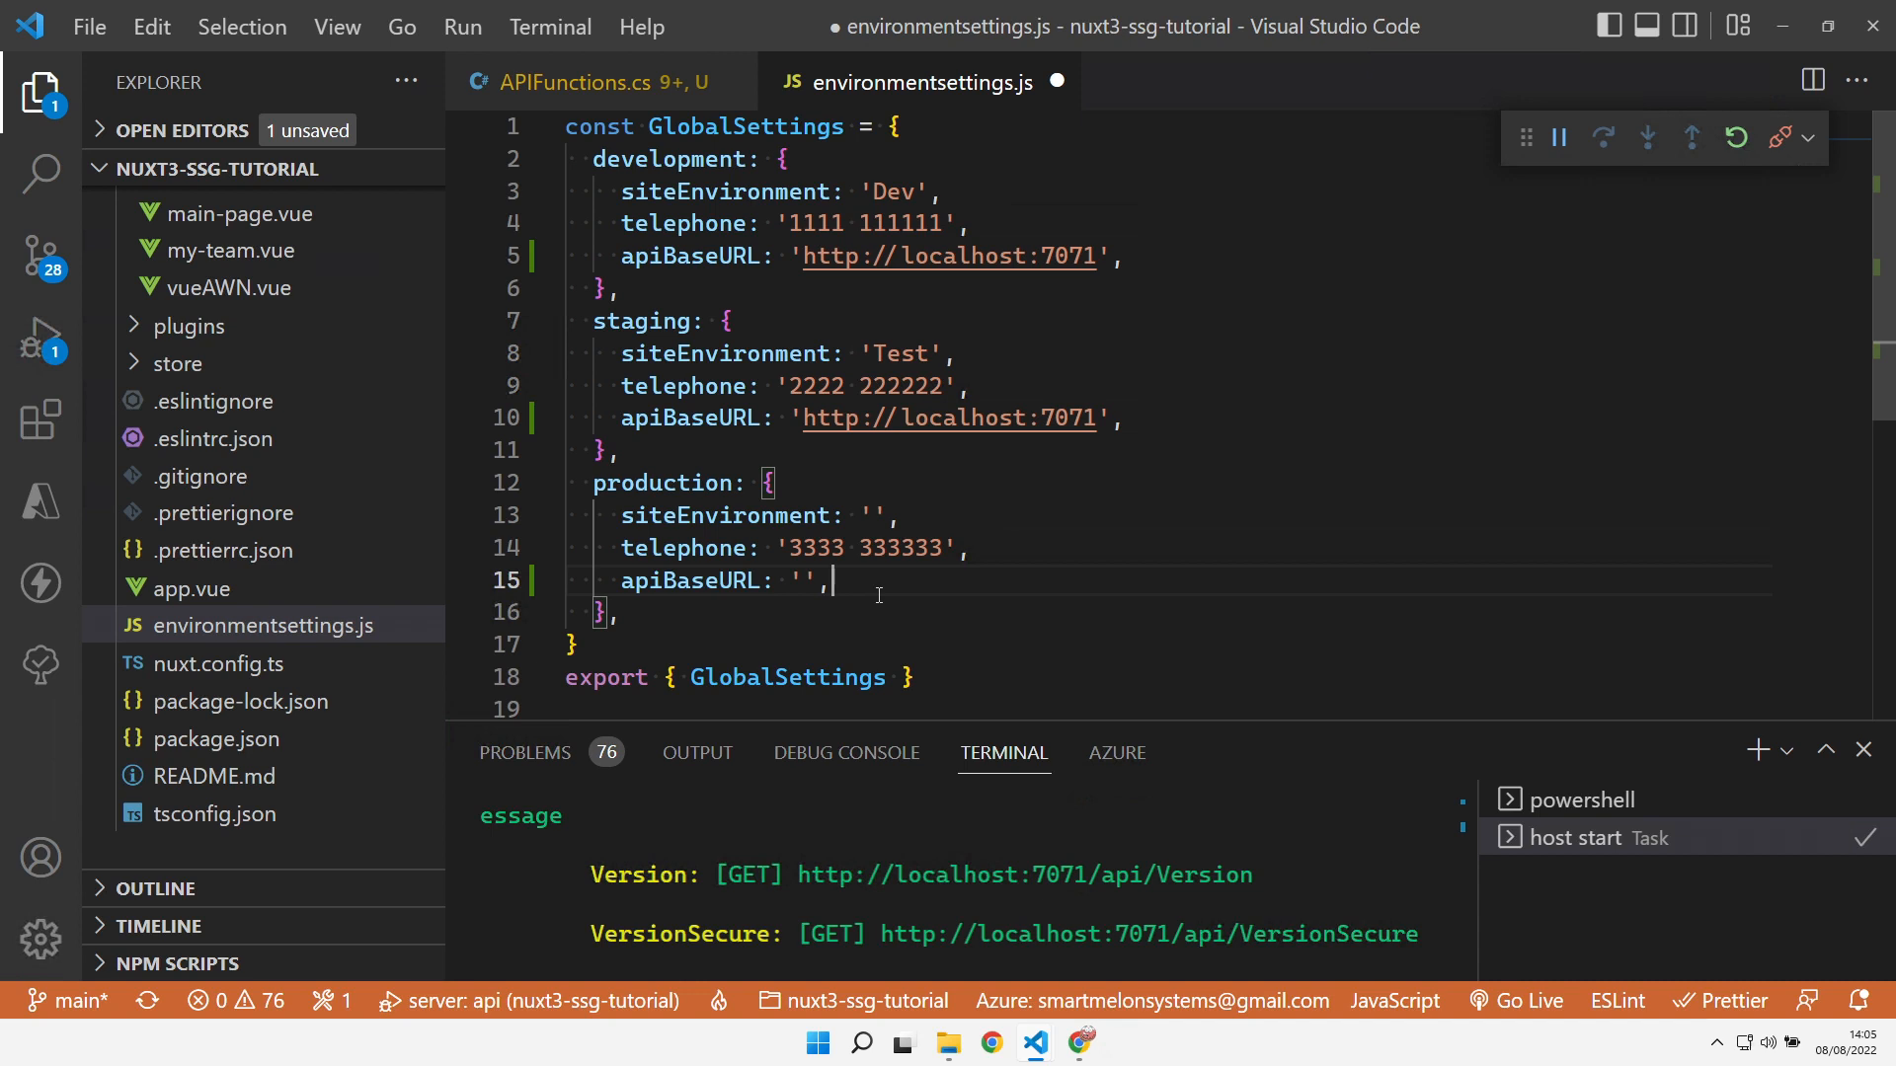
pyautogui.moveTo(854, 573)
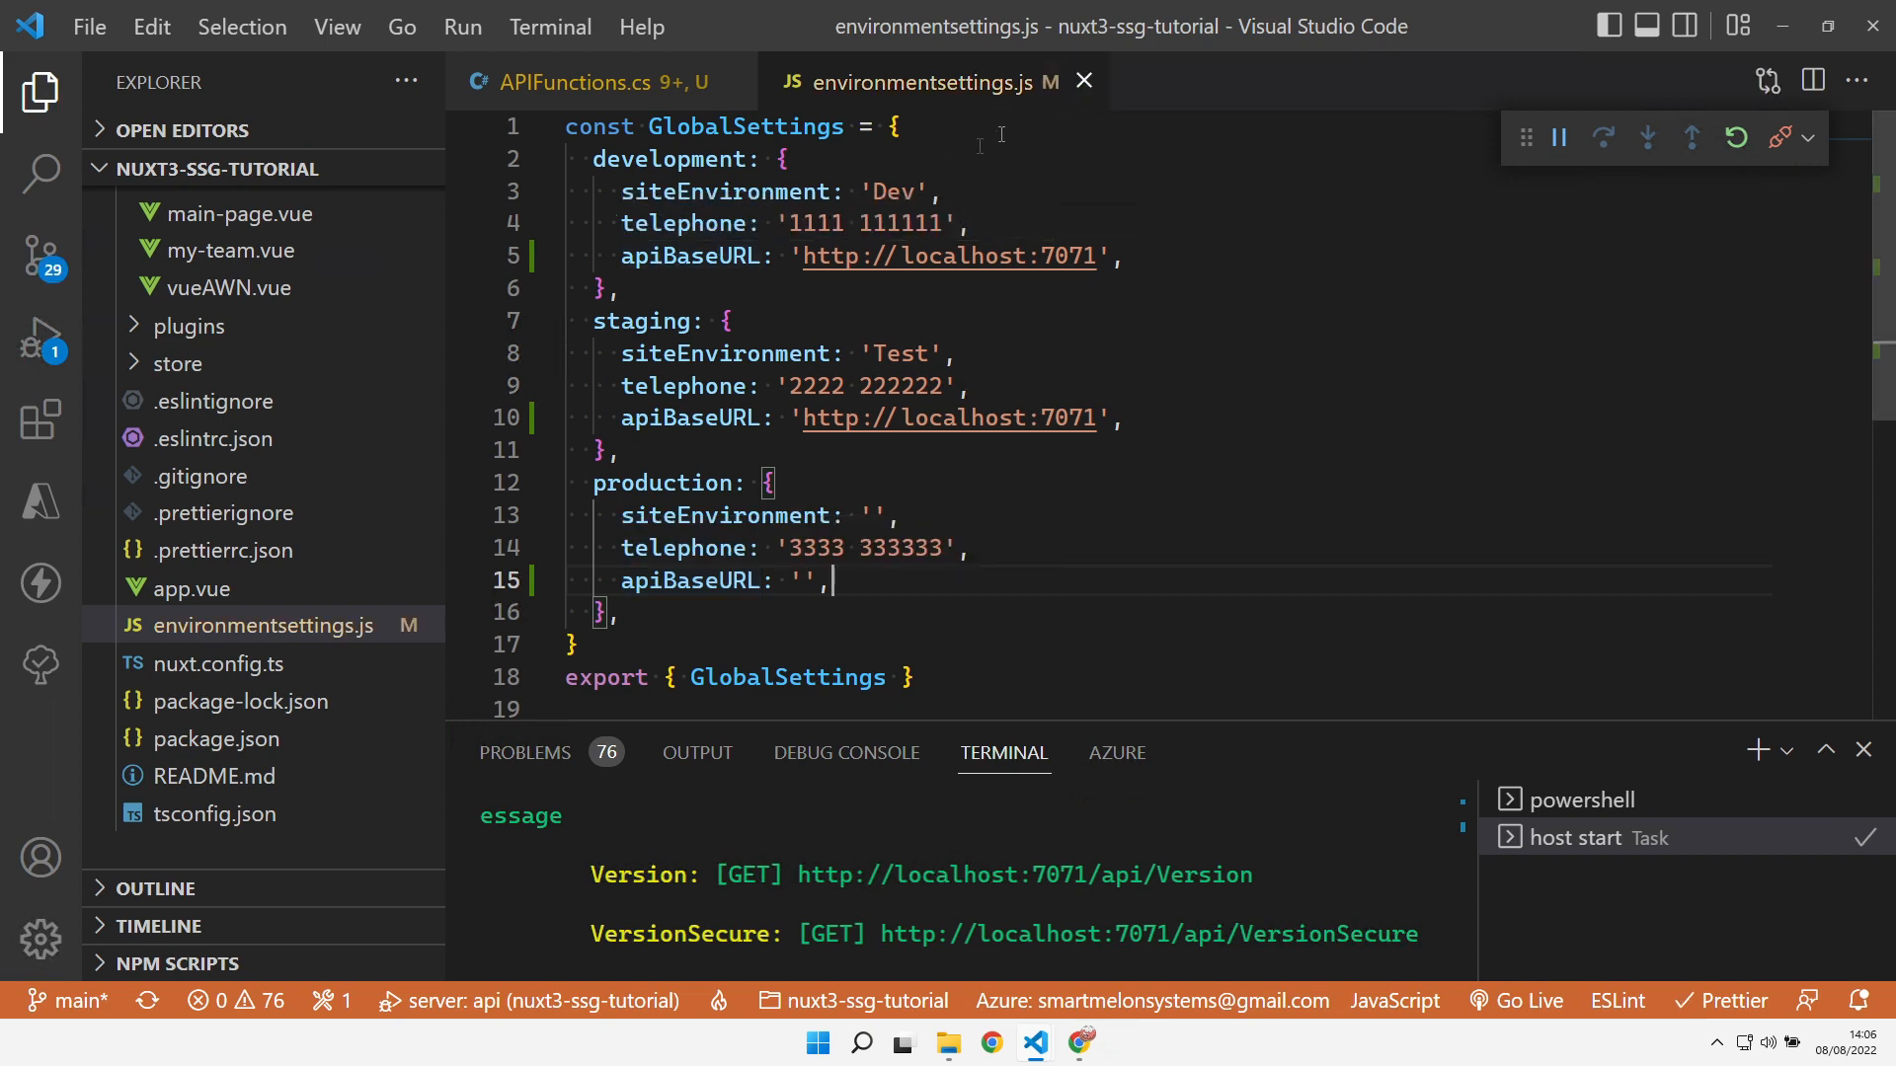
pyautogui.click(593, 83)
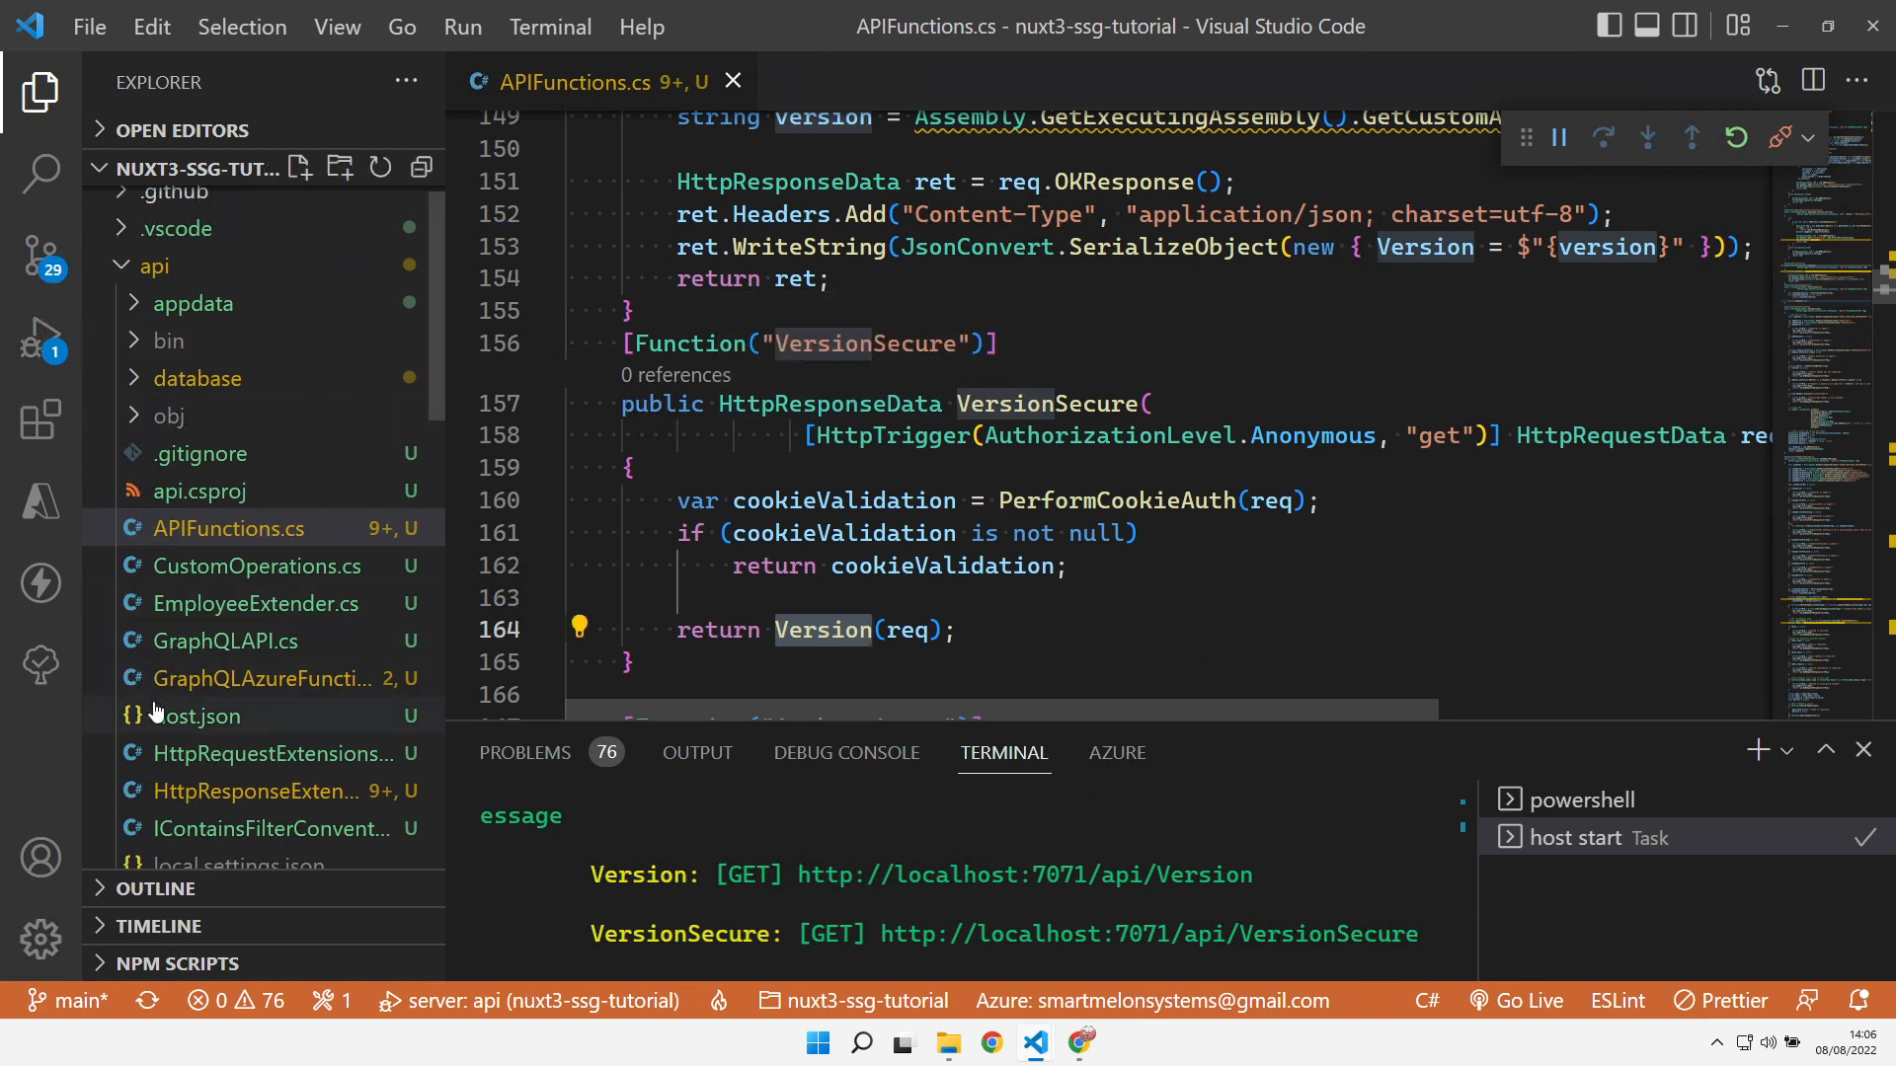
# Add a Vite server proxy in nuxt.config.ts sending '/api/' to GlobalSettings[appEnv].apiBaseURL with changeOrigin true
pyautogui.click(219, 663)
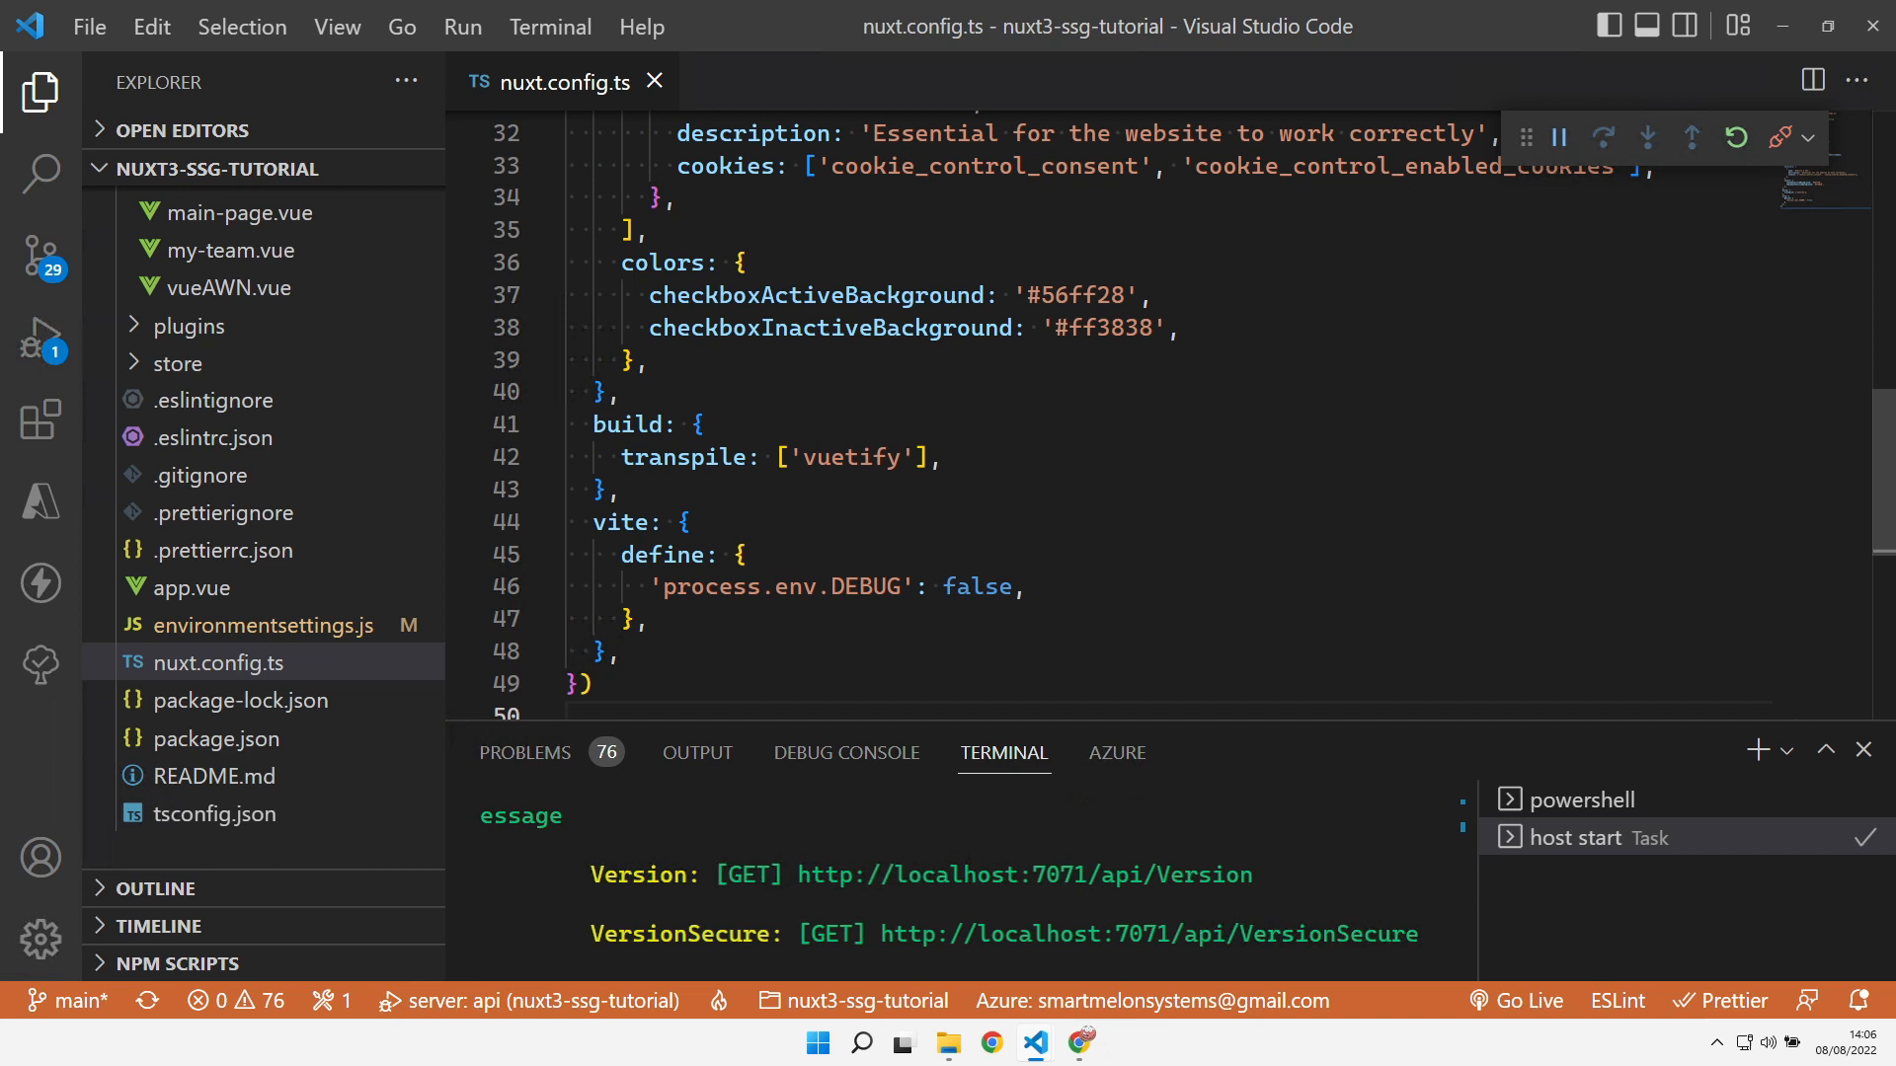
pyautogui.moveTo(717, 611)
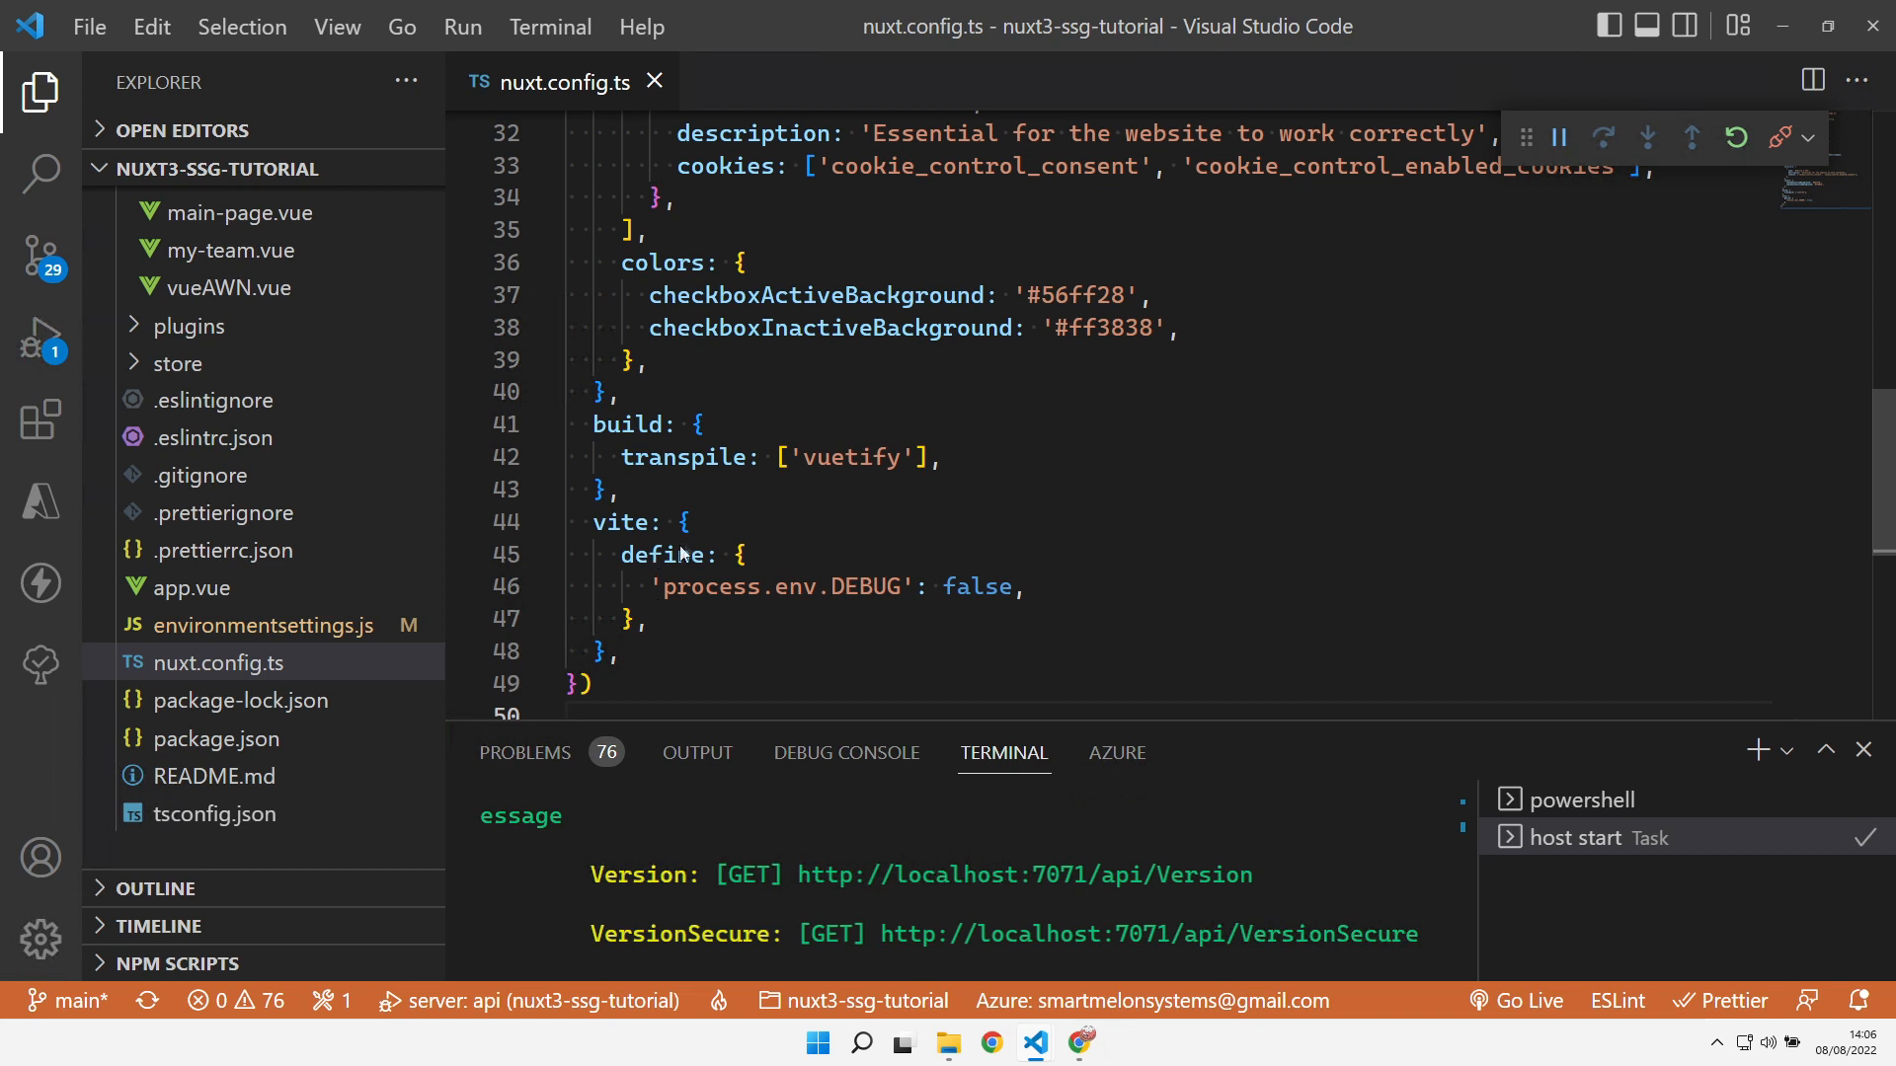
pyautogui.click(661, 618)
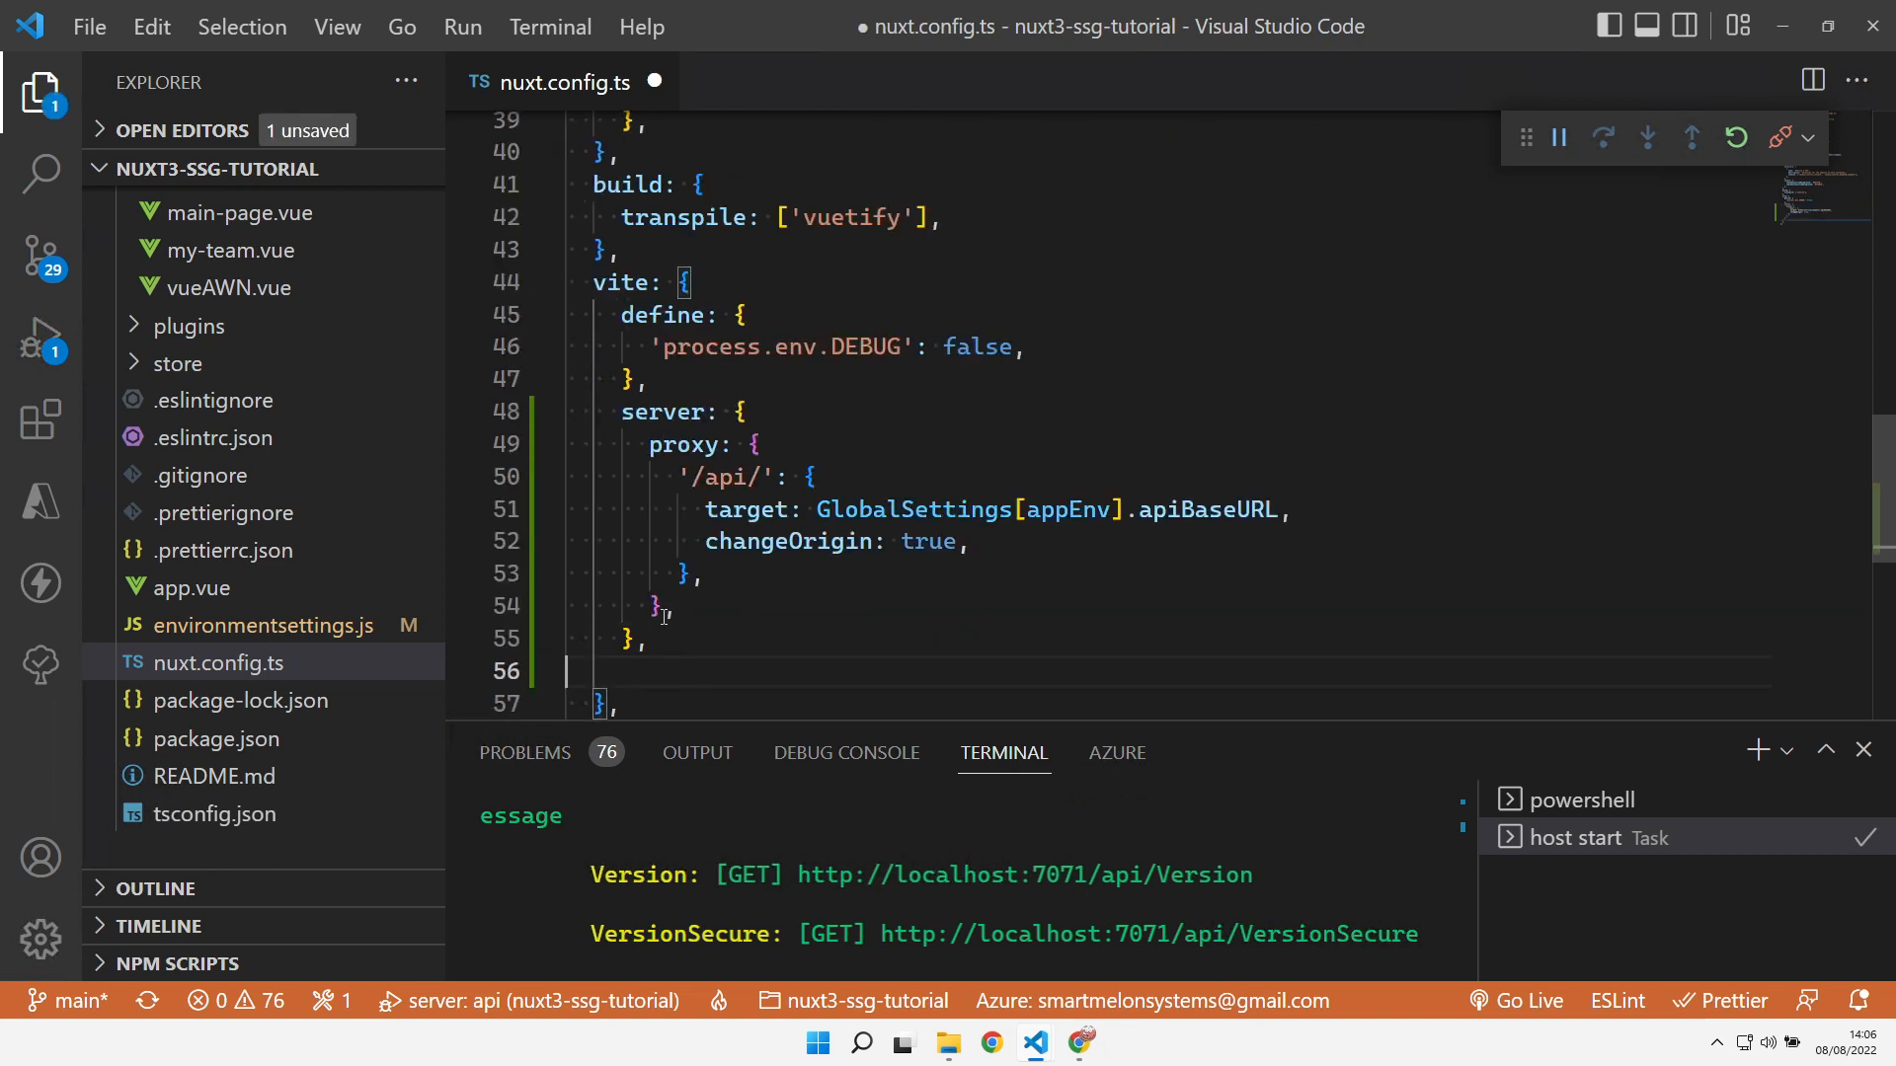
pyautogui.moveTo(685, 445)
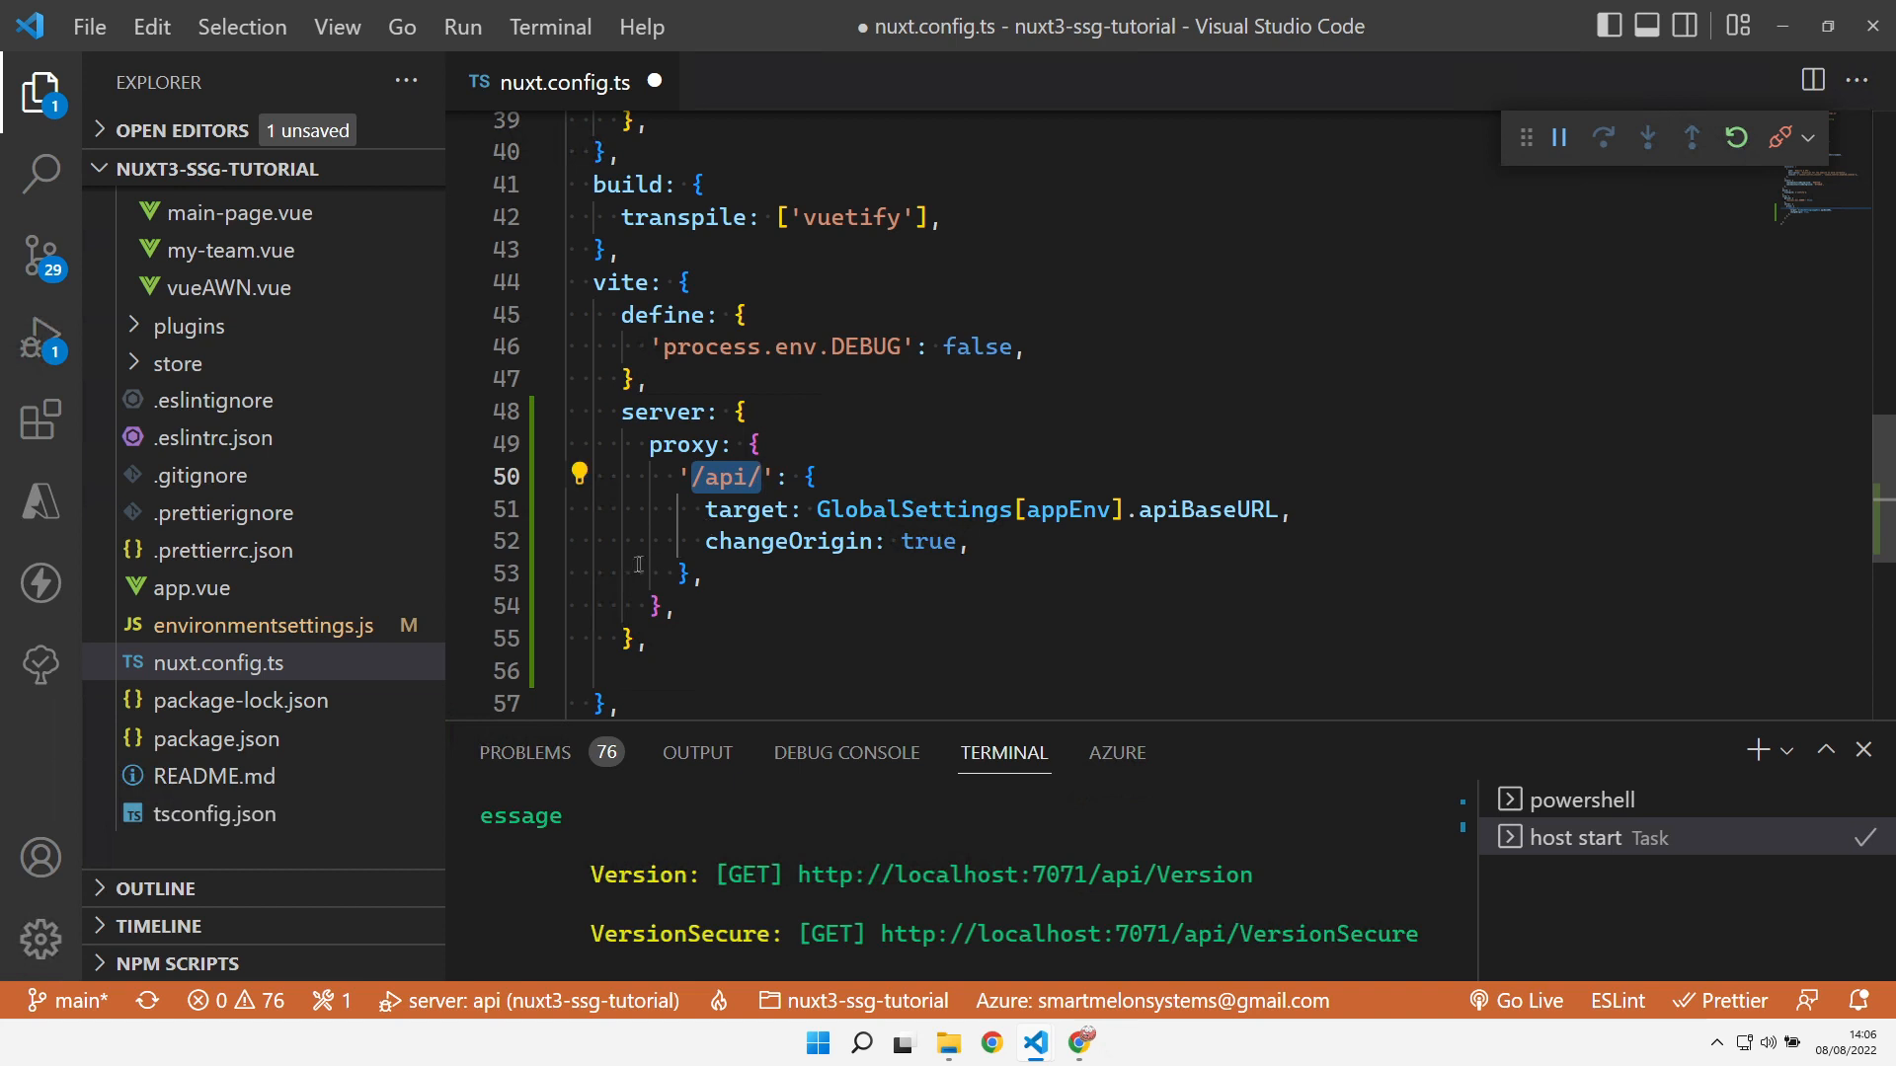
pyautogui.moveTo(879, 519)
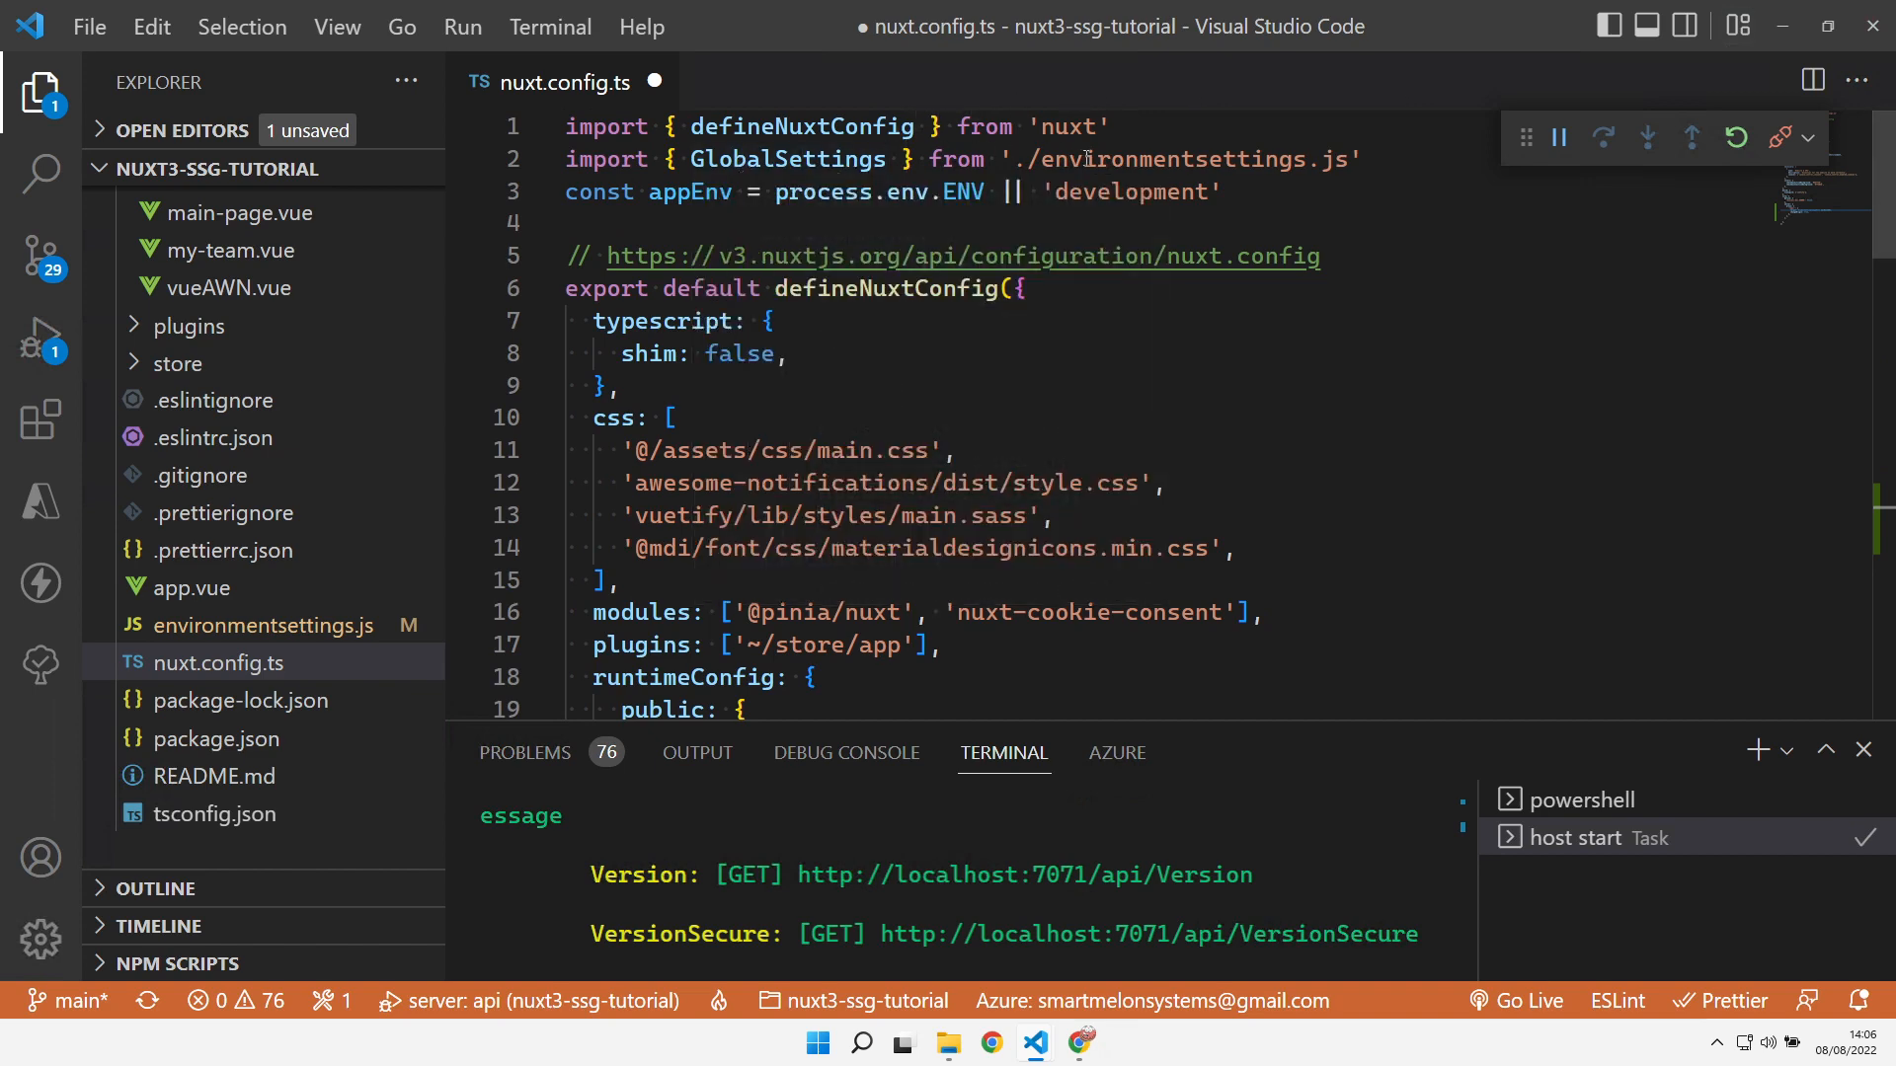
pyautogui.moveTo(912, 192)
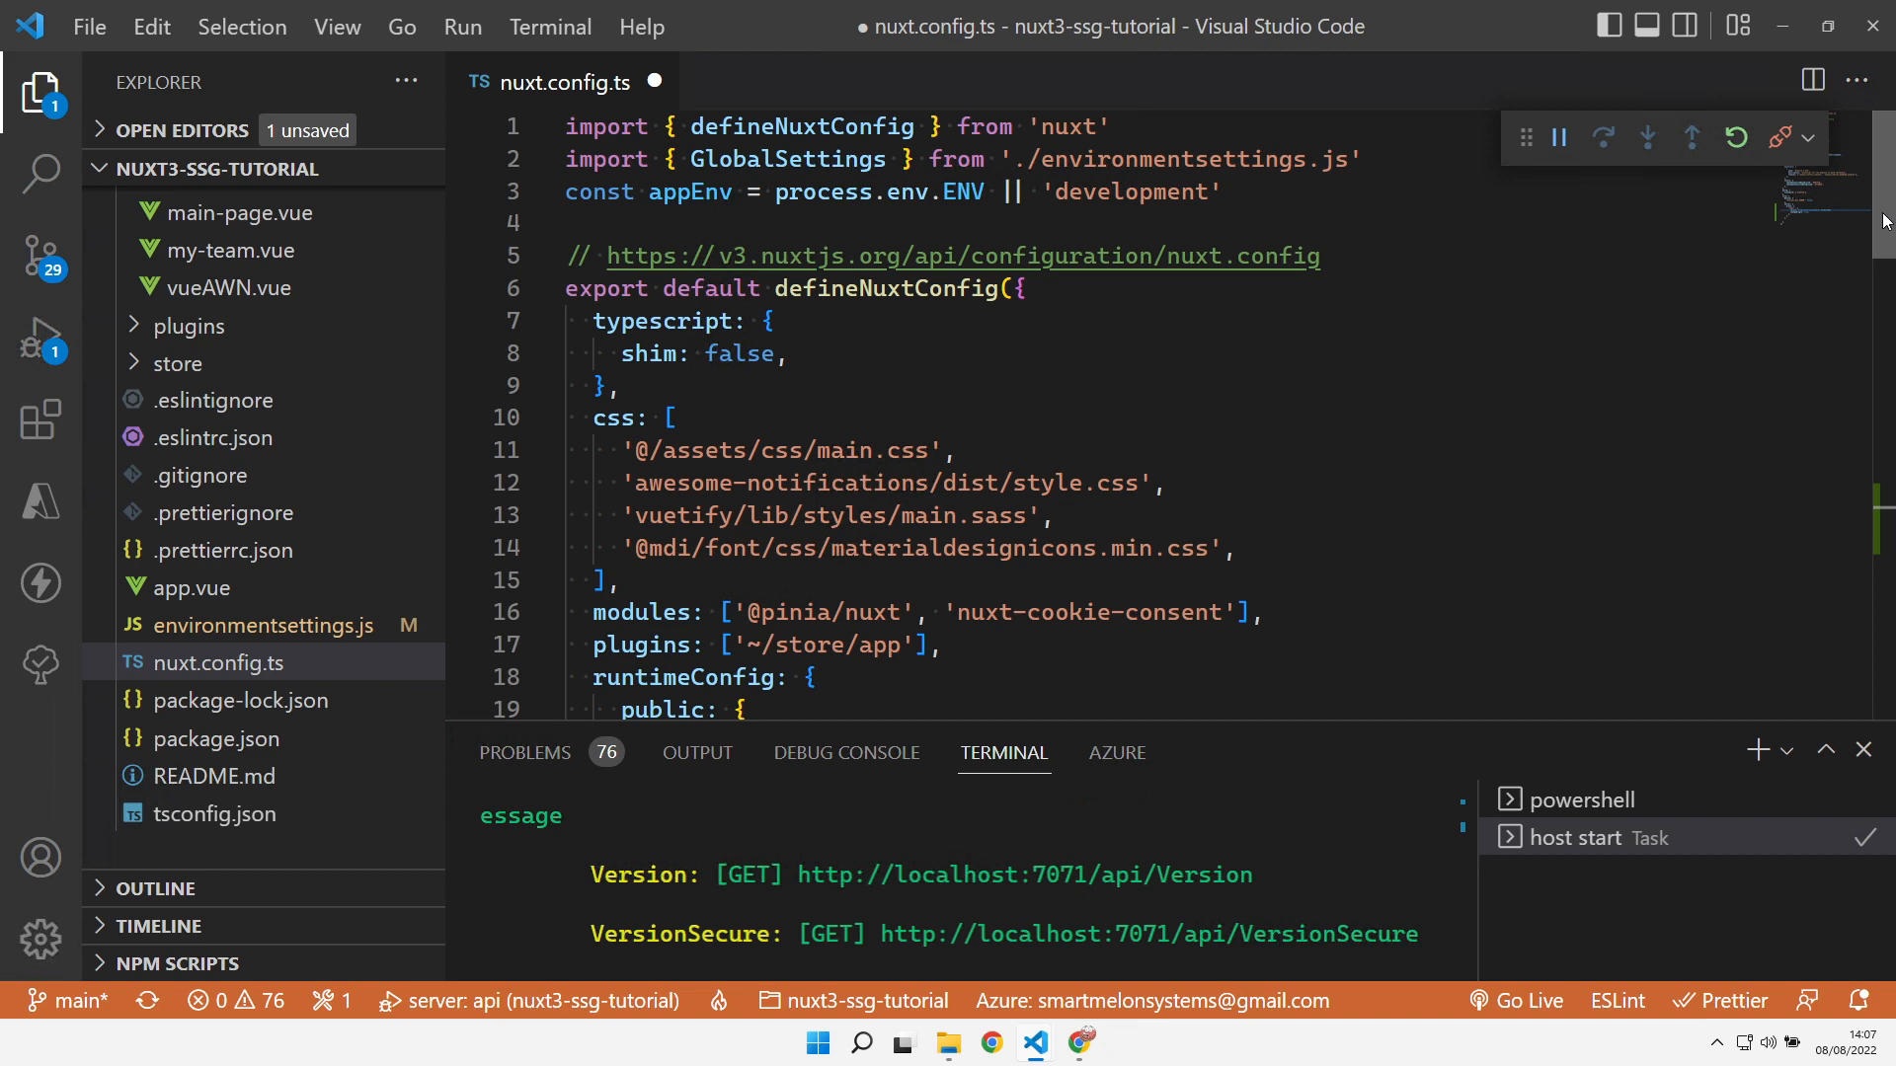
pyautogui.scroll(-3)
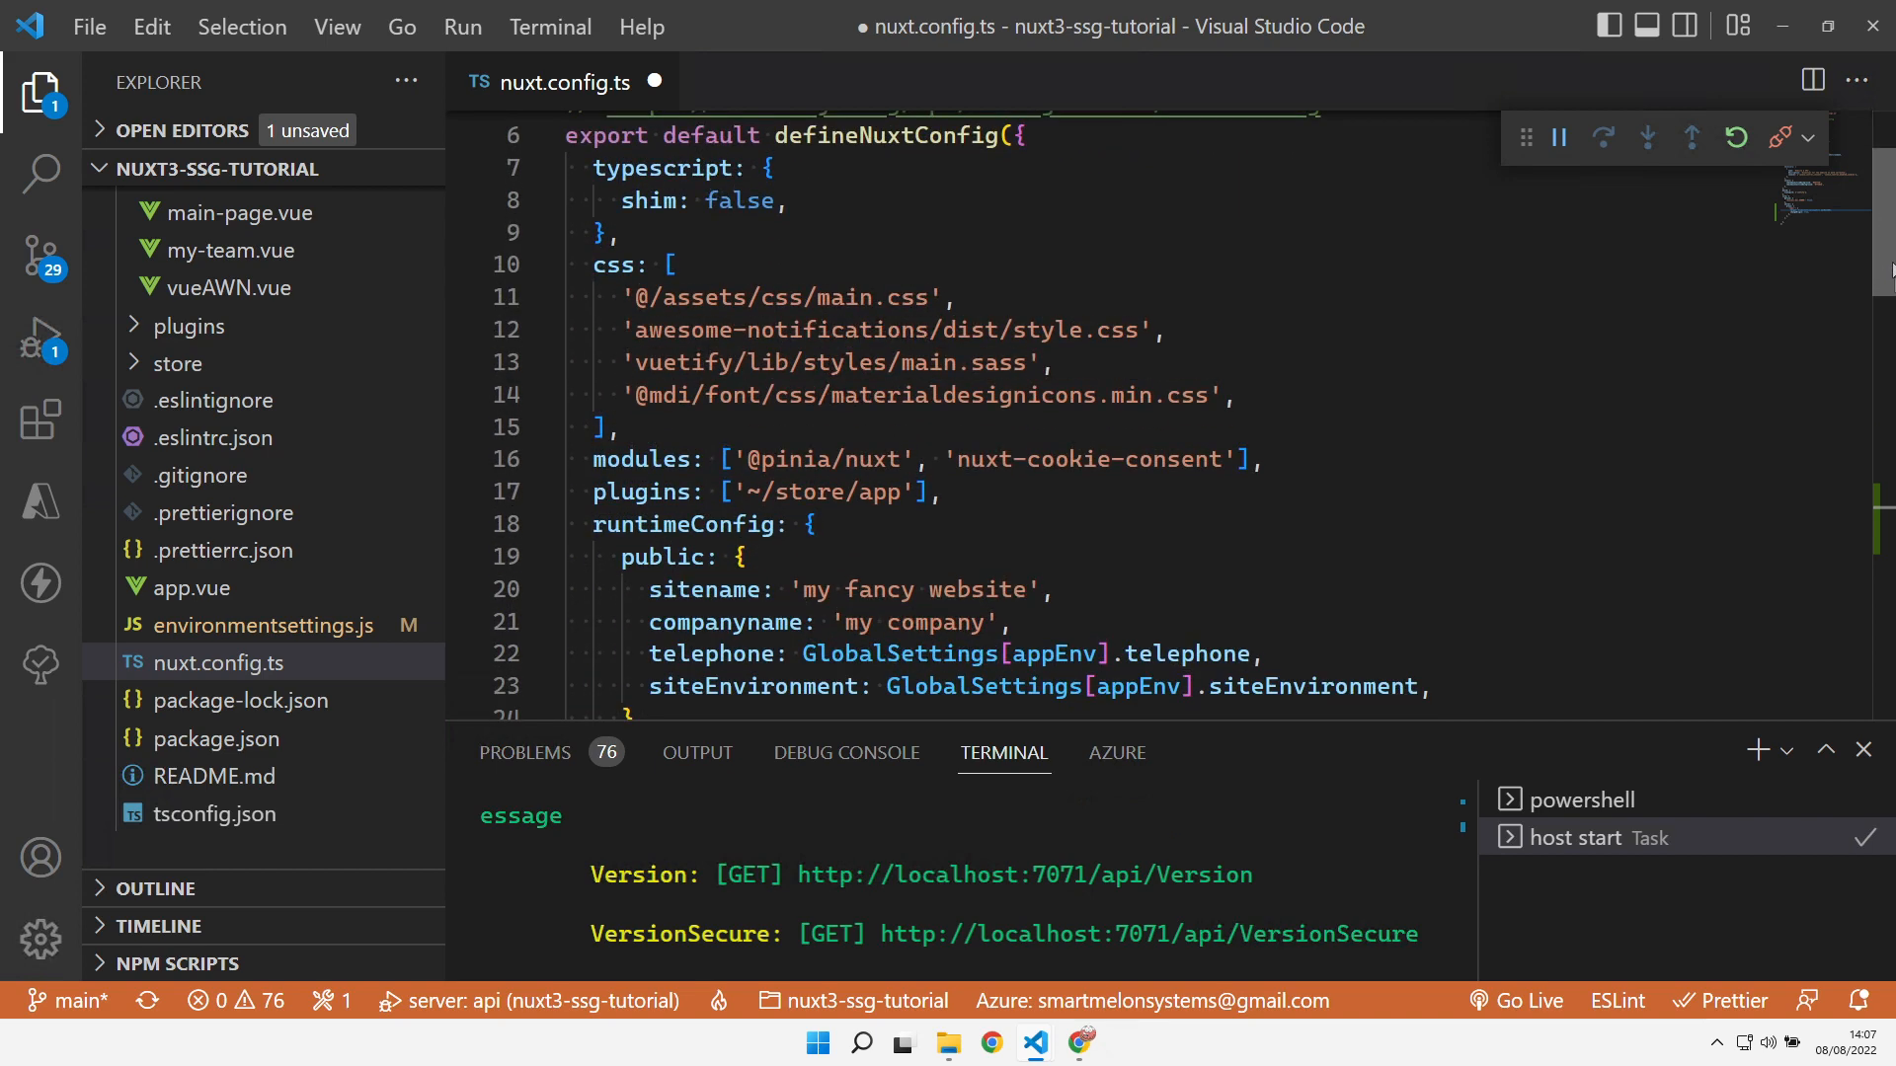
pyautogui.scroll(-3)
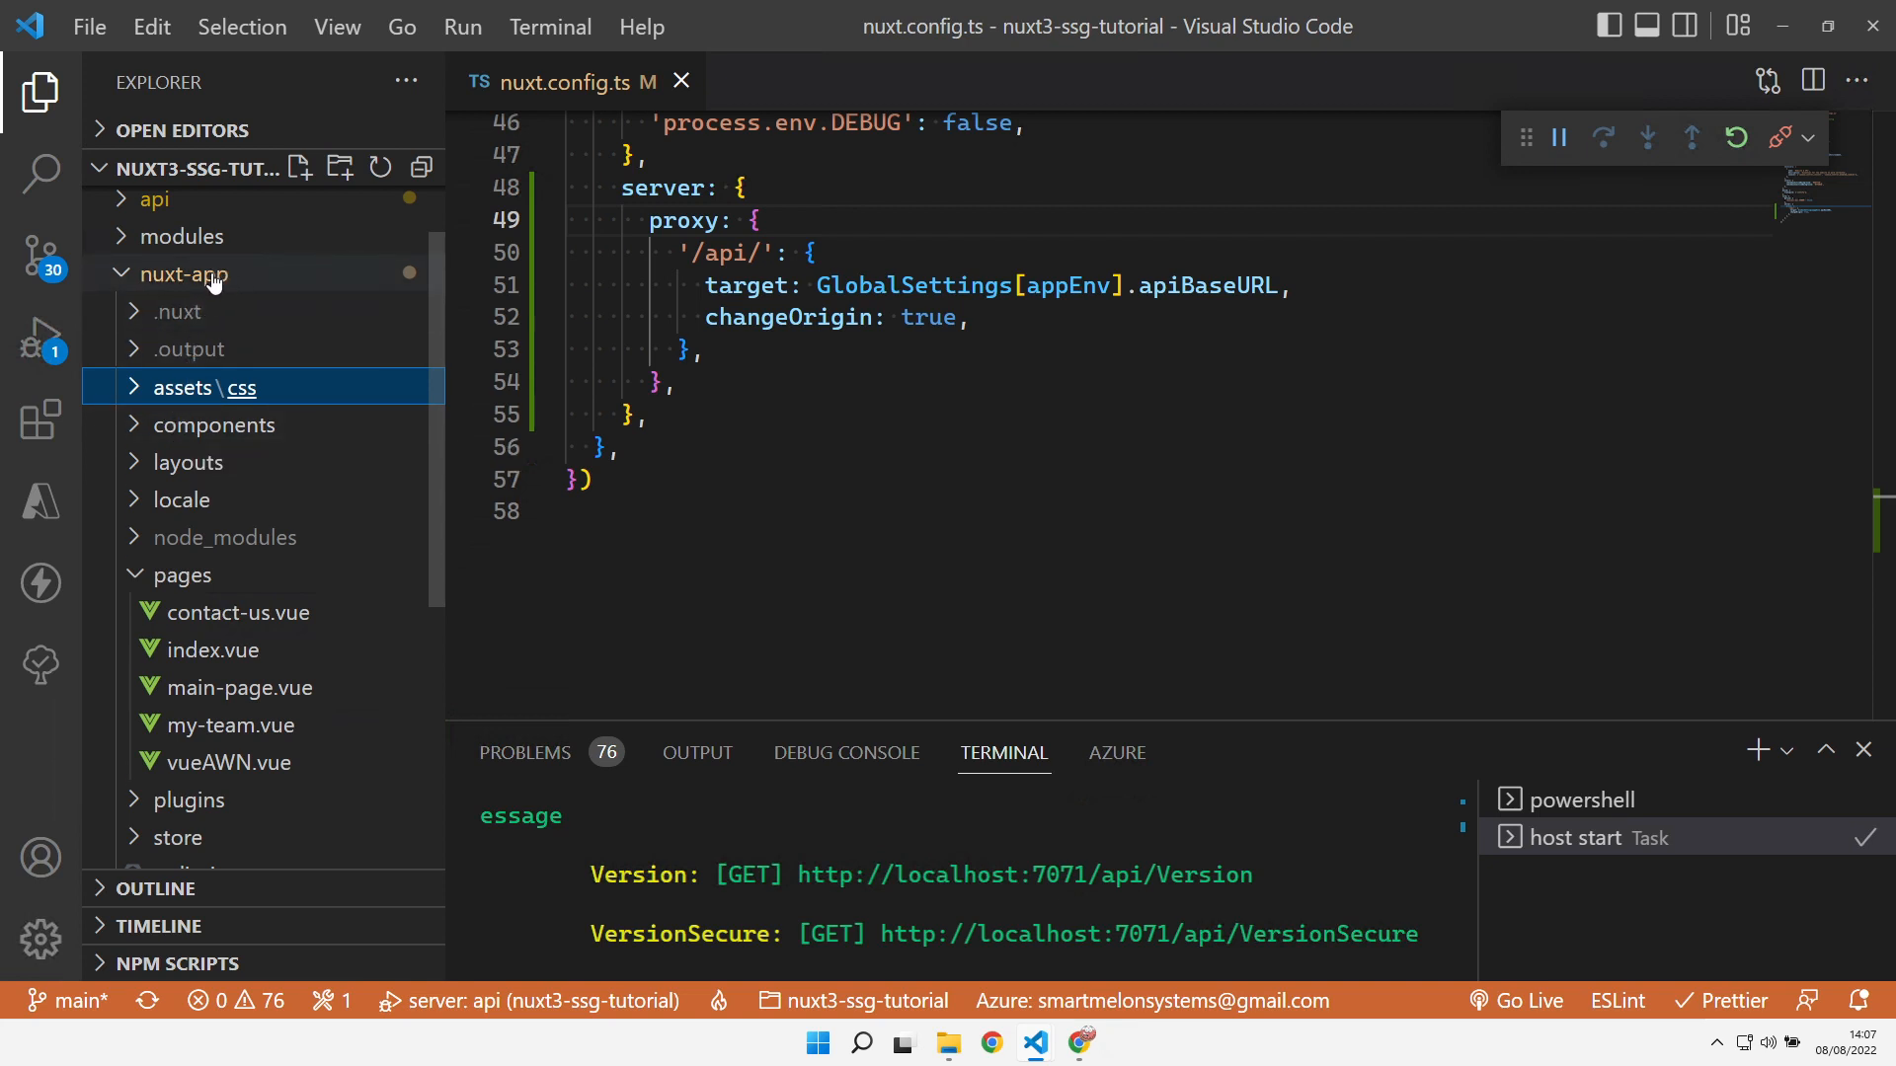
# Create a composables folder inside nuxt-app
pyautogui.rightClick(184, 273)
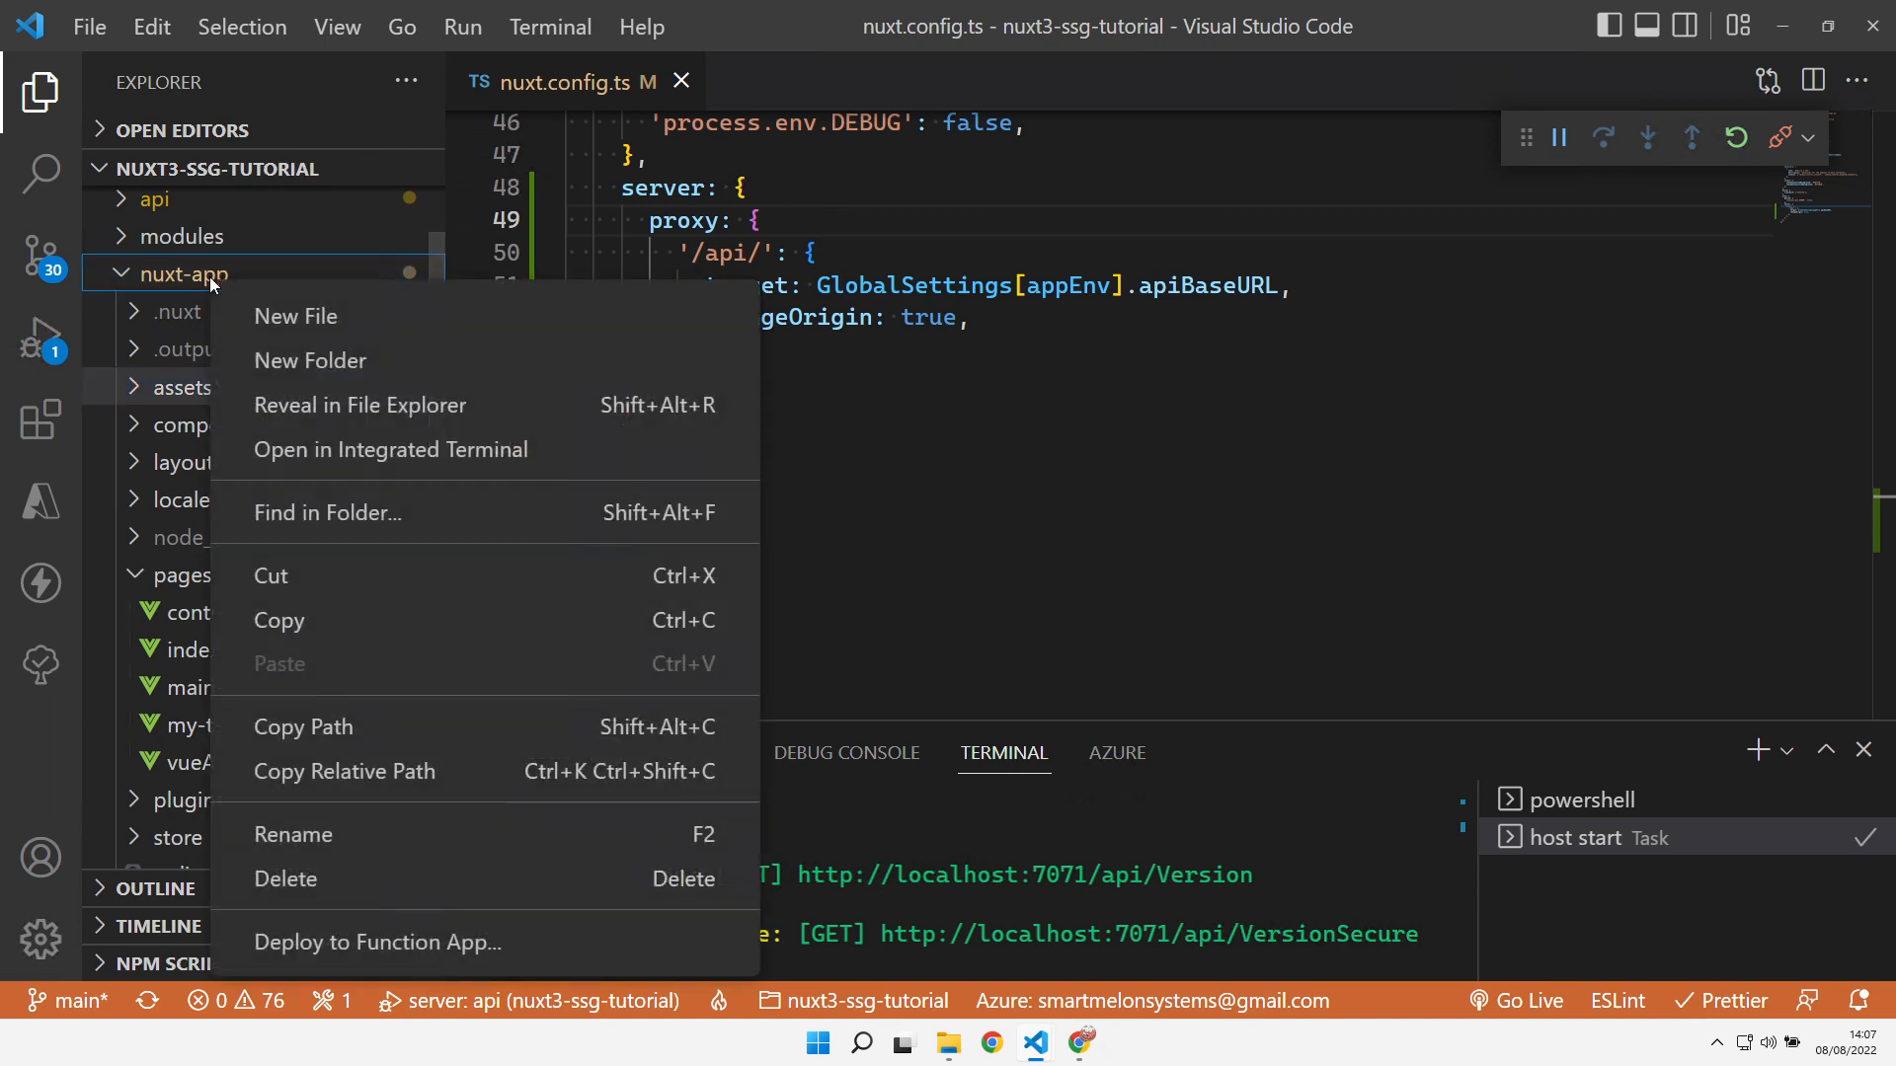
pyautogui.click(294, 316)
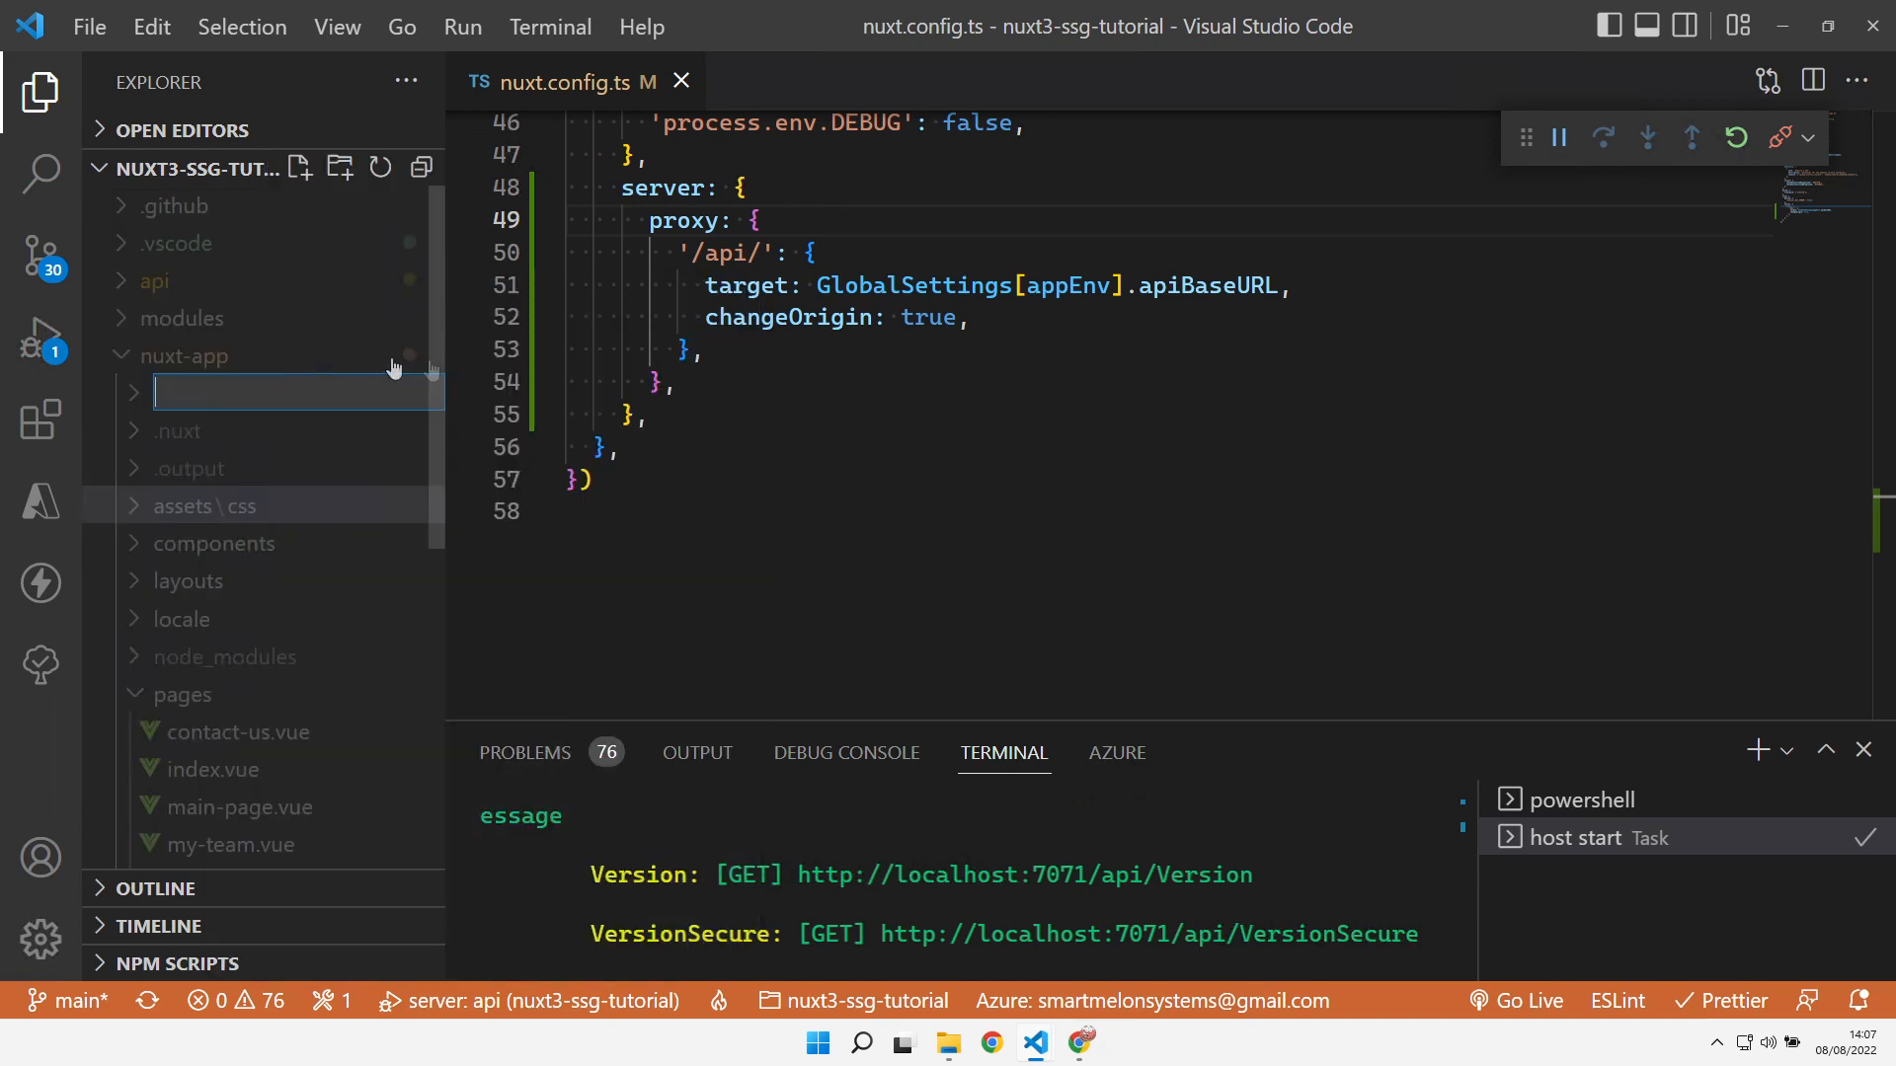
pyautogui.write('composables')
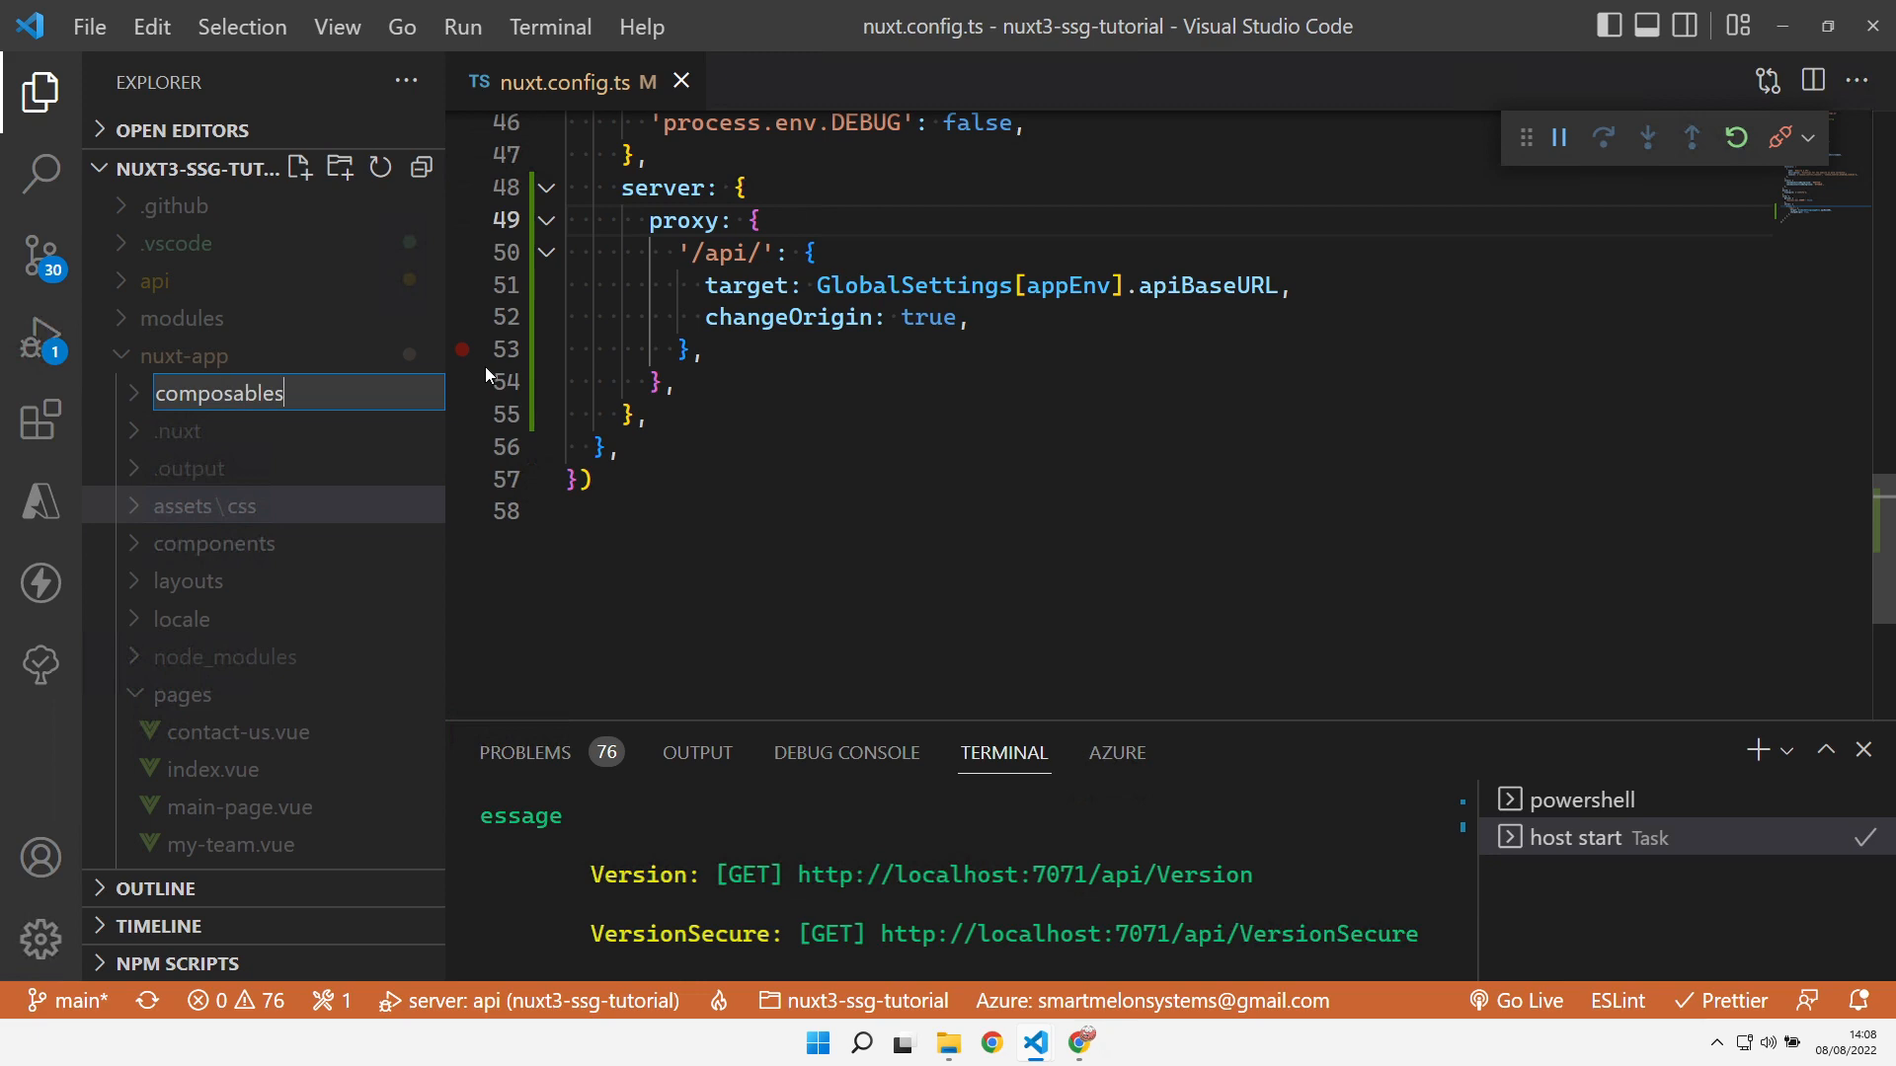
# Create a new api.ts file inside composables
pyautogui.rightClick(200, 543)
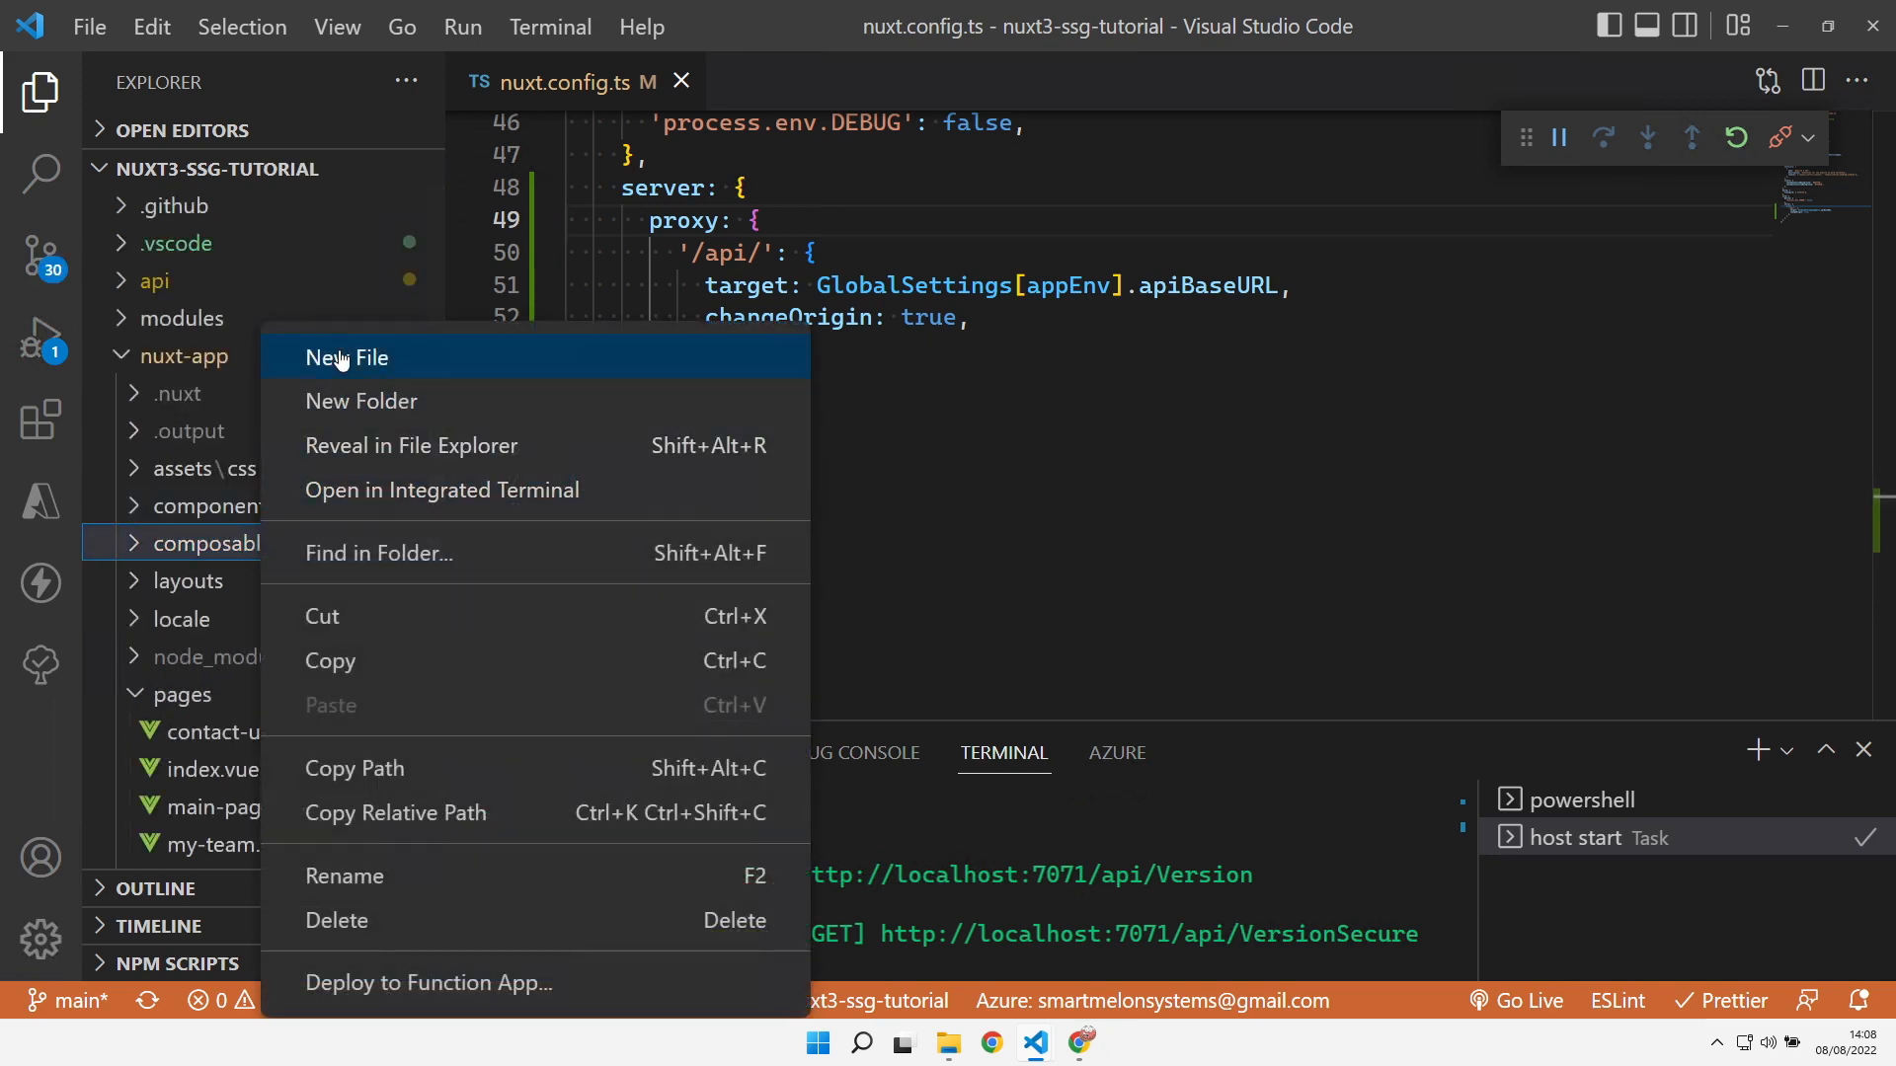
pyautogui.click(348, 357)
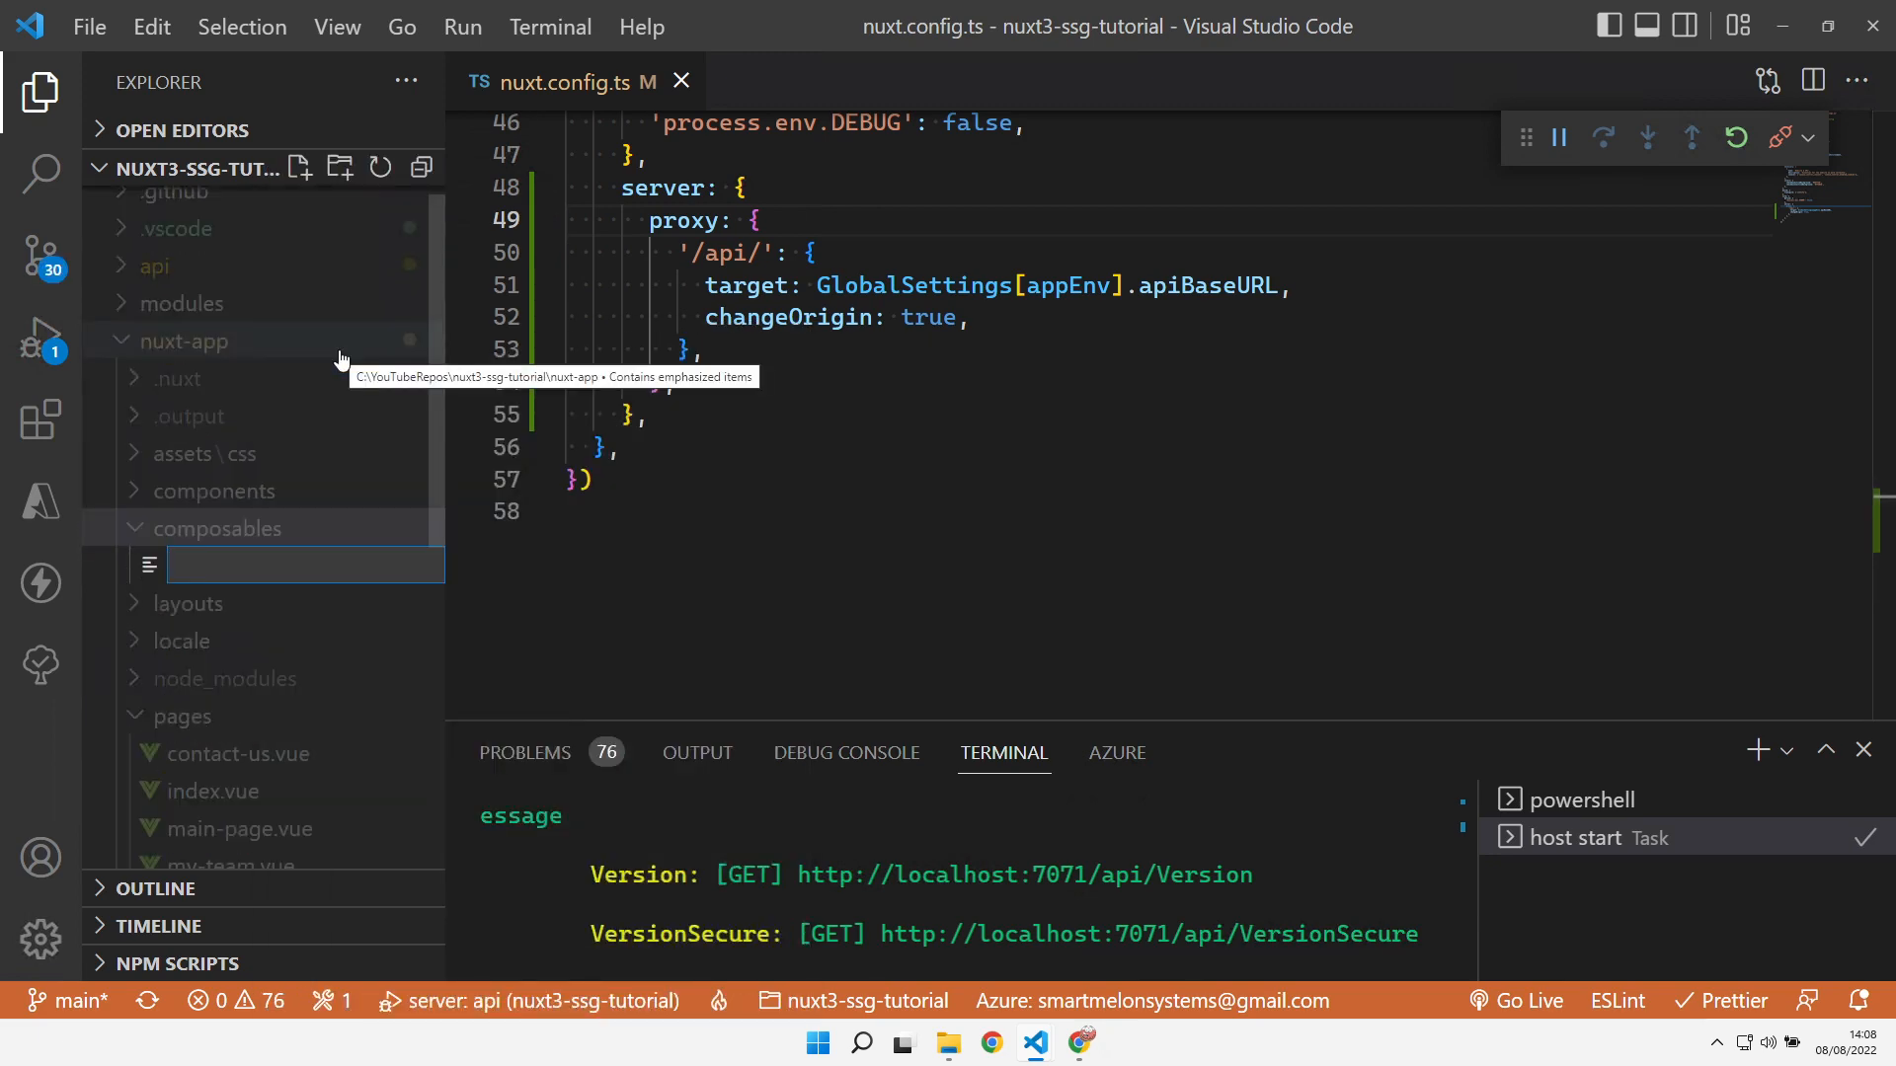
pyautogui.write('api.ts')
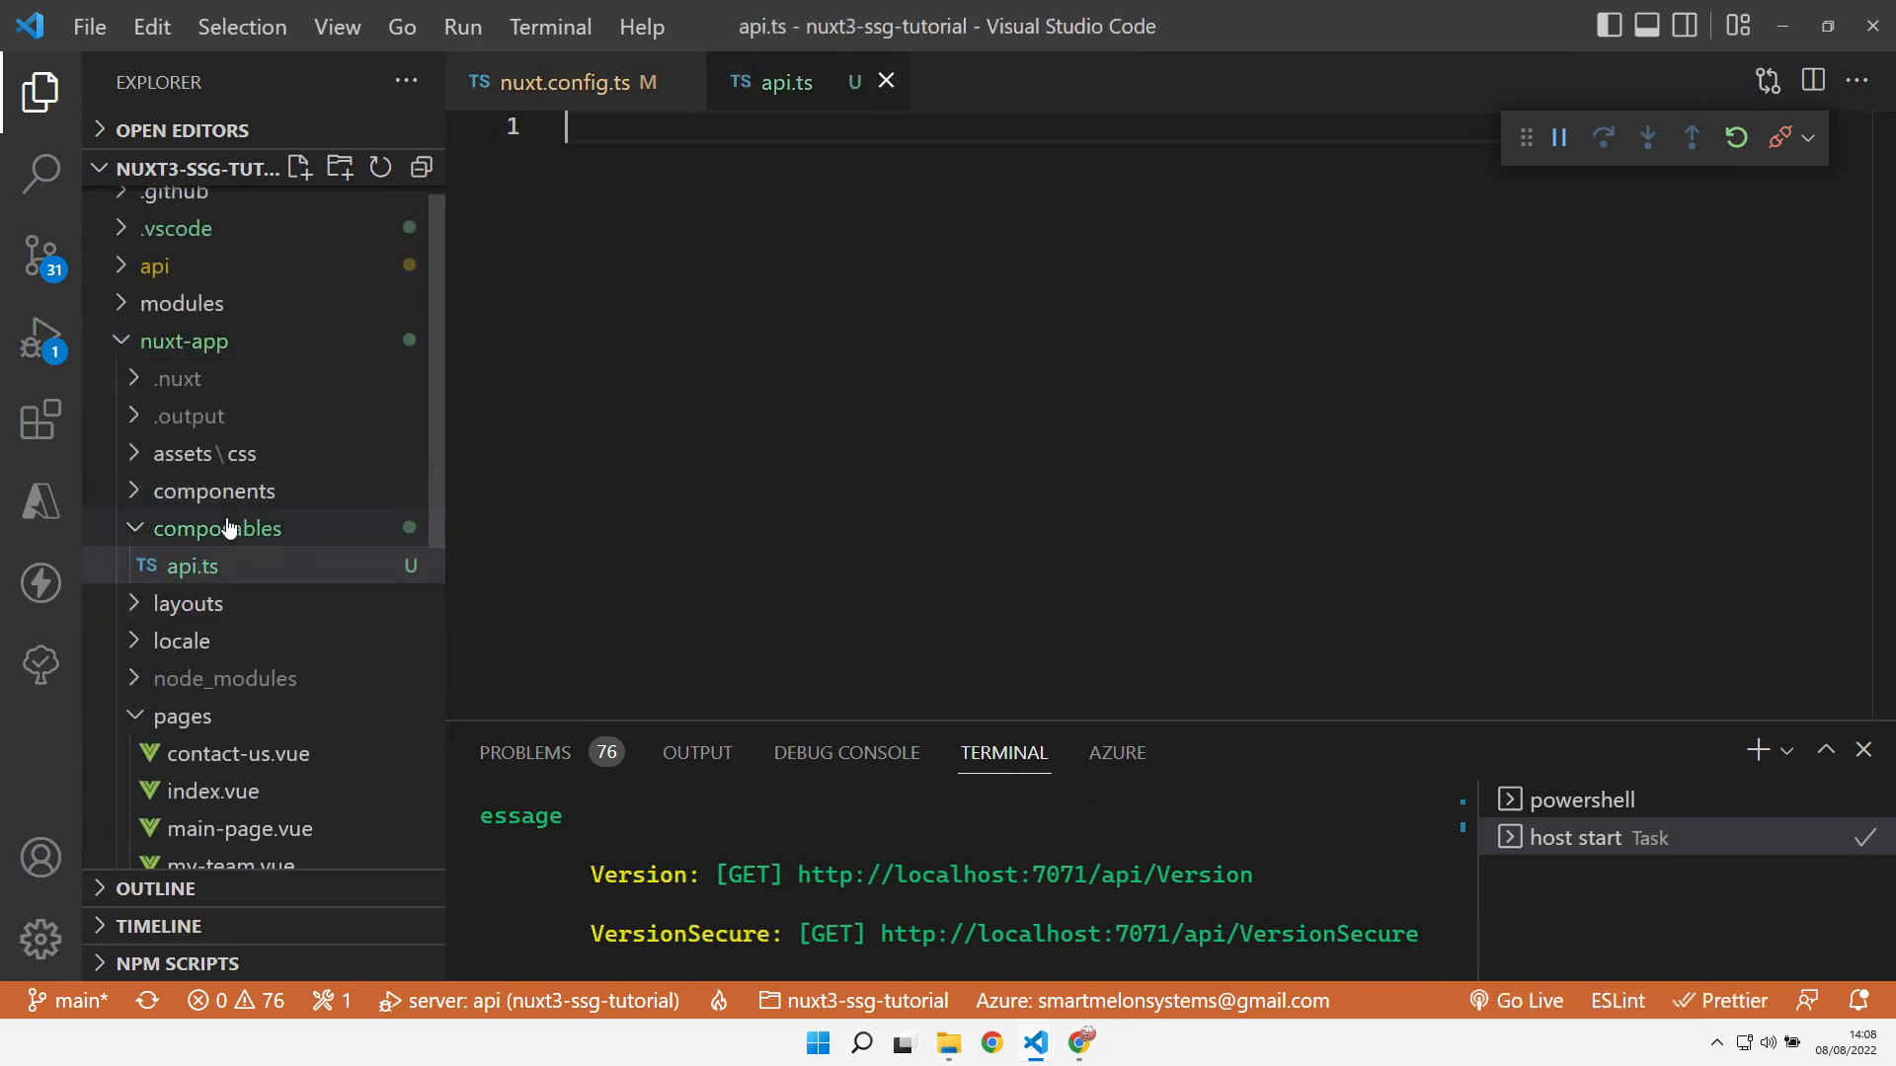
pyautogui.moveTo(218, 530)
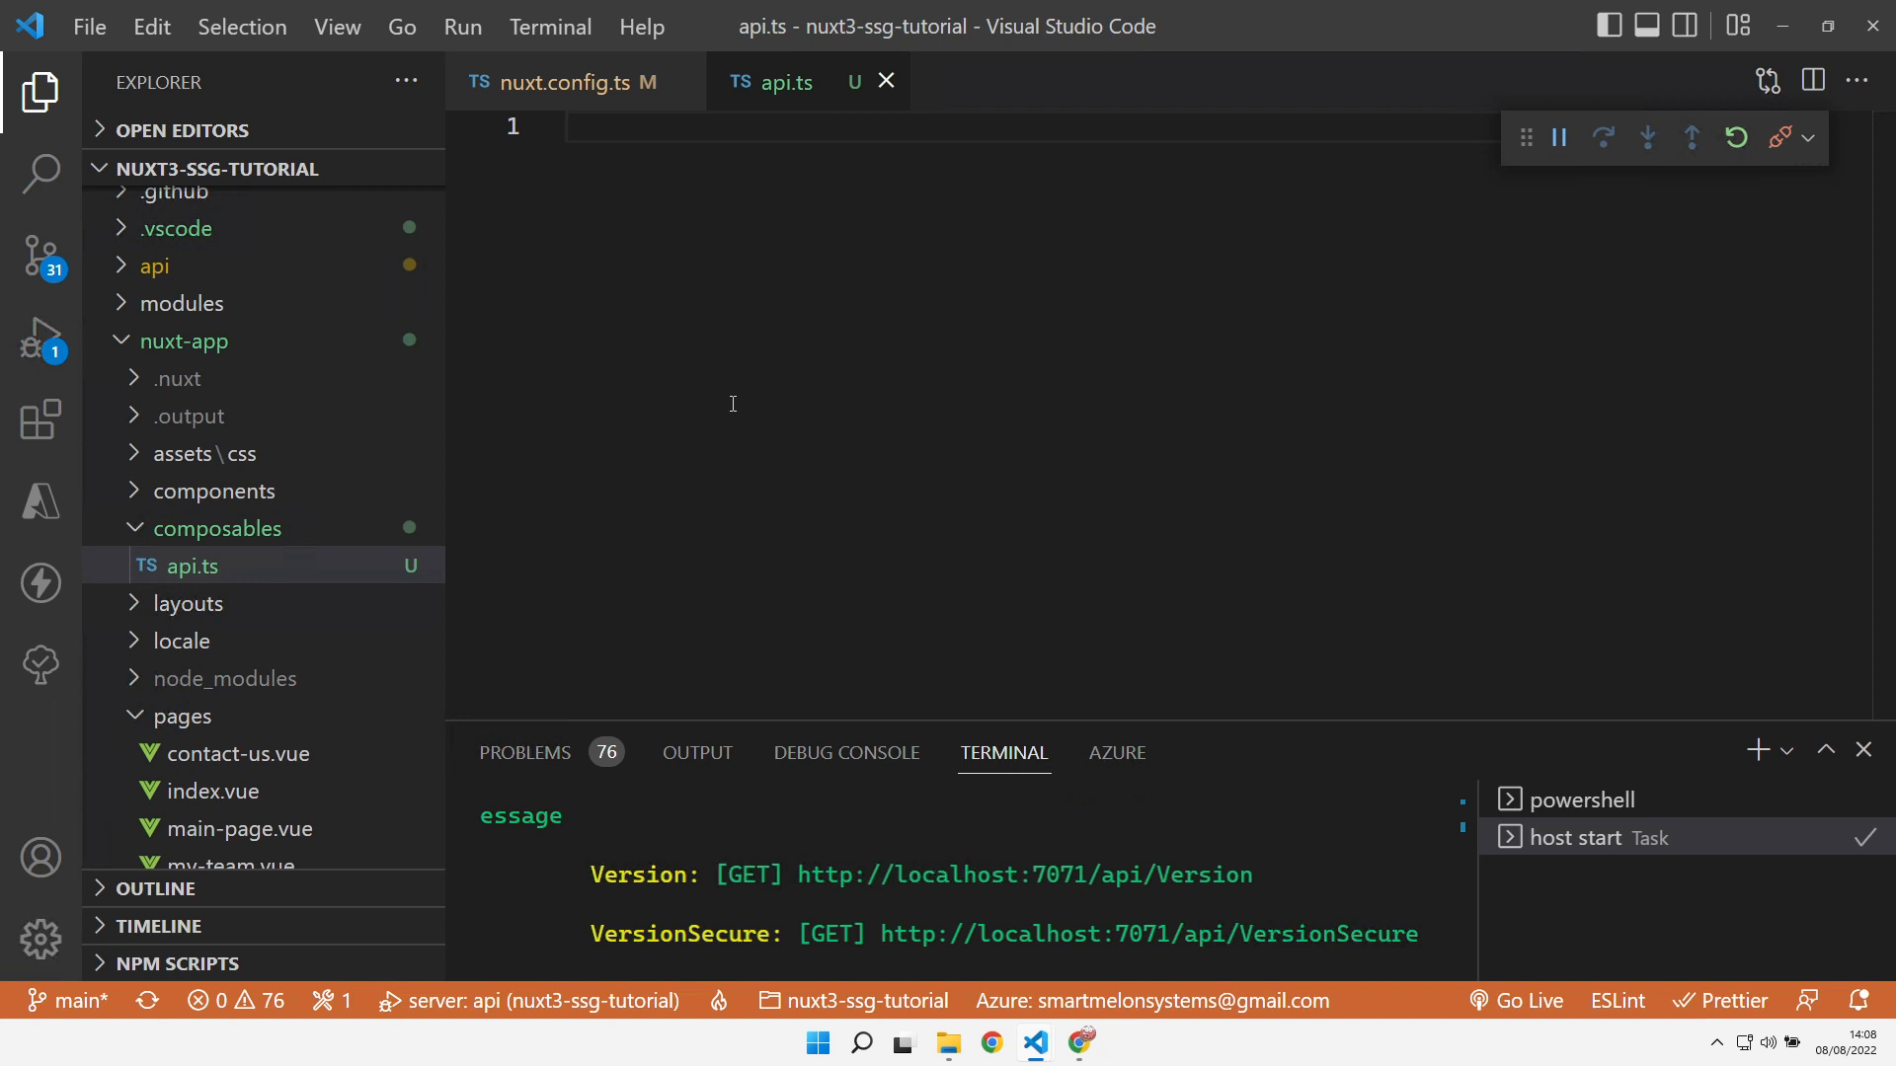
pyautogui.moveTo(713, 417)
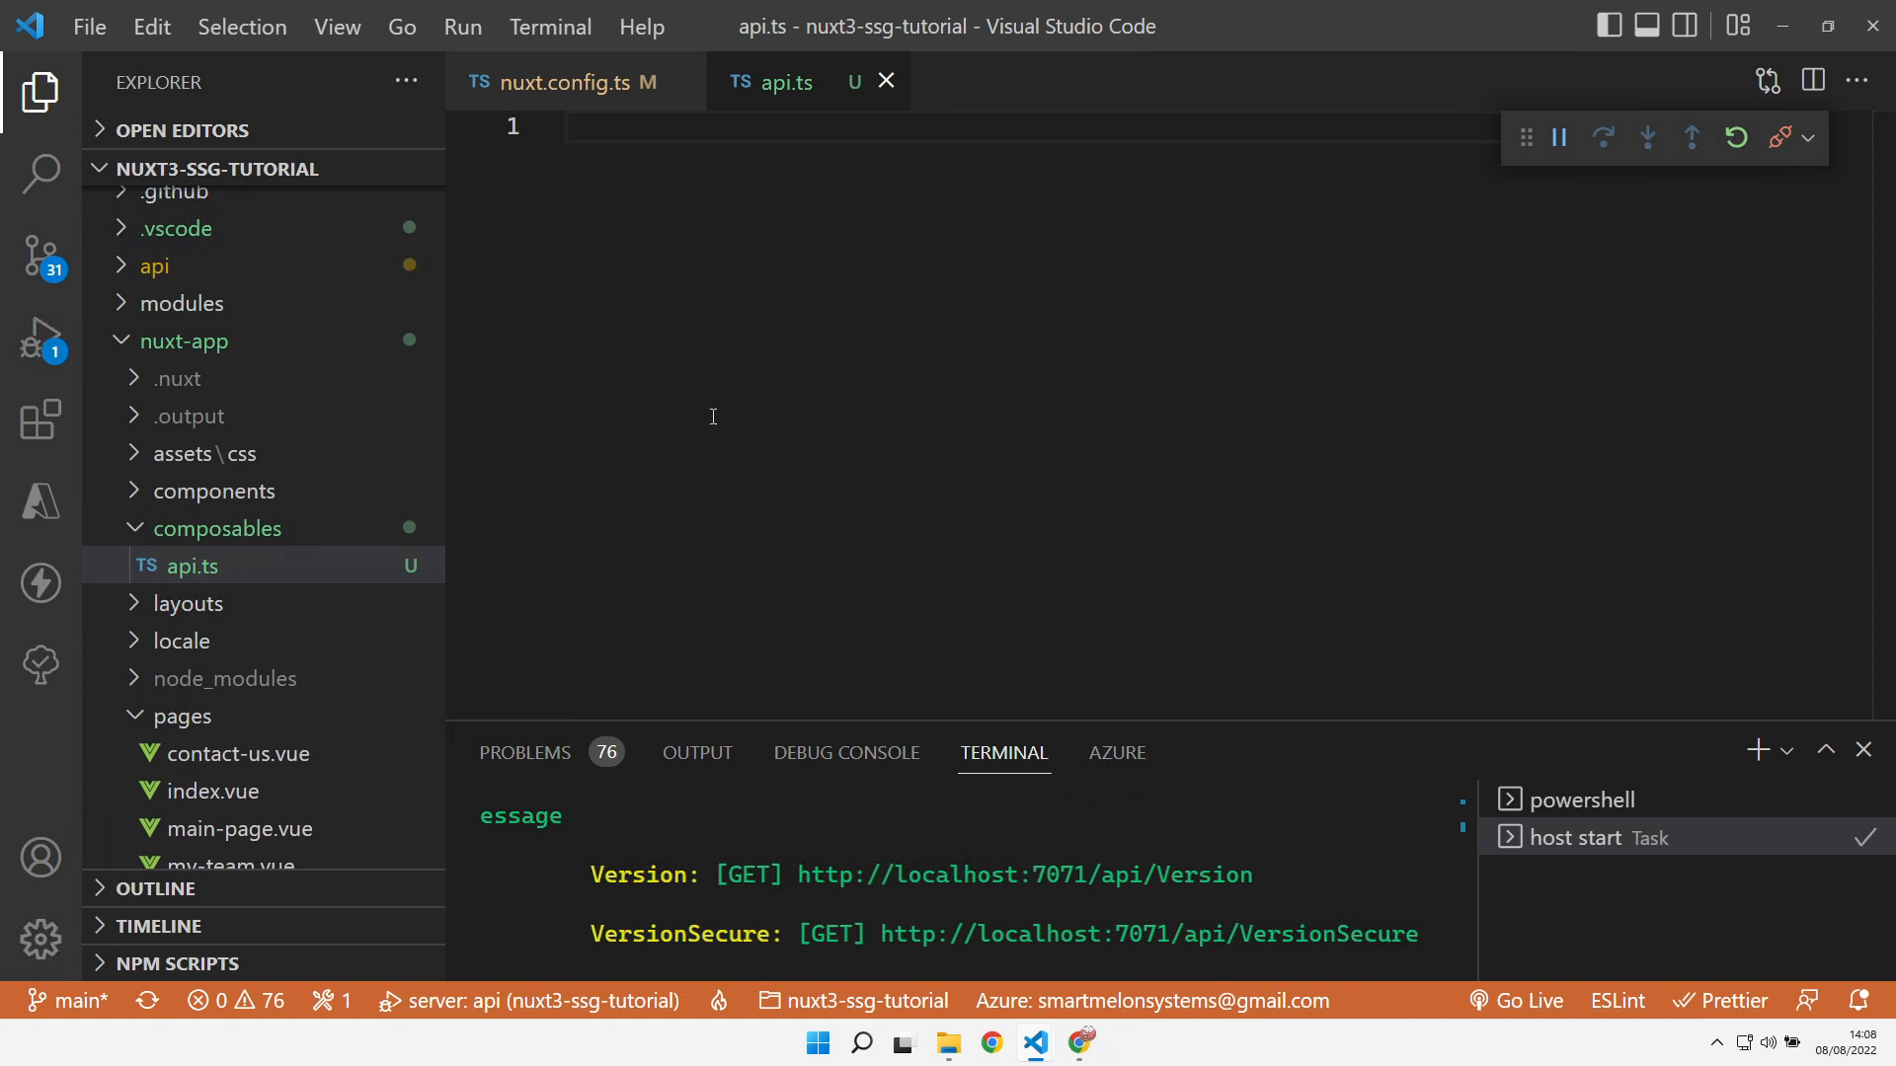
pyautogui.moveTo(622, 475)
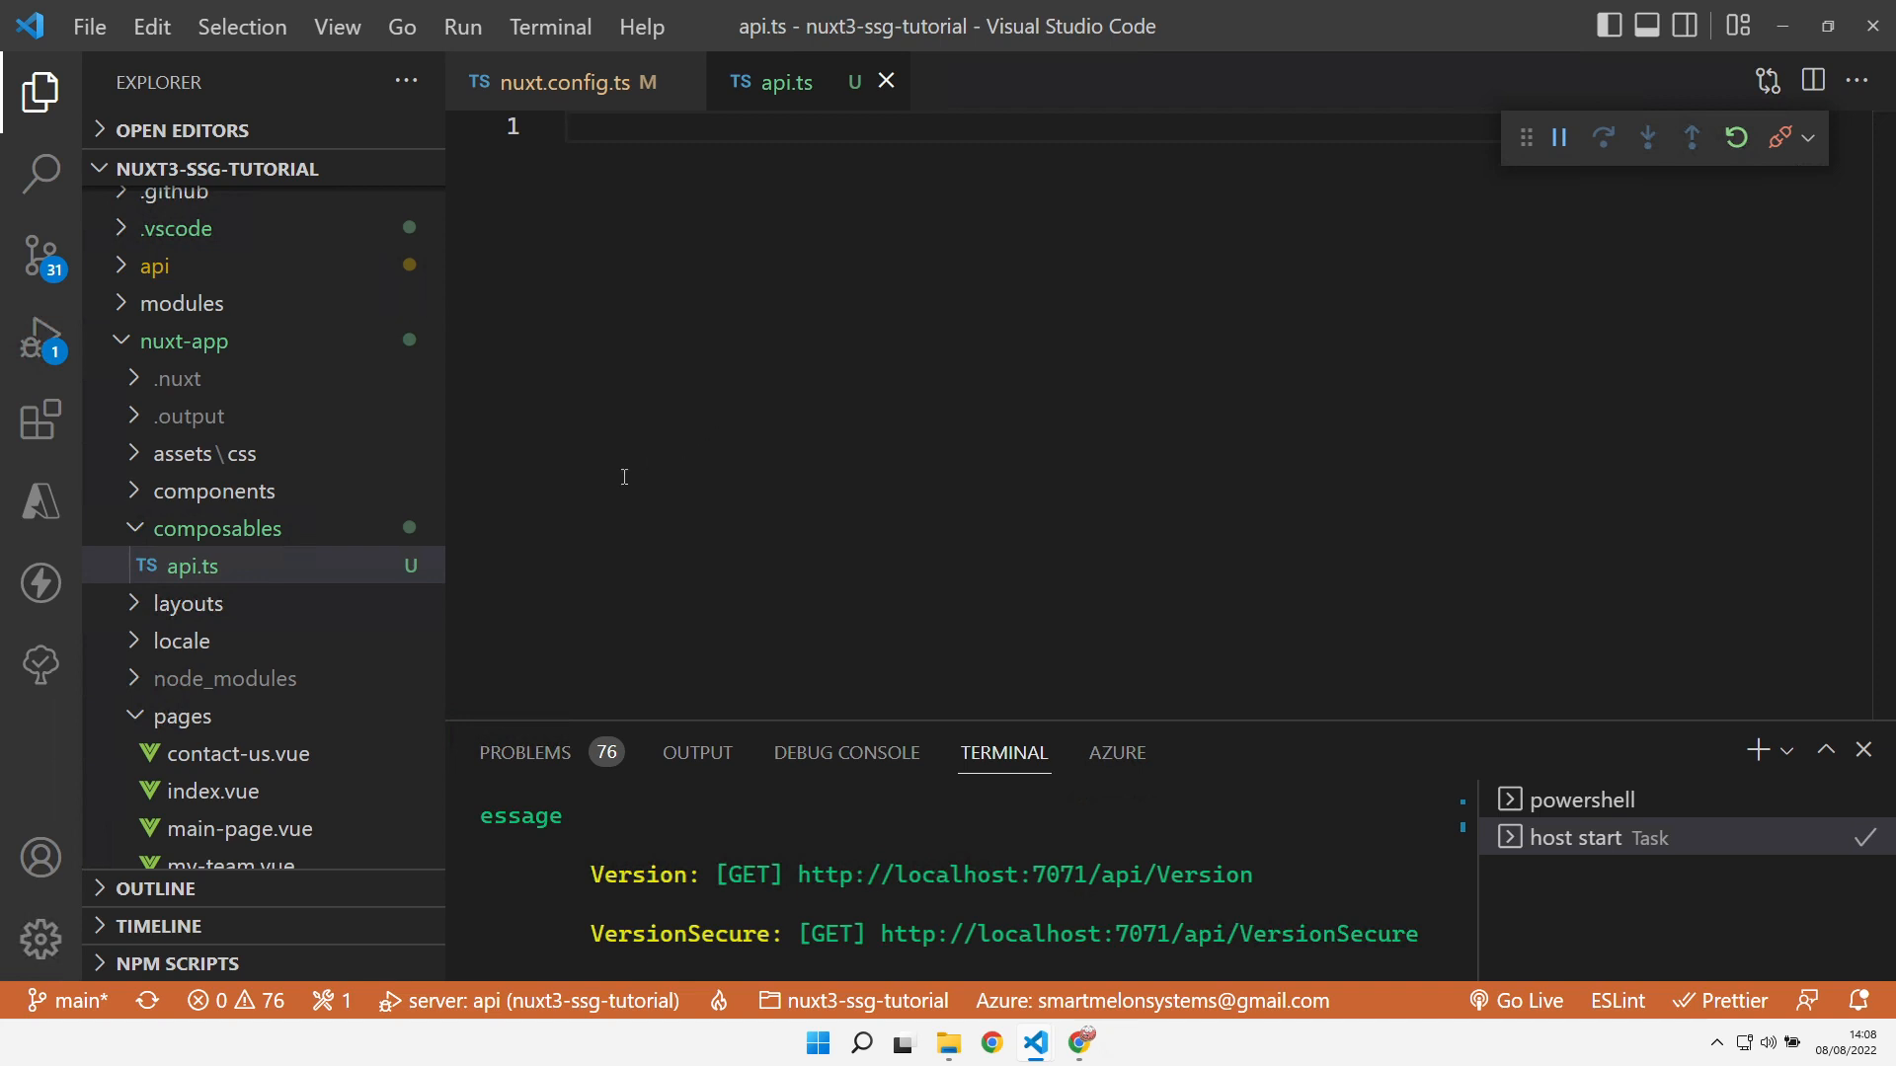
pyautogui.moveTo(871, 427)
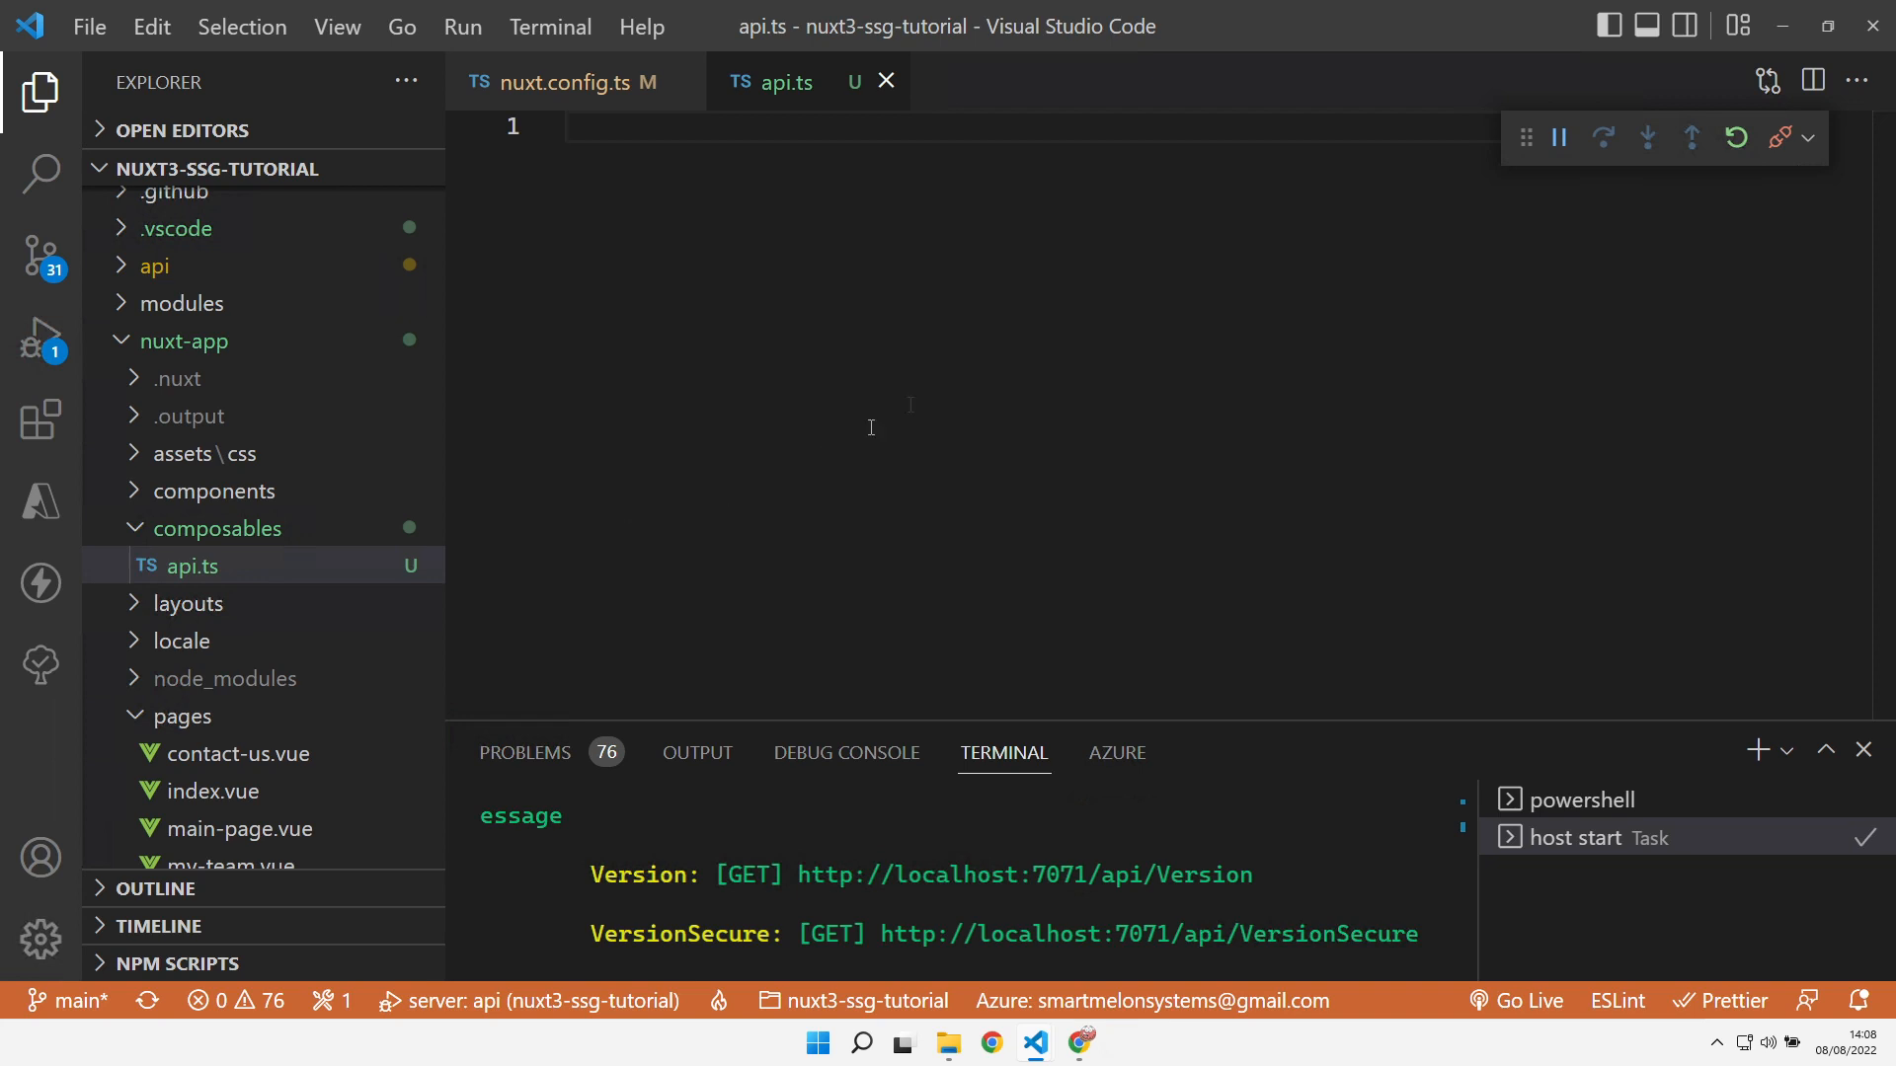
pyautogui.moveTo(1789, 517)
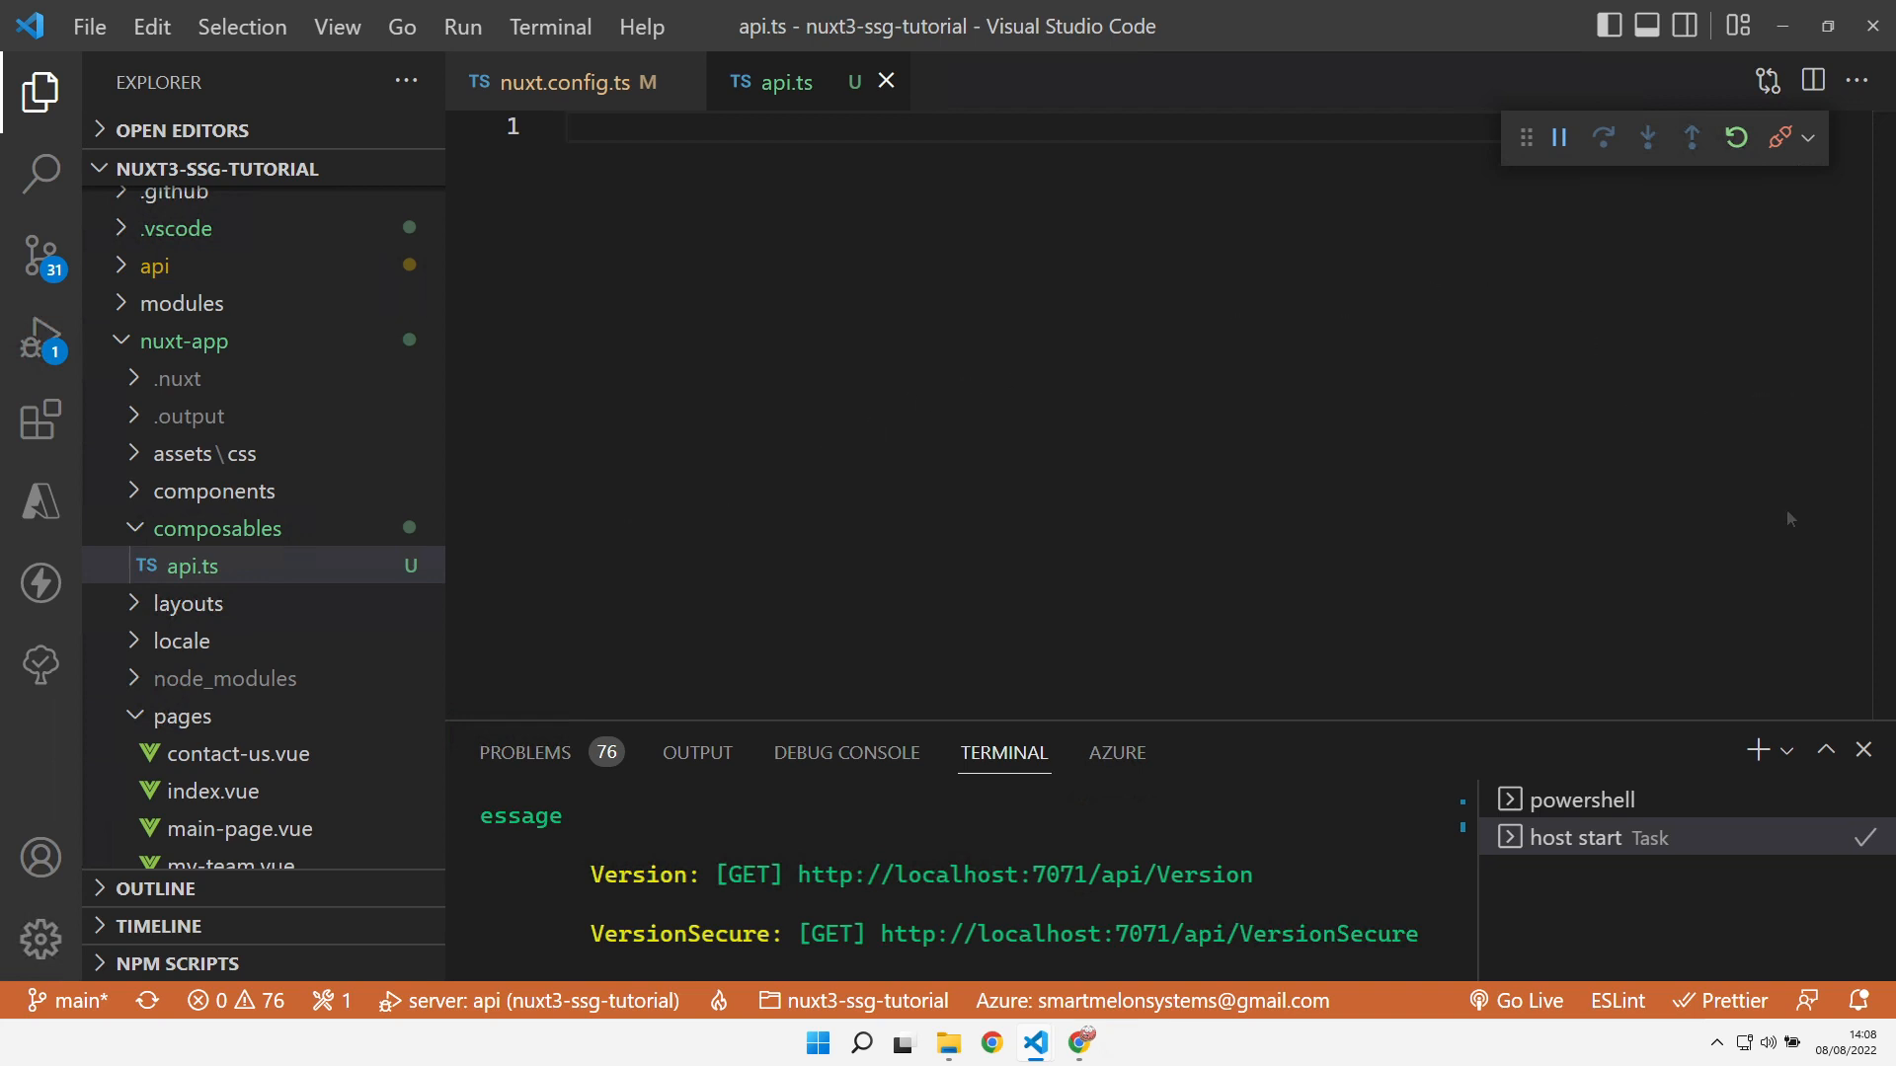
pyautogui.click(563, 127)
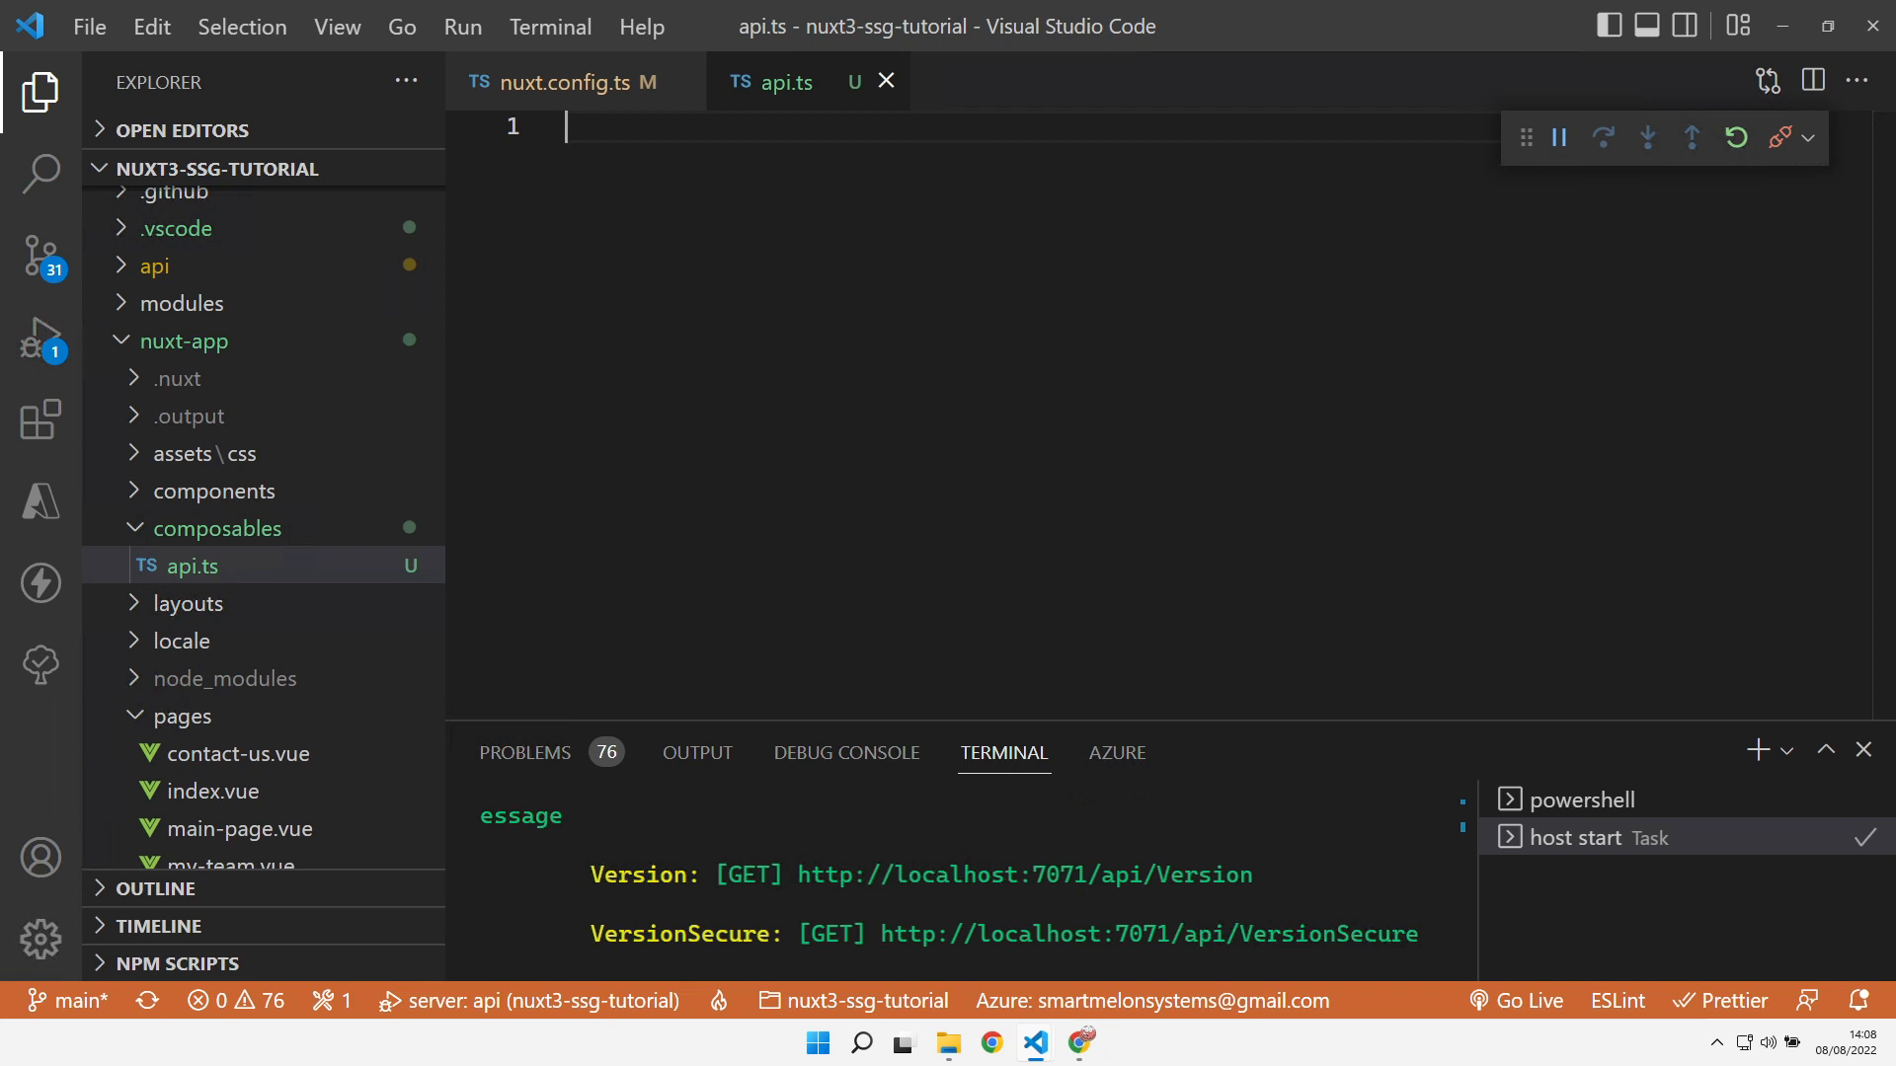
pyautogui.moveTo(575, 247)
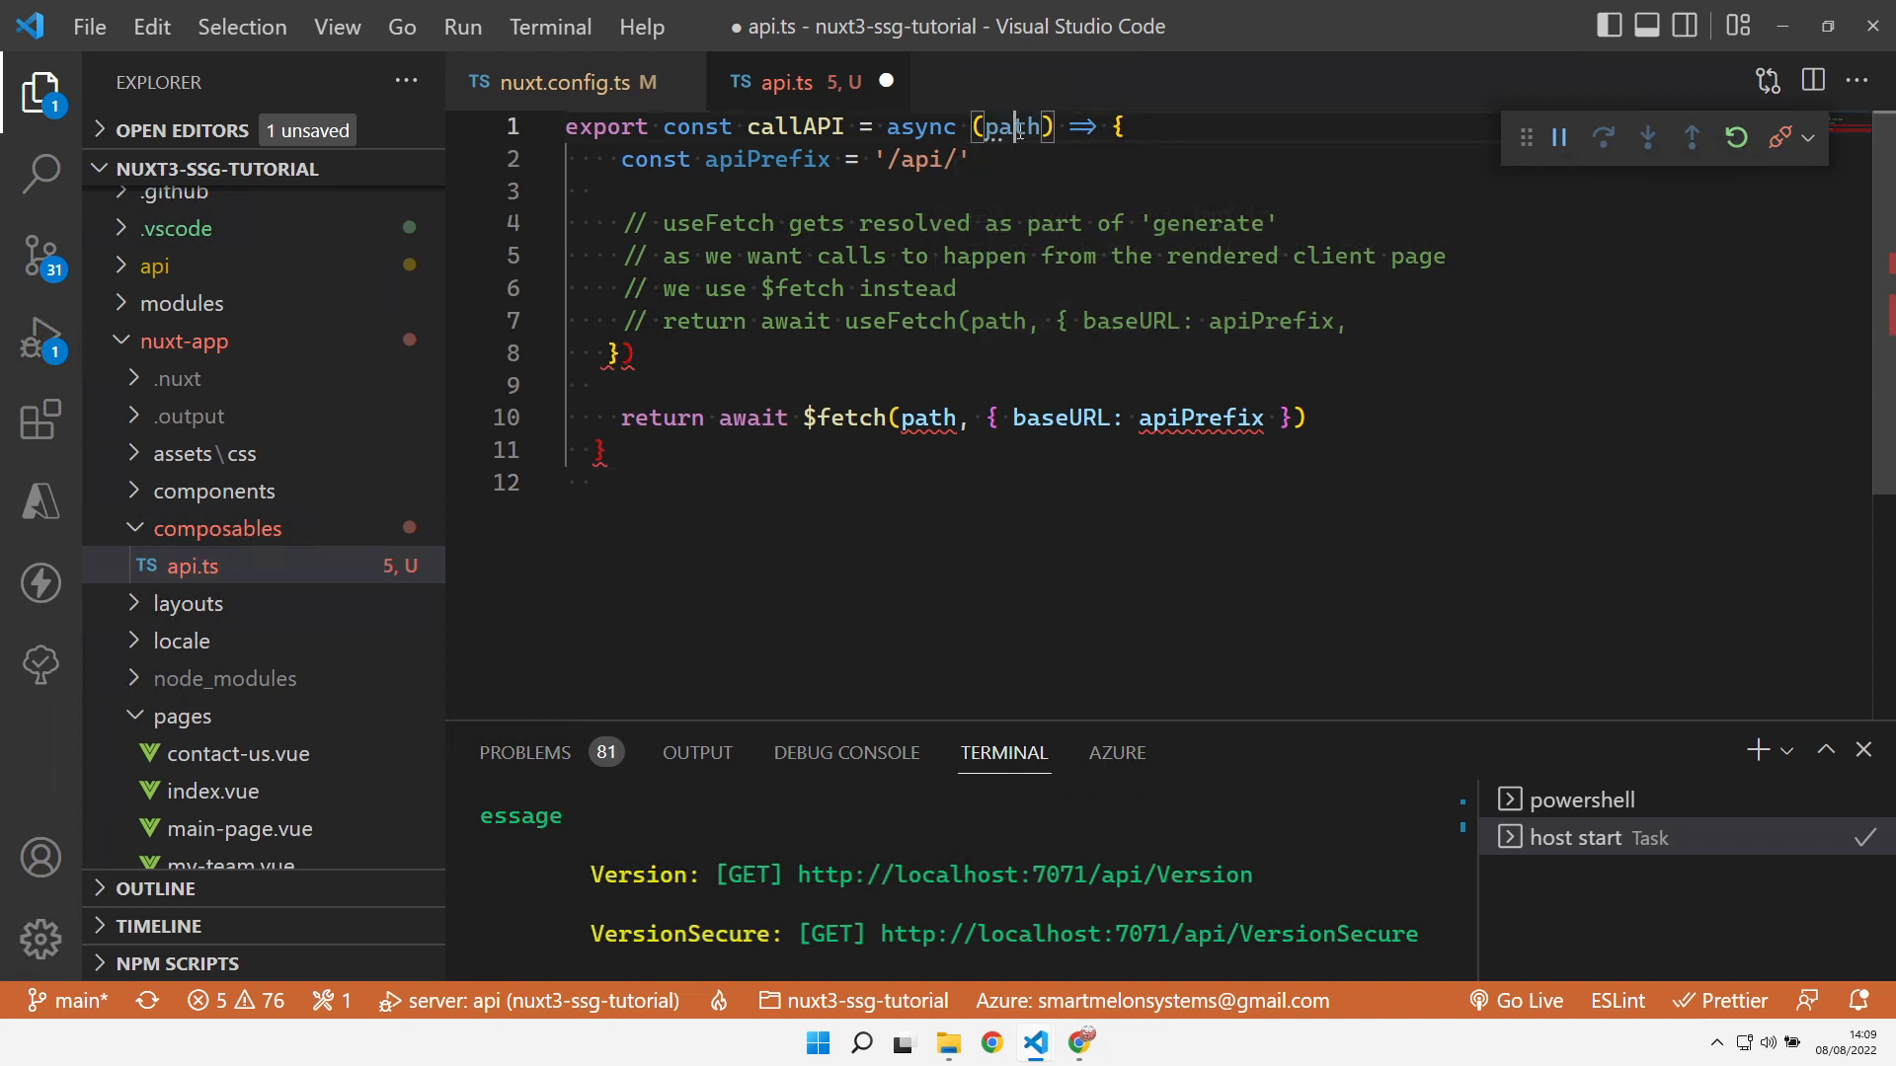
pyautogui.moveTo(1010, 126)
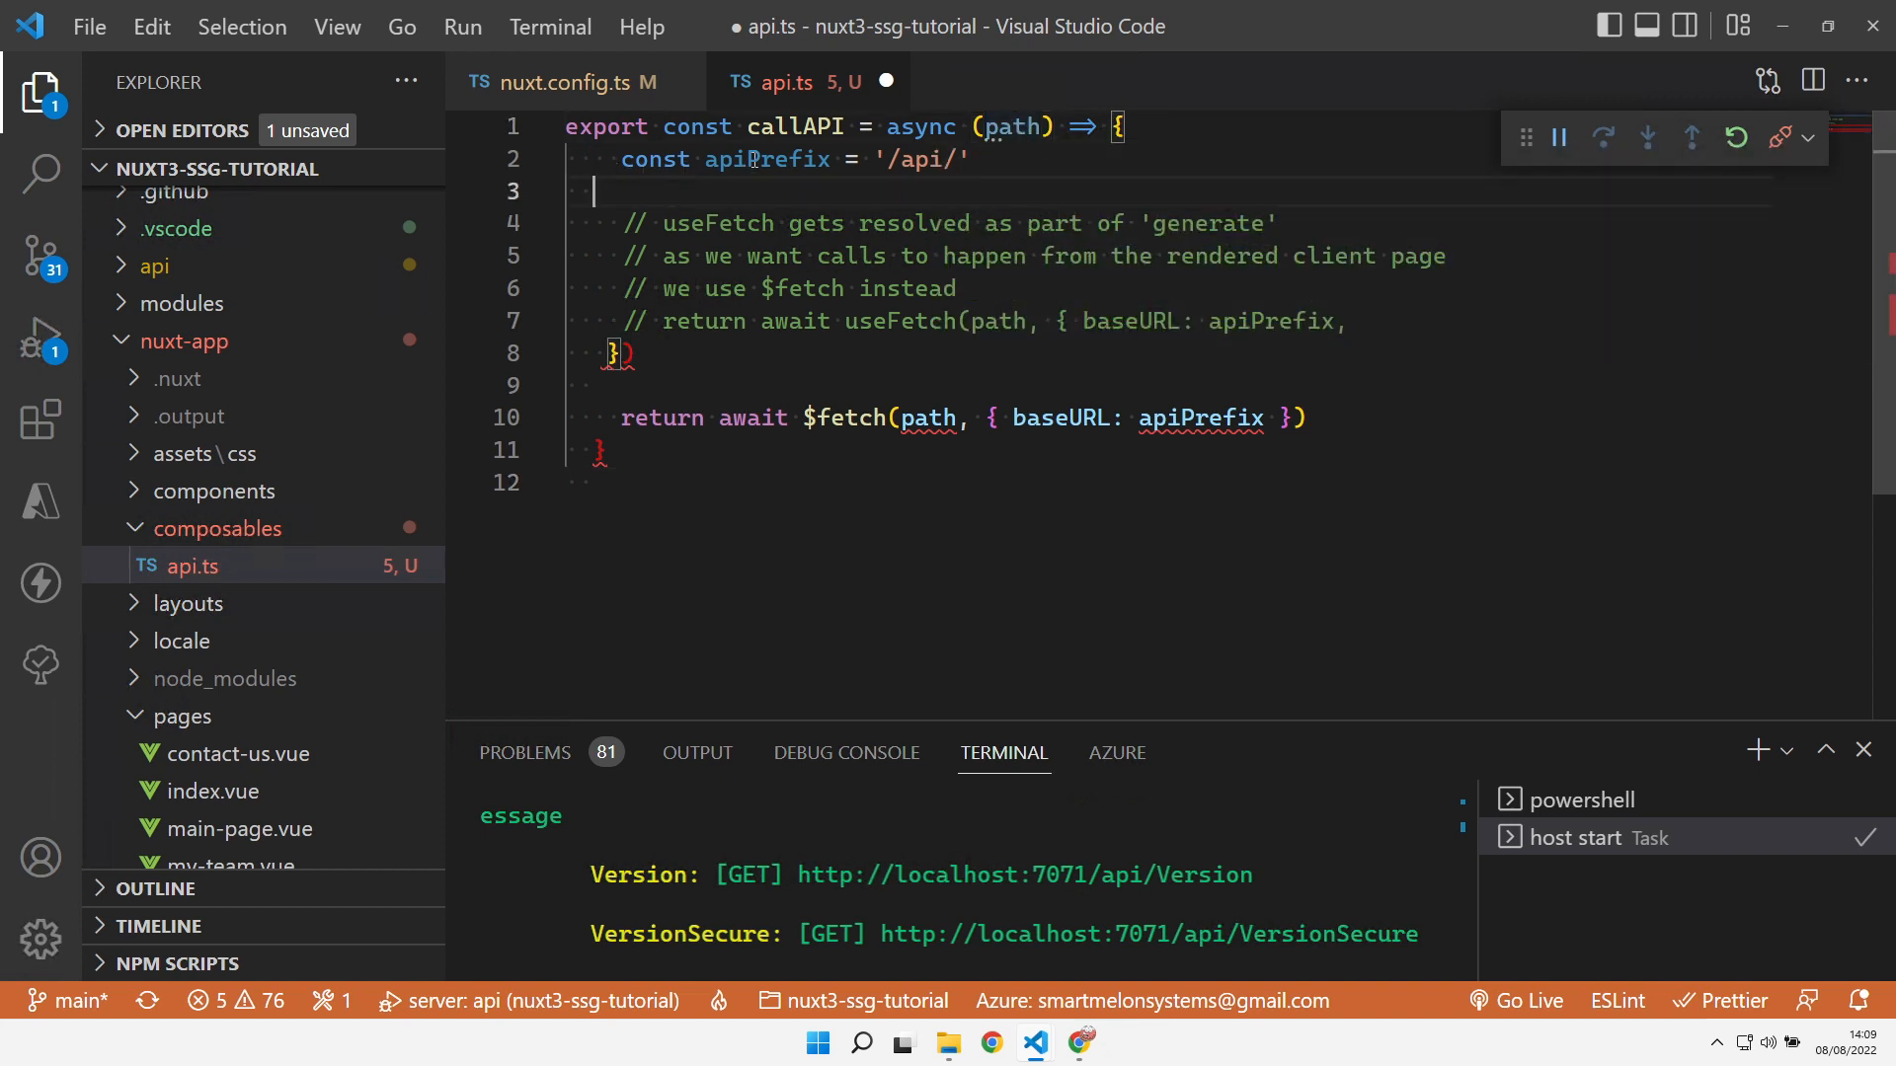
# Write export const callAPI = async (path) => await $fetch(path, { baseURL: '/api/' }) with a commented useFetch alternative
pyautogui.doubleClick(768, 158)
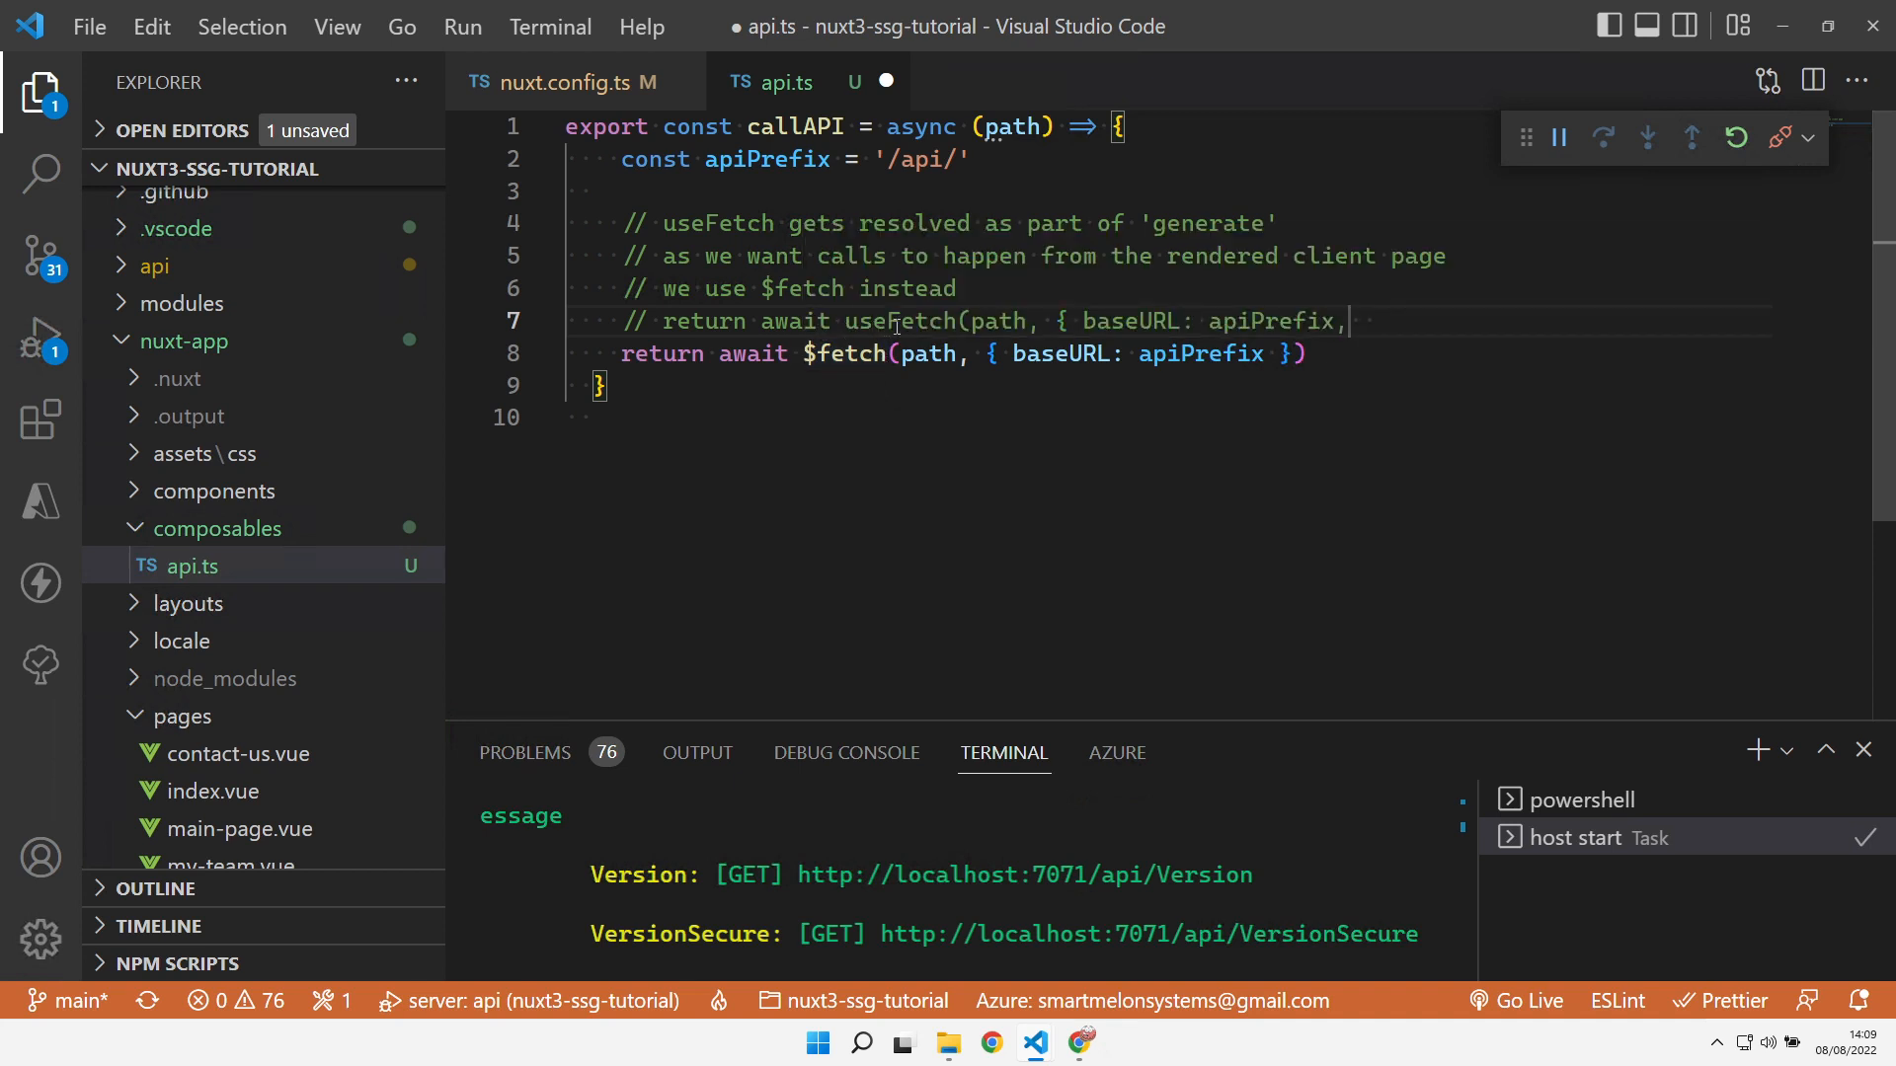
pyautogui.doubleClick(900, 319)
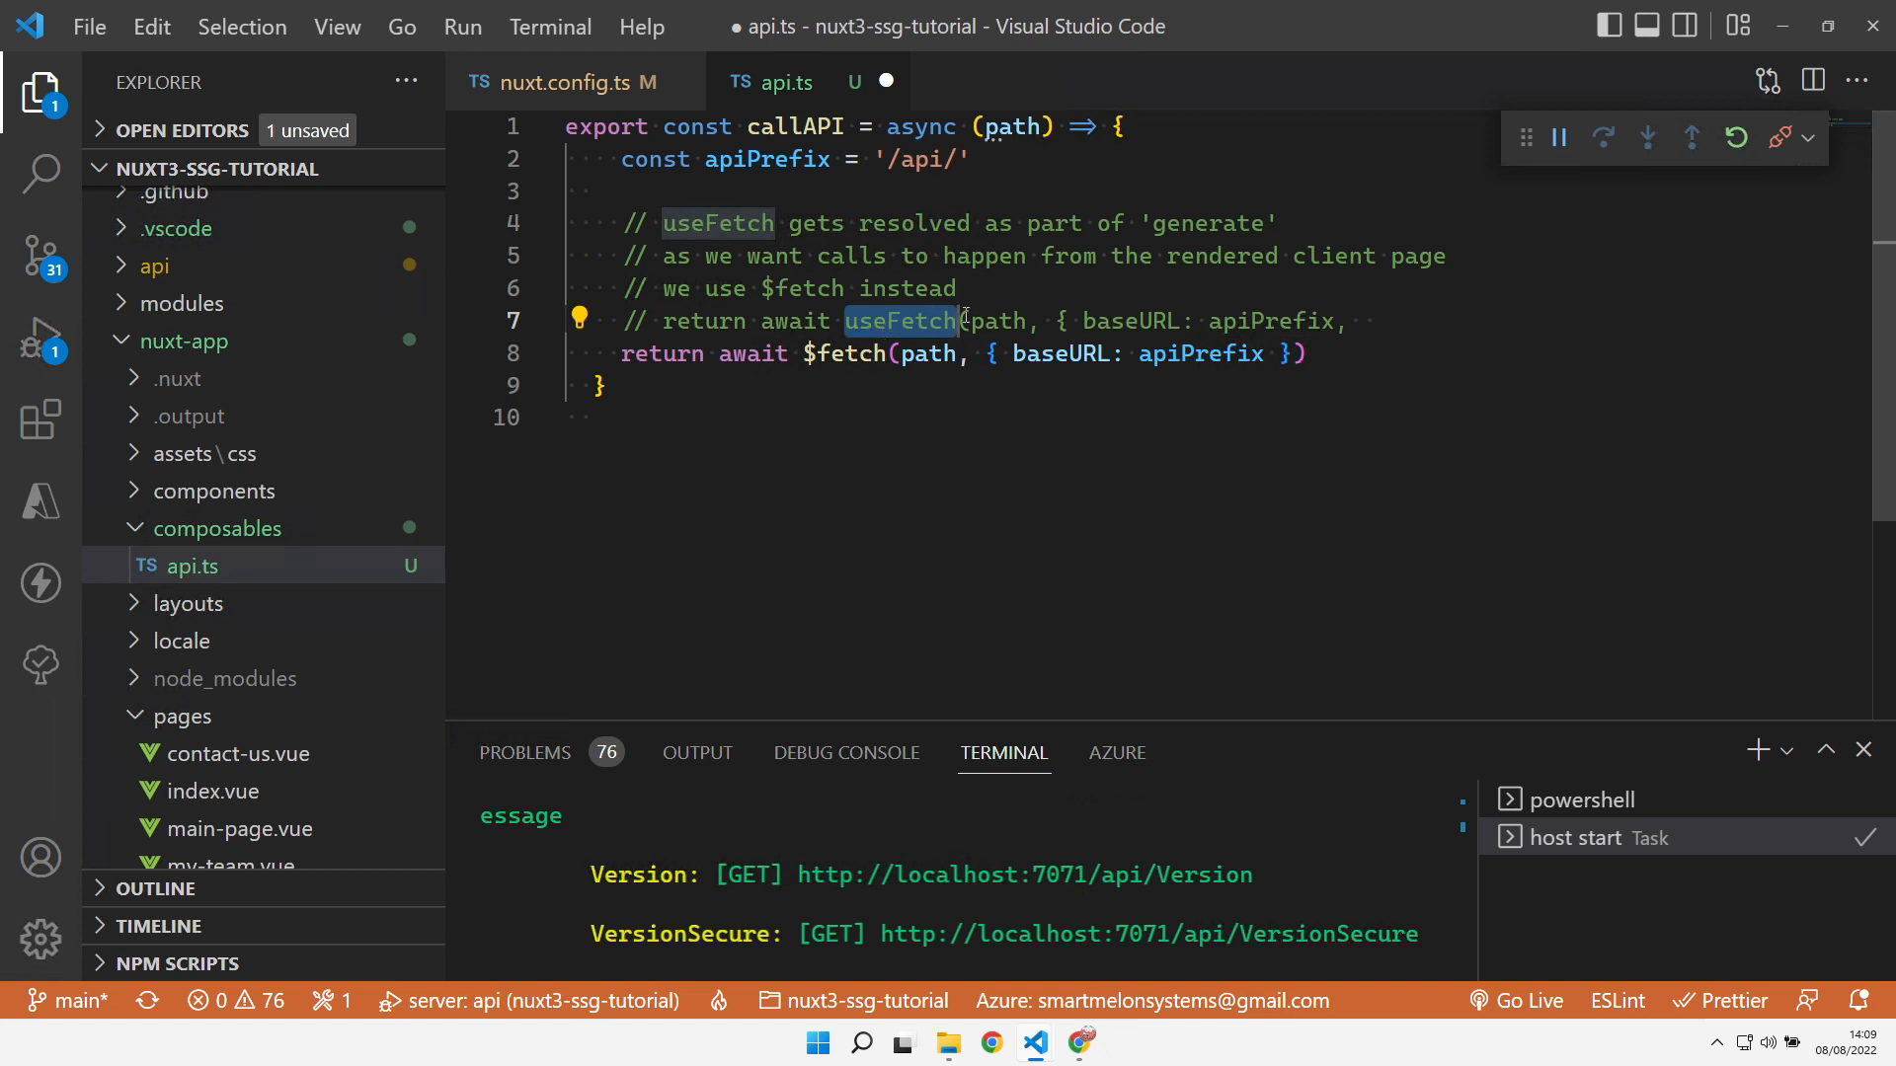
pyautogui.moveTo(1280, 254)
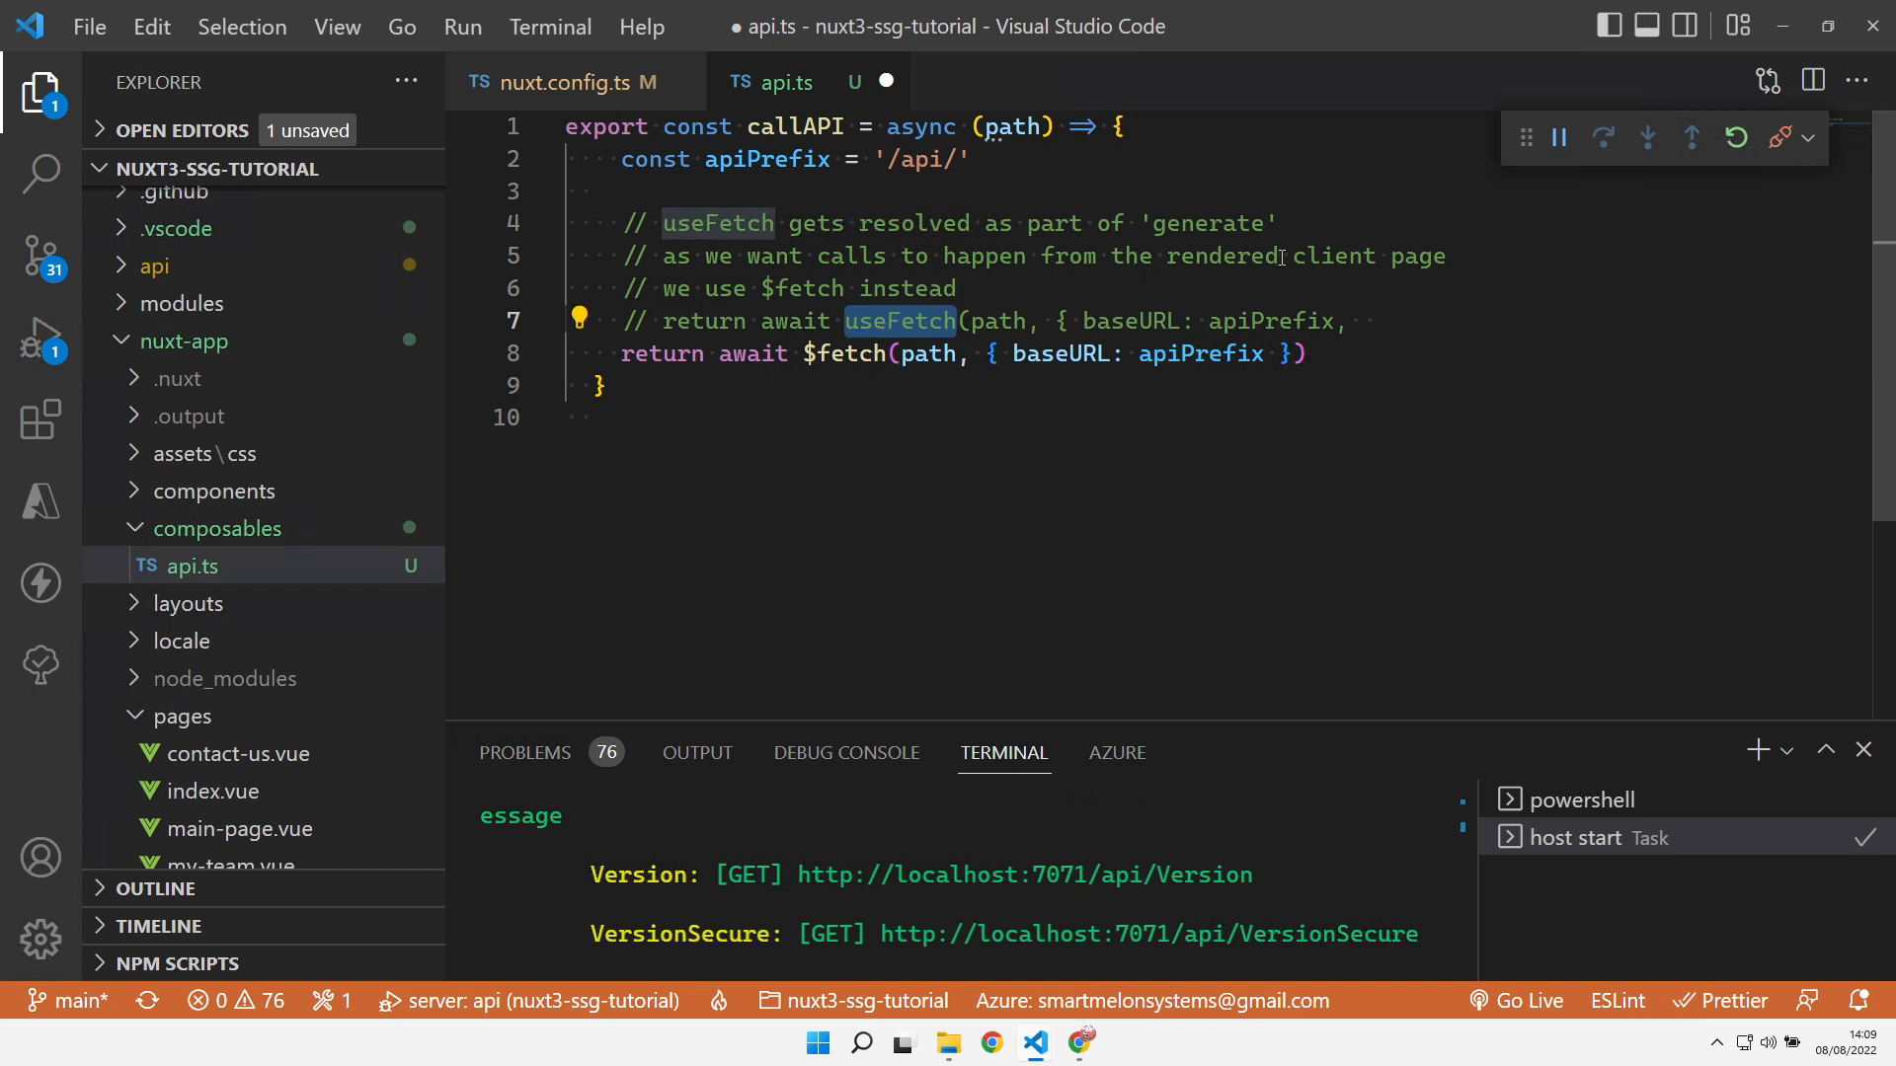
pyautogui.moveTo(843, 354)
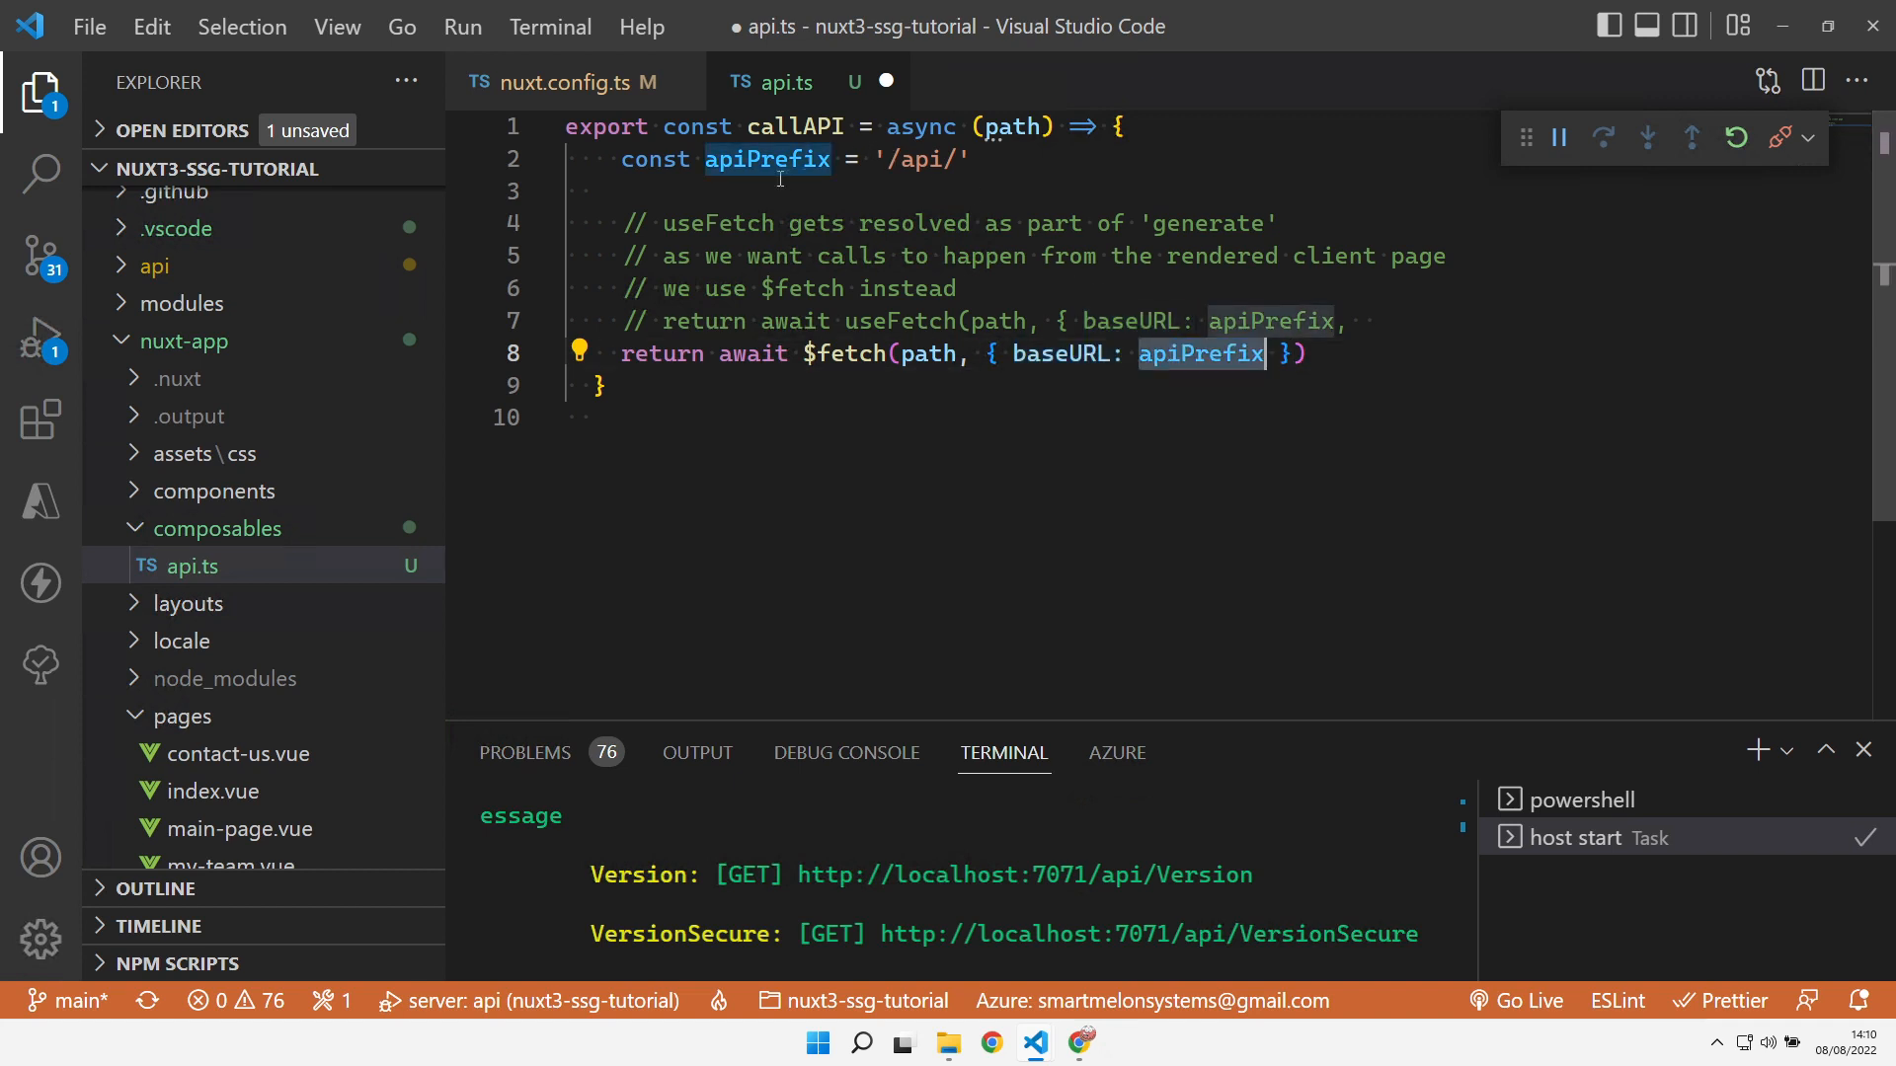
pyautogui.moveTo(1129, 359)
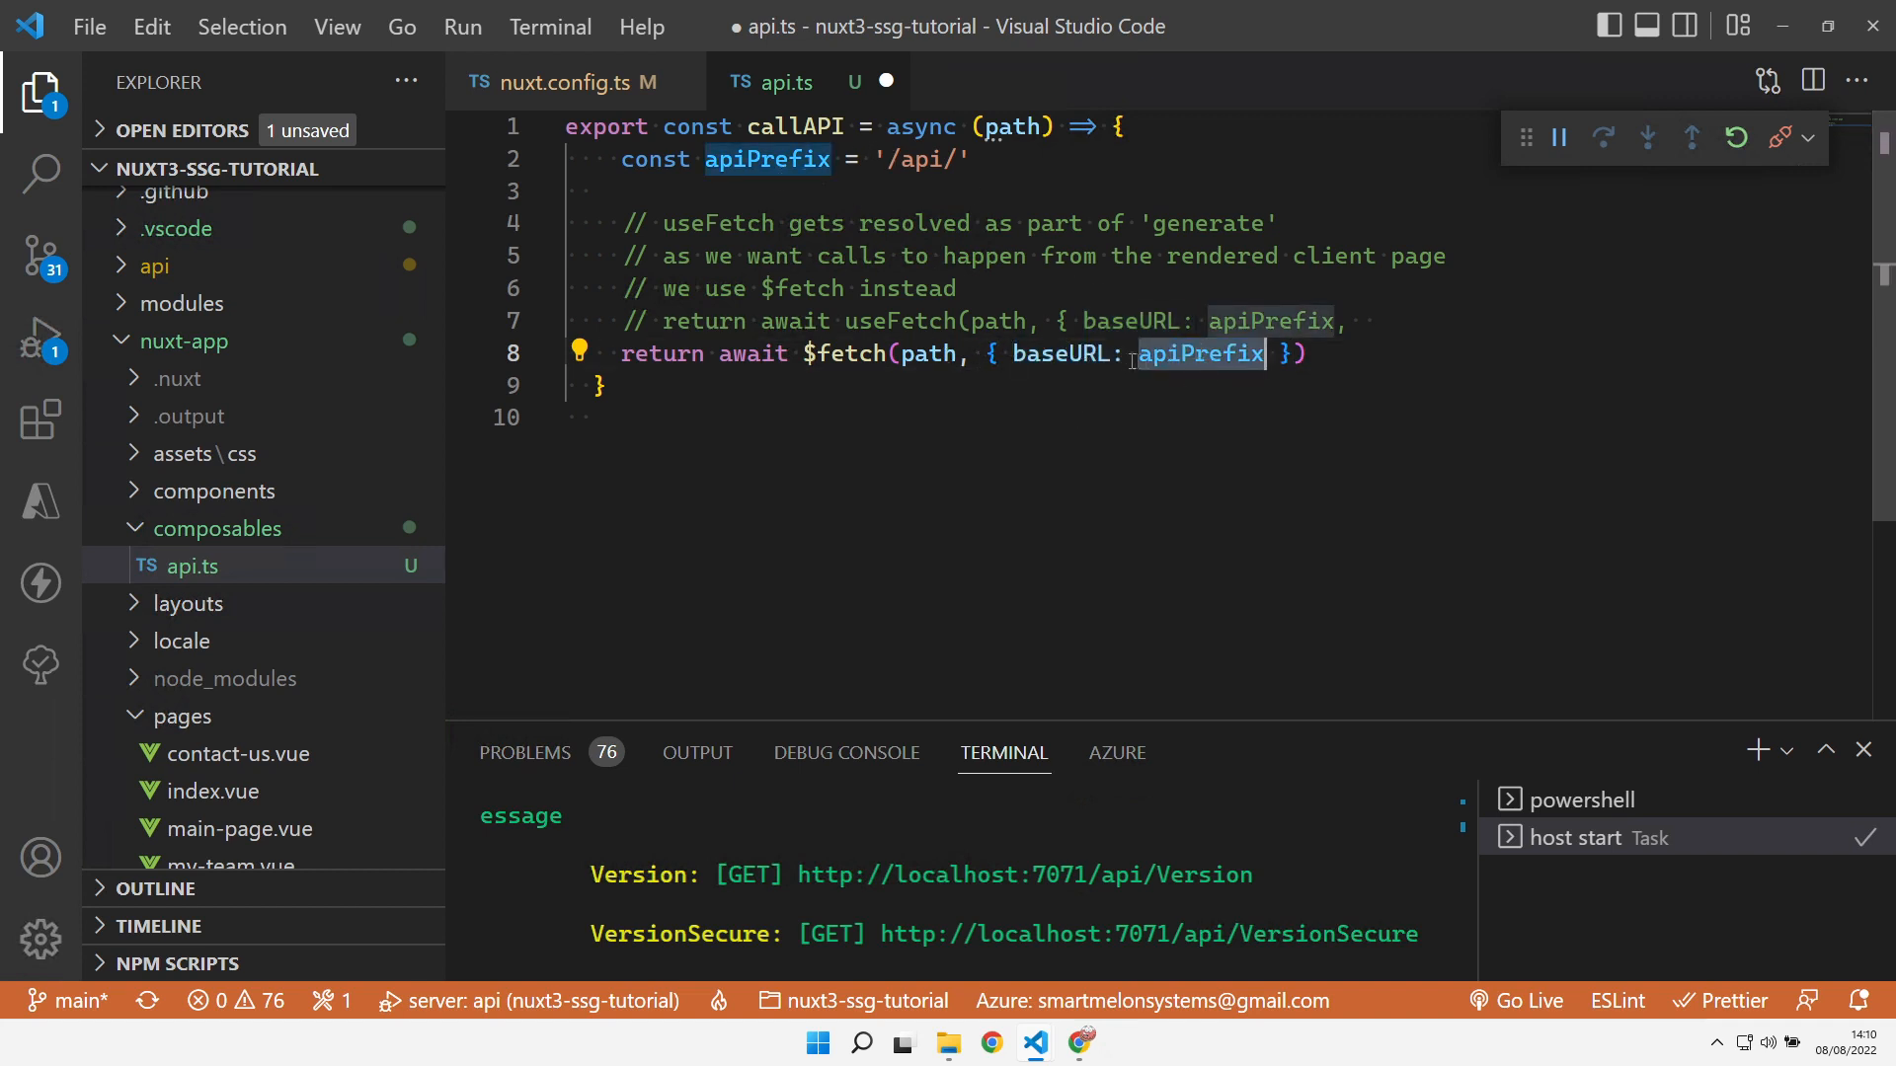
pyautogui.doubleClick(1067, 353)
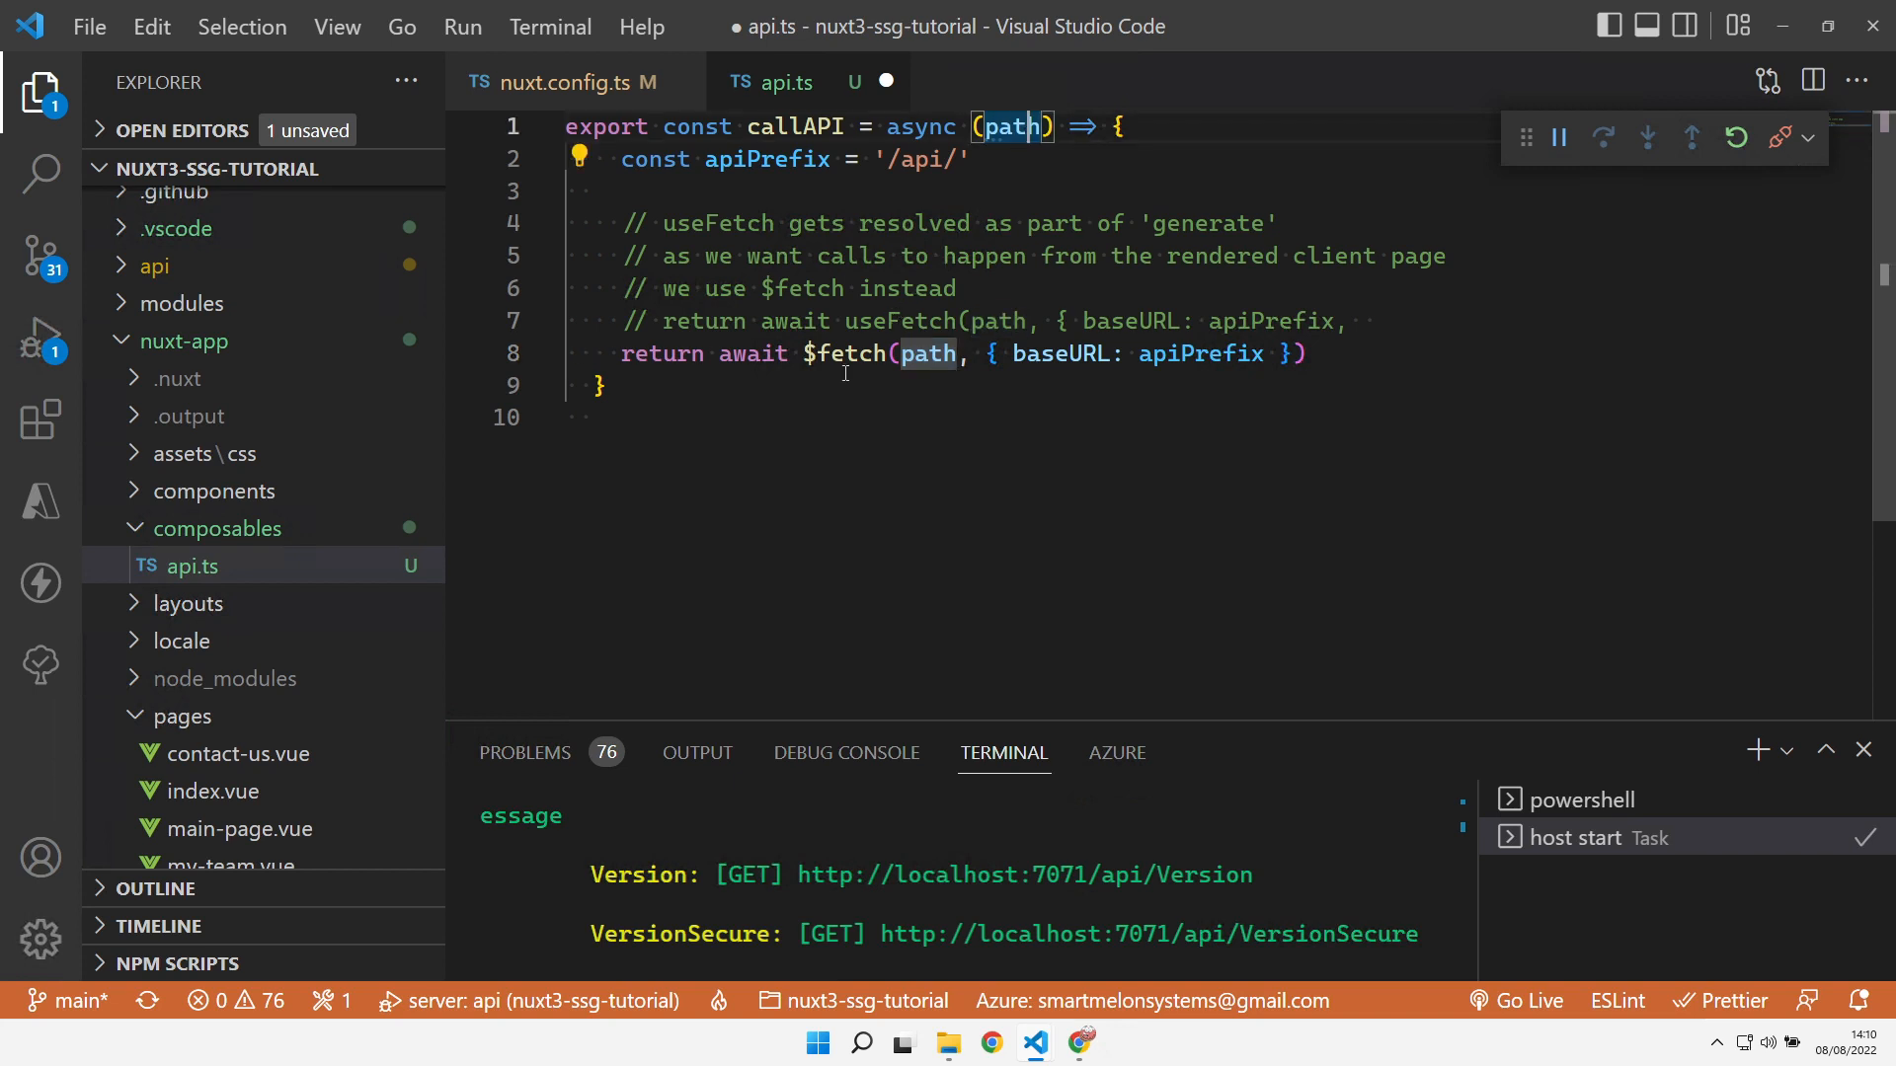
pyautogui.moveTo(847, 353)
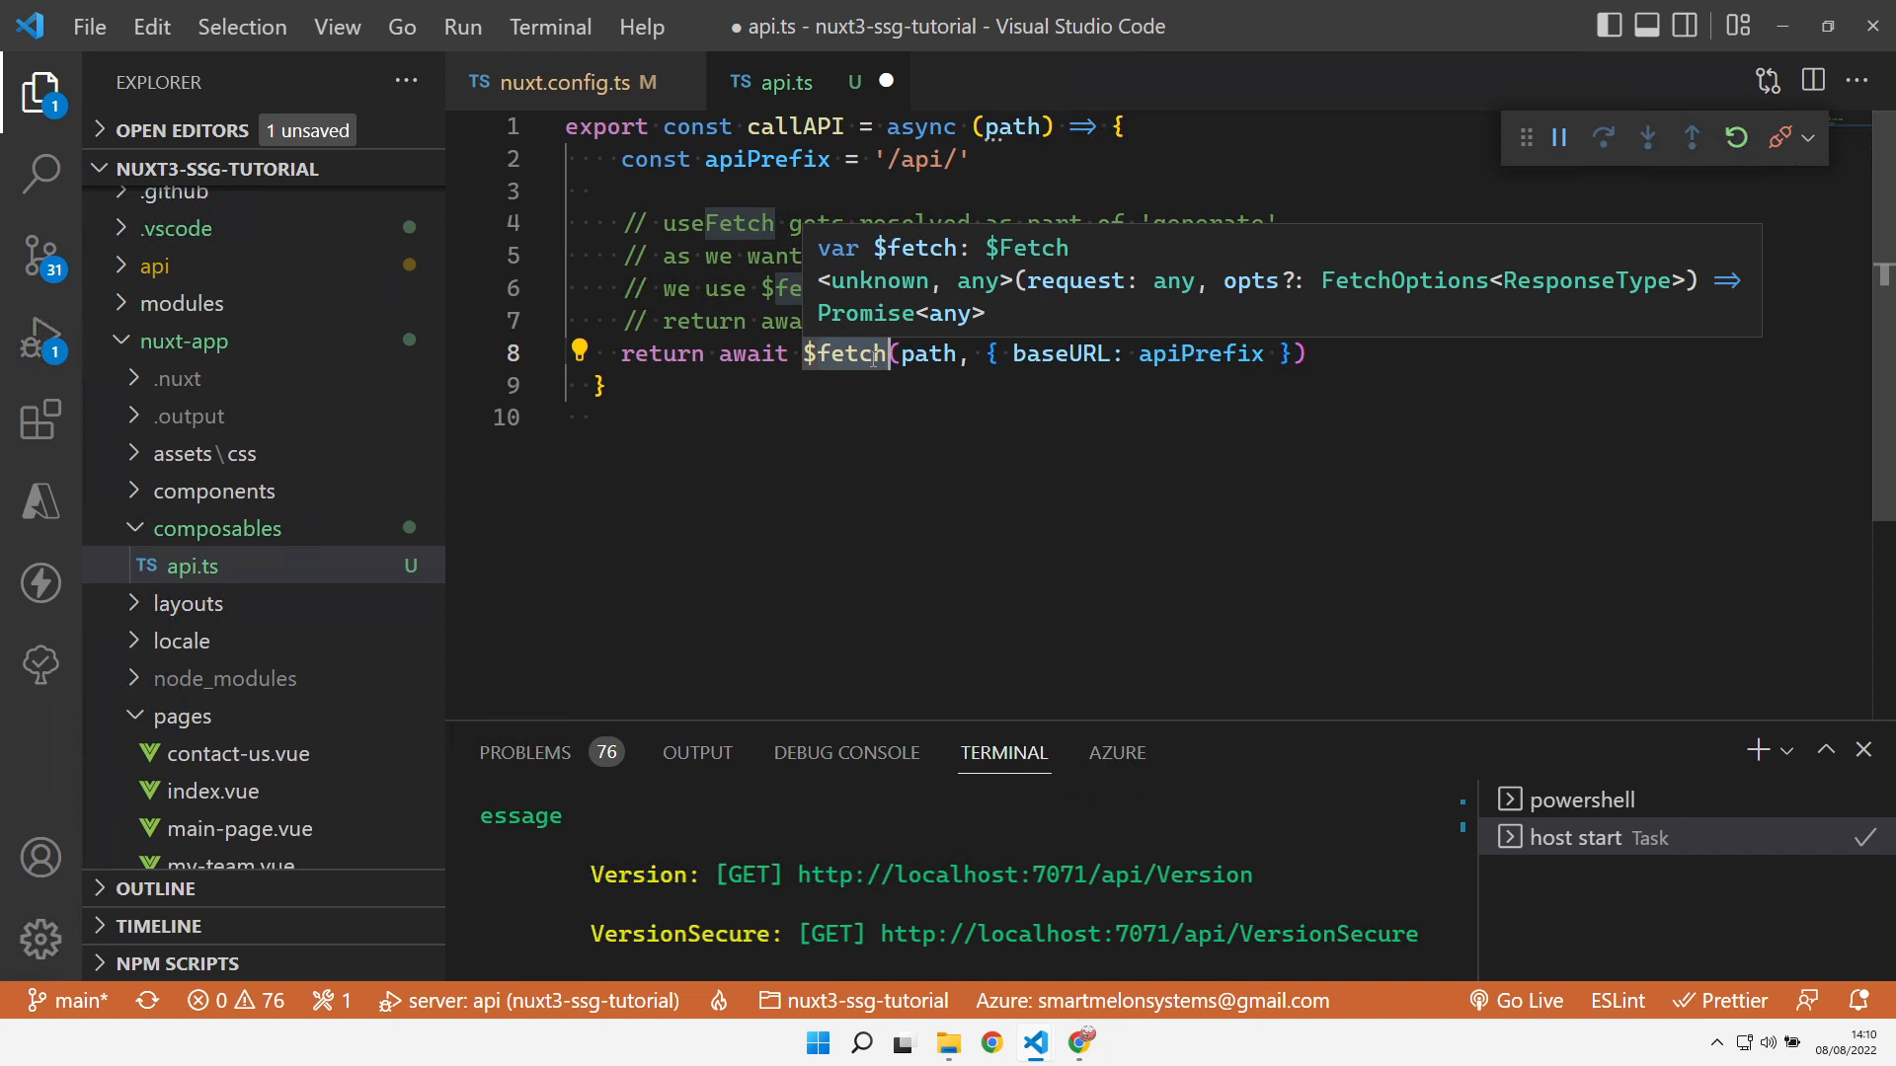
pyautogui.moveTo(1016, 131)
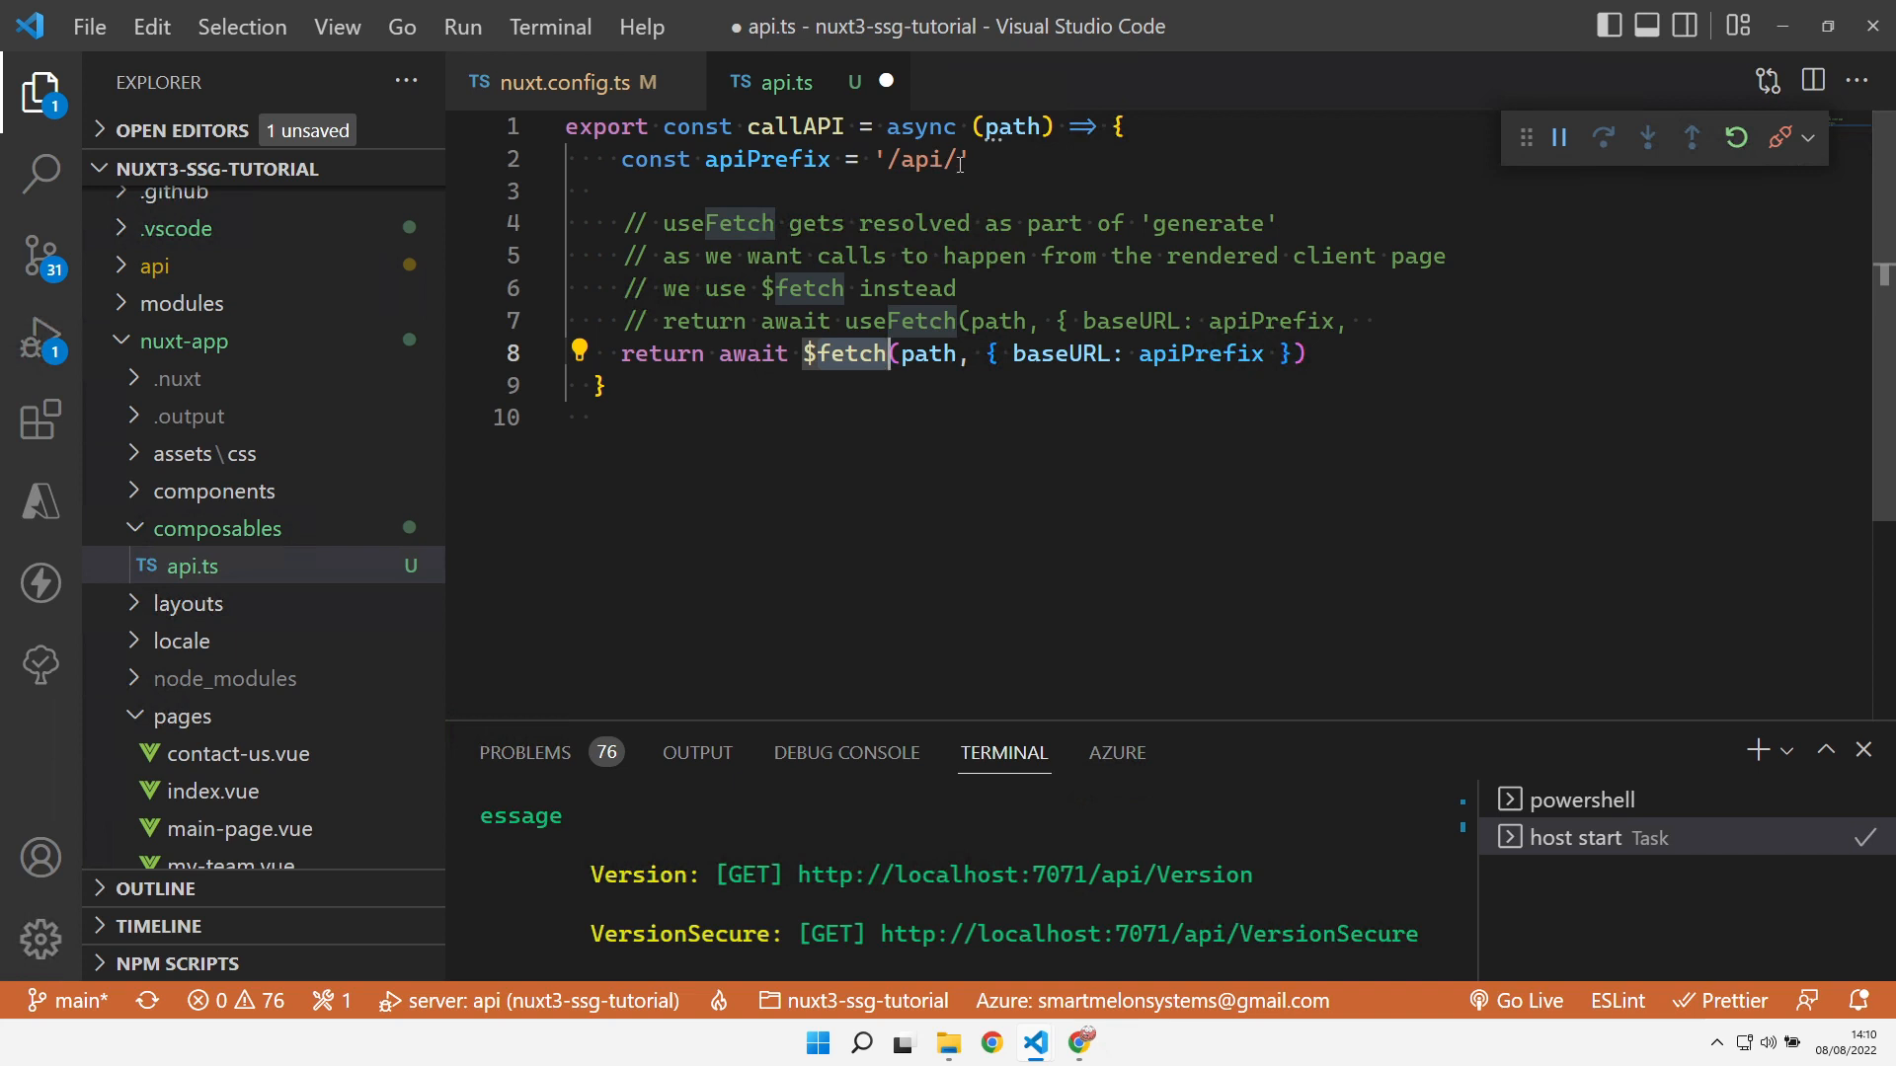
pyautogui.moveTo(930, 354)
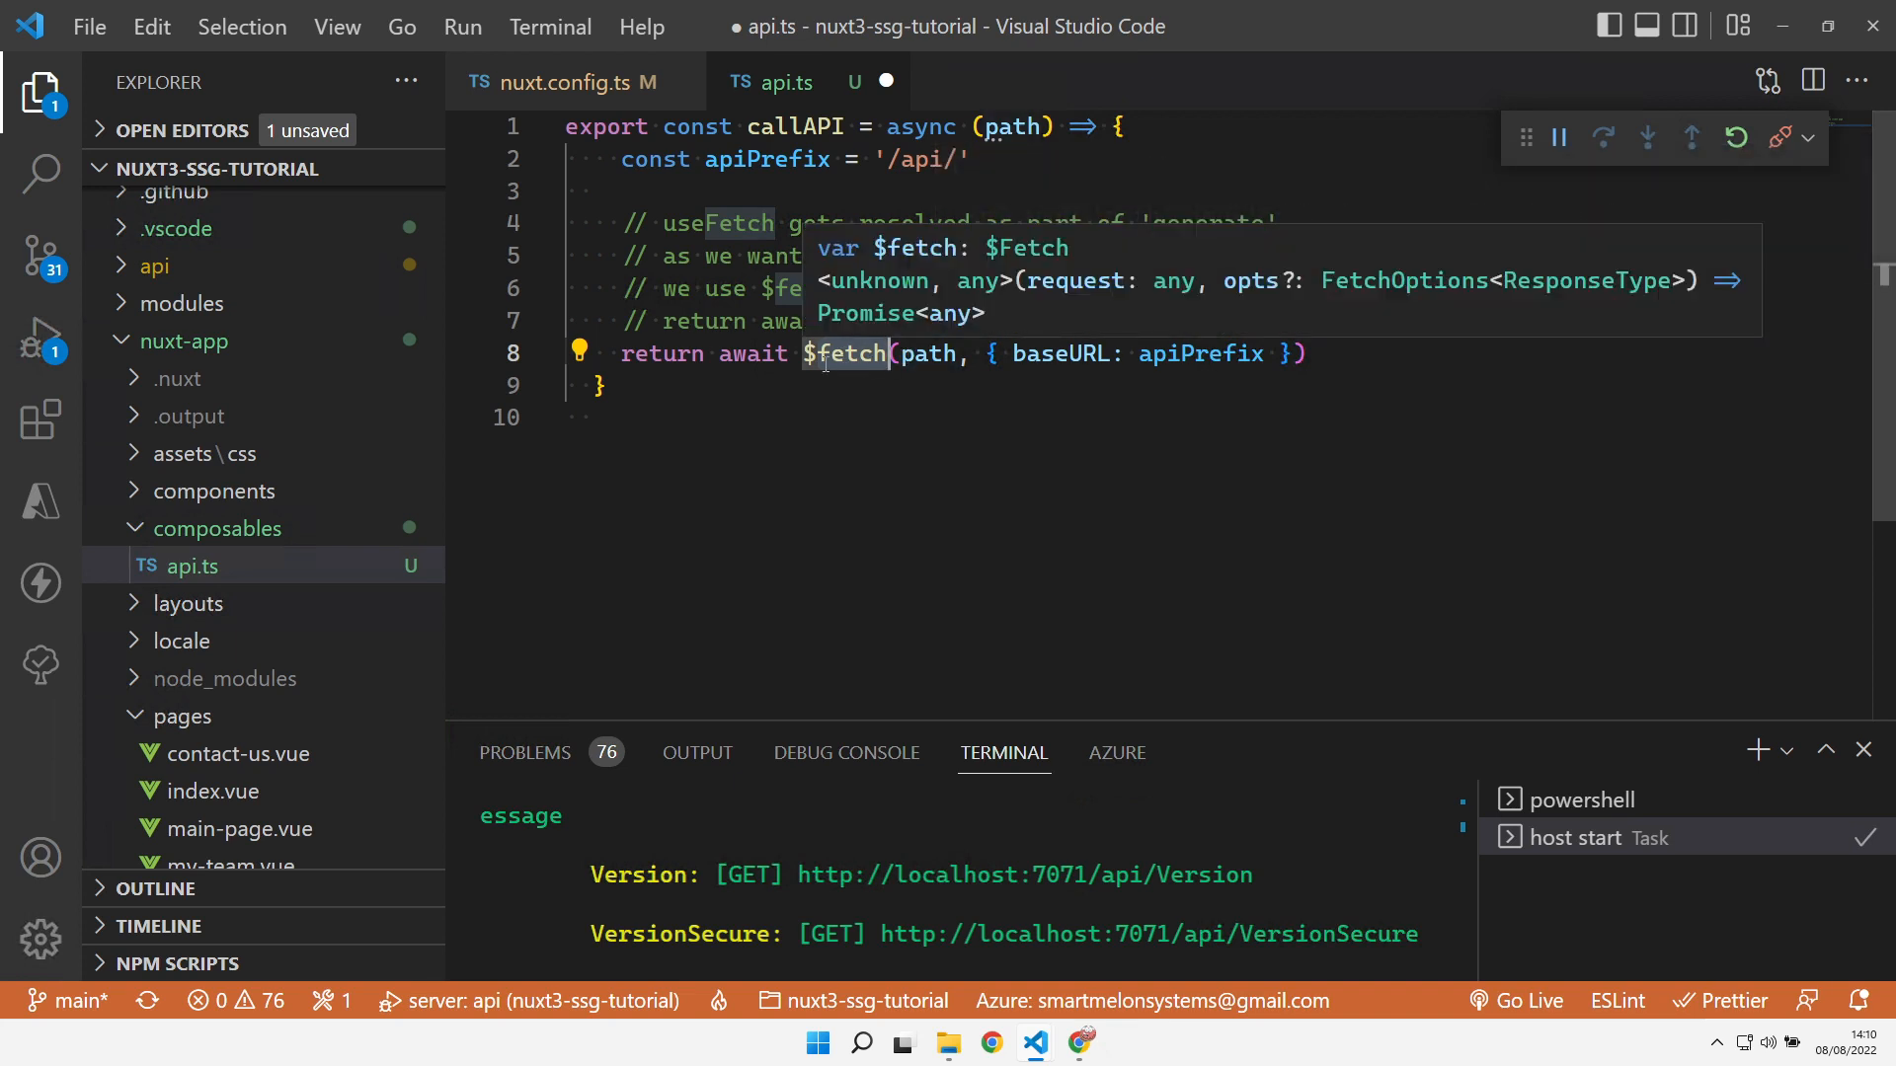
pyautogui.moveTo(861, 405)
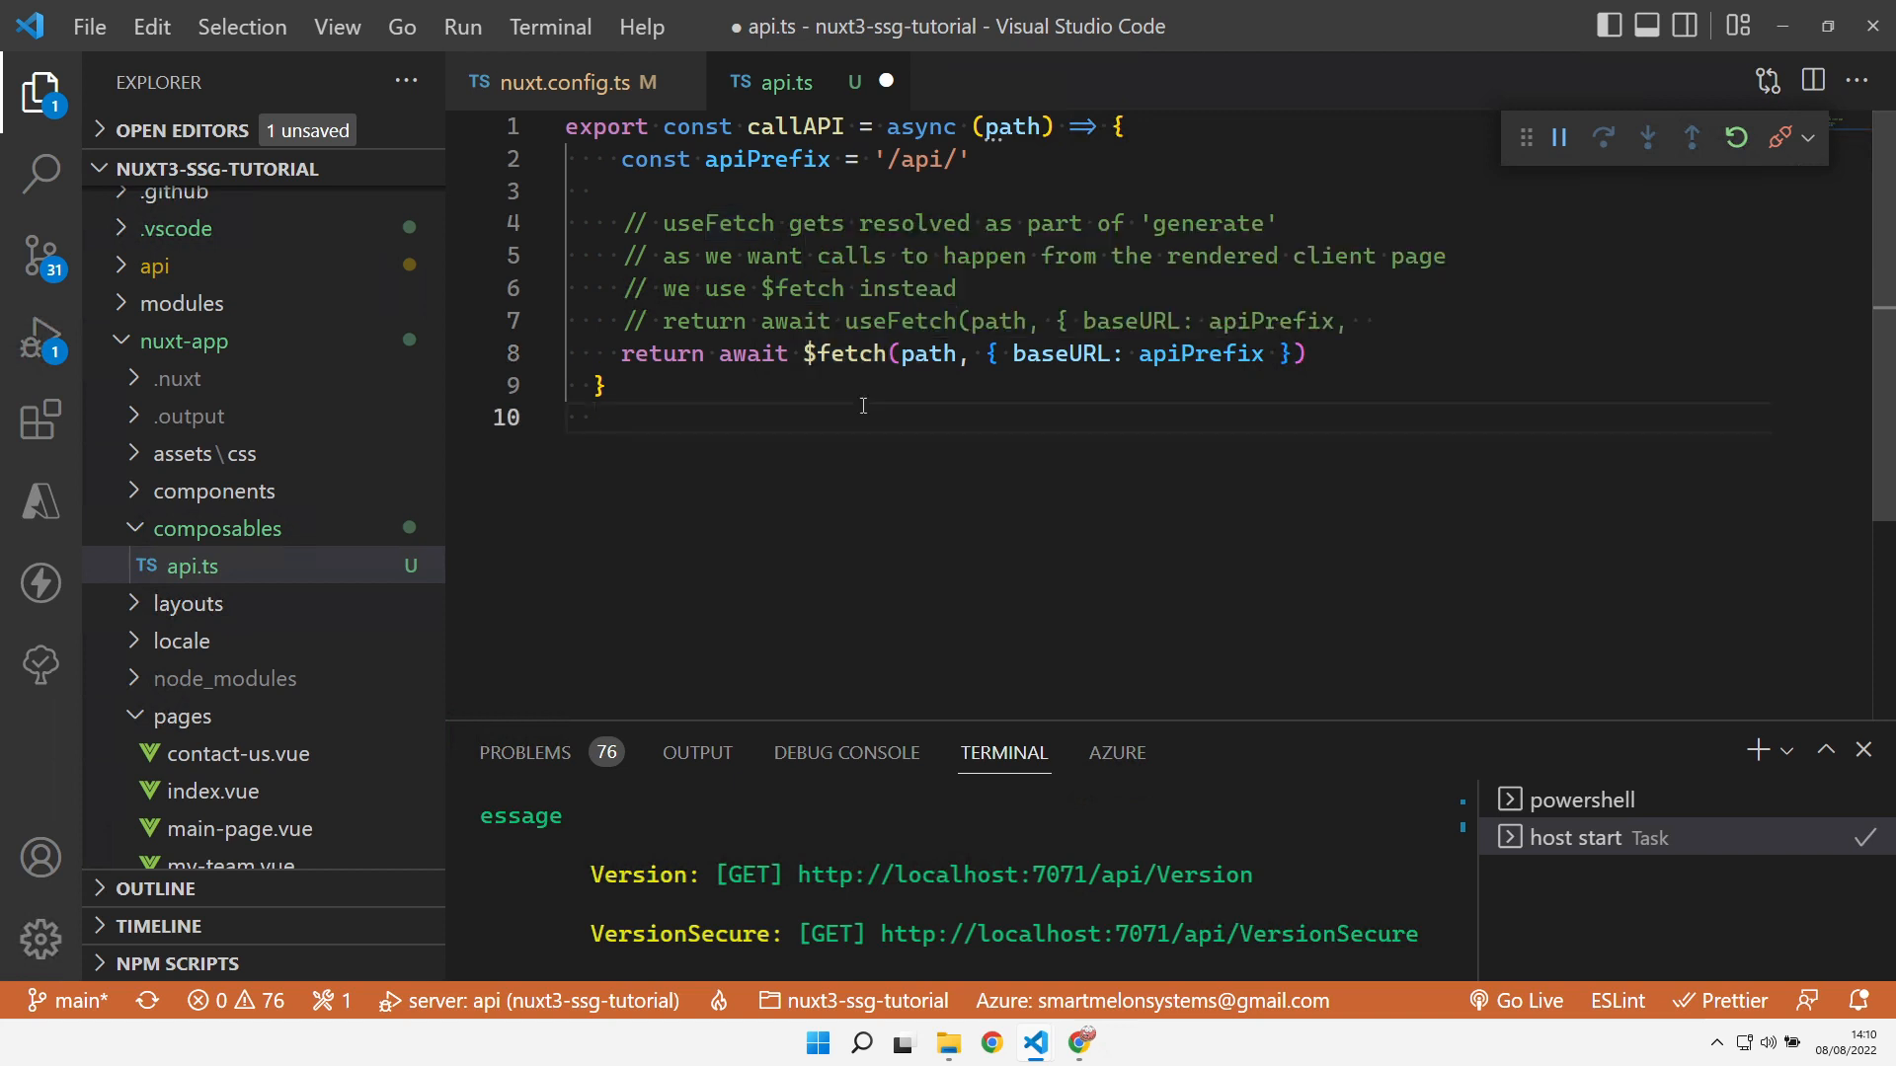
# Save api.ts, then add an 'API: v{{ apiVersion }}' line and const apiVersion = ref('') to TheFooter.vue
pyautogui.press('ctrl+s')
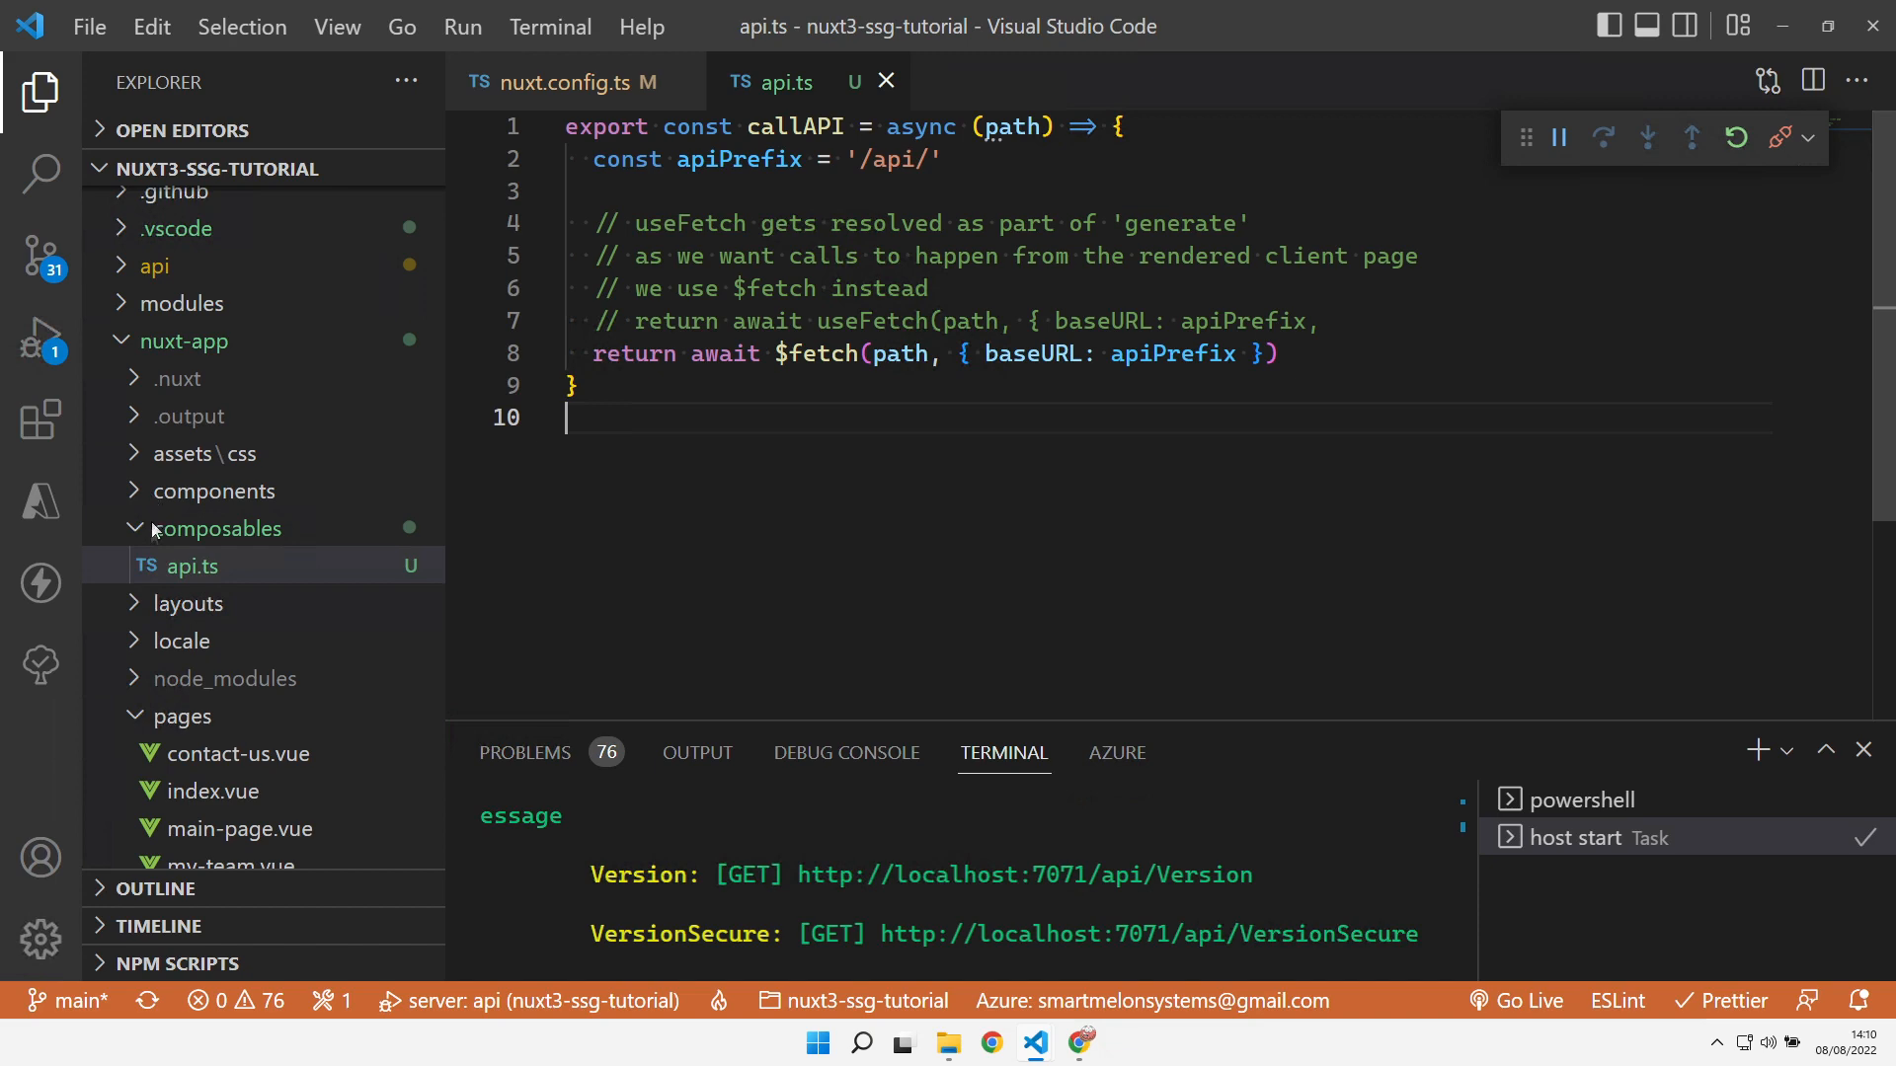
pyautogui.click(235, 529)
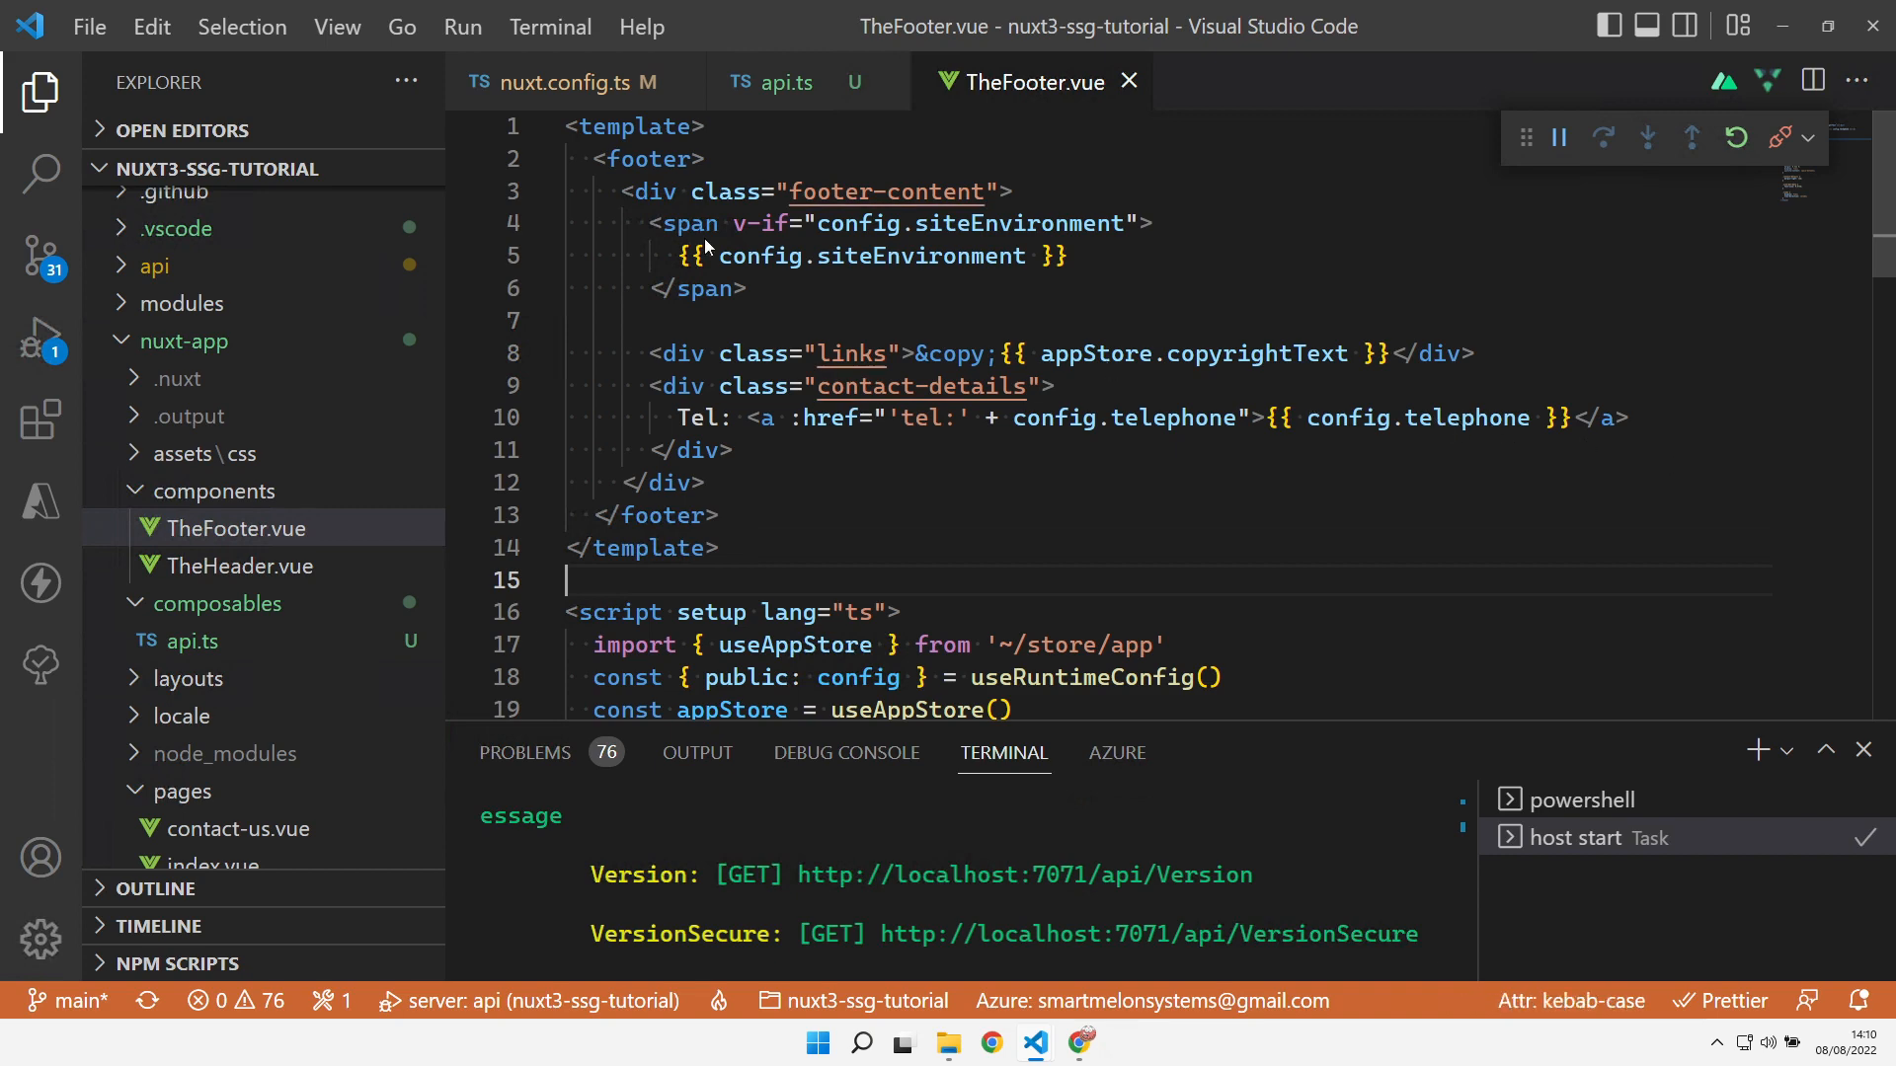
pyautogui.write('<br />')
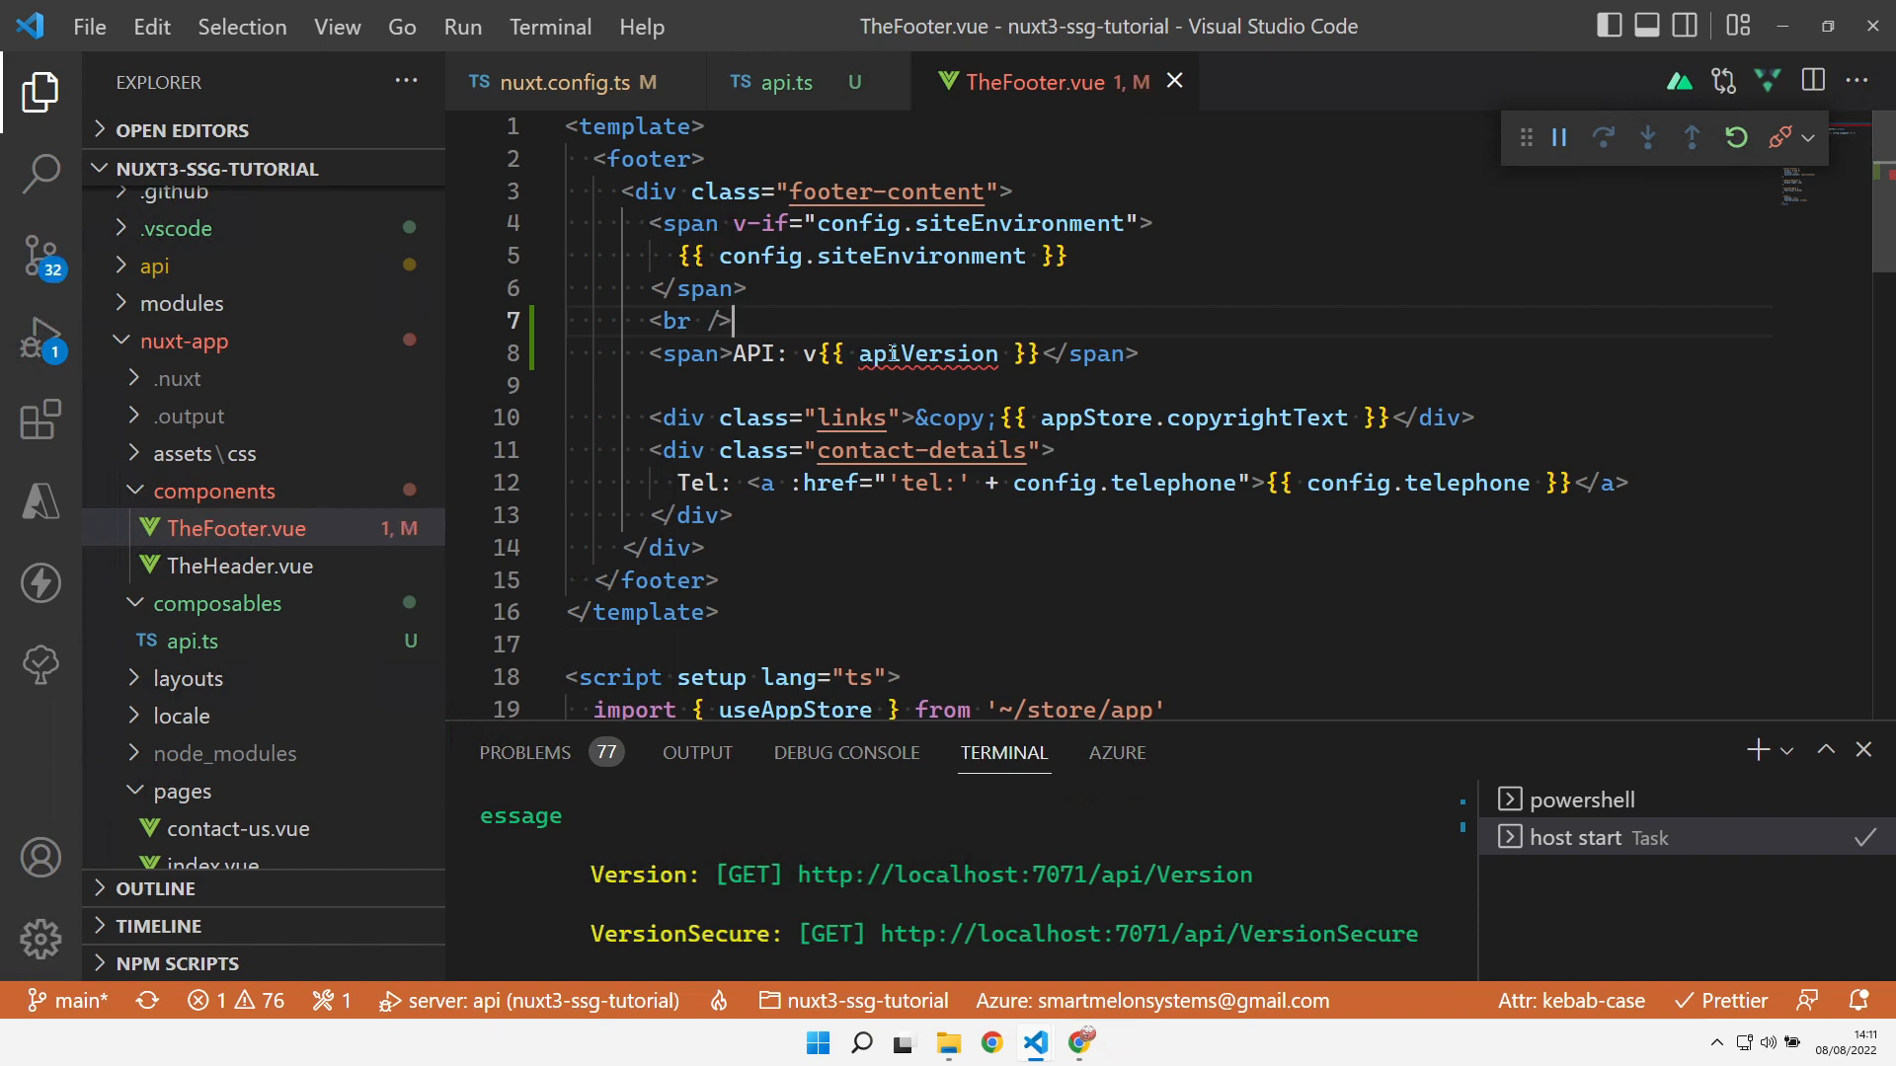
pyautogui.scroll(-3)
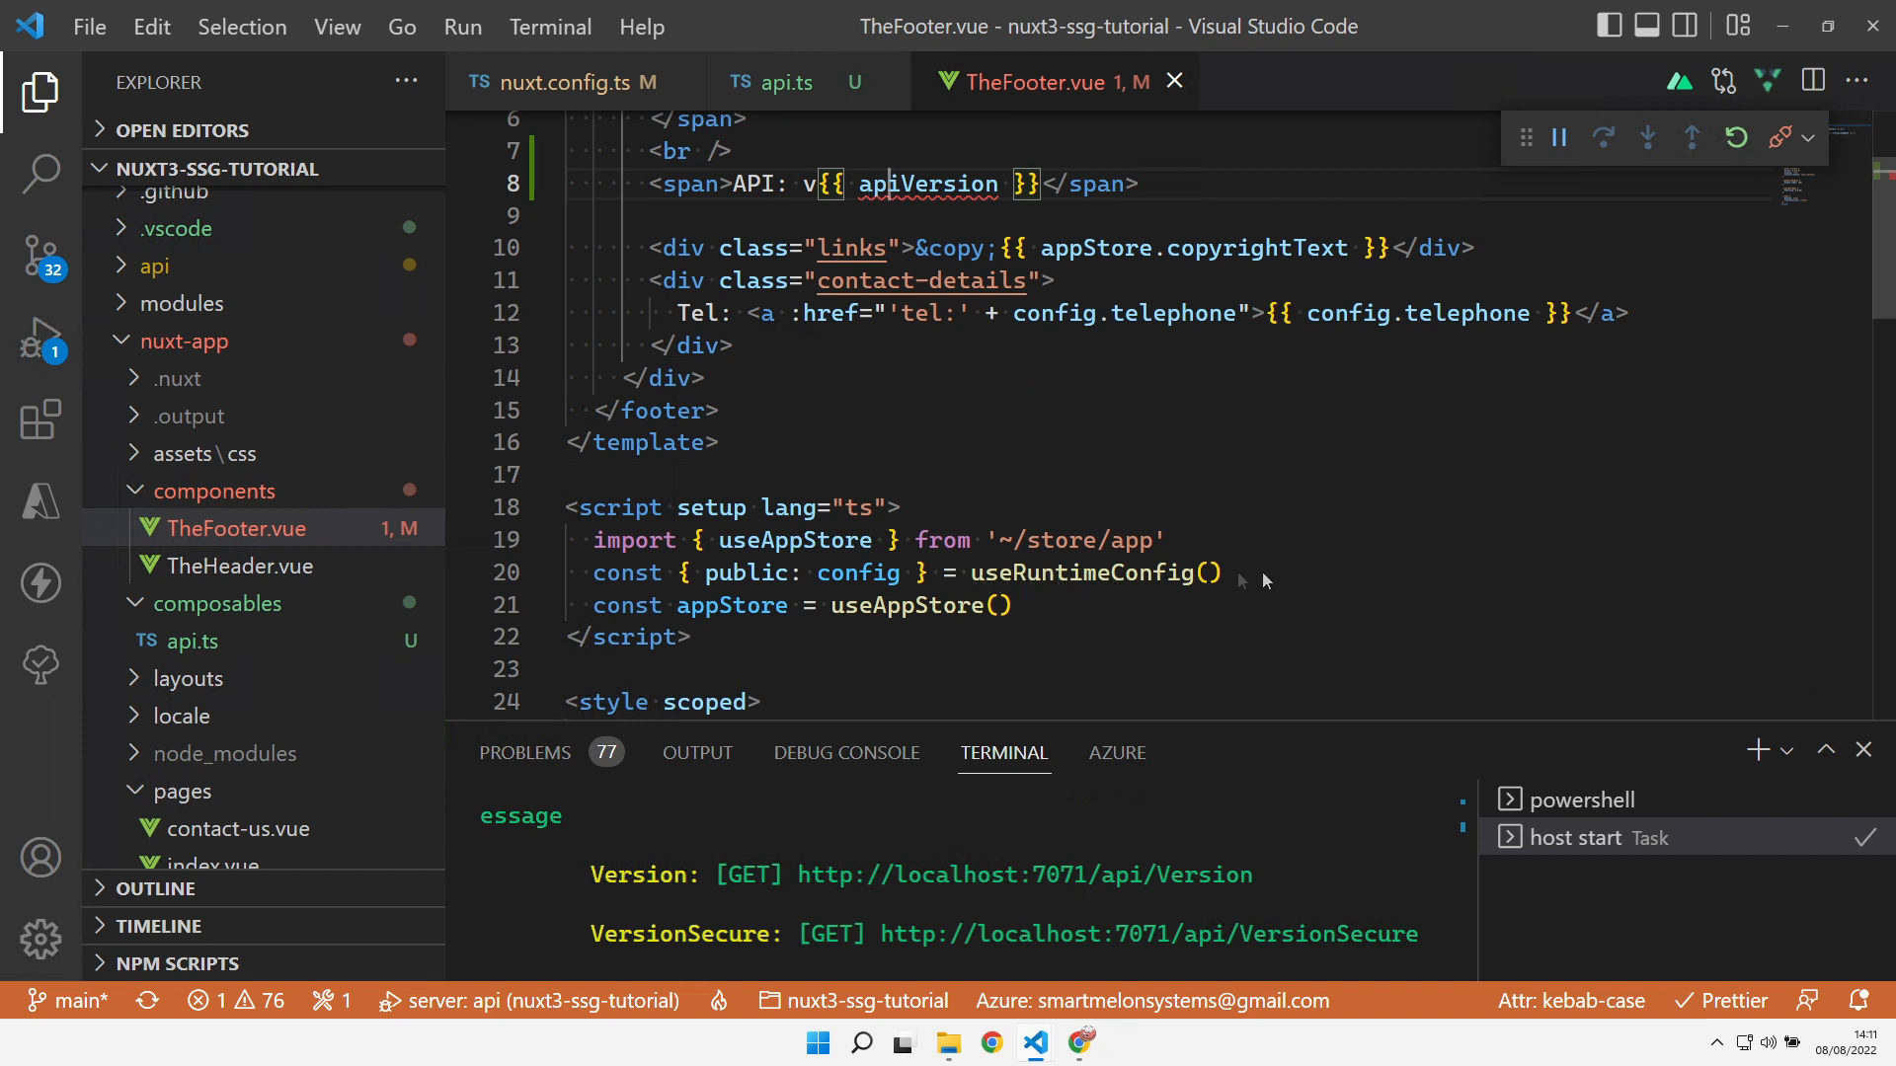
pyautogui.write("const apiVersion = ref('')")
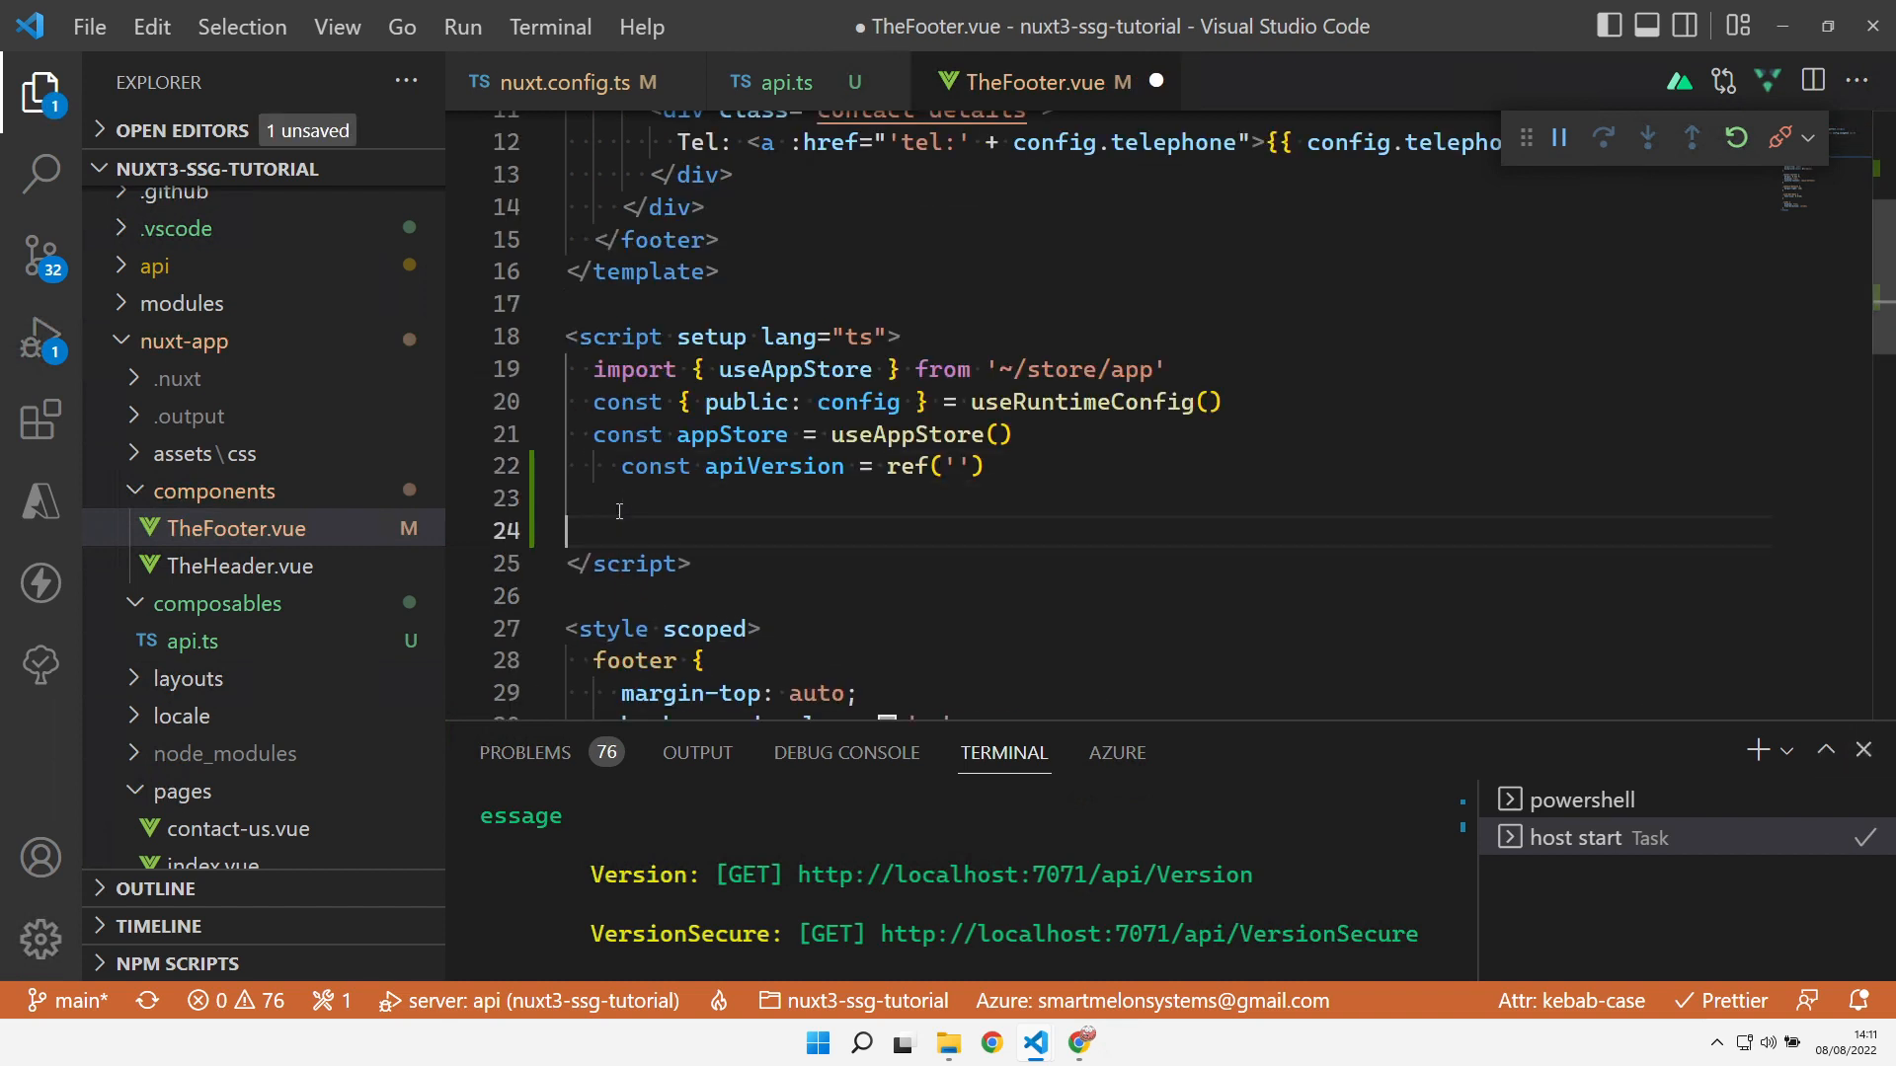
# Add await callAPI('Version') to the footer script, checking the callAPI name and Version endpoint
pyautogui.write("await callAPI('Version')")
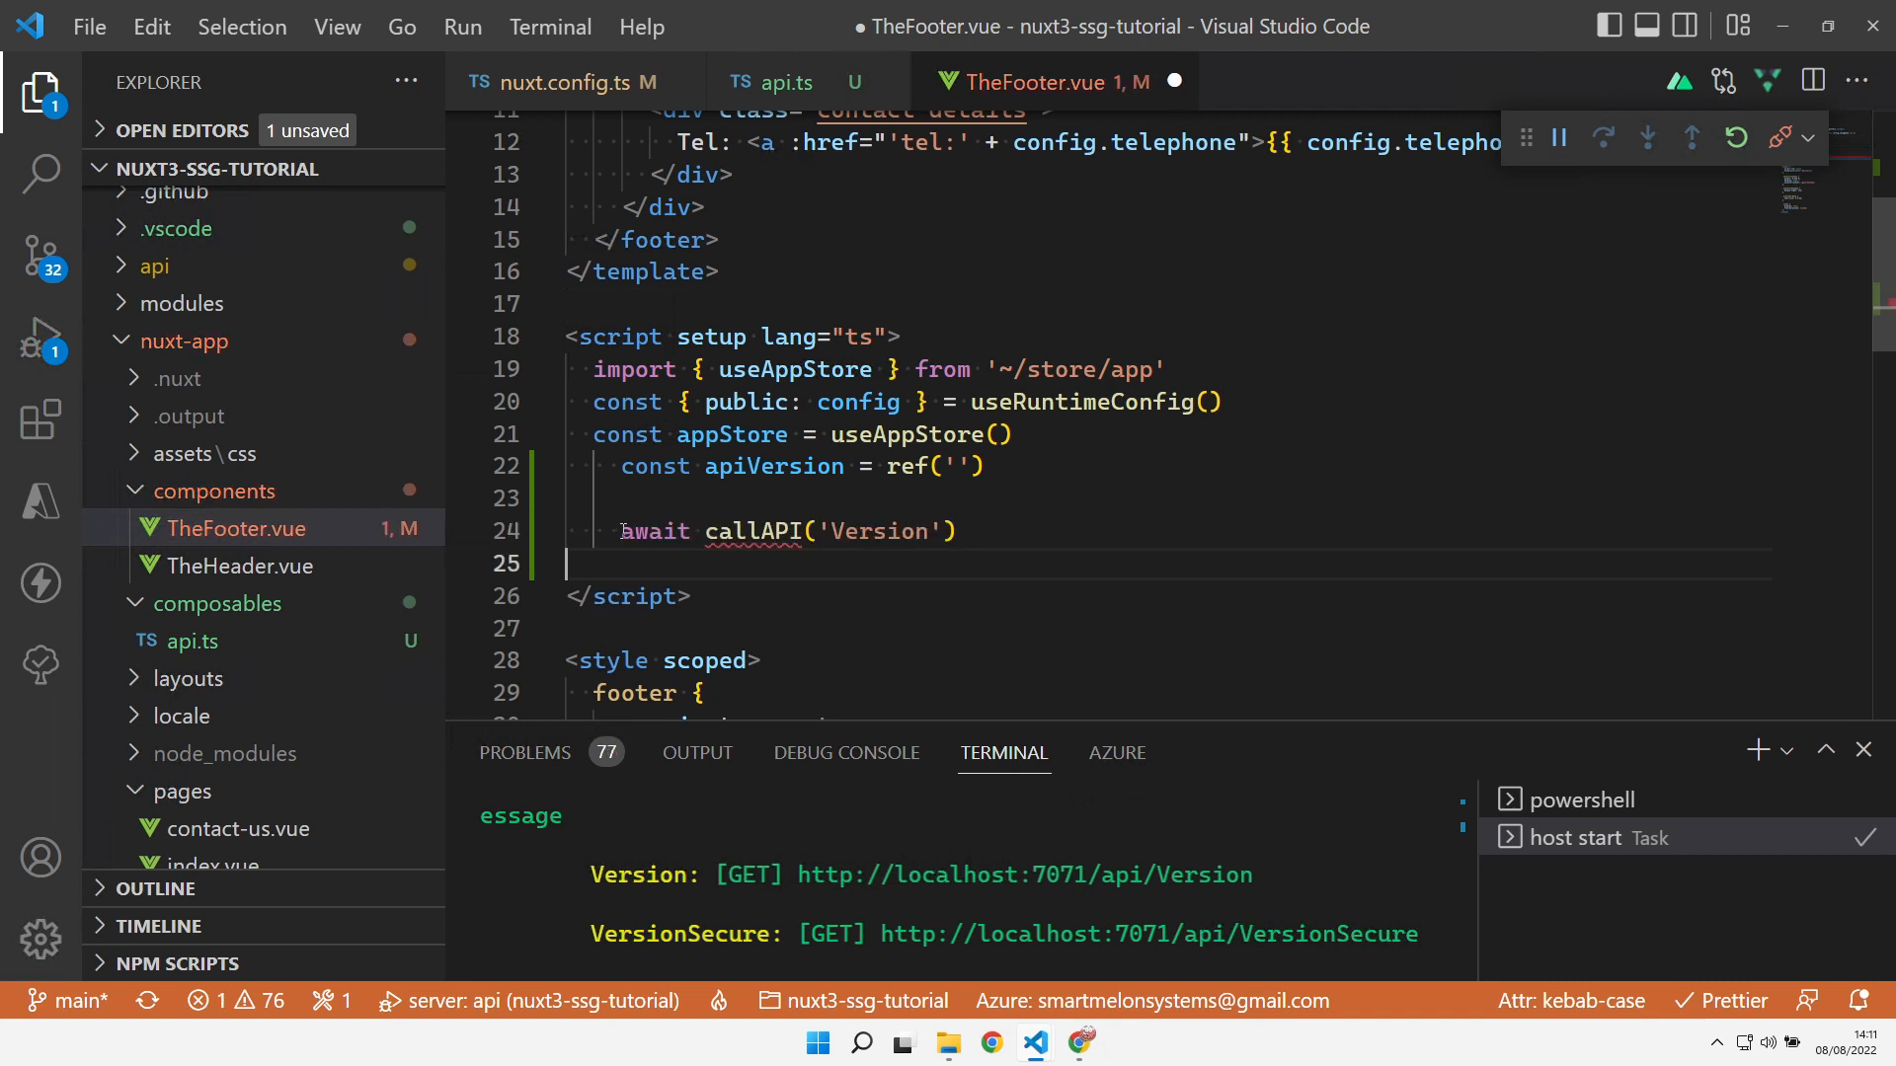
pyautogui.moveTo(725, 531)
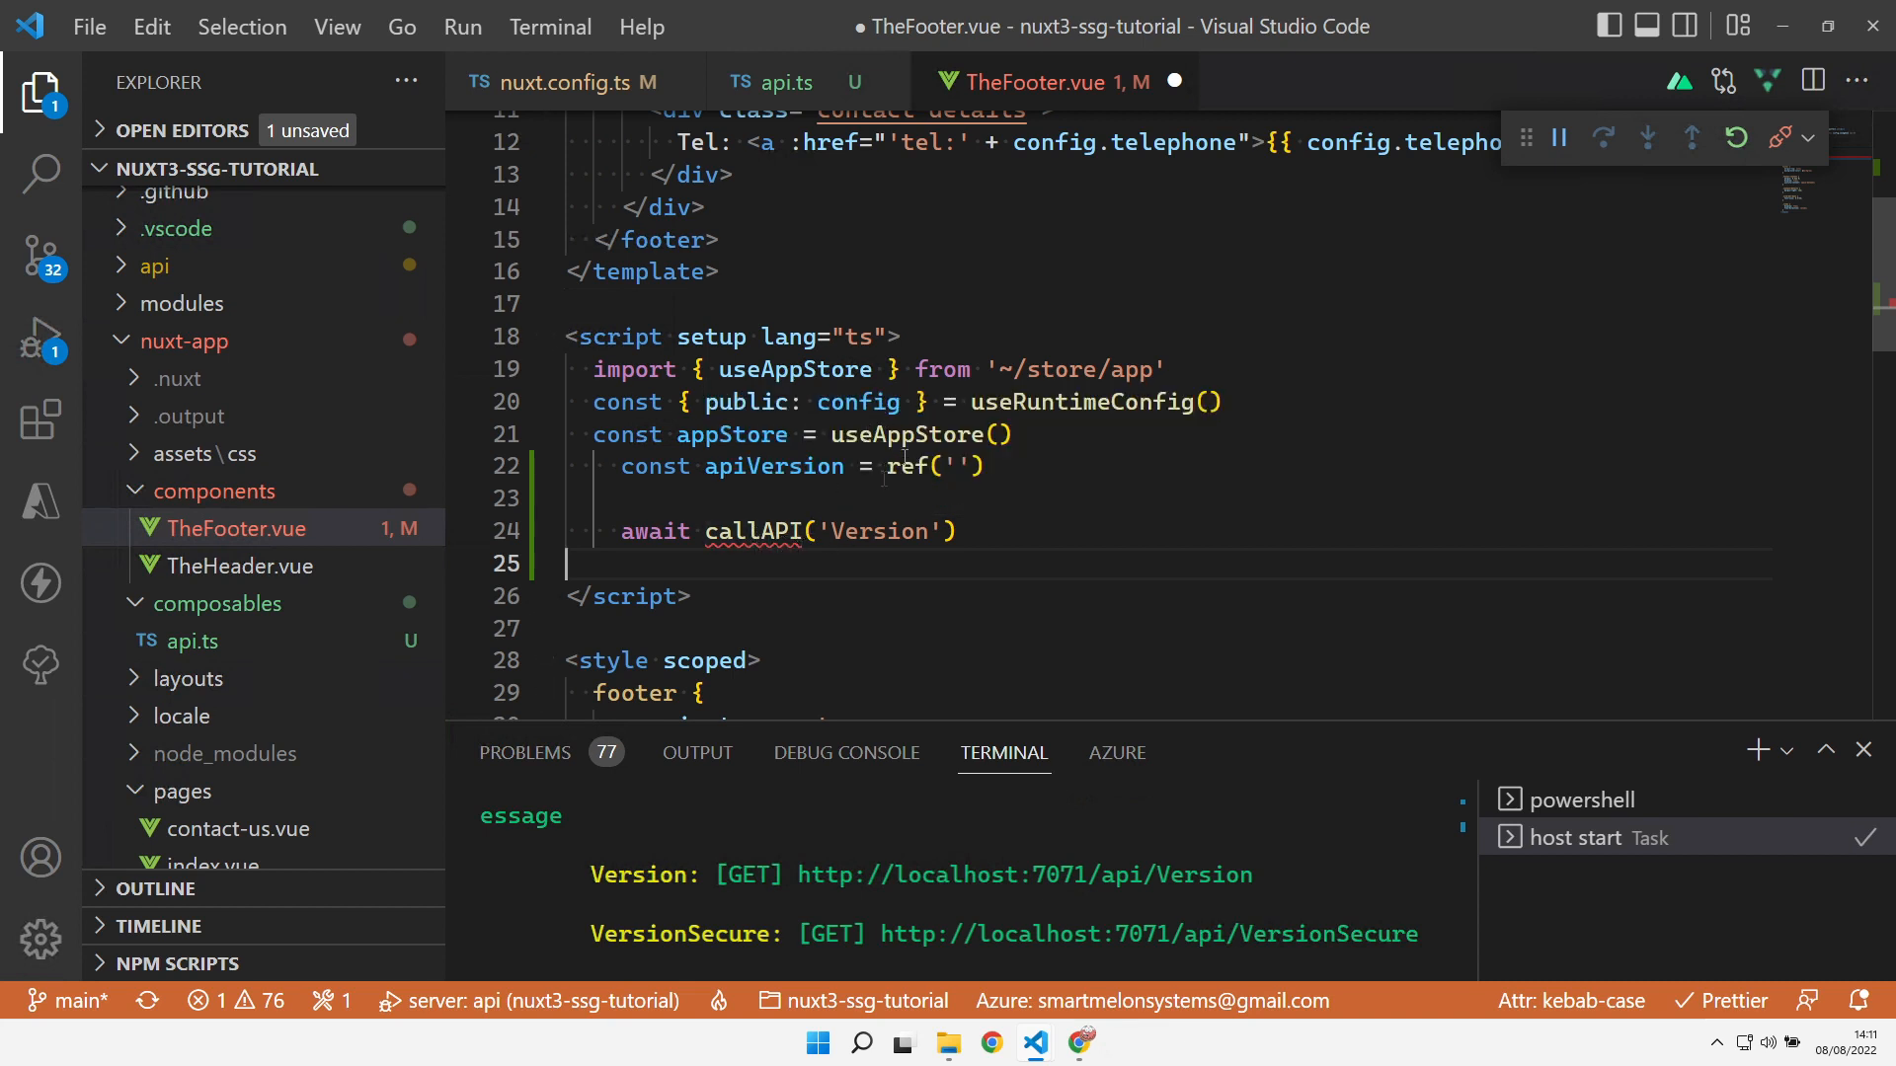
pyautogui.moveTo(774, 170)
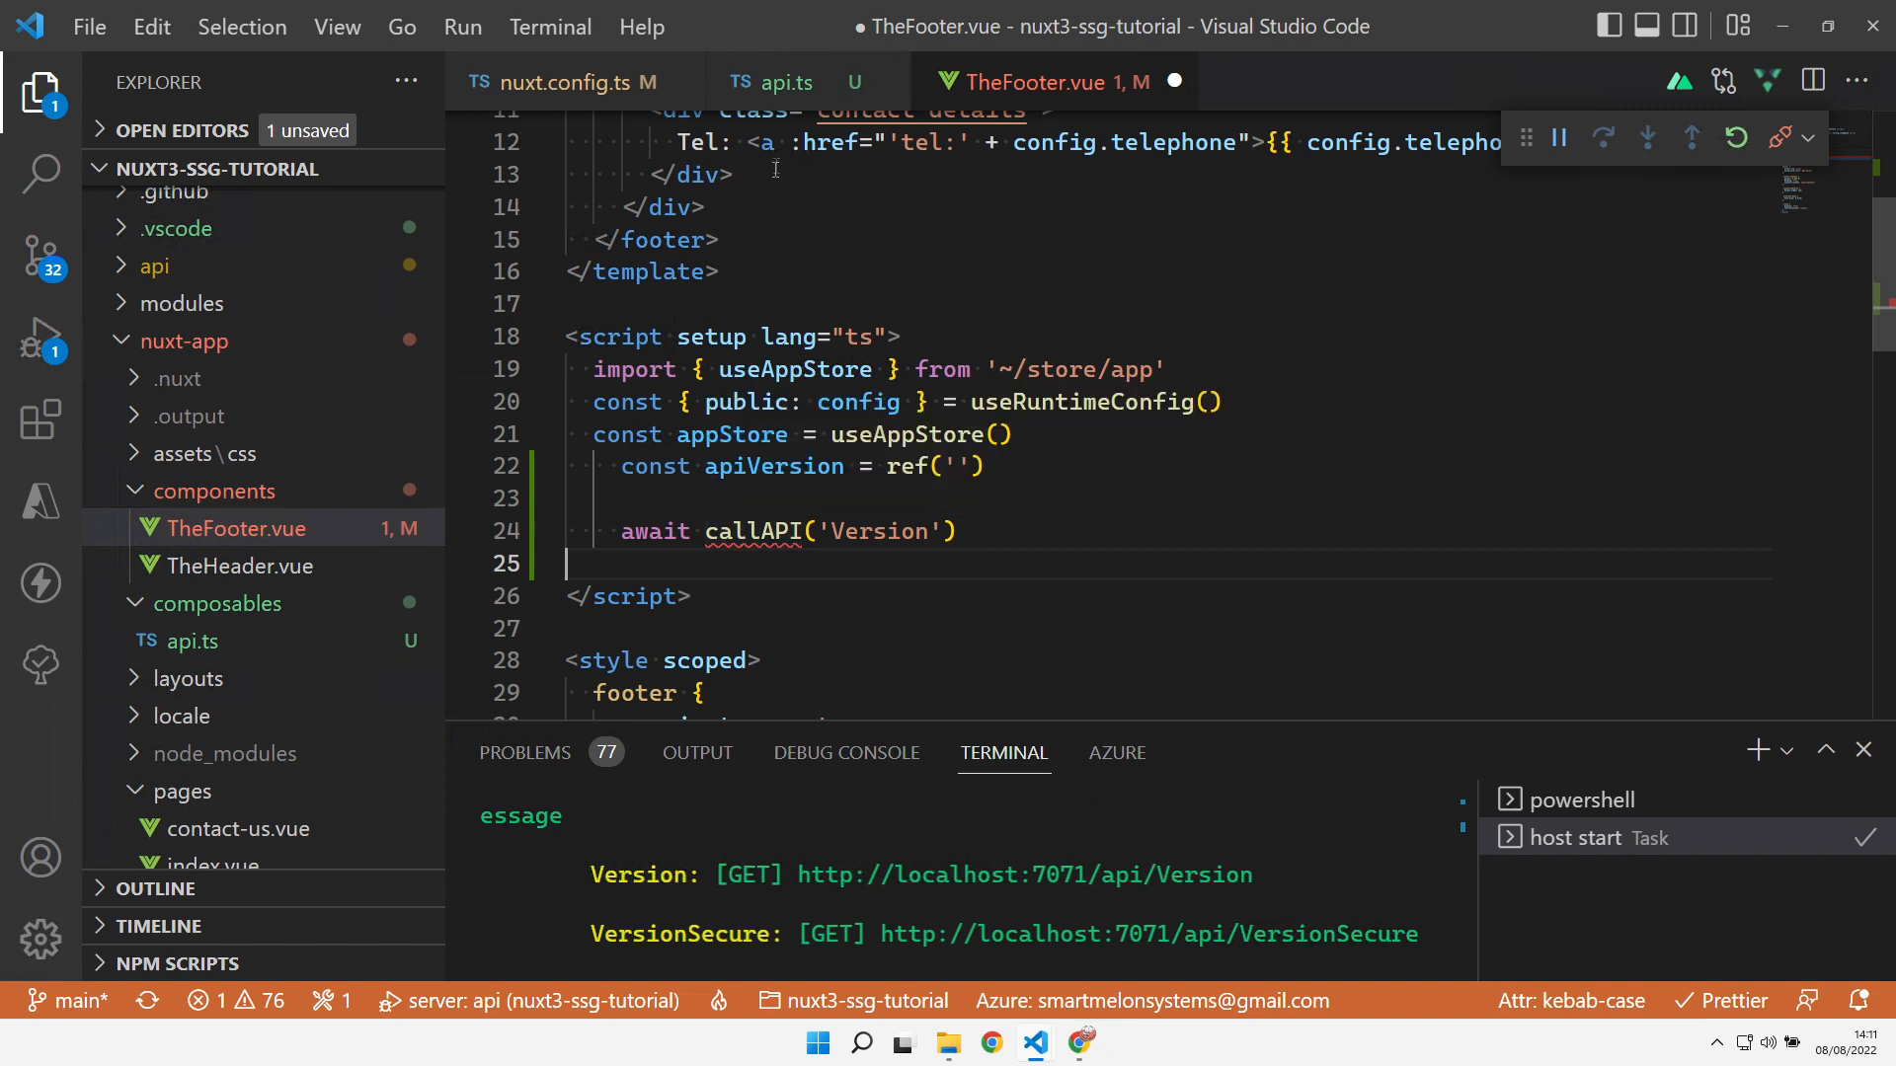
pyautogui.click(769, 81)
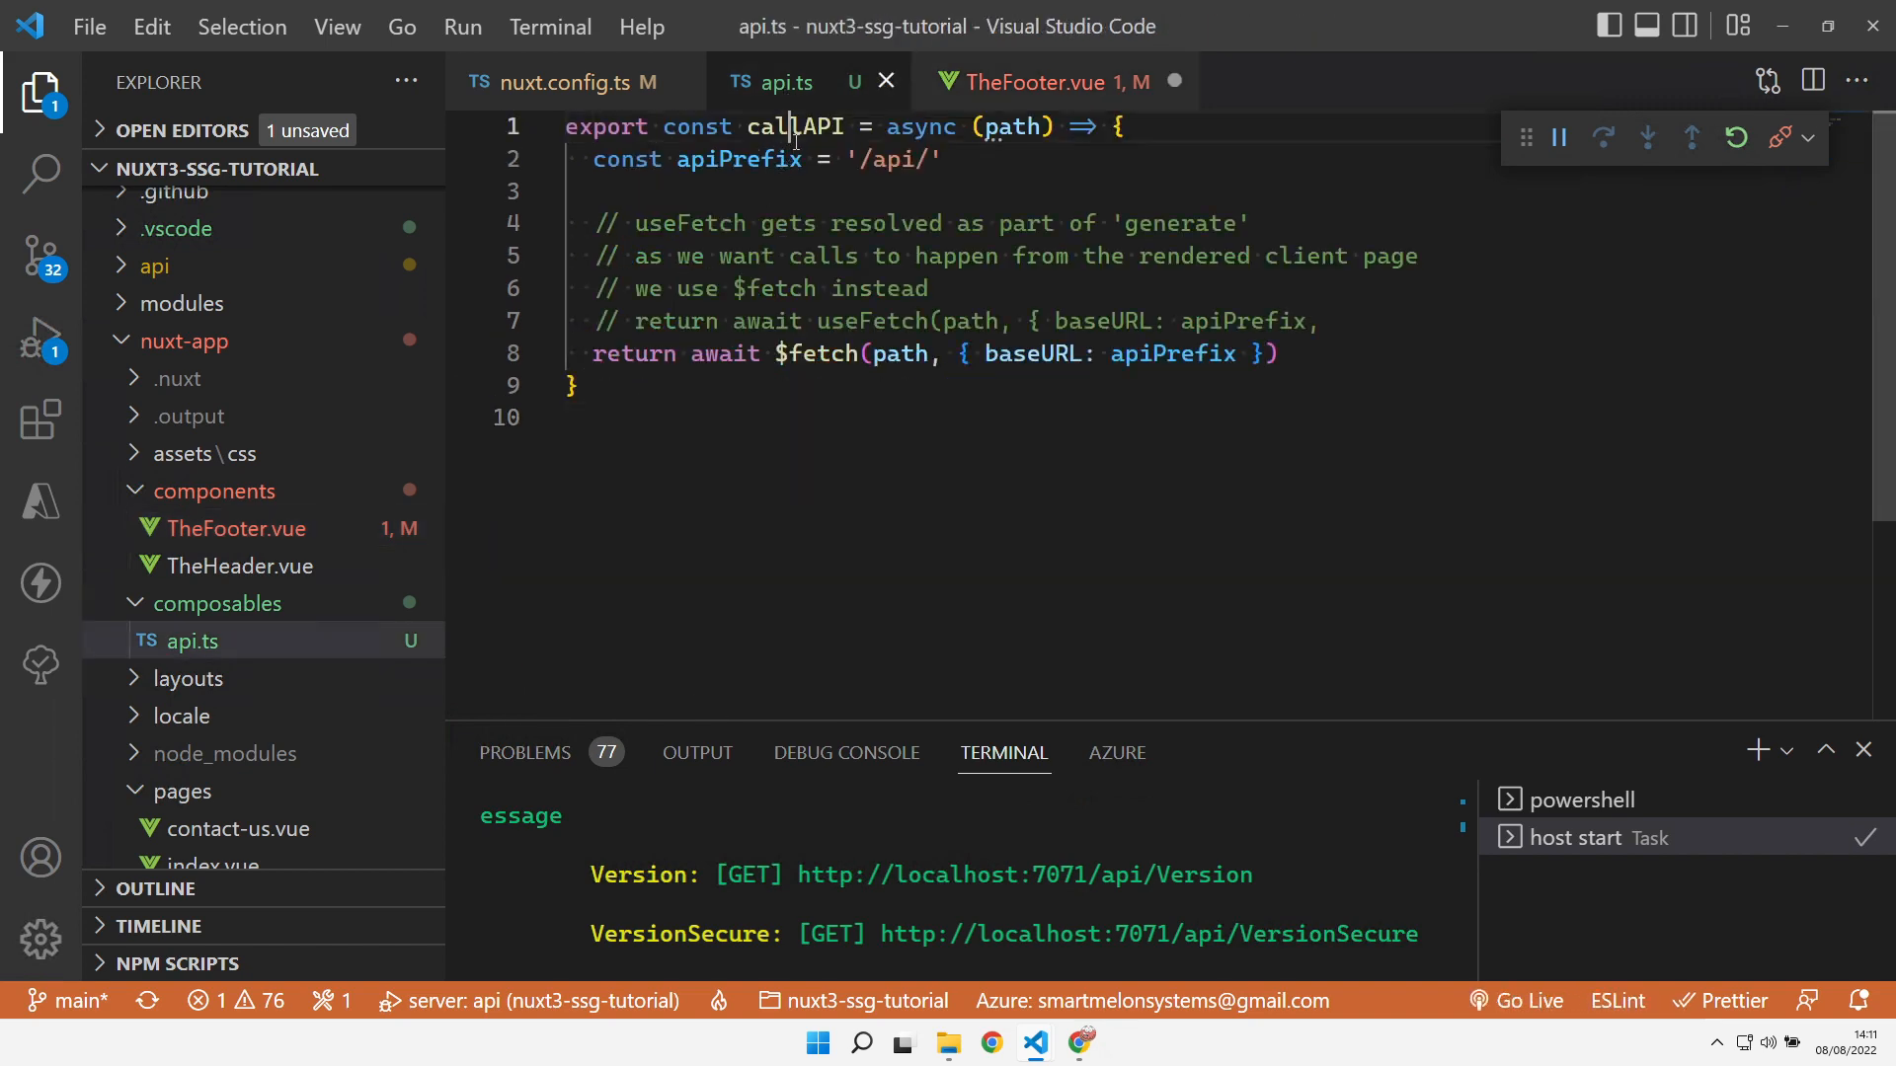
pyautogui.doubleClick(794, 127)
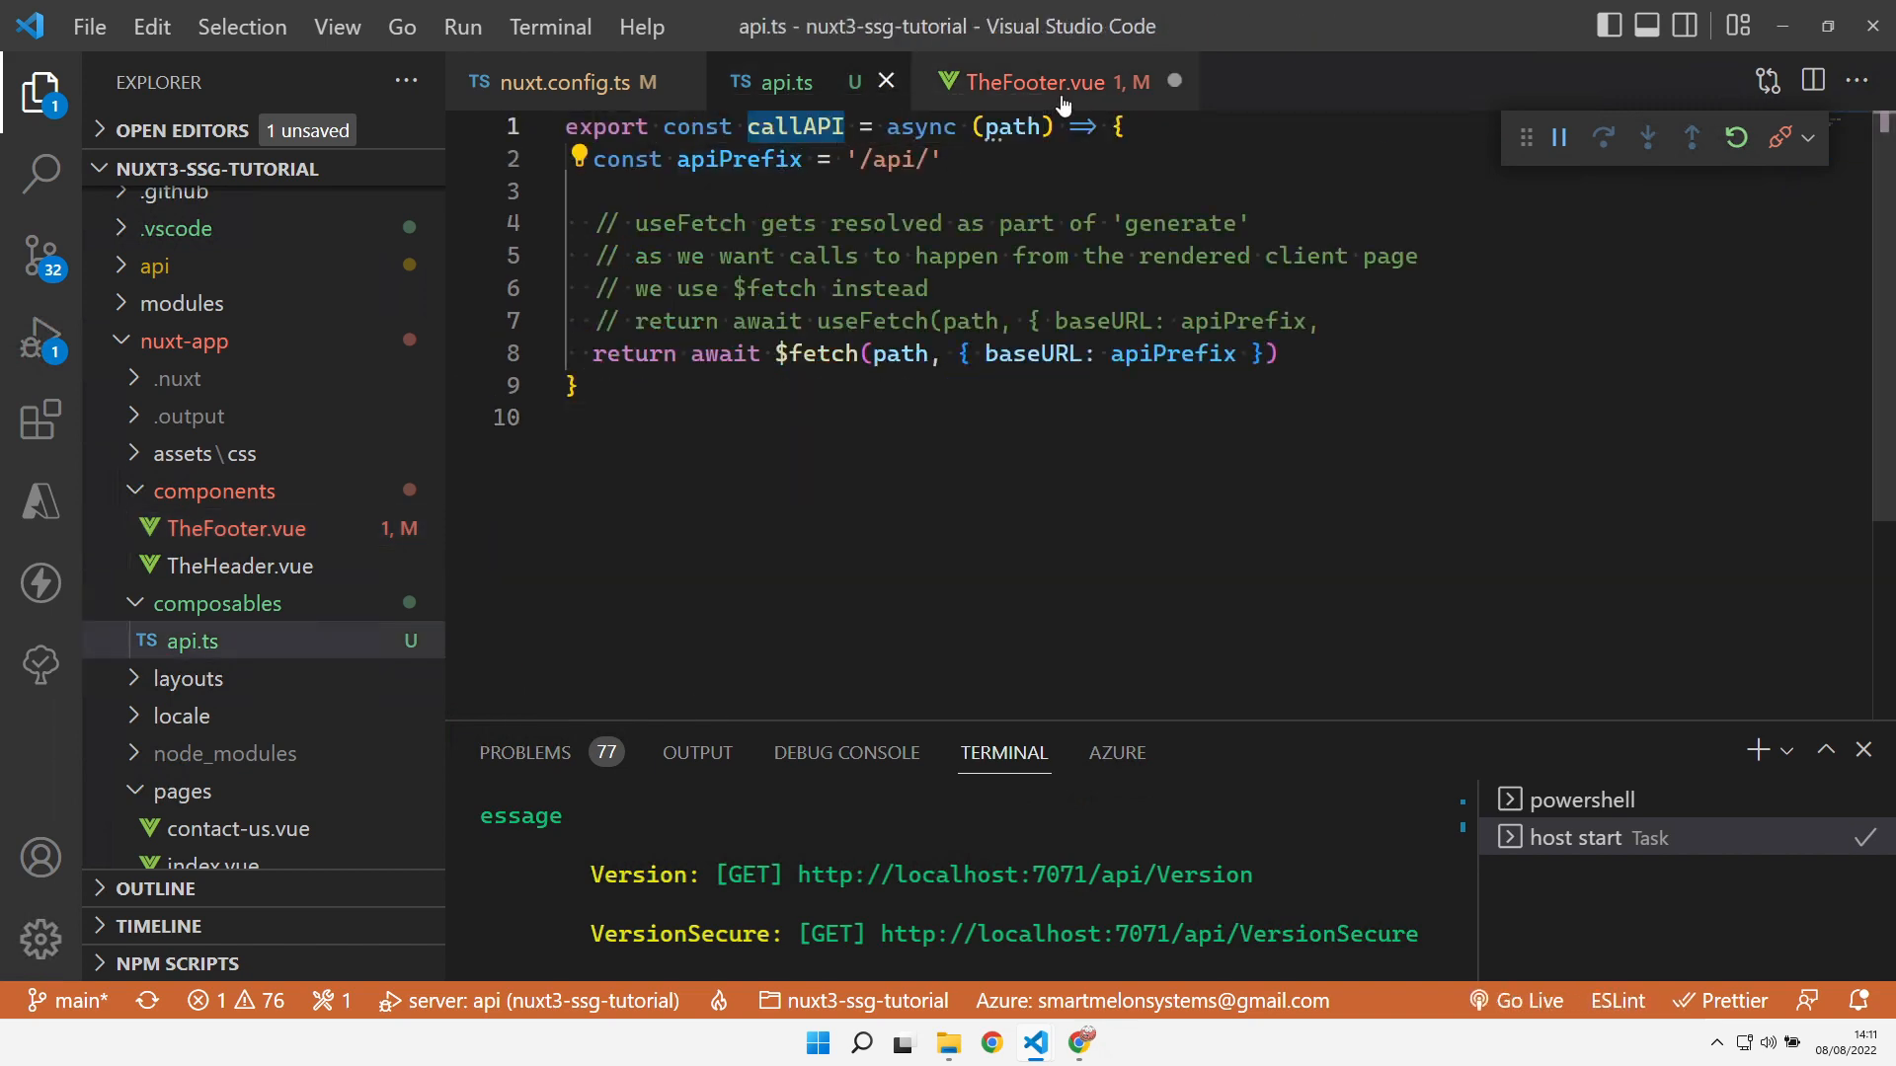
pyautogui.click(1046, 82)
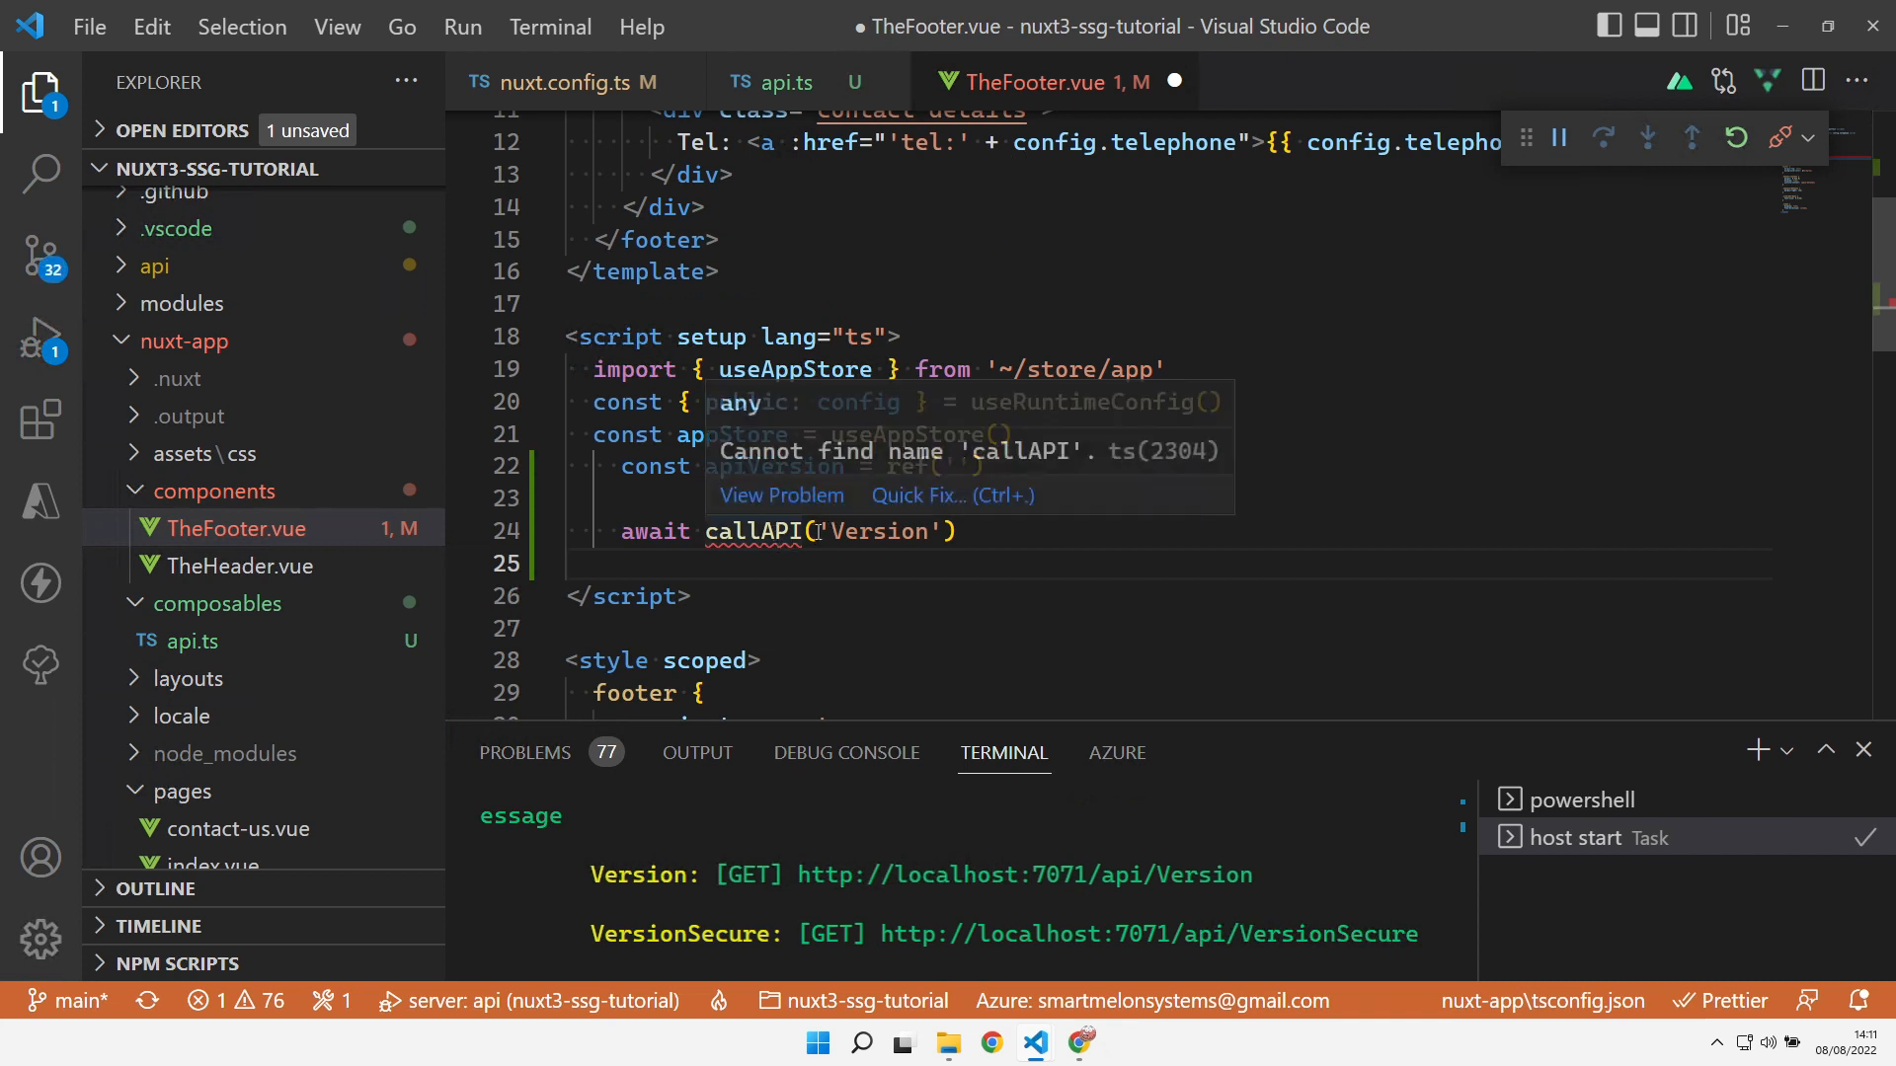
pyautogui.doubleClick(881, 531)
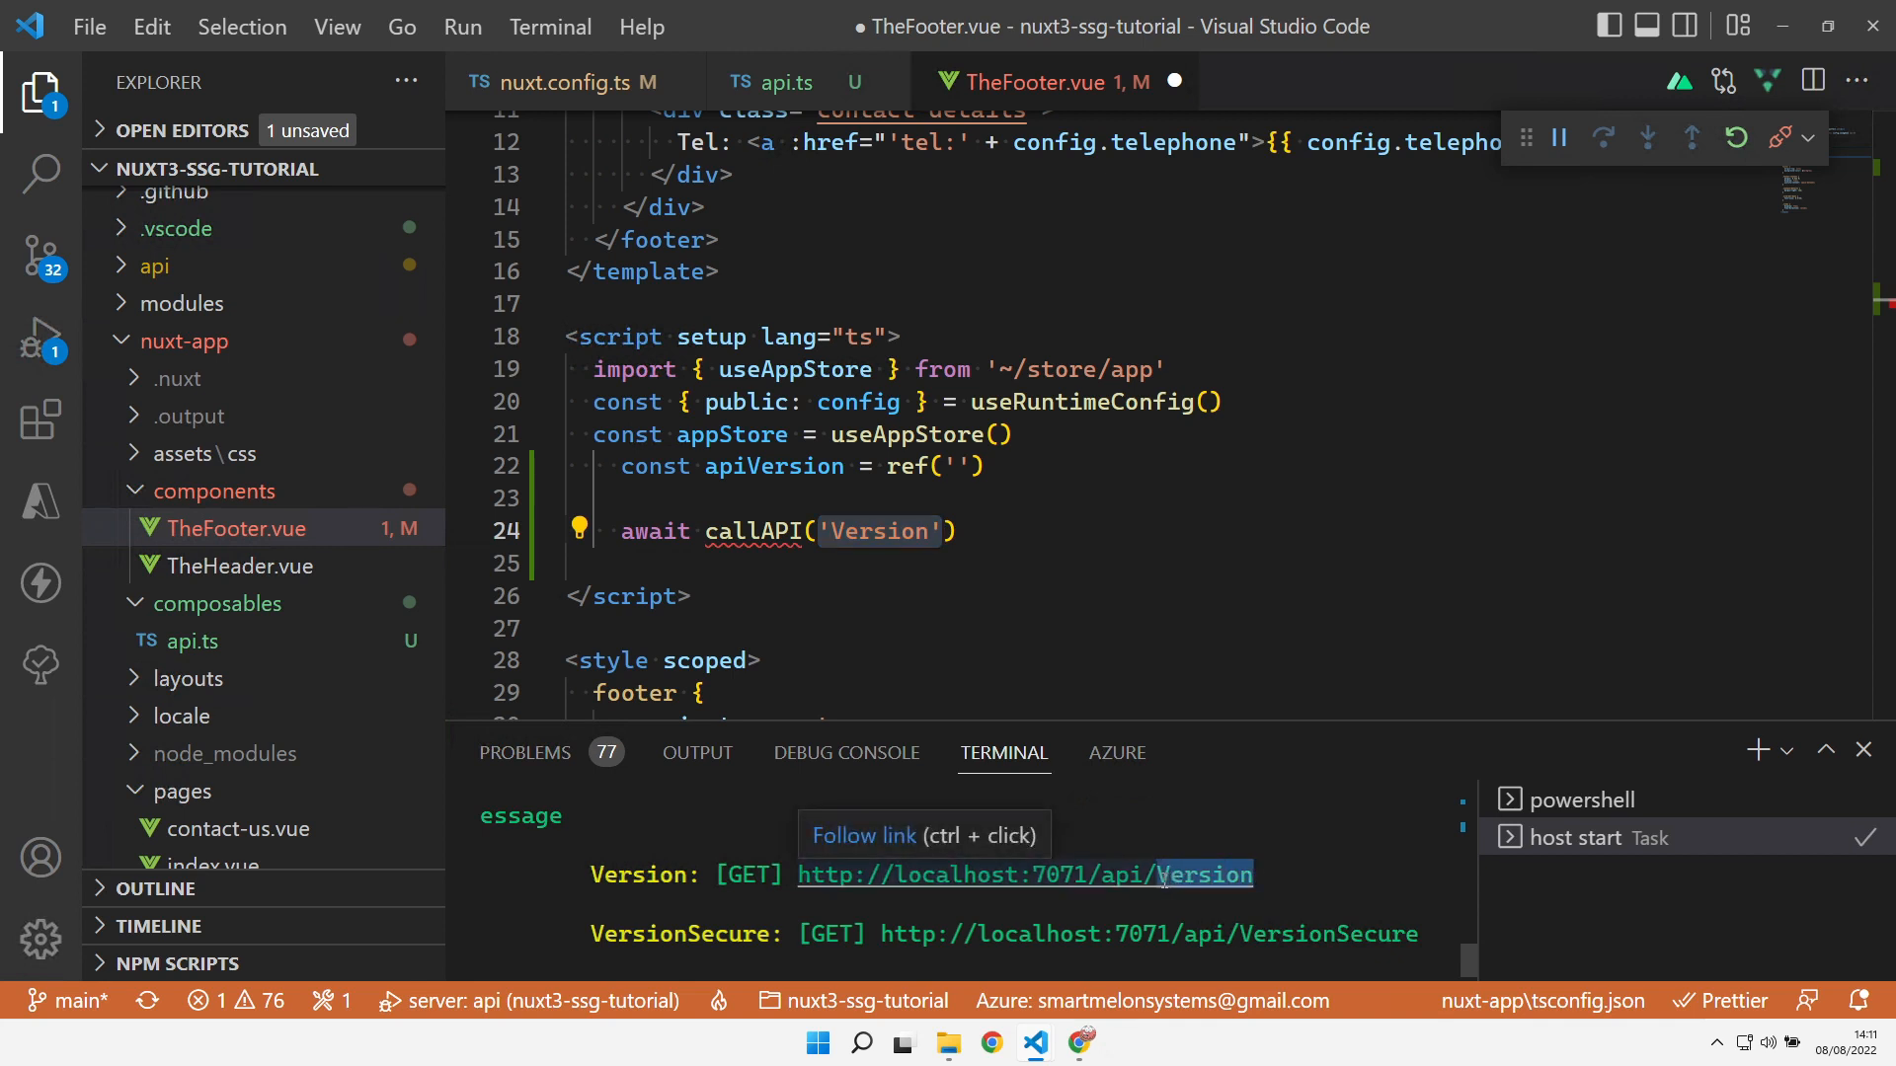
pyautogui.moveTo(1290, 869)
pyautogui.write(';(async () => {')
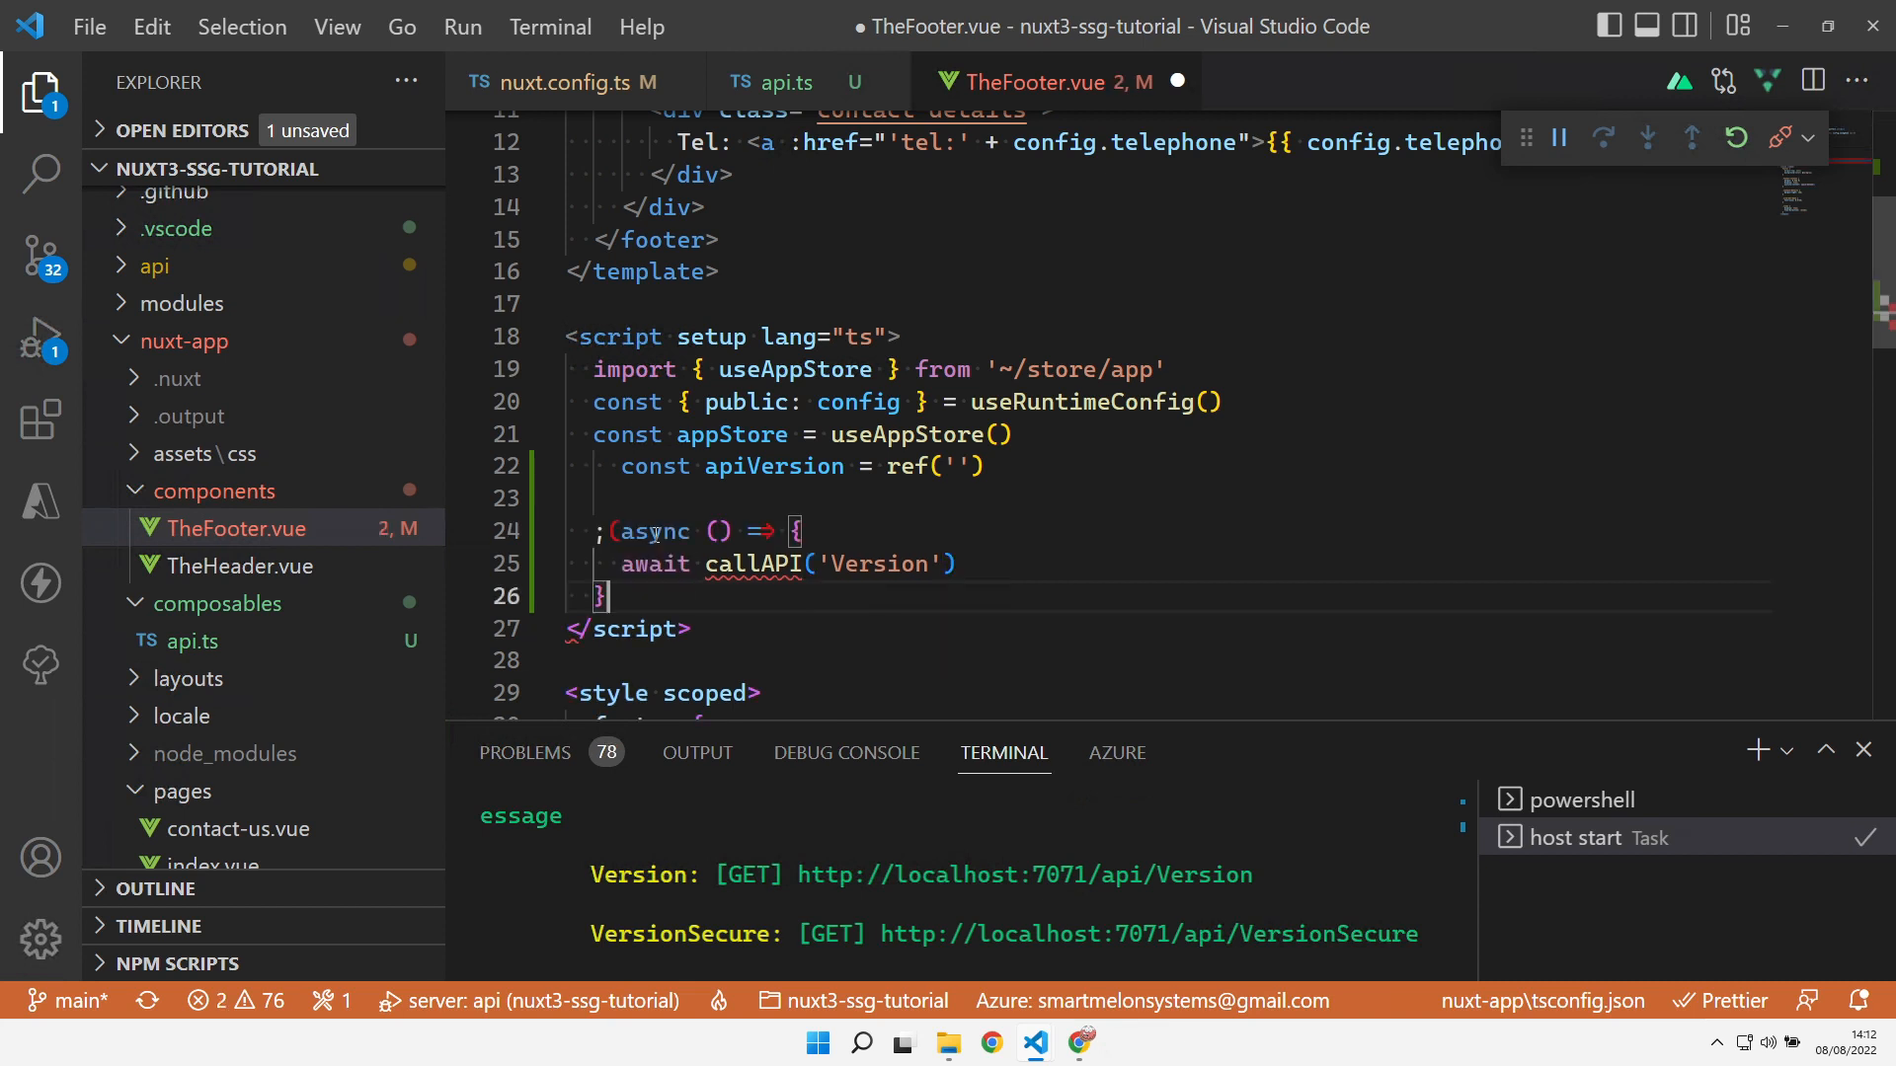
# Wrap the Version call in an async IIFE storing res.Version, with the last '.' replaced by '-', in apiVersion
pyautogui.scroll(-3)
pyautogui.write(')')
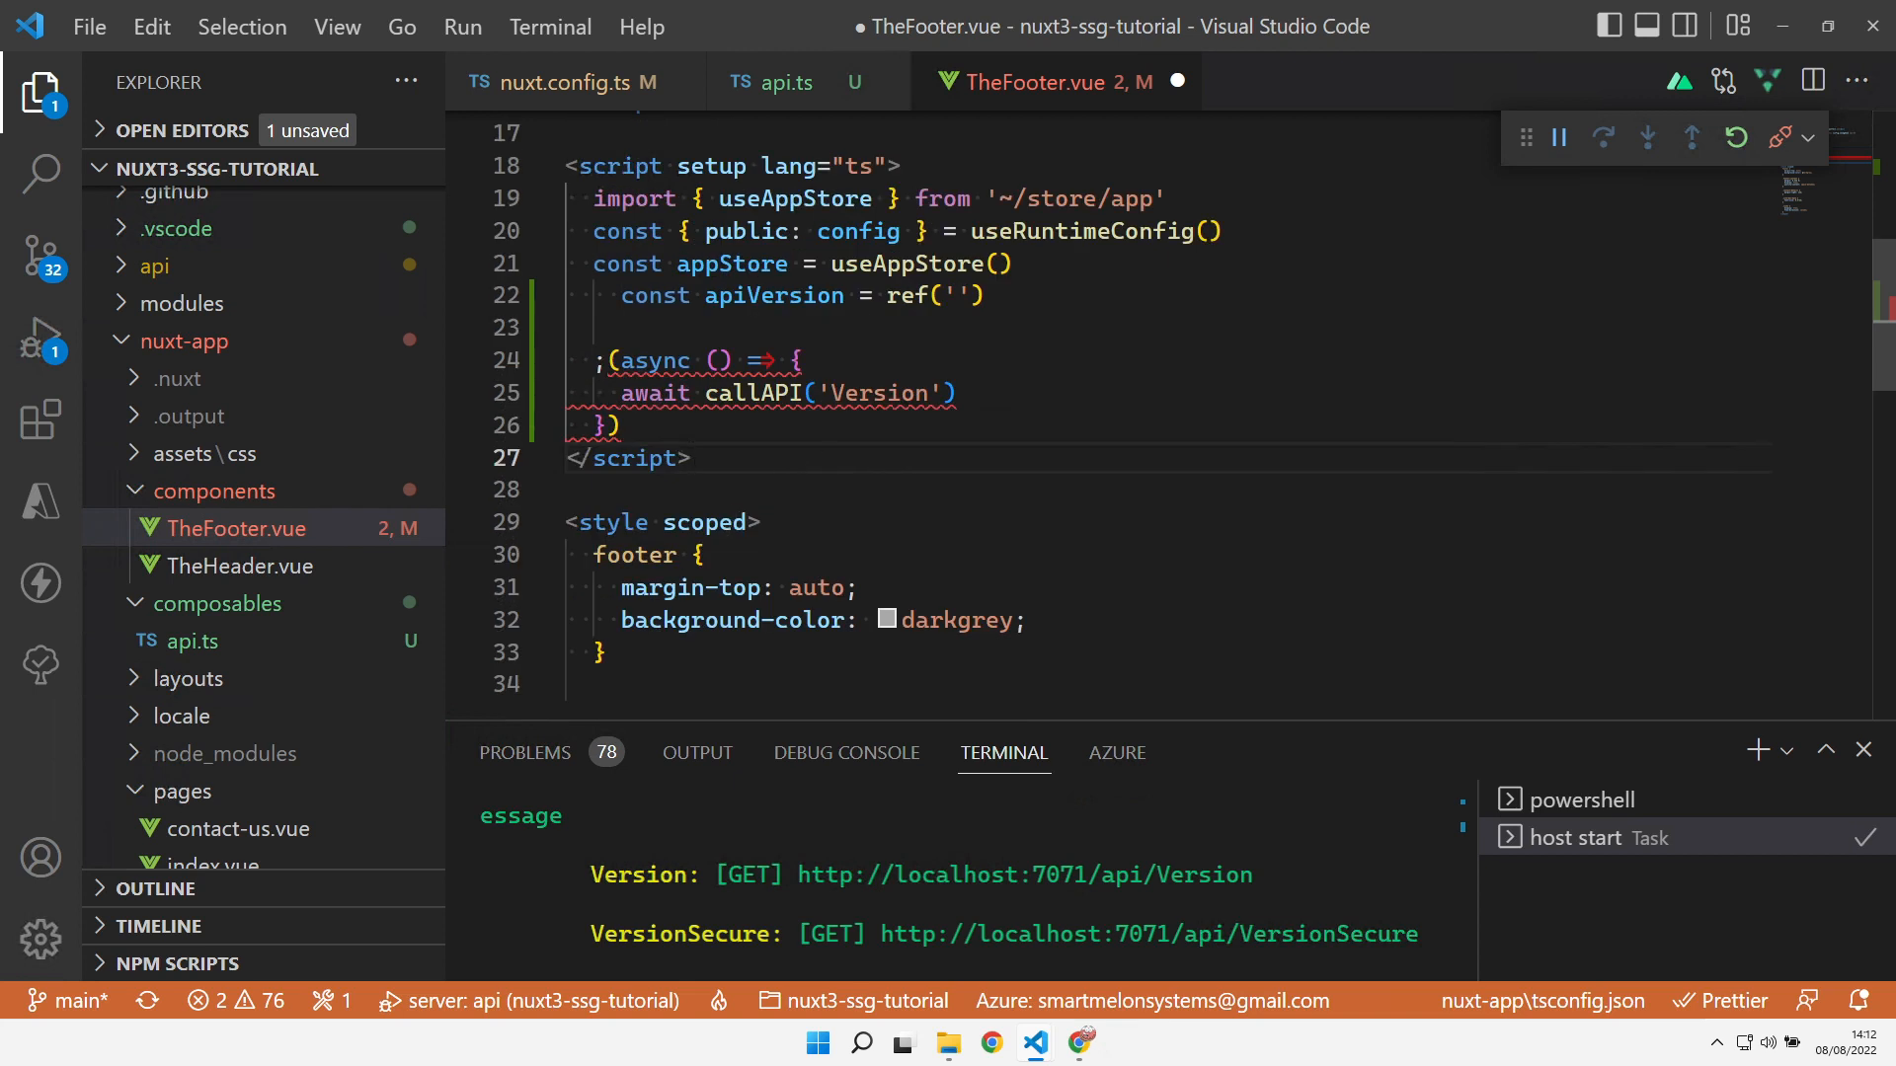
pyautogui.write('()')
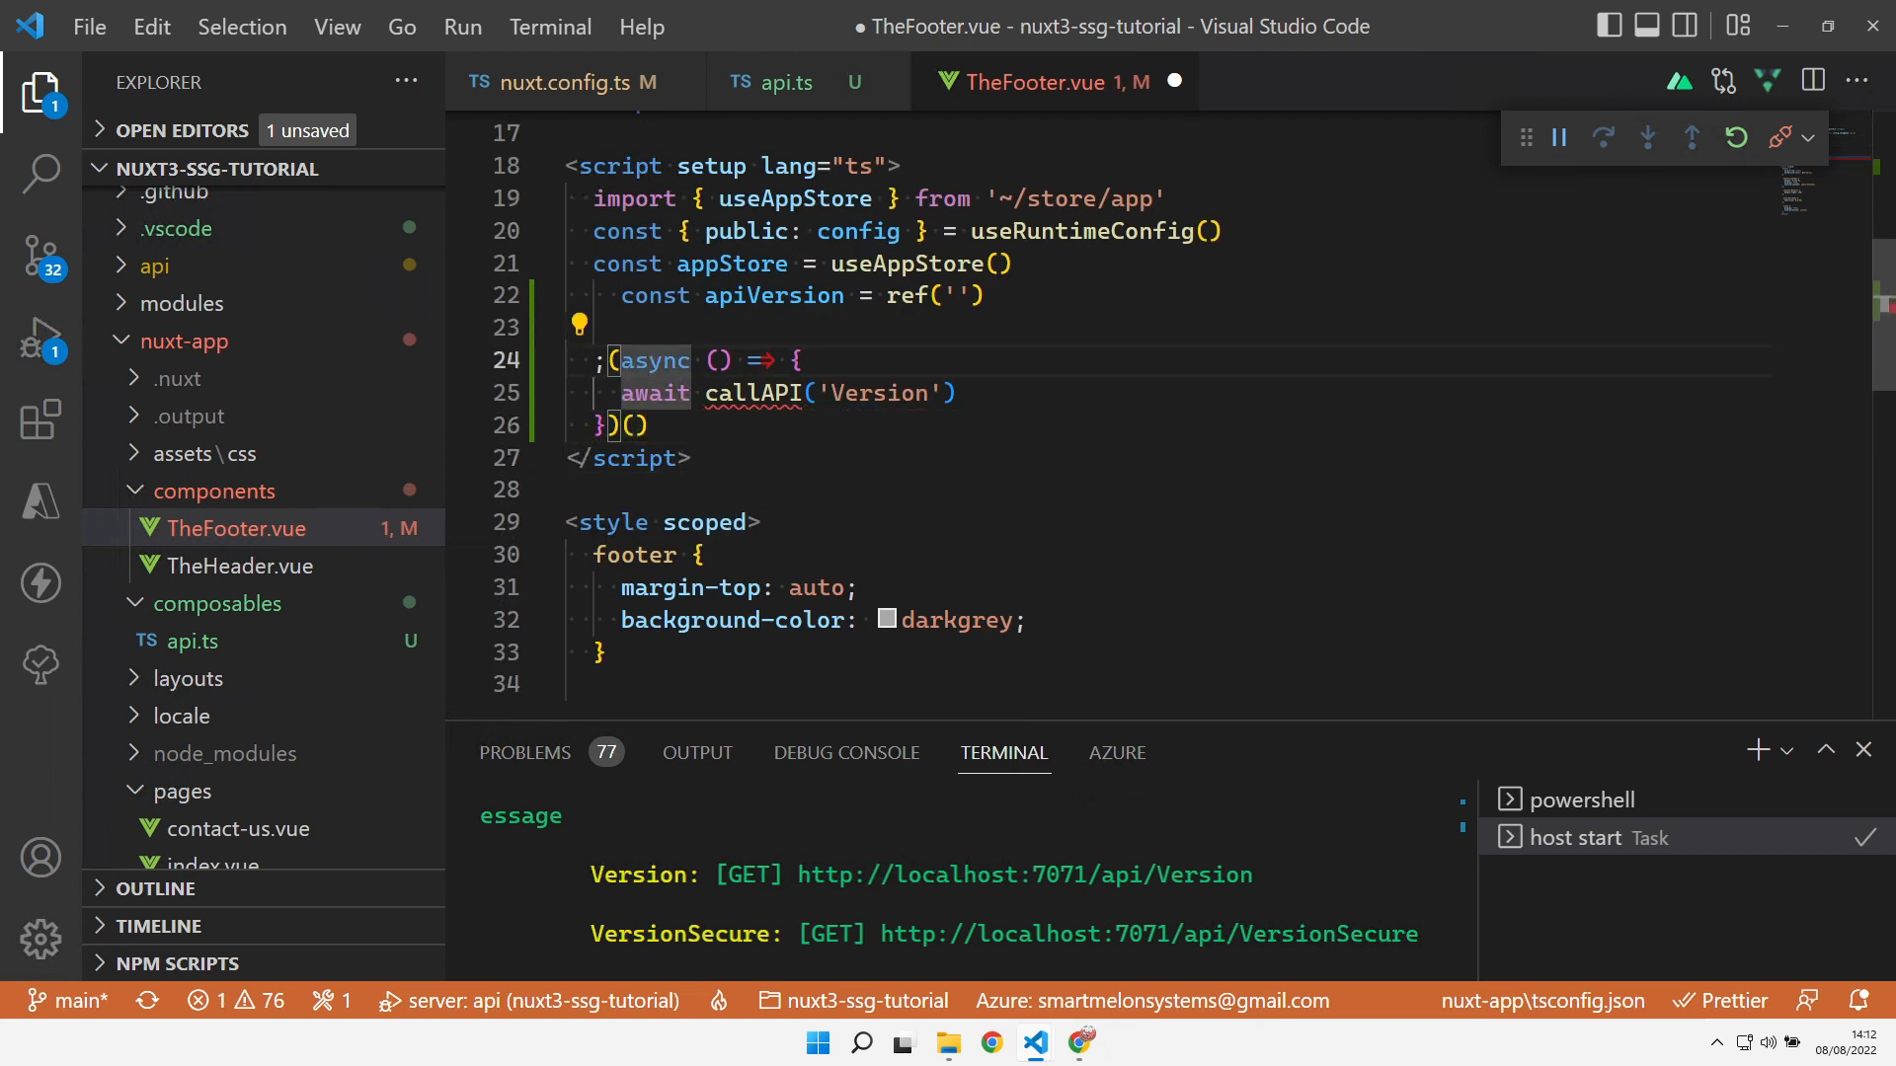
pyautogui.moveTo(1168, 508)
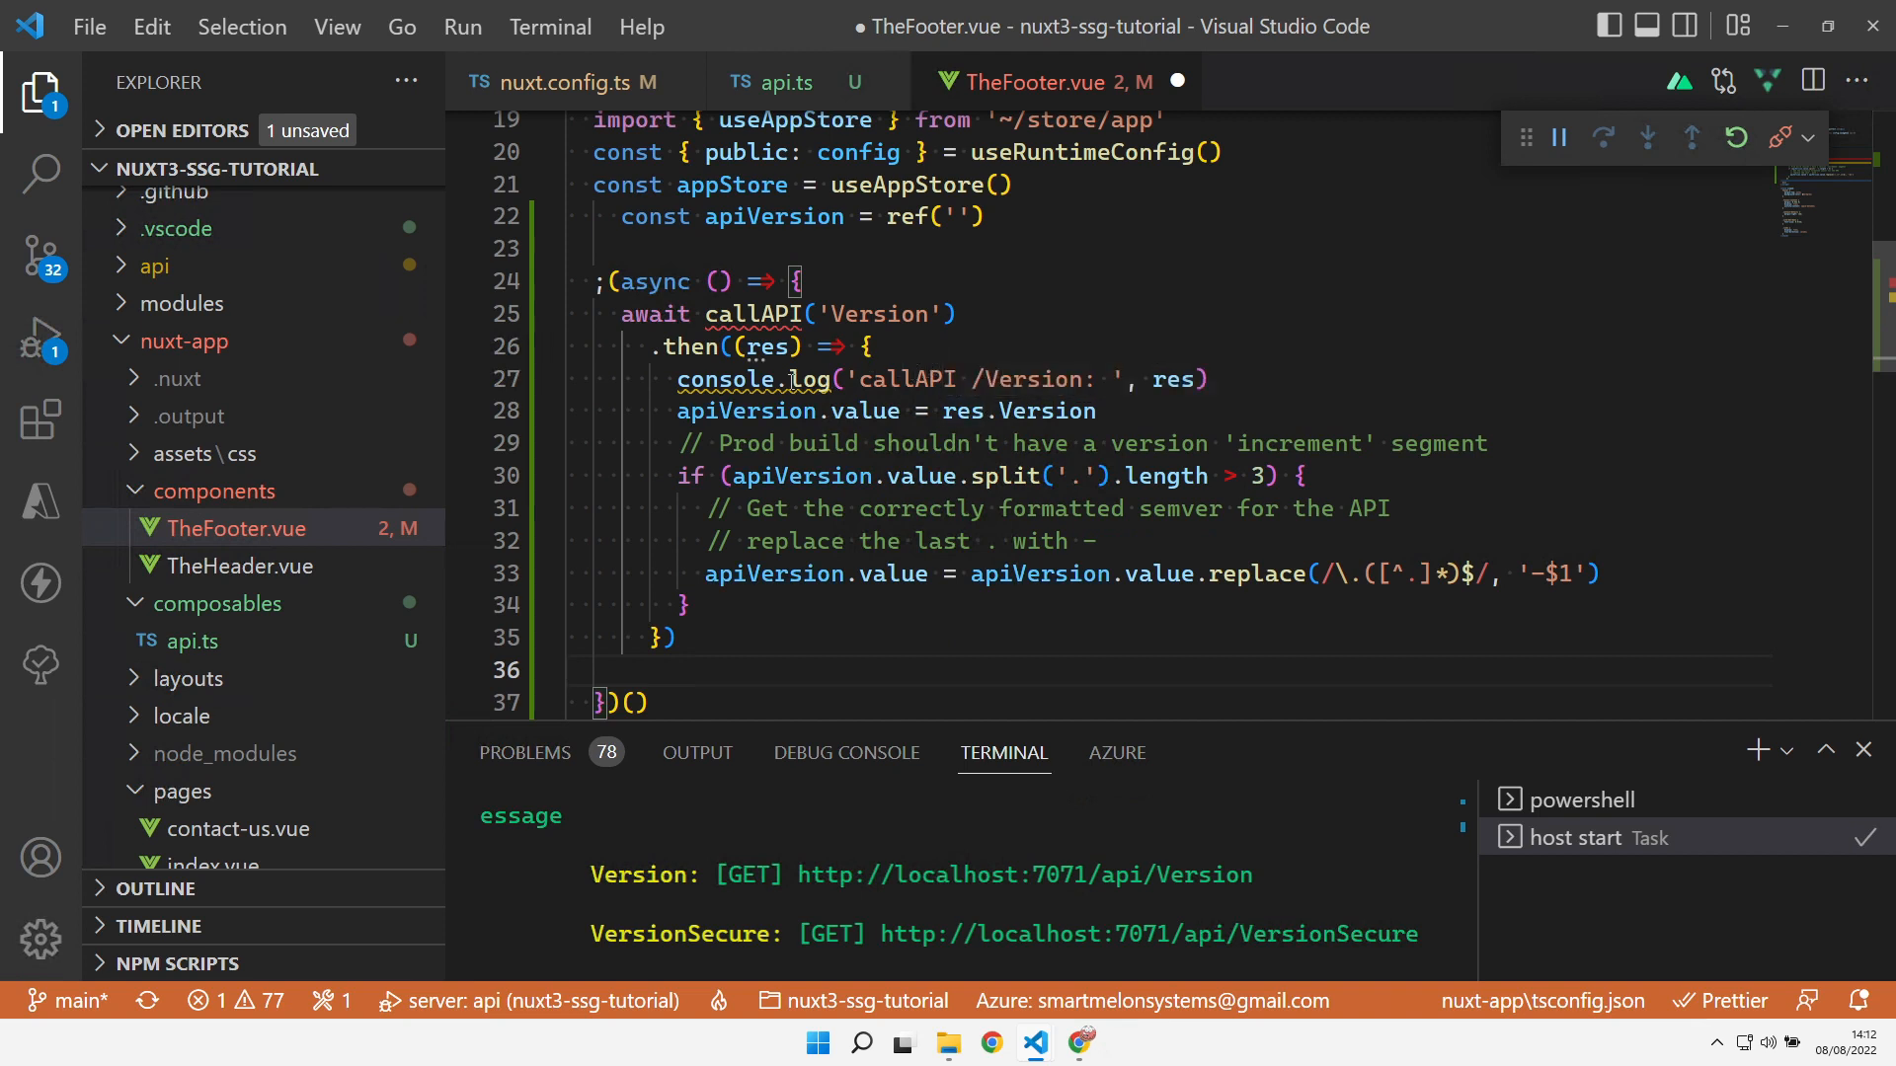
pyautogui.moveTo(1294, 557)
pyautogui.write('cd  .\\nuxt-app\\')
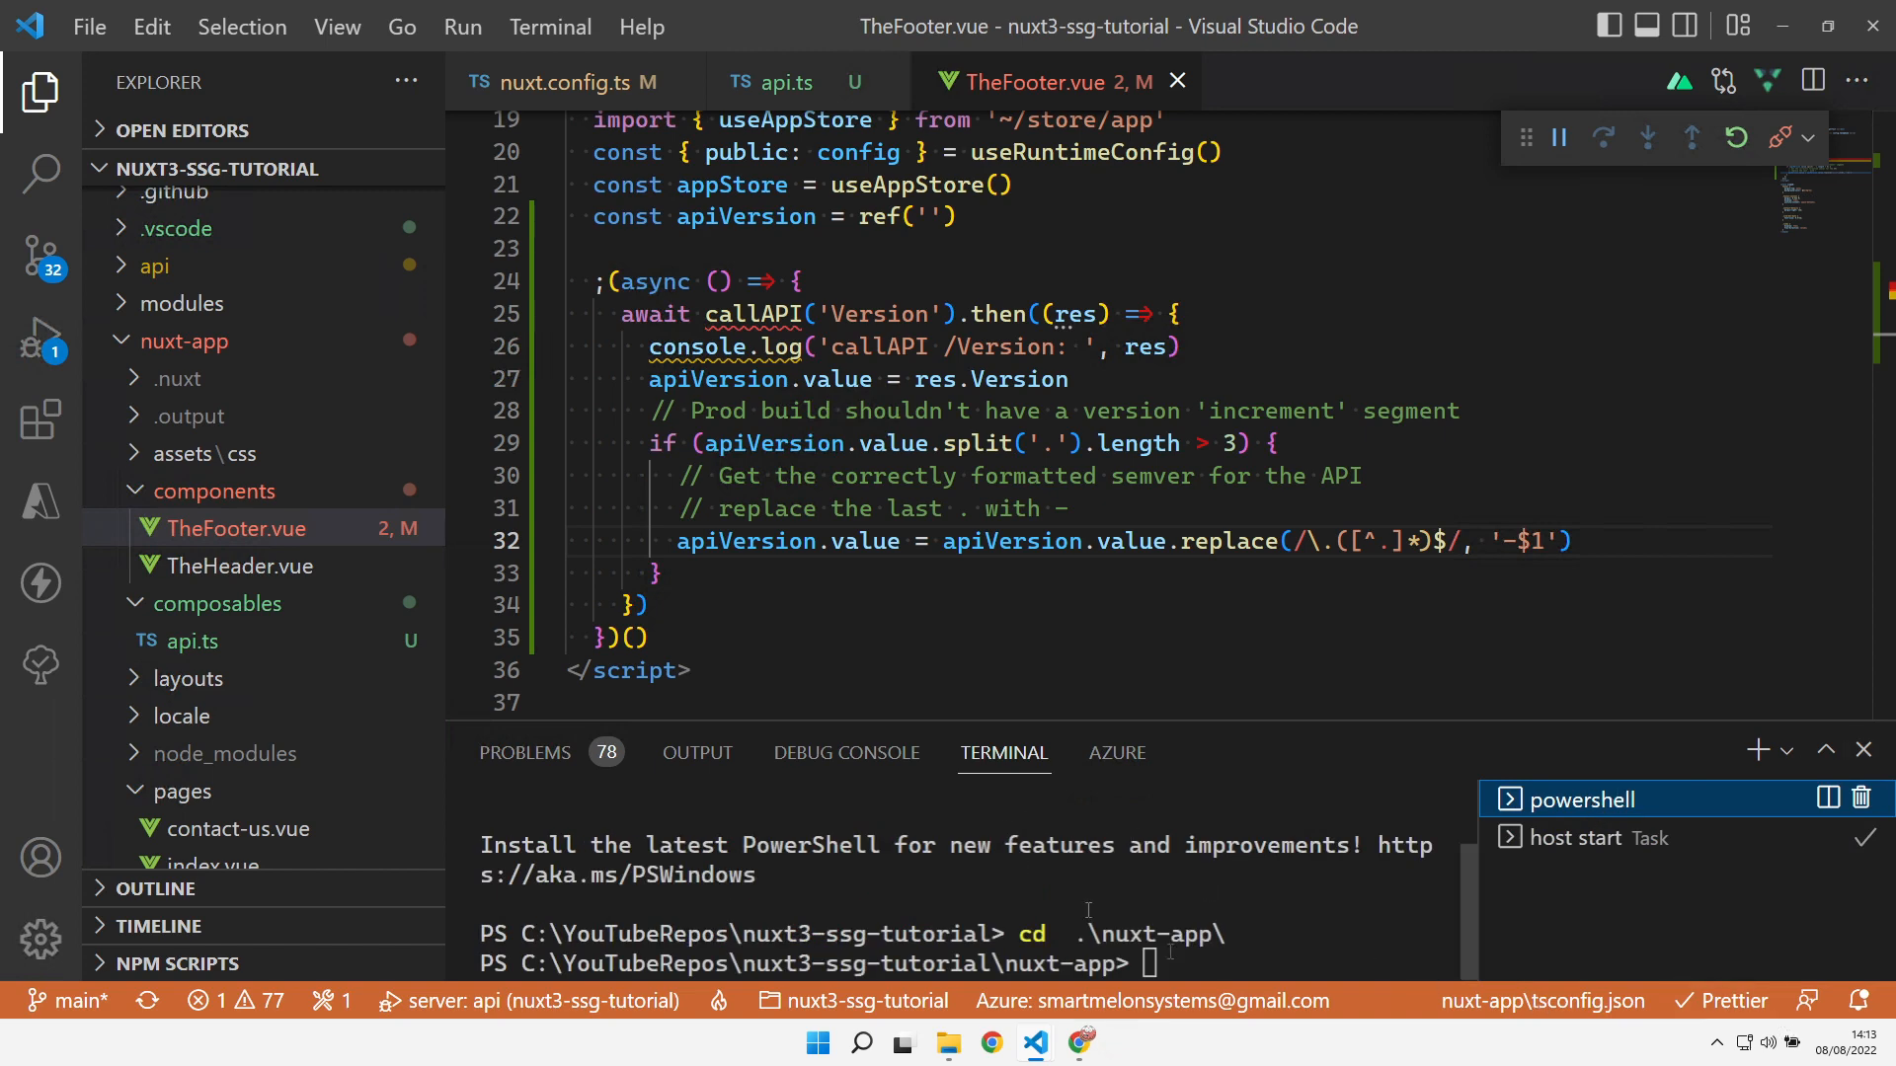
# Run npm run dev in the terminal and save the footer so the site shows 'API: v0.0.0-0'
pyautogui.write('npm run dev')
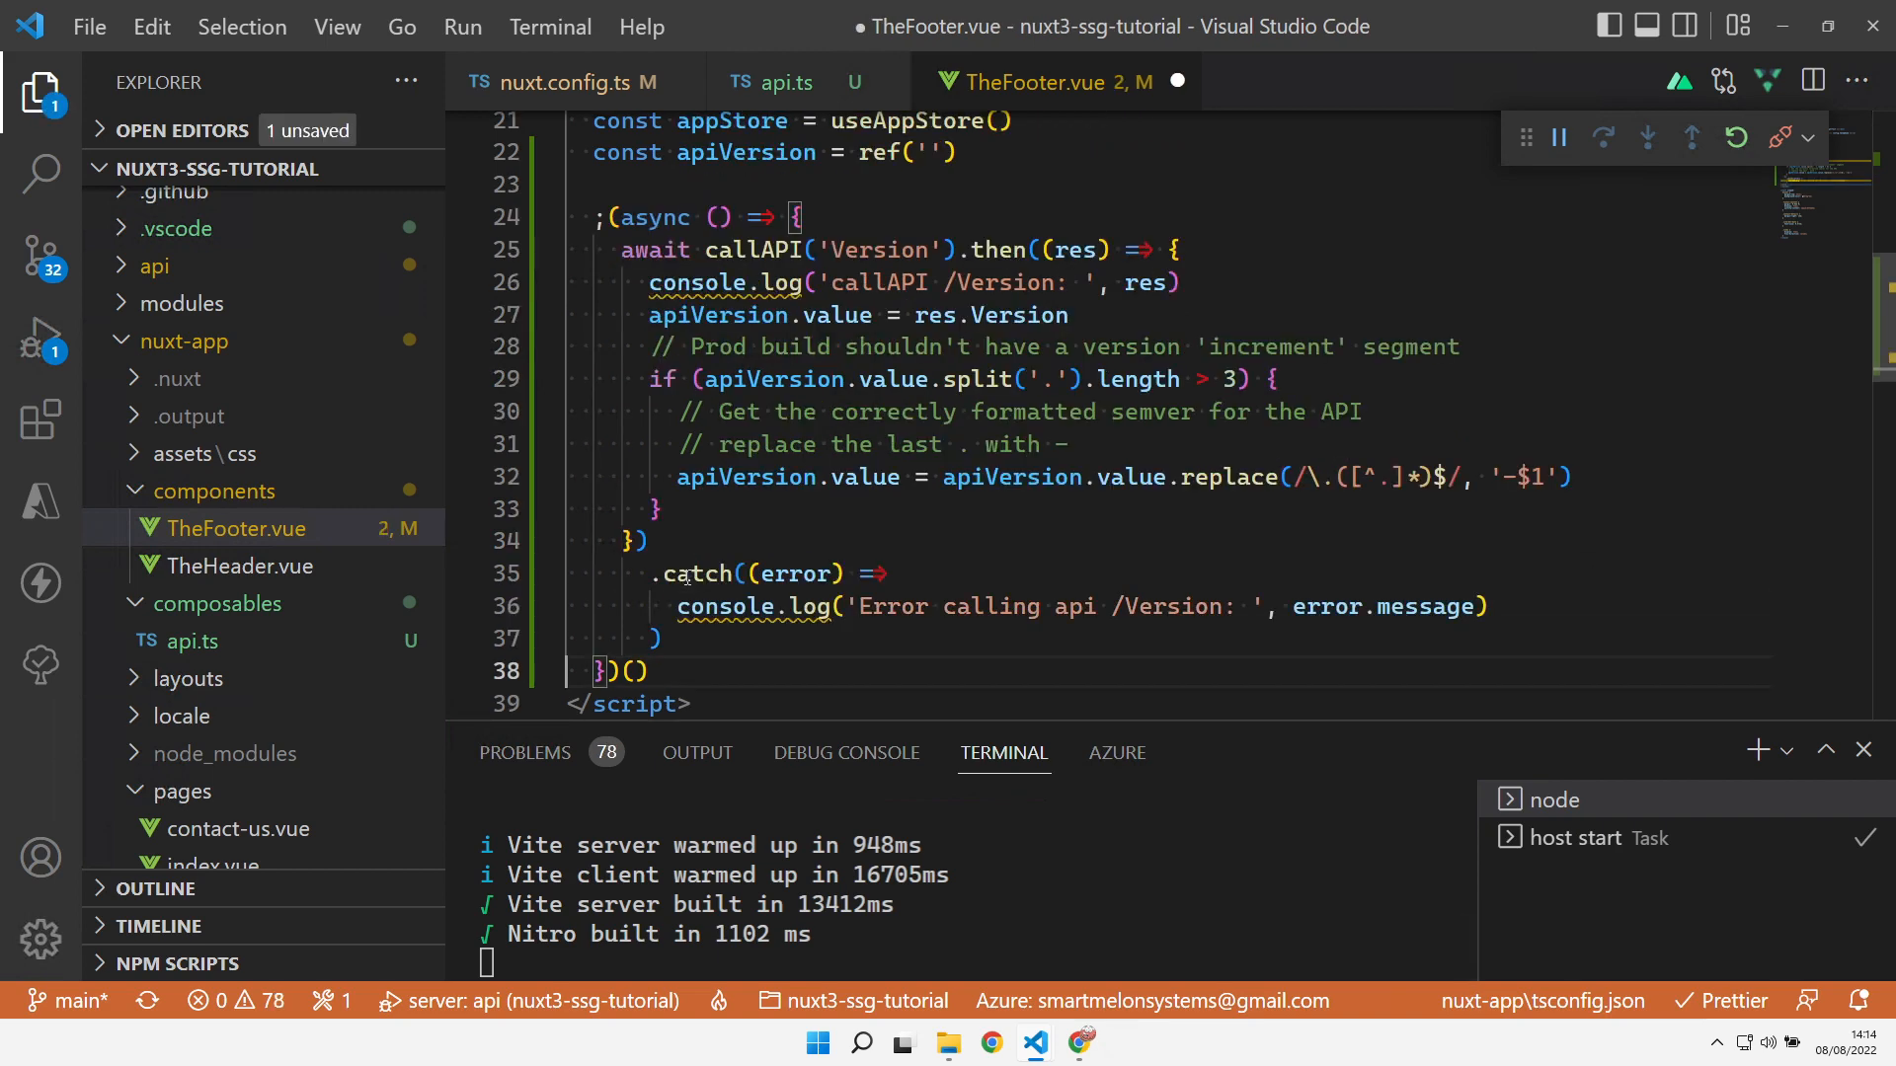
pyautogui.press('ctrl+s')
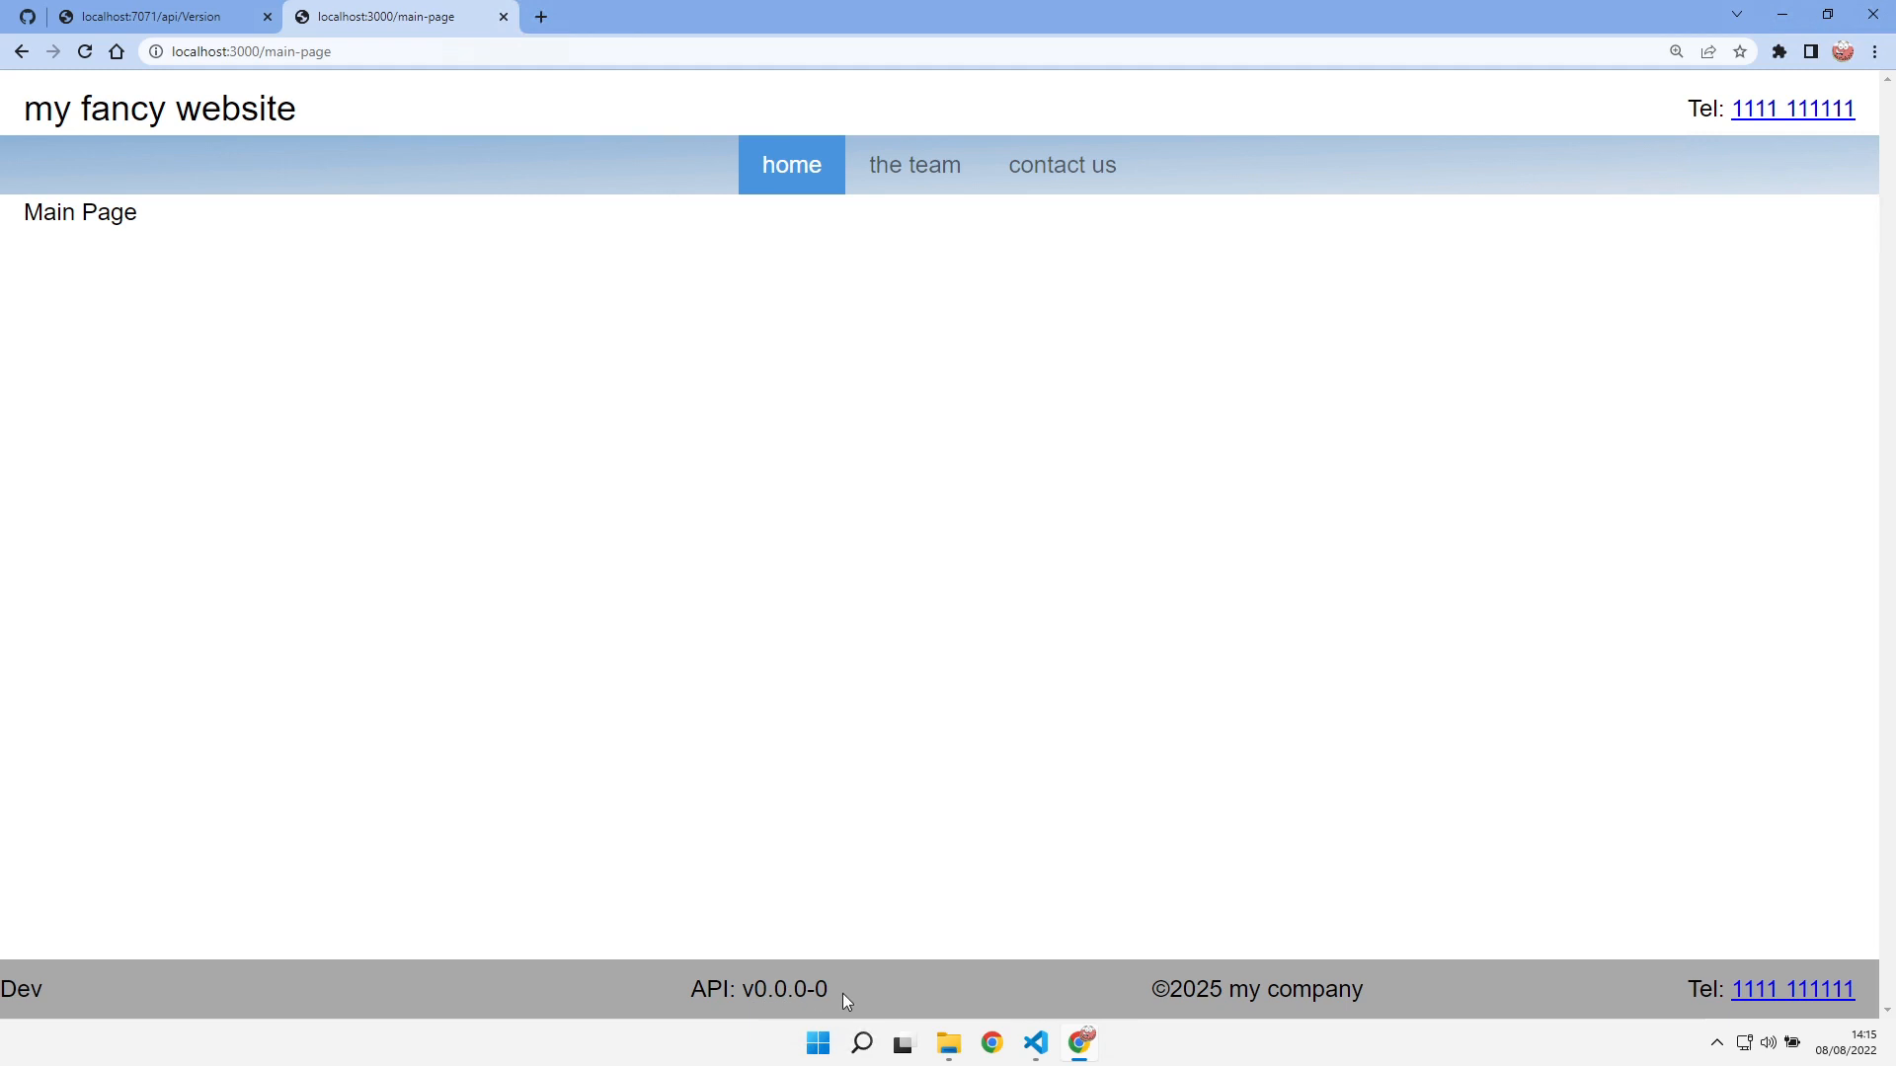
# Show DevTools with the Version response 0.0.0.0 alongside the footer's API v0.0.0-0
pyautogui.press('F12')
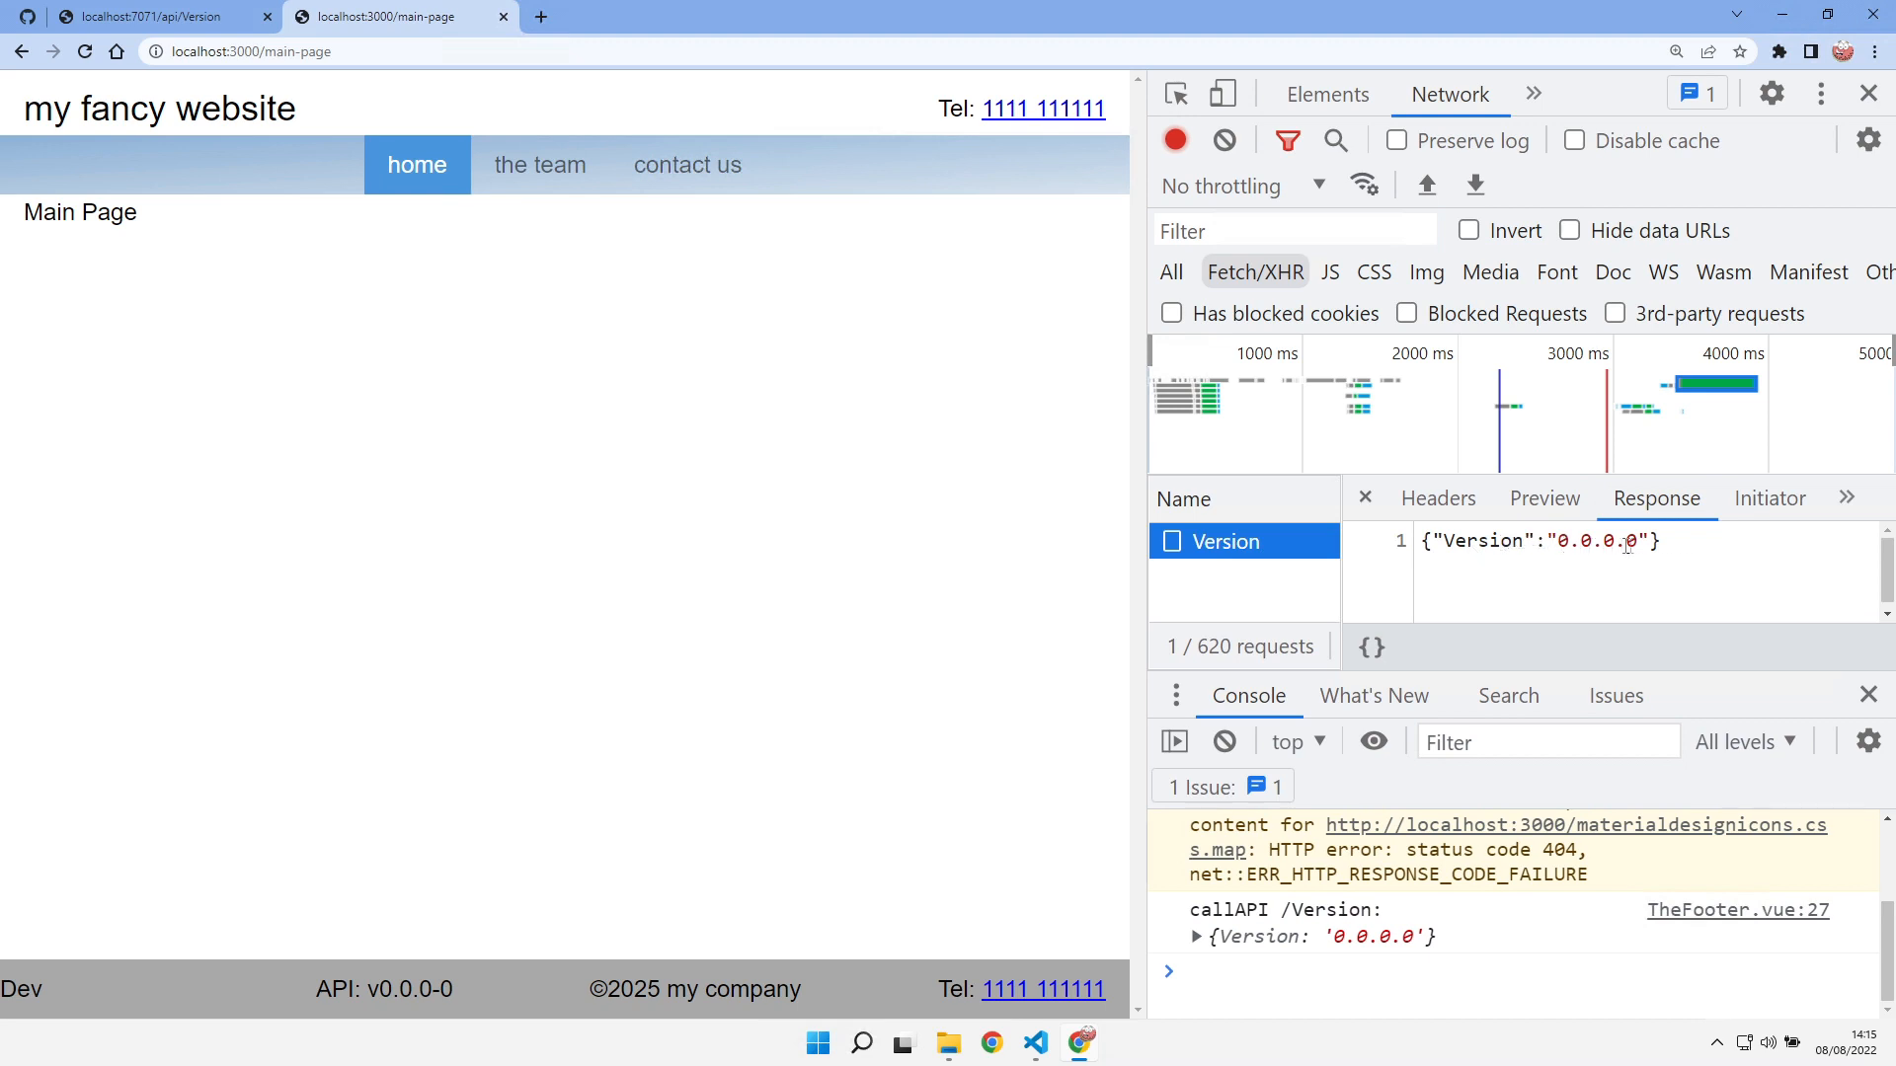
pyautogui.doubleClick(1596, 542)
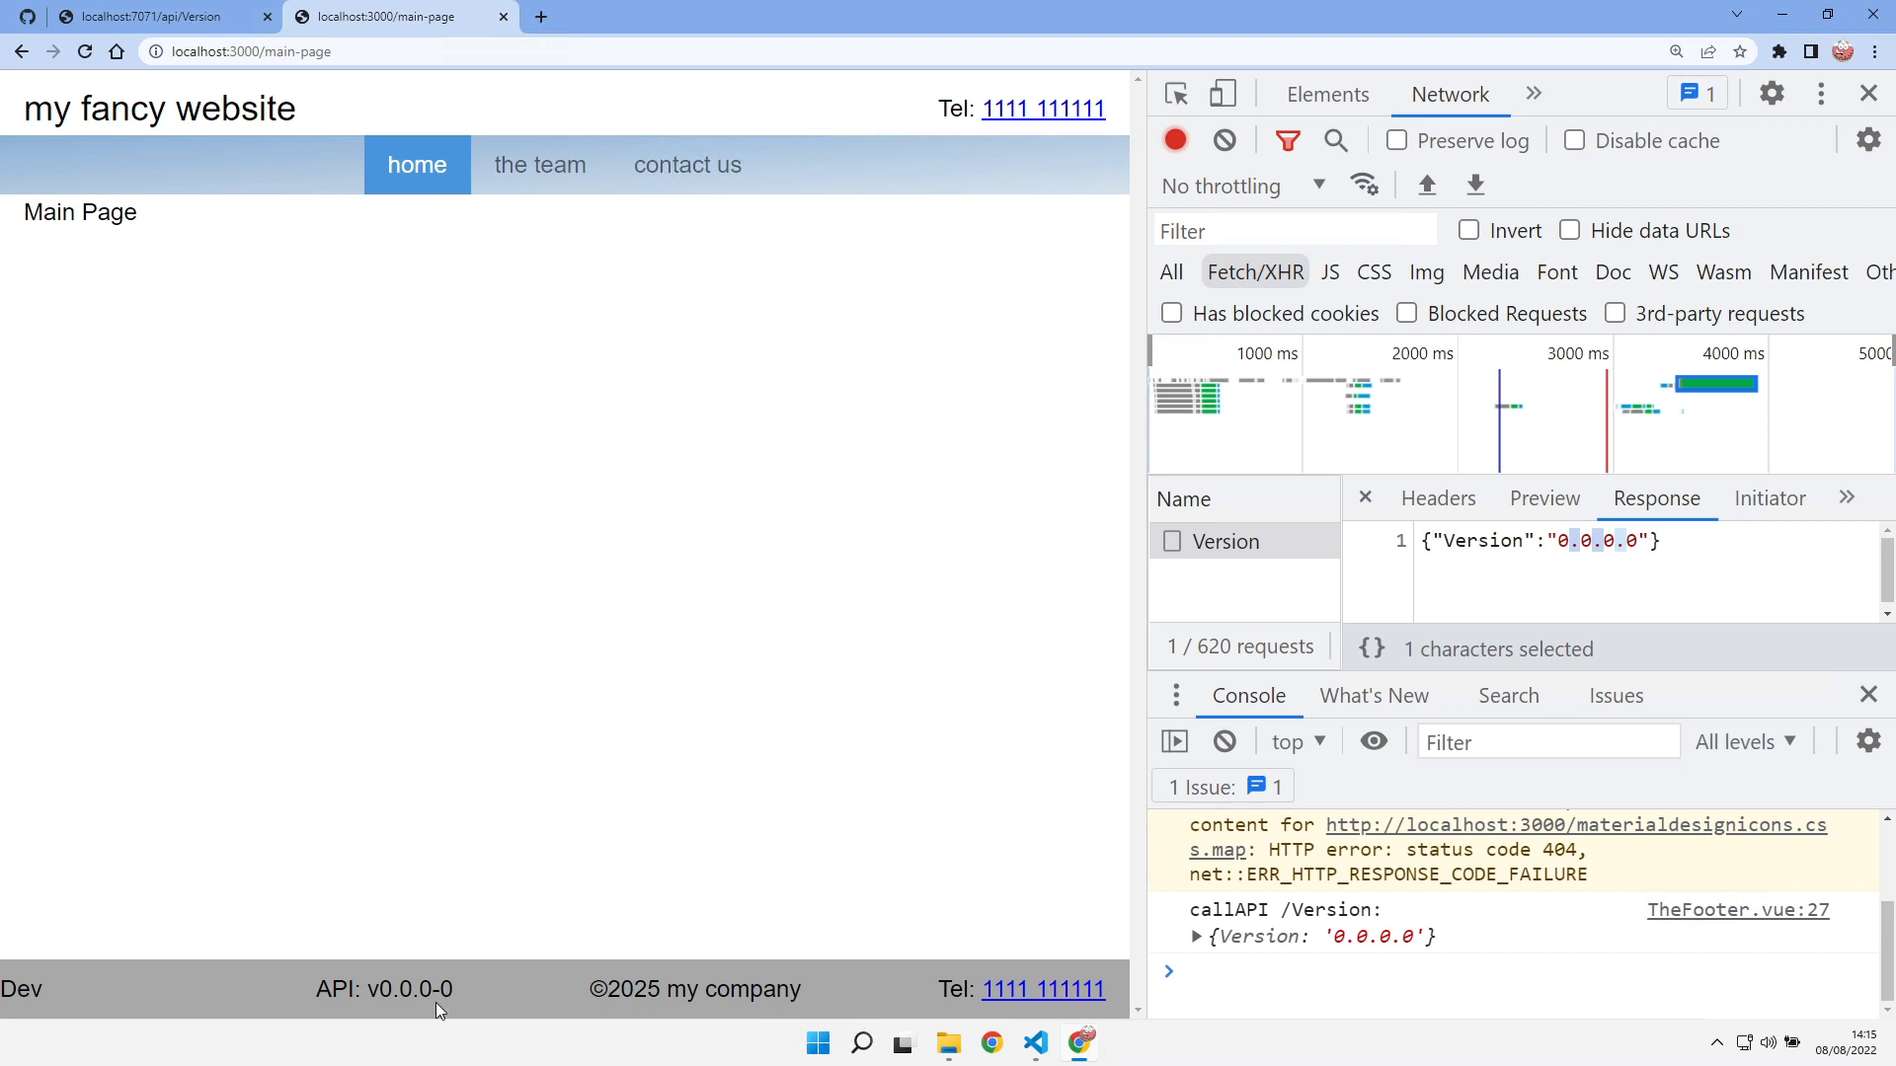
pyautogui.moveTo(456, 1000)
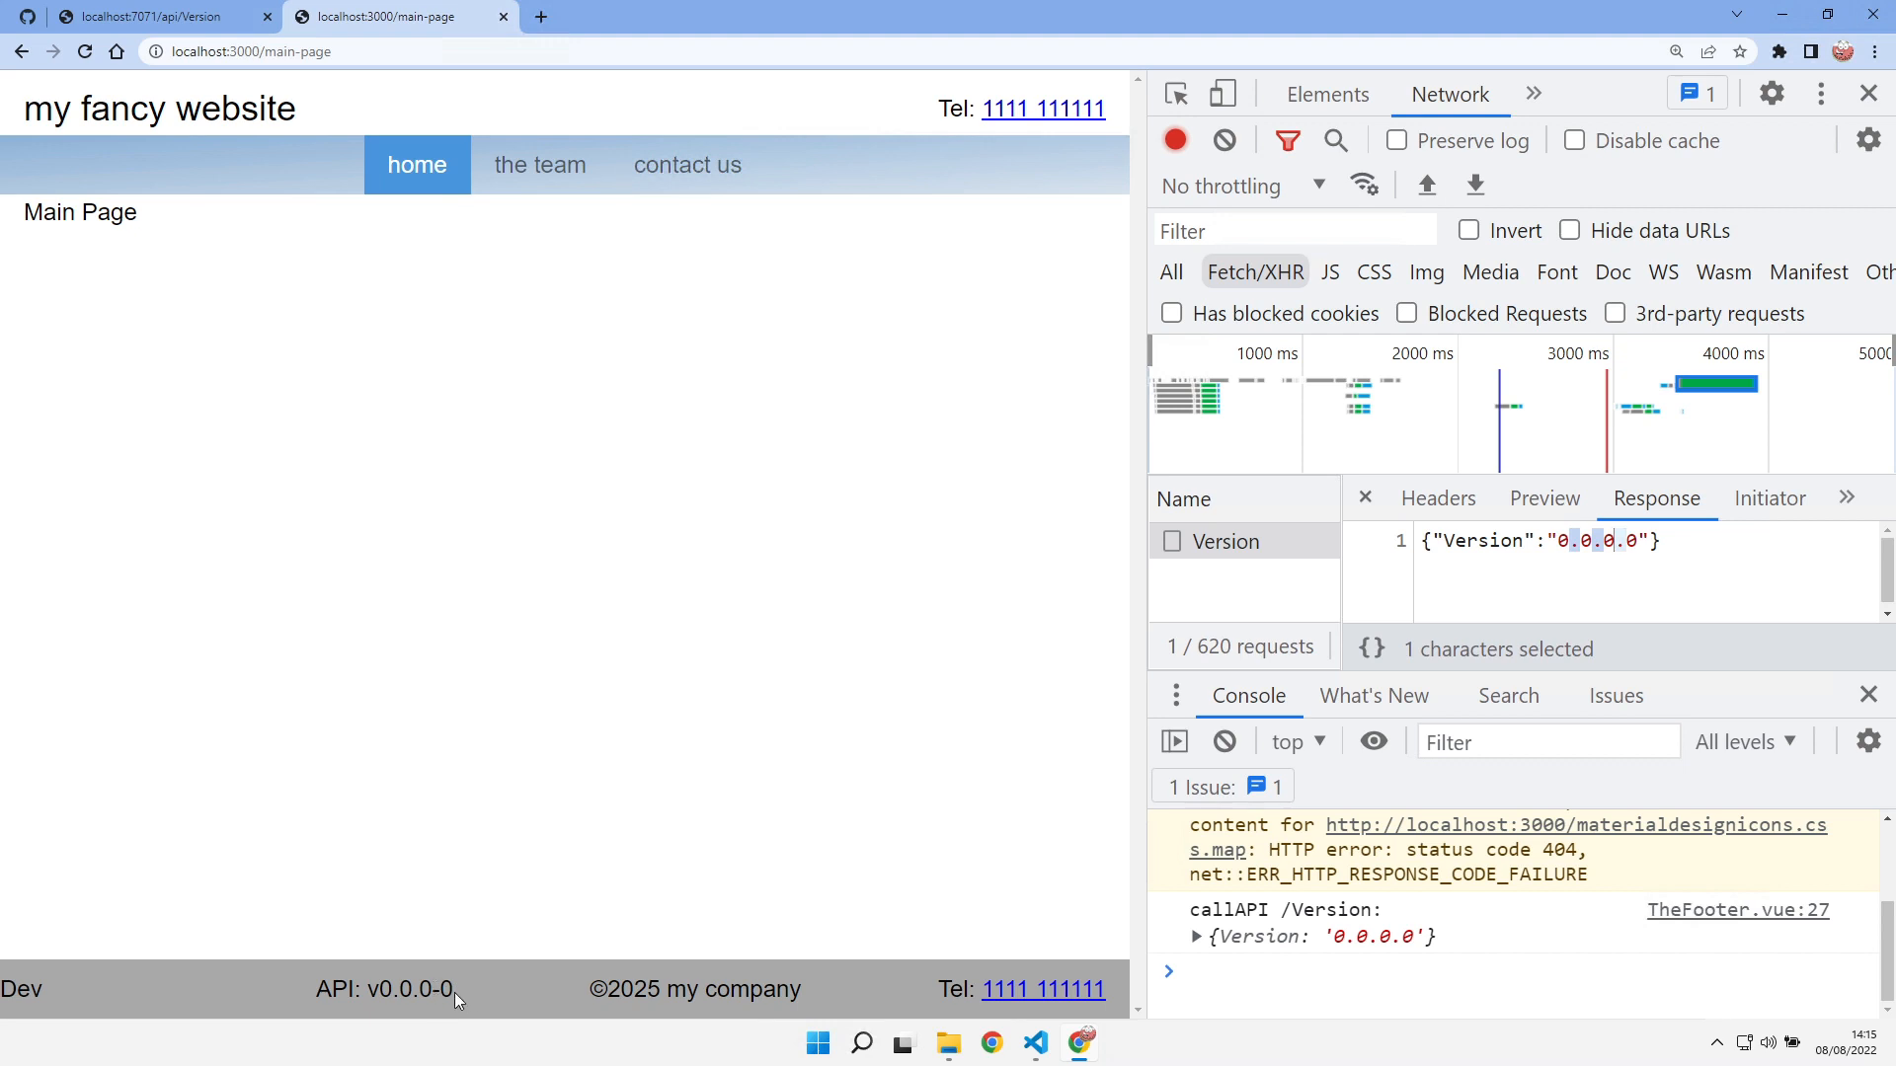
pyautogui.doubleClick(411, 990)
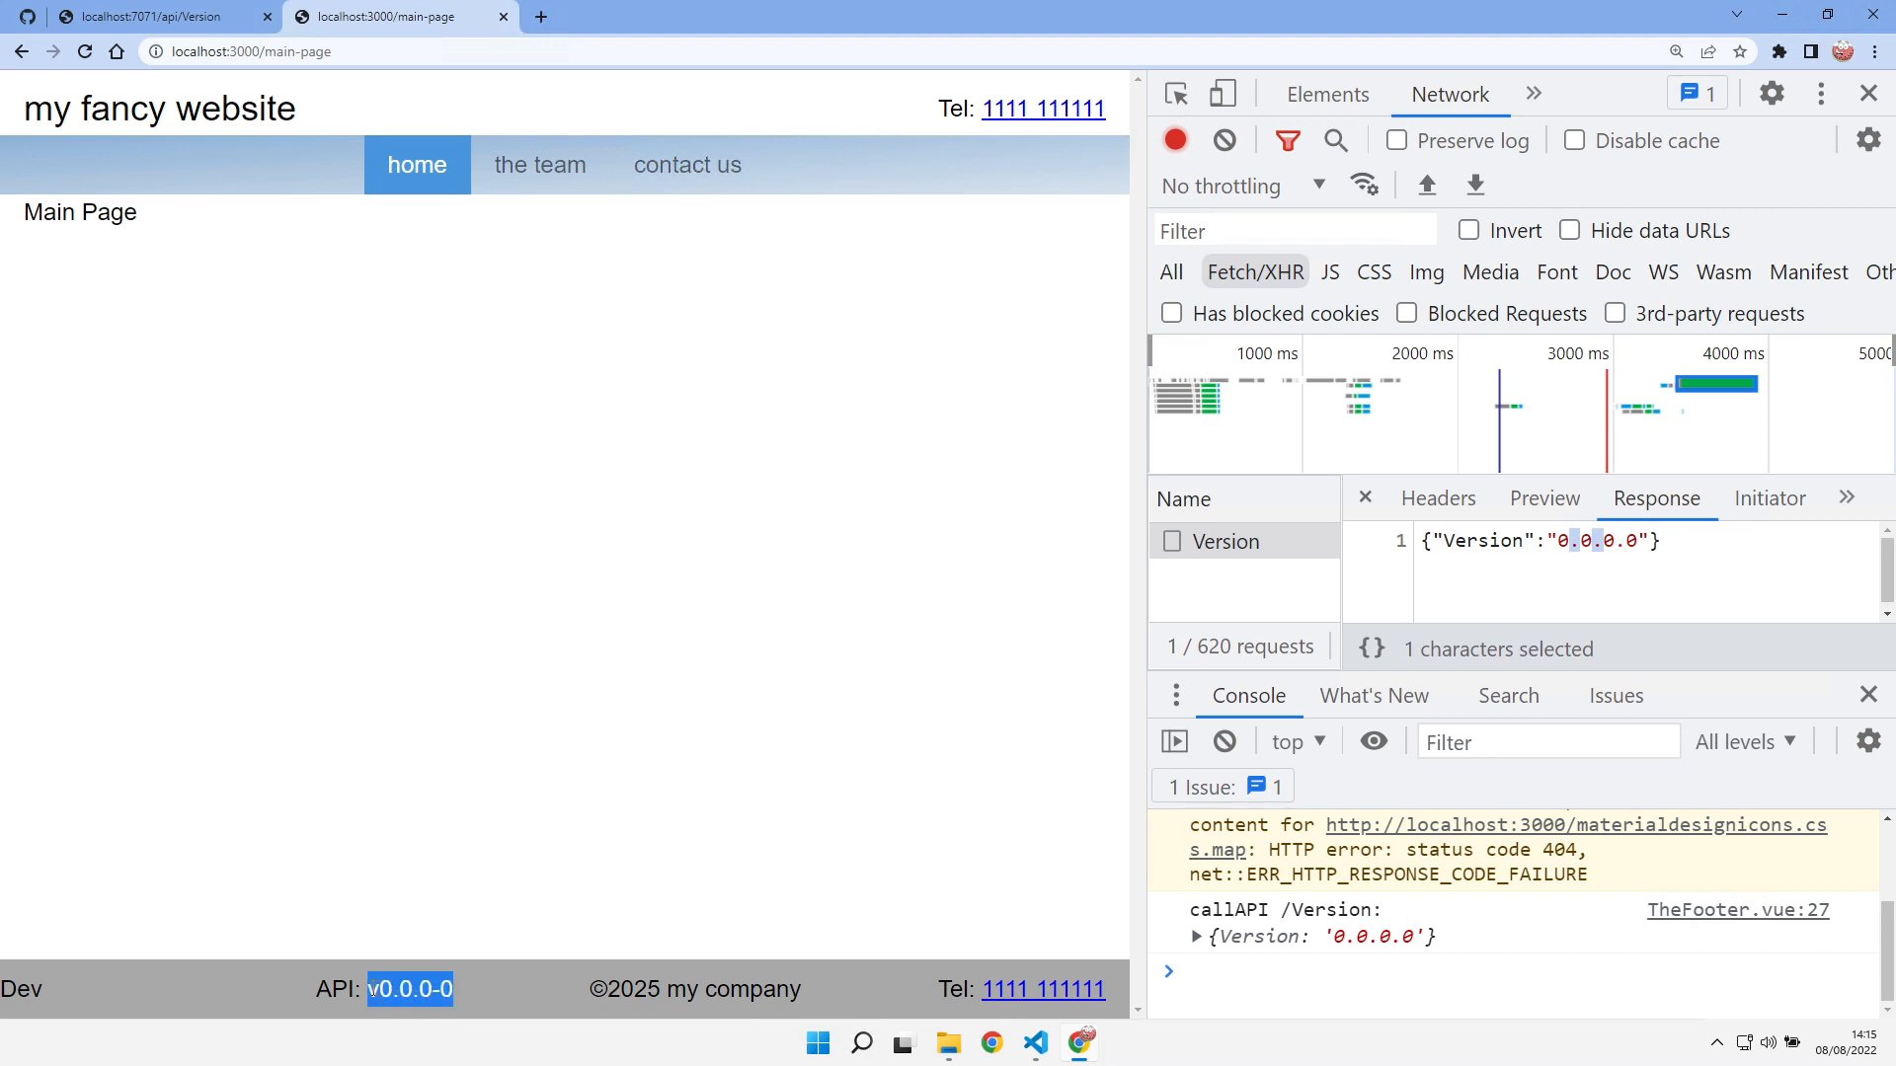
pyautogui.moveTo(1098, 636)
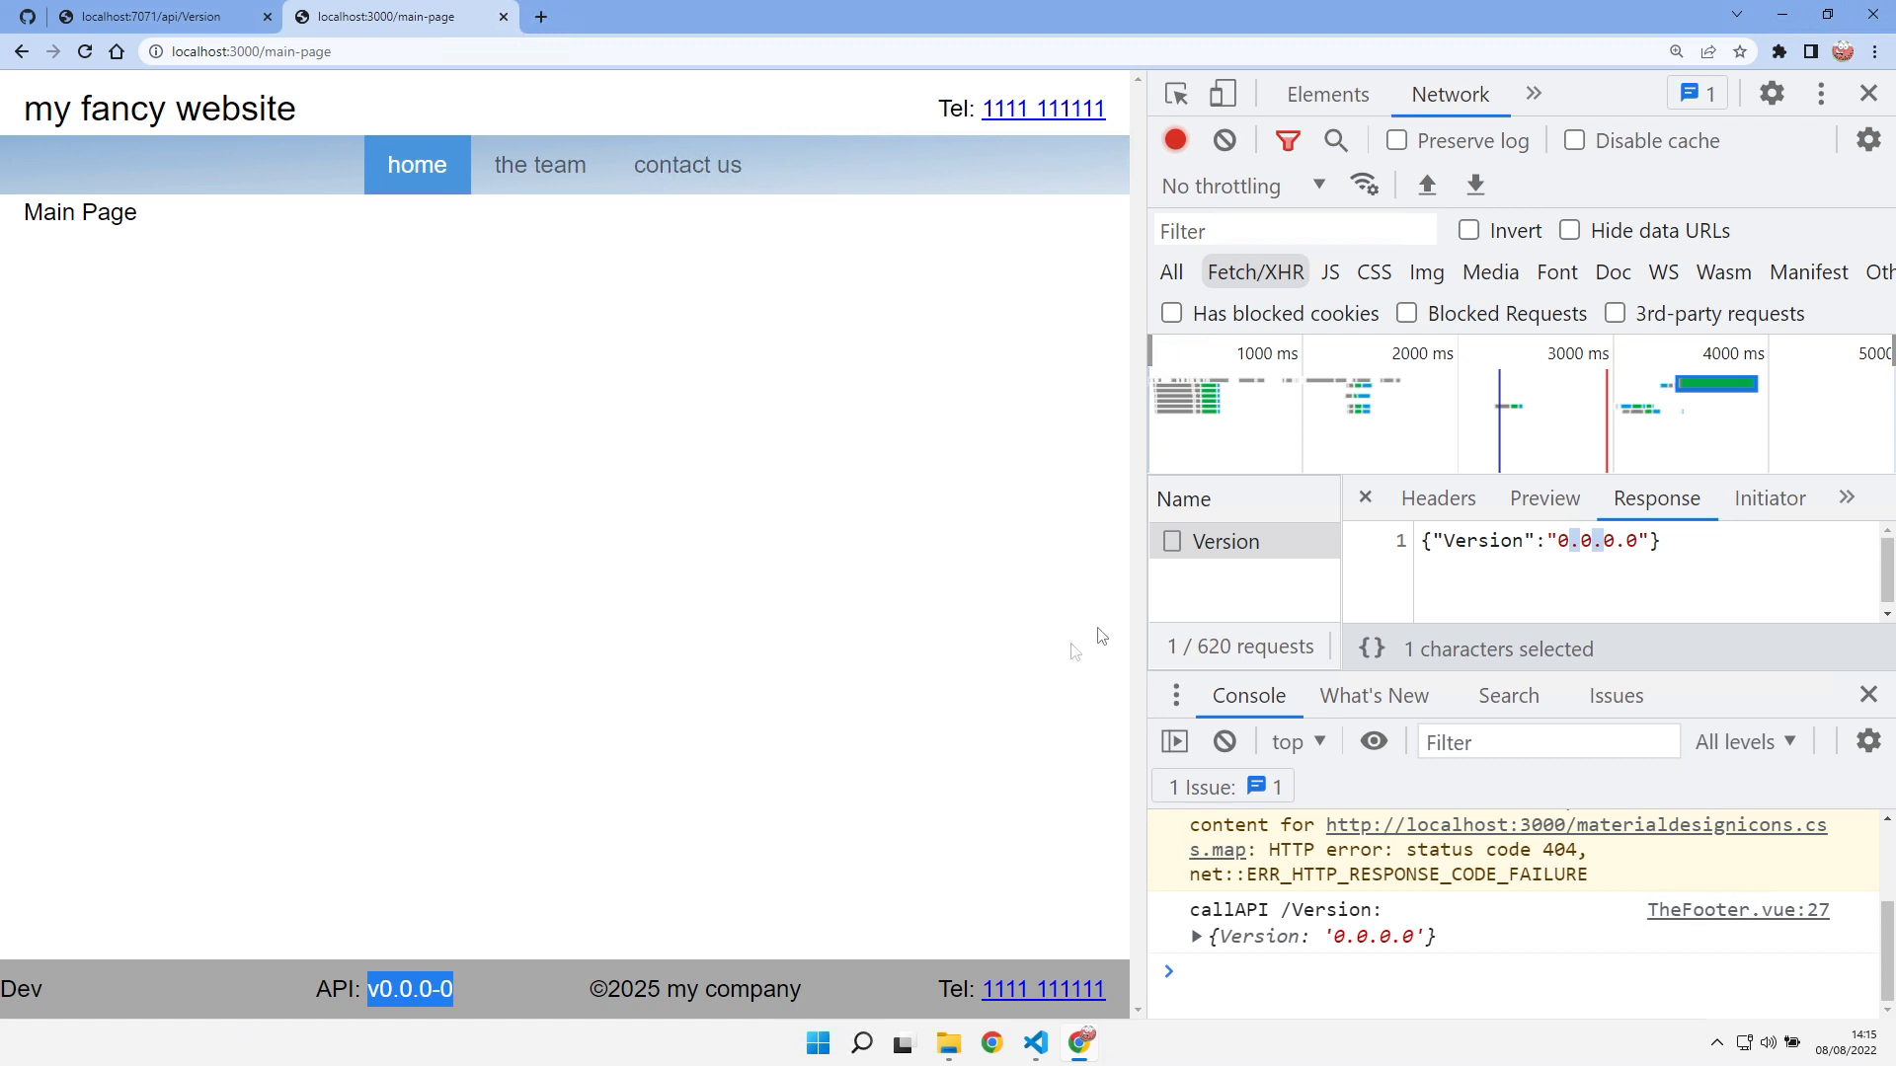
pyautogui.moveTo(1224, 541)
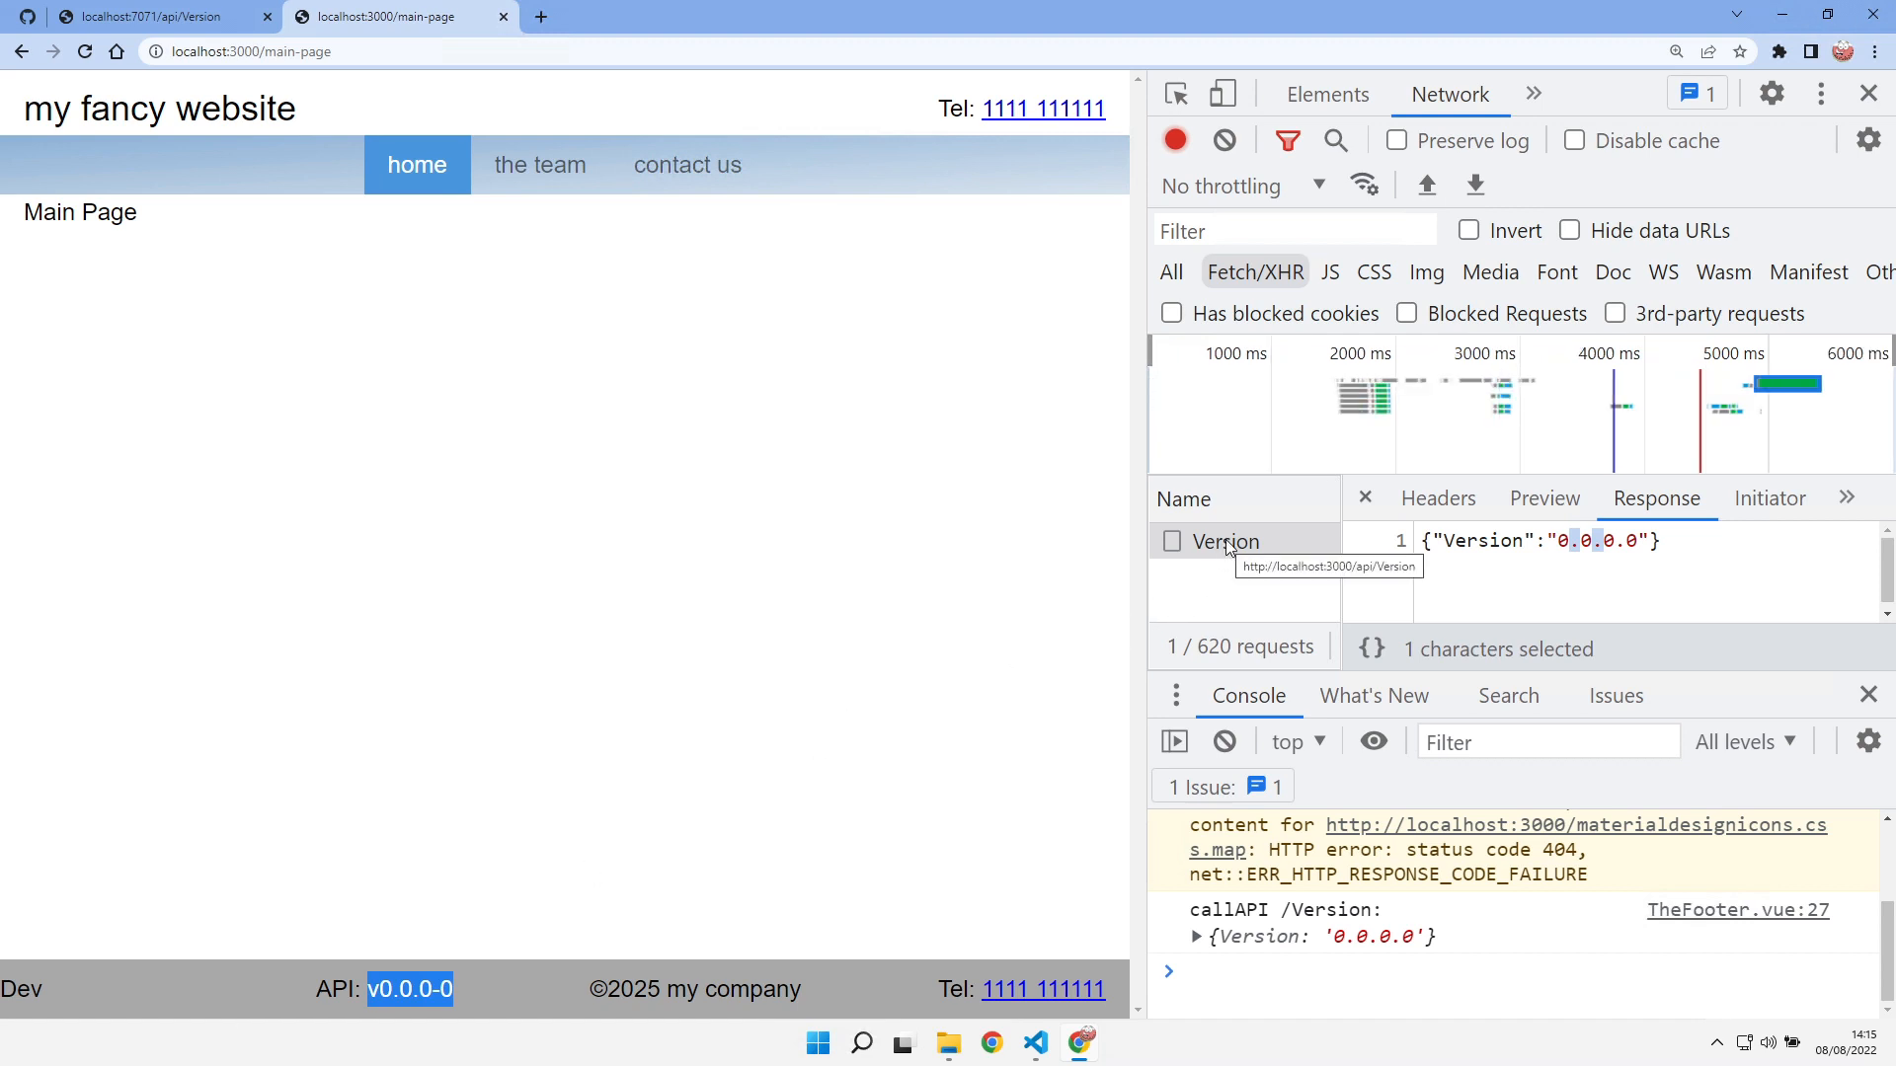
pyautogui.moveTo(869, 617)
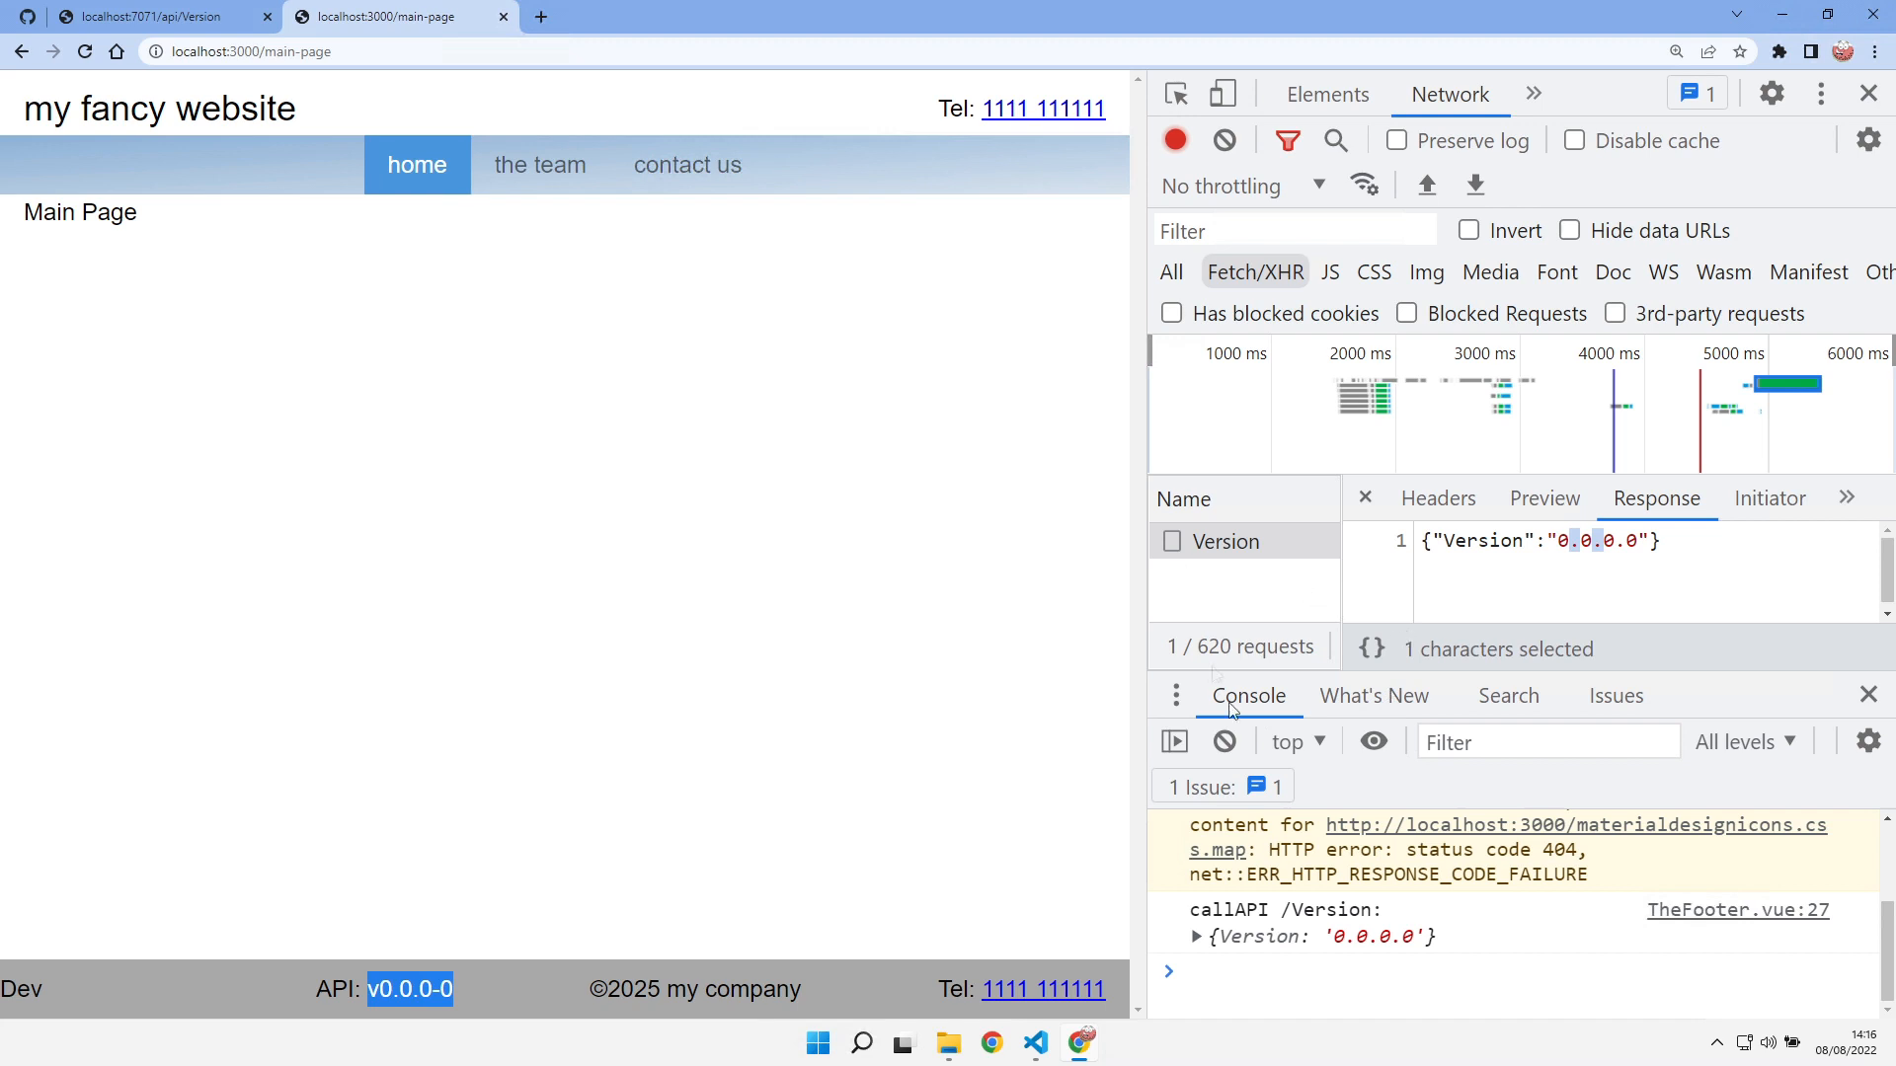
pyautogui.moveTo(1258, 602)
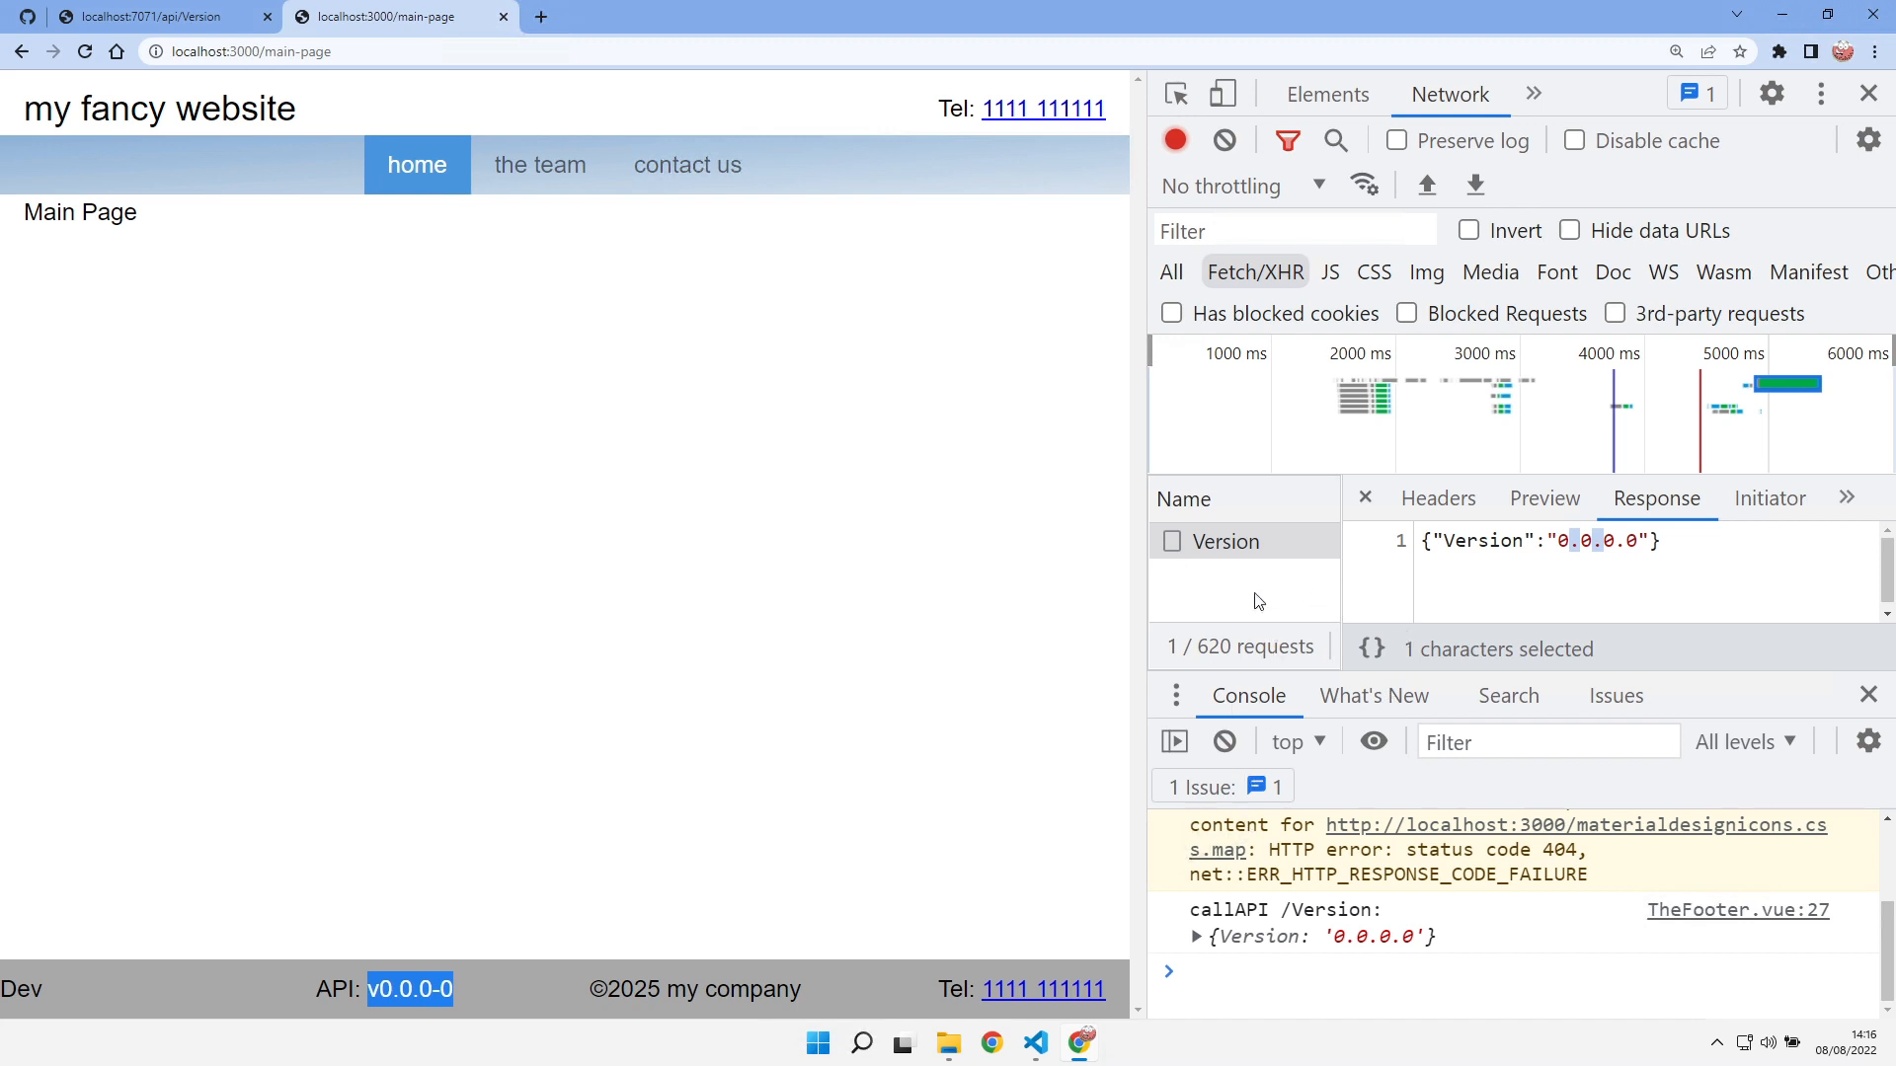
pyautogui.moveTo(1033, 1043)
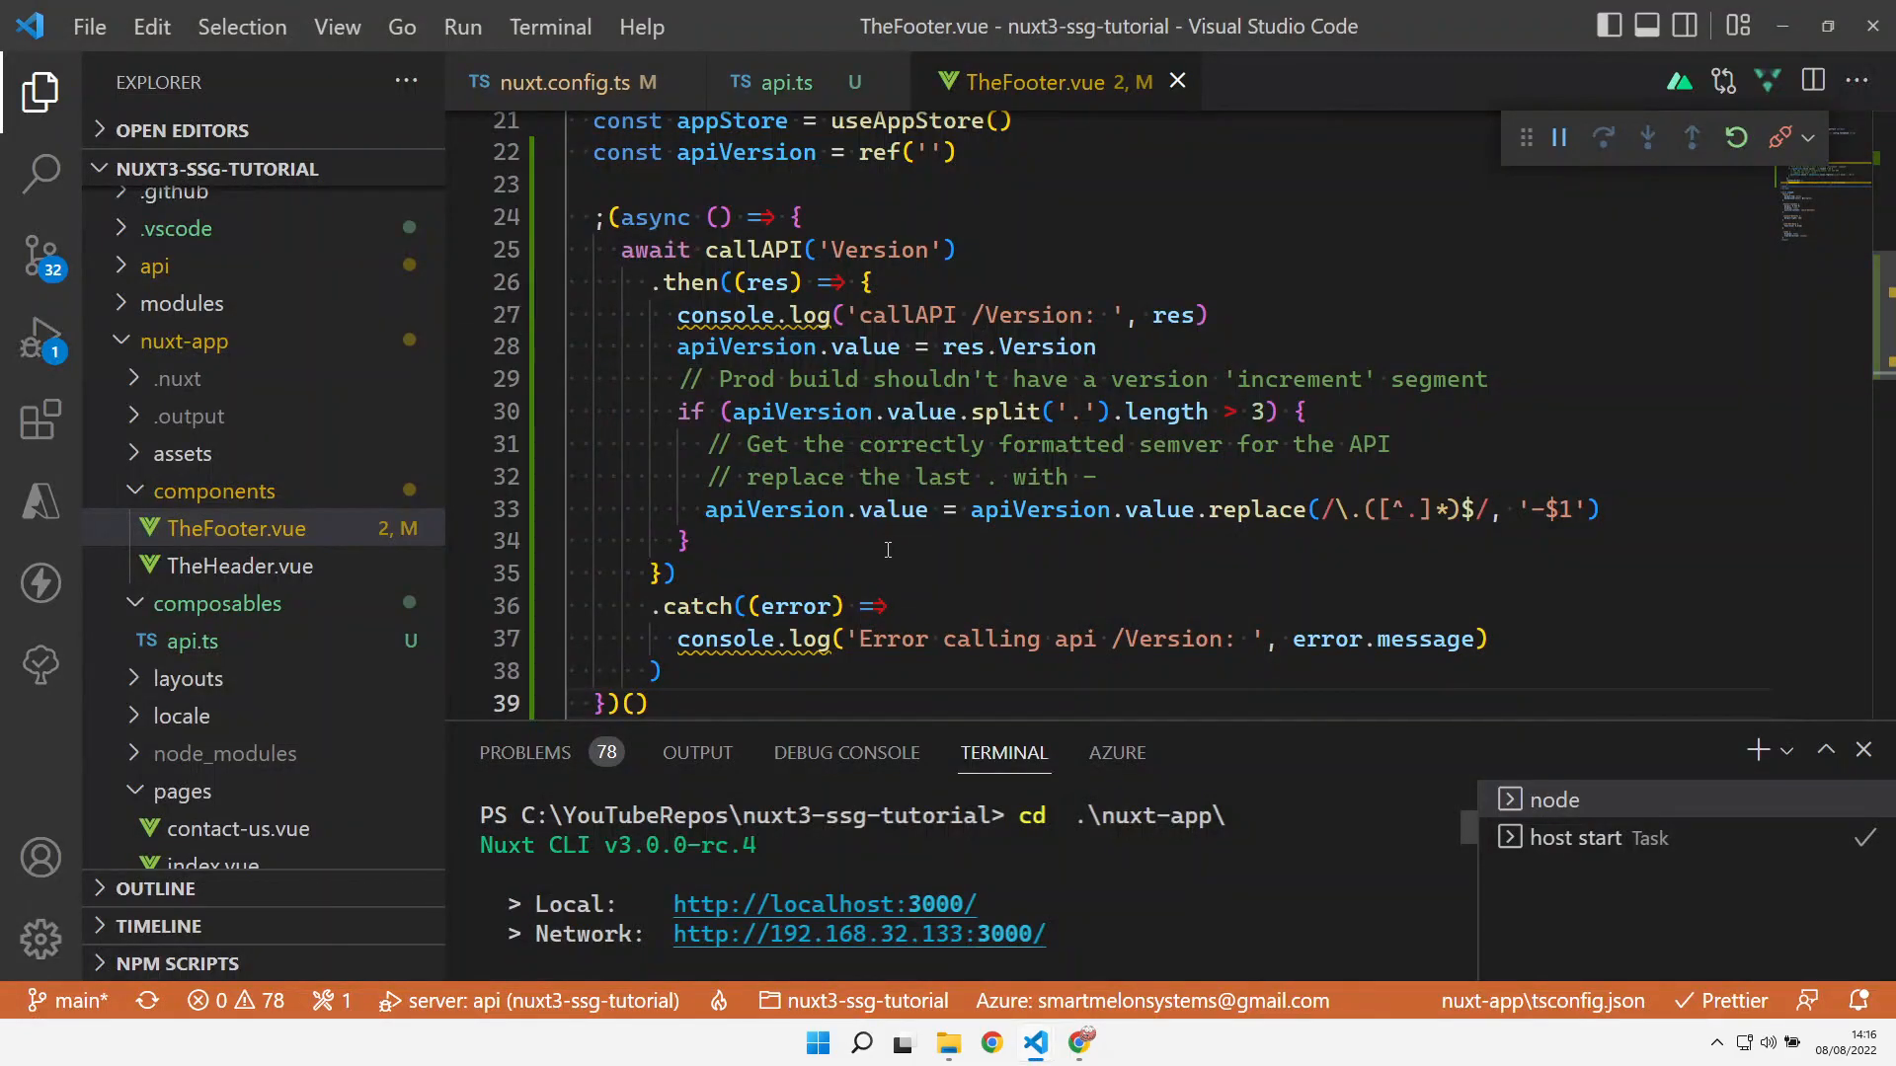
# Change callAPI('Version') in TheFooter.vue to request VersionSecure
pyautogui.doubleClick(877, 251)
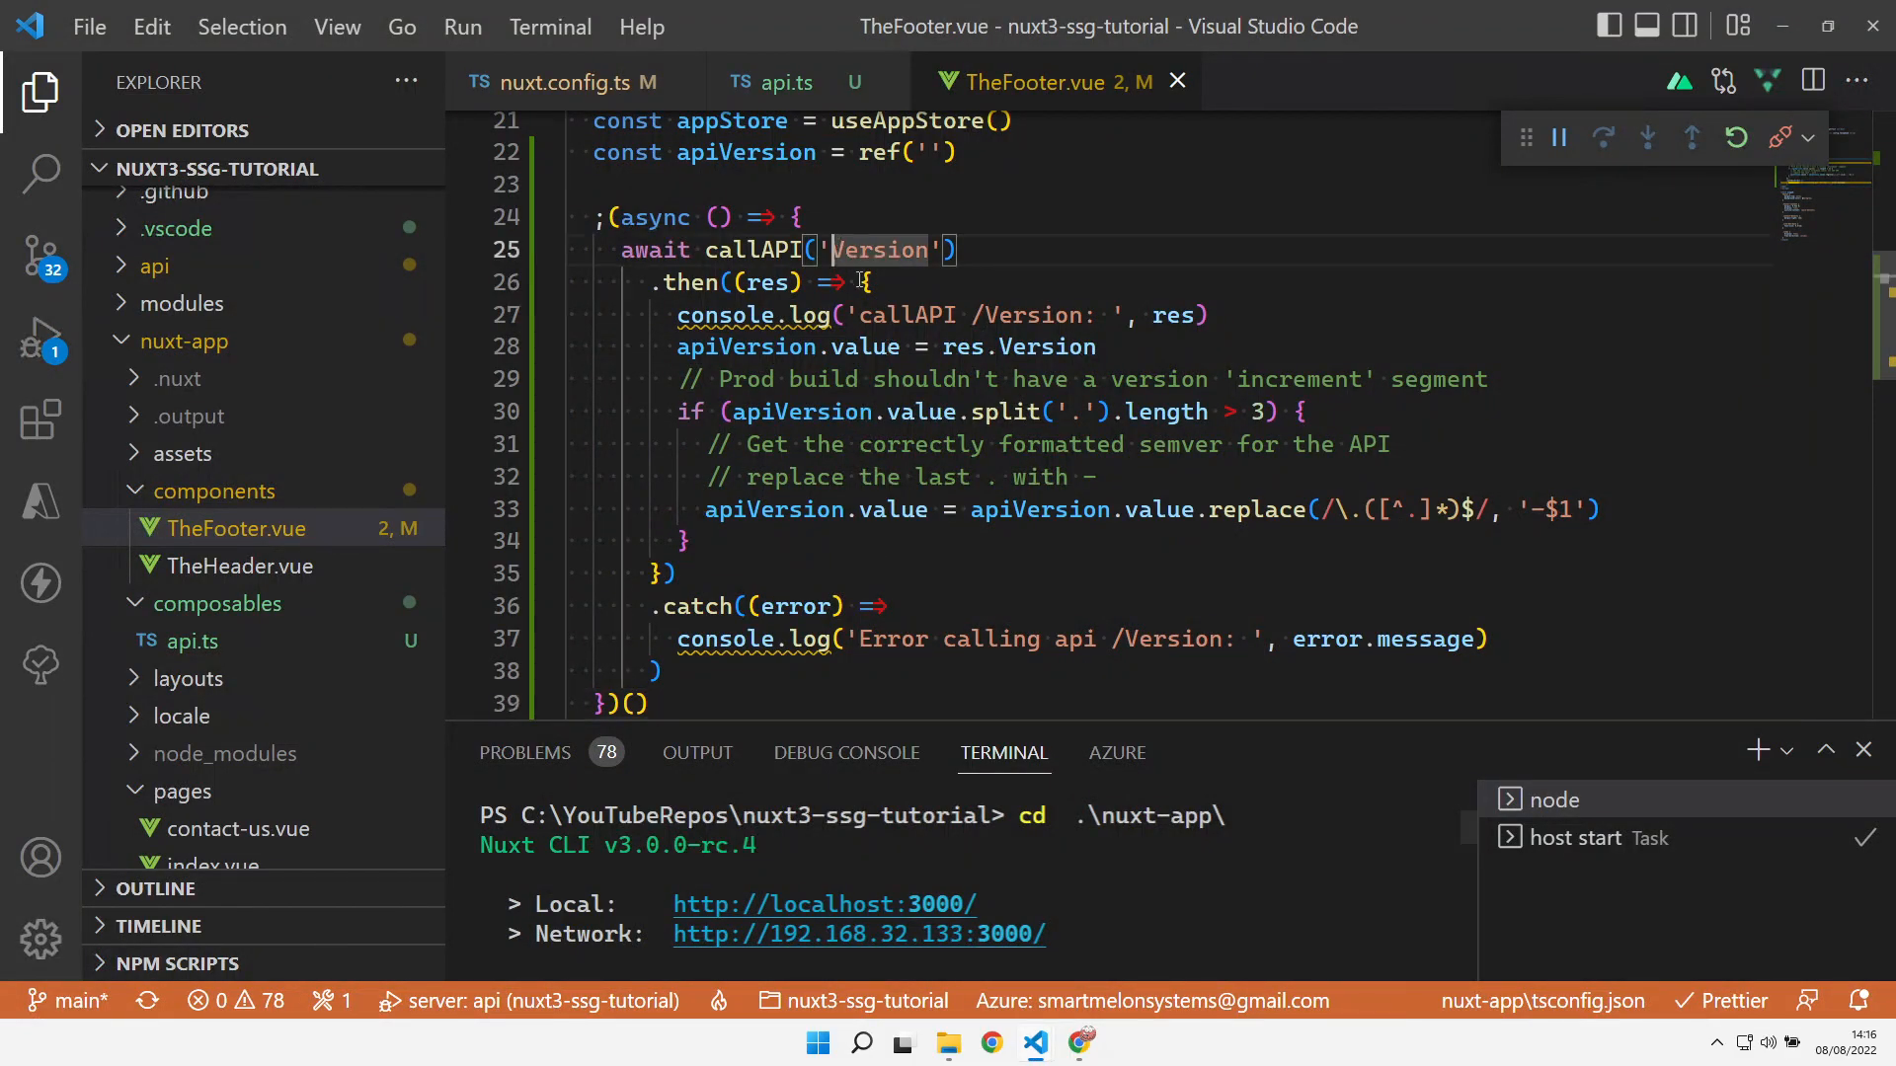
pyautogui.write('Secure')
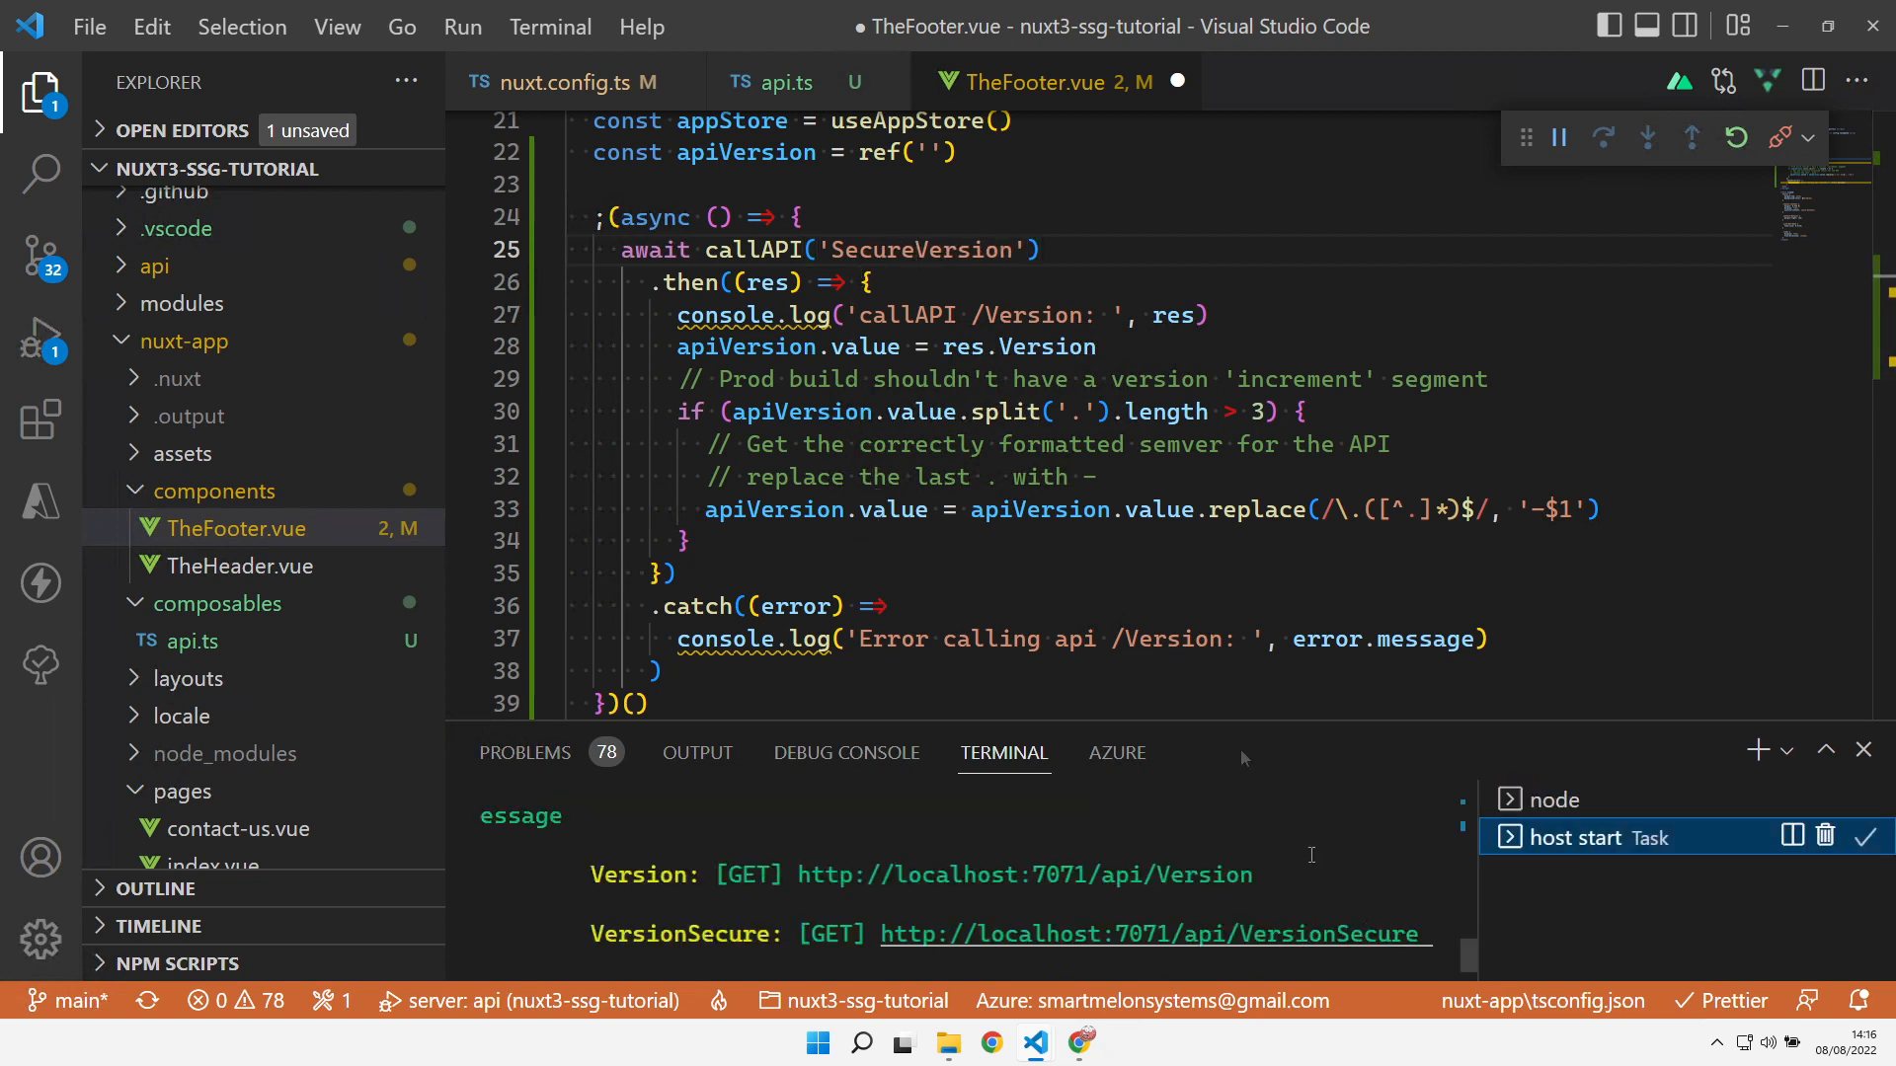
pyautogui.doubleClick(922, 251)
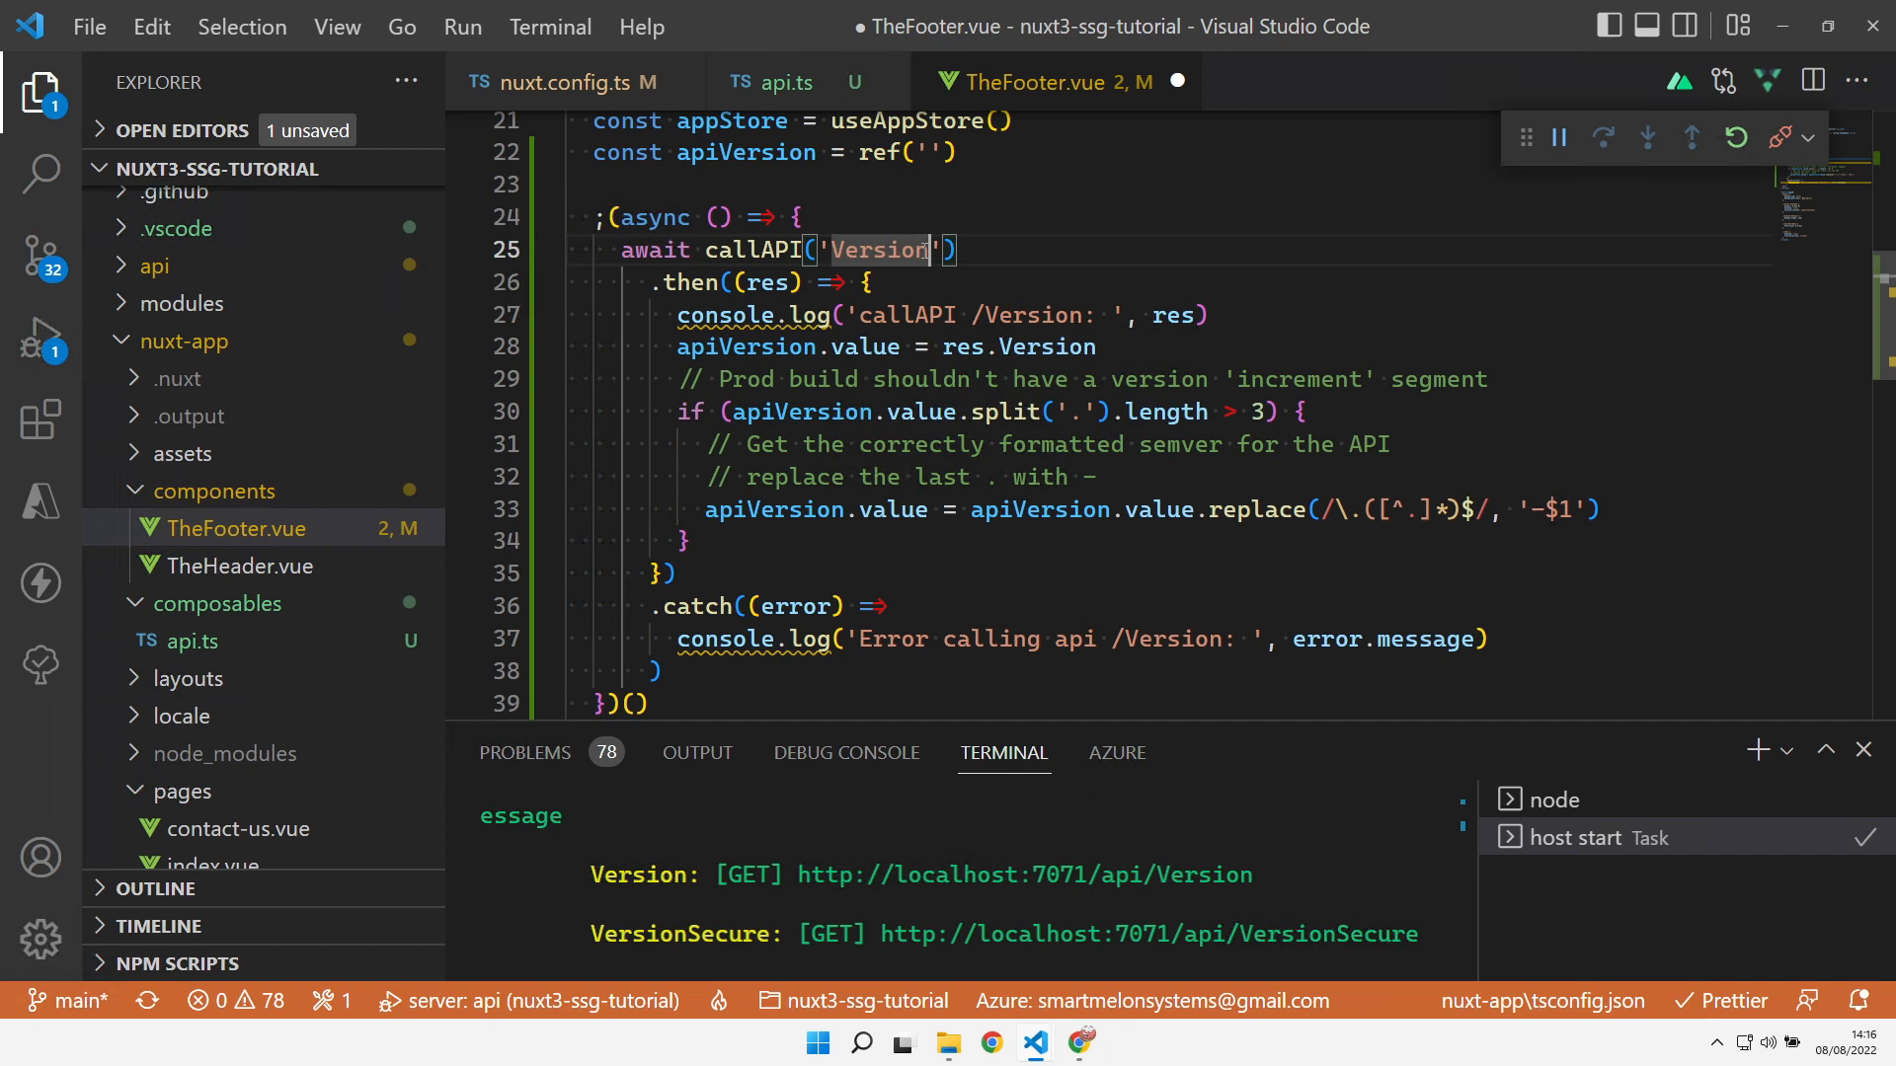
pyautogui.write('Secure')
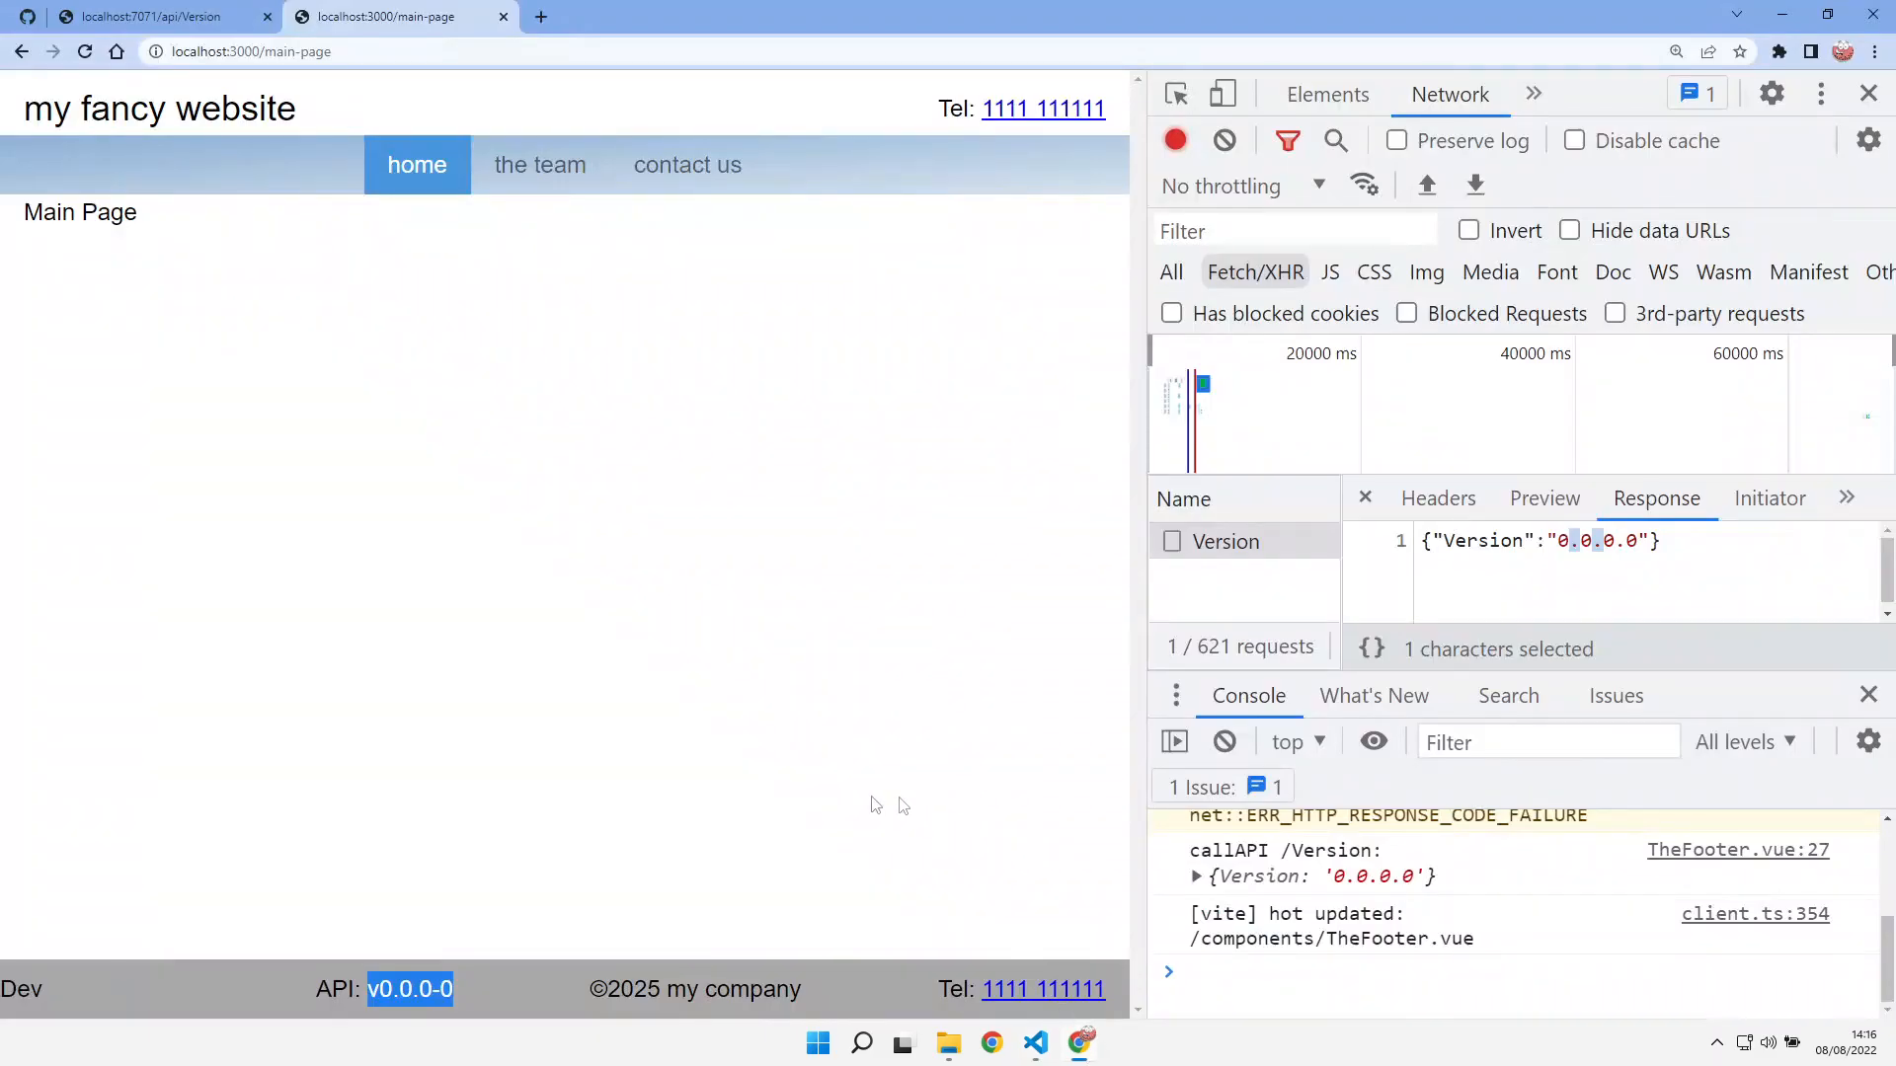
# Reload and inspect the failed VersionSecure request's 400 'Auth Cookie Not found' response and cookies
pyautogui.click(83, 52)
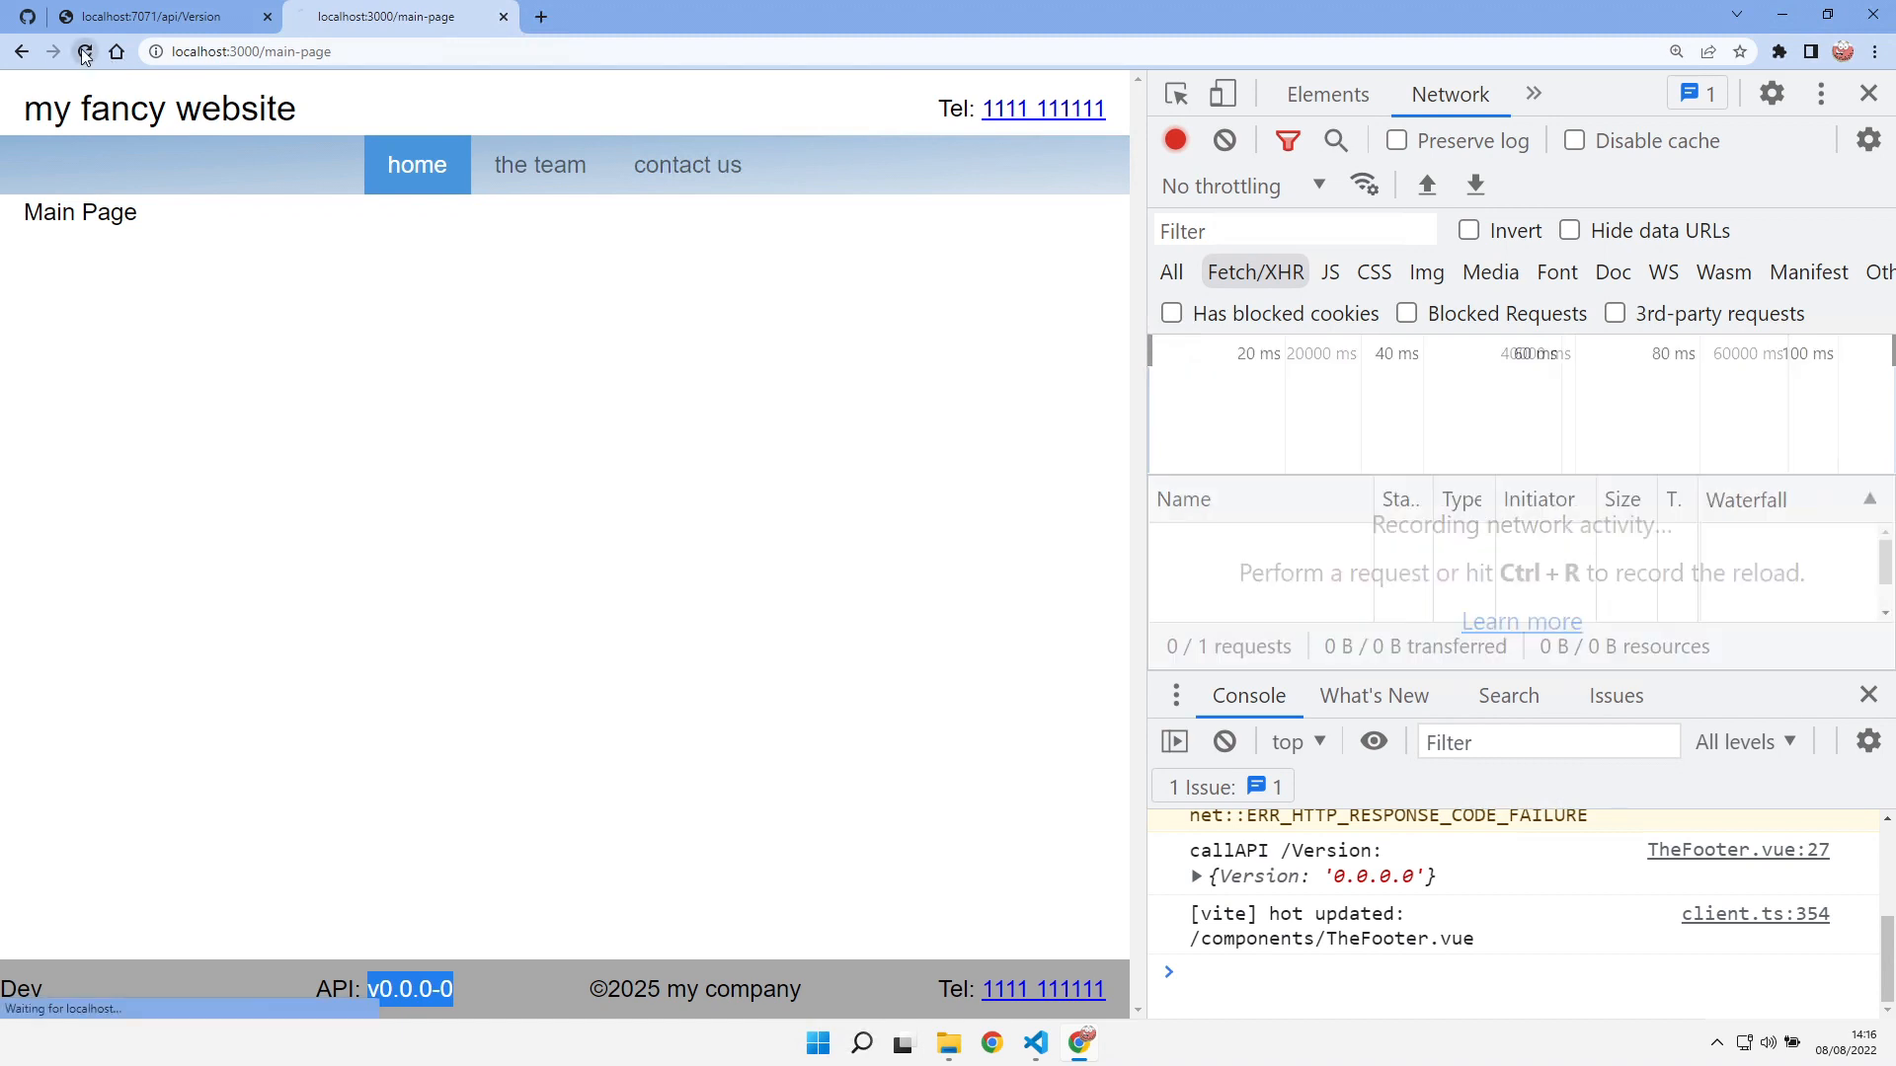
pyautogui.click(83, 51)
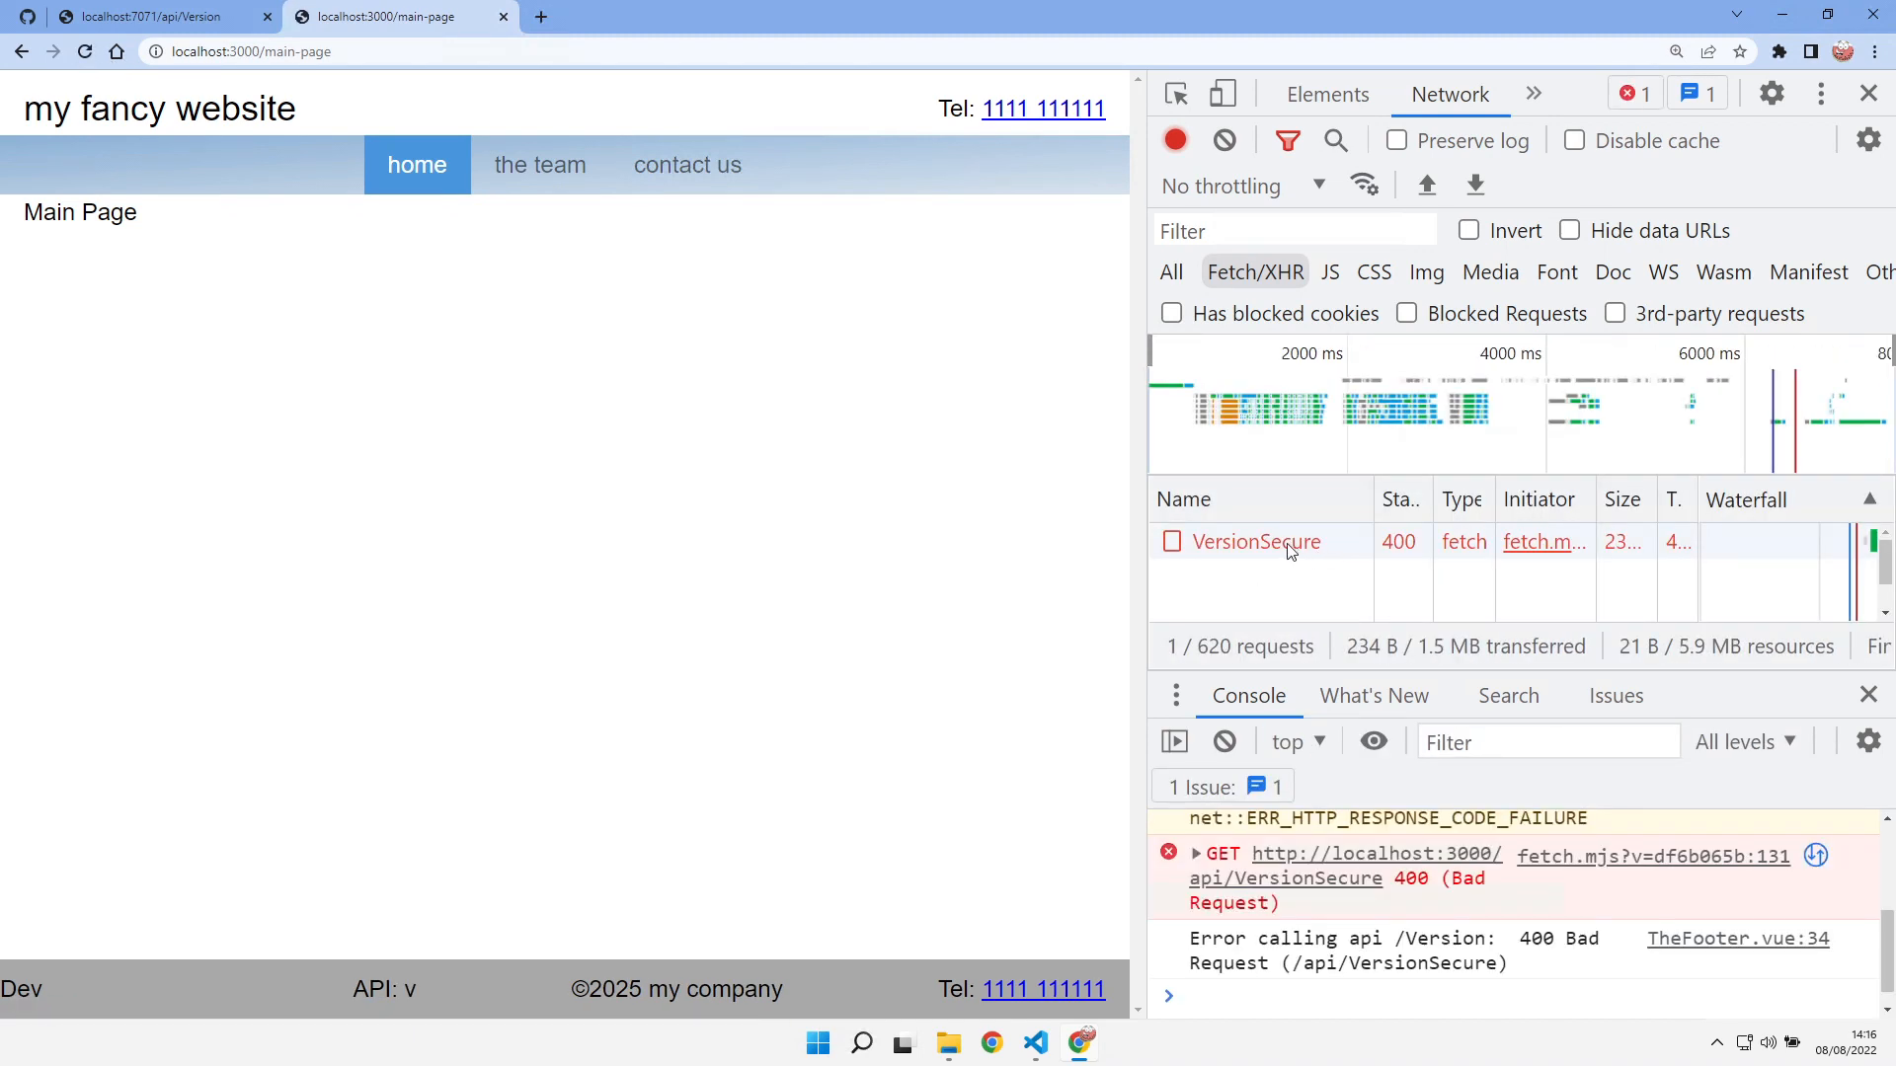
pyautogui.click(1256, 541)
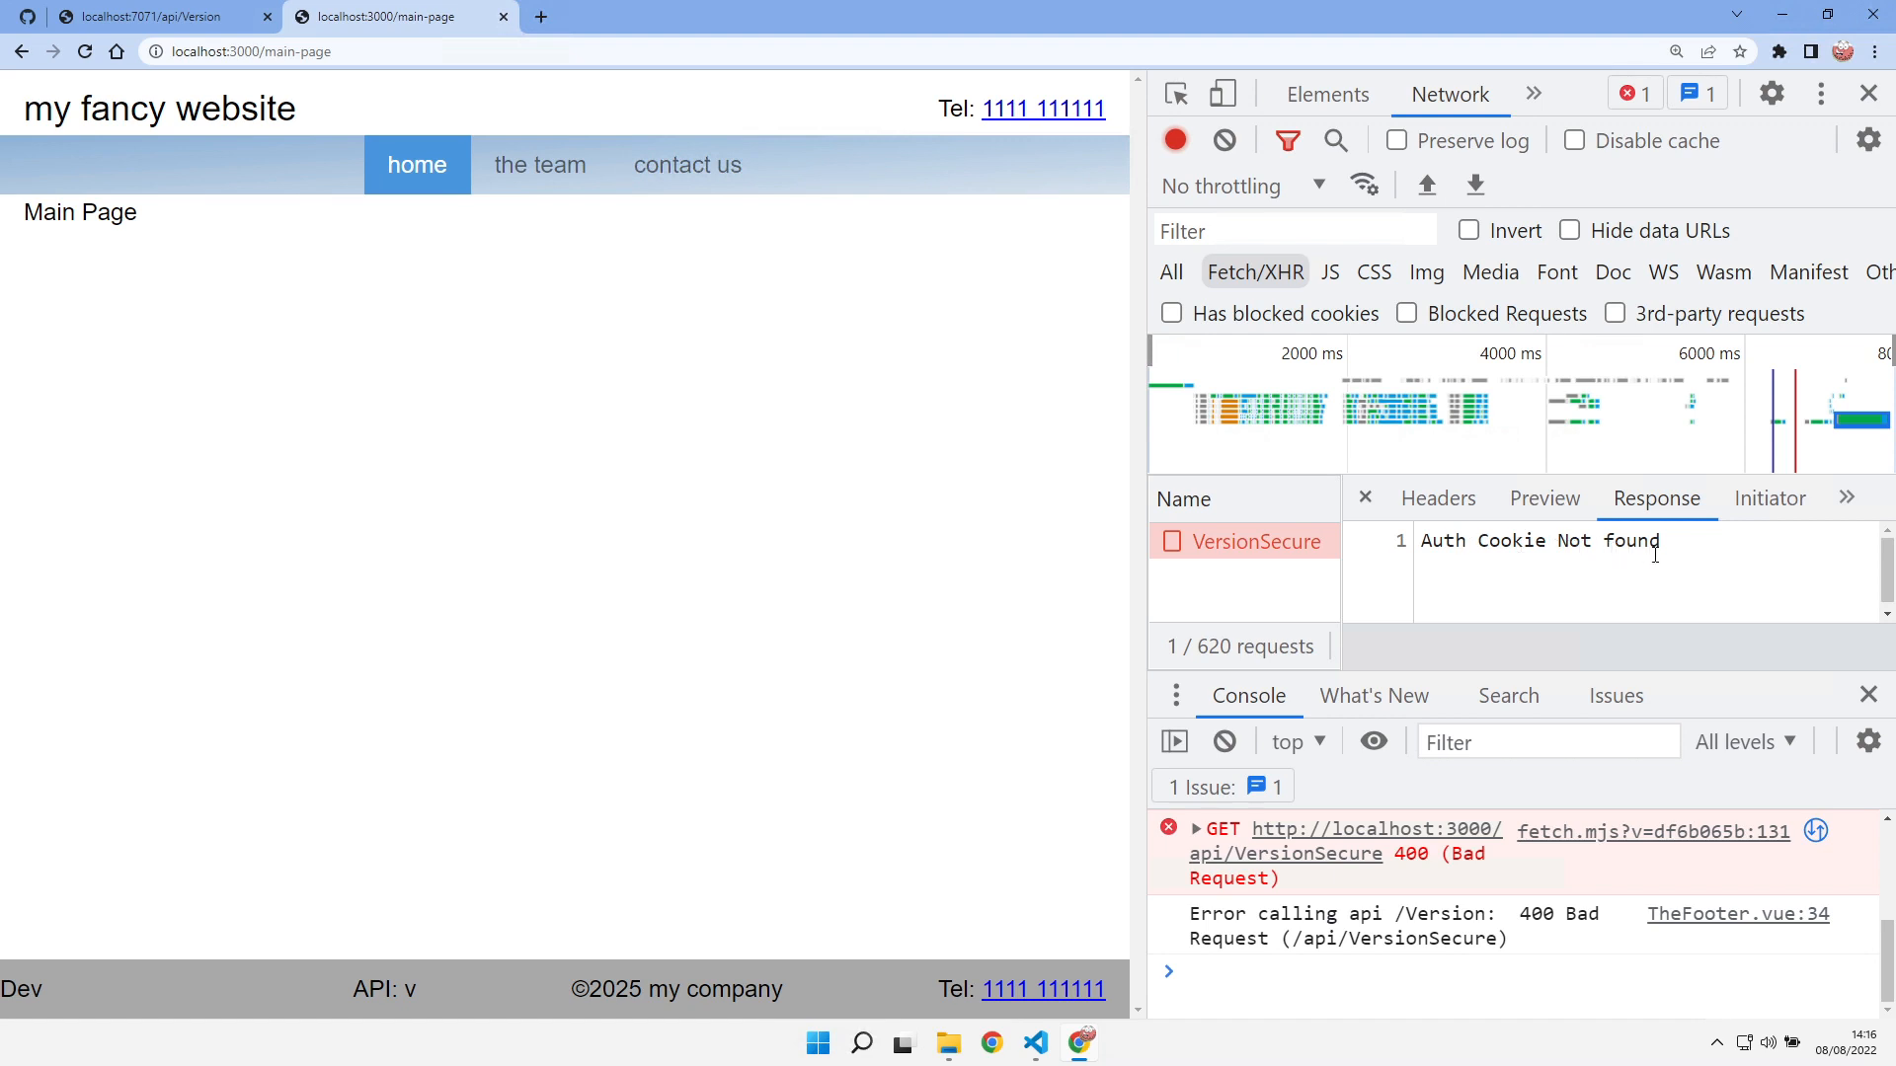
pyautogui.moveTo(1641, 557)
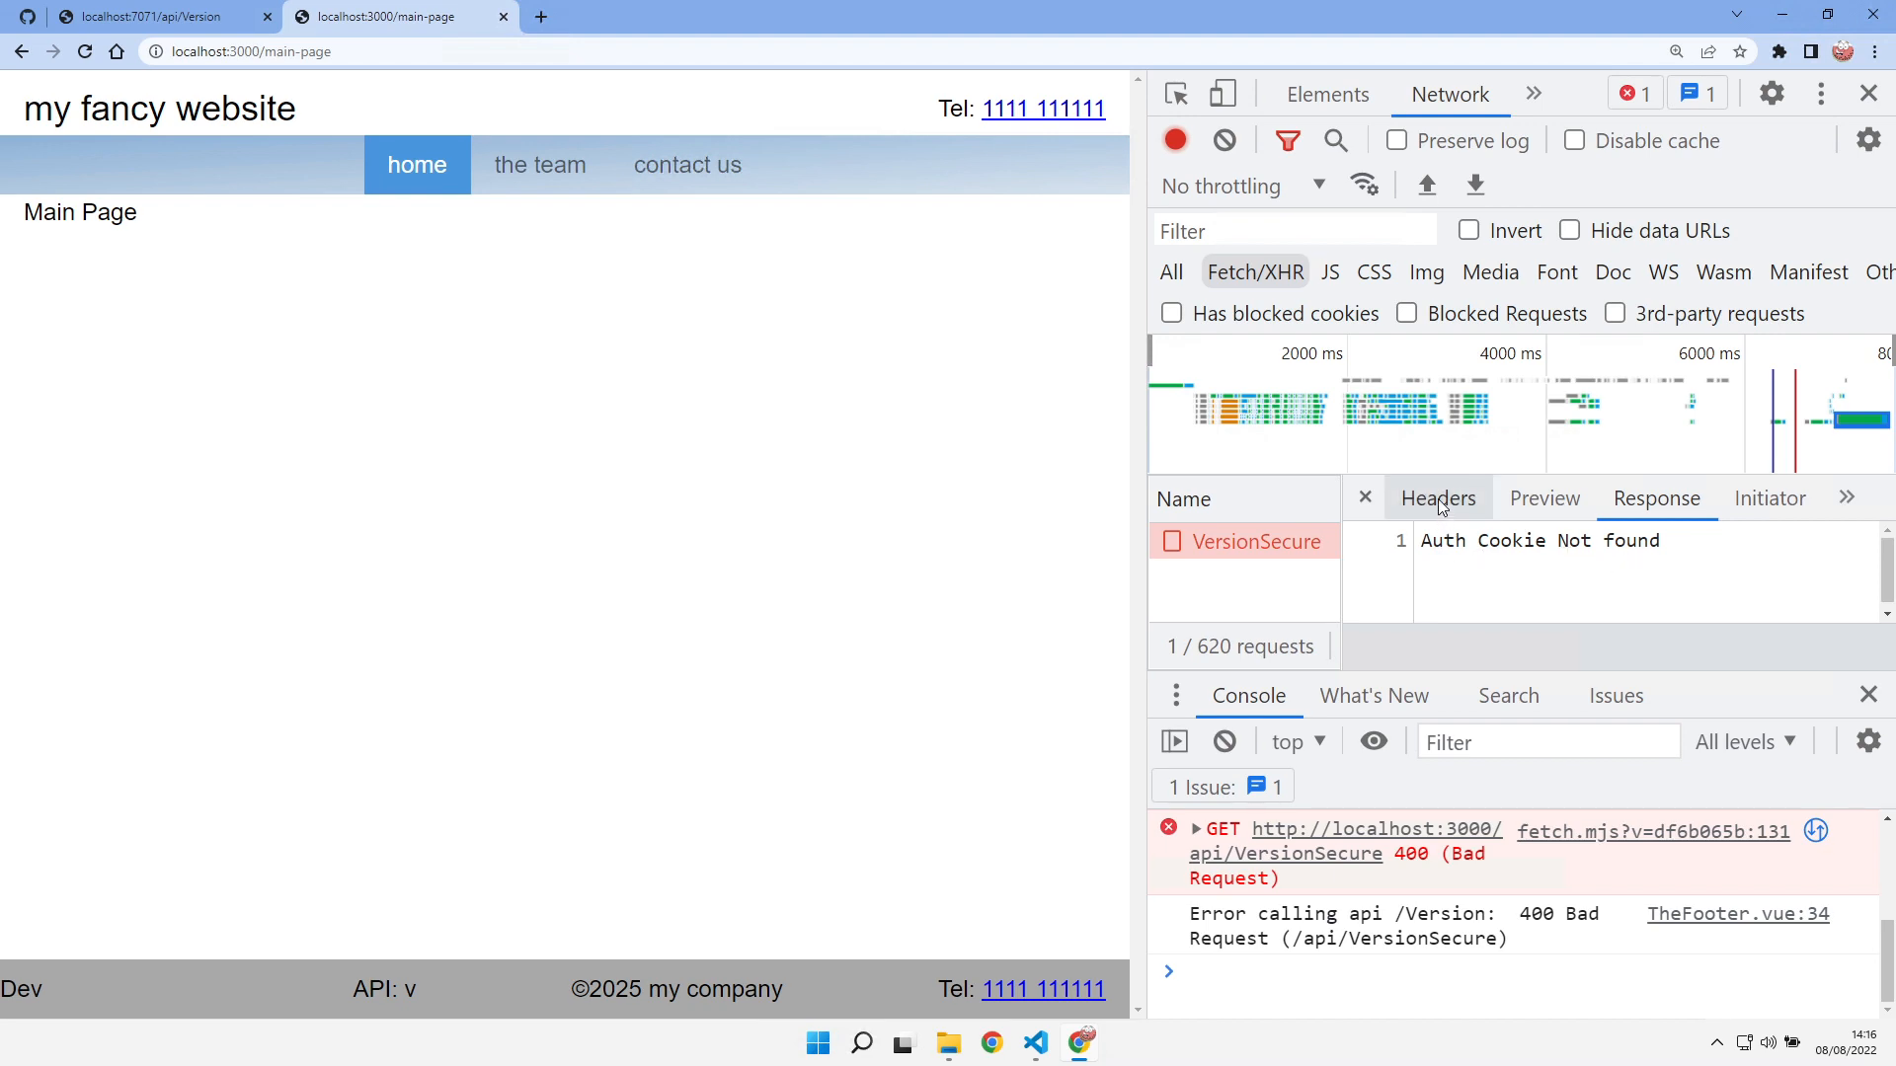
pyautogui.click(1848, 498)
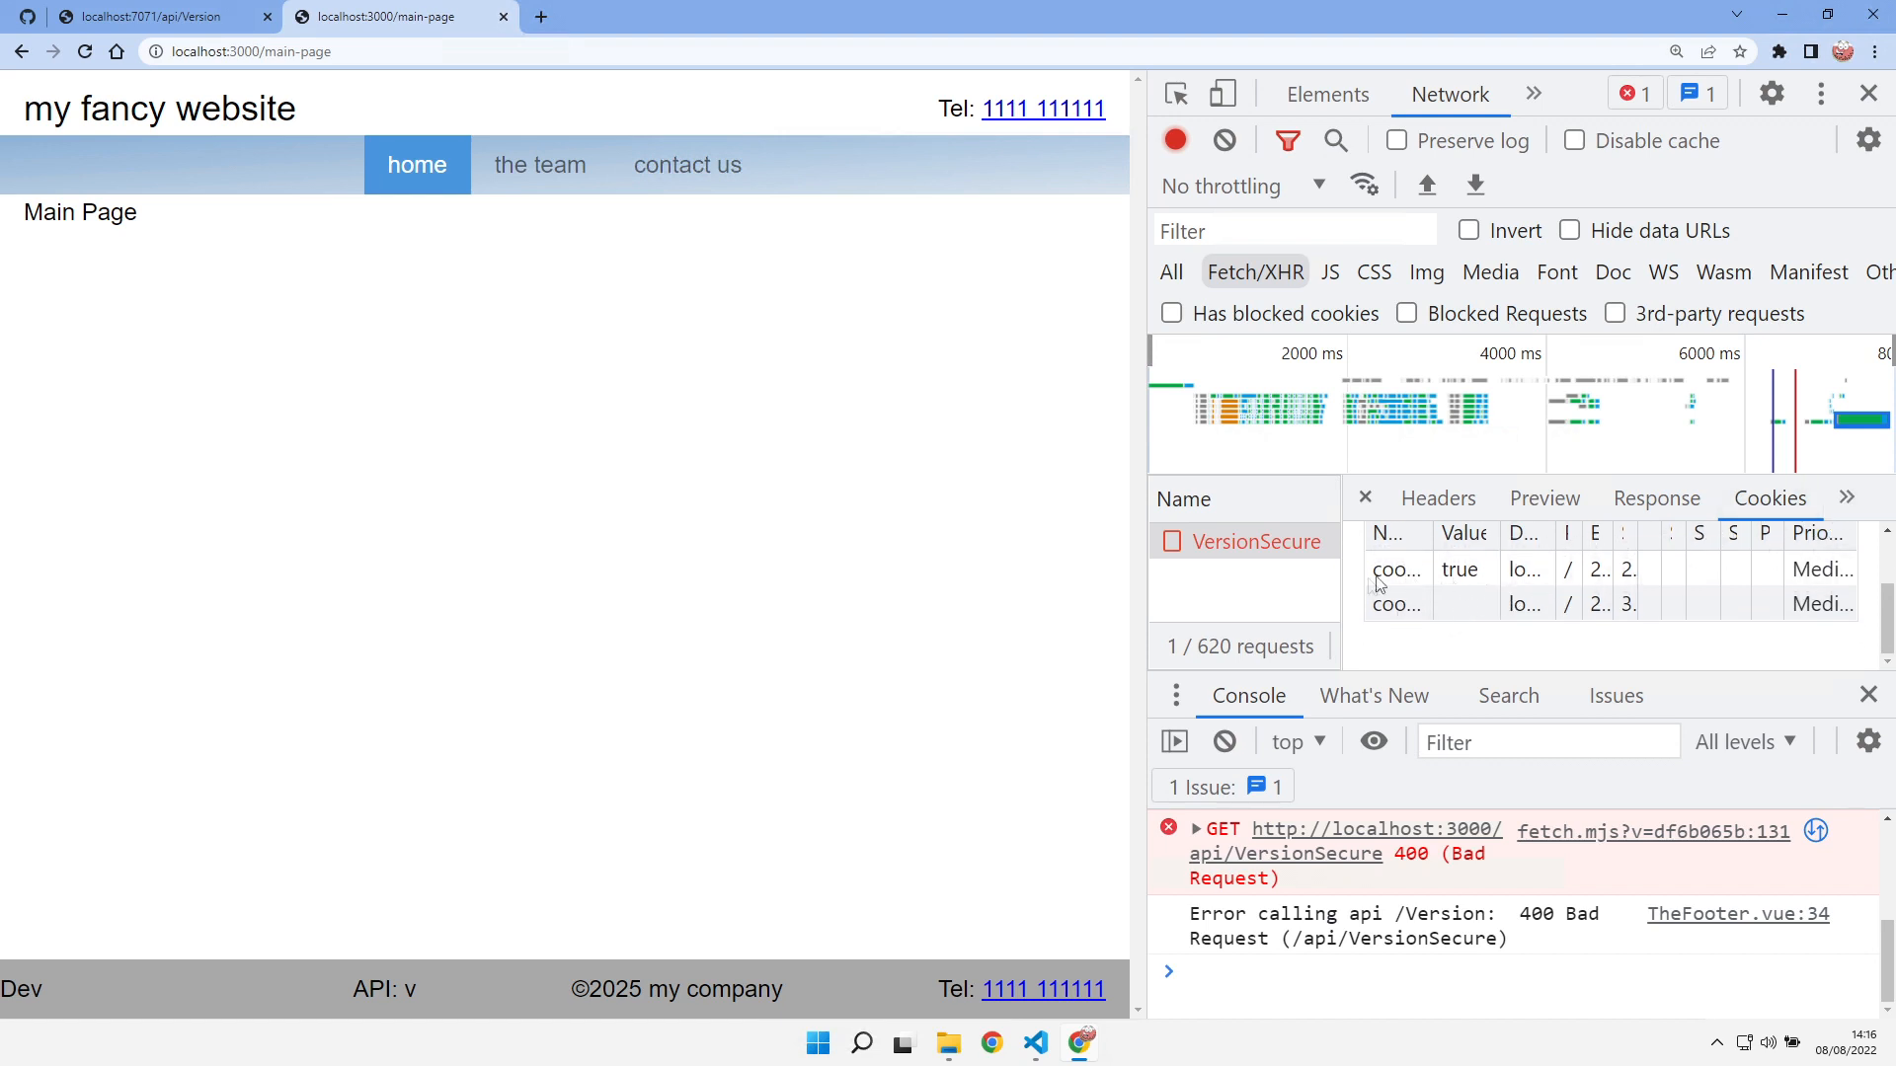
pyautogui.moveTo(1232, 547)
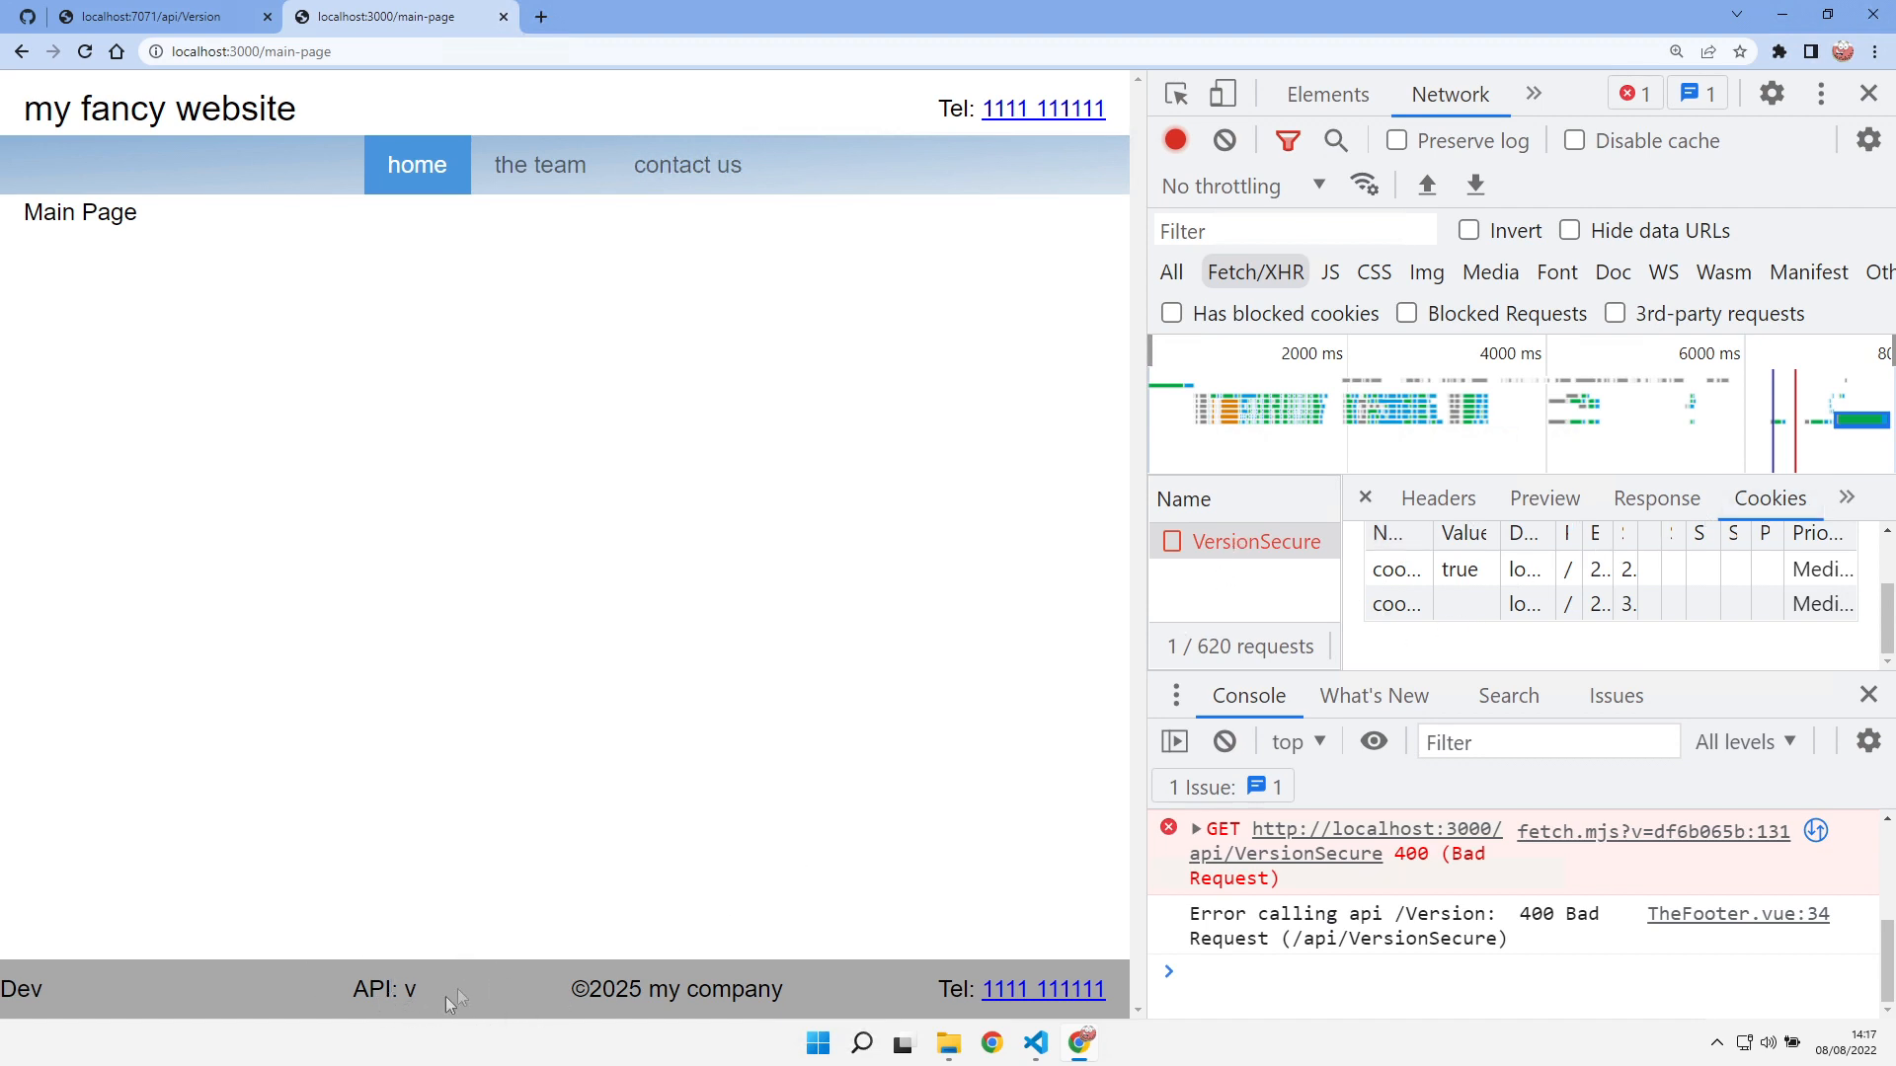
pyautogui.moveTo(1057, 1048)
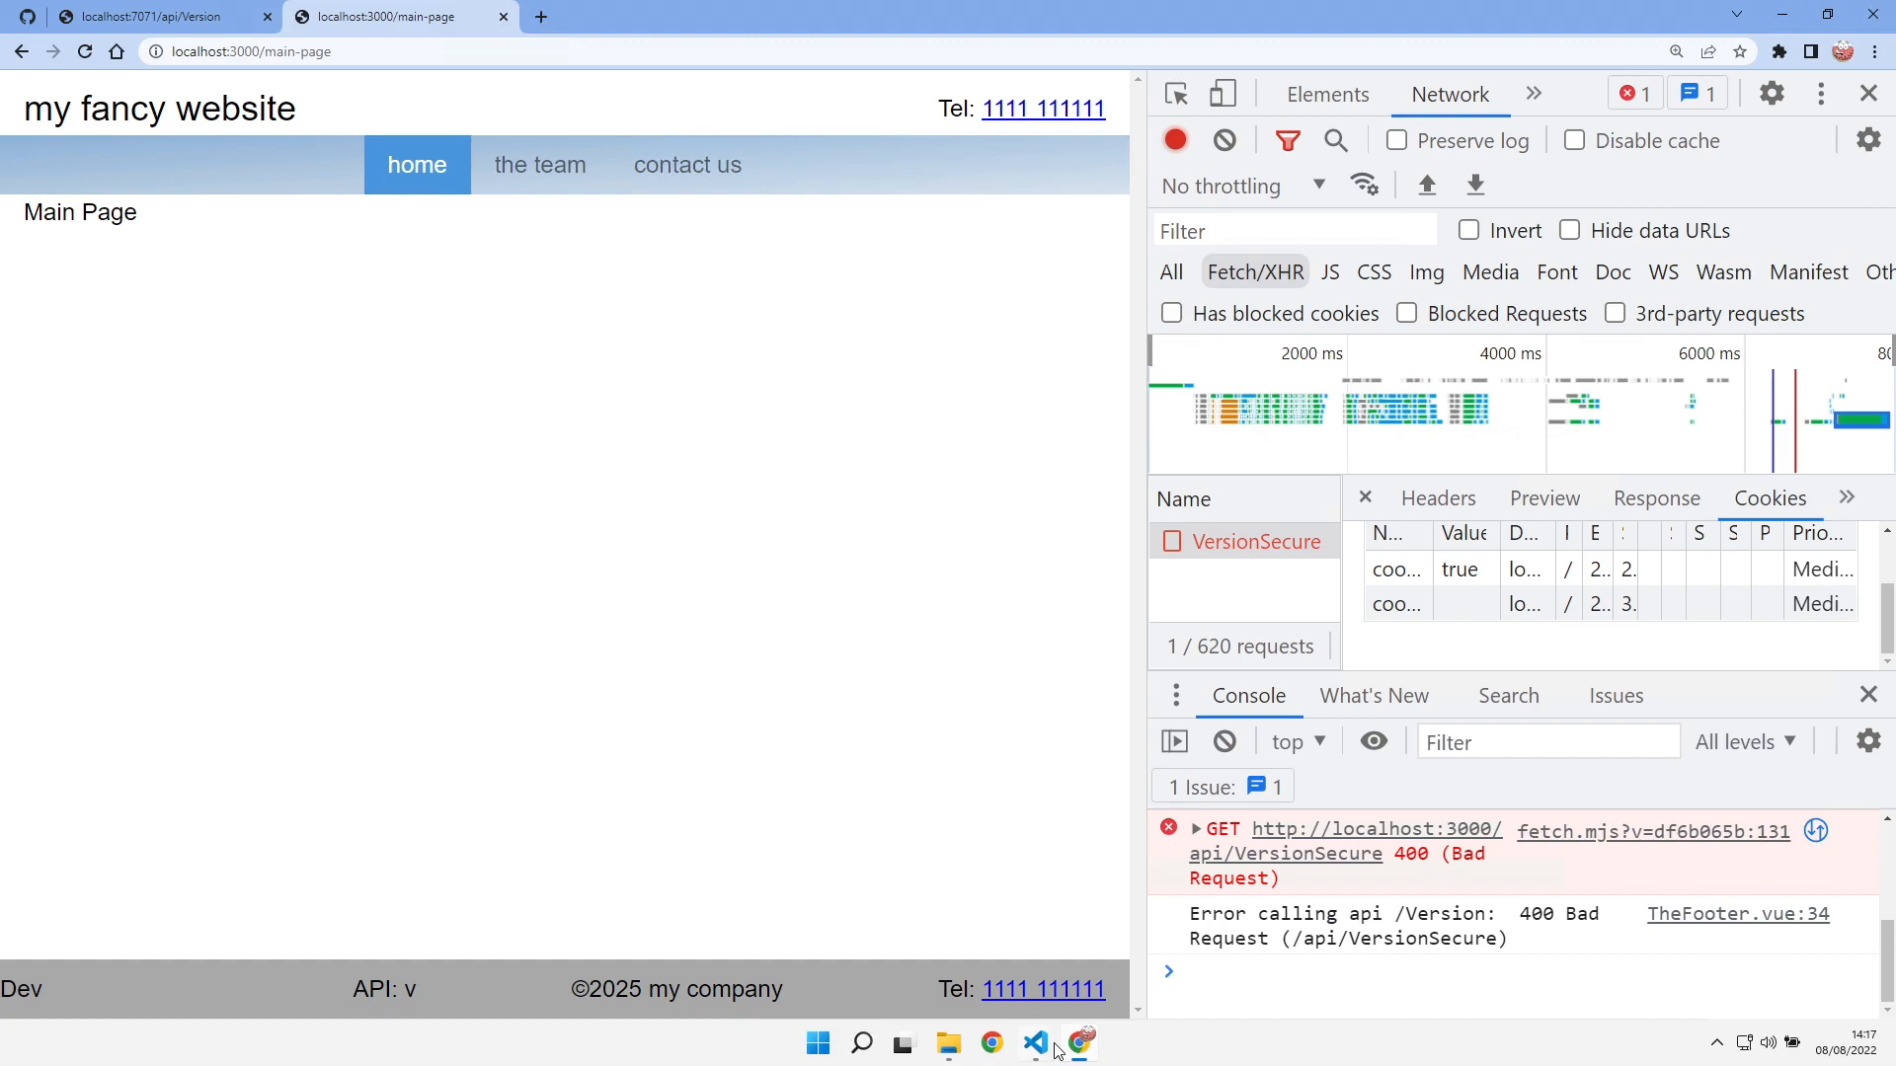
pyautogui.click(1033, 1043)
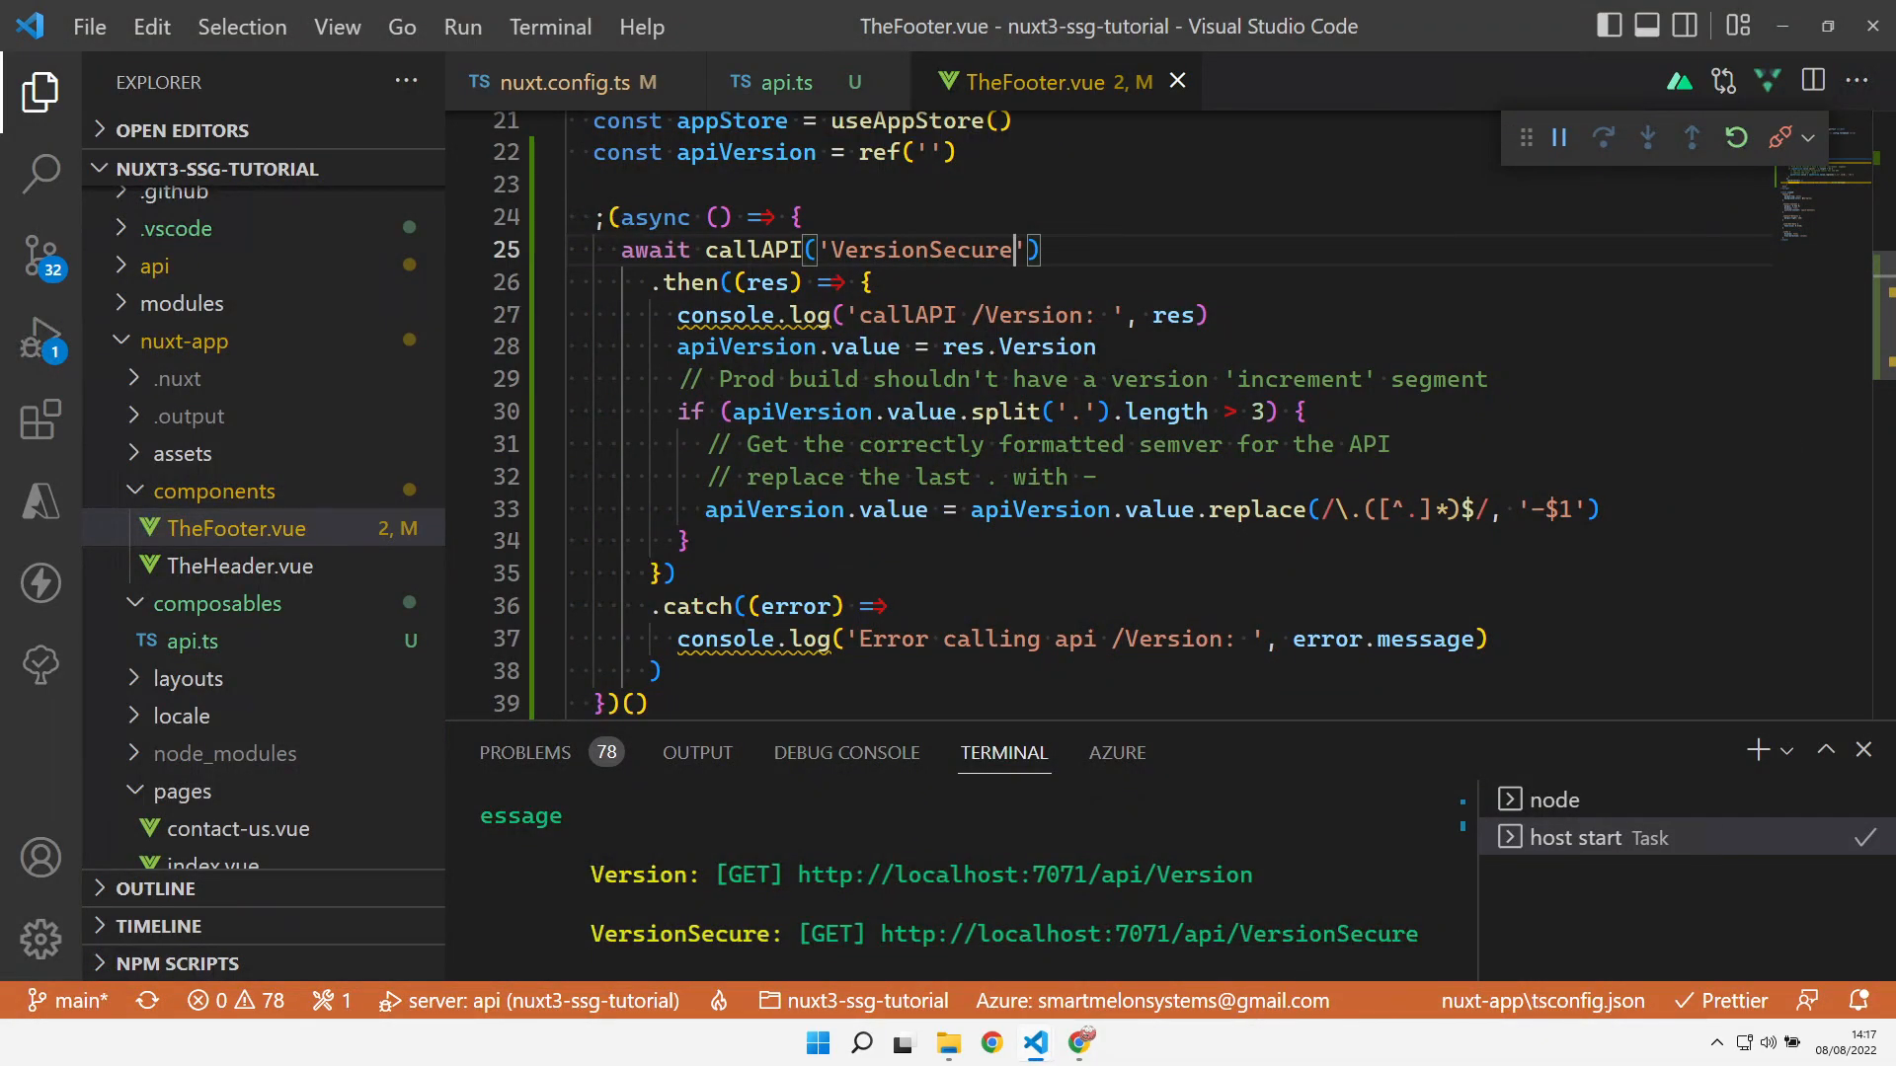
# Import FetchOptions from 'ohmyfetch' in api.ts and declare CallAPIOptions with secure: boolean
pyautogui.click(771, 82)
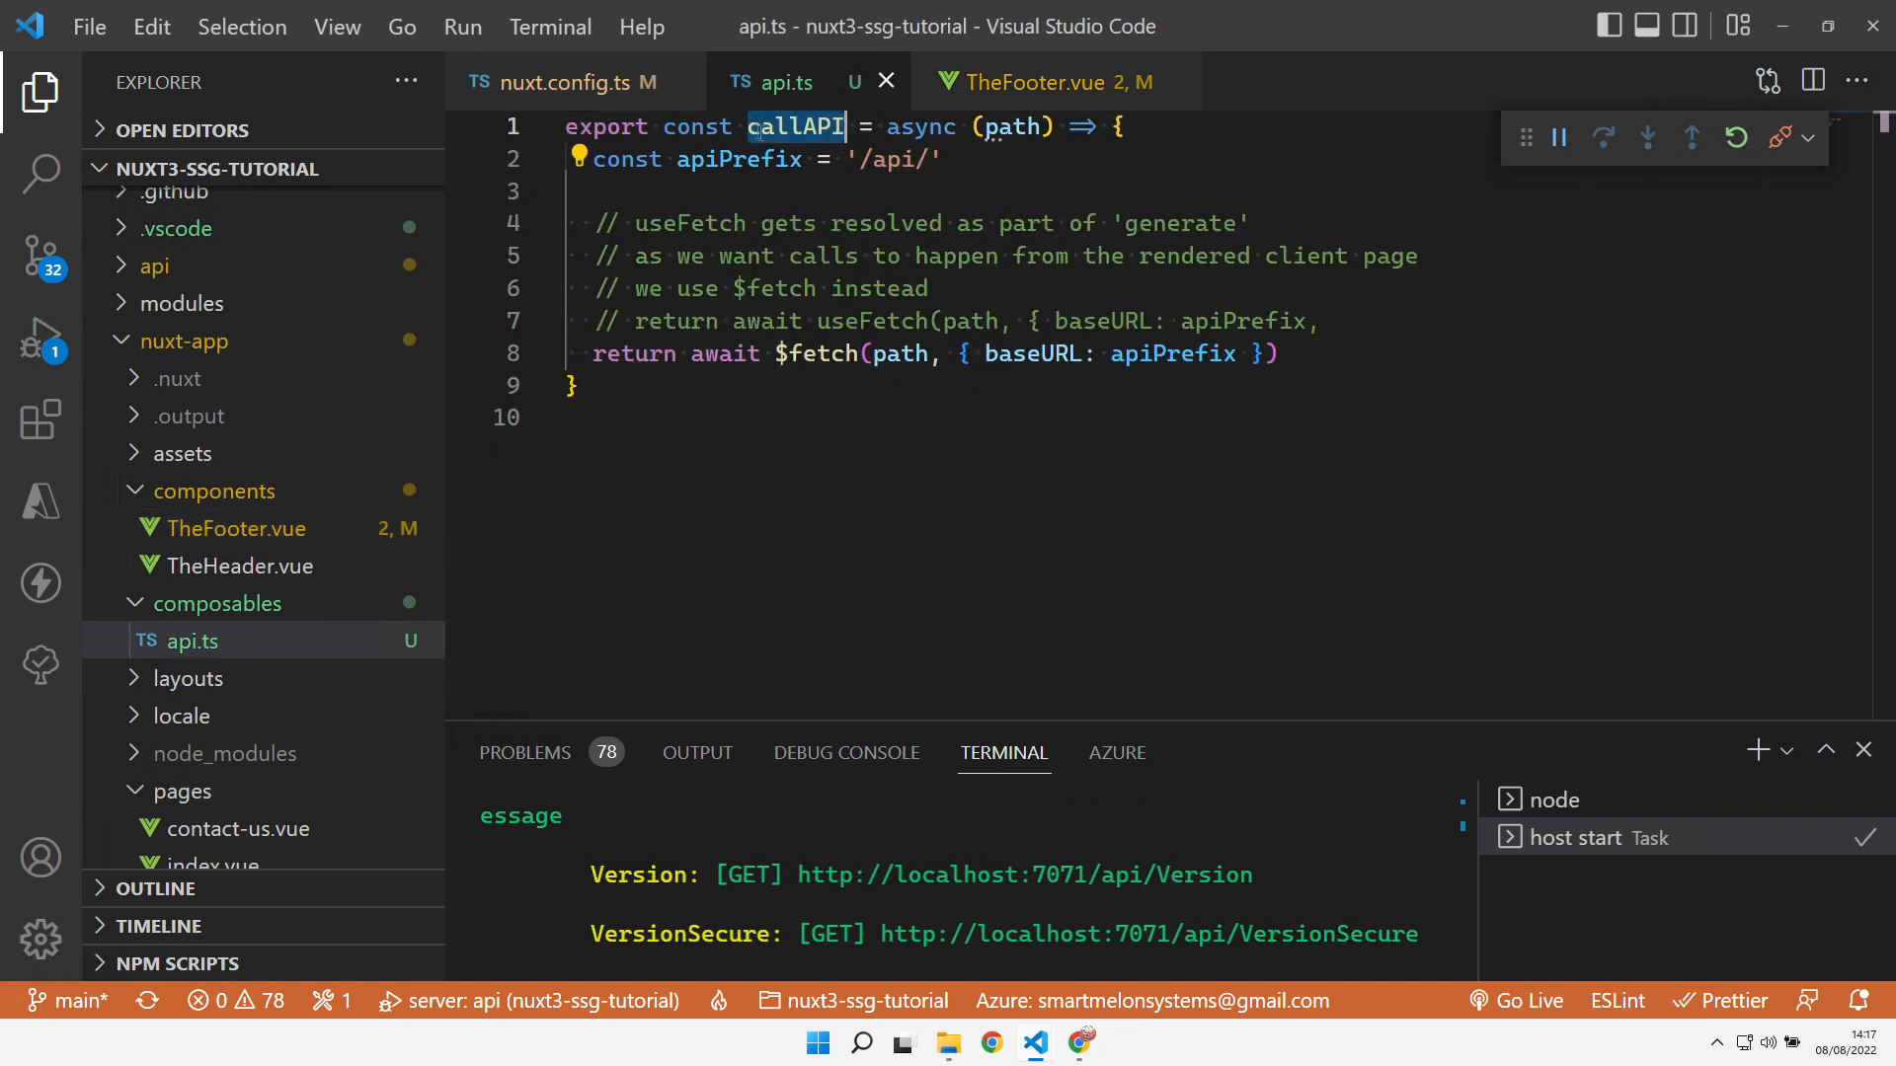
pyautogui.write("import { FetchOptions } from 'ohmyfetch'")
pyautogui.write('export interface CallAPIOptions {')
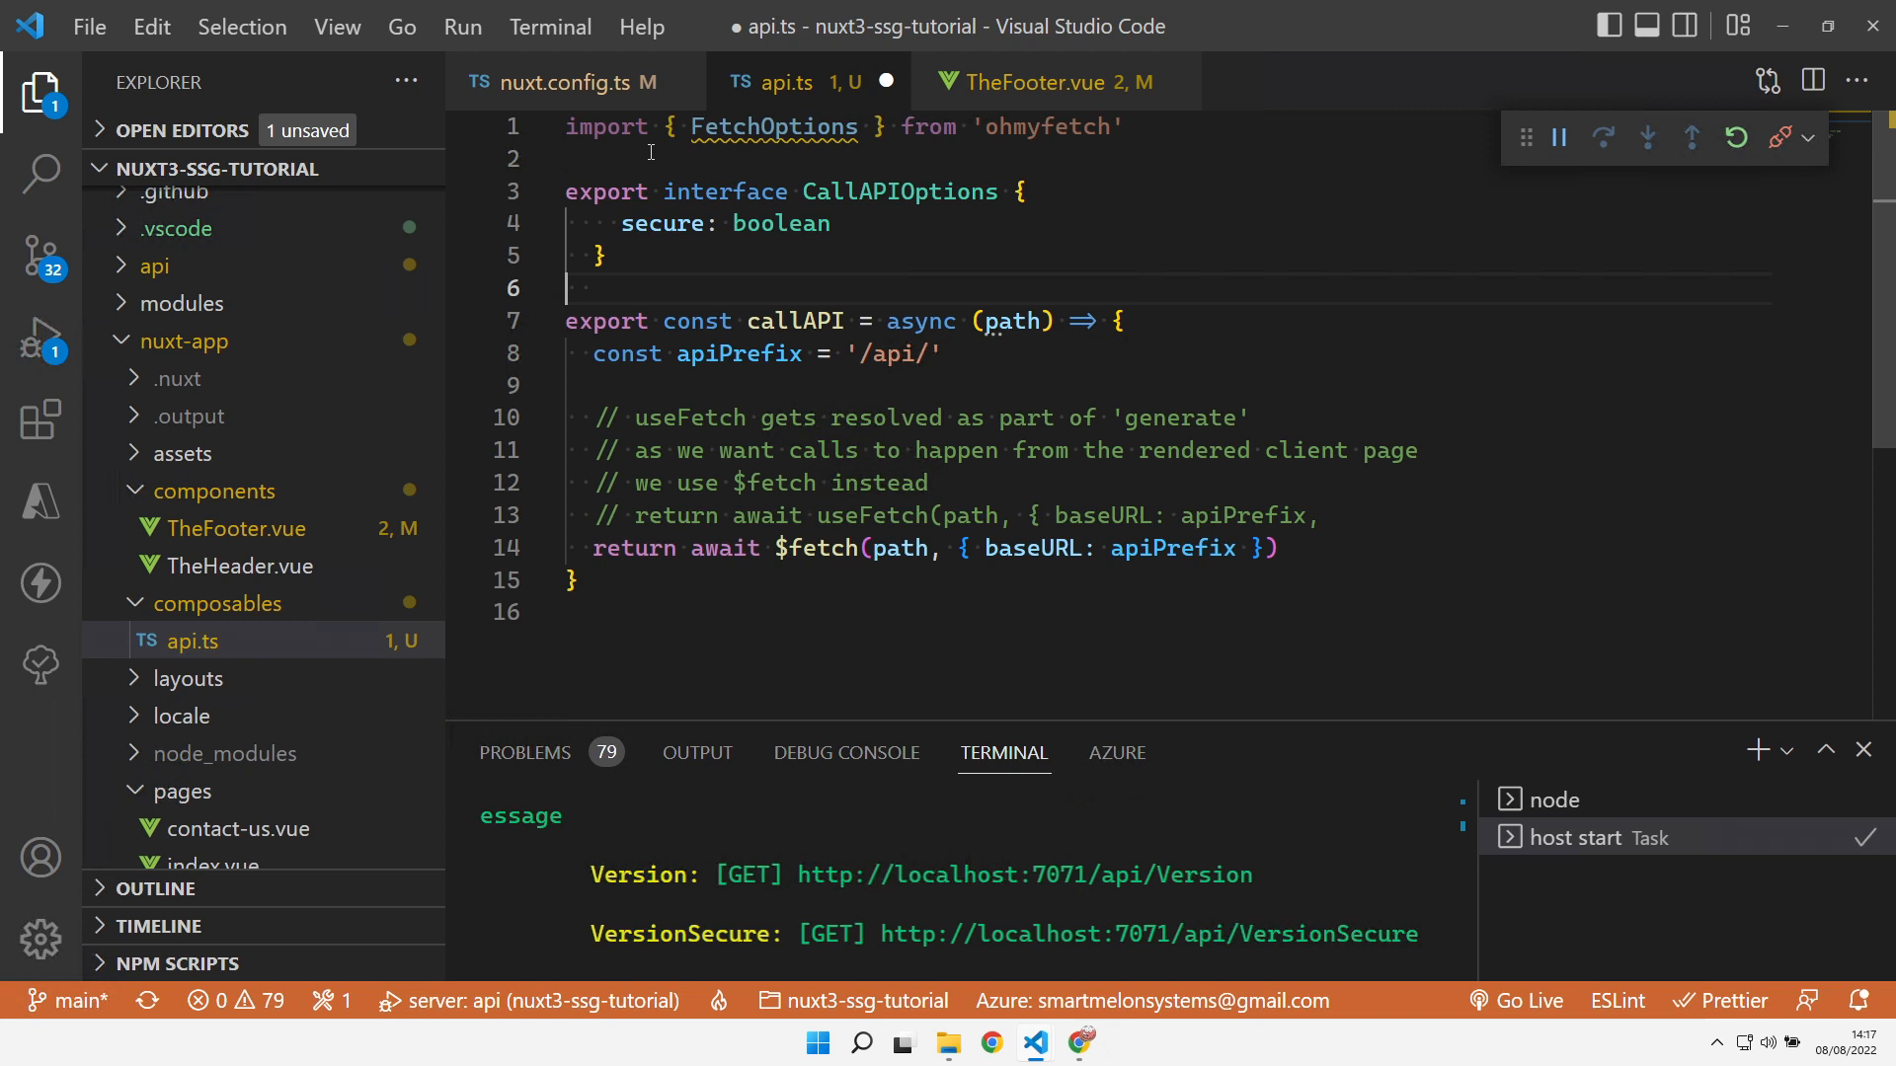
pyautogui.moveTo(774, 203)
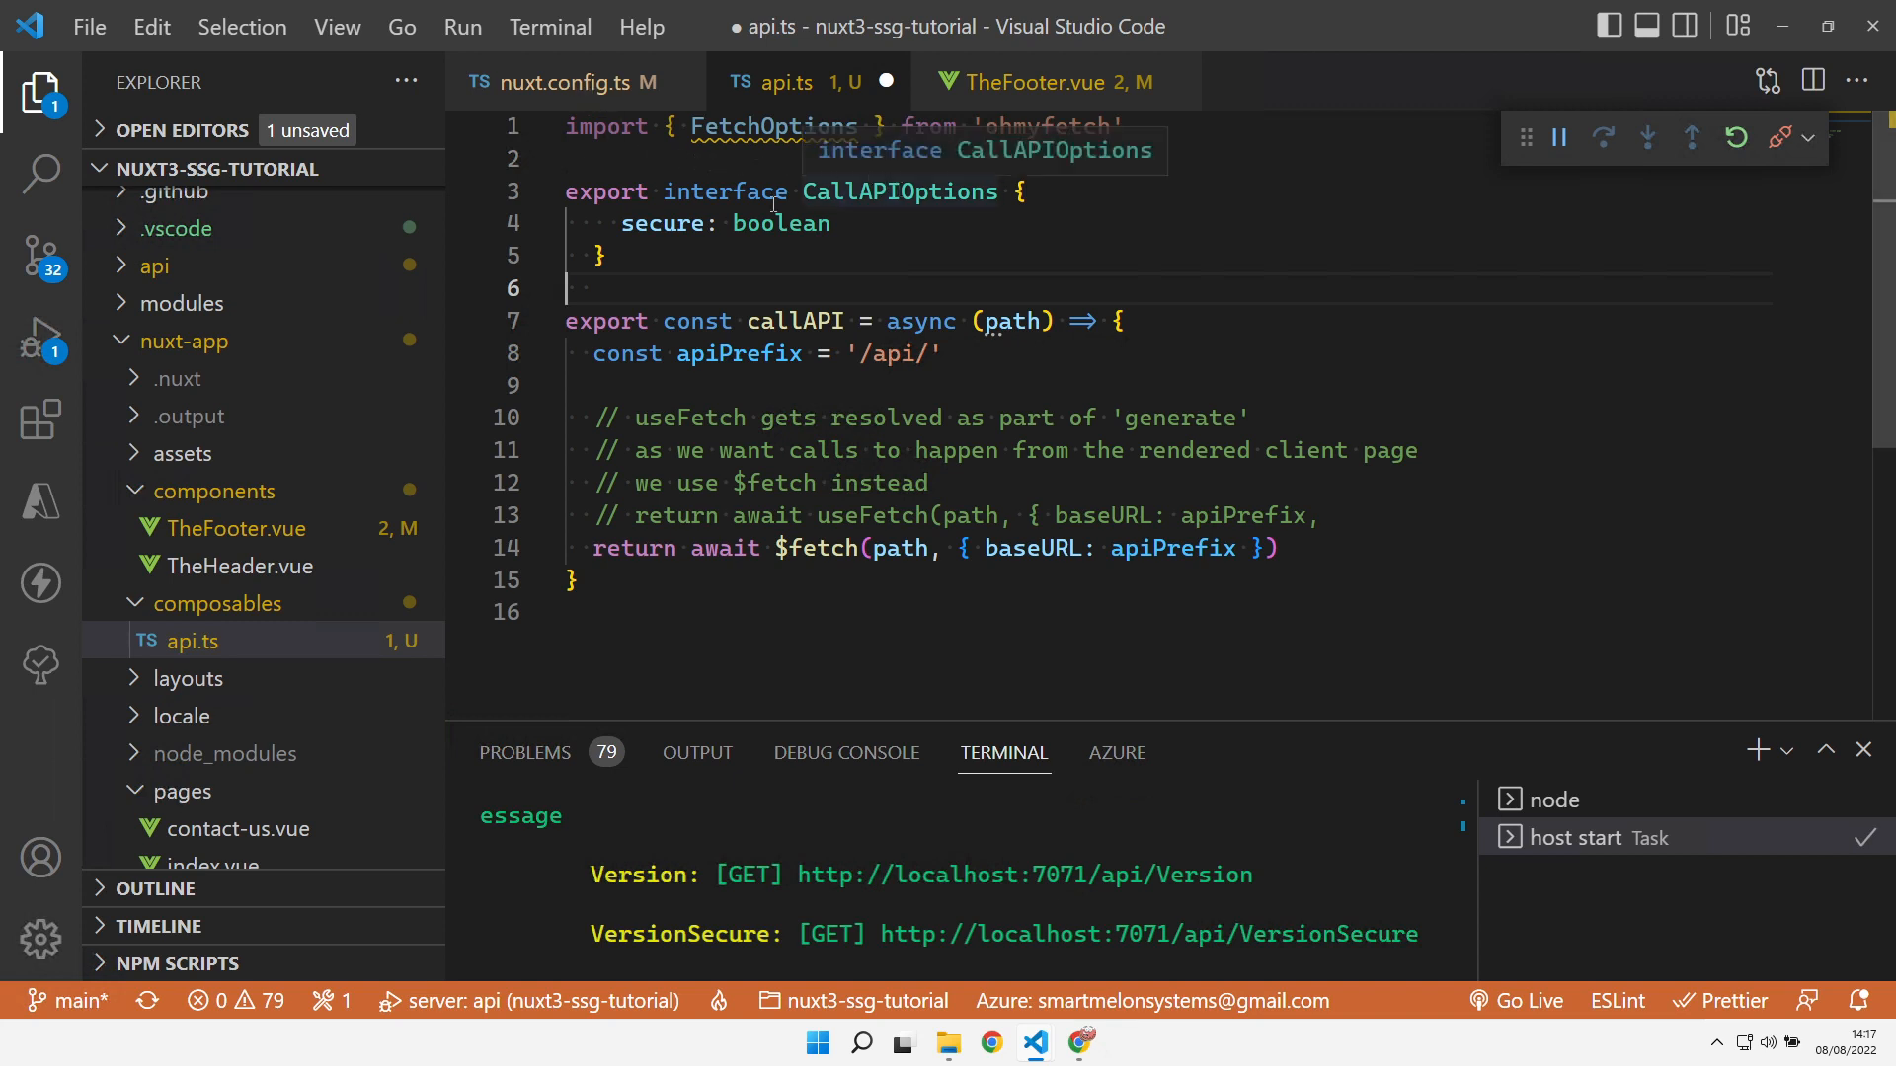
pyautogui.moveTo(670, 251)
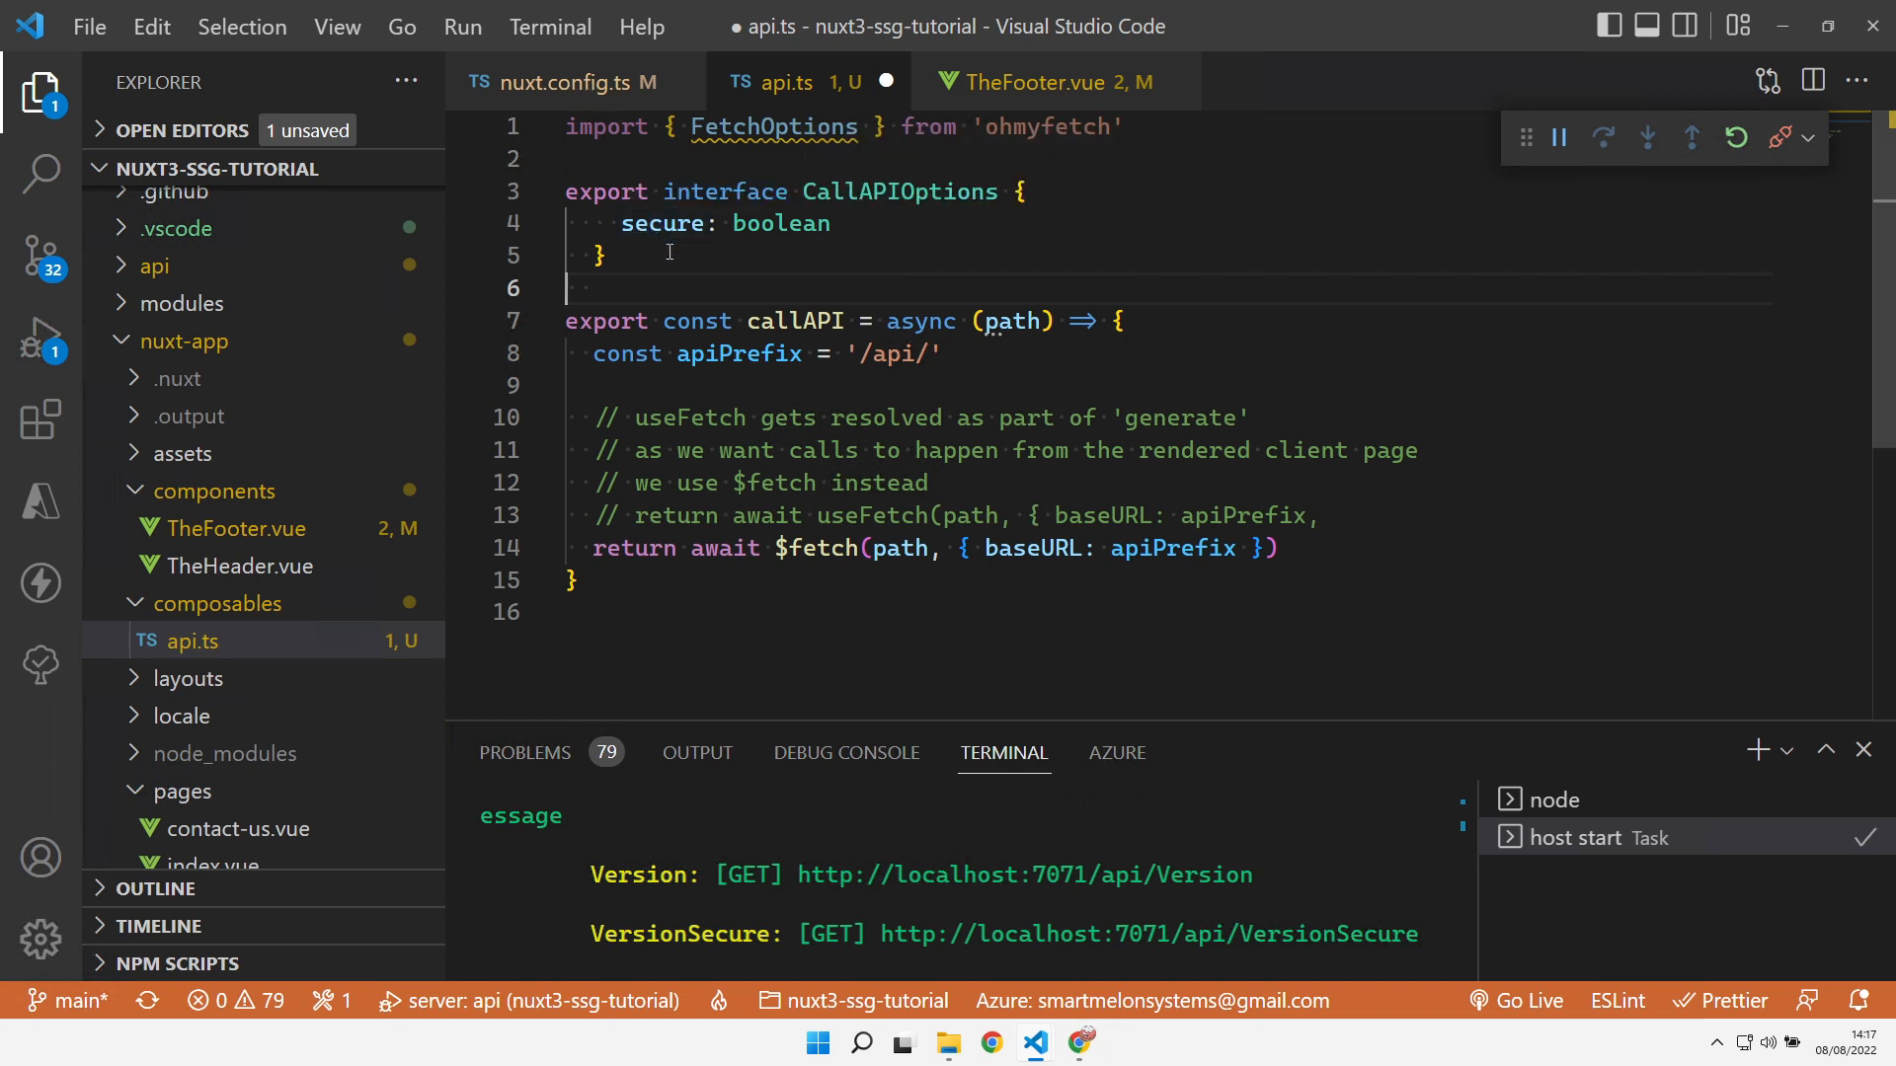
pyautogui.moveTo(663, 224)
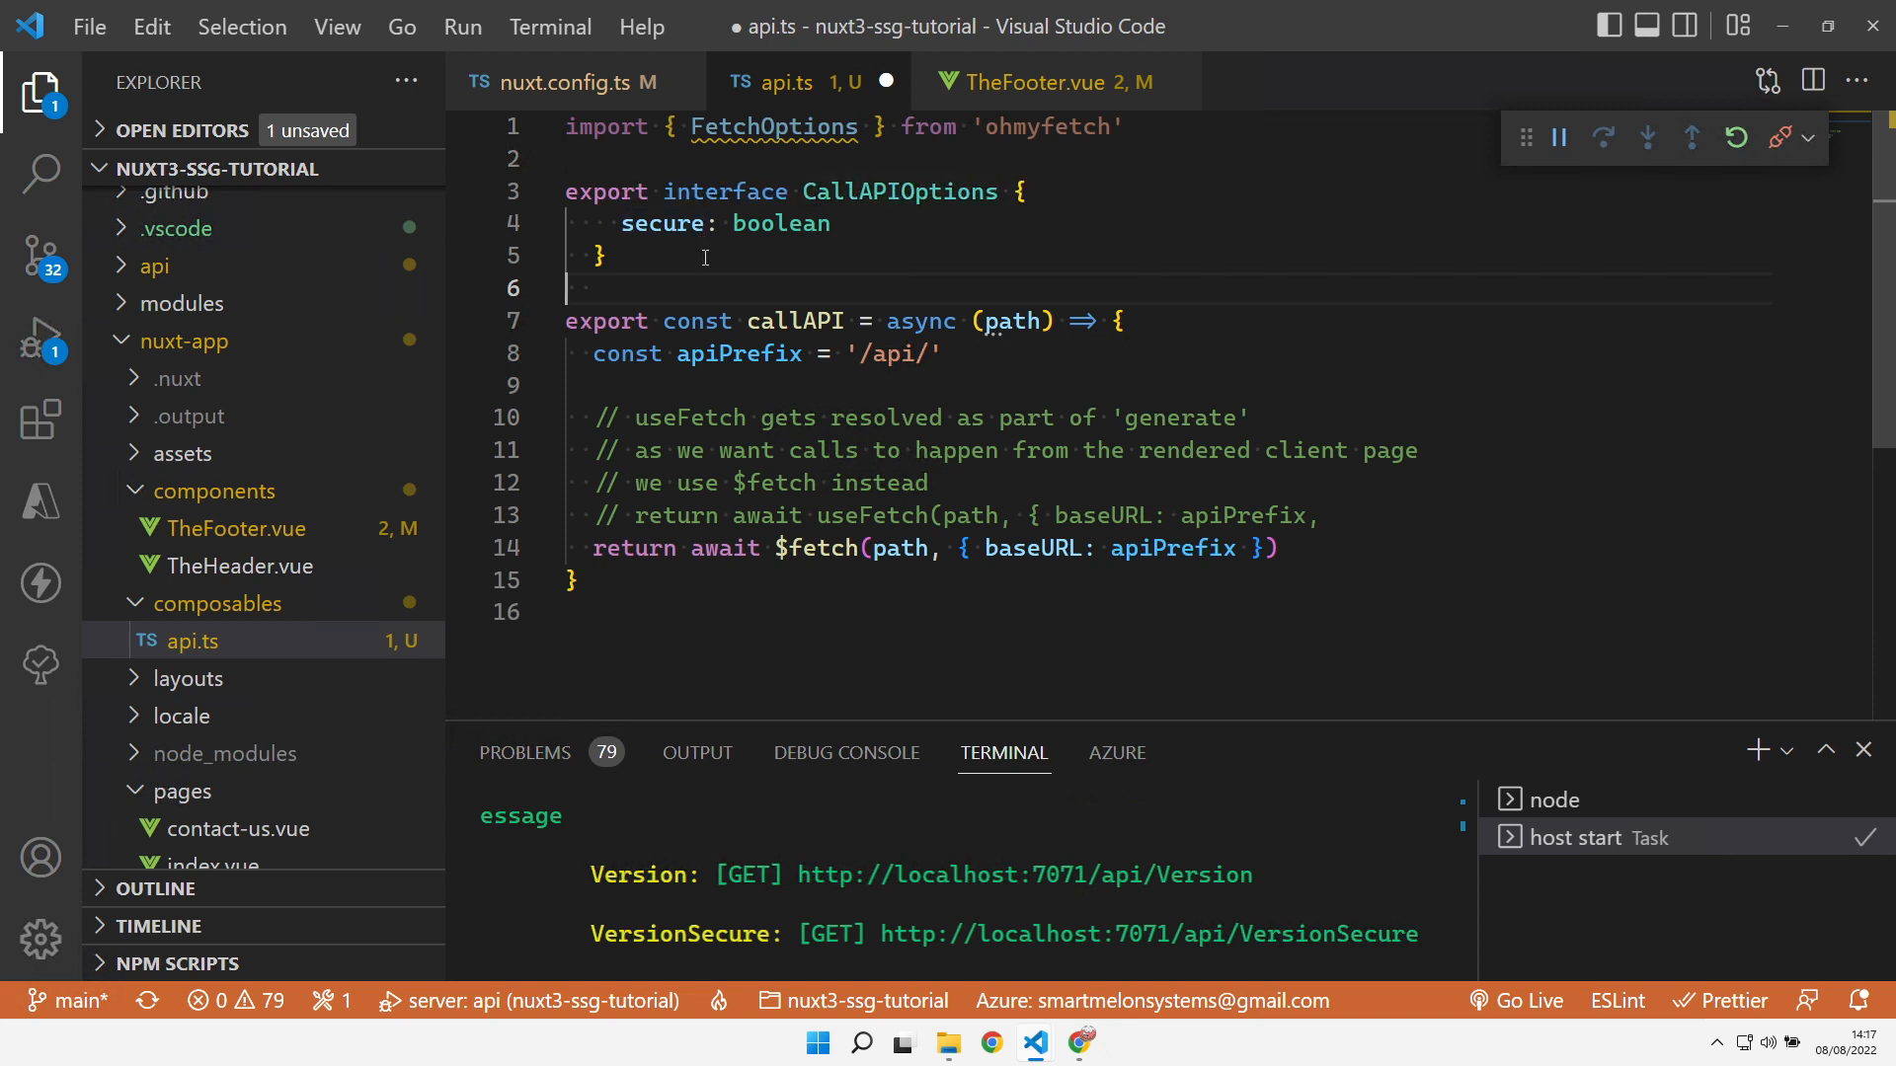
pyautogui.doubleClick(662, 223)
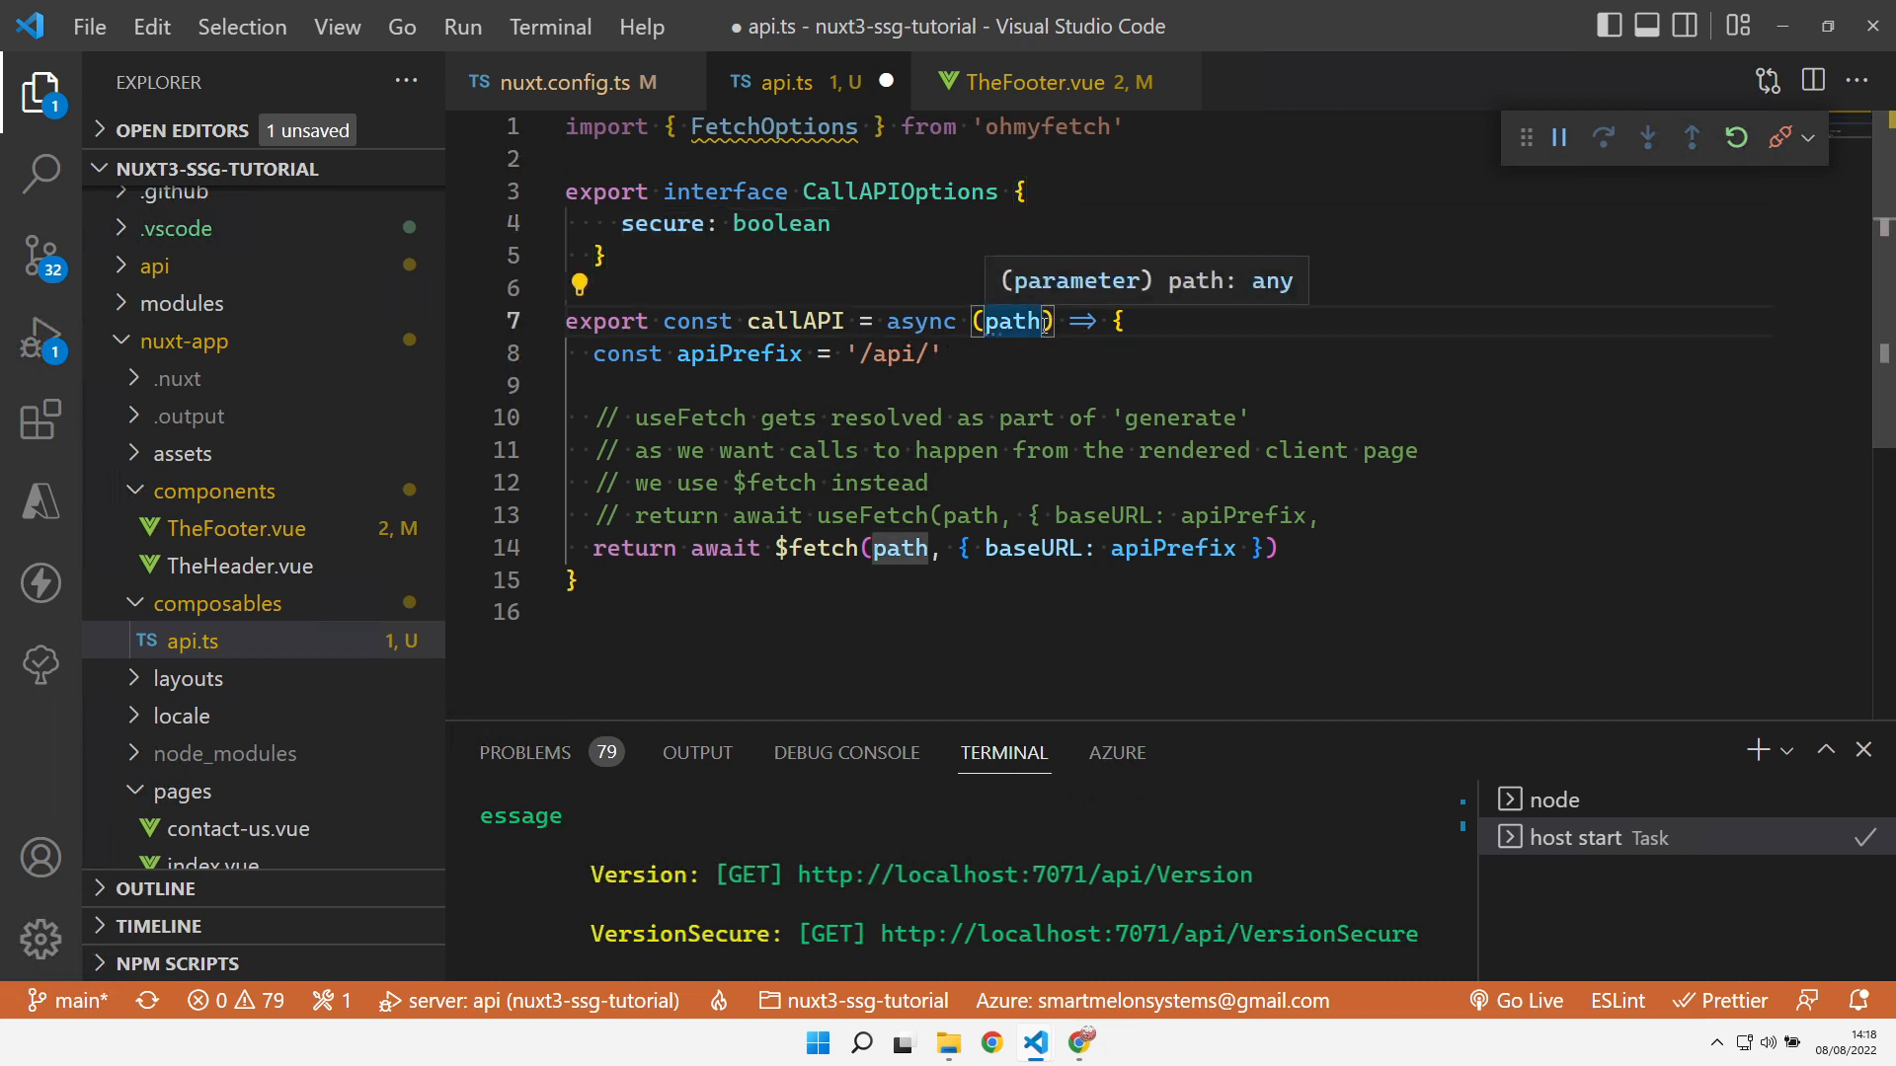
# Add `options: Partial<CallAPIOptions> = {}` to callAPI and destructure `secure = false` from it
pyautogui.write(', options: Partial<CallAPIOptions> = {}')
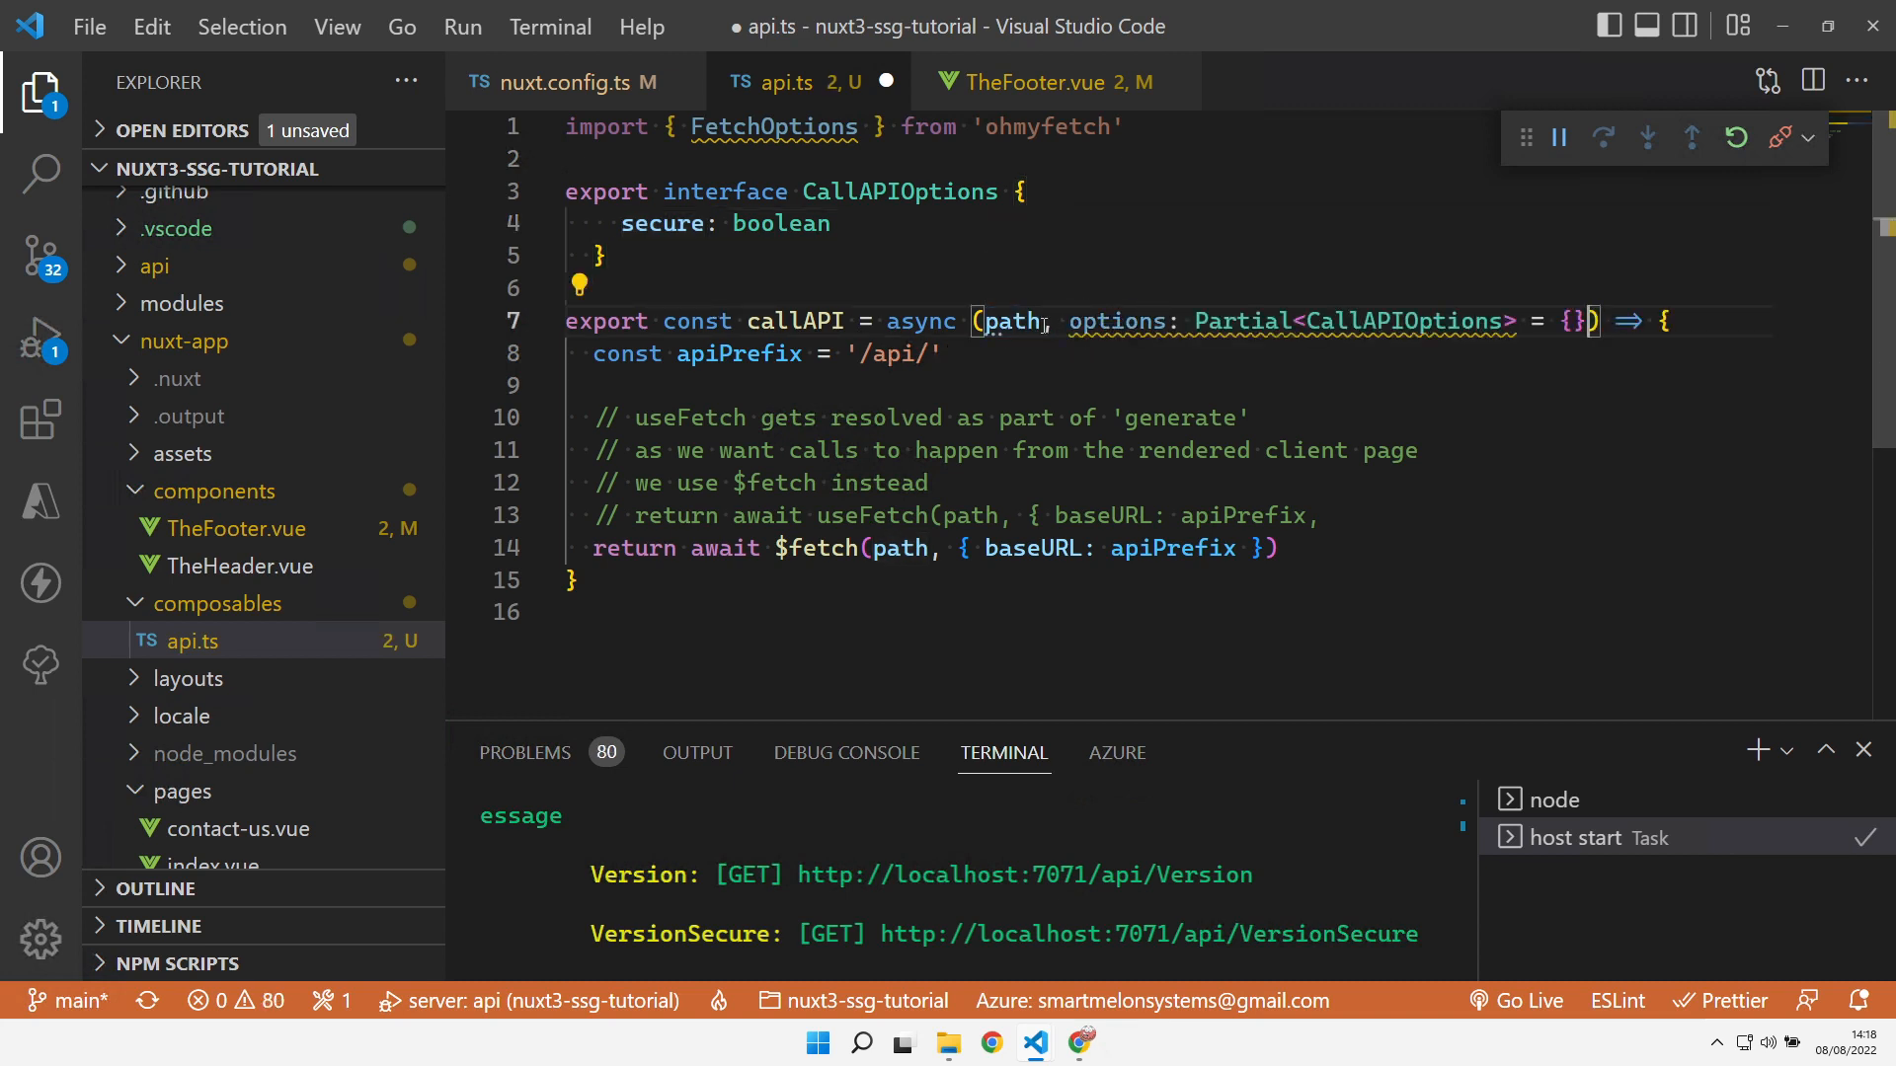
pyautogui.moveTo(1106, 320)
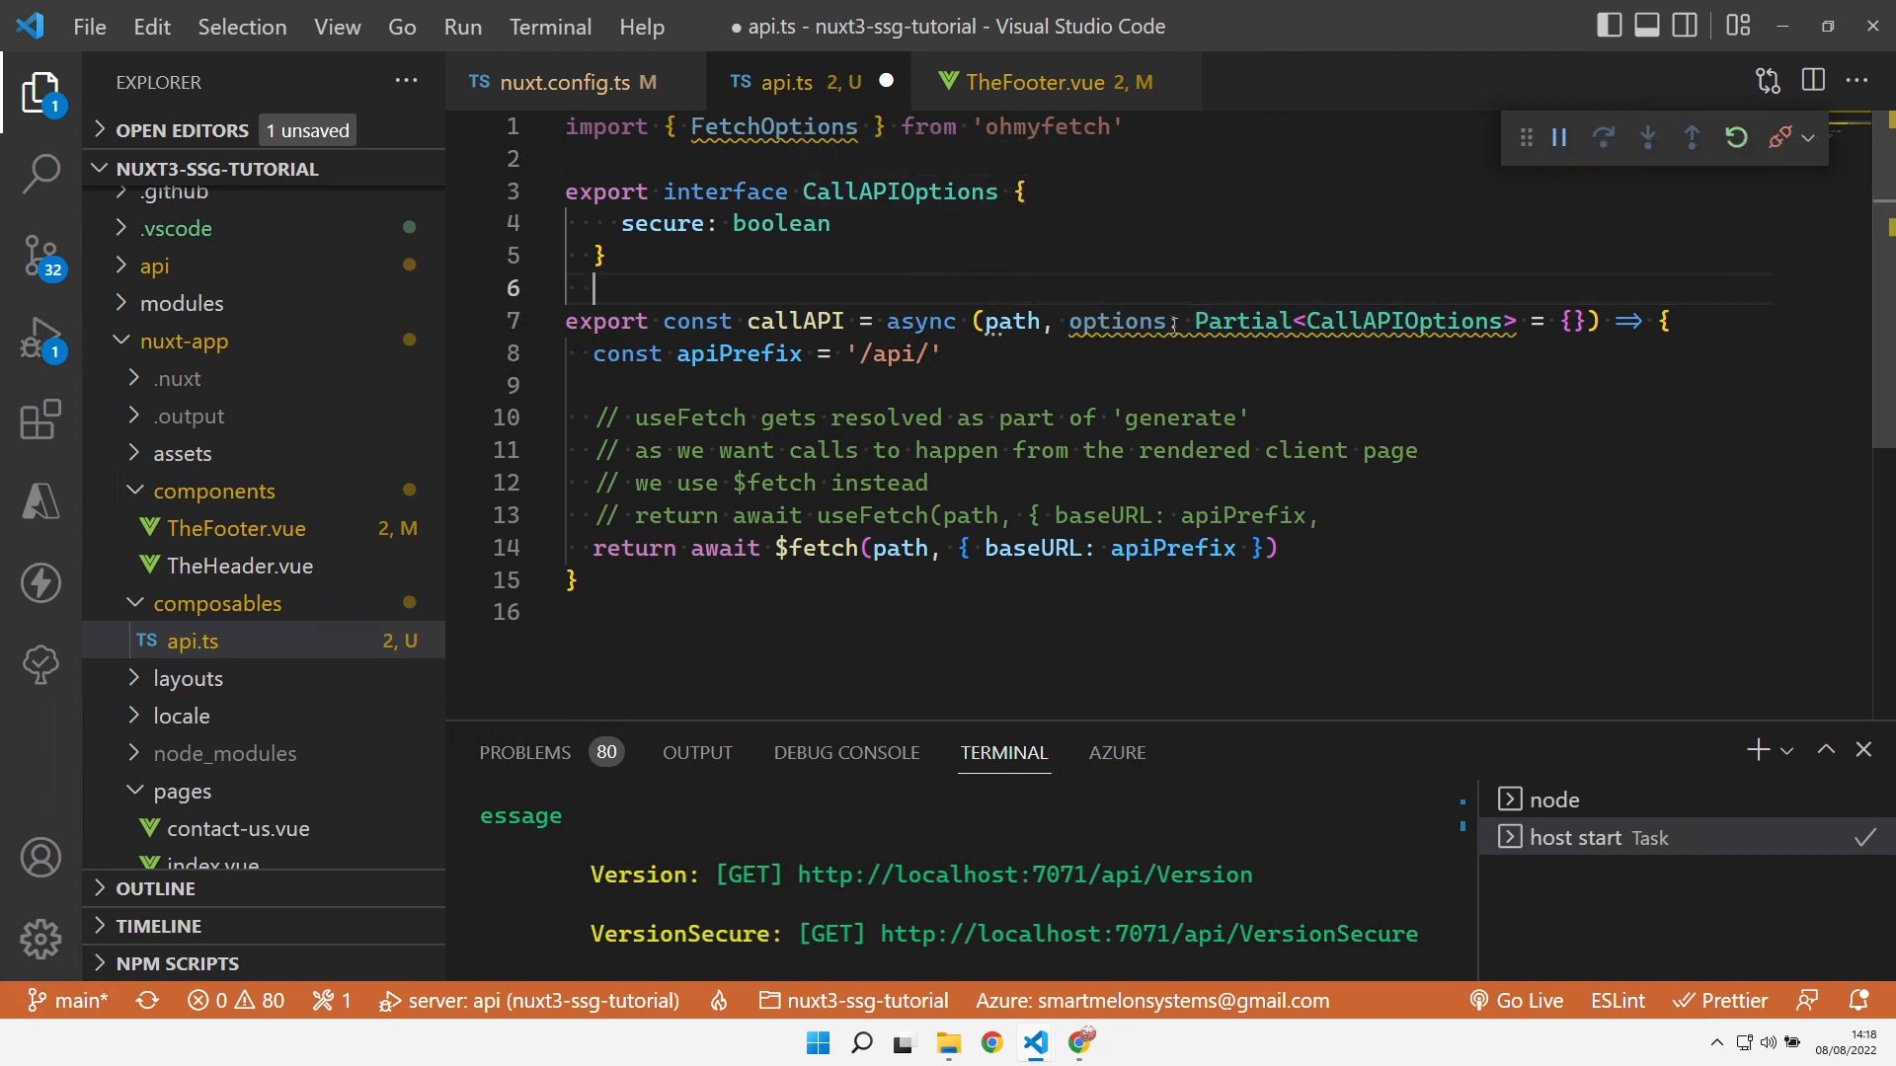
pyautogui.click(1402, 320)
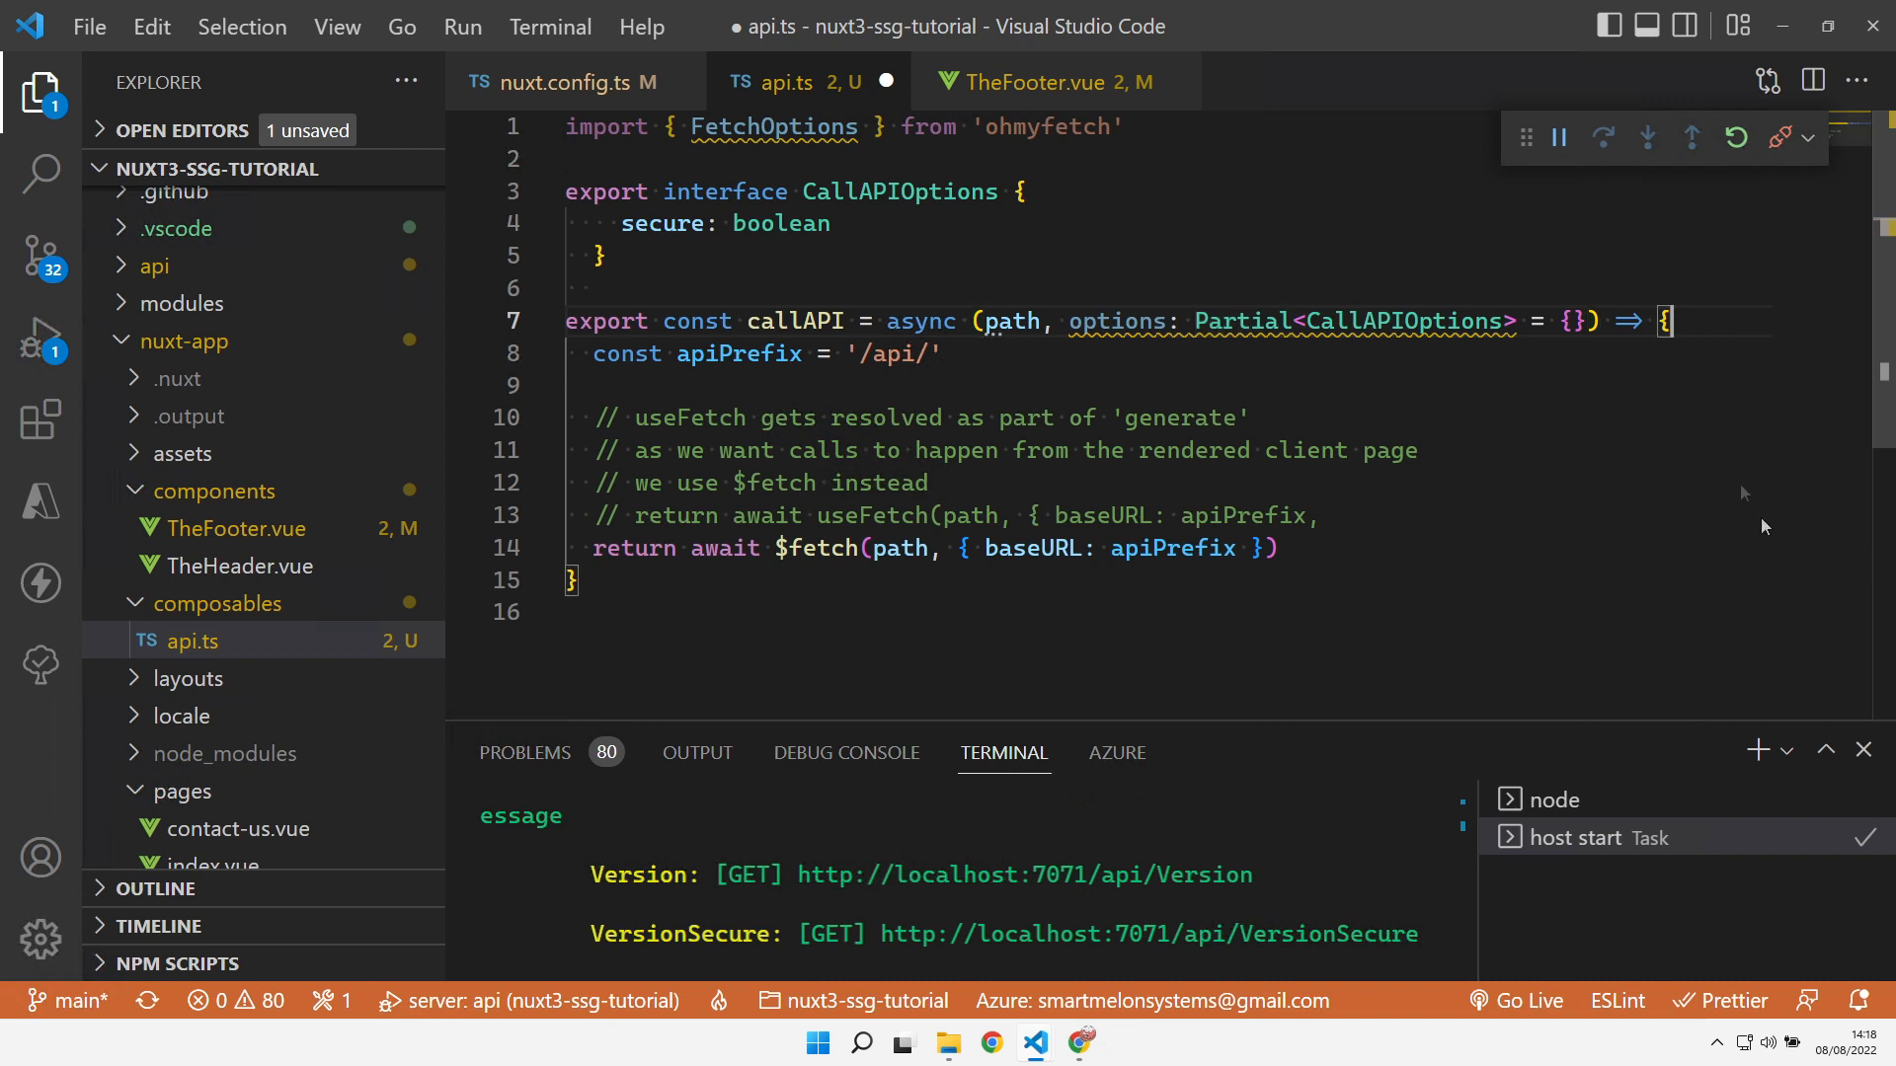
pyautogui.write('const { secure = false } = options')
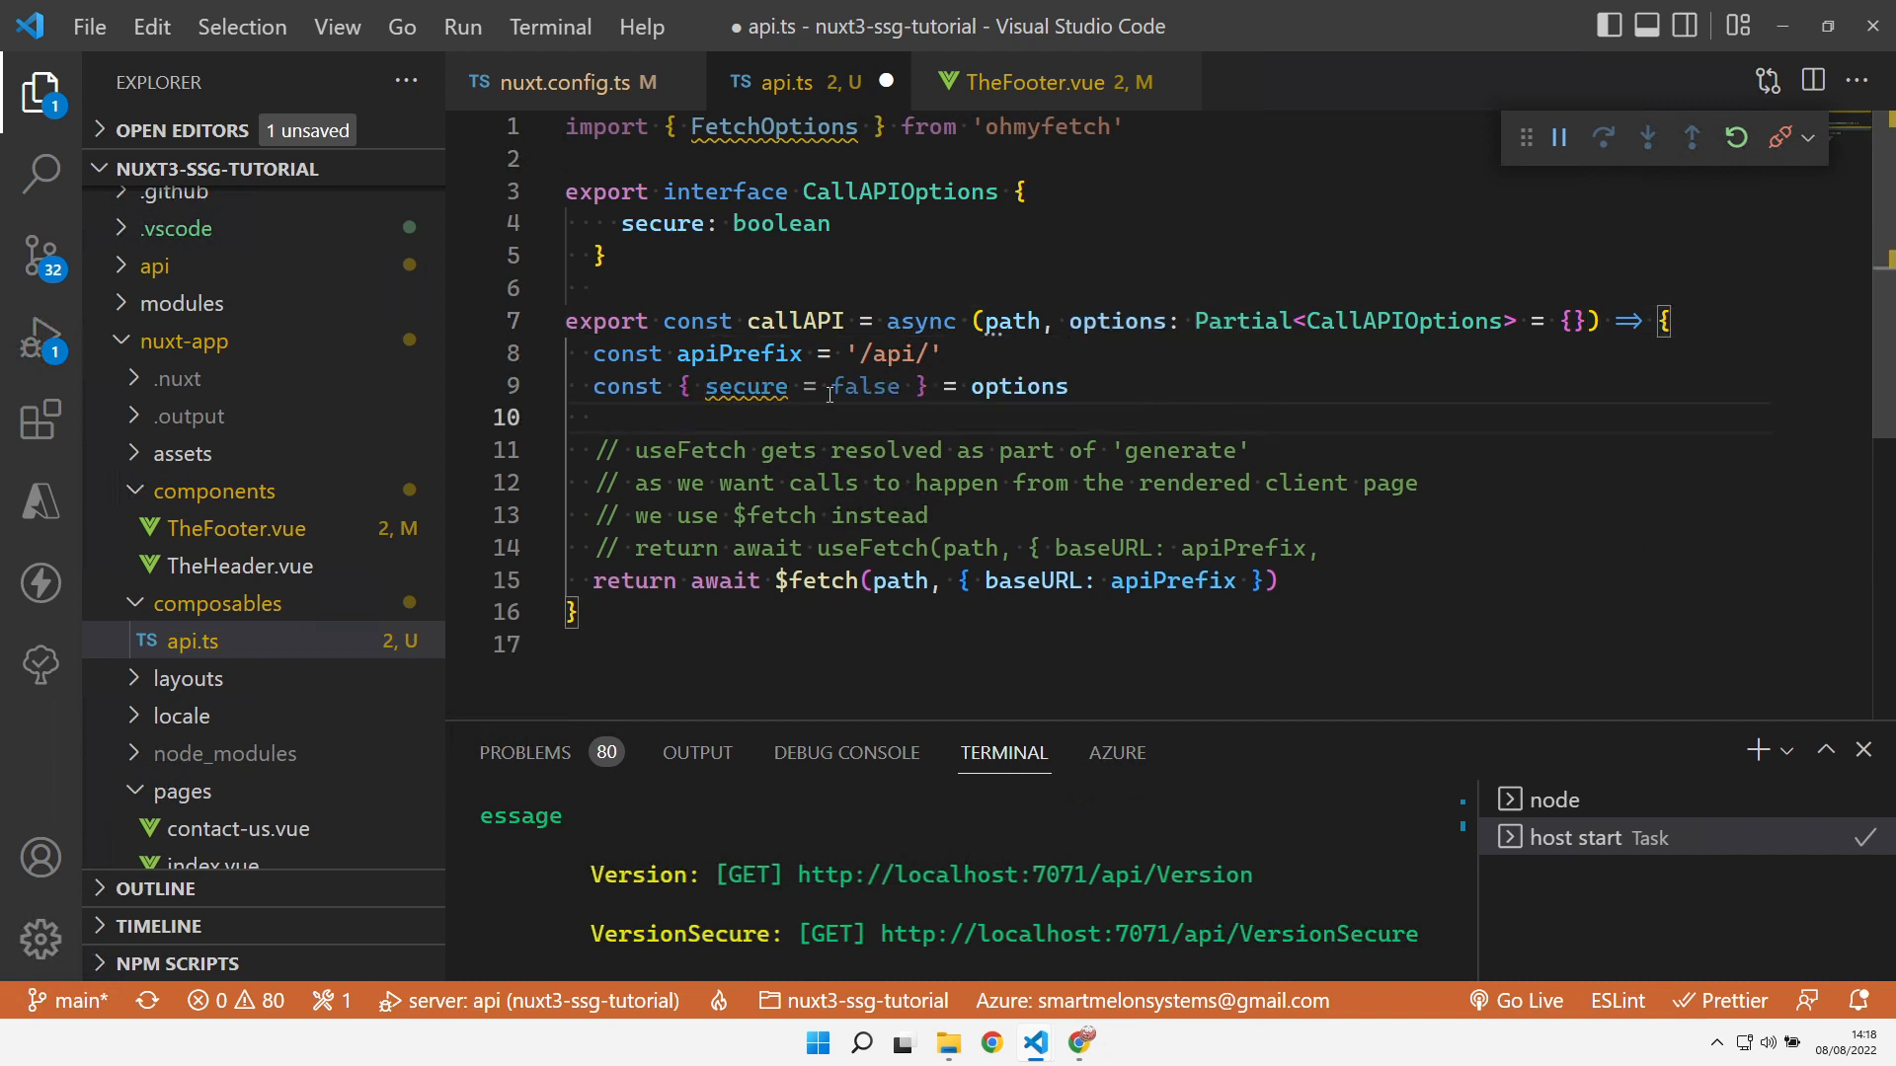
pyautogui.moveTo(746, 385)
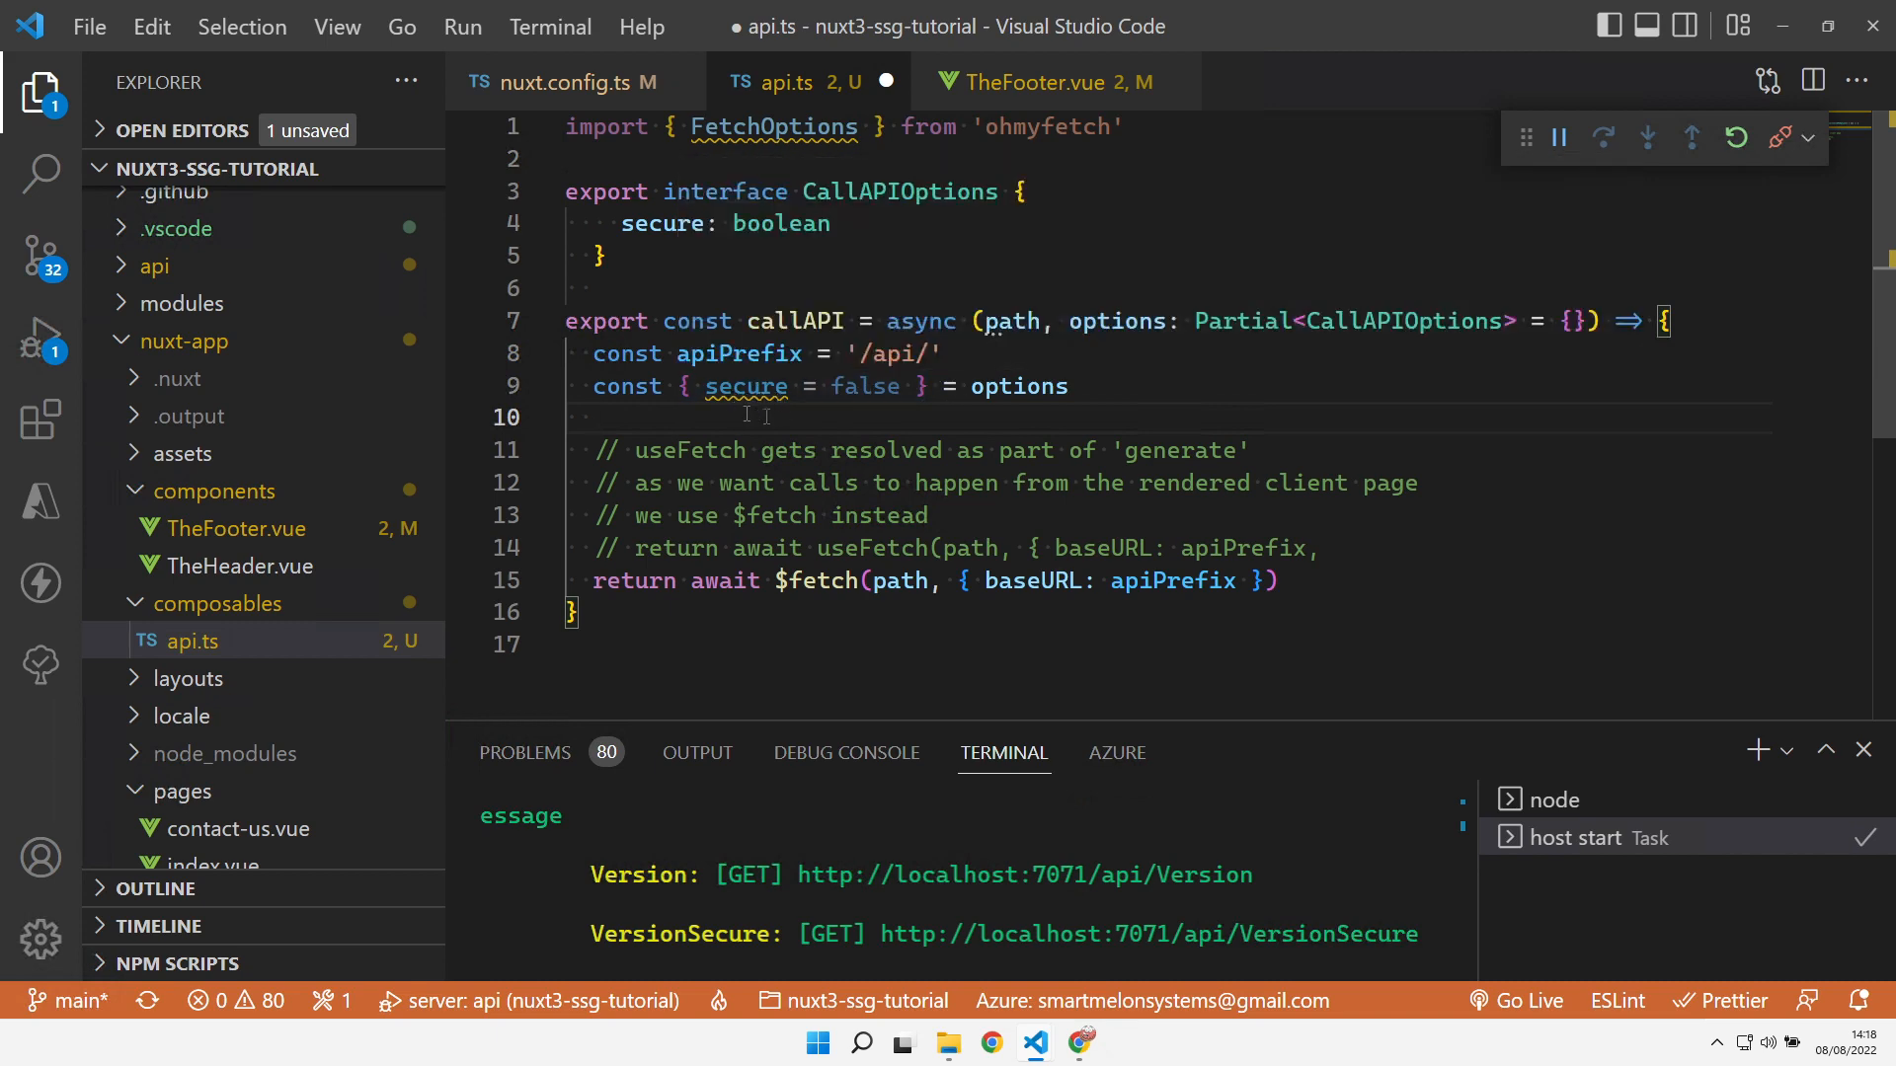
pyautogui.moveTo(747, 386)
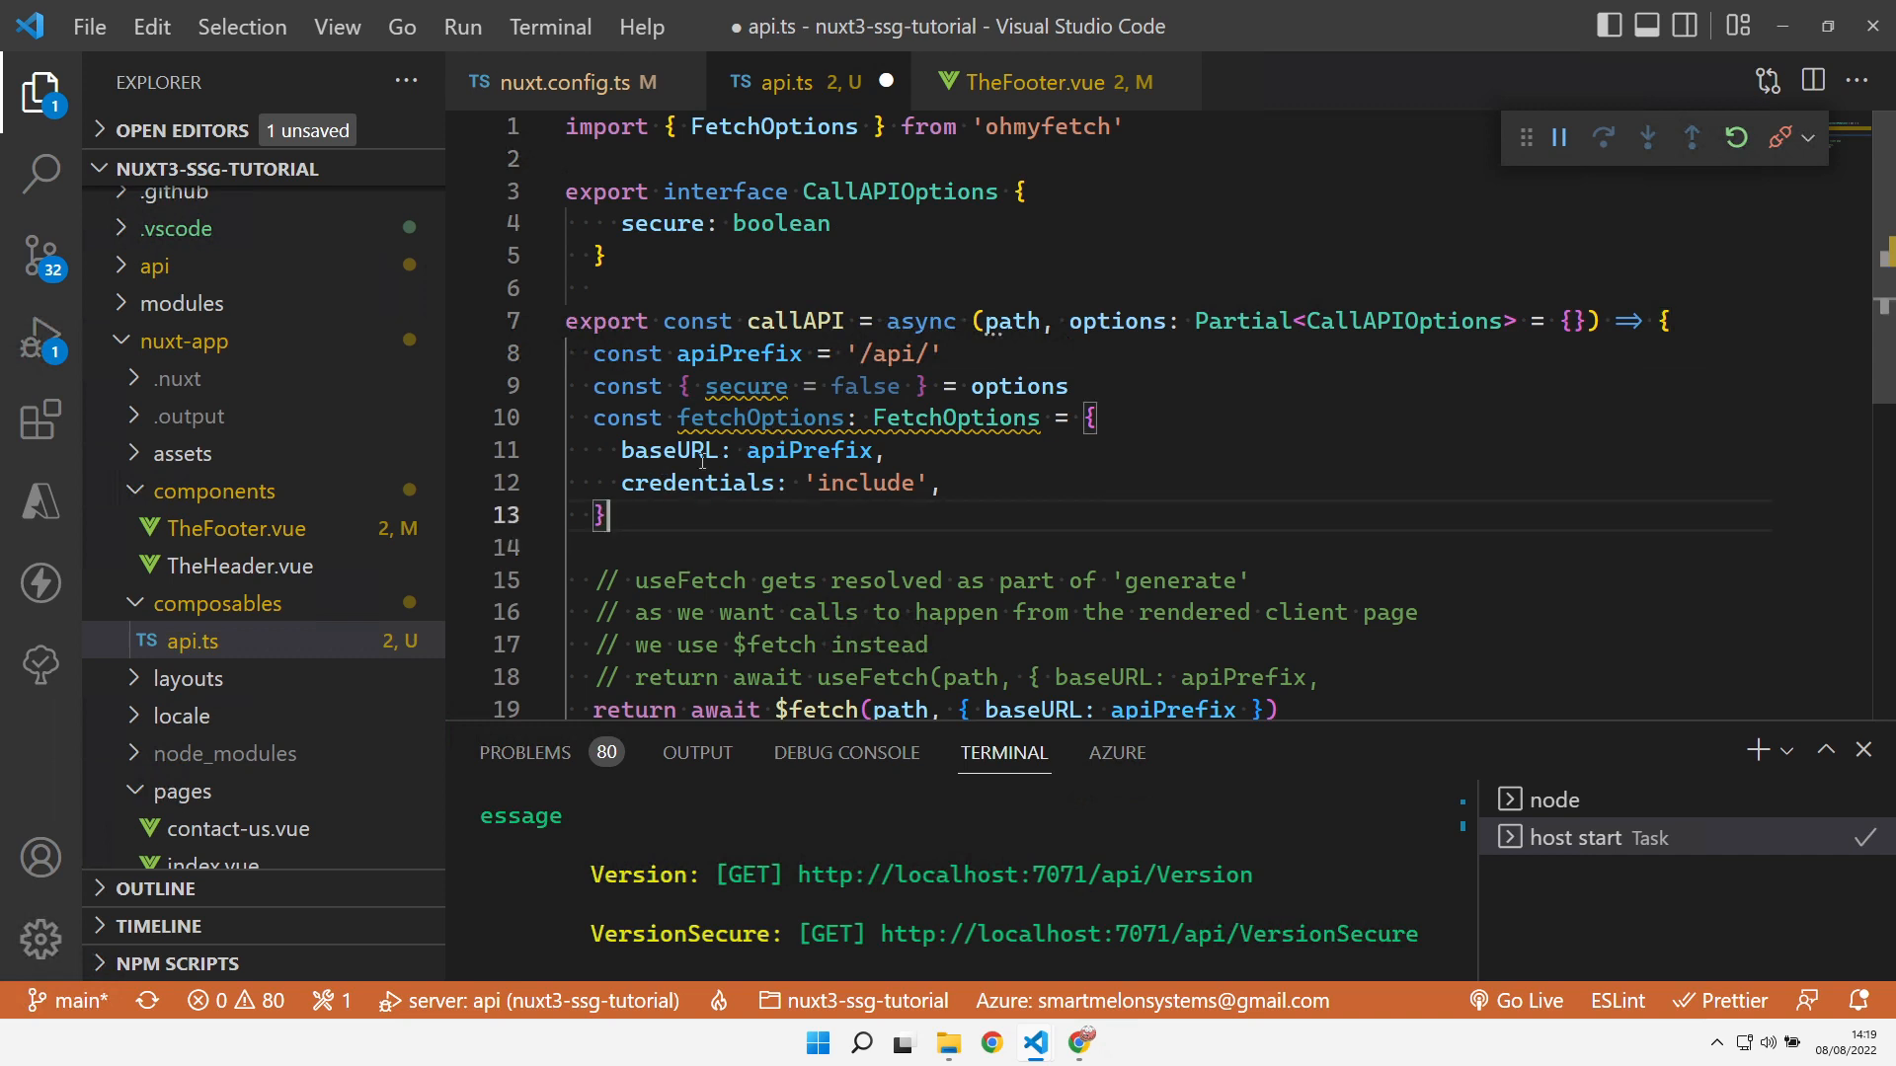
# Build fetchOptions with baseURL apiPrefix and credentials 'include', calling Authenticate when secure is true
pyautogui.doubleClick(671, 482)
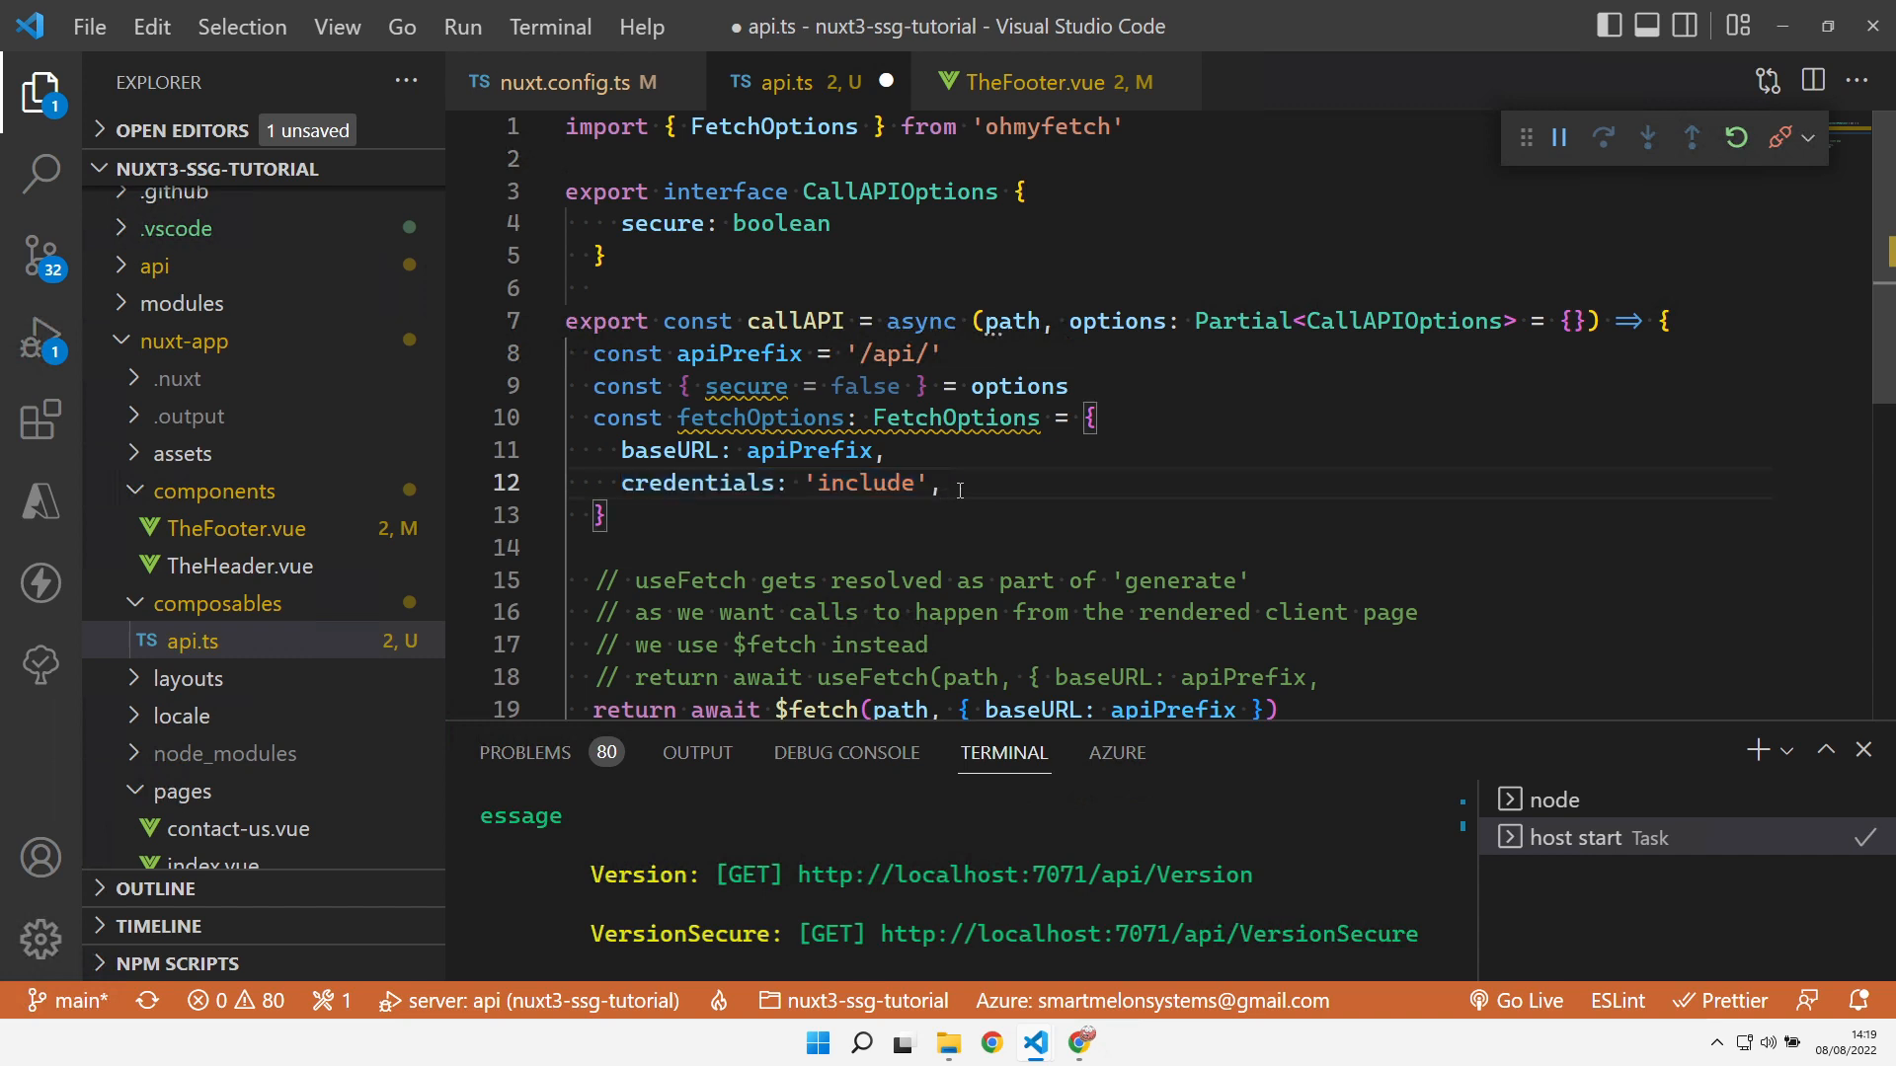
pyautogui.click(946, 484)
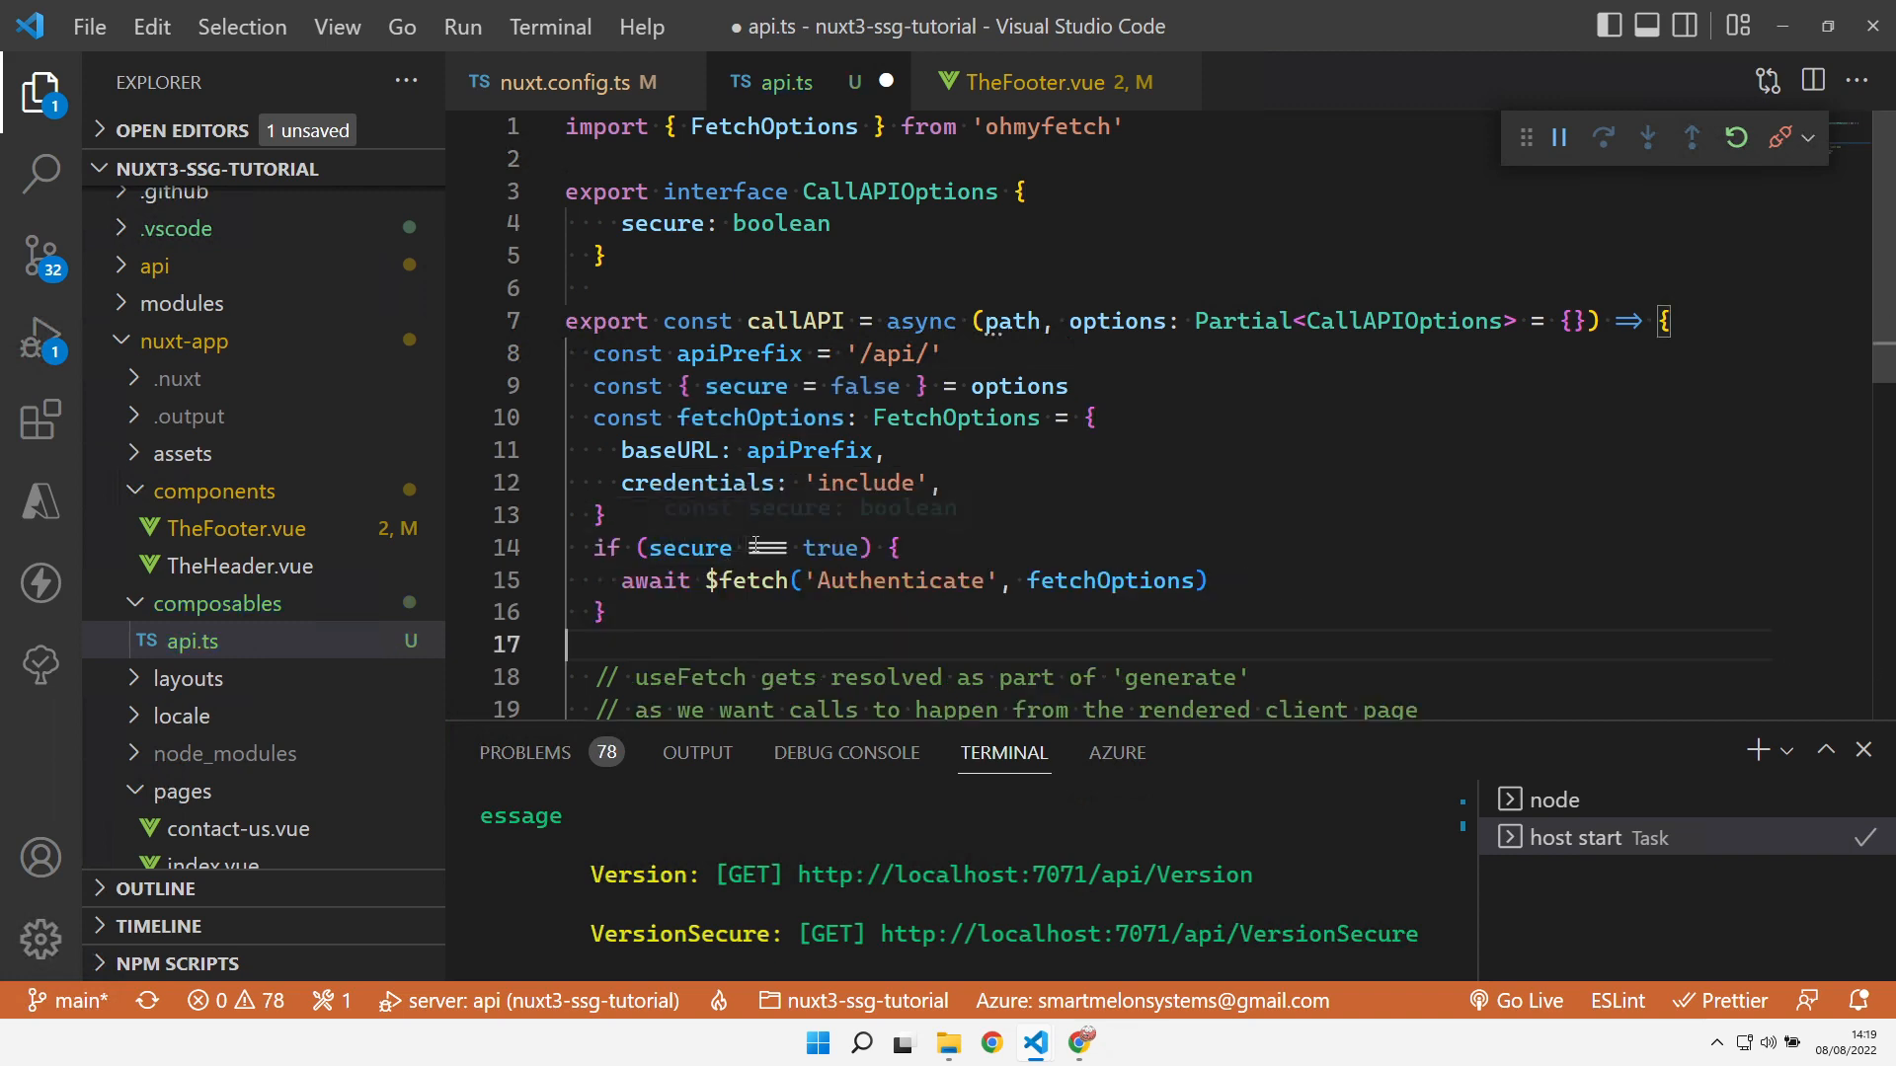
# Replace the return $fetch's inline { baseURL: apiPrefix } argument with fetchOptions
pyautogui.scroll(-3)
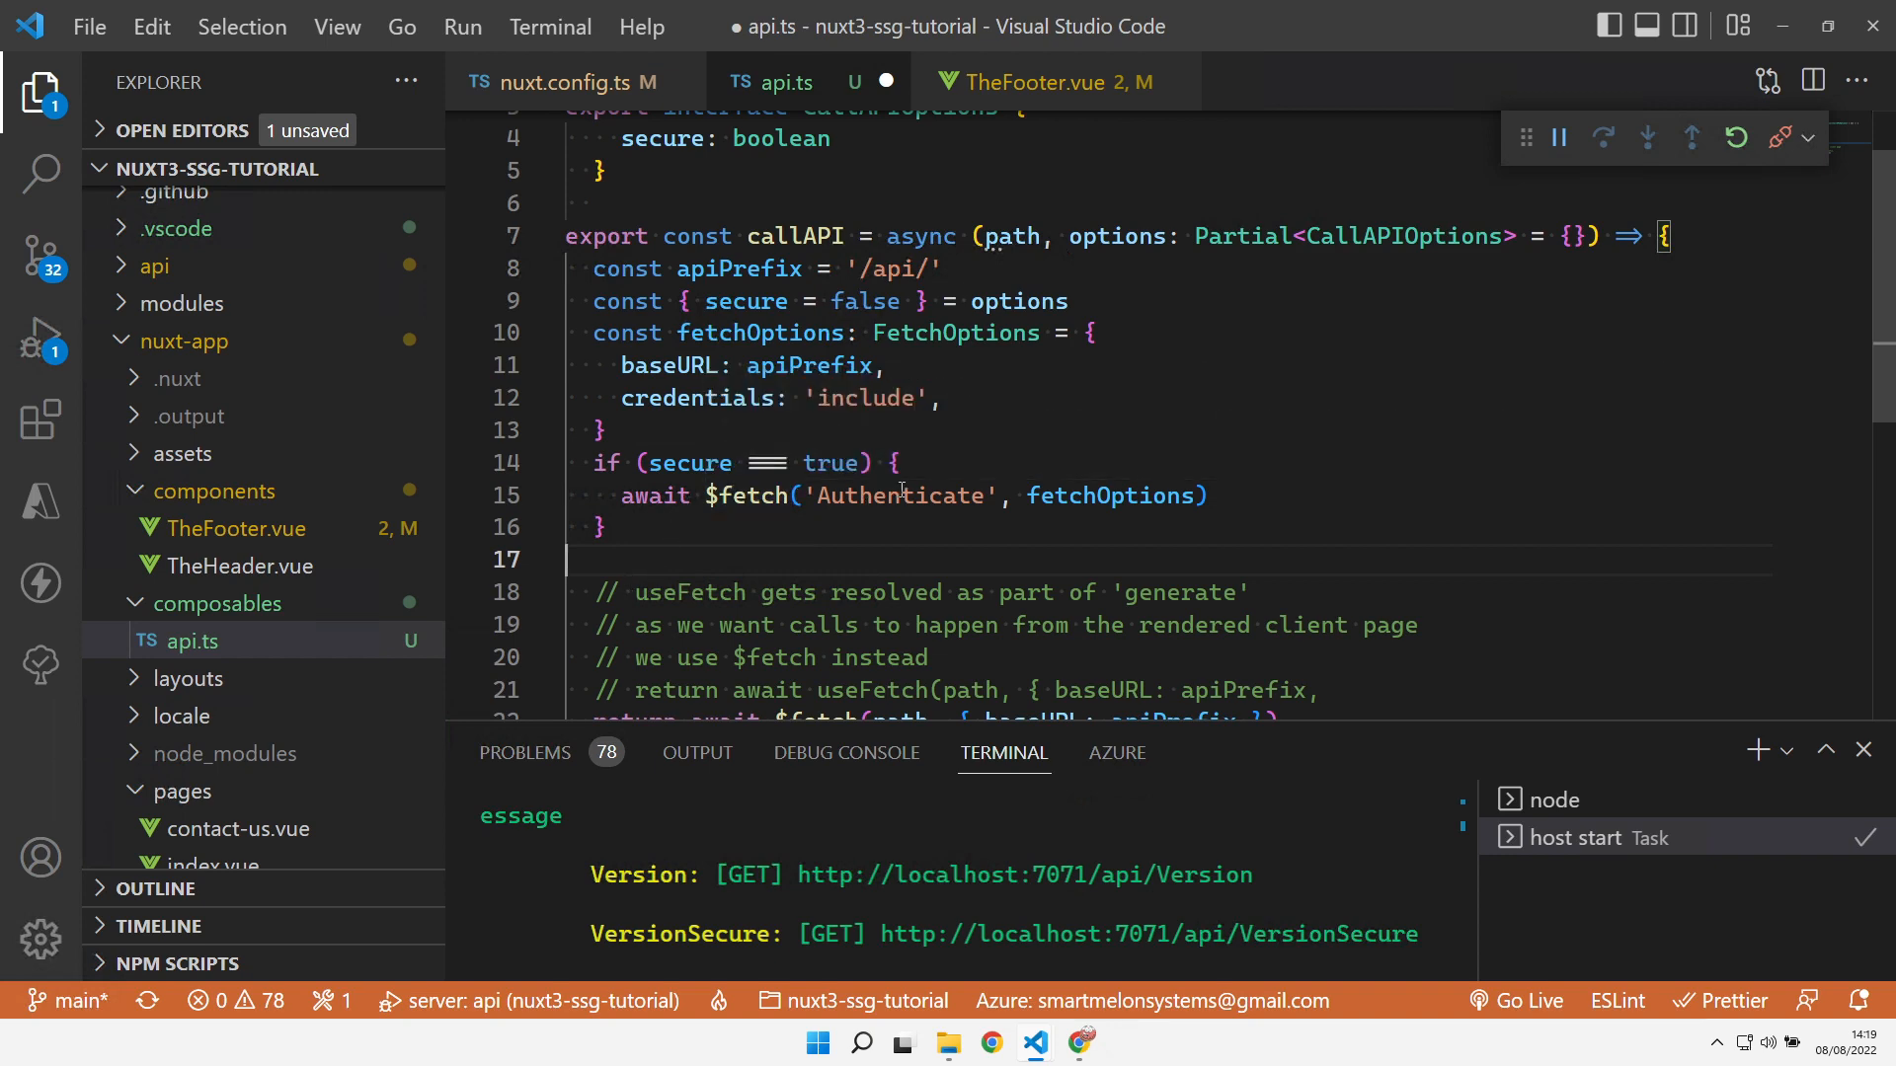
pyautogui.doubleClick(1112, 495)
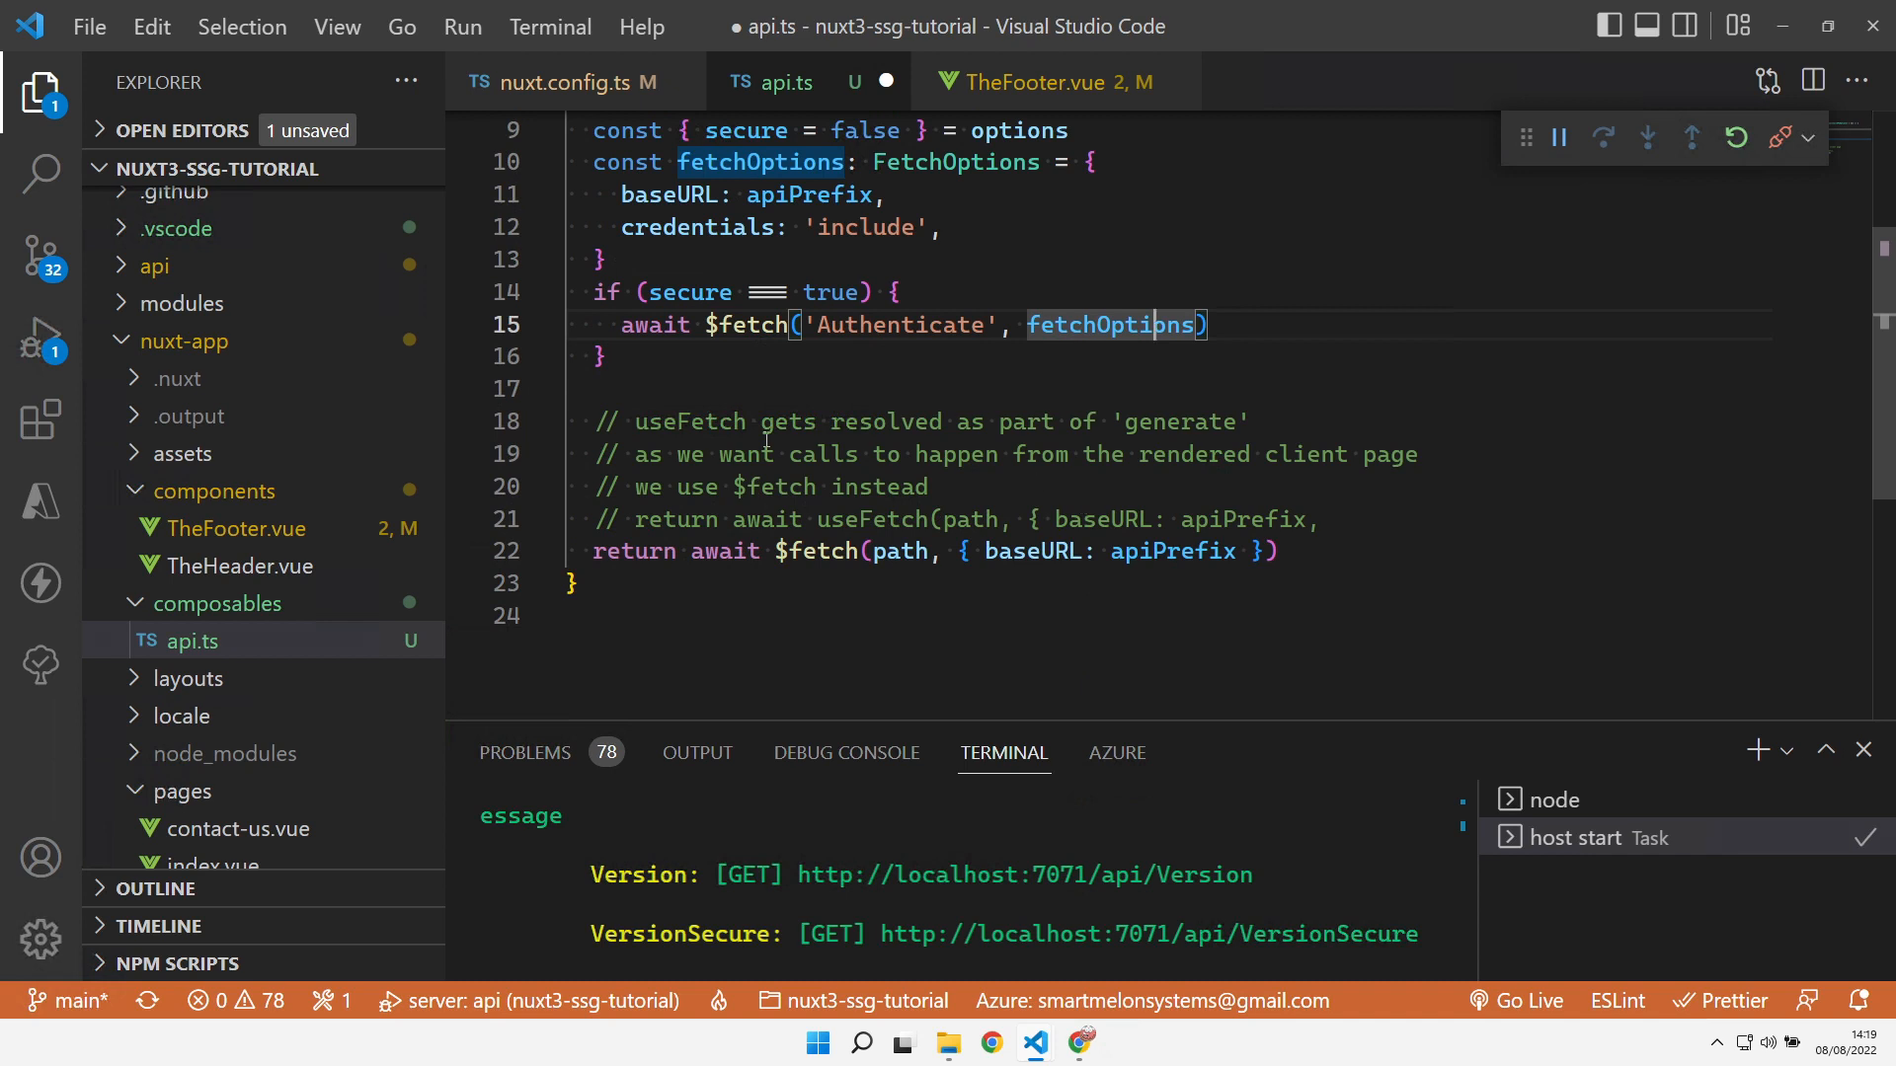
pyautogui.moveTo(837, 559)
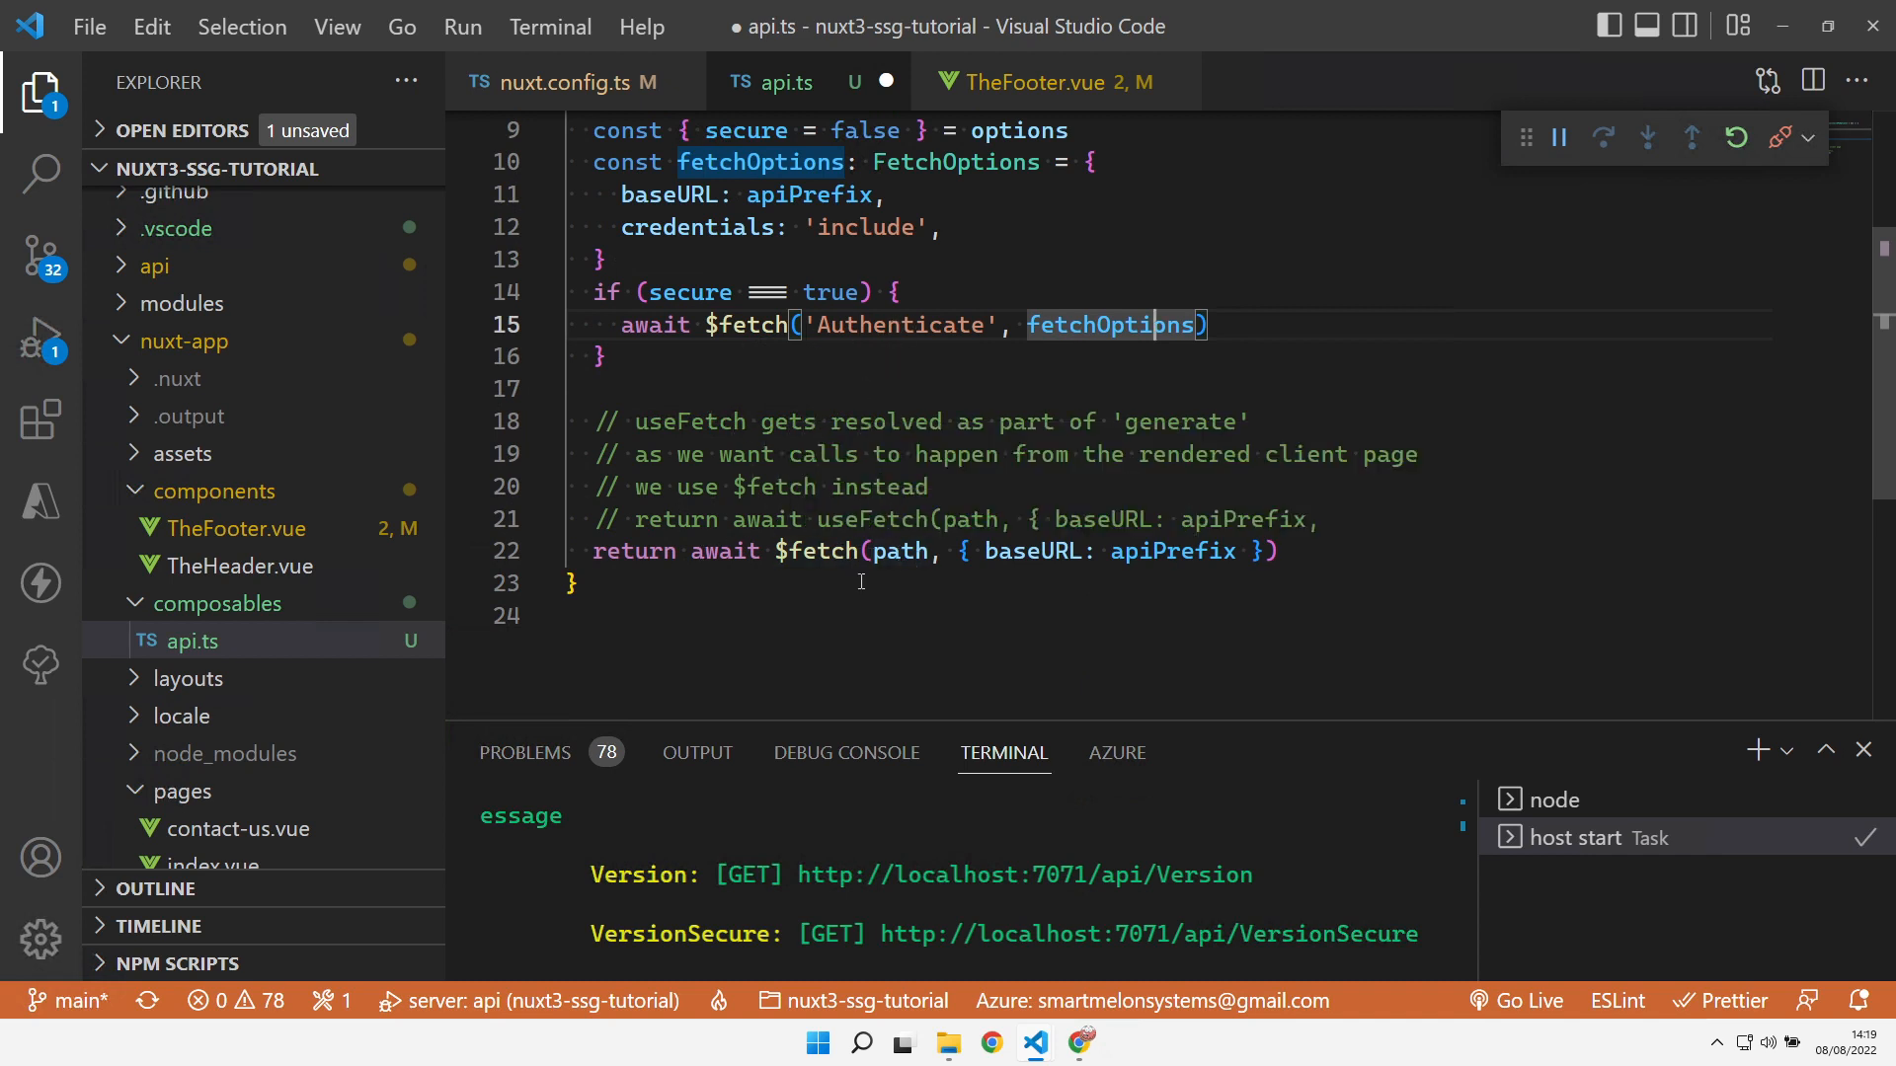
pyautogui.moveTo(1680, 630)
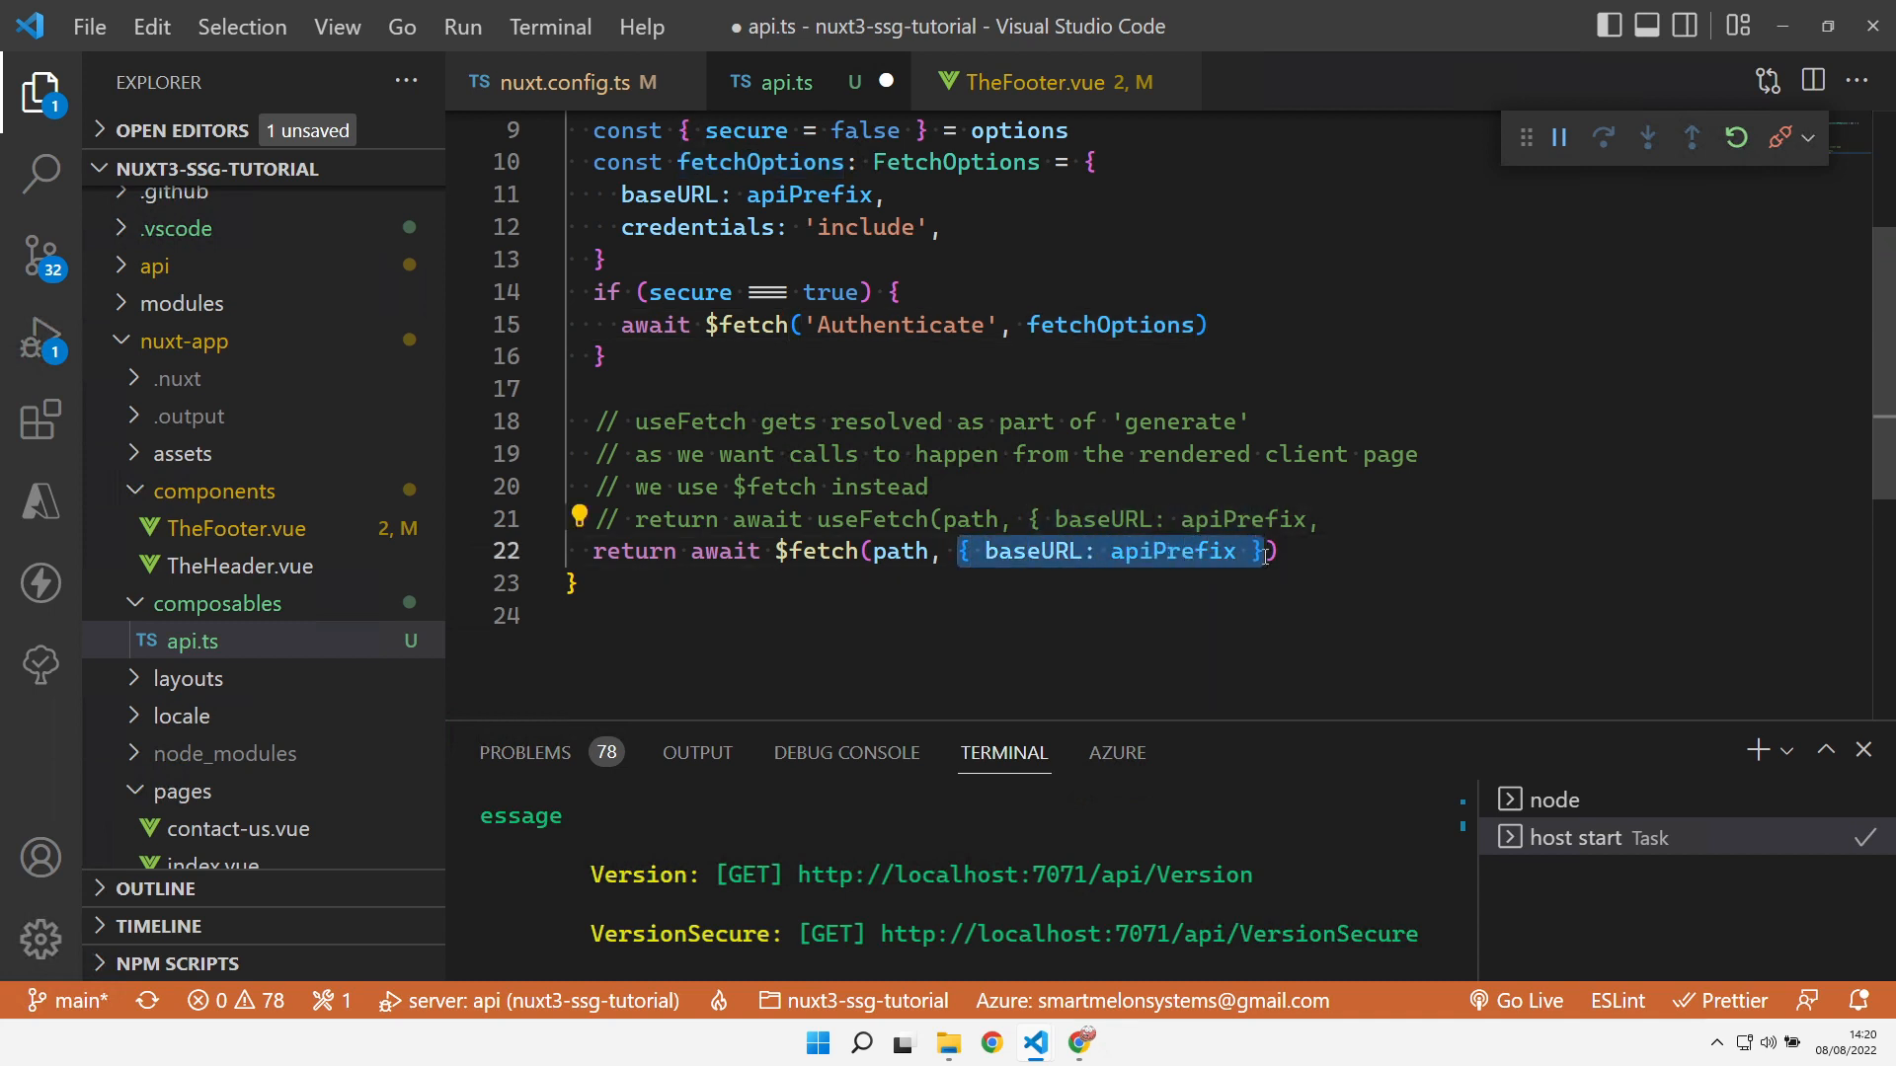
pyautogui.write('fetchOptions')
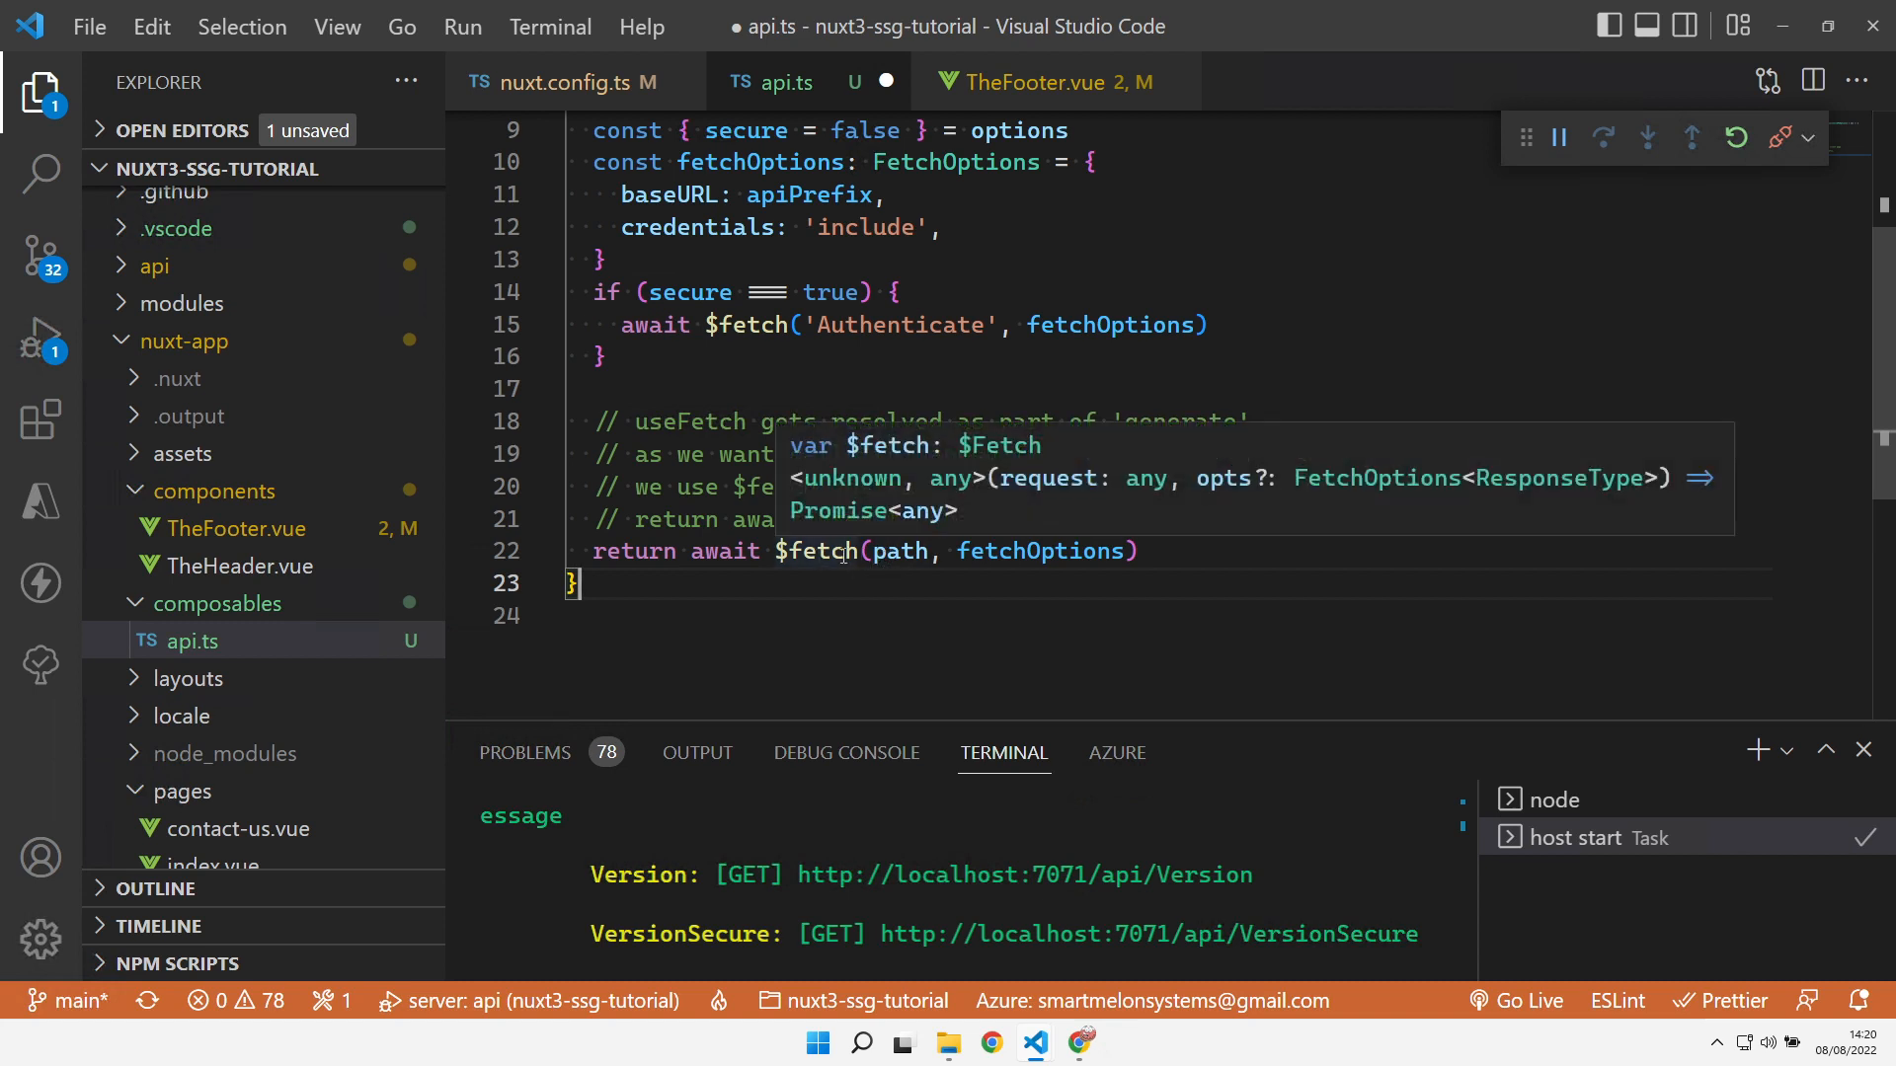
pyautogui.moveTo(901, 551)
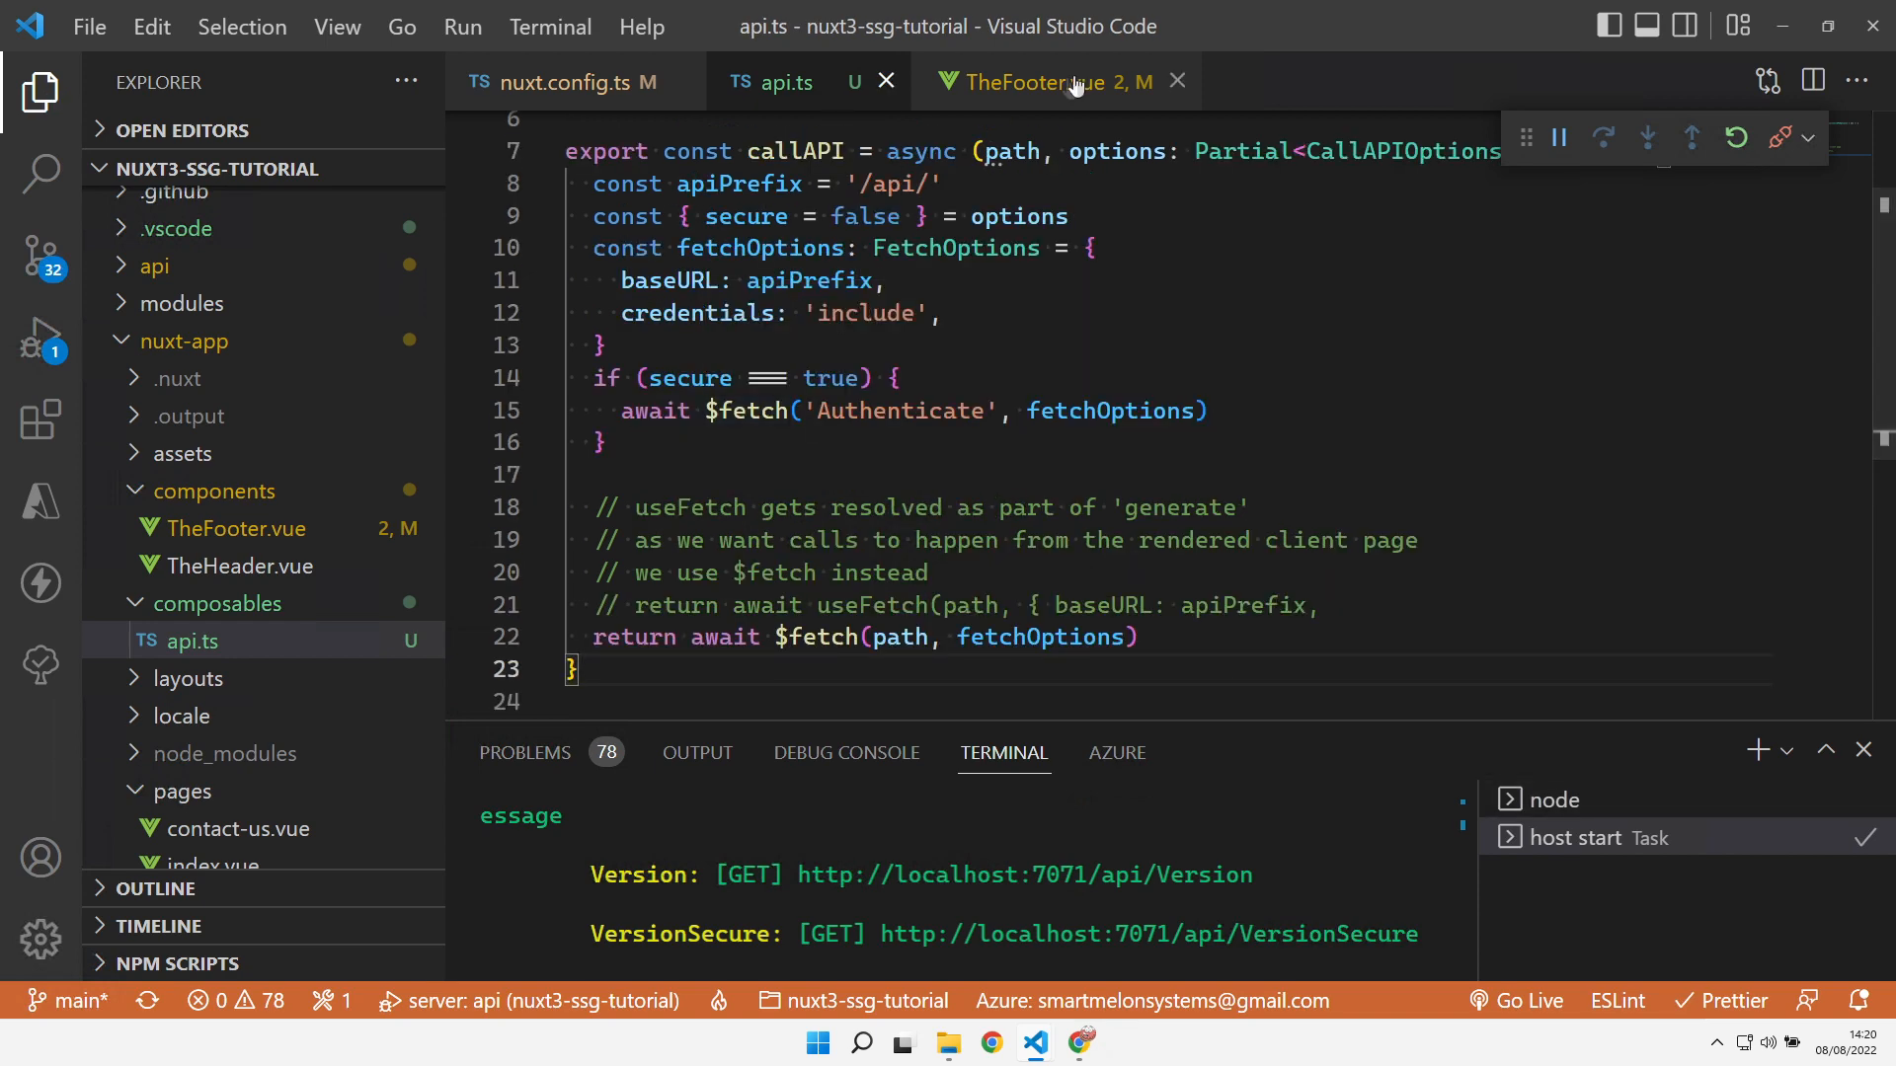
# Pass {secure: true} to the footer's callAPI('VersionSecure') call
pyautogui.click(1036, 81)
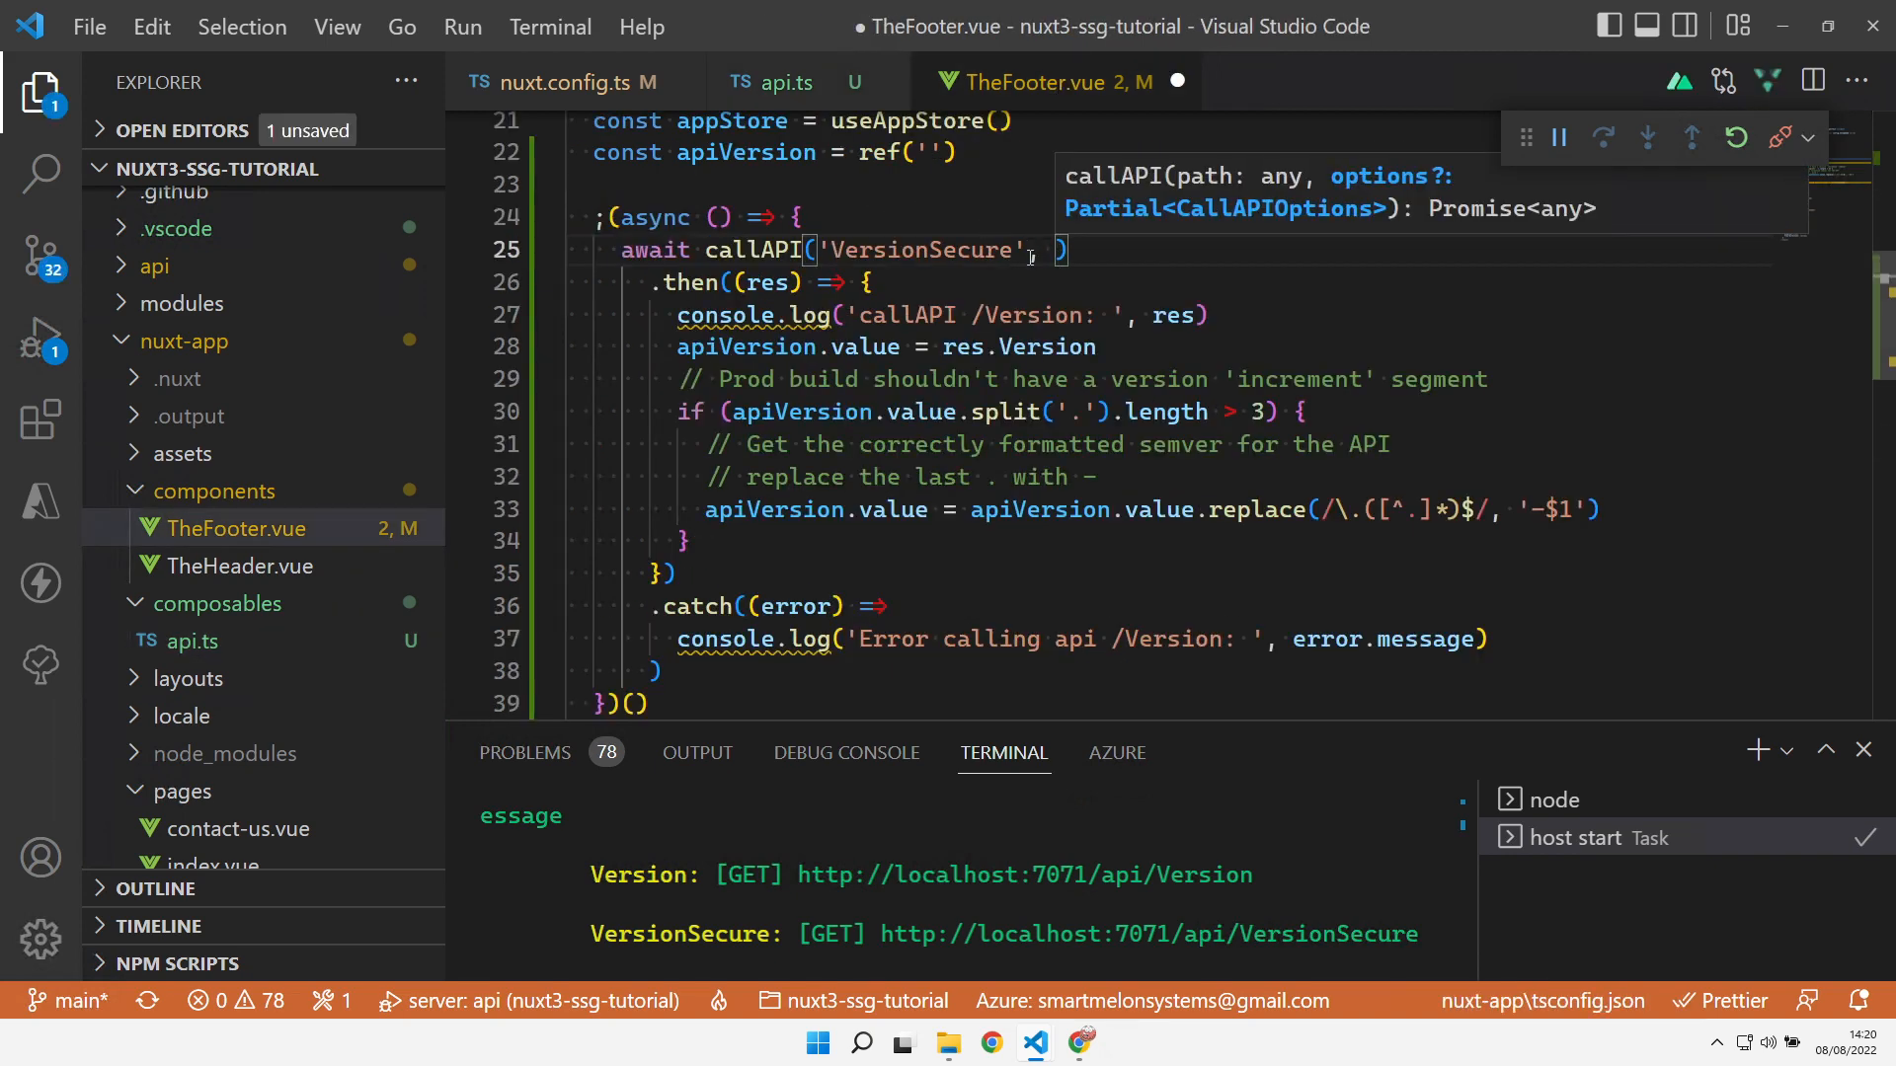
pyautogui.write('{}')
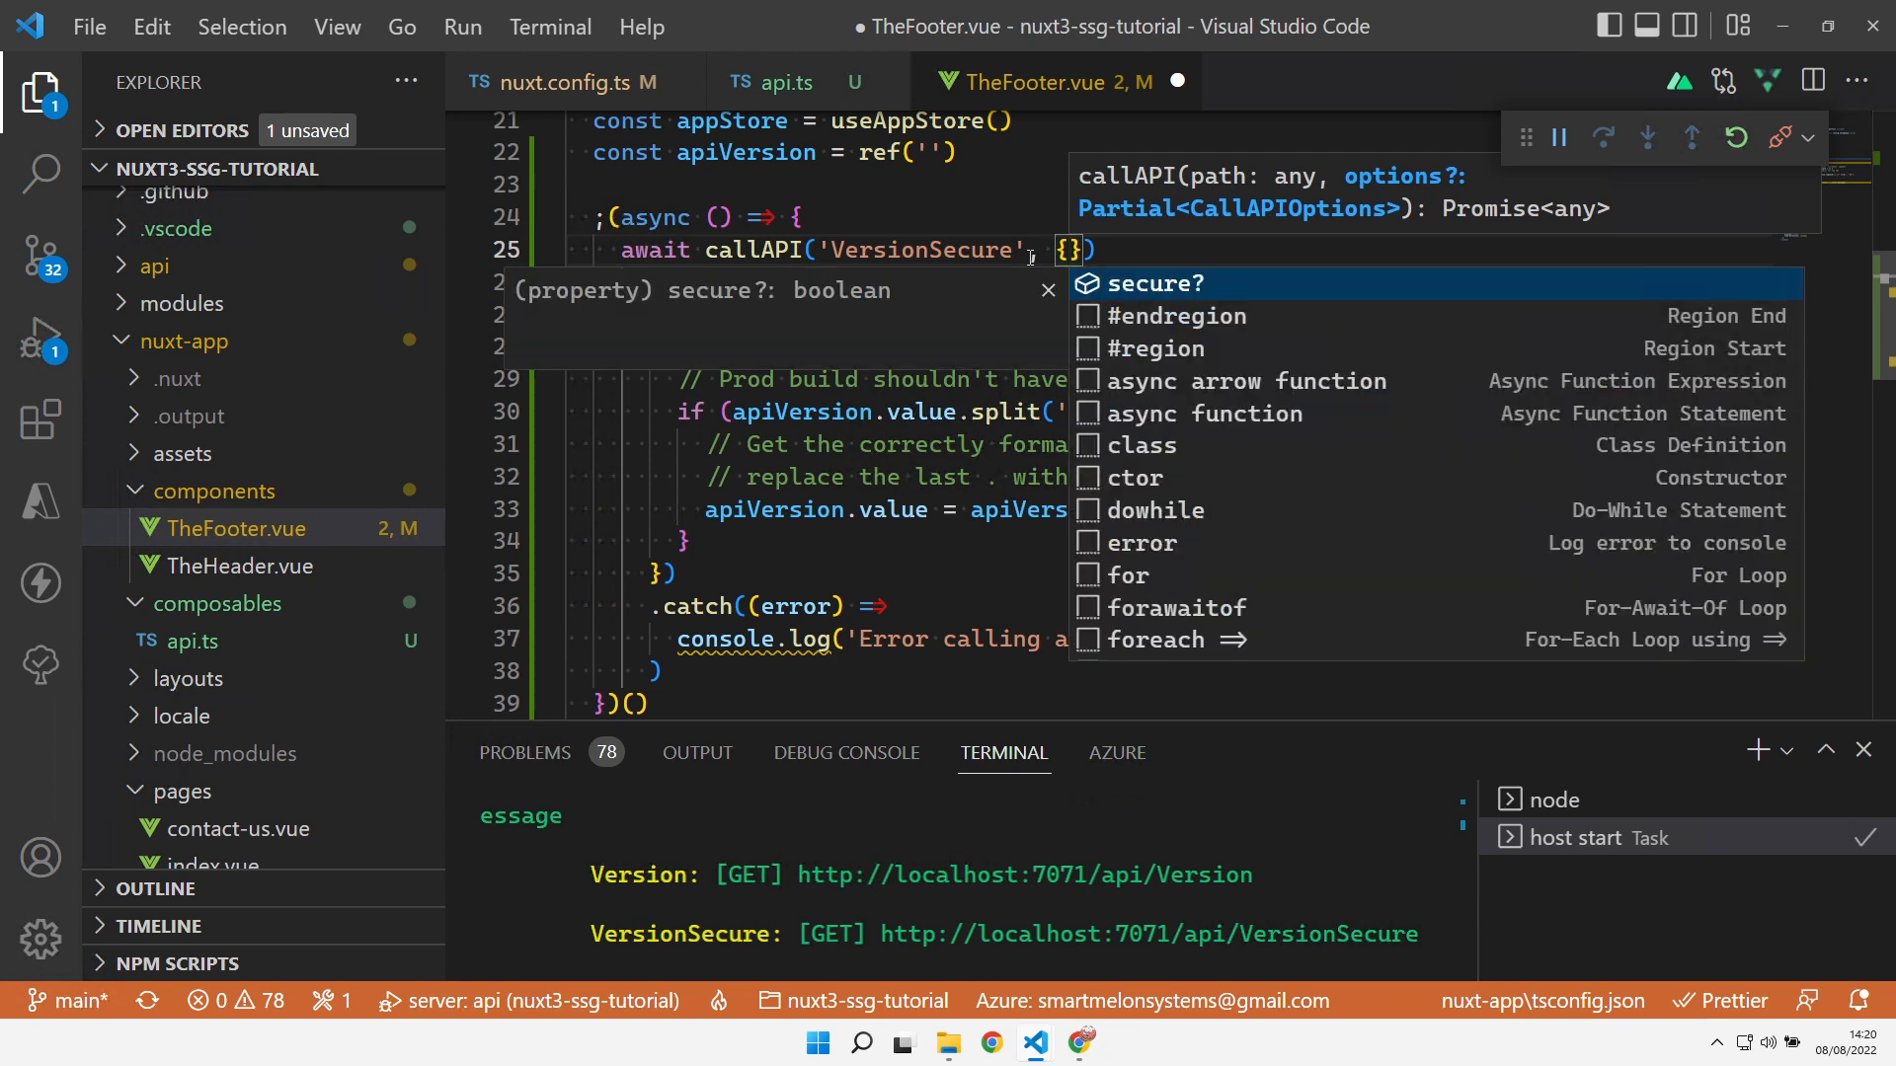
pyautogui.write('secure:')
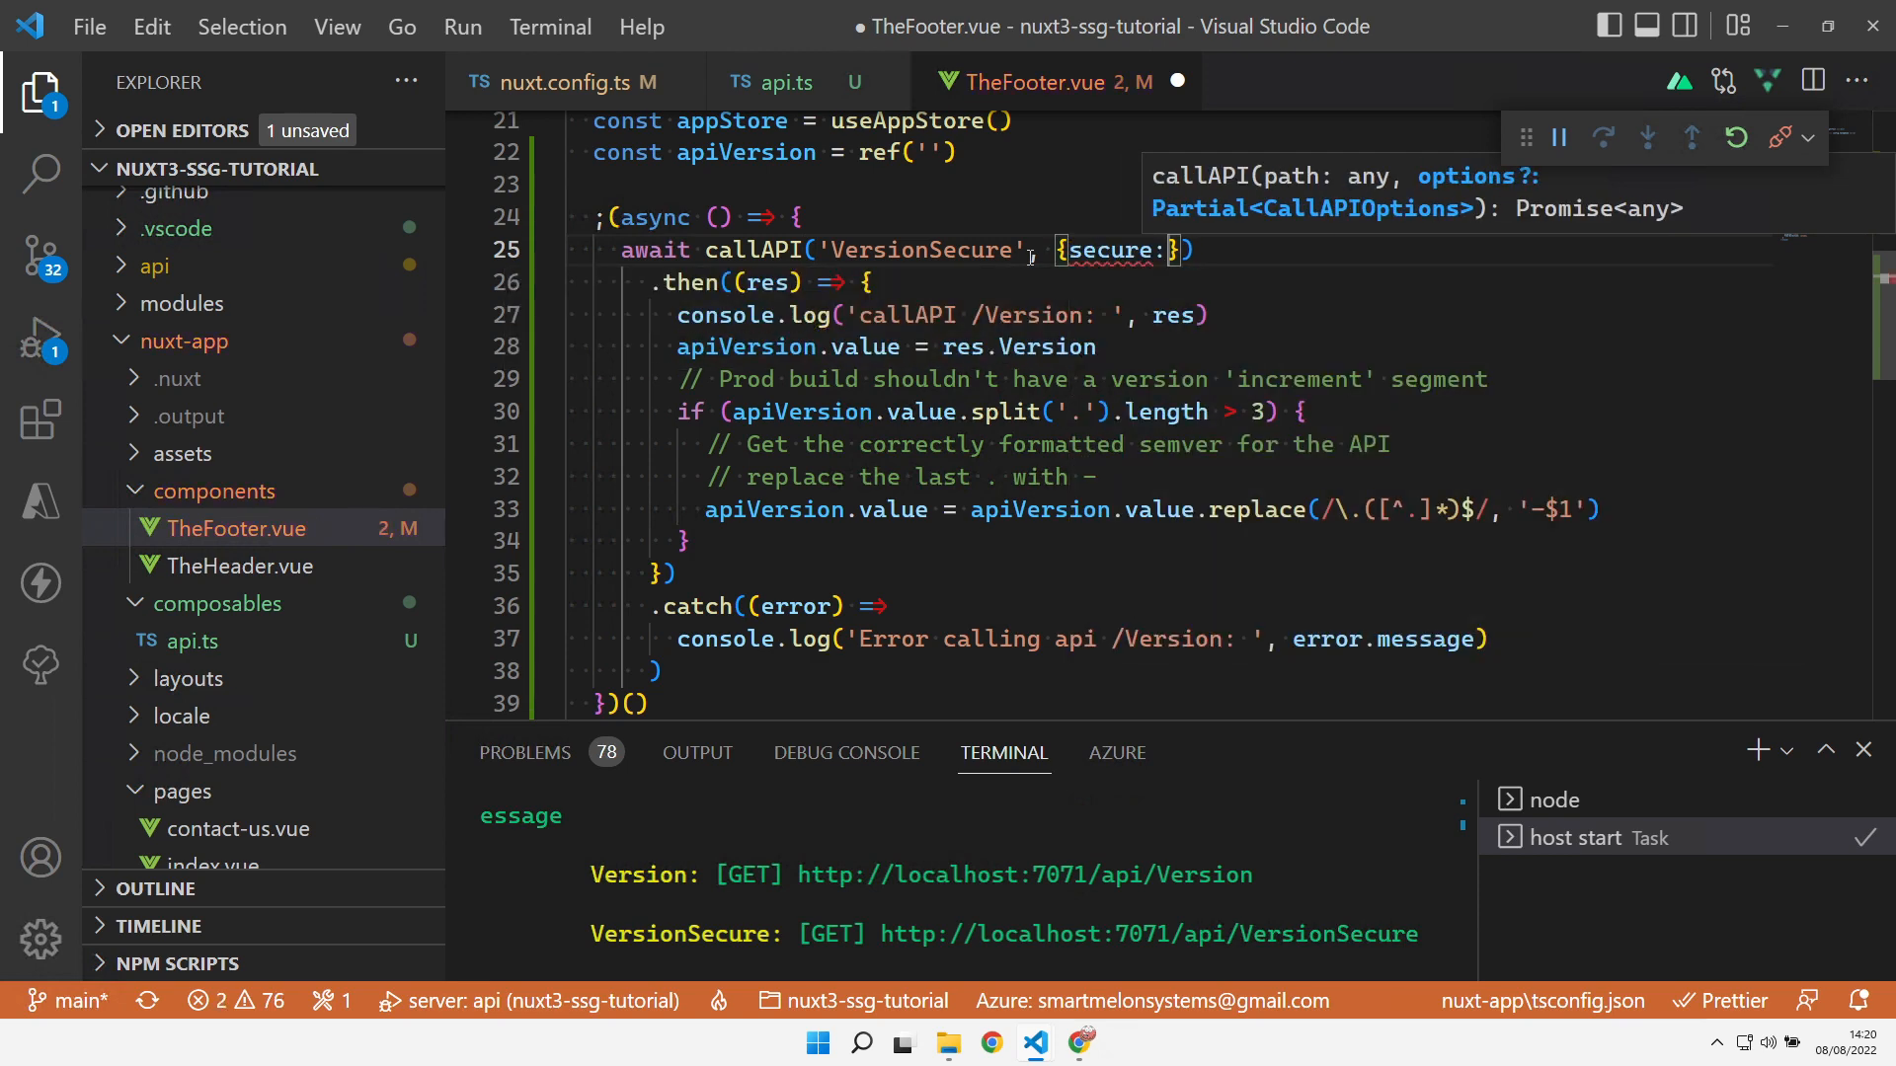
pyautogui.write('tr')
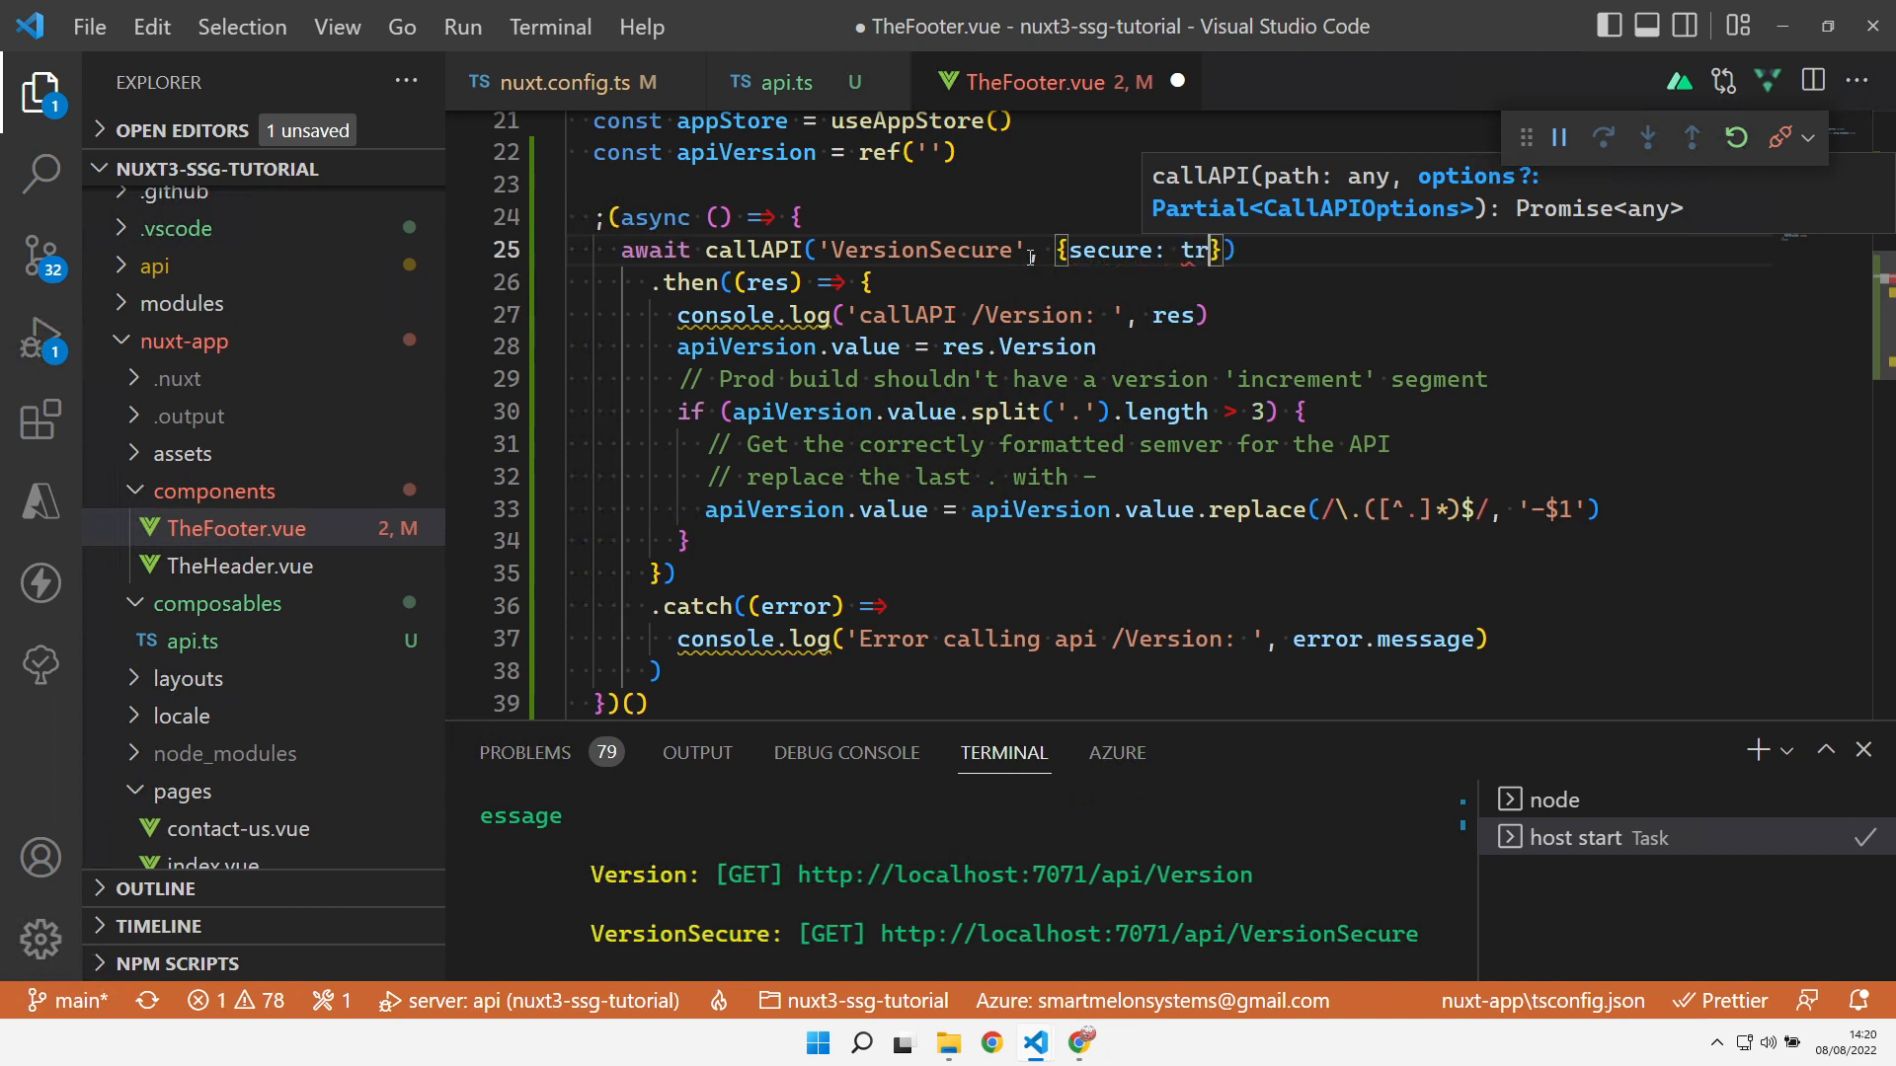
pyautogui.write('ue')
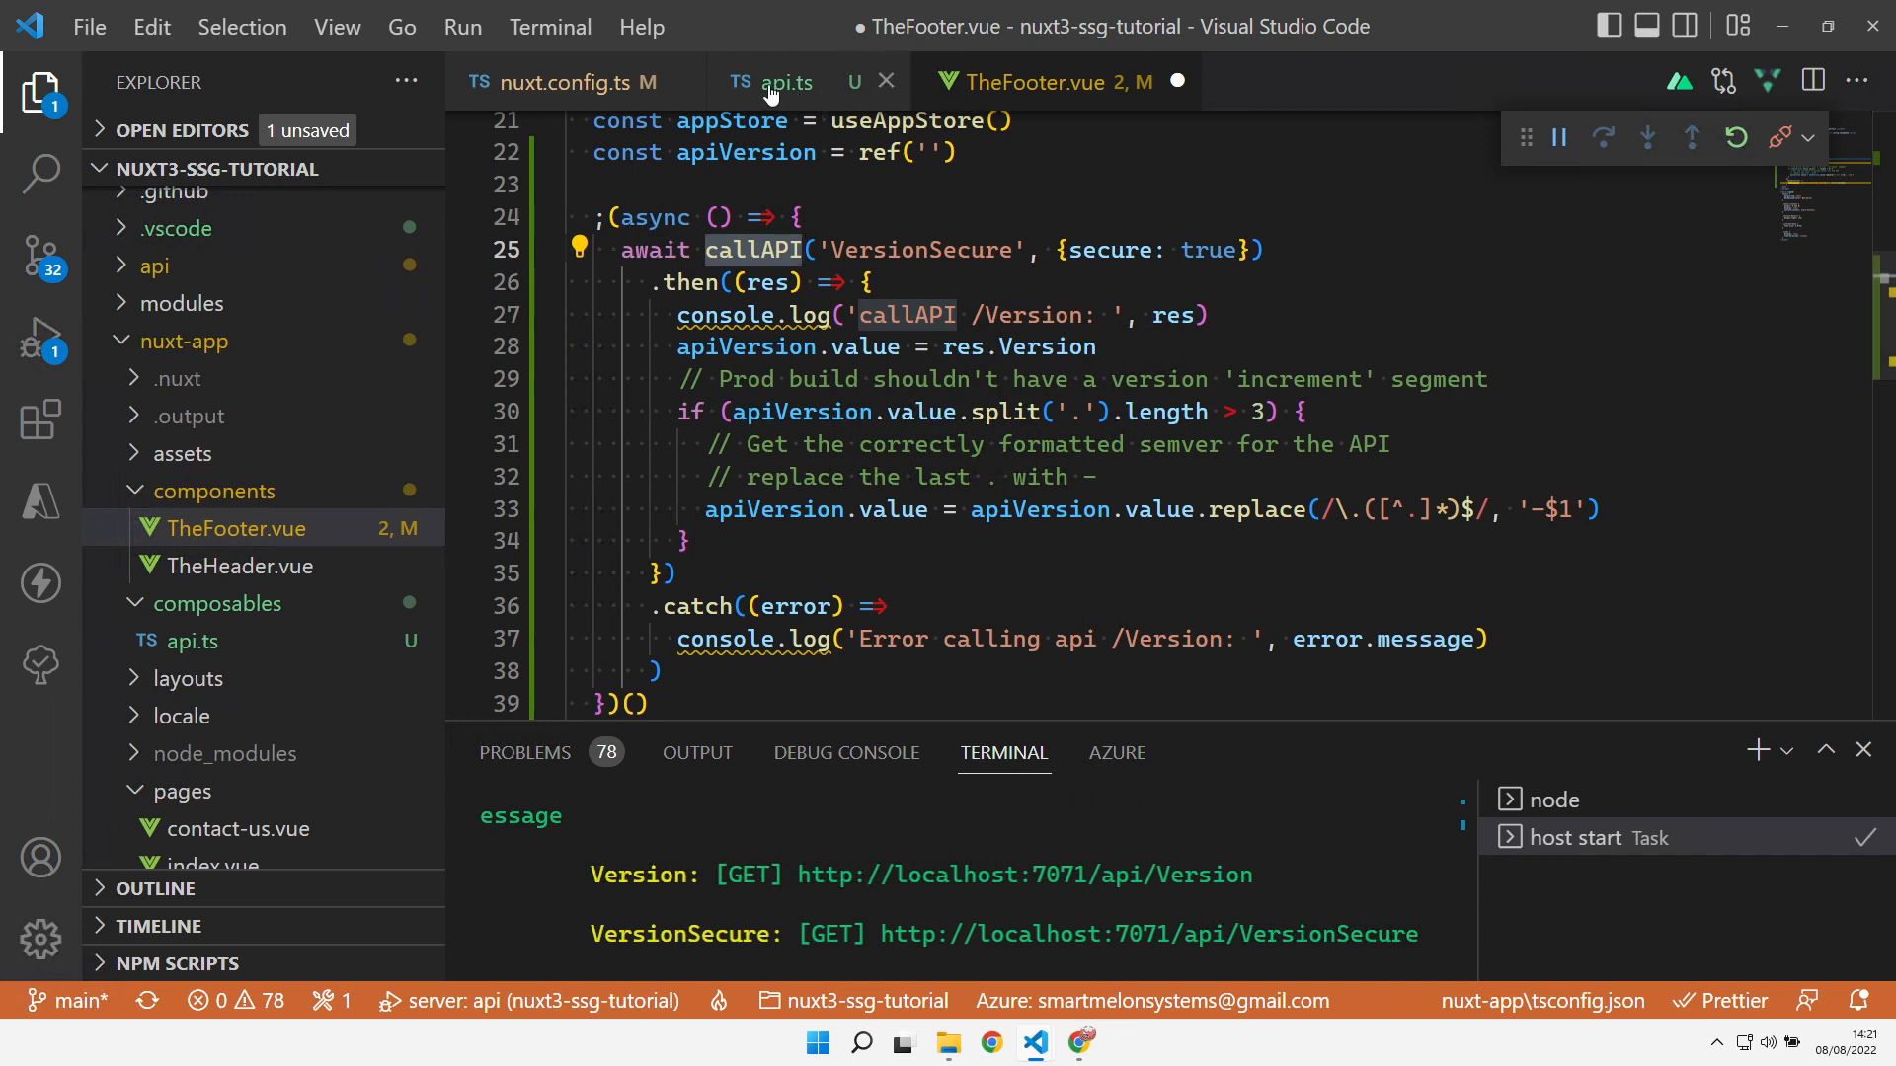
# Review the secure check and Authenticate call in api.ts, then save TheFooter.vue
pyautogui.click(771, 81)
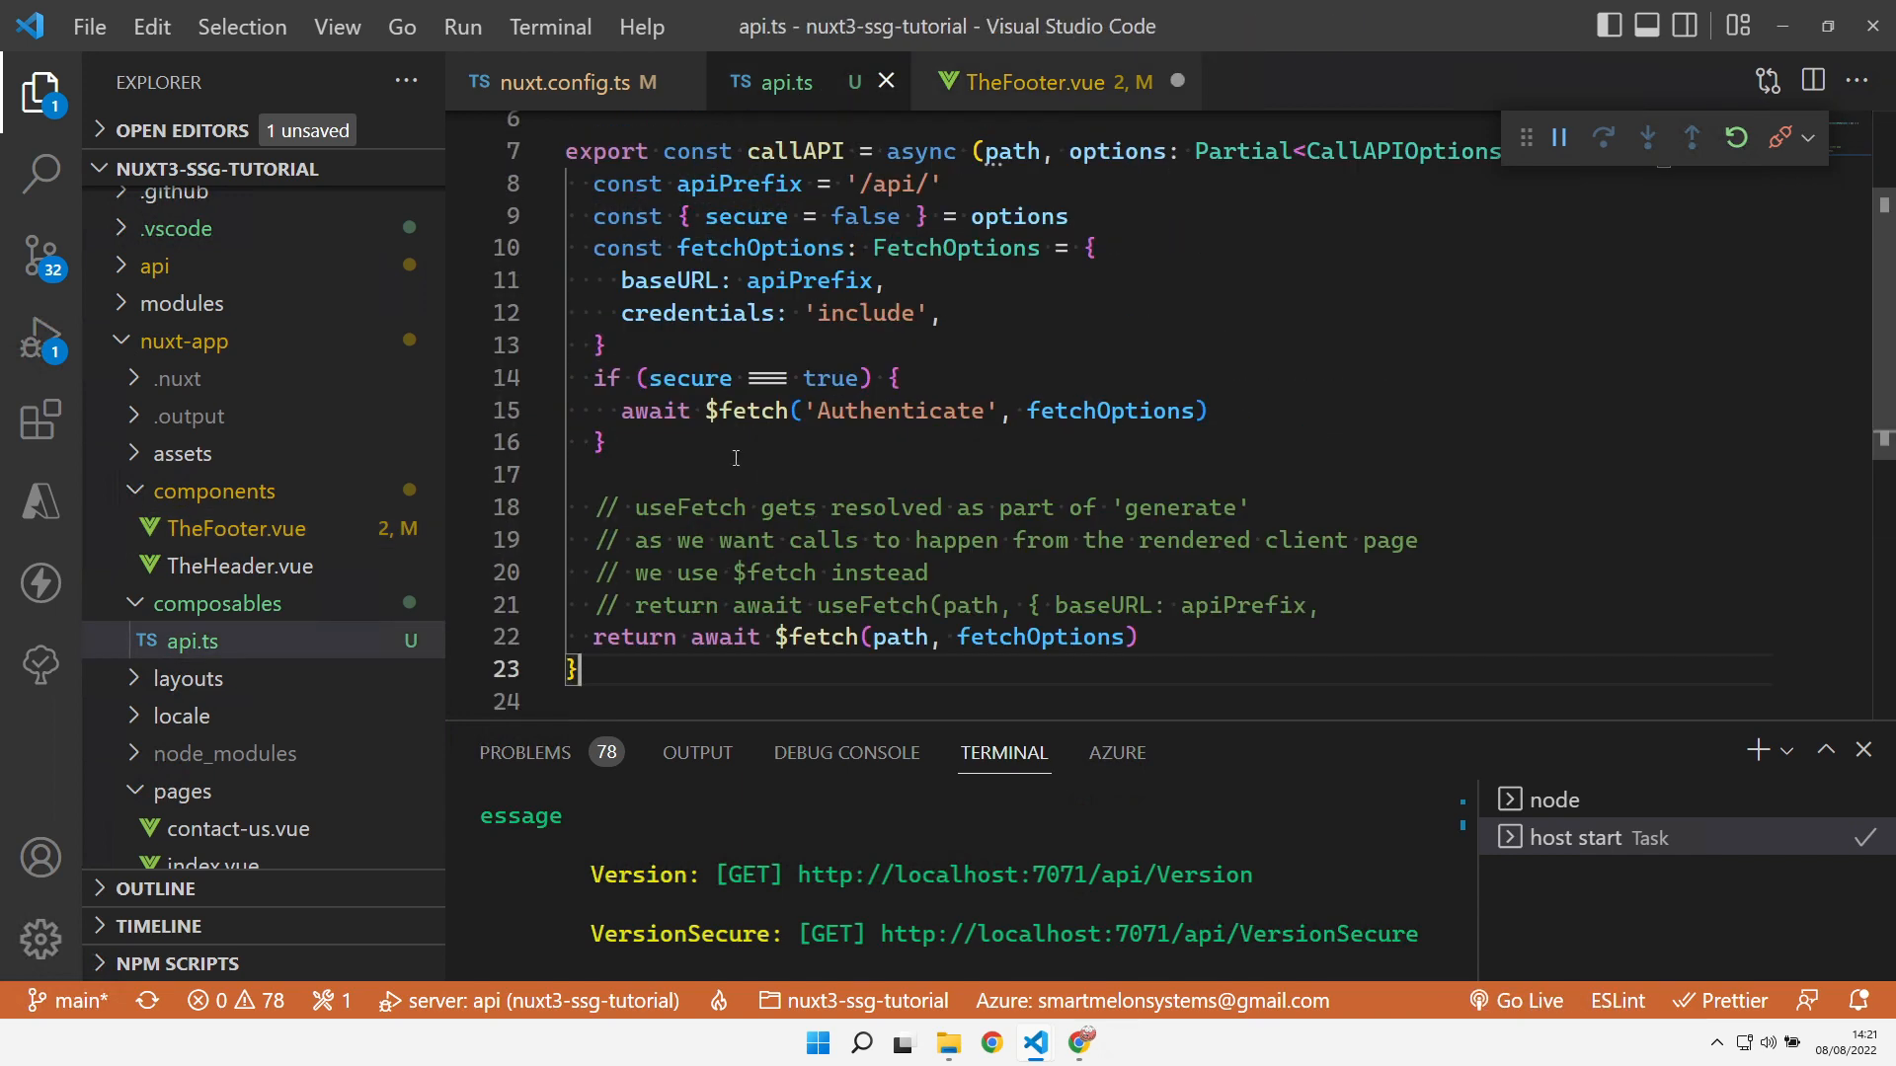
pyautogui.moveTo(768, 462)
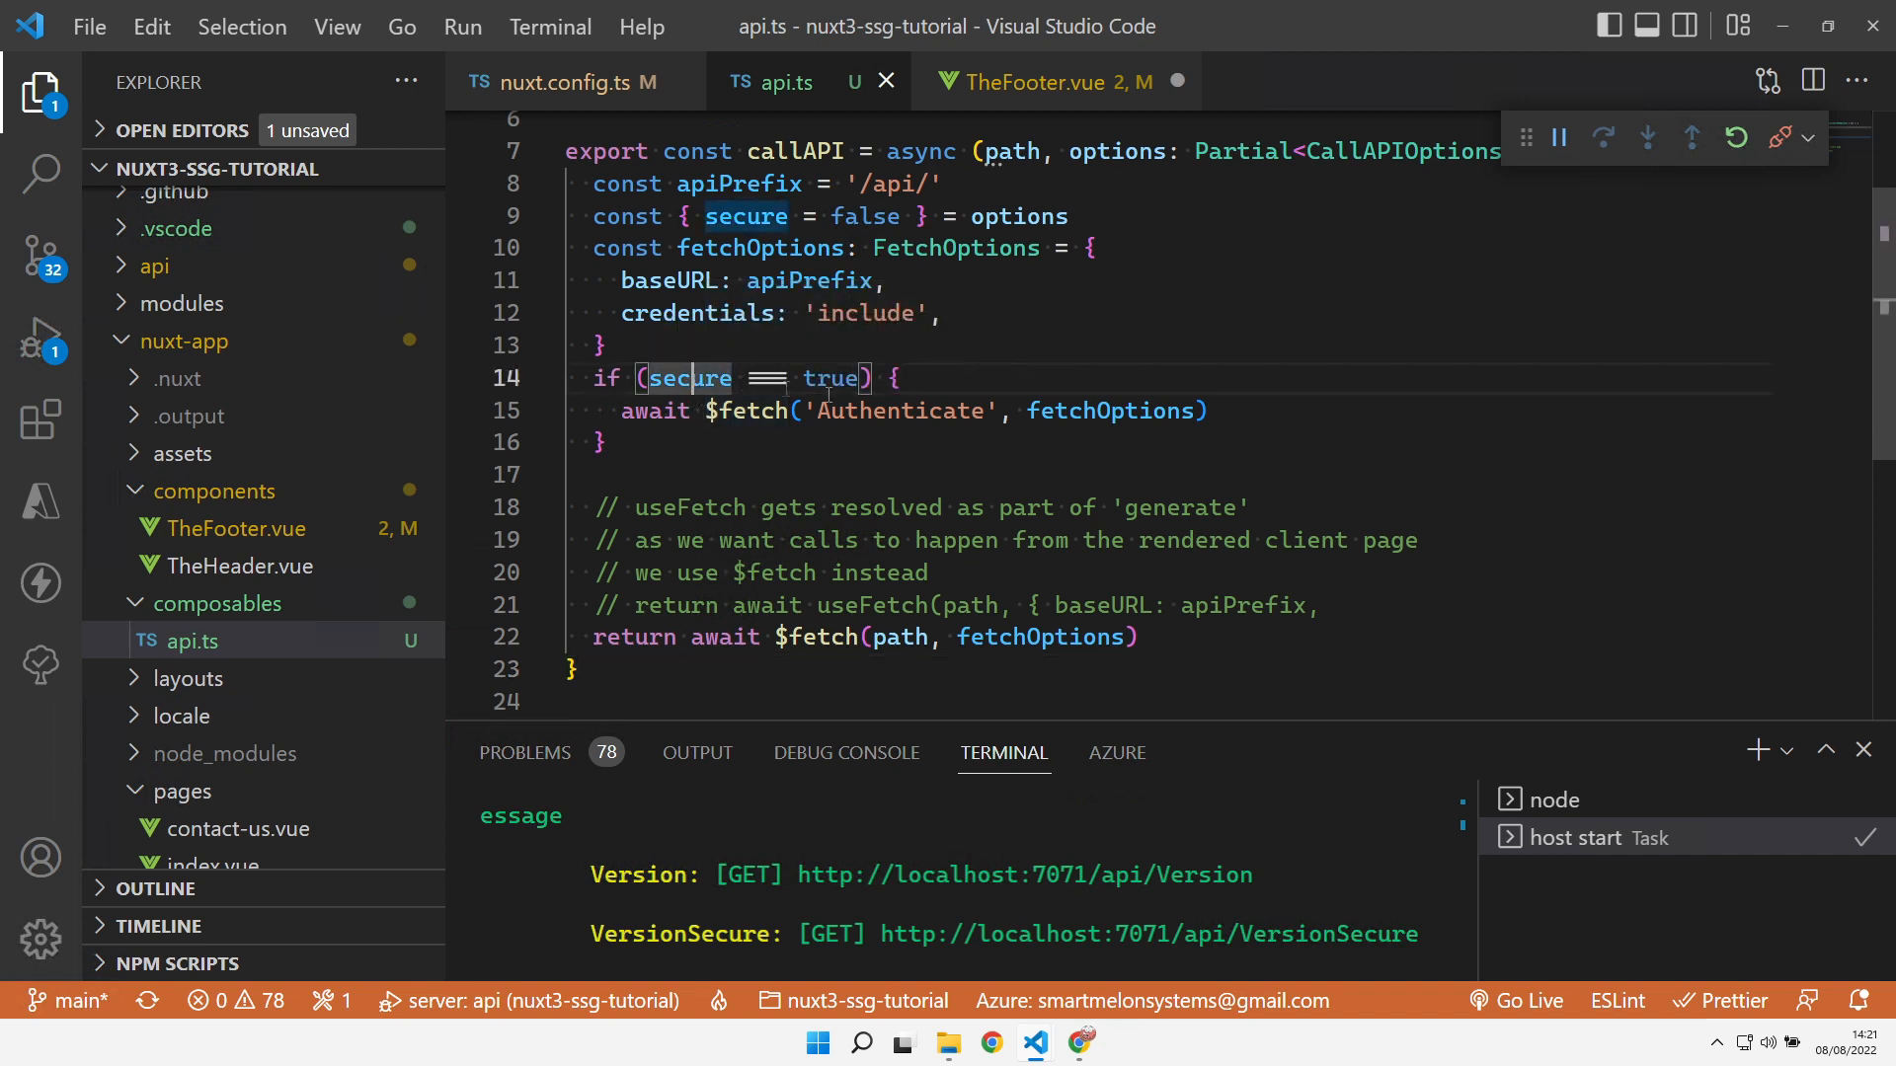
pyautogui.doubleClick(896, 411)
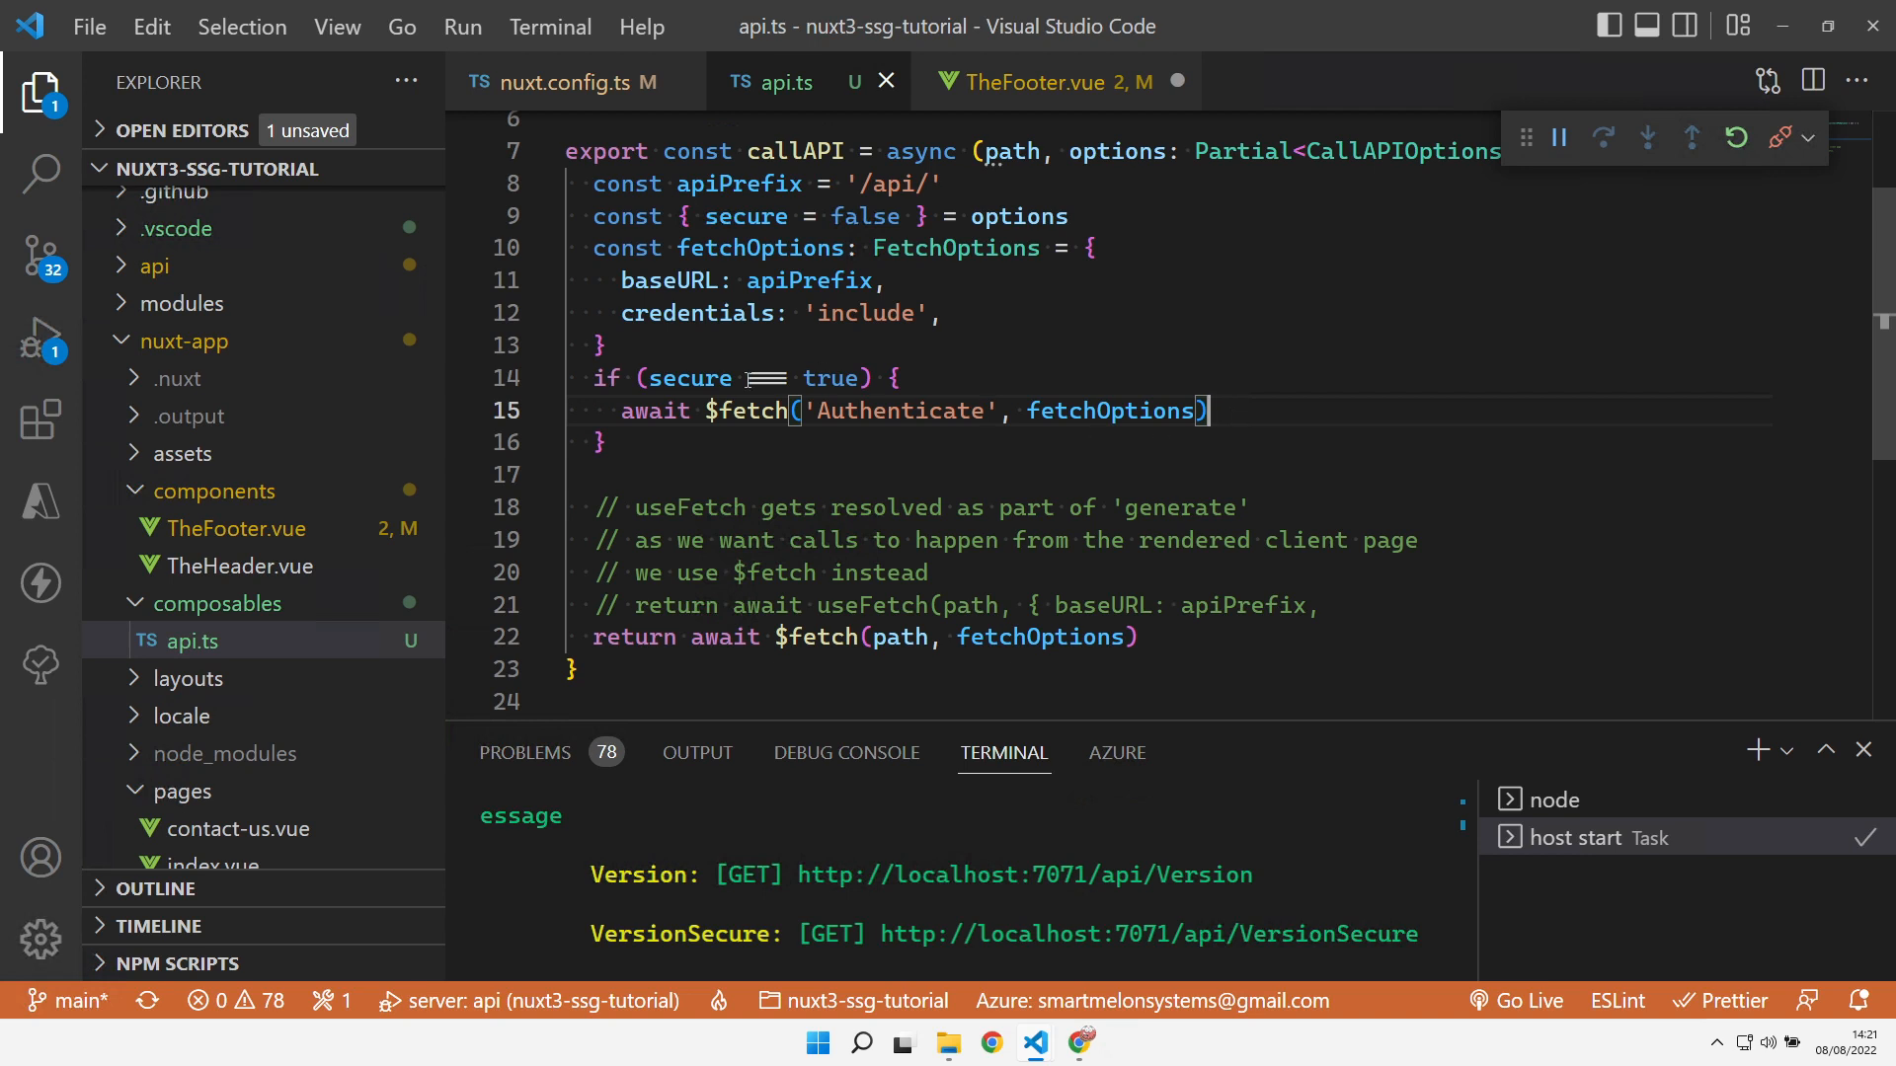
pyautogui.doubleClick(900, 410)
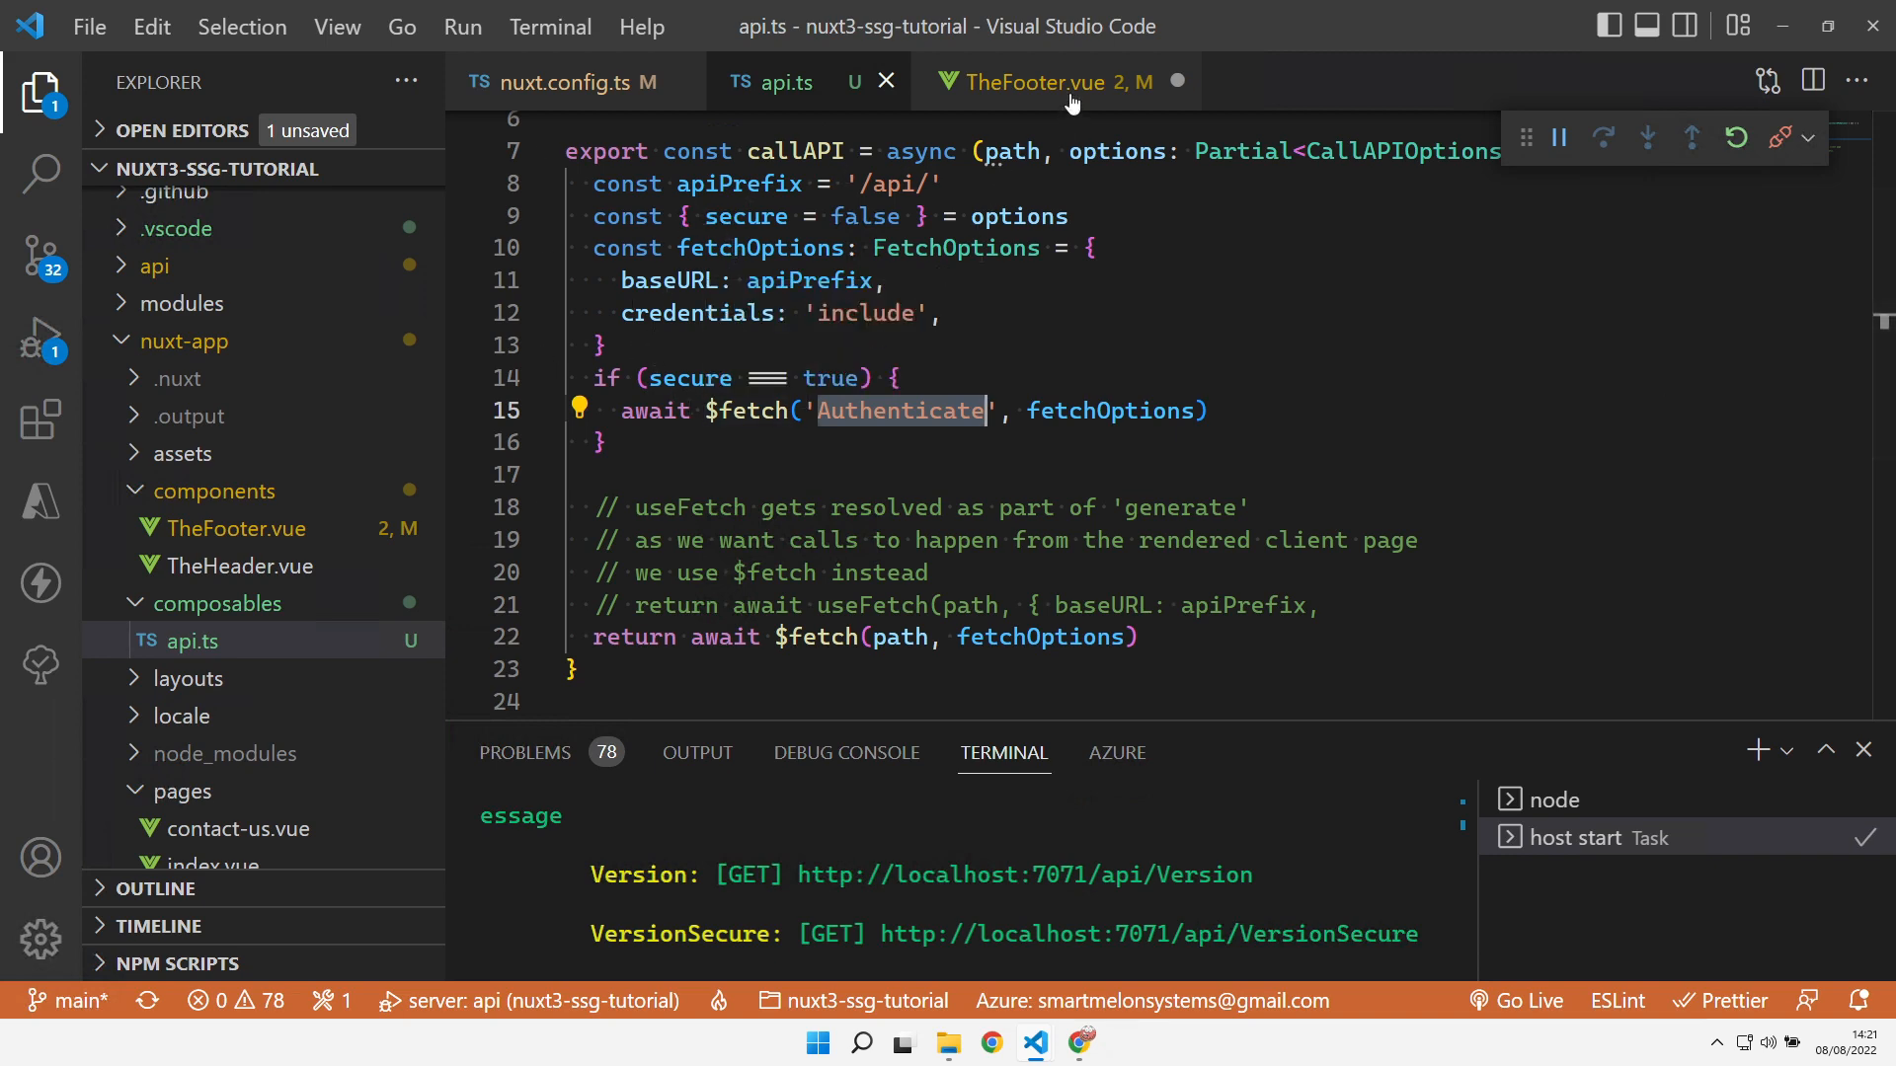
pyautogui.click(1047, 81)
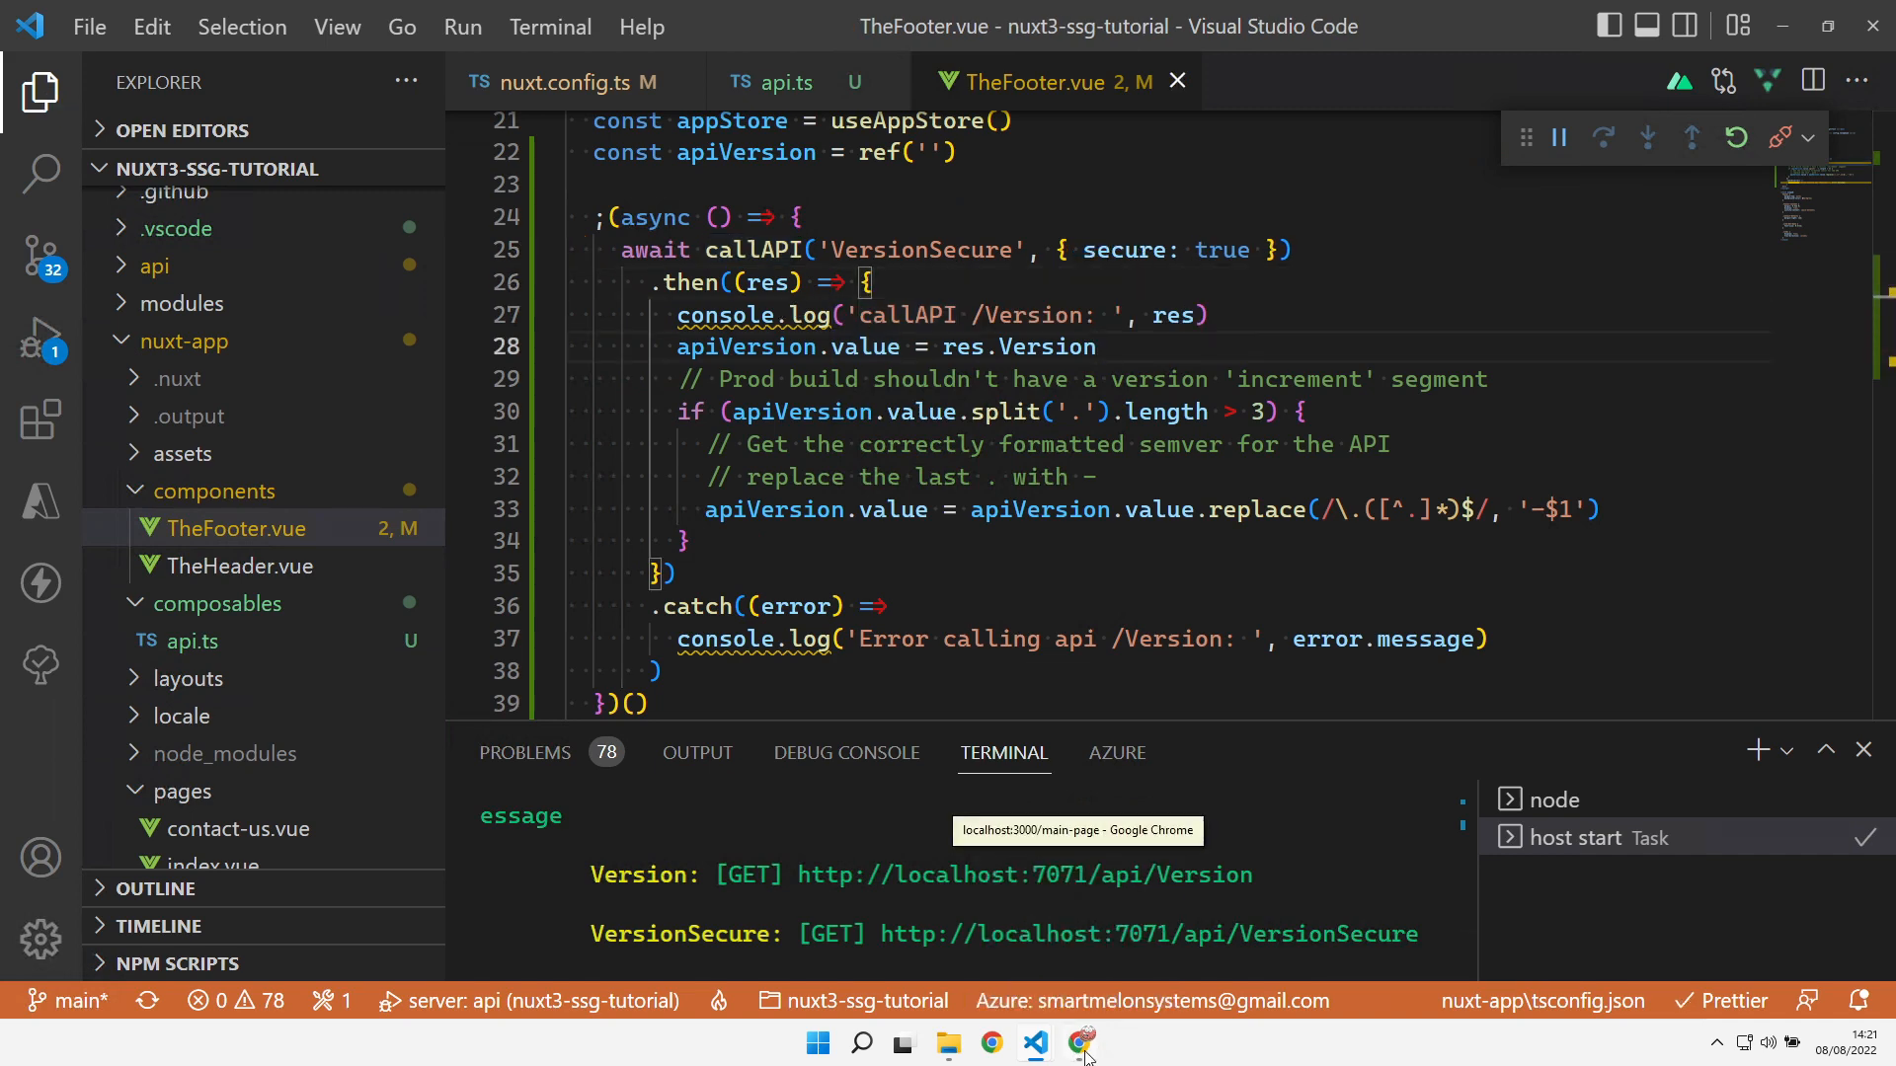
# Reload the site and check the cookies on the Authenticate and VersionSecure requests
pyautogui.click(1079, 1043)
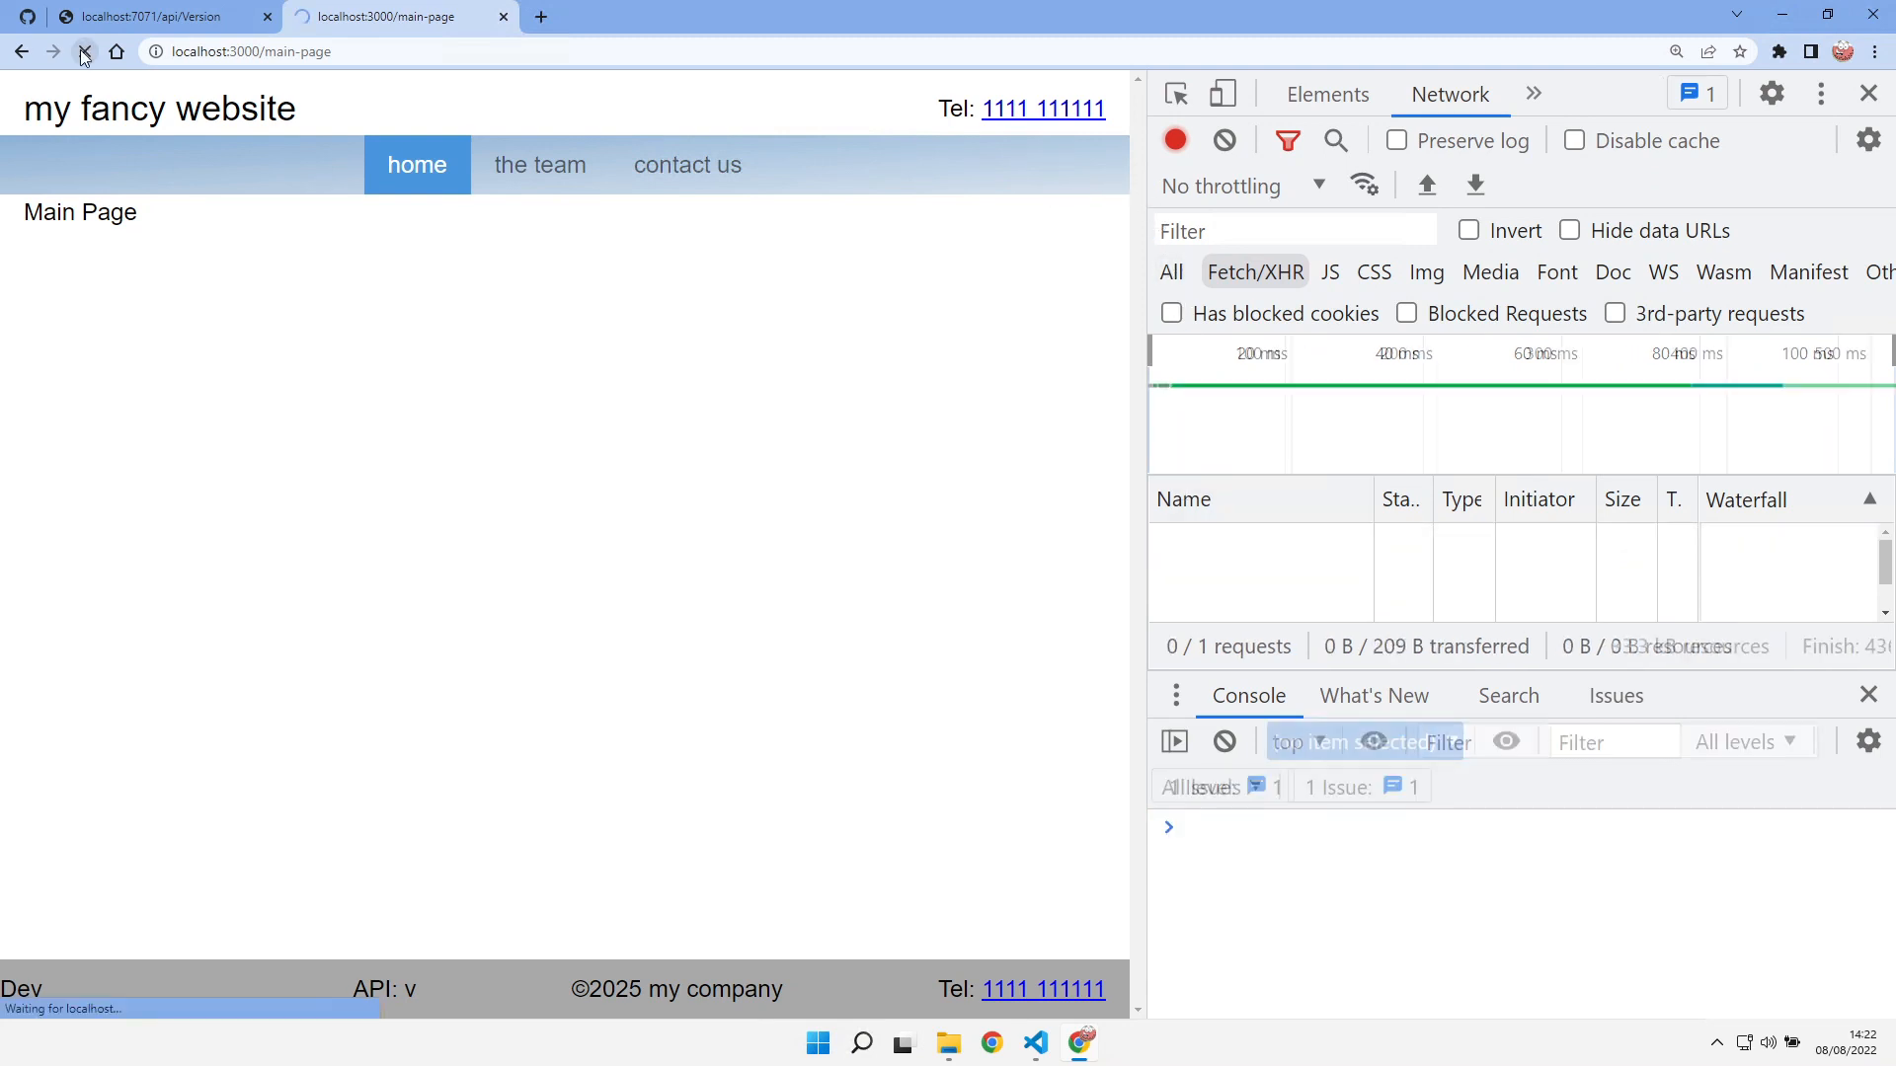
pyautogui.click(83, 51)
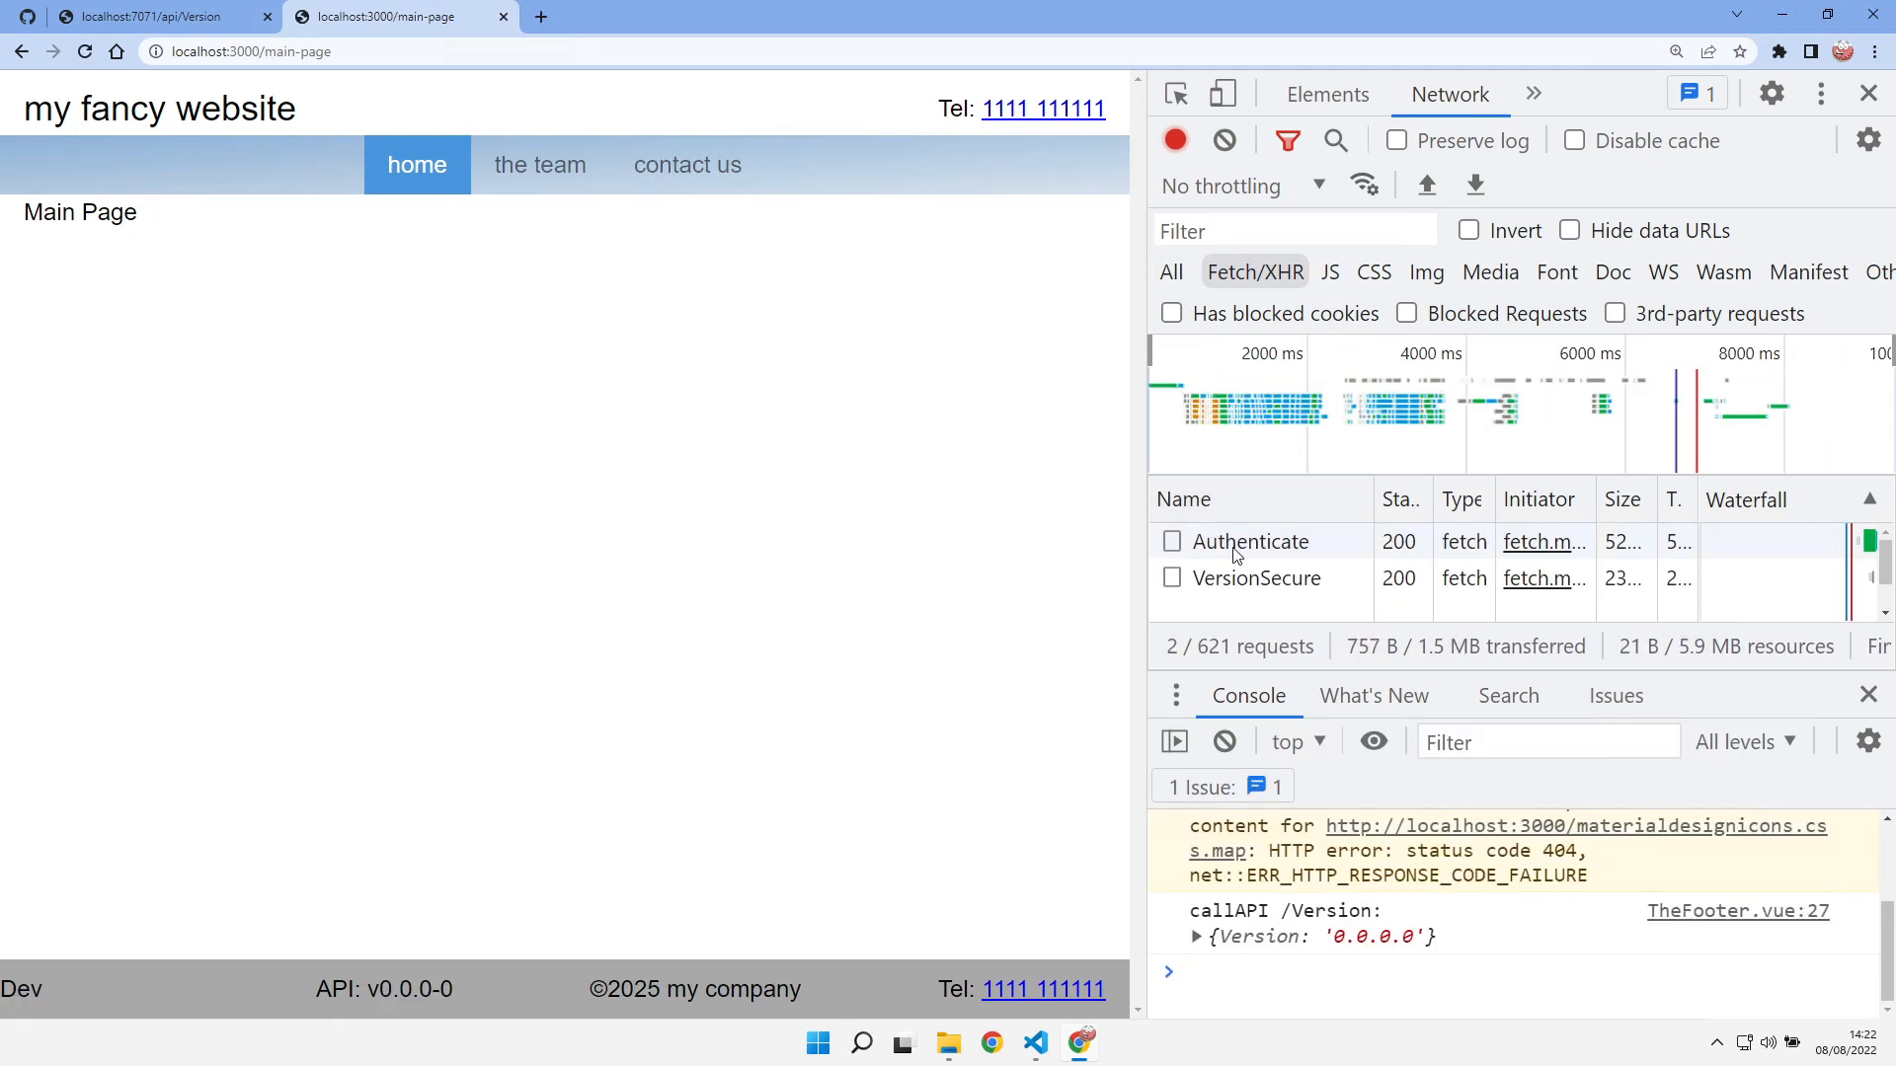
pyautogui.click(1252, 541)
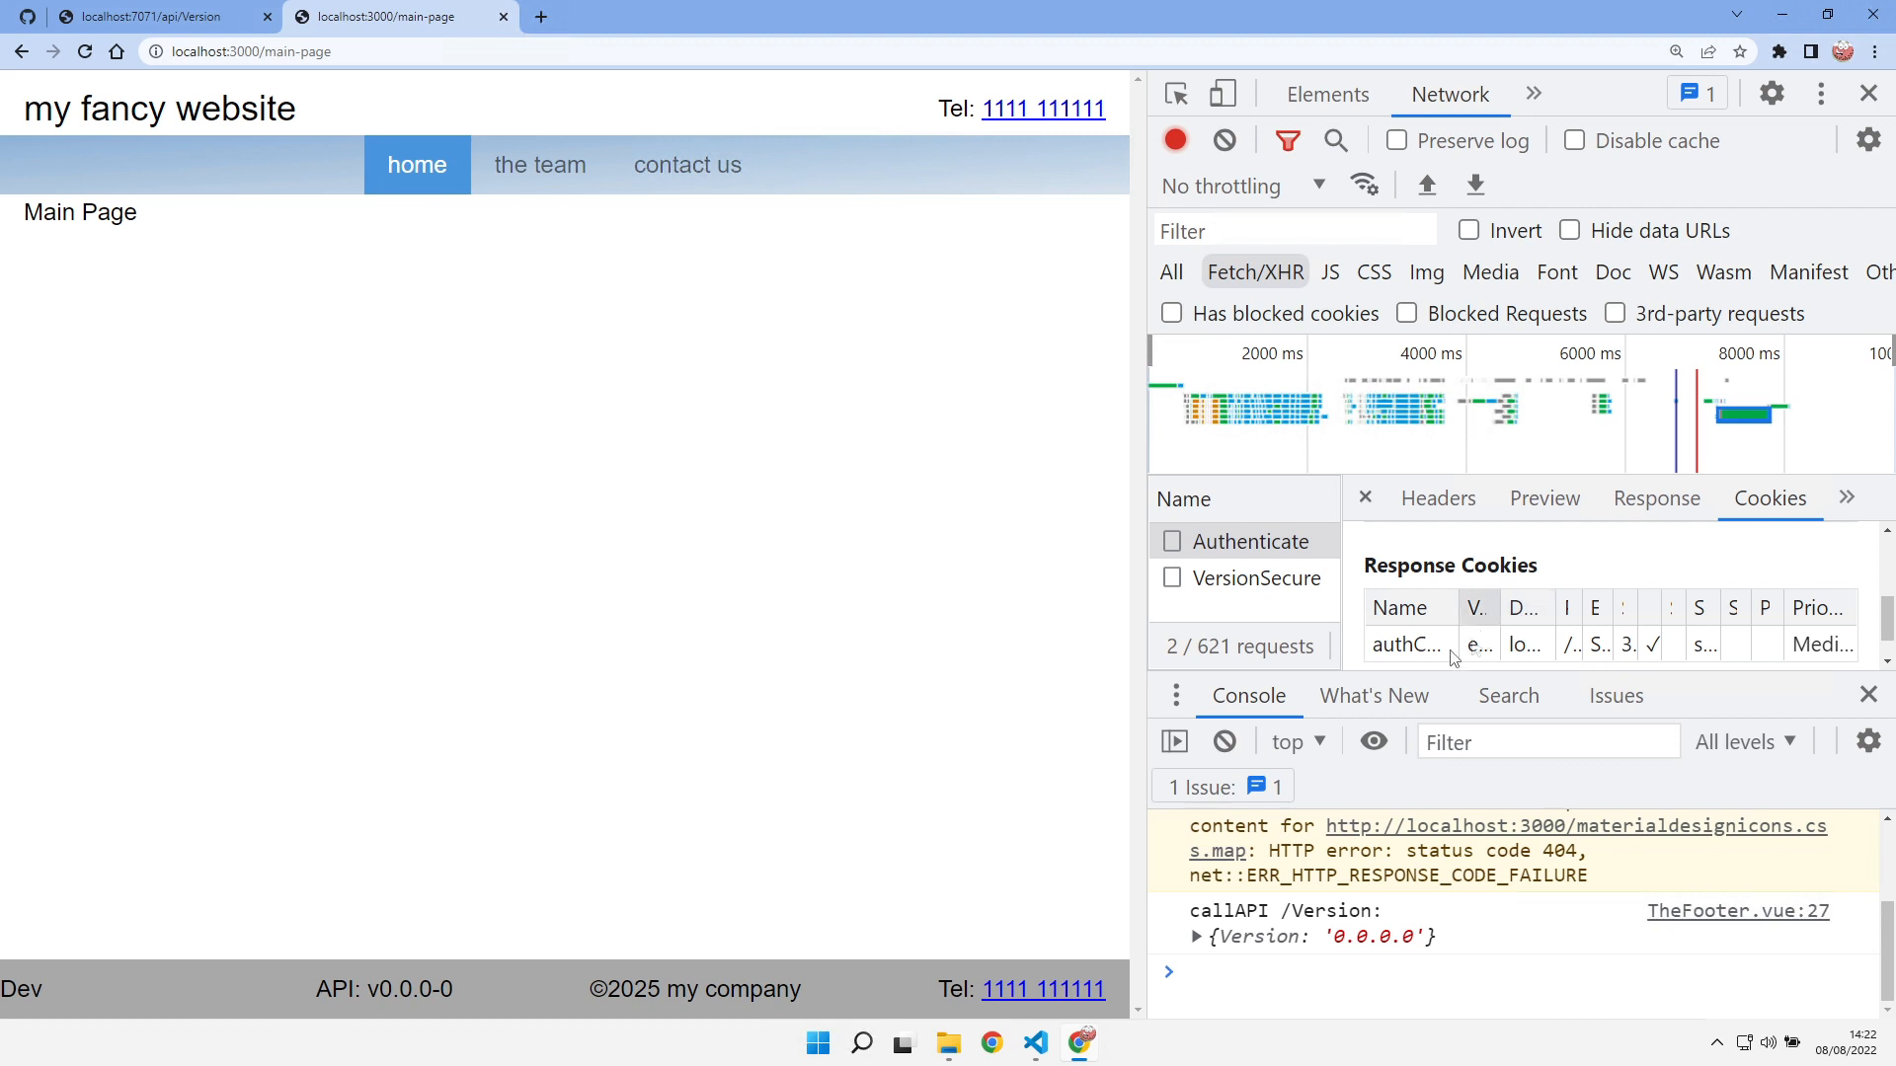
pyautogui.moveTo(1407, 644)
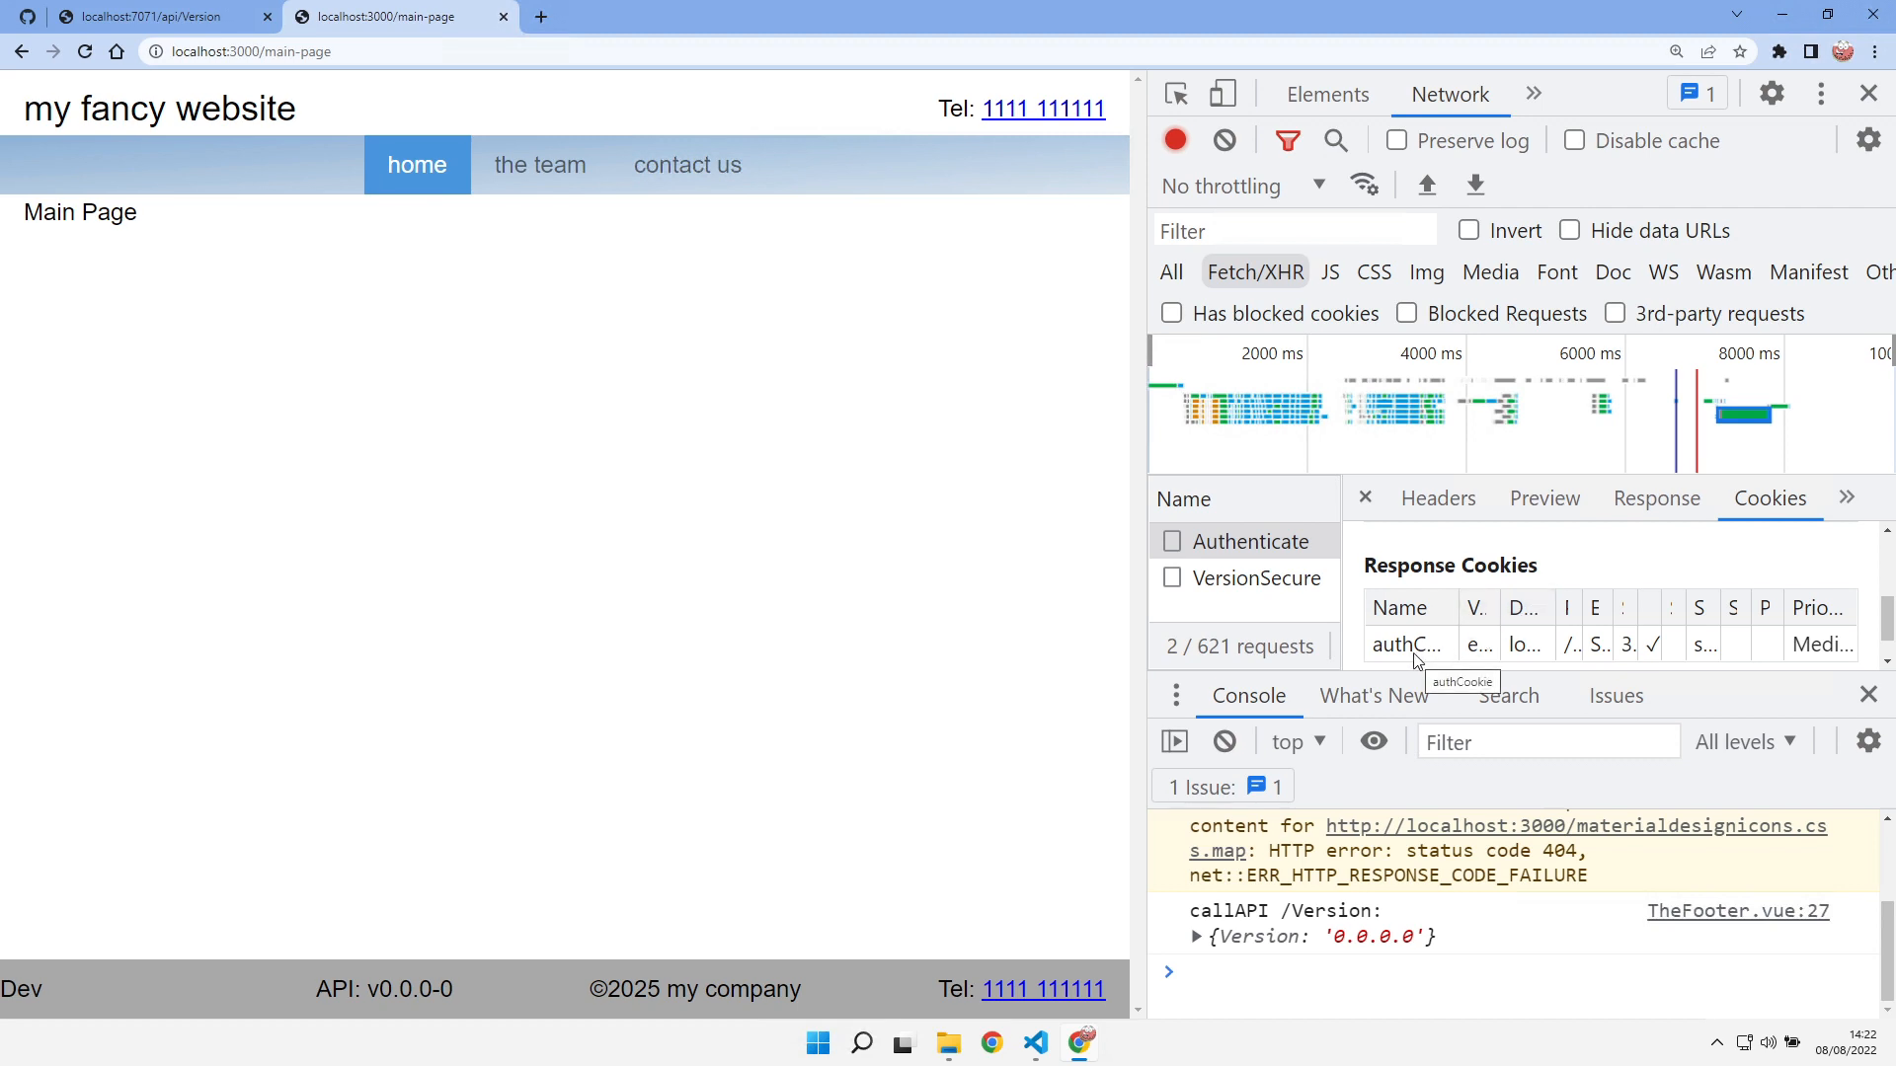
pyautogui.moveTo(1248, 579)
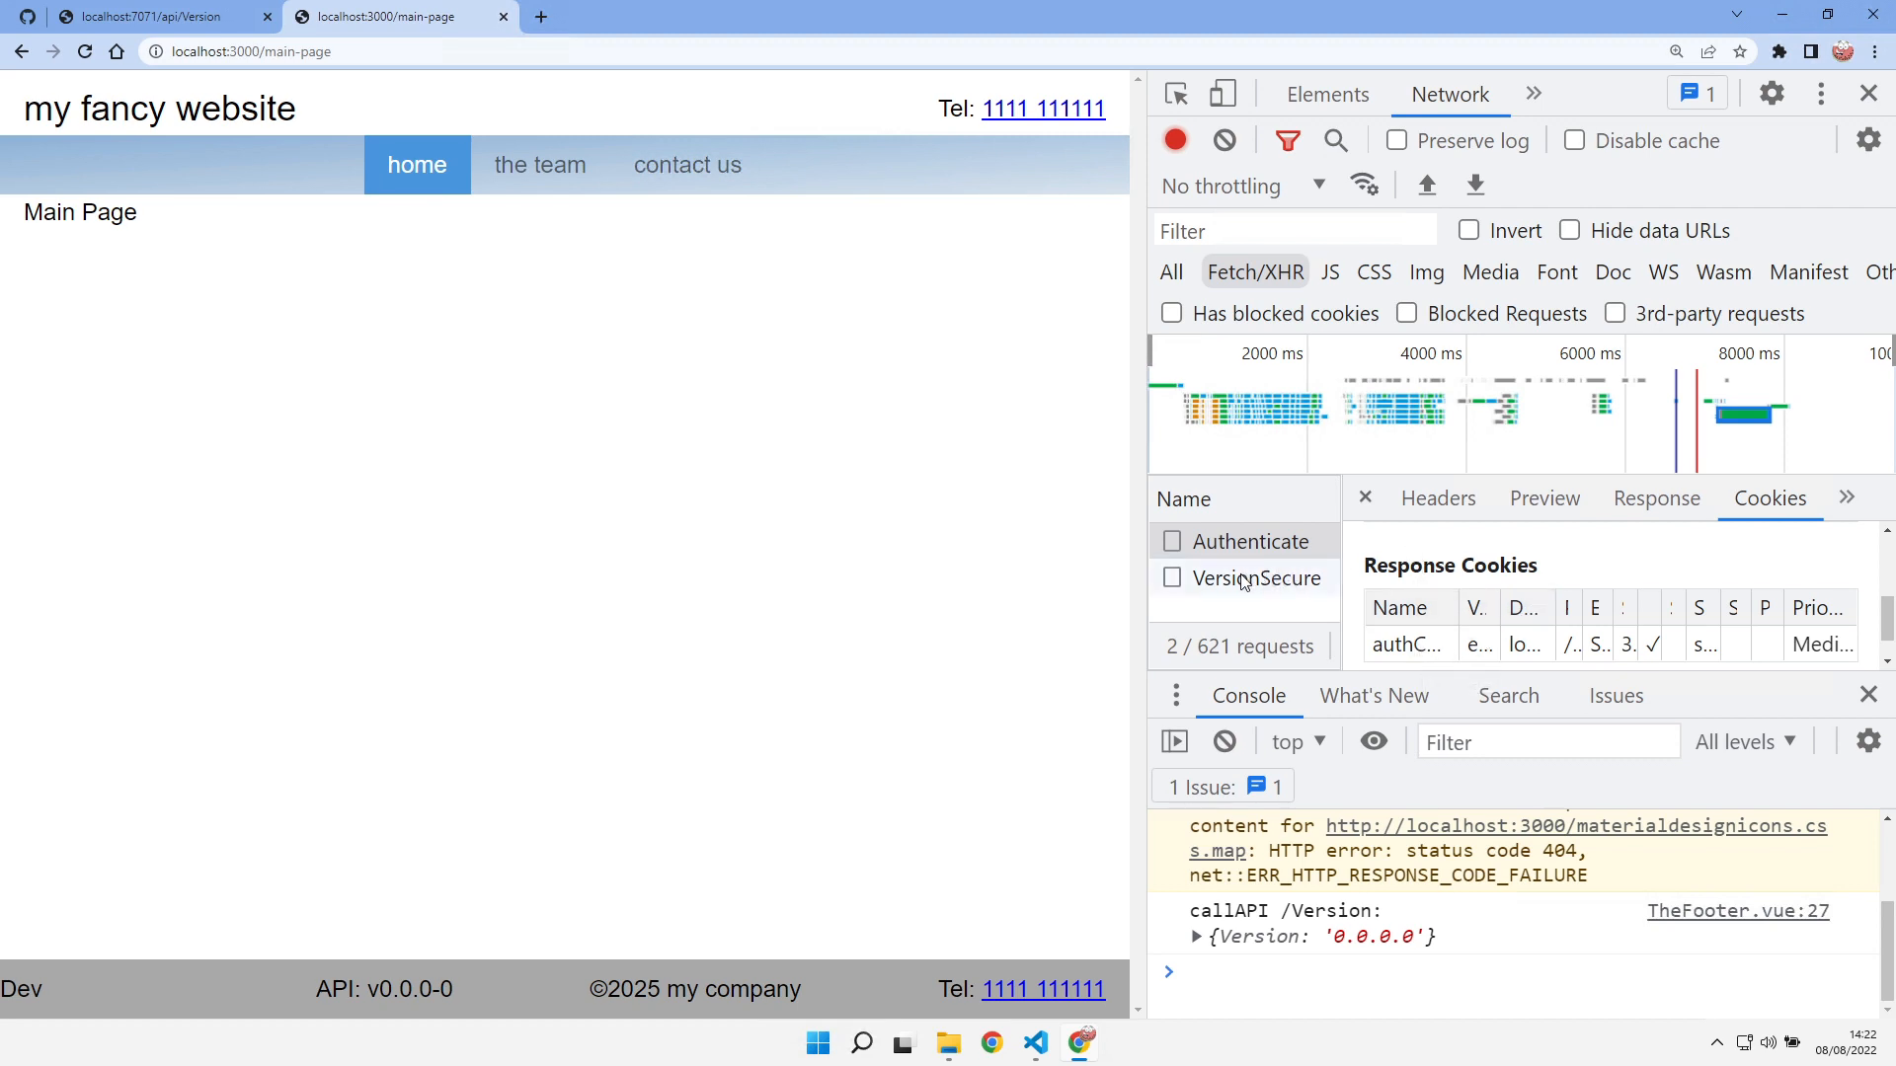
pyautogui.click(1244, 578)
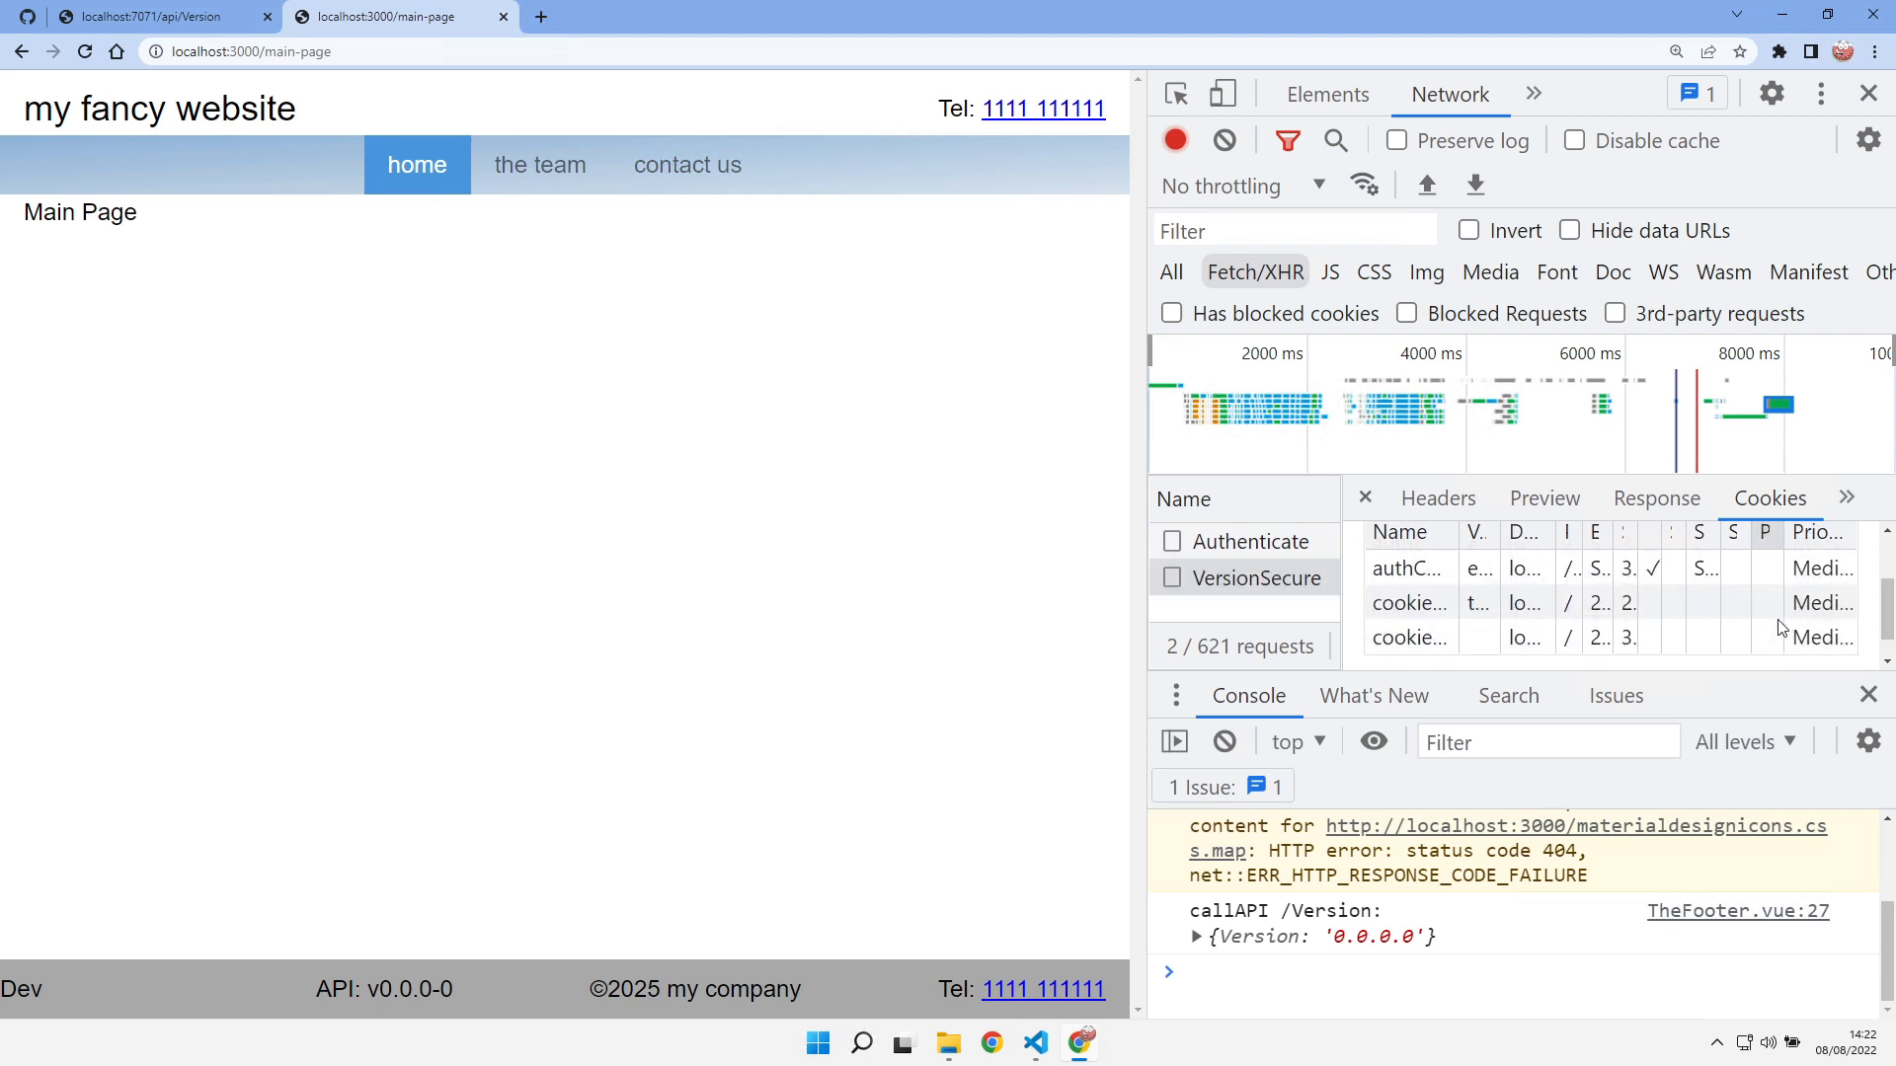
pyautogui.moveTo(1406, 569)
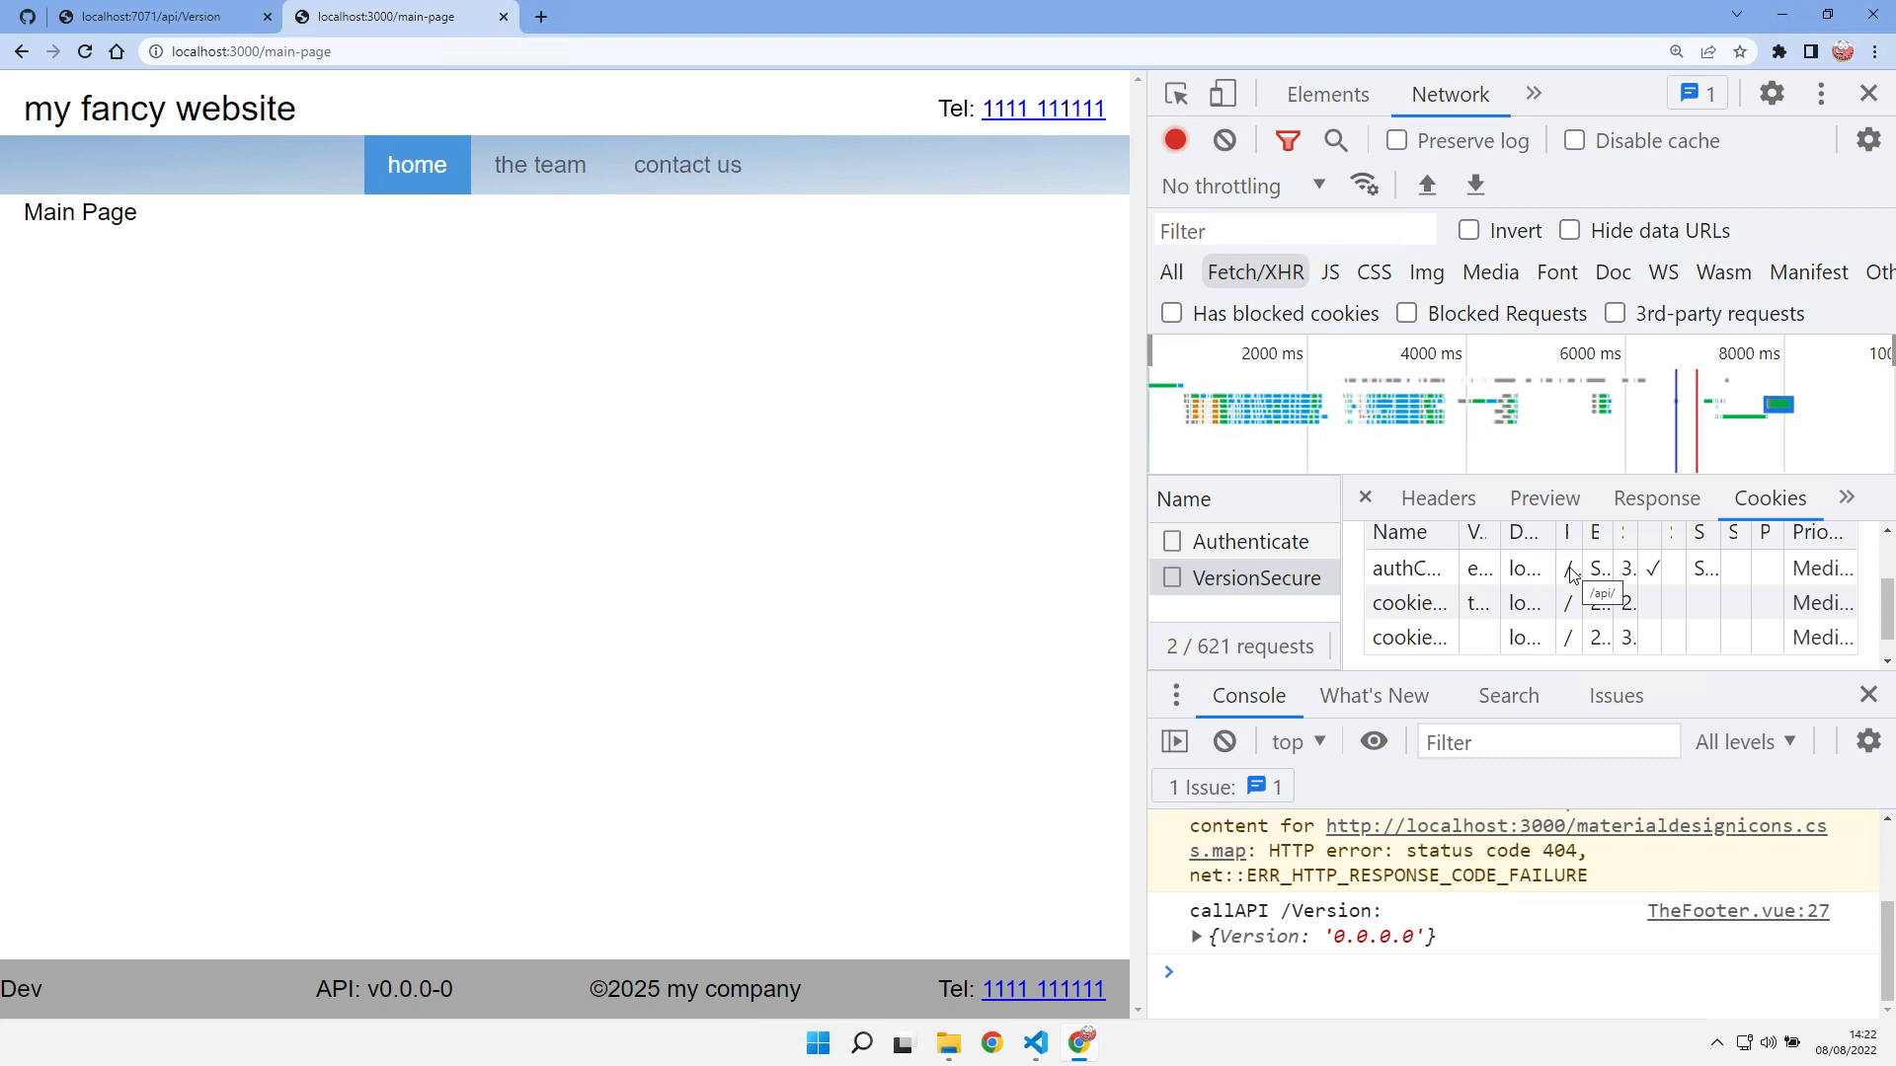
pyautogui.moveTo(1355, 569)
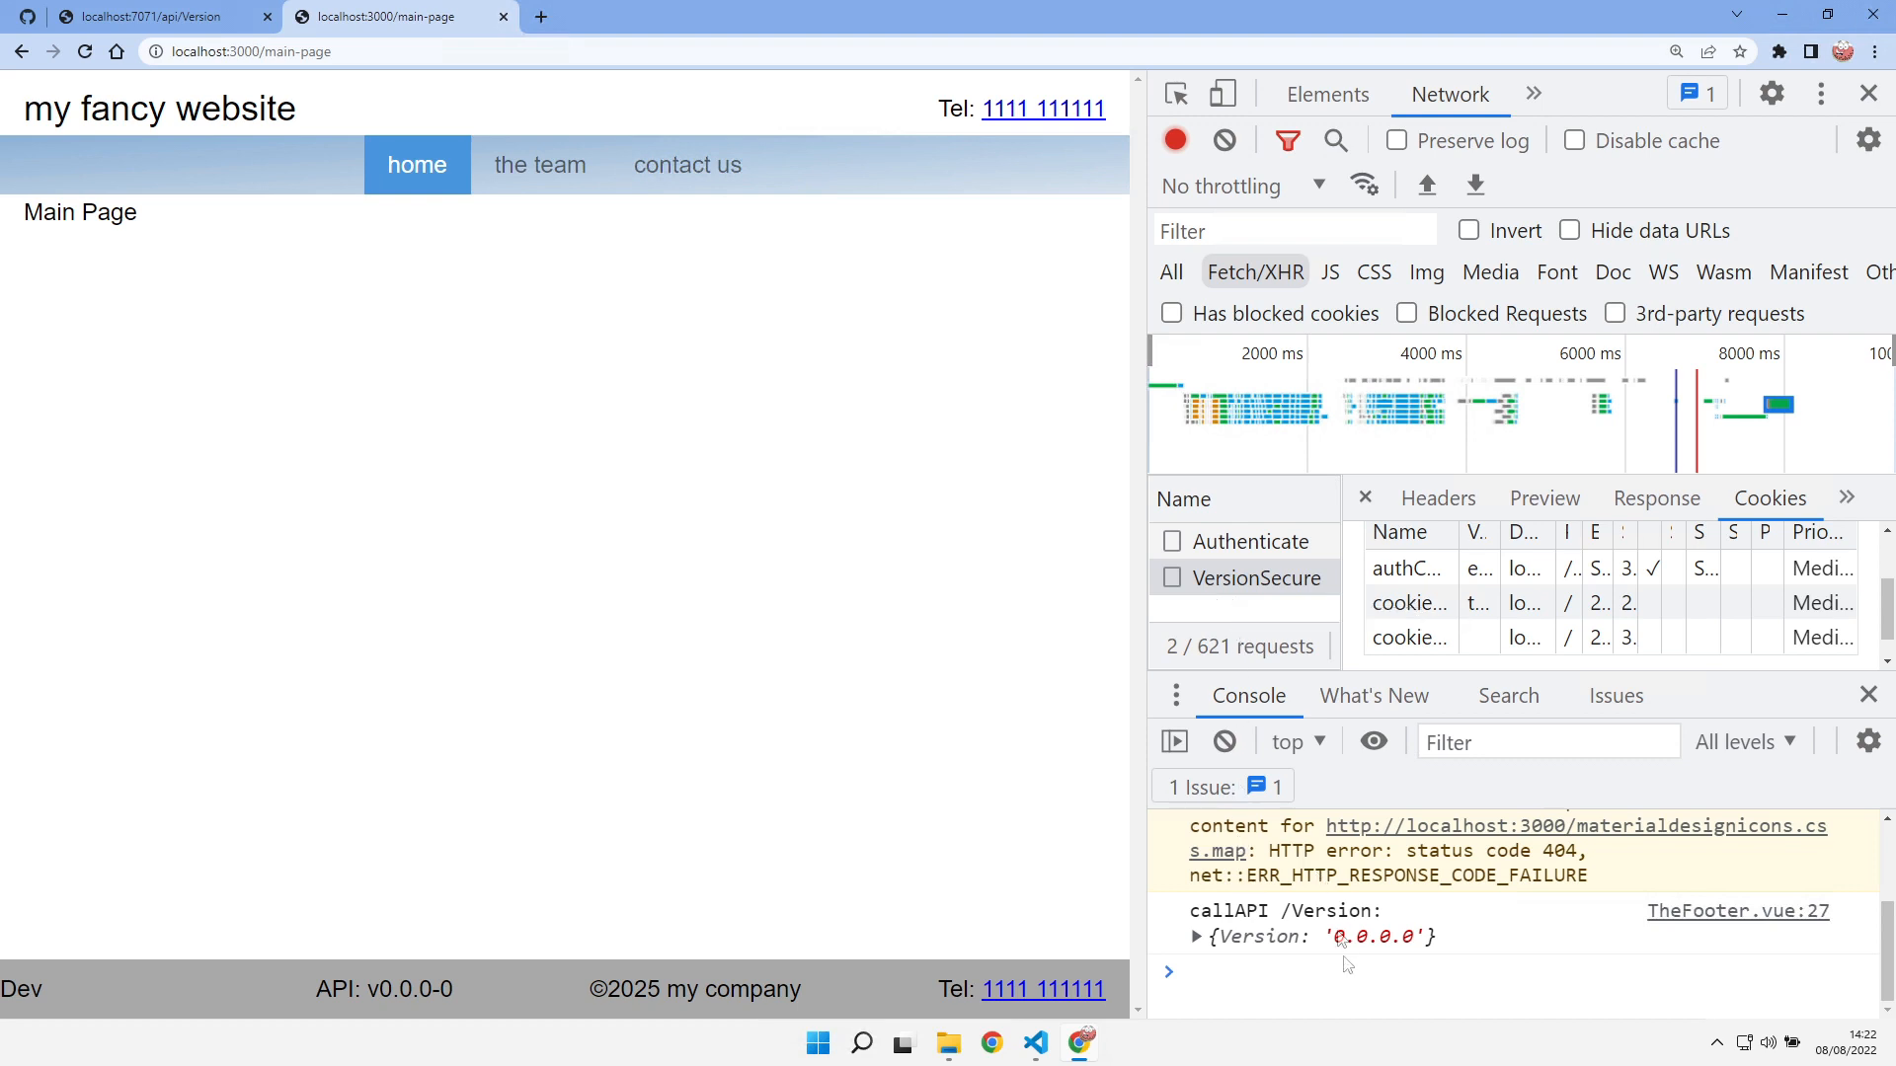
# View VersionSecure's response body showing {"Version":"0.0.0.0"} in DevTools
pyautogui.click(1655, 498)
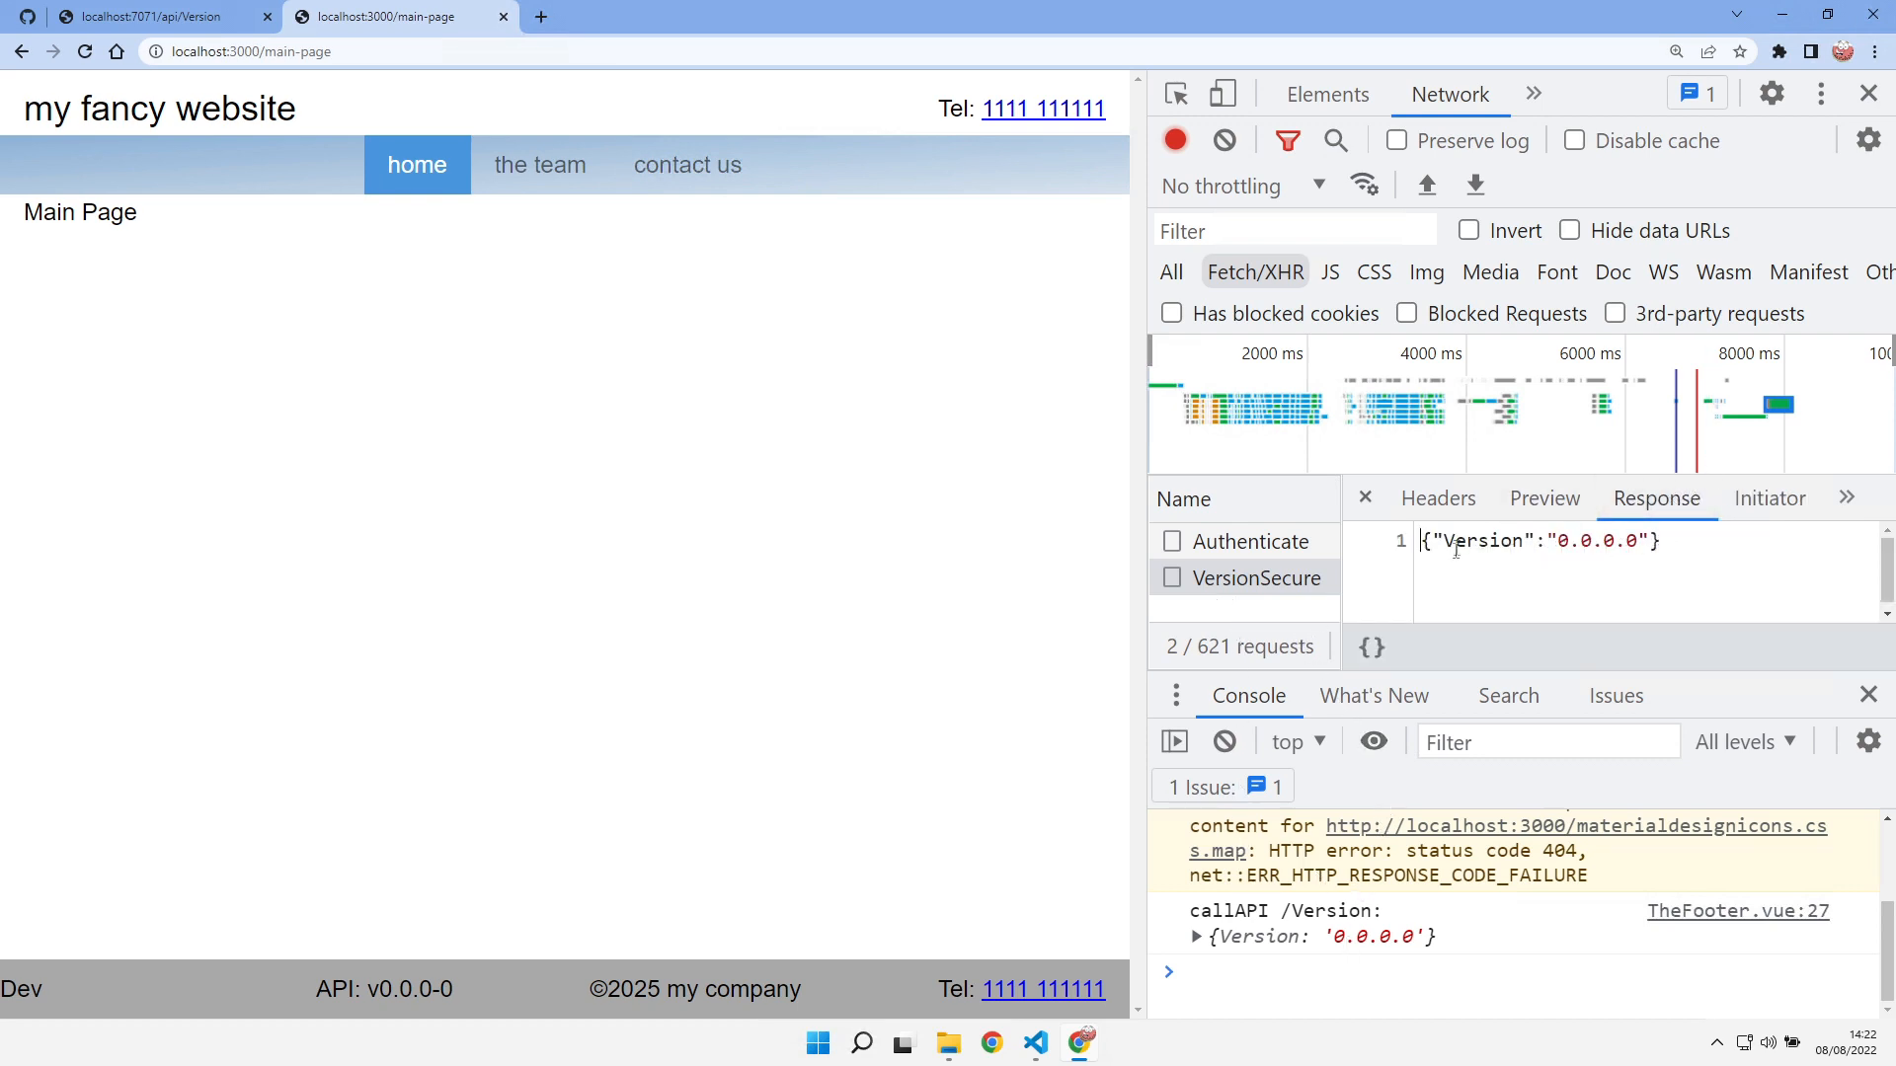
pyautogui.moveTo(1258, 579)
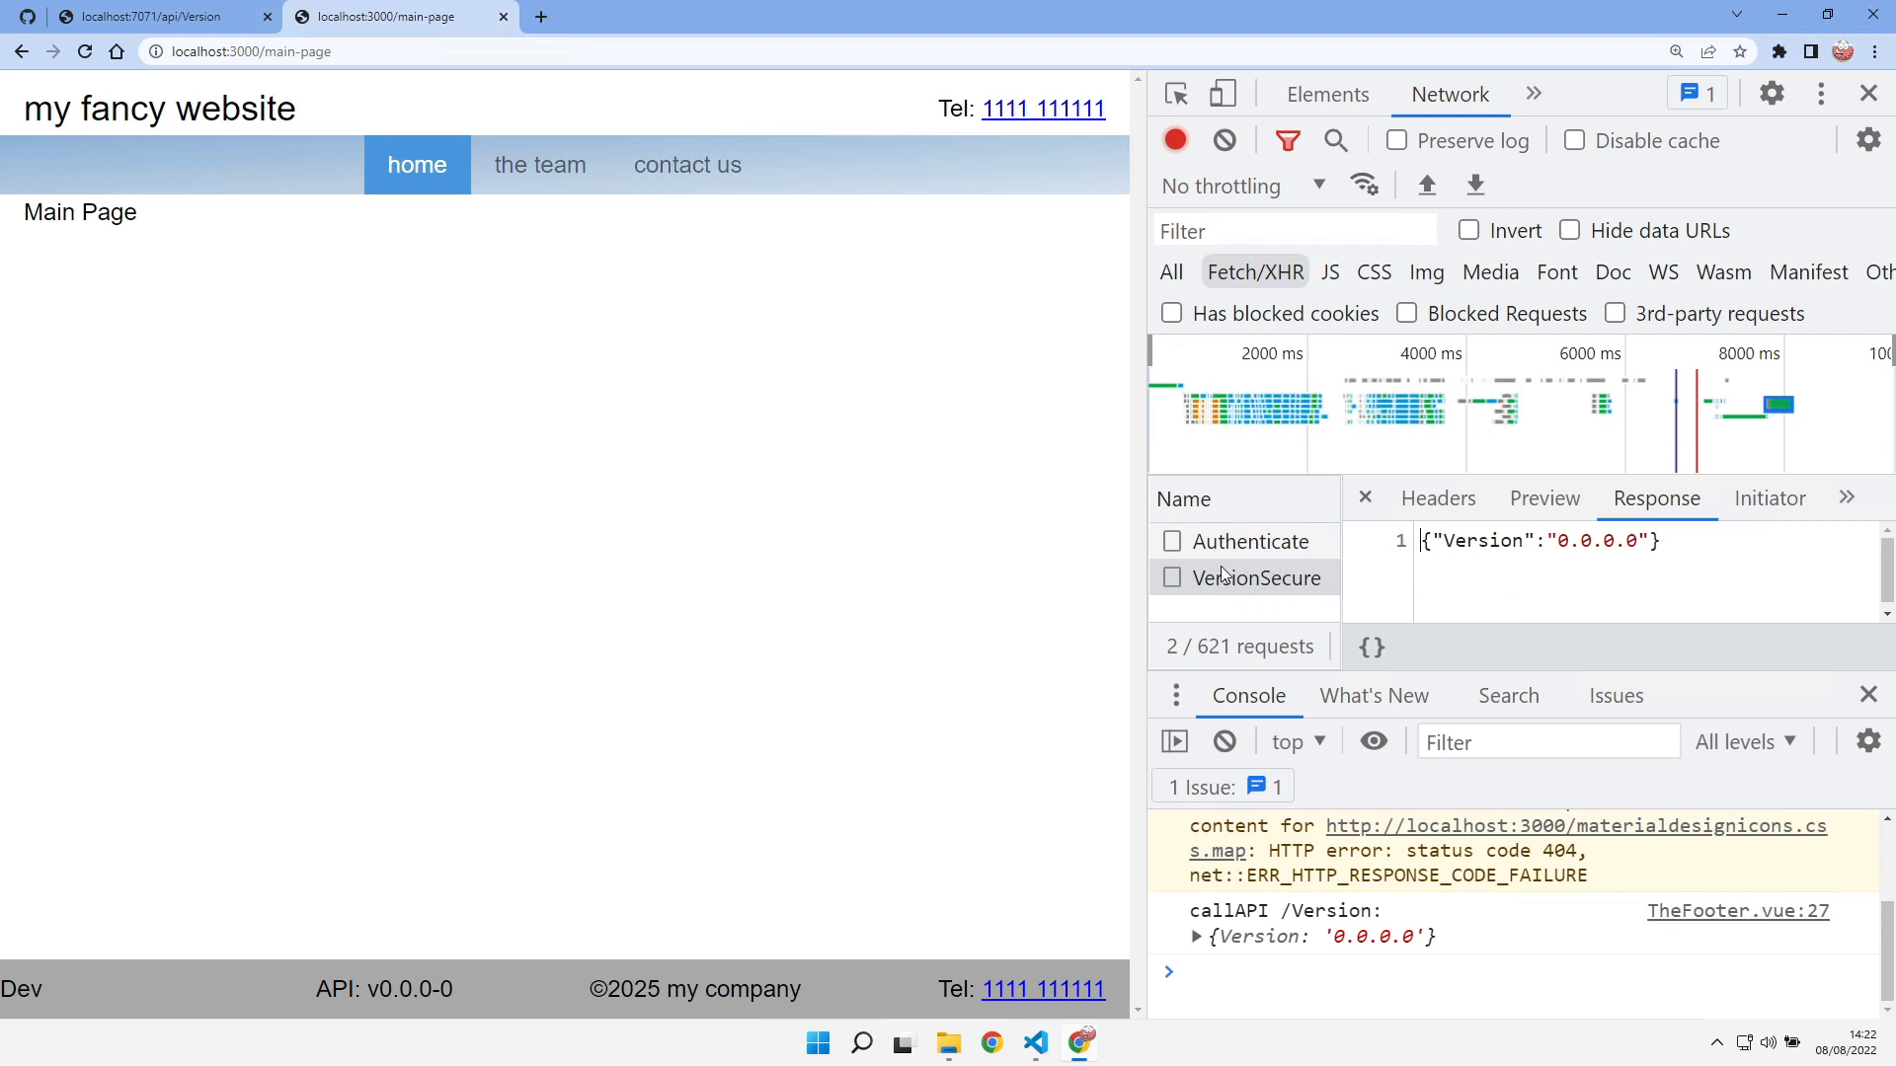
pyautogui.moveTo(1390, 569)
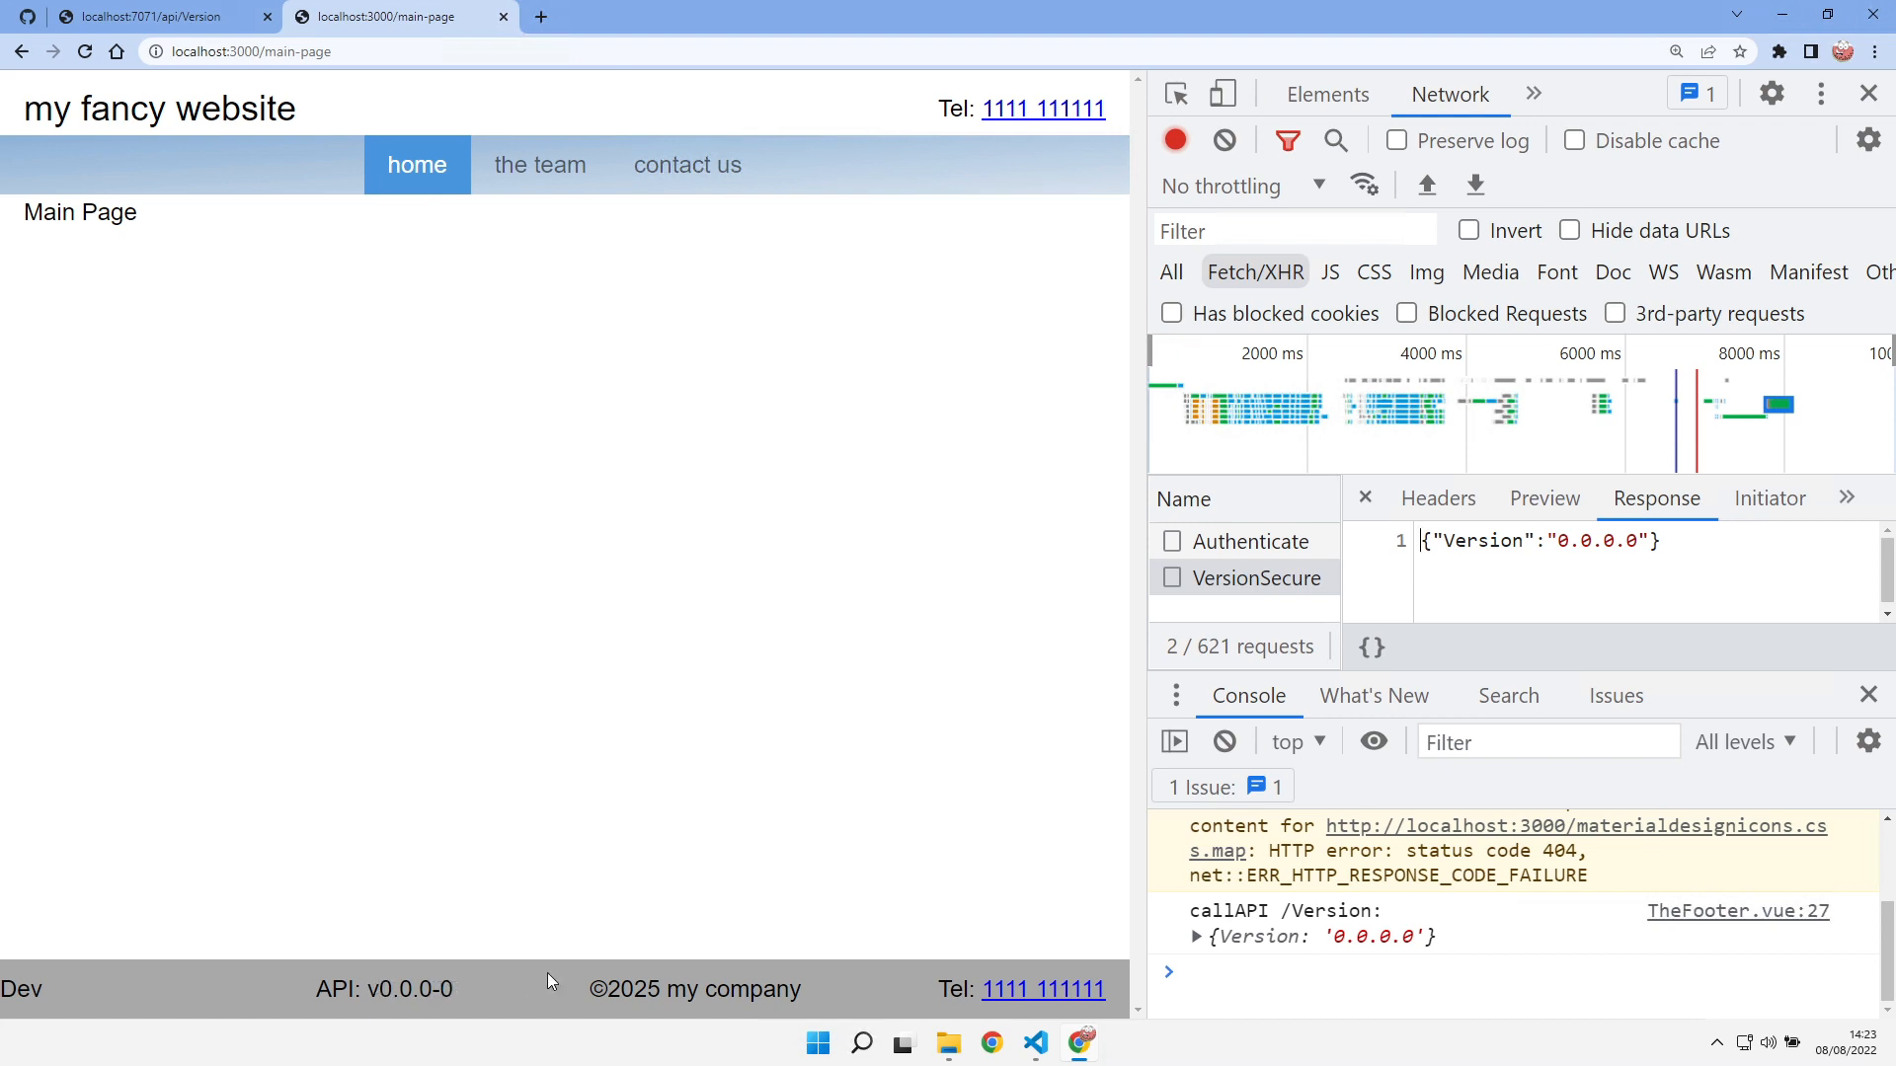
pyautogui.moveTo(510, 976)
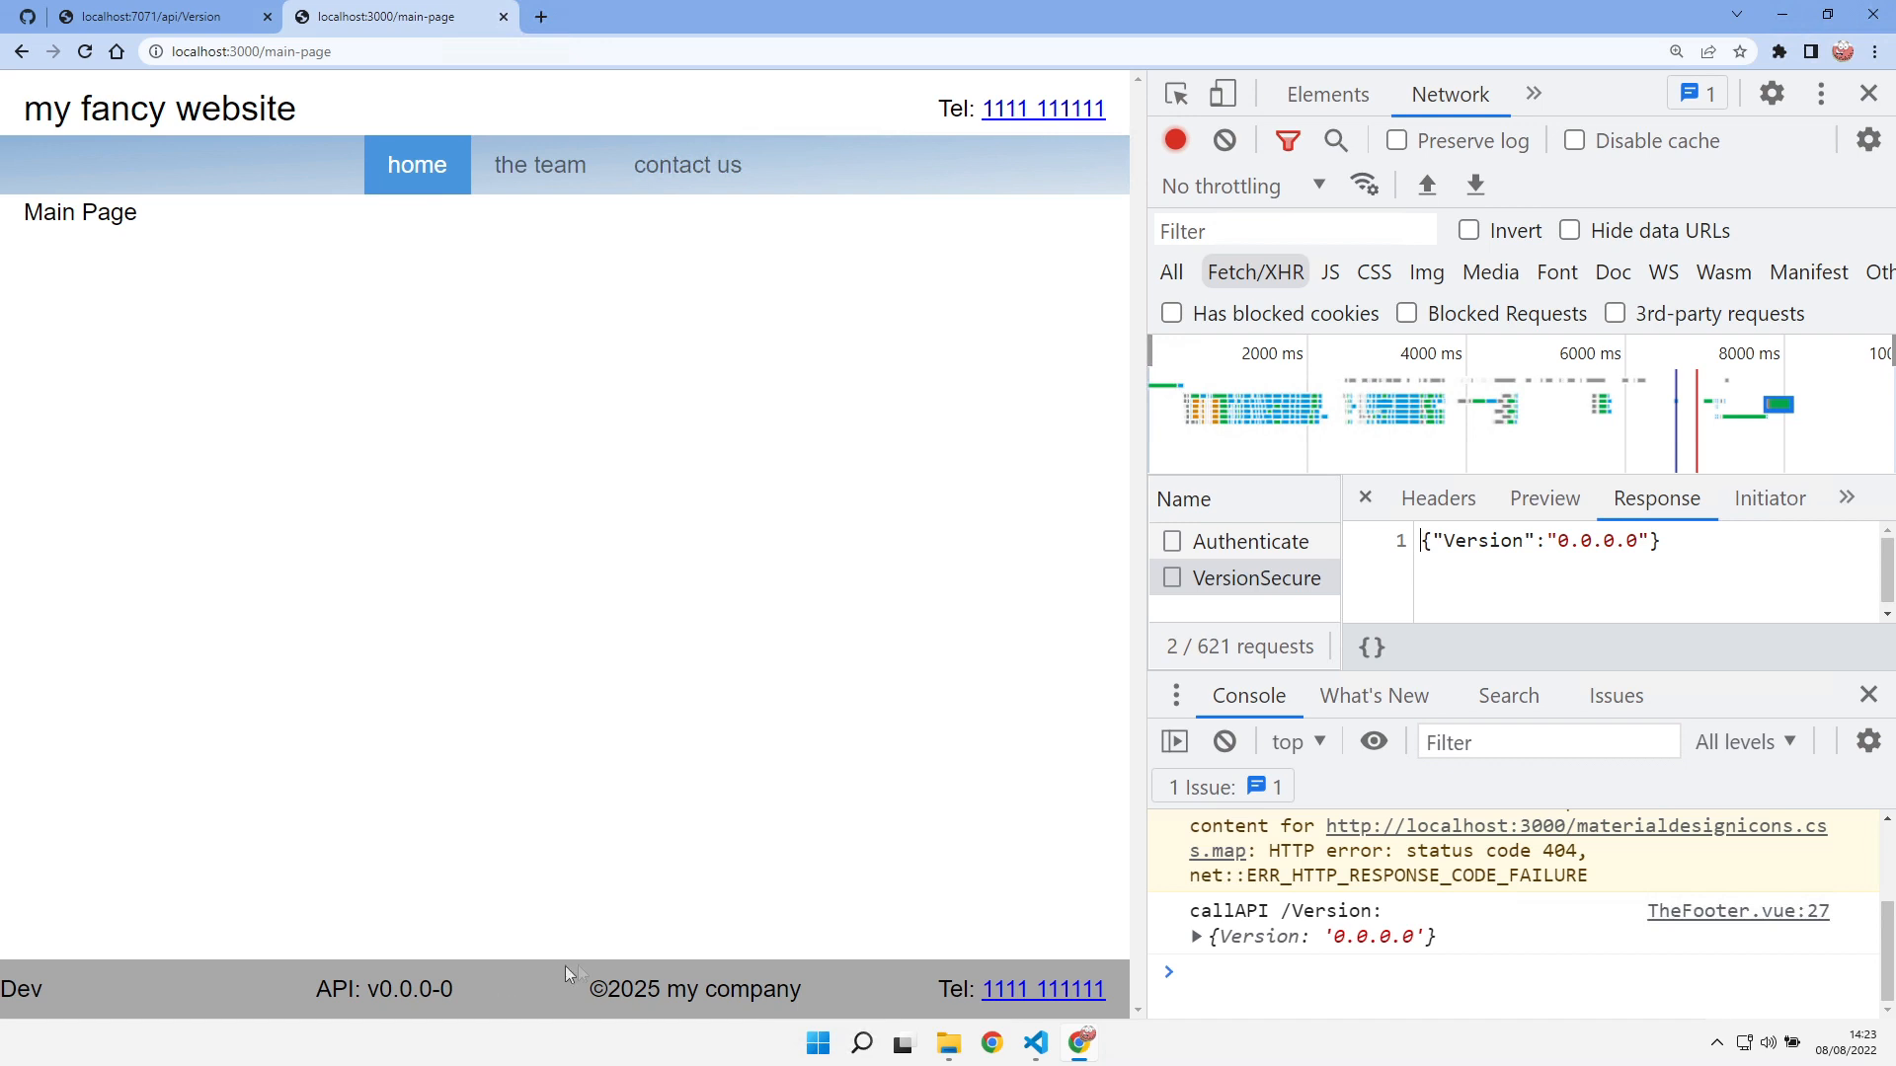
pyautogui.moveTo(648, 962)
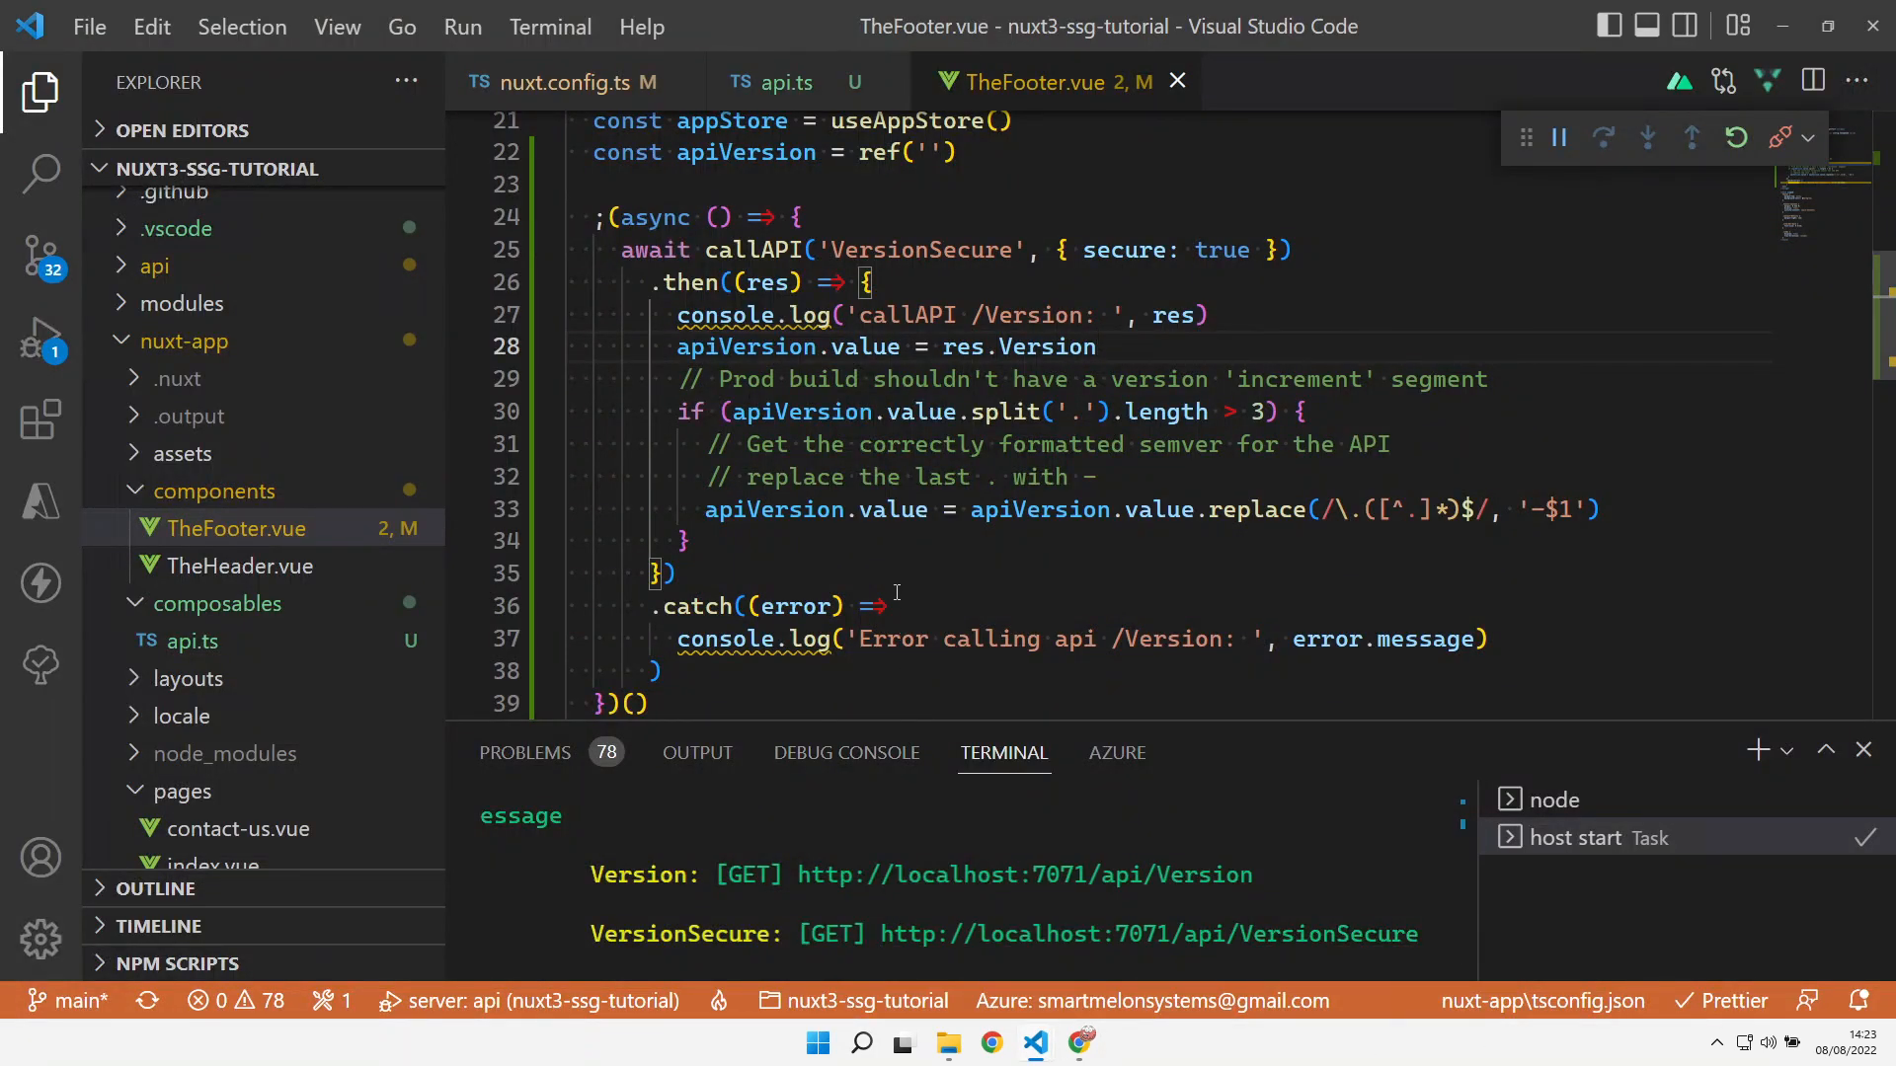
# Return to api.ts showing callAPI calling 'Authenticate' before the fetch when secure is true
pyautogui.click(768, 81)
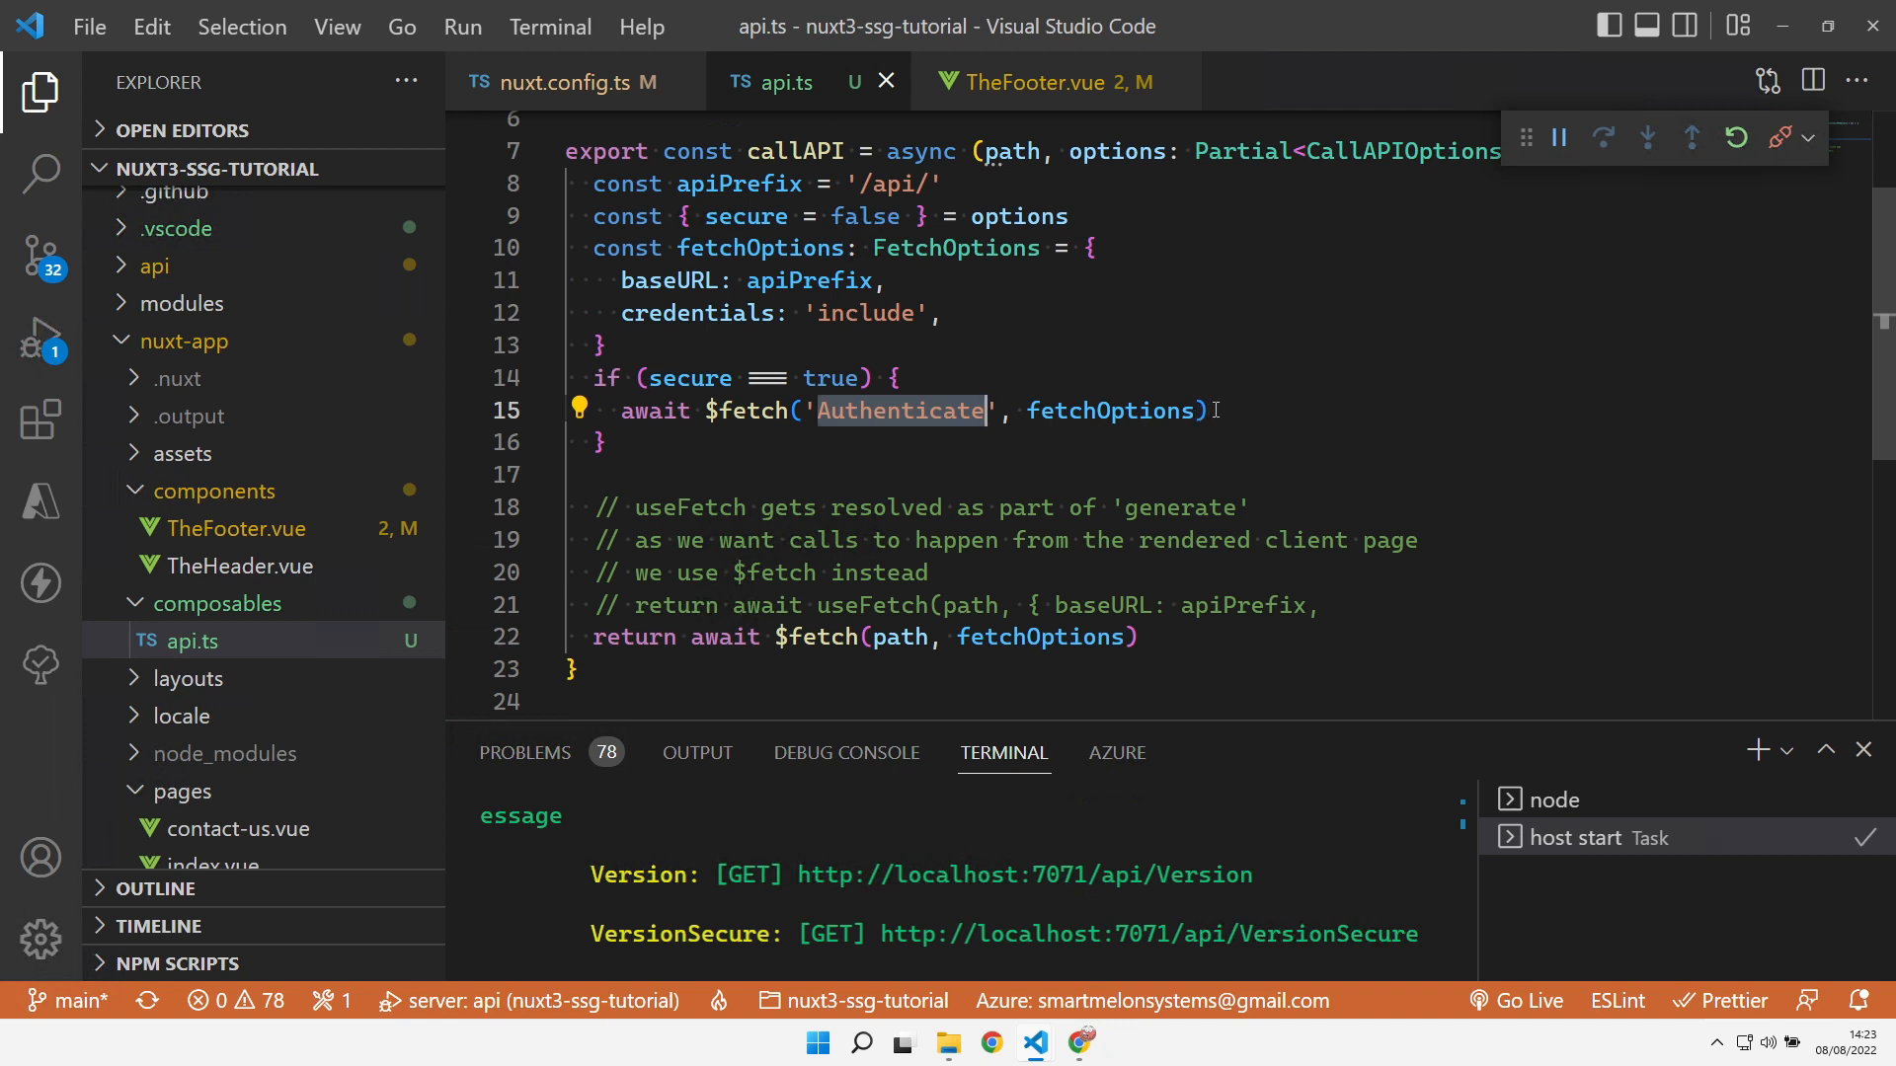
pyautogui.moveTo(1080, 410)
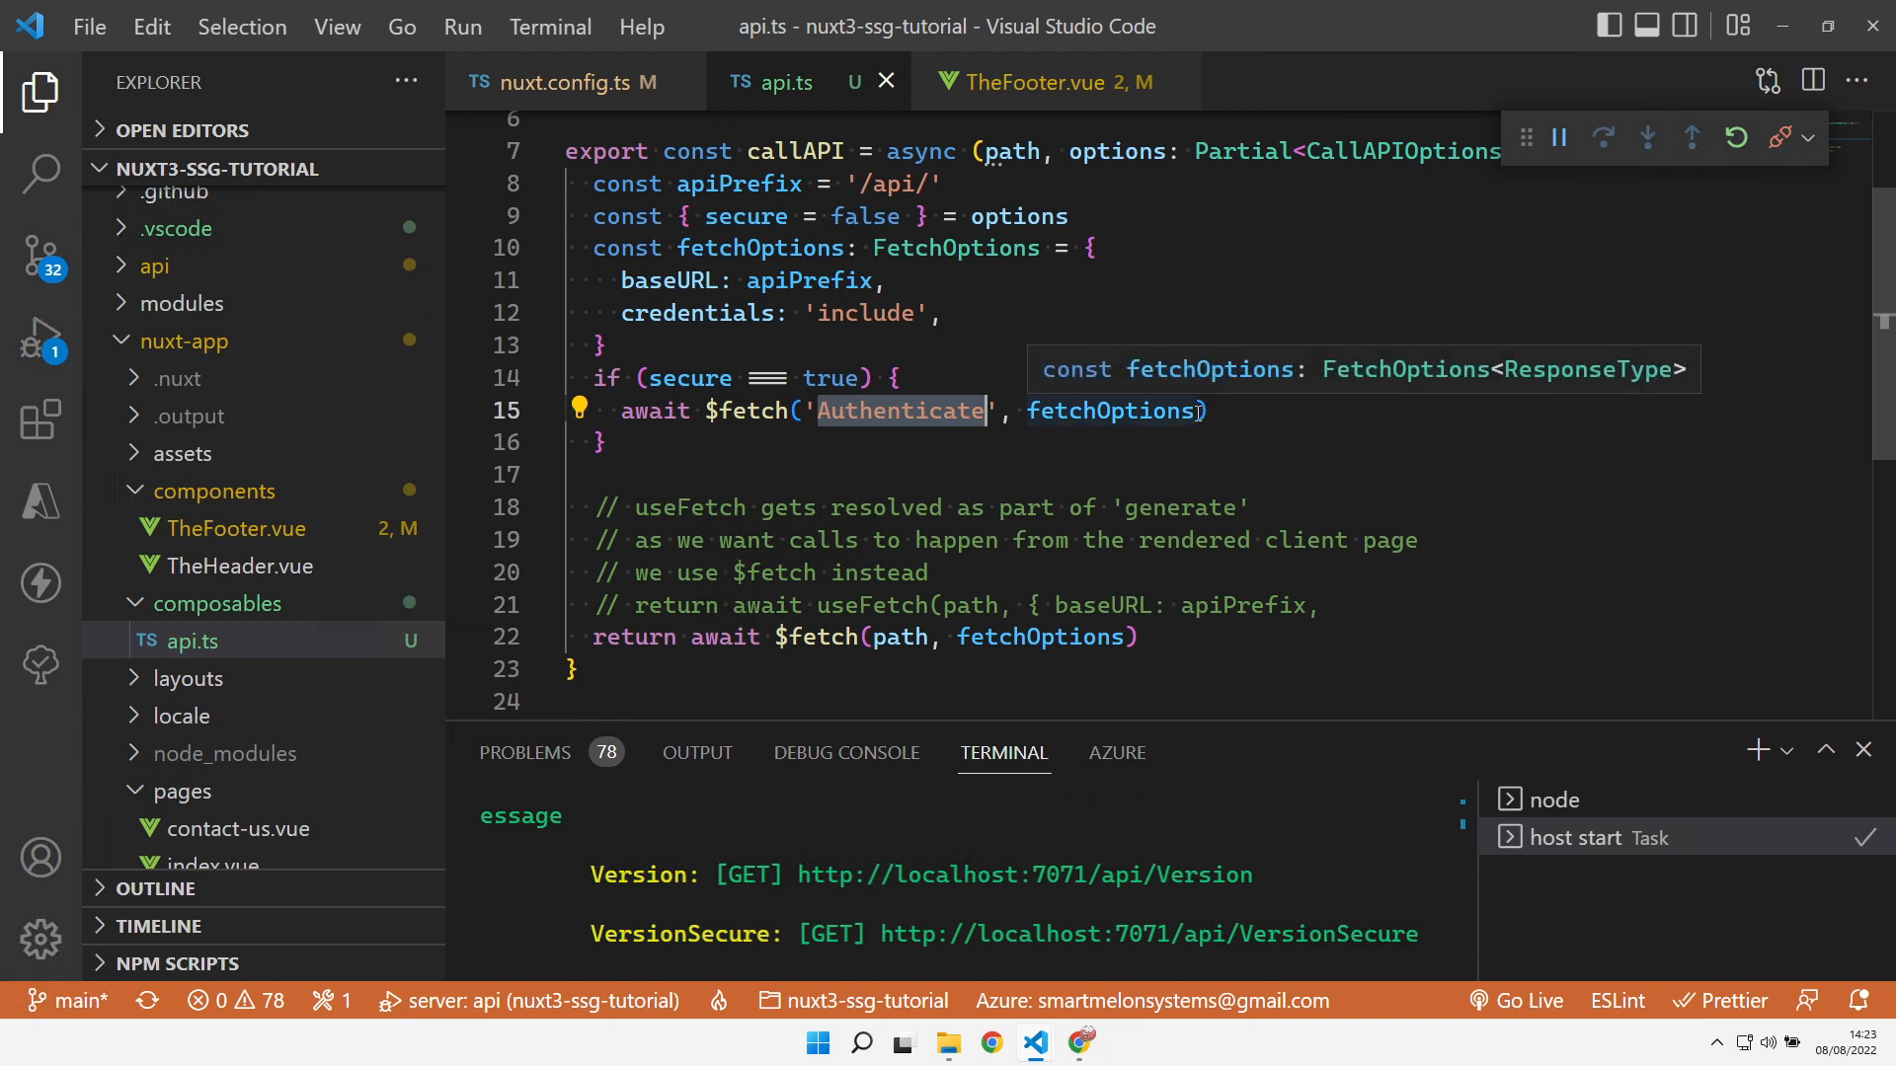